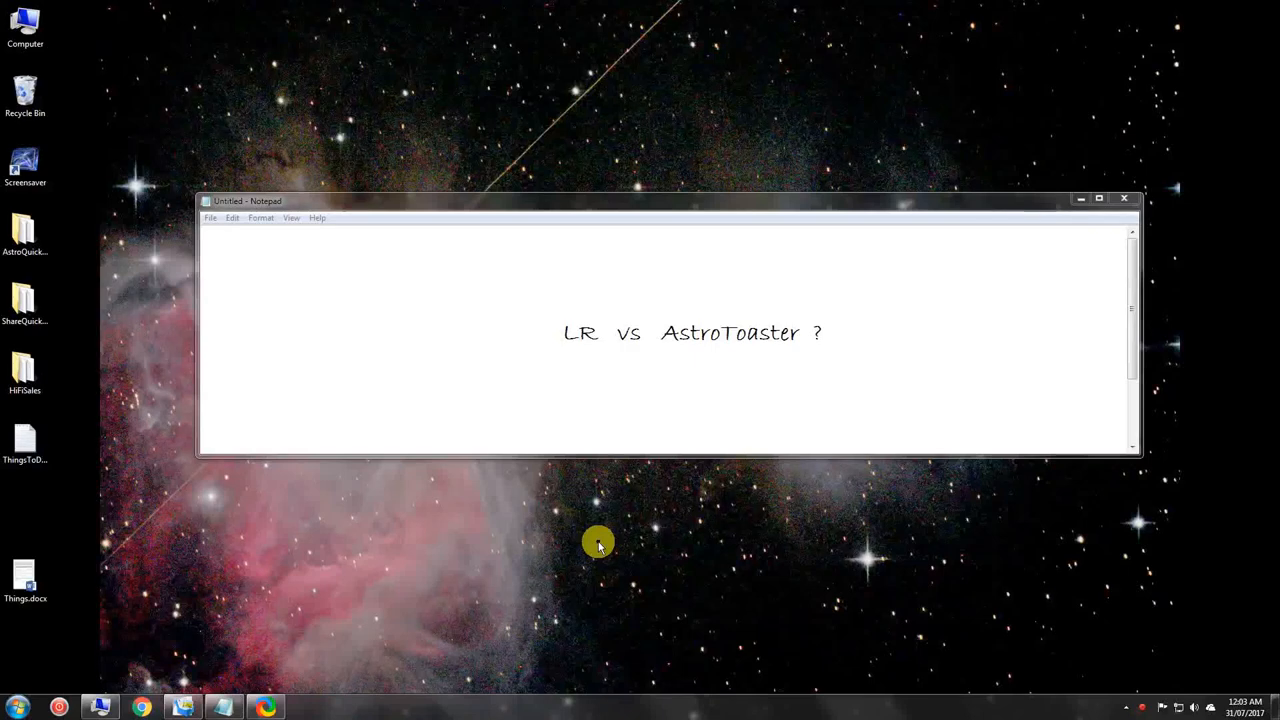
{"action": "mouse_move", "coordinate": [716, 572]}
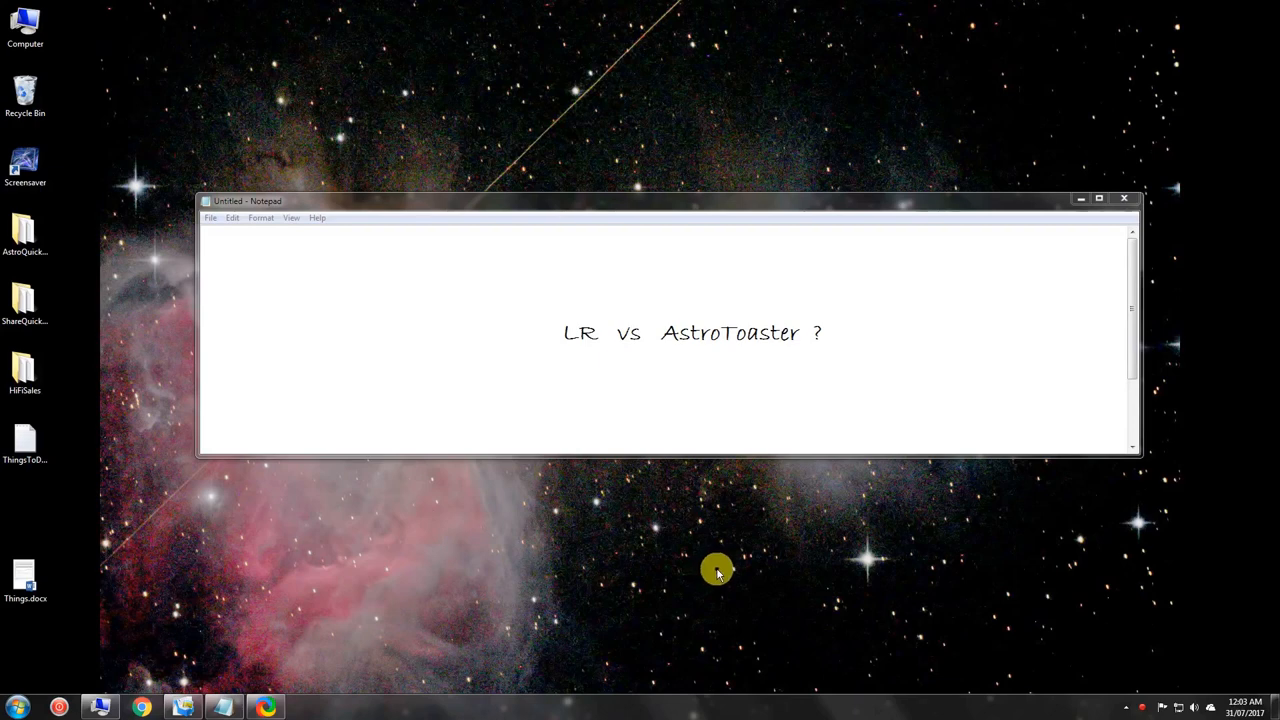
{"action": "mouse_move", "coordinate": [750, 560]}
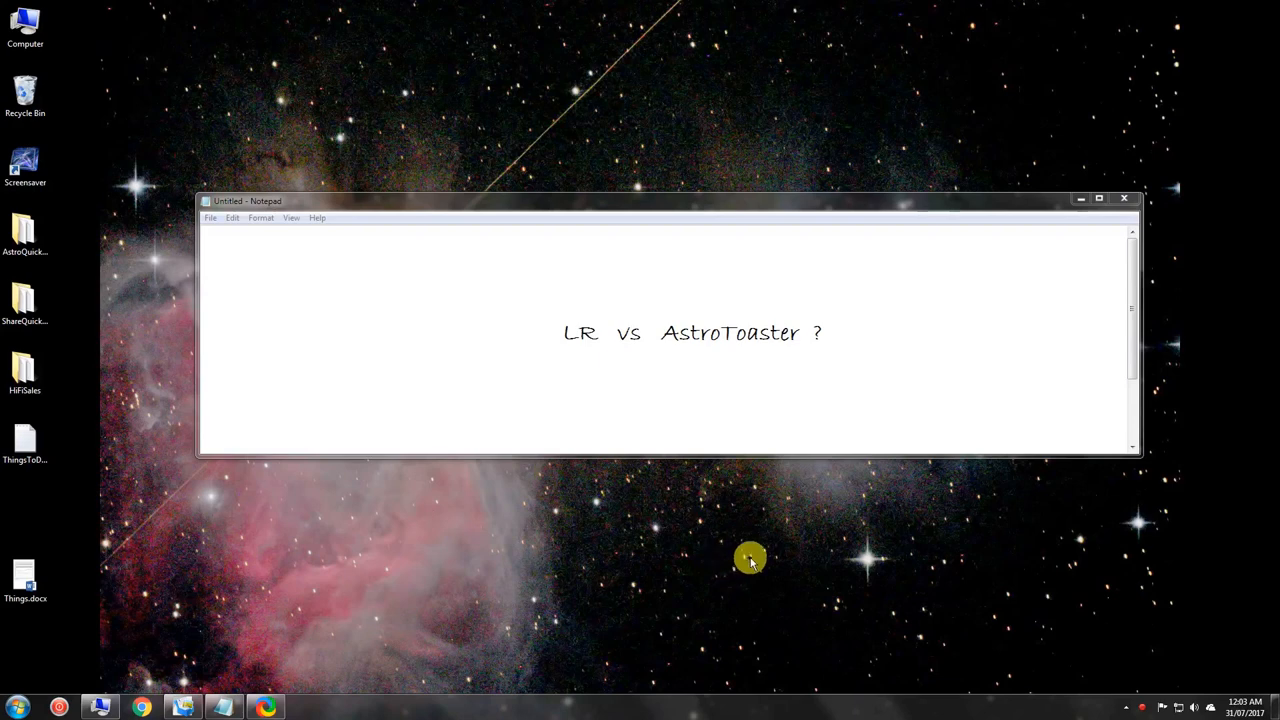
{"action": "mouse_move", "coordinate": [980, 532]}
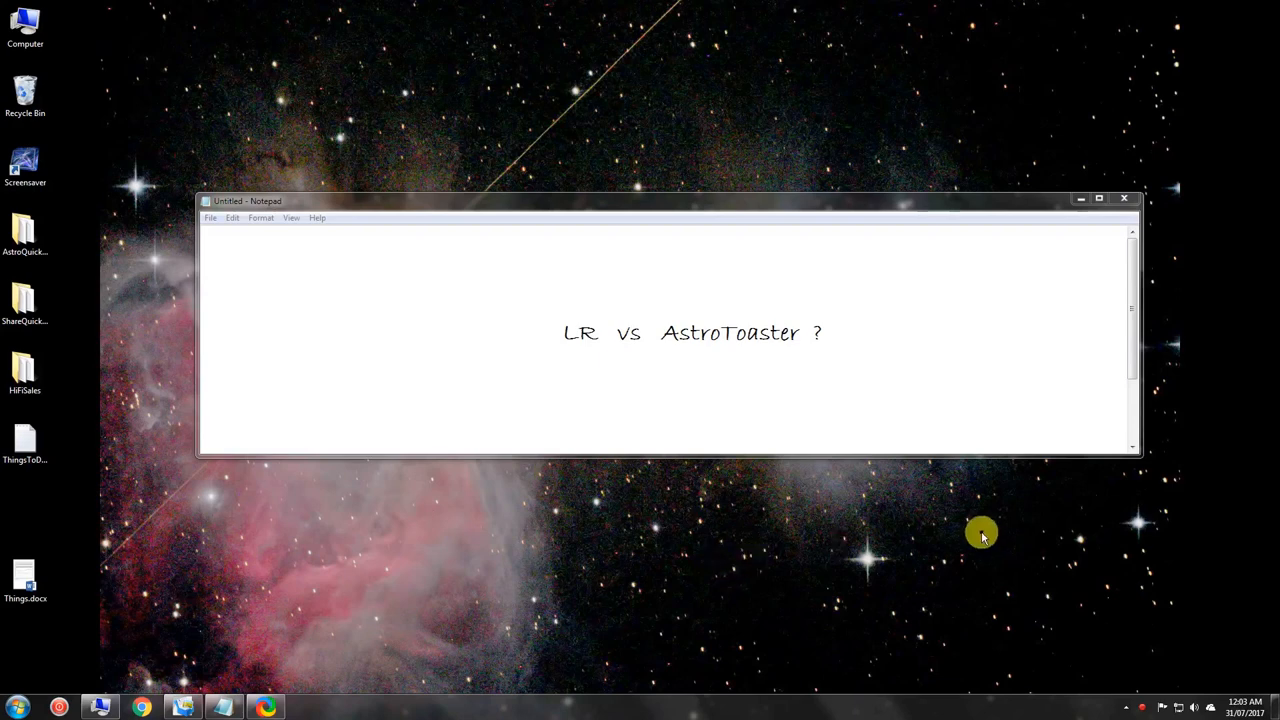
{"action": "mouse_move", "coordinate": [1128, 288]}
{"action": "type", "text": "* Haven't had enough time with LR to really tell."}
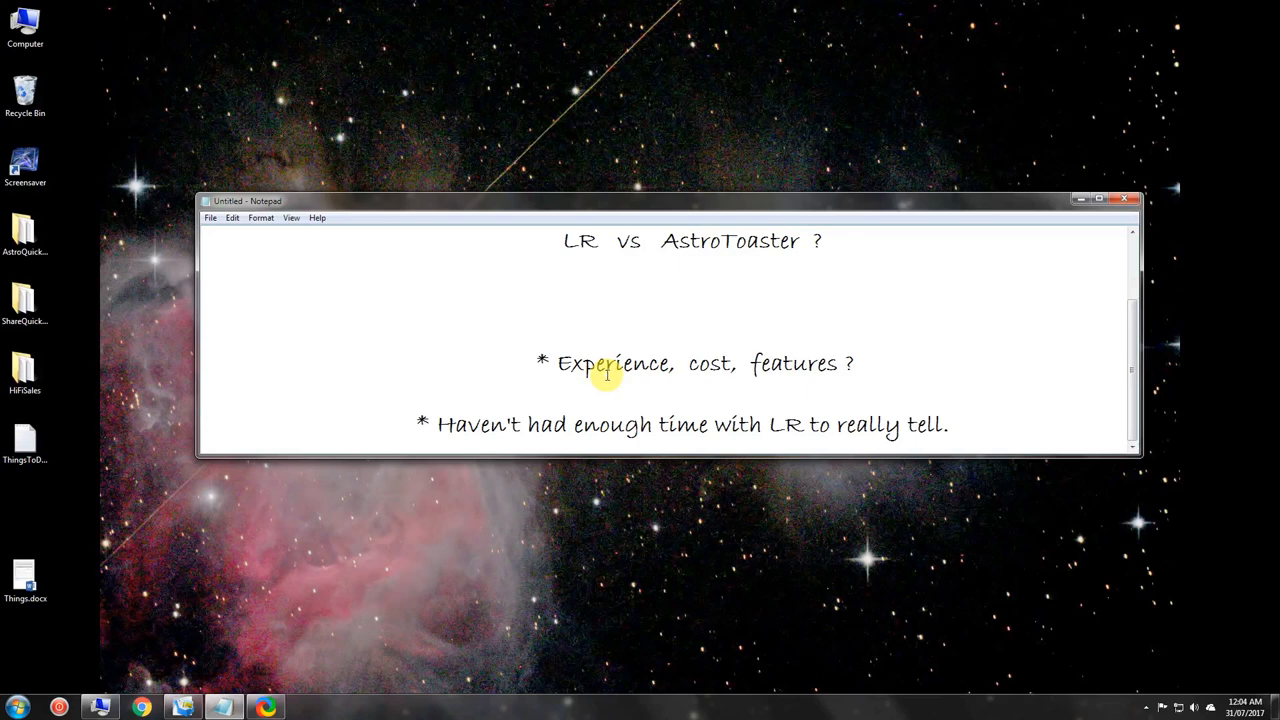
{"action": "mouse_move", "coordinate": [690, 372]}
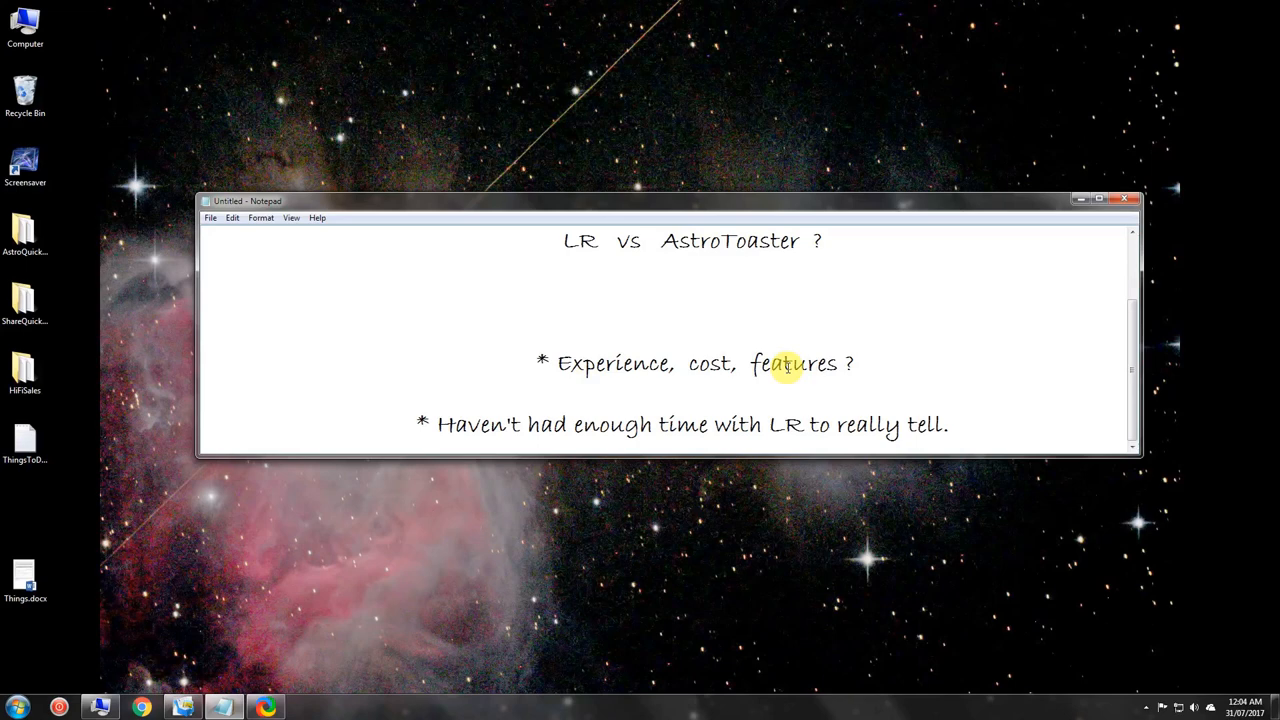
Step: Place the cursor in the Notepad text below the title, with the two bullet lines visible
{"action": "left_click", "coordinate": [236, 424]}
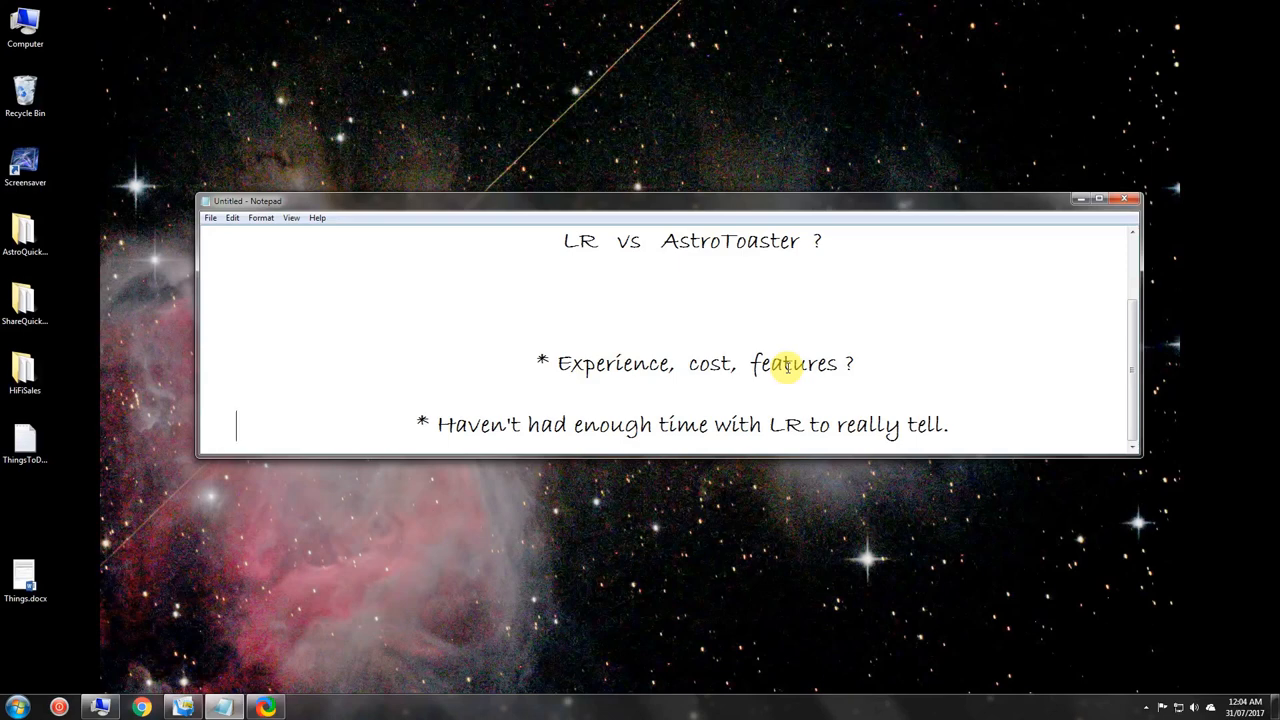
{"action": "mouse_move", "coordinate": [824, 414]}
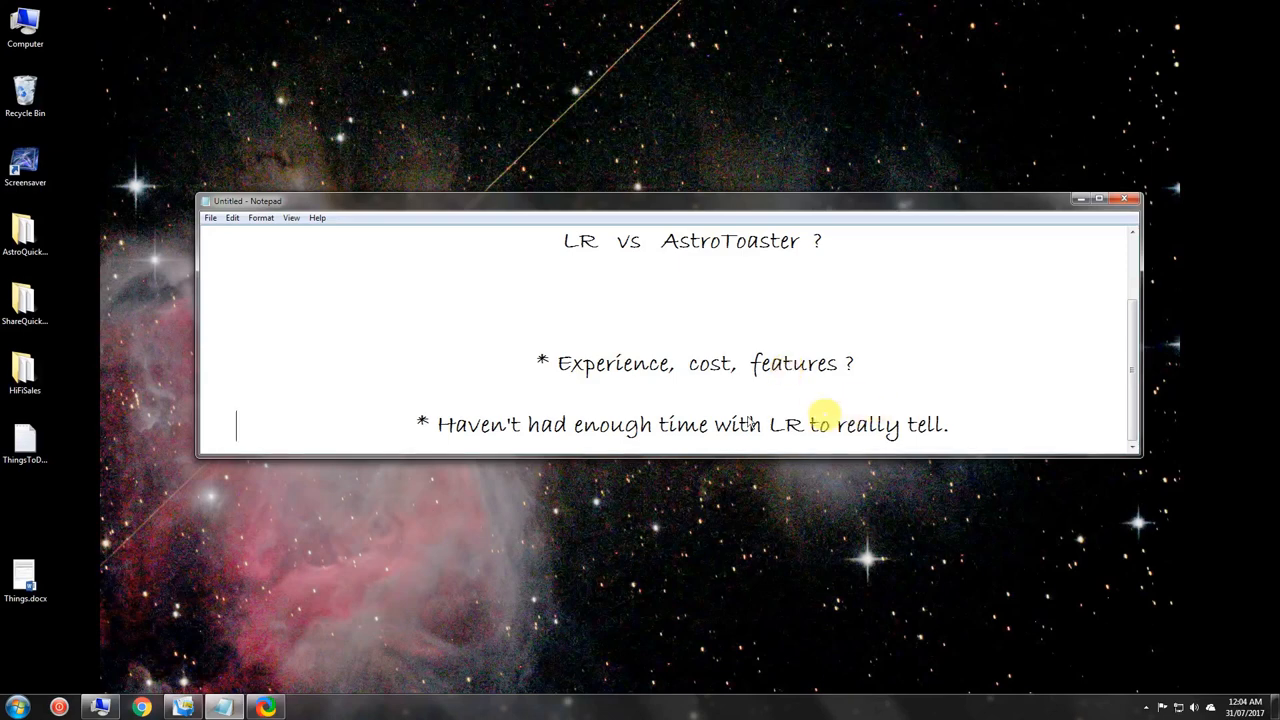
{"action": "mouse_move", "coordinate": [484, 424]}
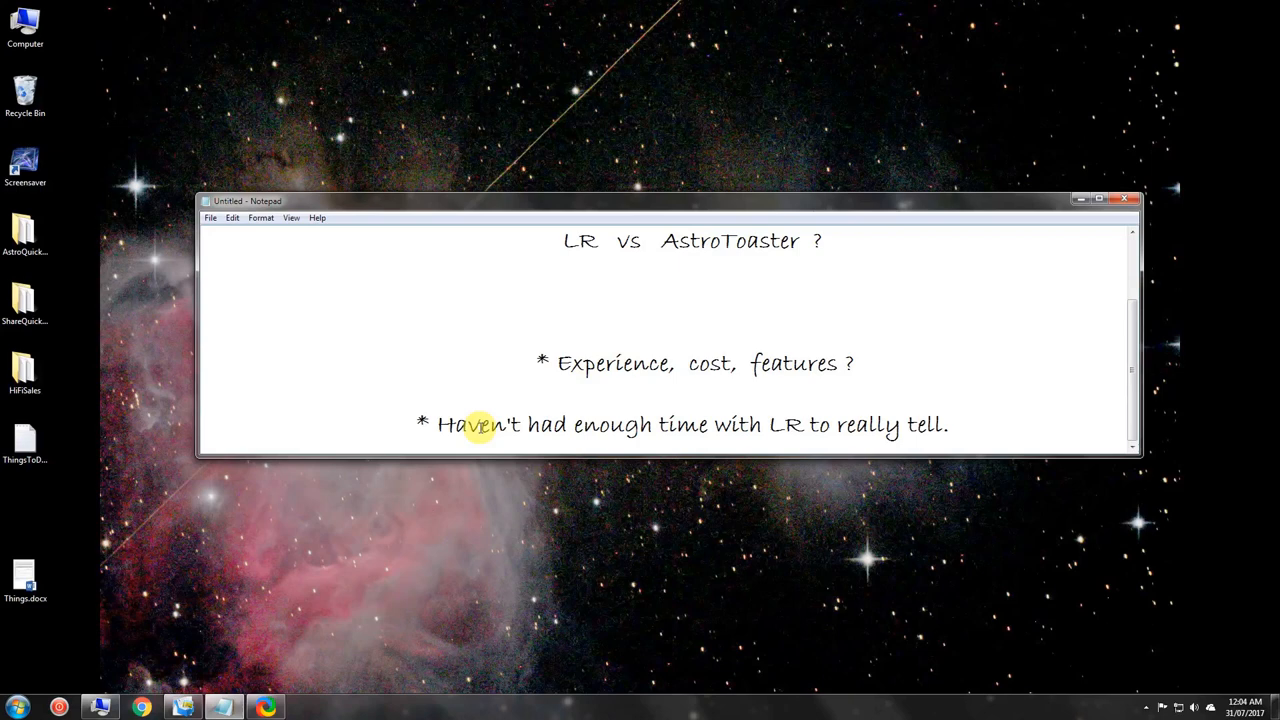
{"action": "left_click", "coordinate": [236, 424]}
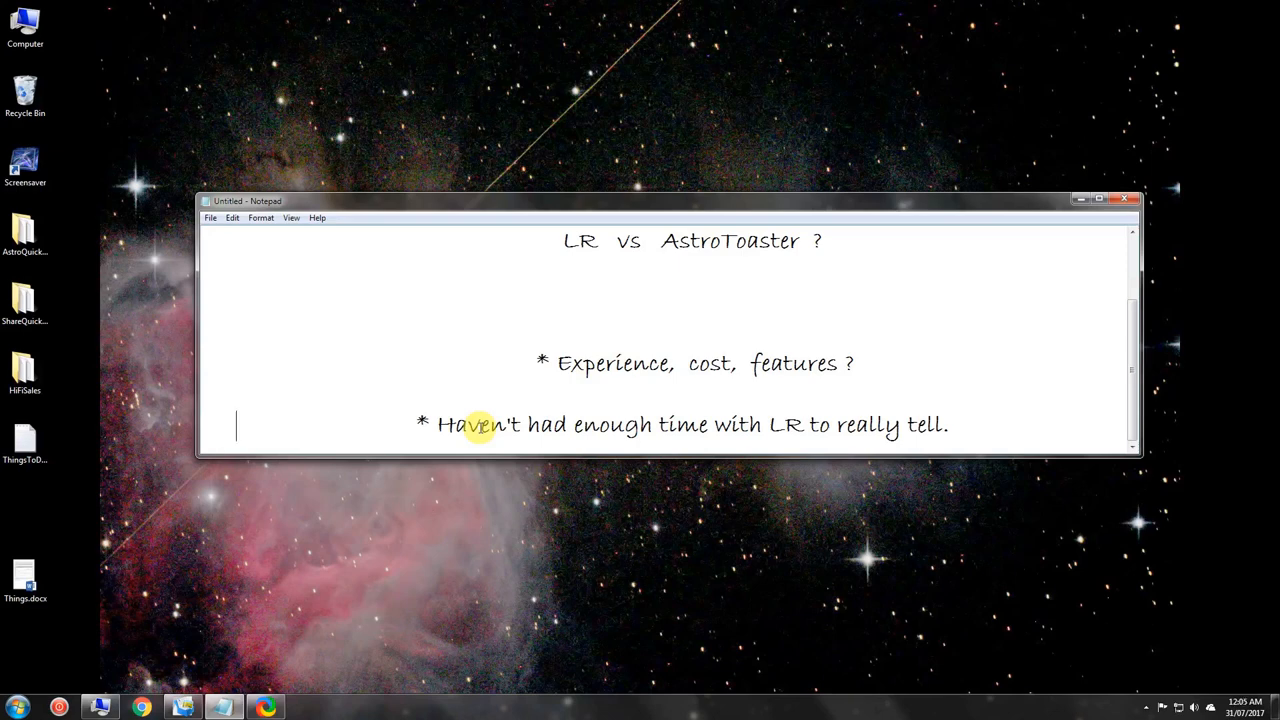
Step: Launch Adobe Photoshop Lightroom 4 64-bit from the Start menu program list
{"action": "left_click", "coordinate": [16, 708]}
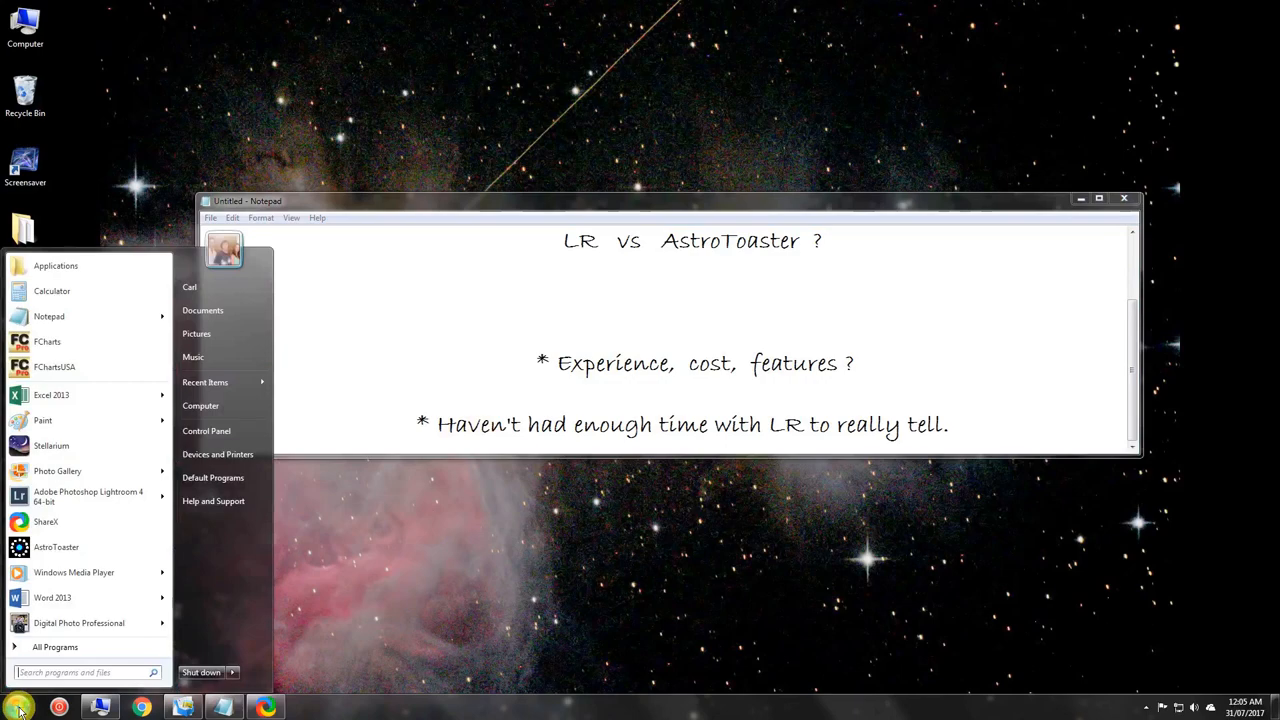
{"action": "left_click", "coordinate": [88, 496]}
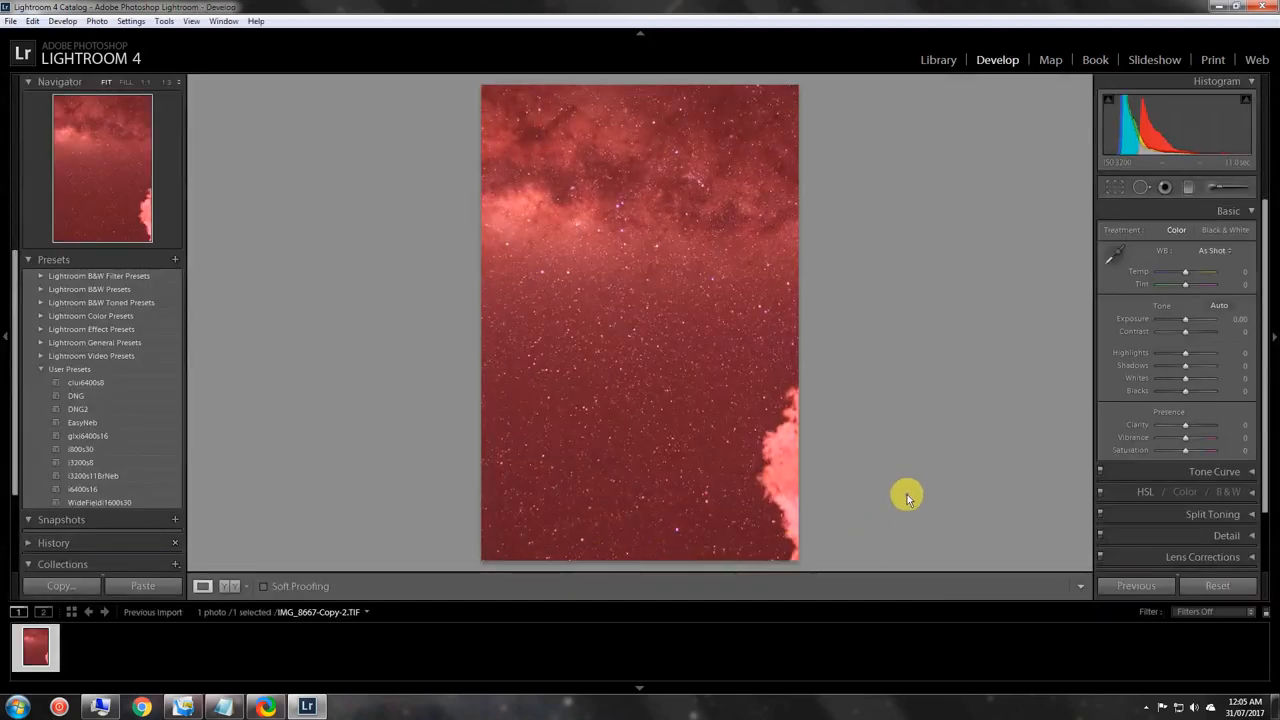
{"action": "mouse_move", "coordinate": [722, 382]}
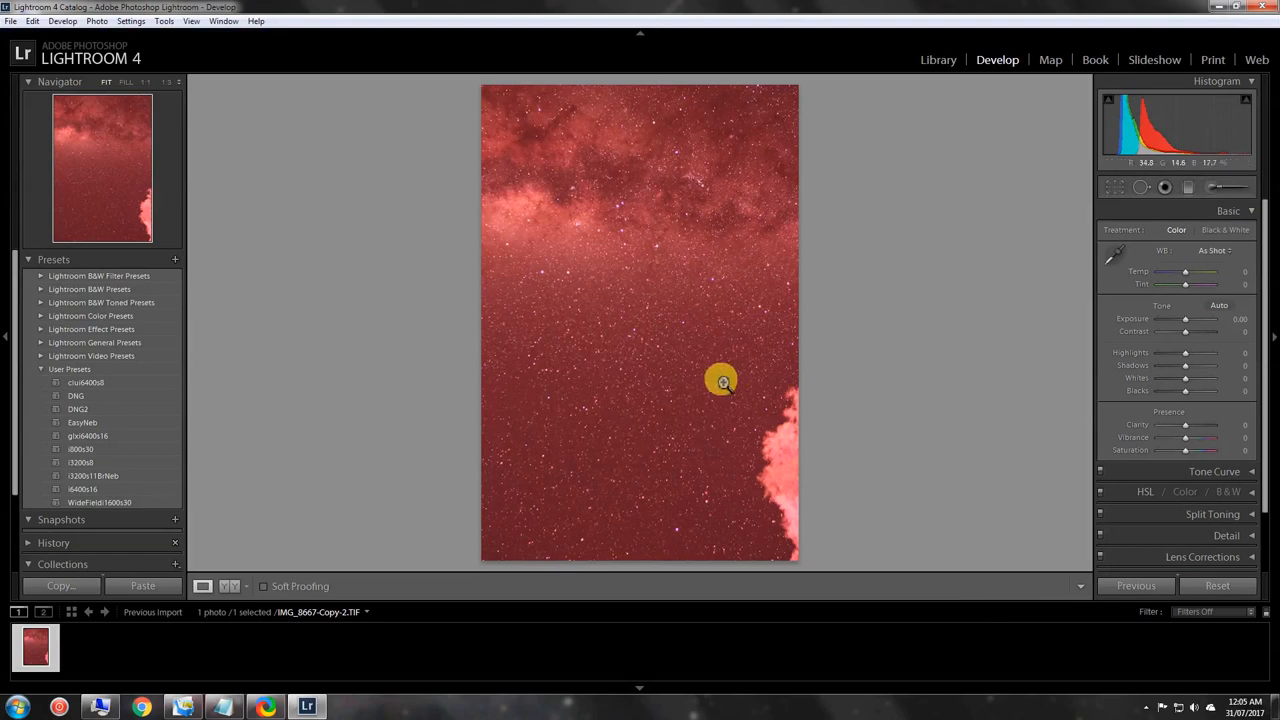
{"action": "mouse_move", "coordinate": [660, 382]}
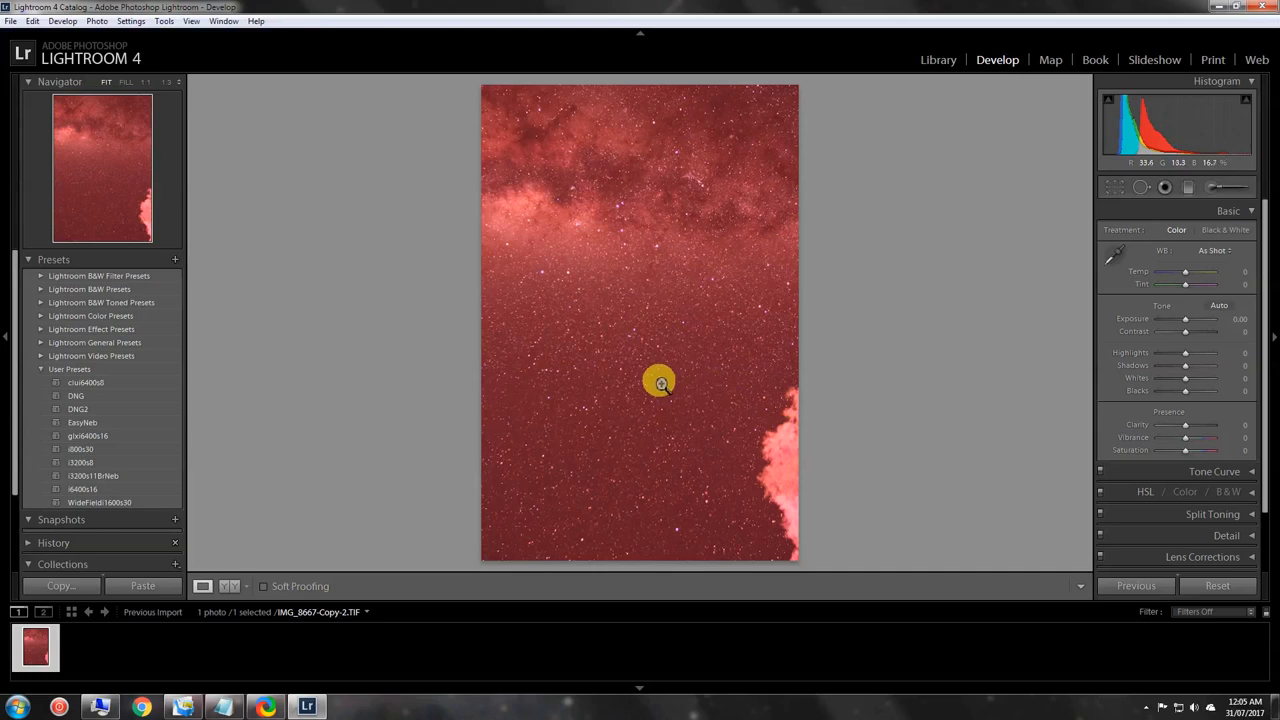
{"action": "mouse_move", "coordinate": [648, 268]}
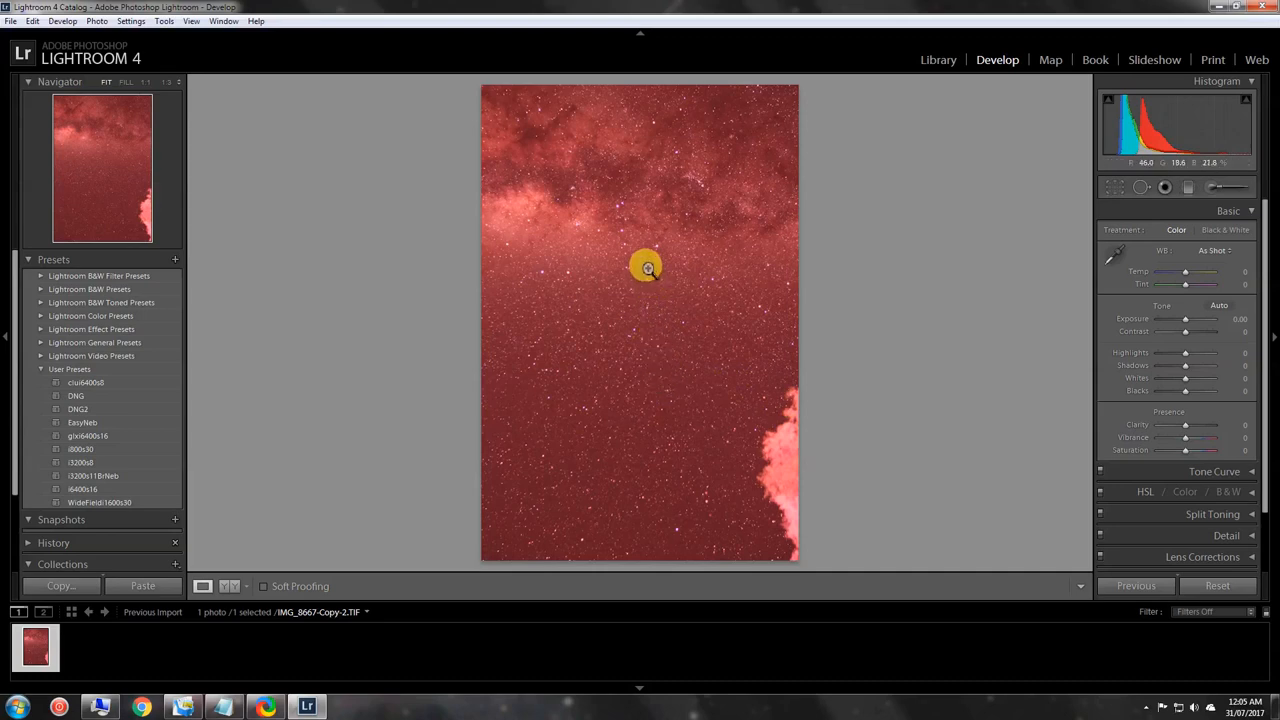
{"action": "mouse_move", "coordinate": [672, 232]}
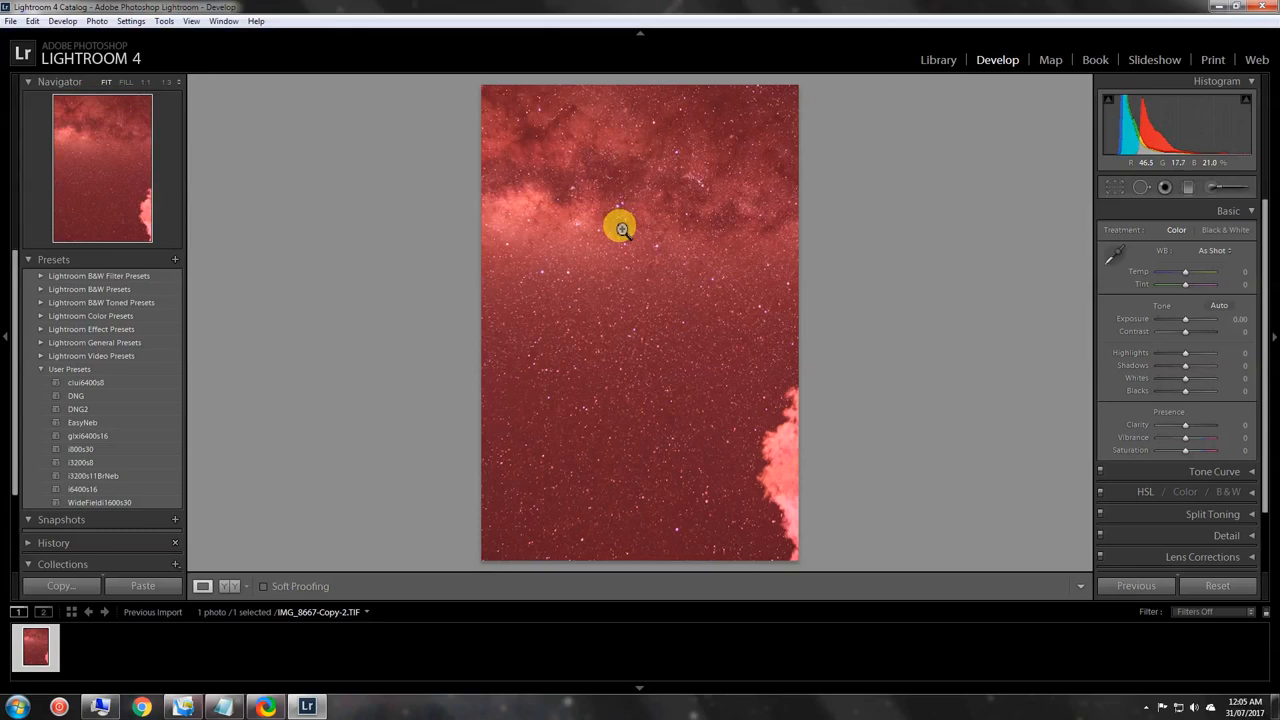
{"action": "mouse_move", "coordinate": [620, 264]}
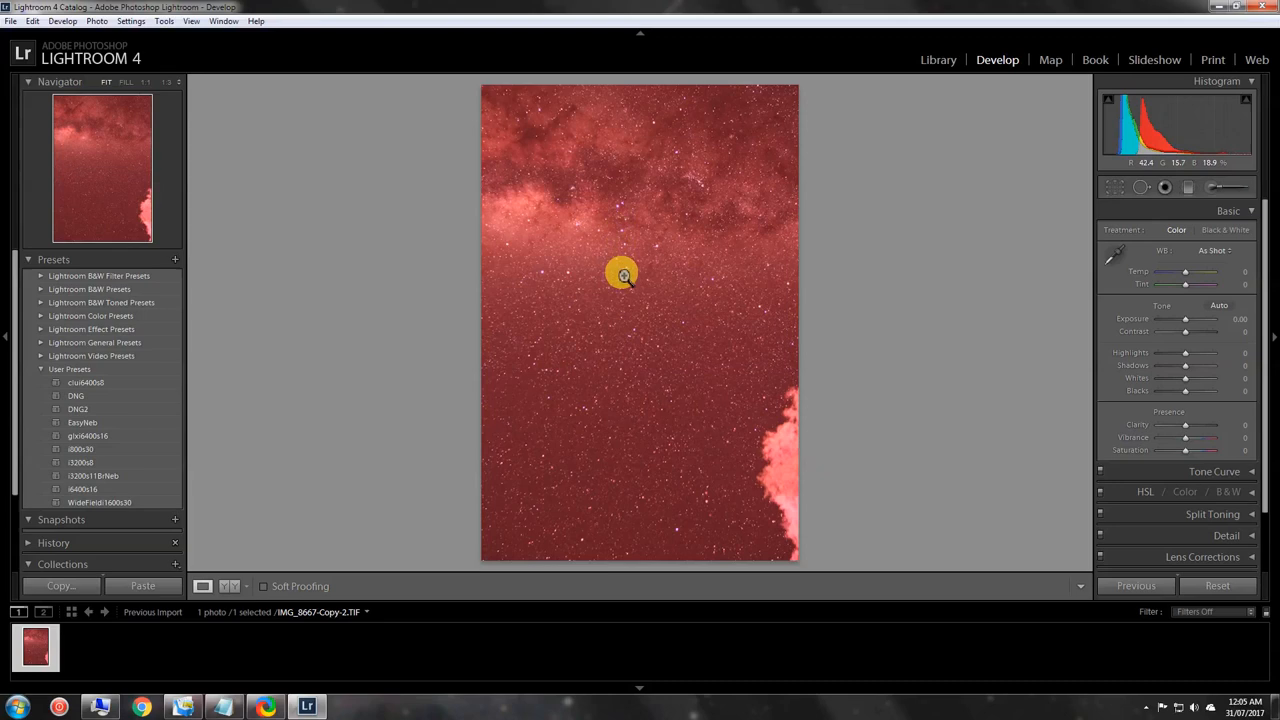
{"action": "mouse_move", "coordinate": [618, 280]}
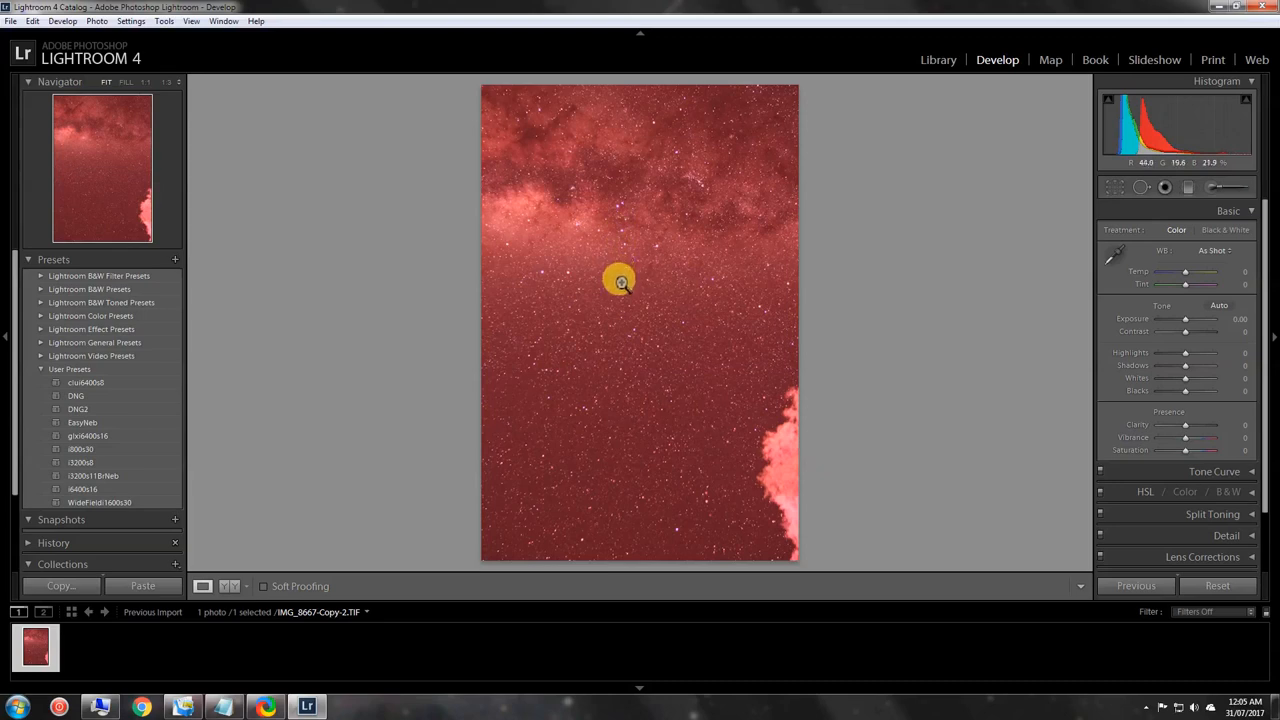
{"action": "mouse_move", "coordinate": [730, 308]}
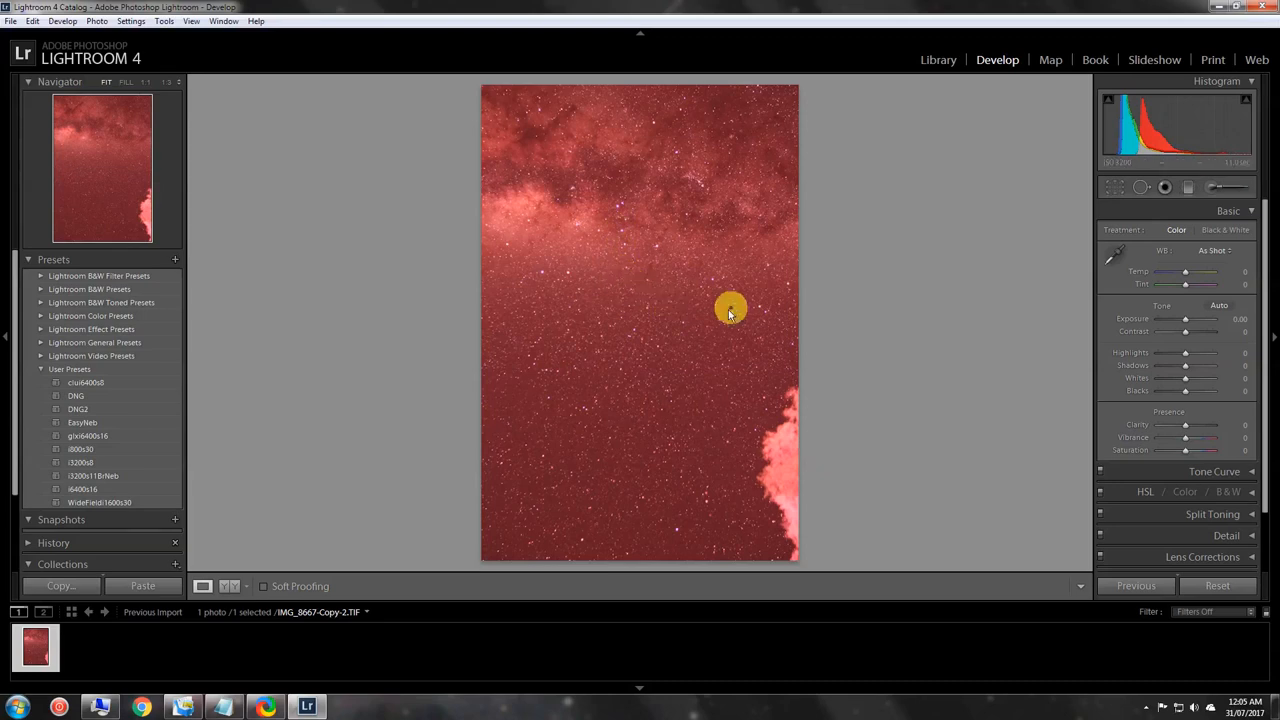
{"action": "mouse_move", "coordinate": [740, 312]}
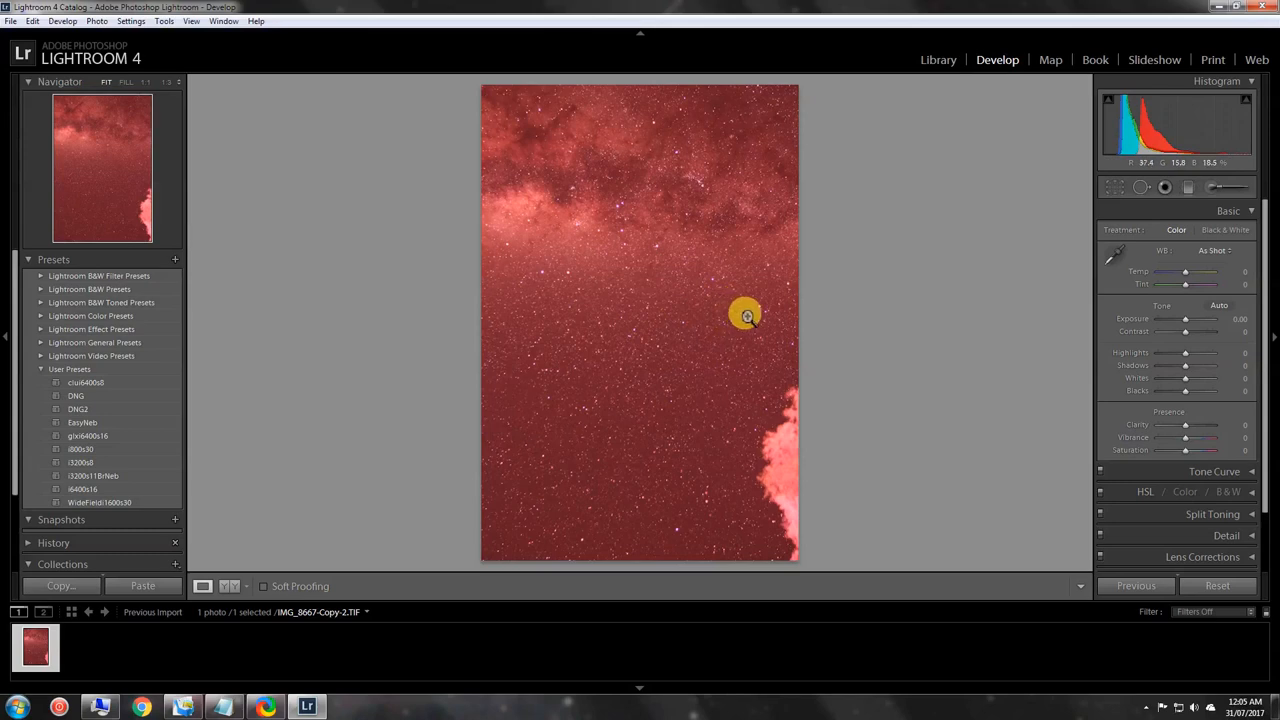
{"action": "mouse_move", "coordinate": [610, 220]}
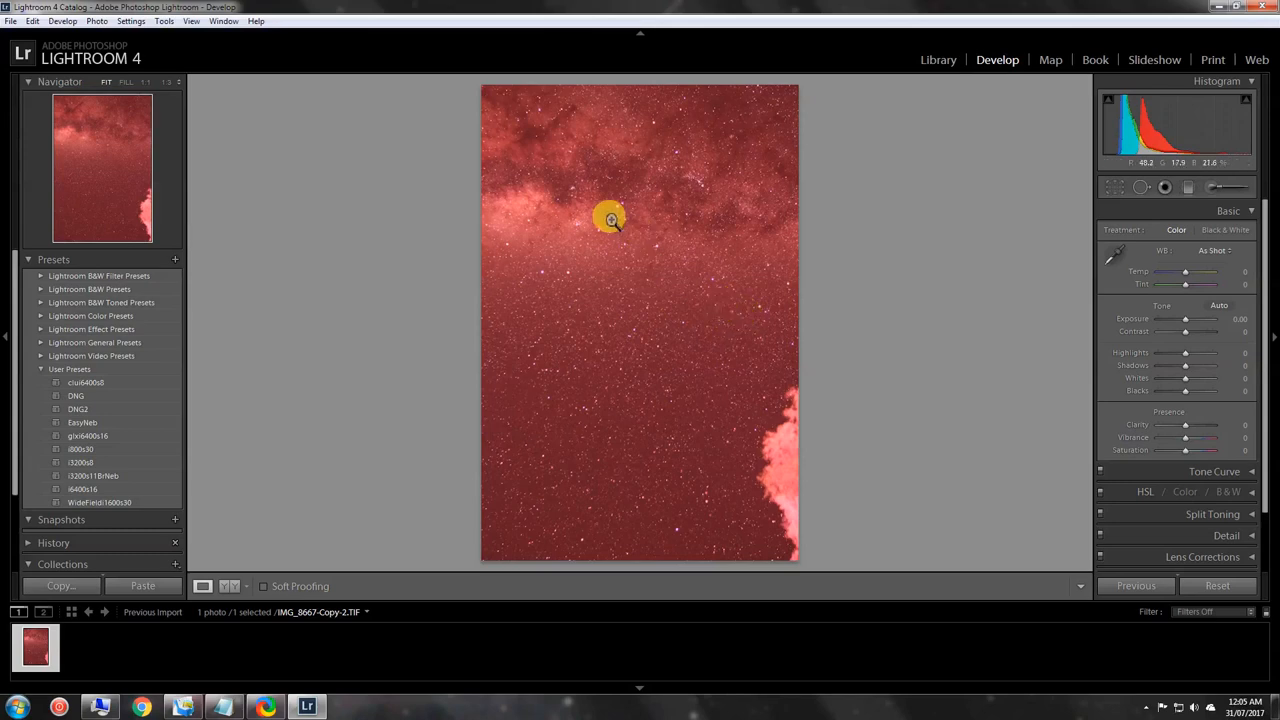
{"action": "mouse_move", "coordinate": [956, 336]}
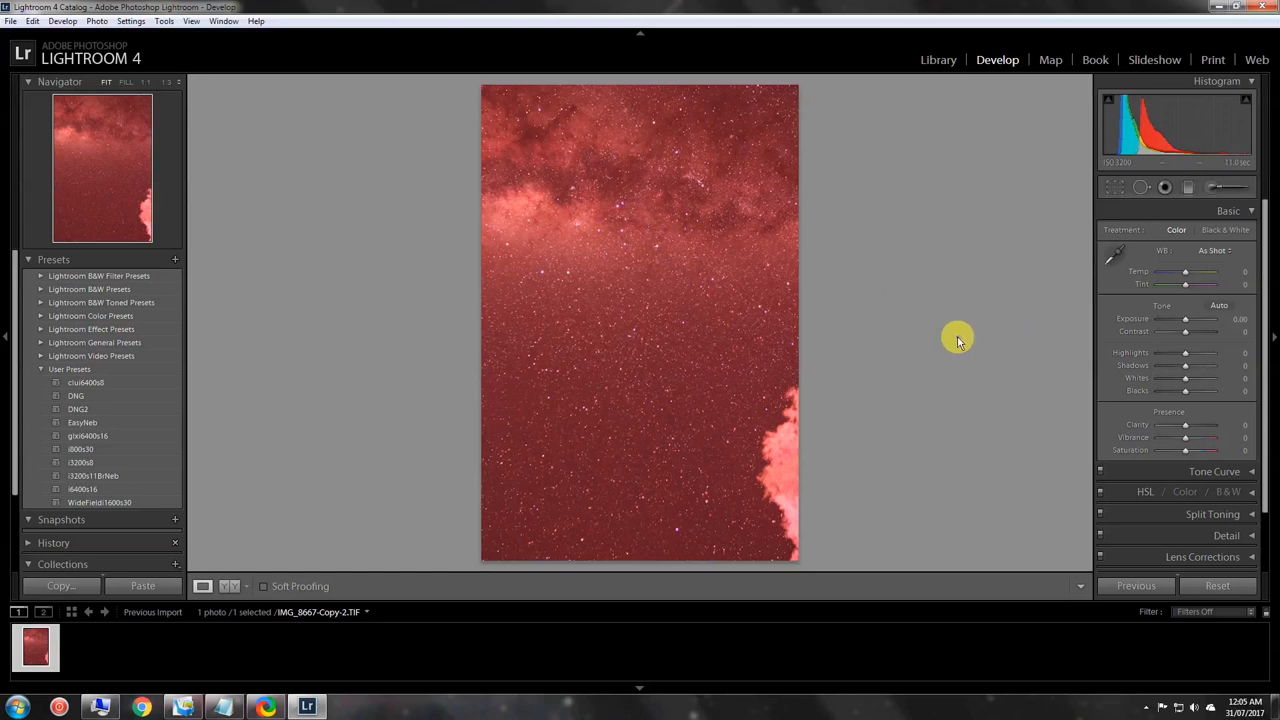
{"action": "mouse_move", "coordinate": [956, 330]}
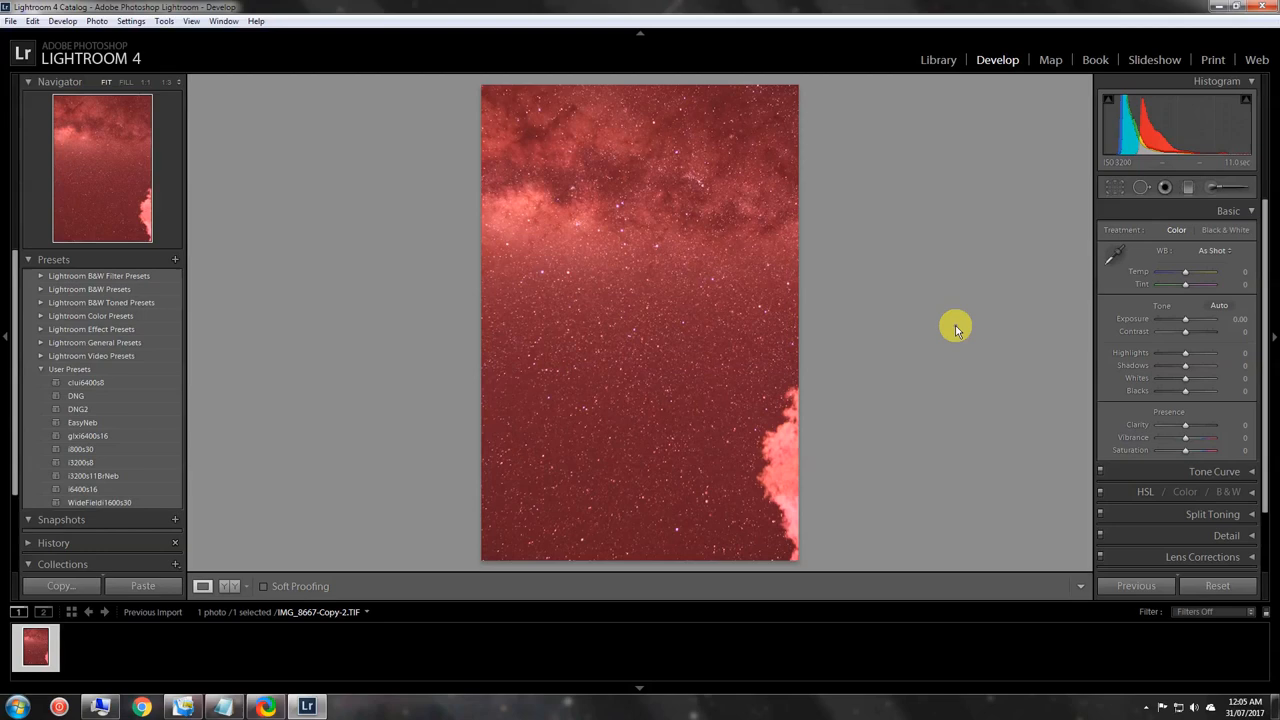
{"action": "mouse_move", "coordinate": [706, 348]}
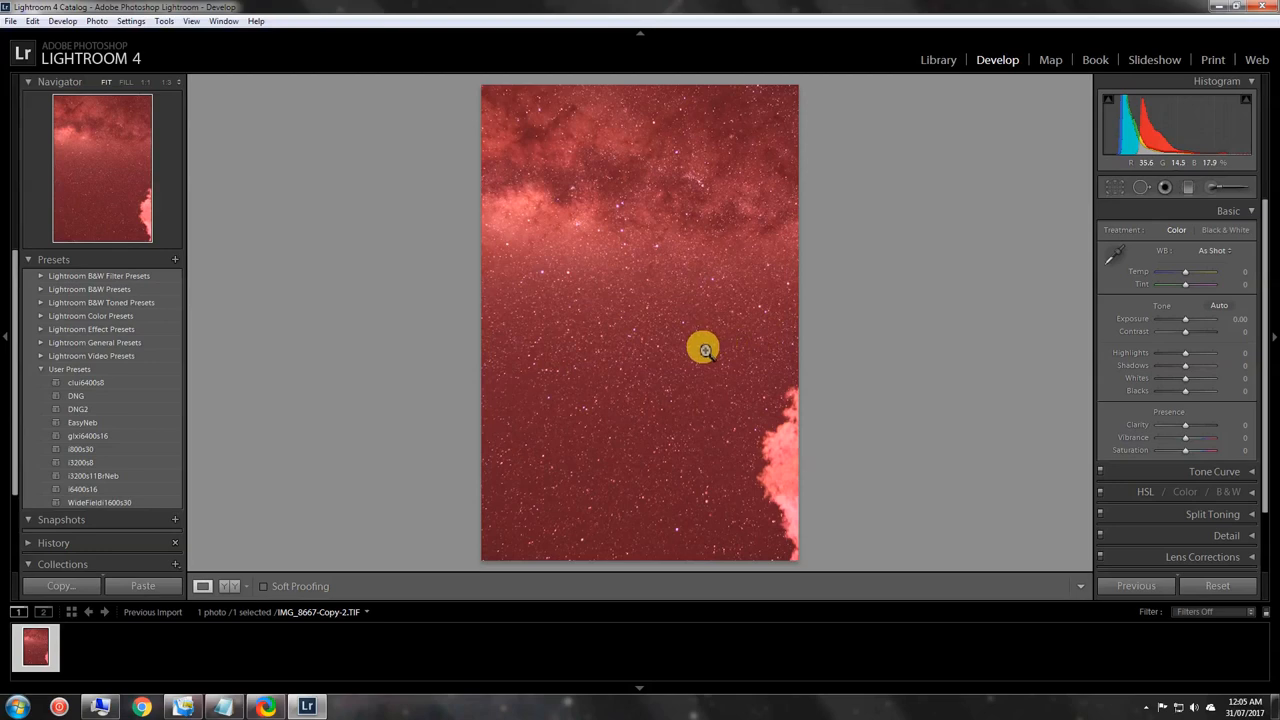
{"action": "mouse_move", "coordinate": [712, 352]}
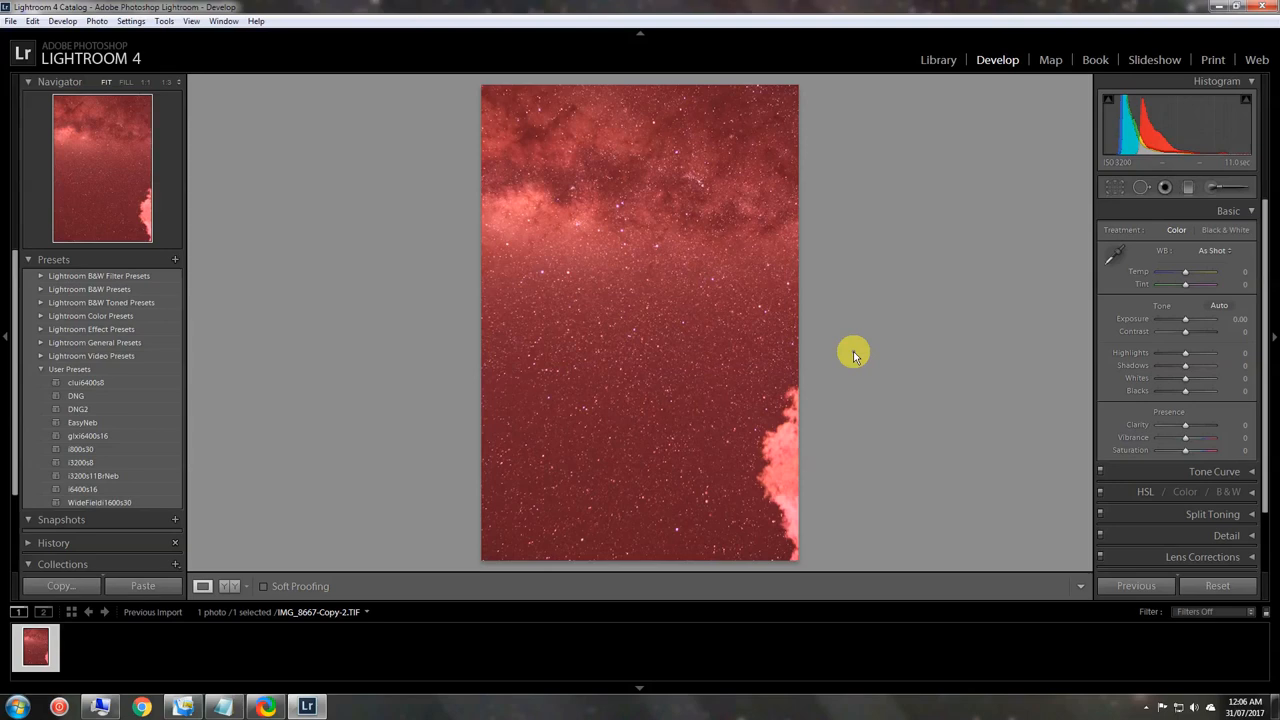
{"action": "mouse_move", "coordinate": [864, 352]}
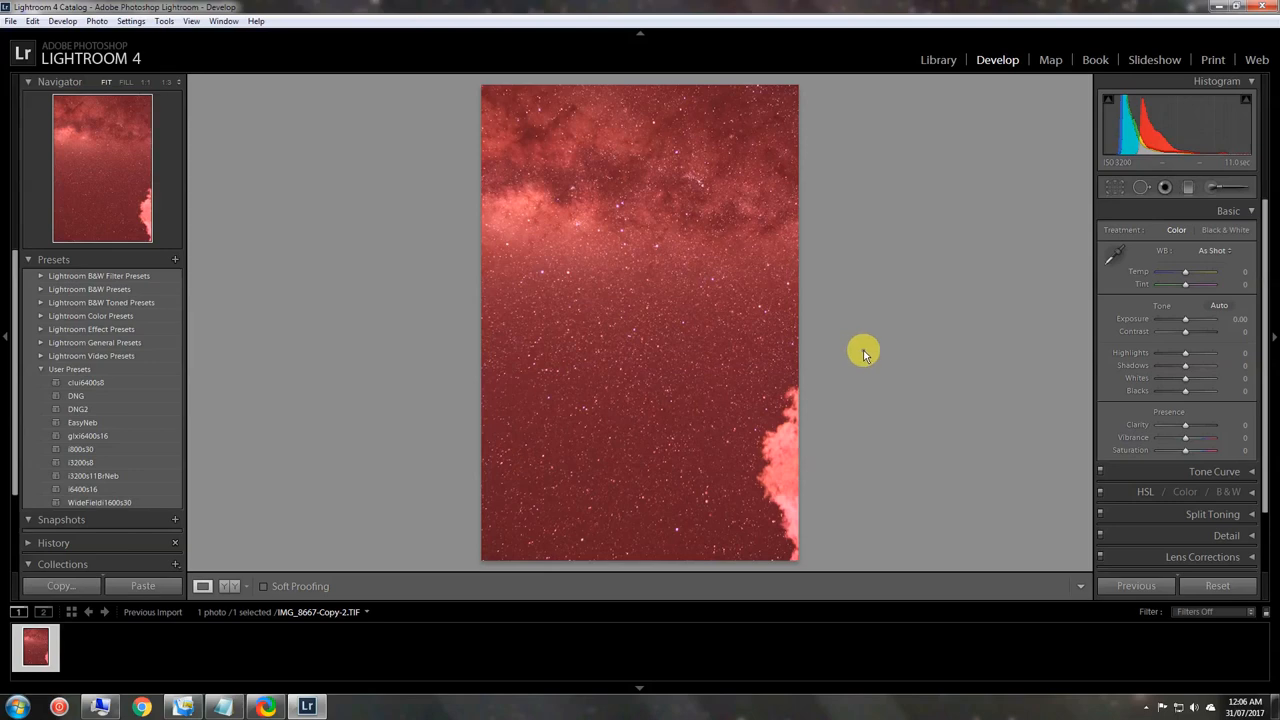
{"action": "mouse_move", "coordinate": [898, 352]}
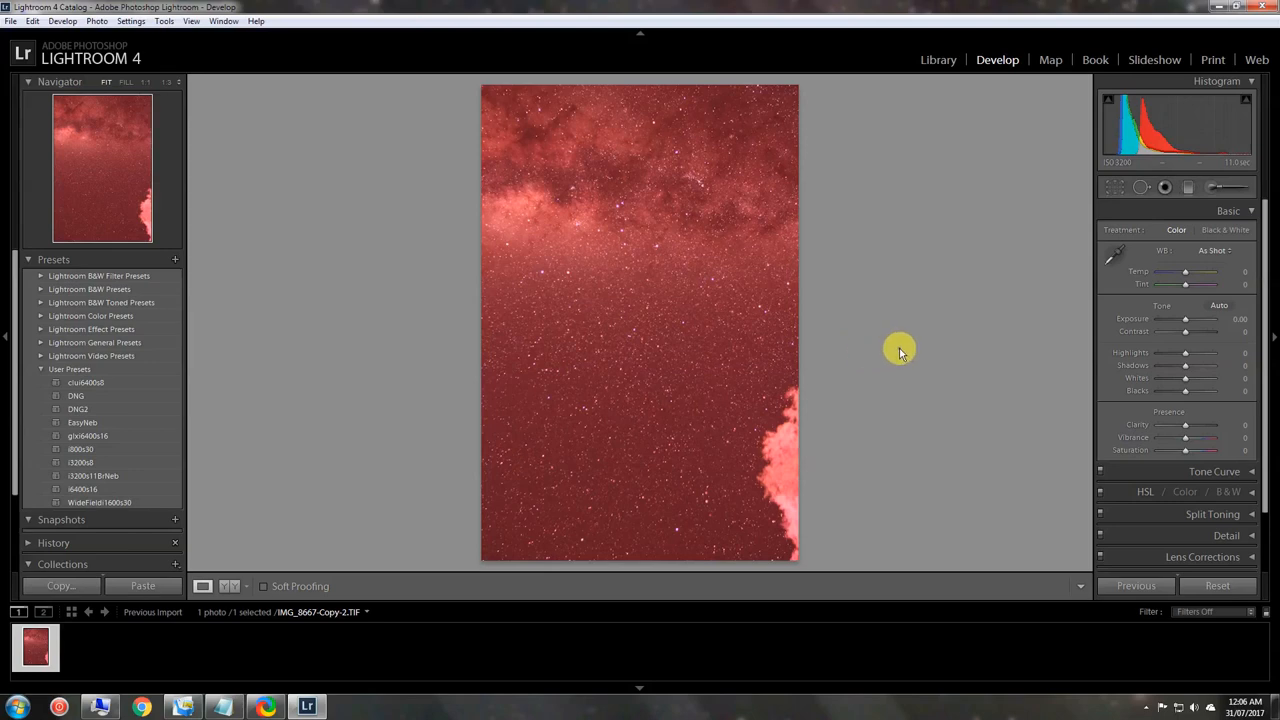
{"action": "mouse_move", "coordinate": [896, 352]}
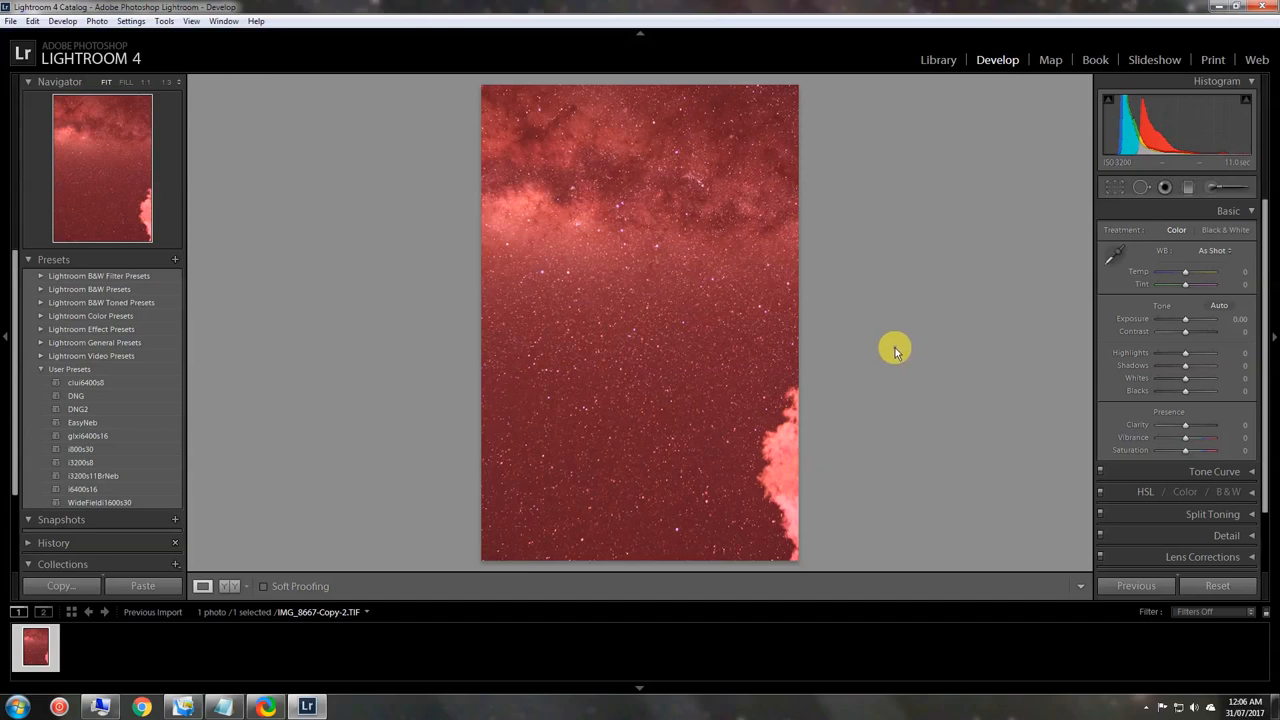
{"action": "mouse_move", "coordinate": [870, 432]}
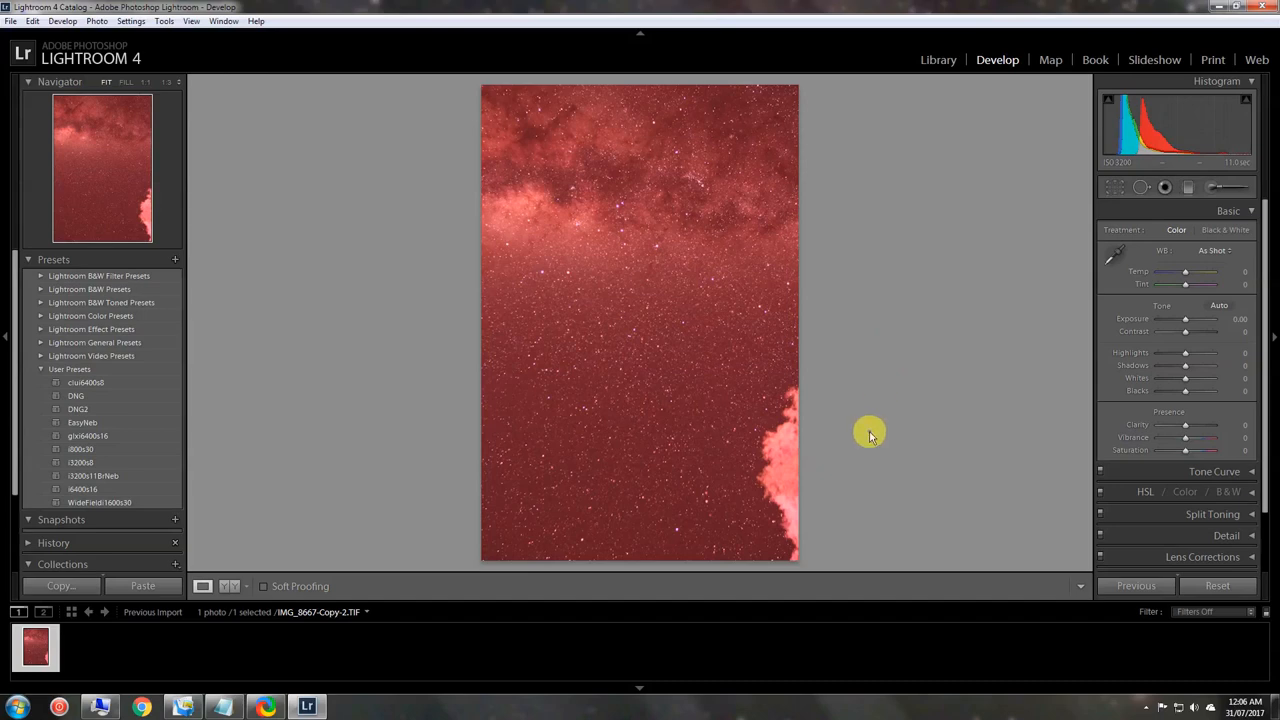
{"action": "mouse_move", "coordinate": [866, 392]}
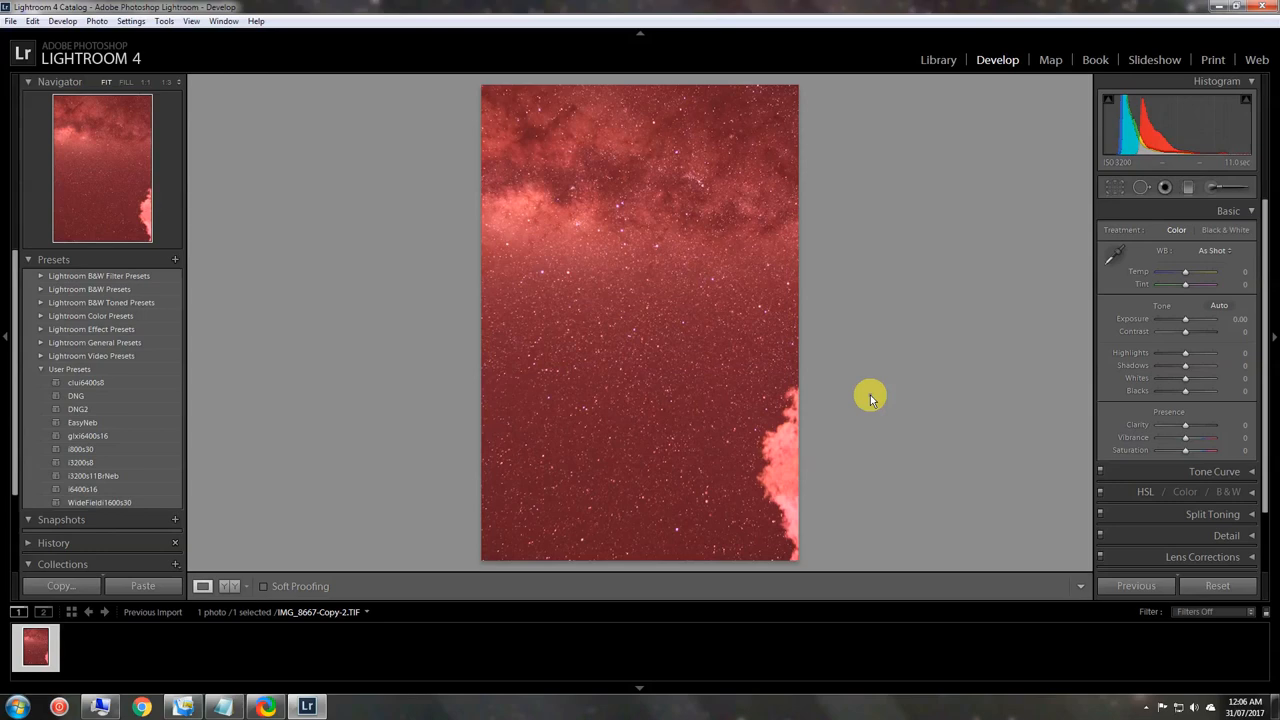
{"action": "mouse_move", "coordinate": [876, 400]}
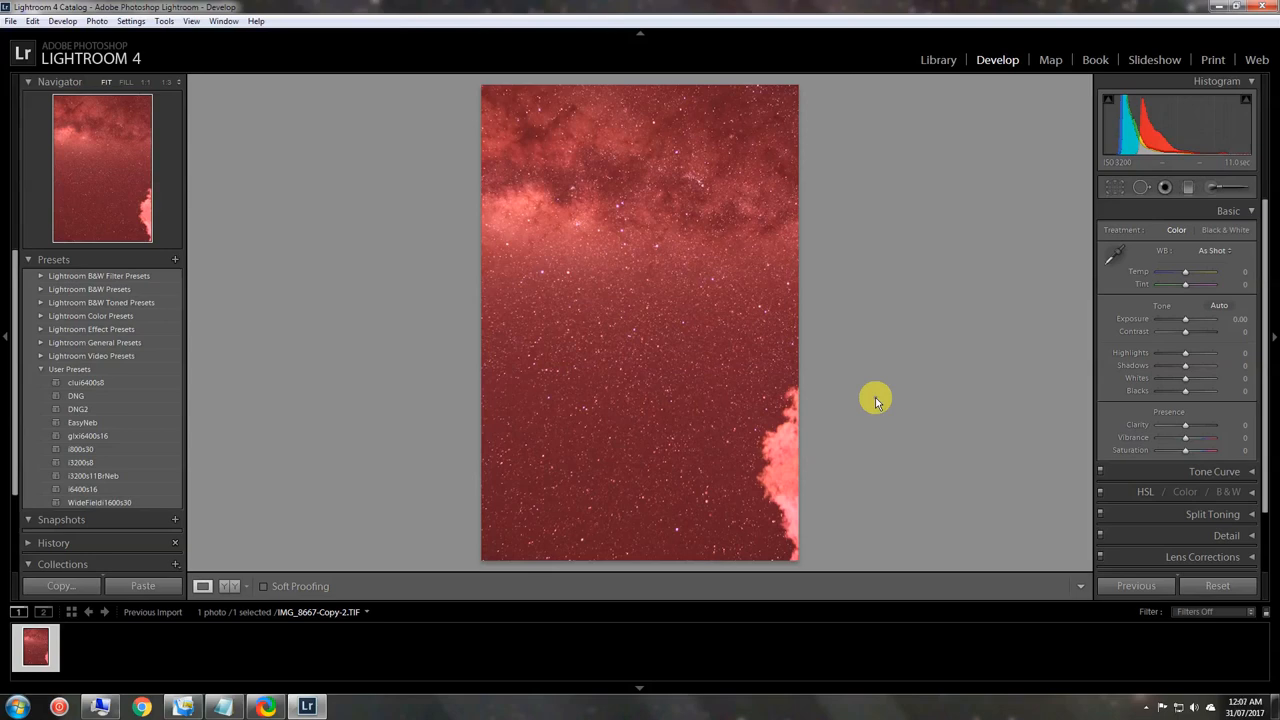
{"action": "mouse_move", "coordinate": [1020, 368]}
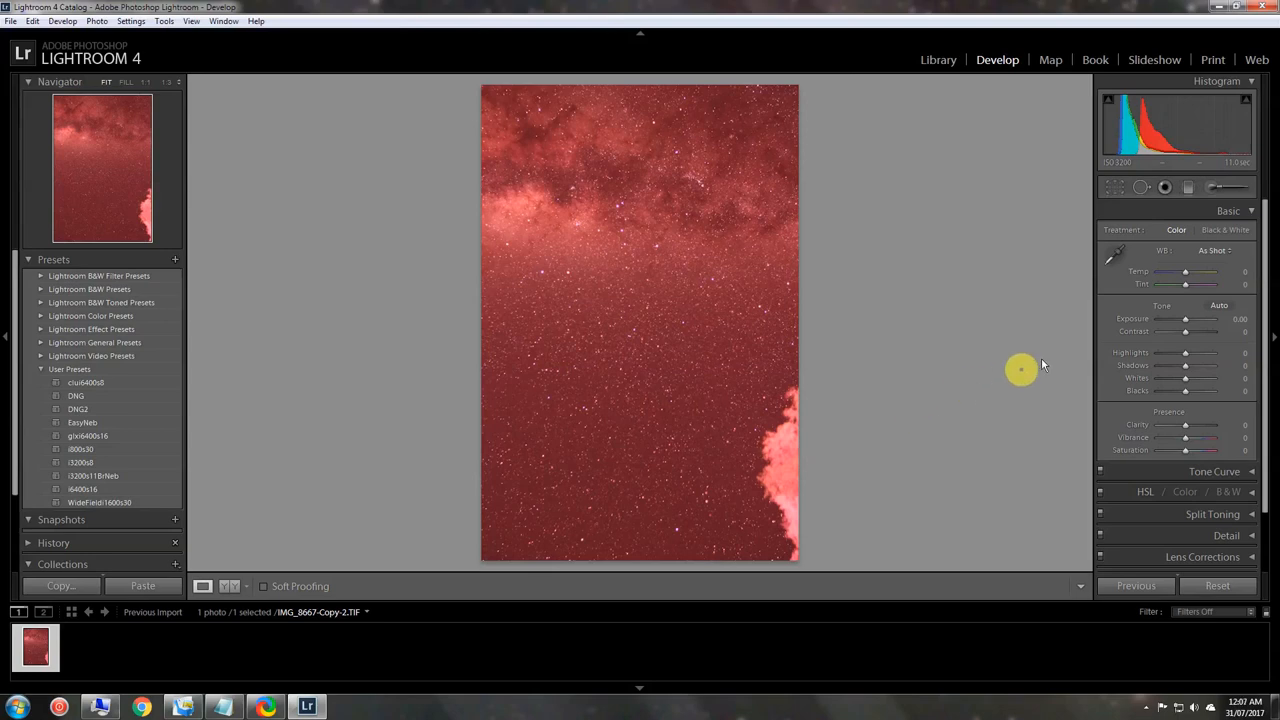
{"action": "mouse_move", "coordinate": [1114, 260]}
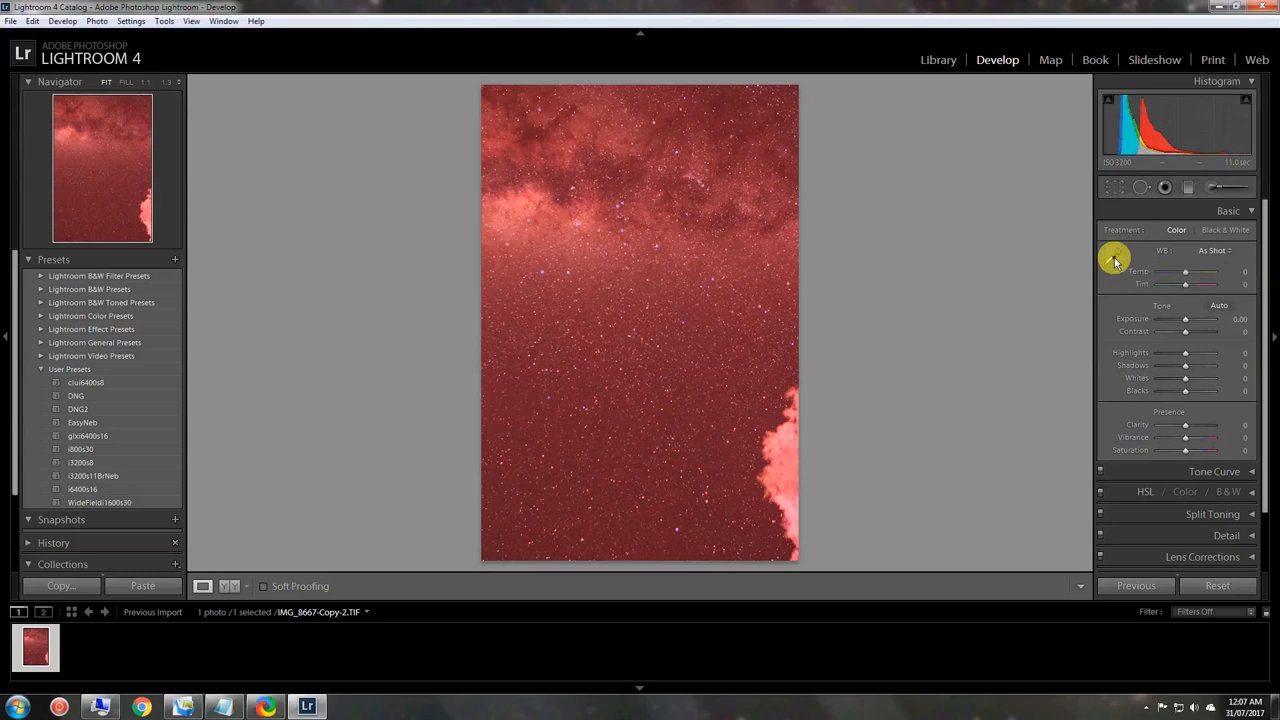
{"action": "mouse_move", "coordinate": [900, 288]}
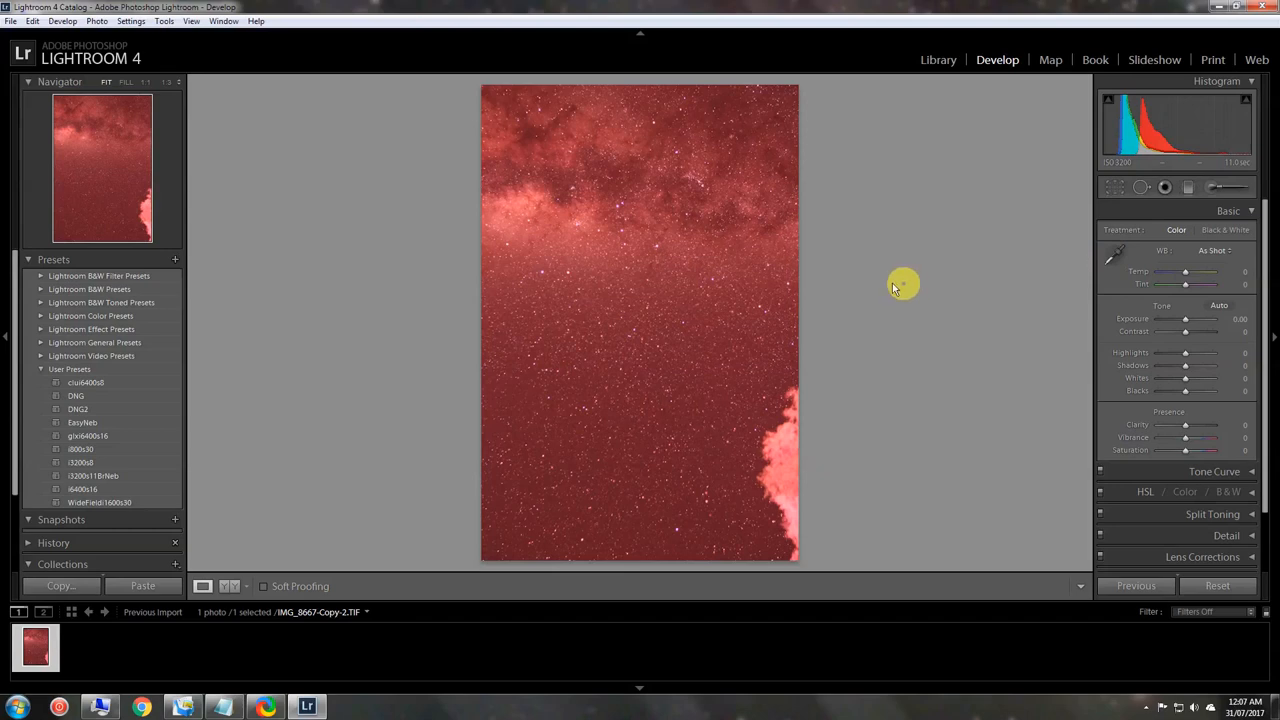
{"action": "mouse_move", "coordinate": [870, 276]}
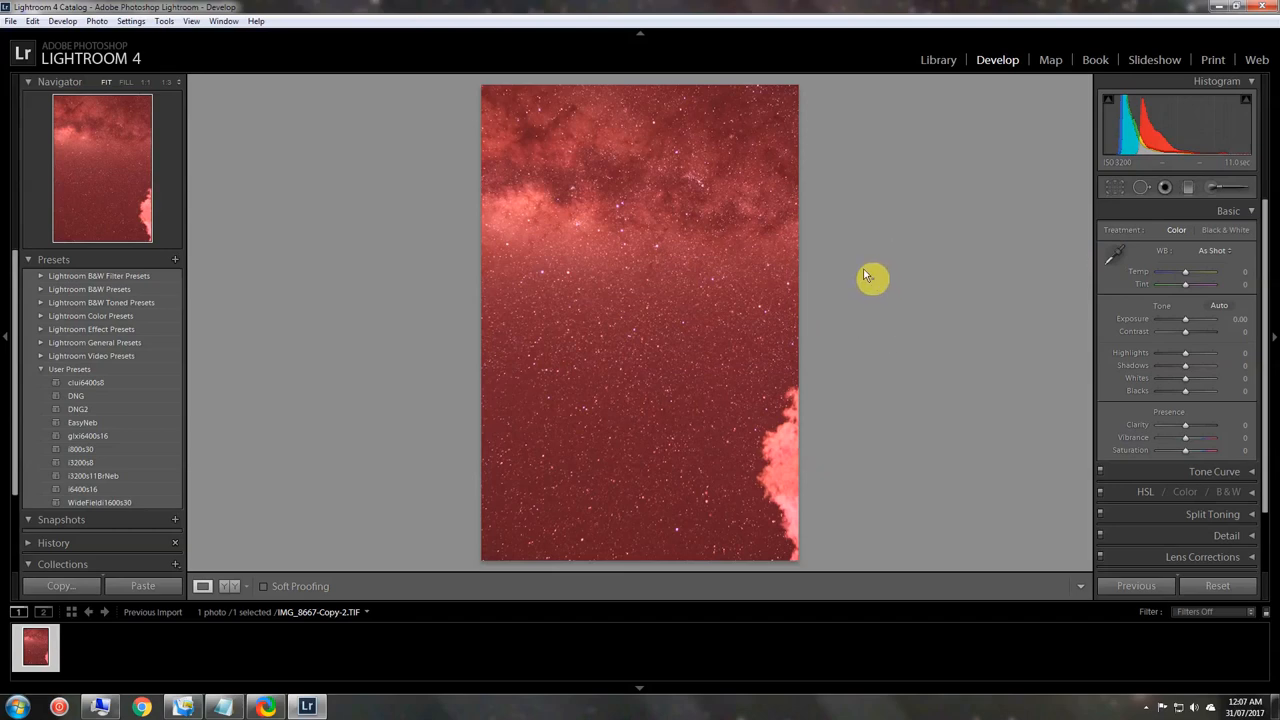
{"action": "mouse_move", "coordinate": [930, 300]}
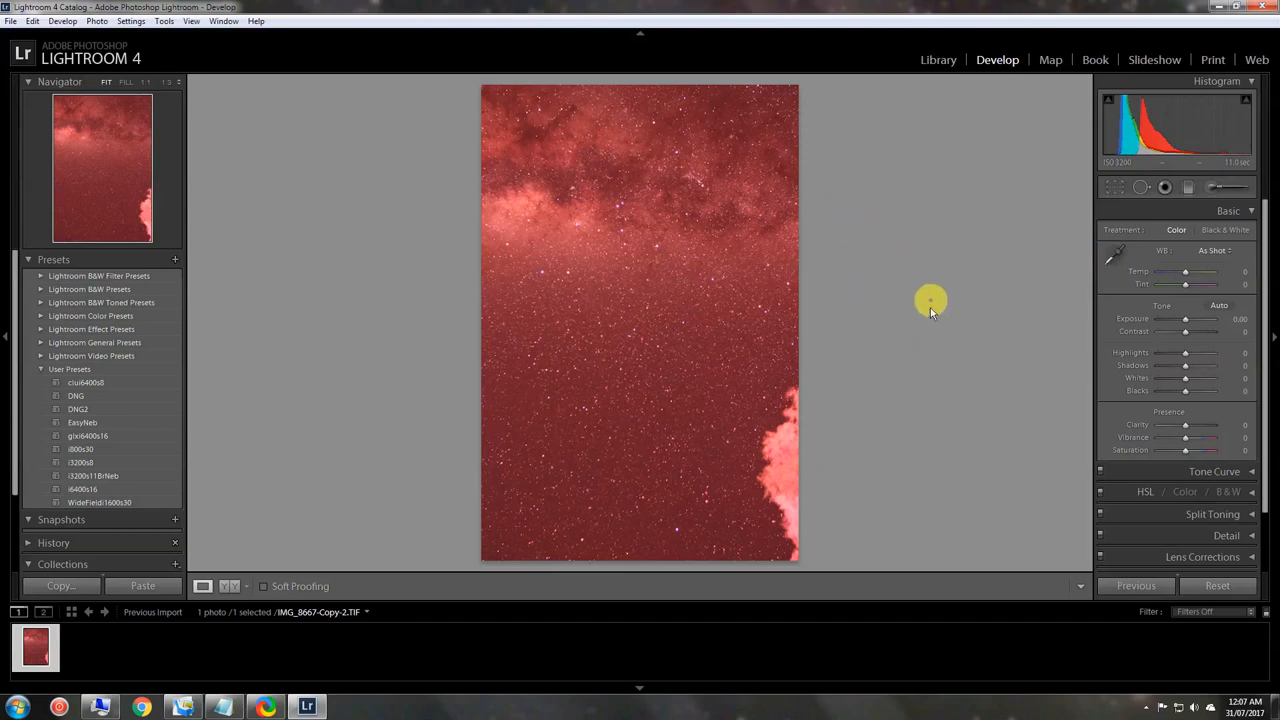
{"action": "mouse_move", "coordinate": [856, 270]}
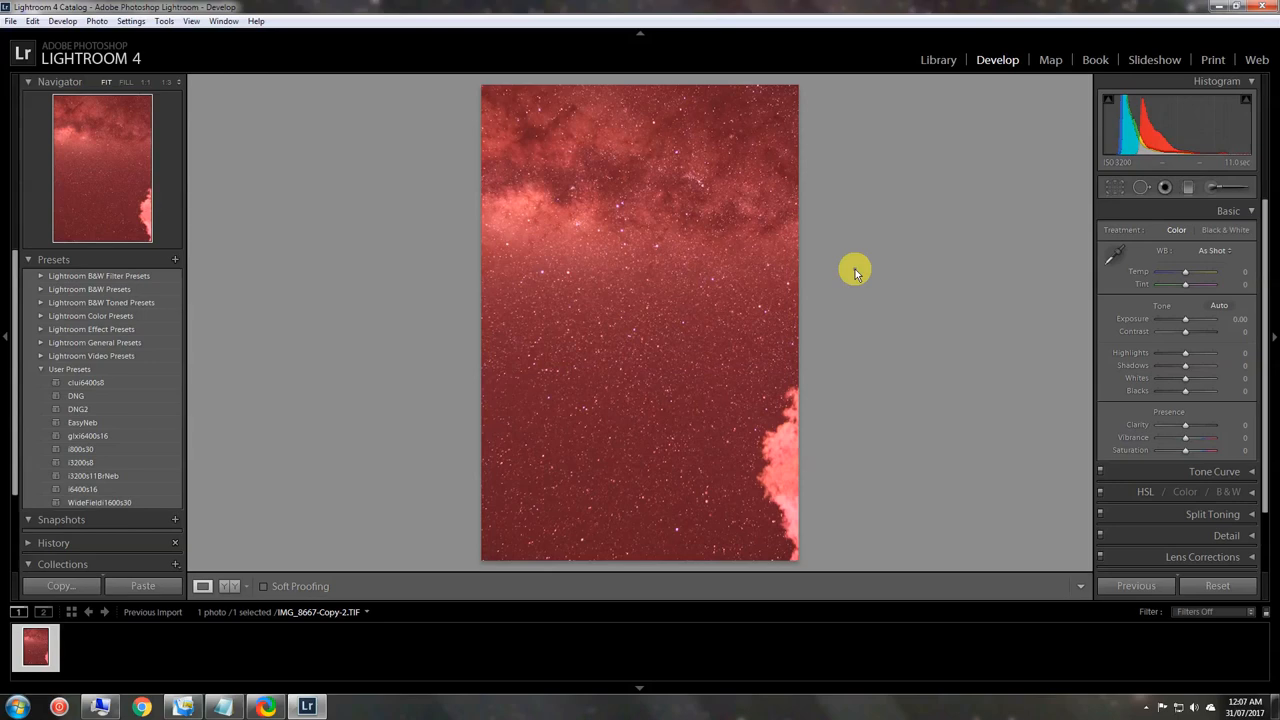
{"action": "mouse_move", "coordinate": [760, 248]}
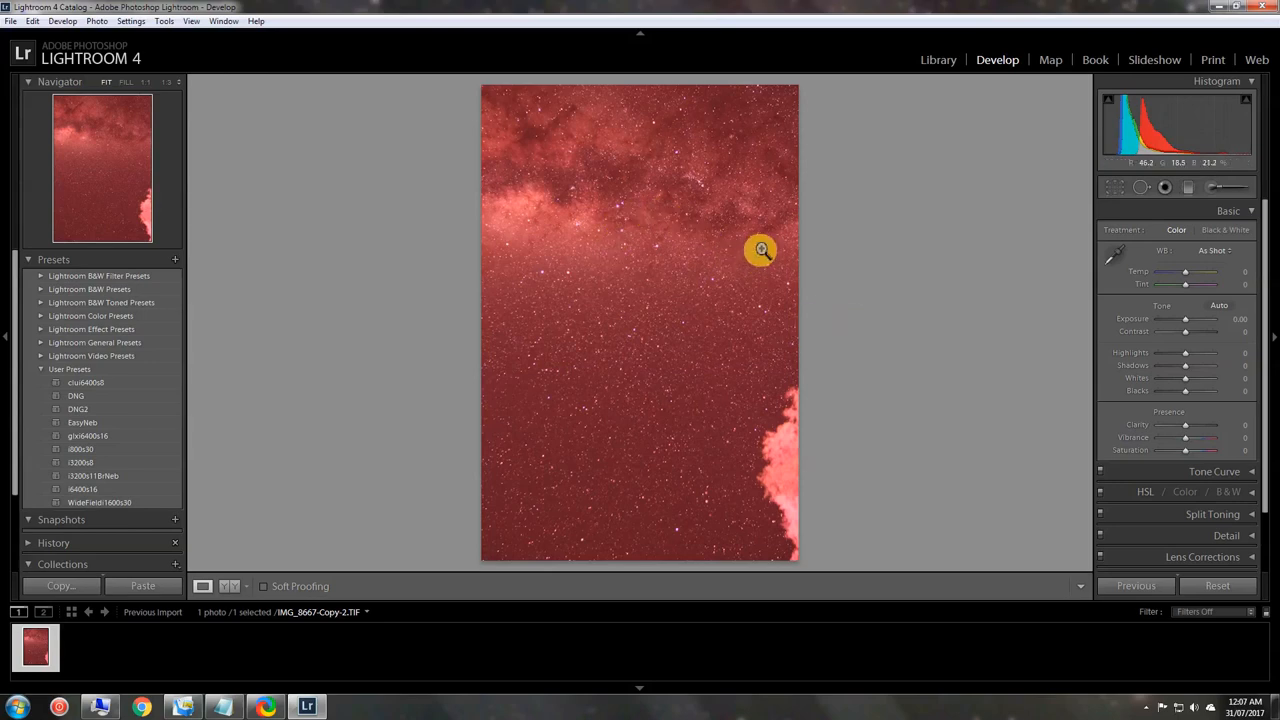
{"action": "mouse_move", "coordinate": [910, 318]}
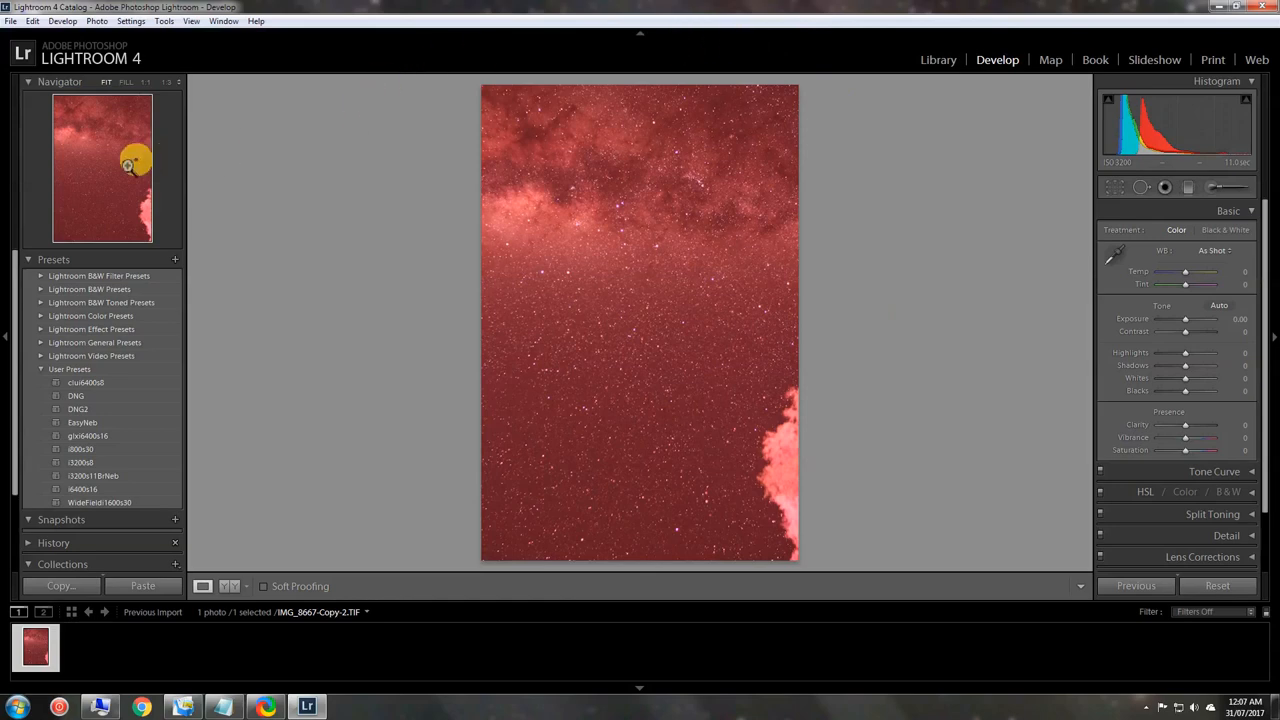
{"action": "mouse_move", "coordinate": [112, 182]}
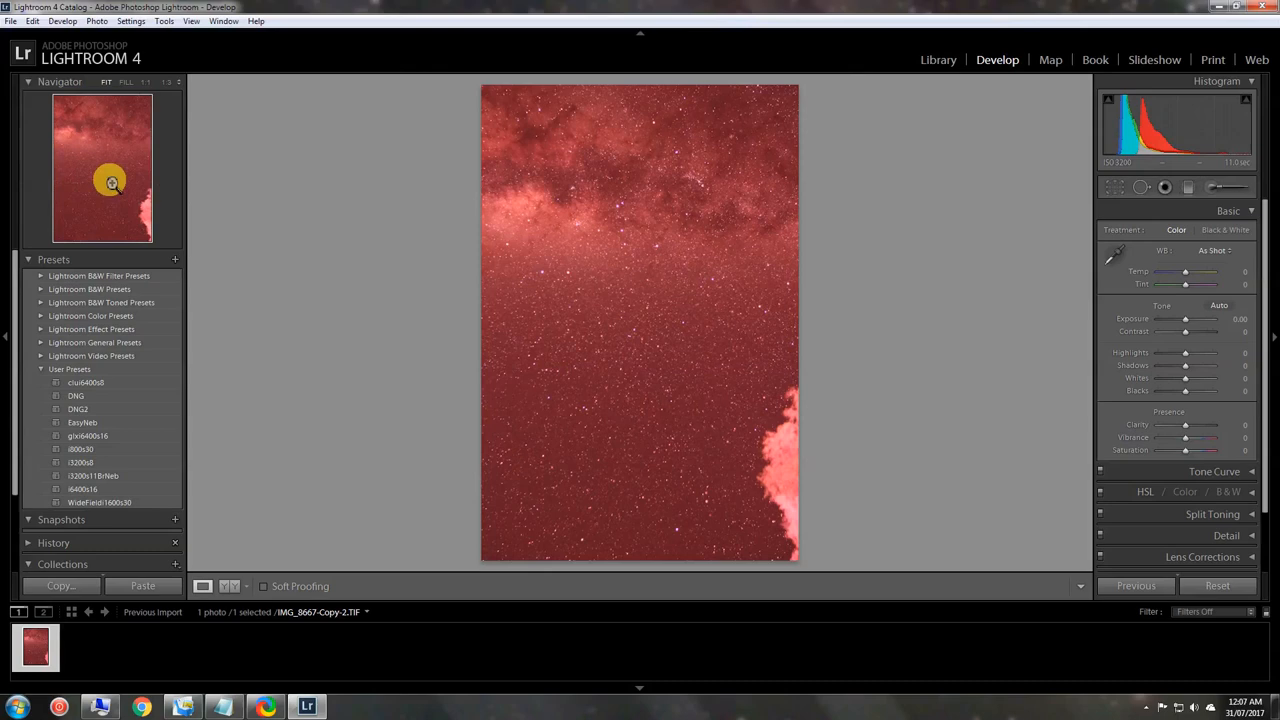
{"action": "mouse_move", "coordinate": [420, 308]}
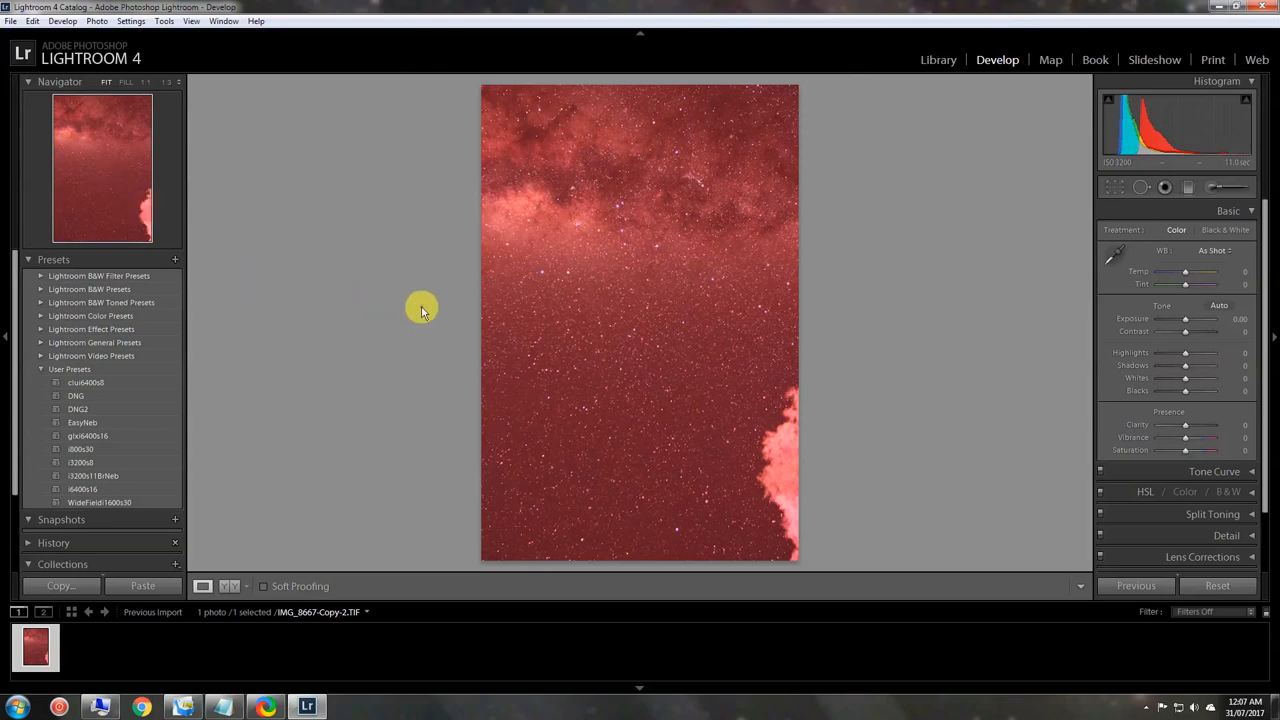
{"action": "mouse_move", "coordinate": [110, 190]}
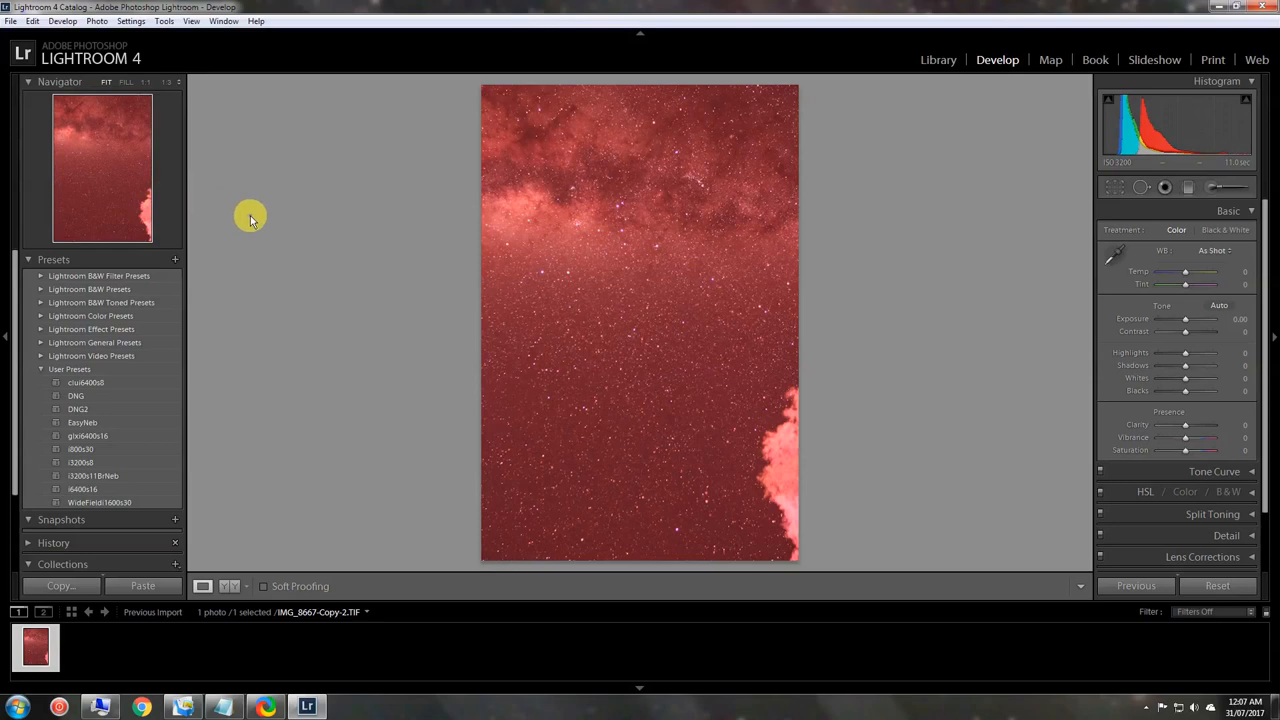
{"action": "mouse_move", "coordinate": [846, 148]}
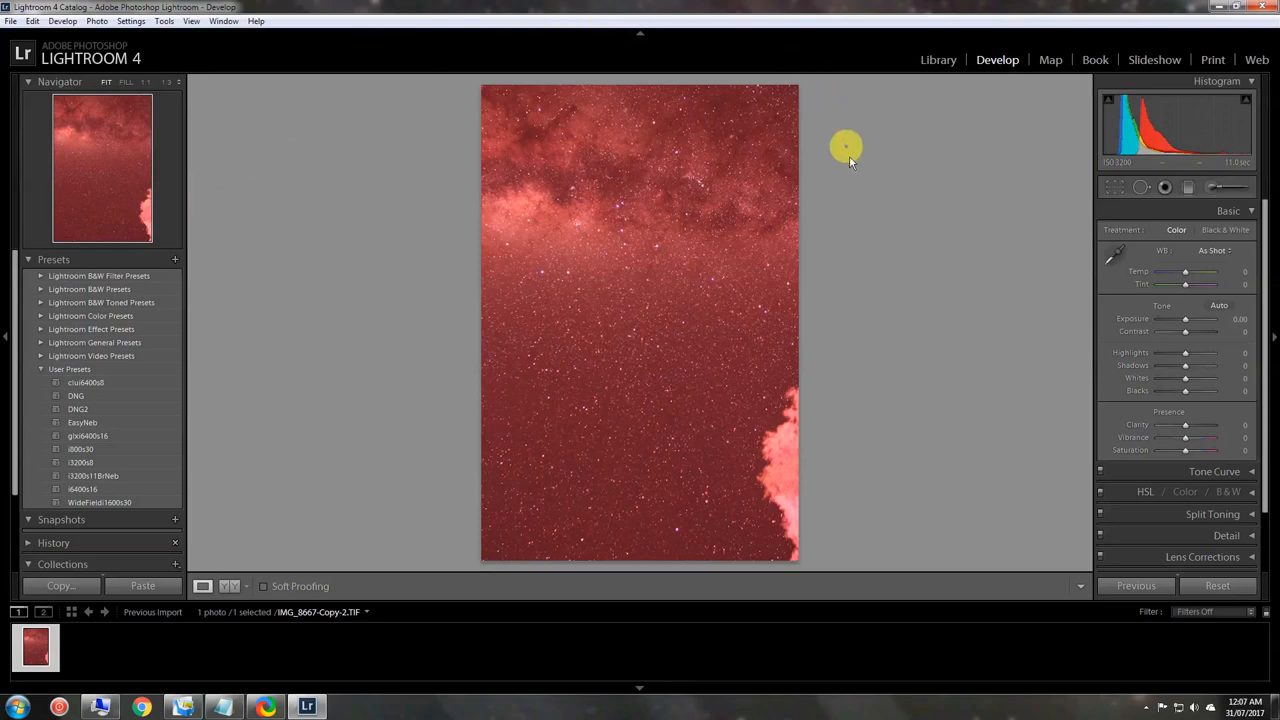
{"action": "mouse_move", "coordinate": [674, 270]}
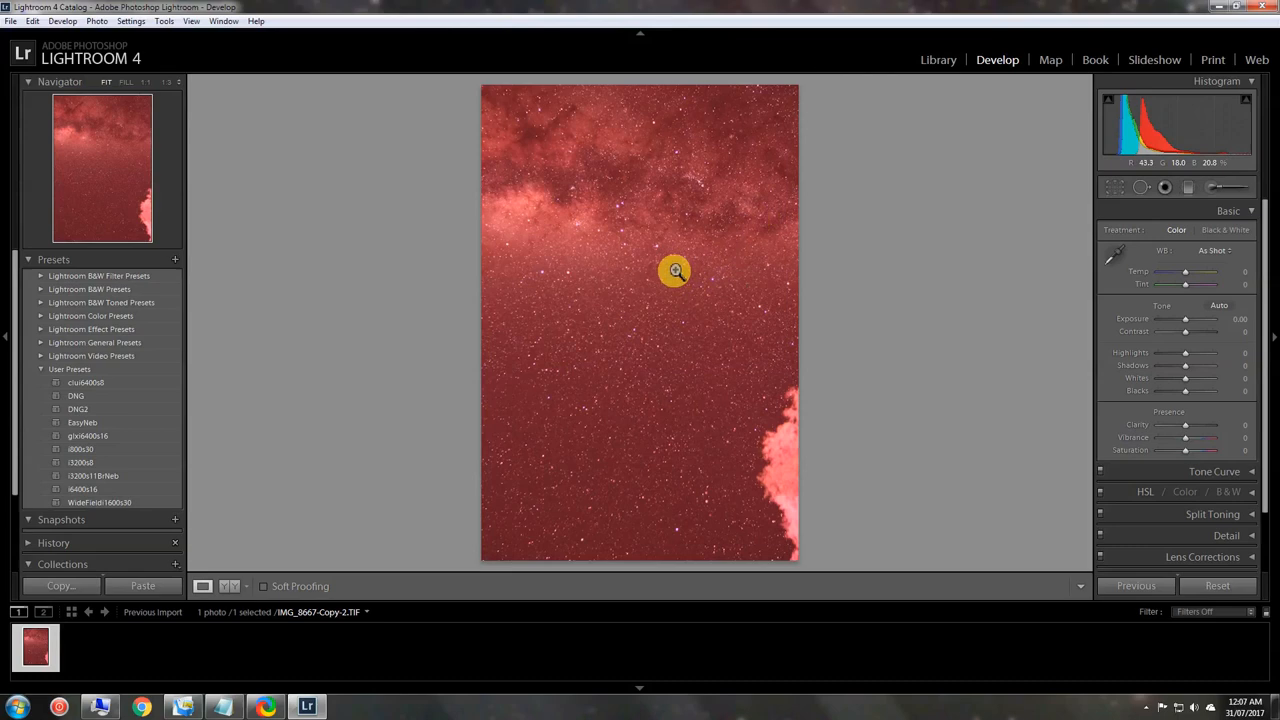
{"action": "mouse_move", "coordinate": [610, 364]}
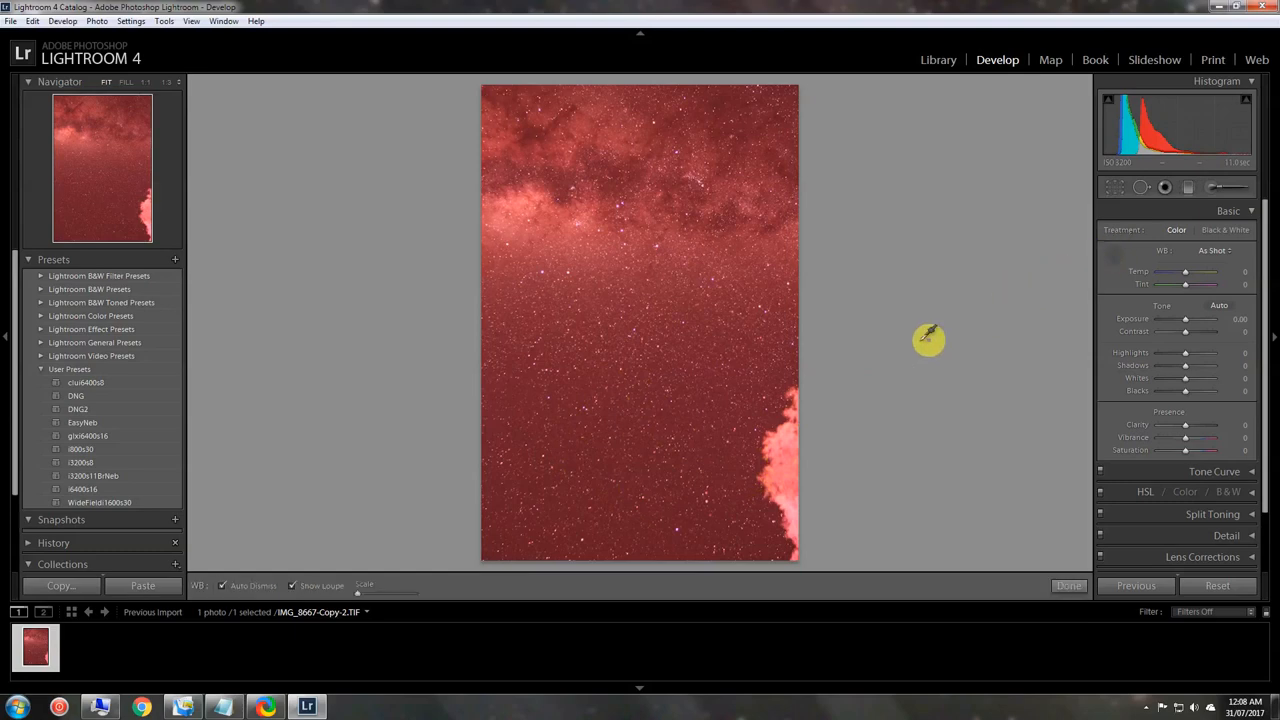
{"action": "mouse_move", "coordinate": [684, 358]}
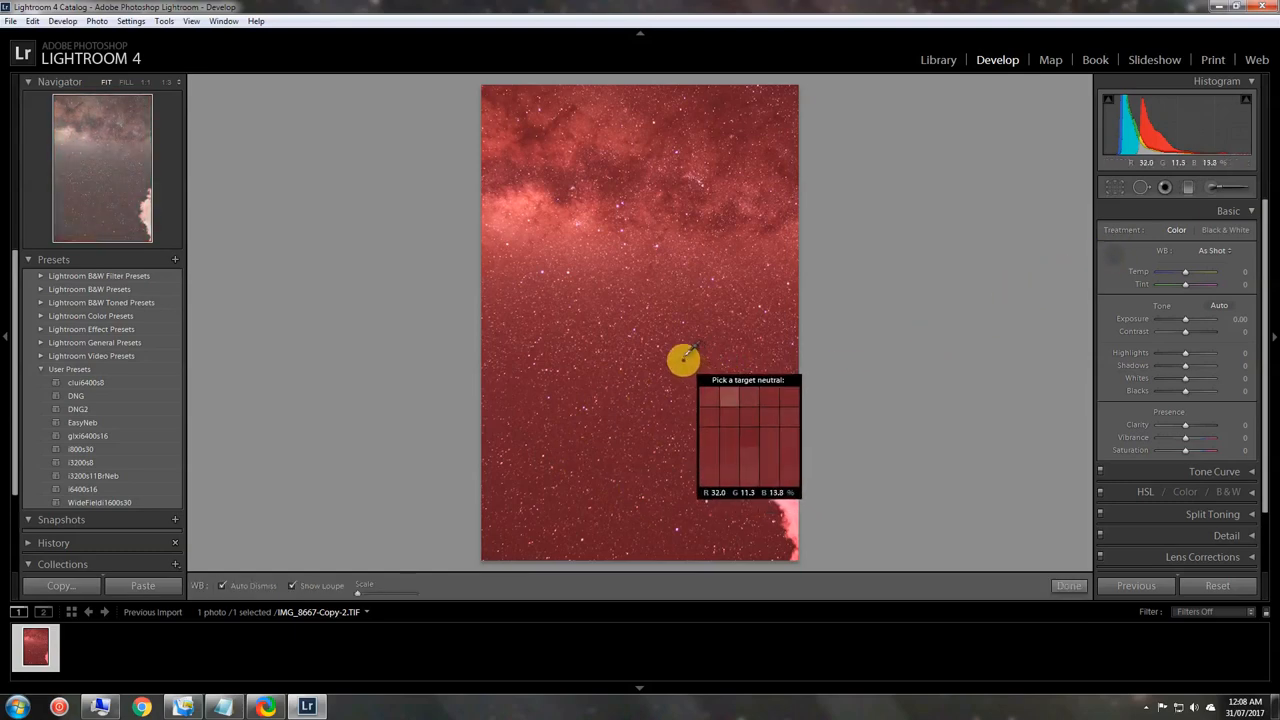
{"action": "mouse_move", "coordinate": [662, 344]}
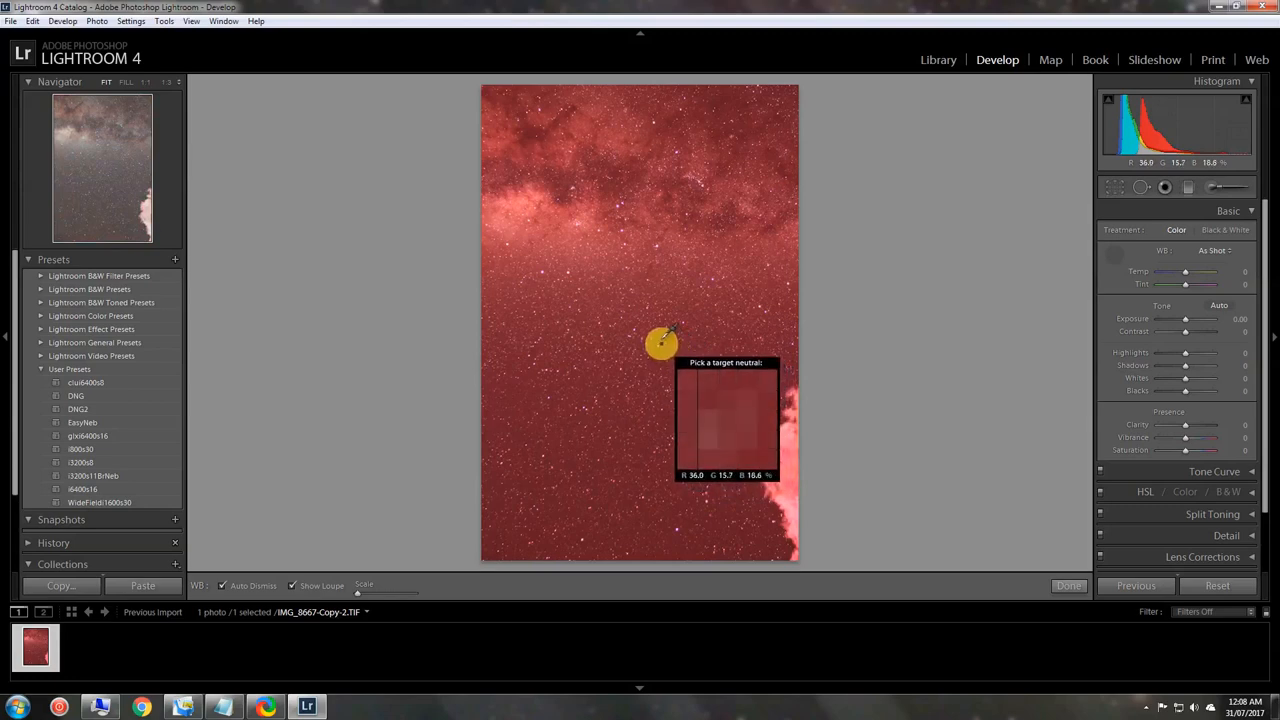
{"action": "mouse_move", "coordinate": [660, 316]}
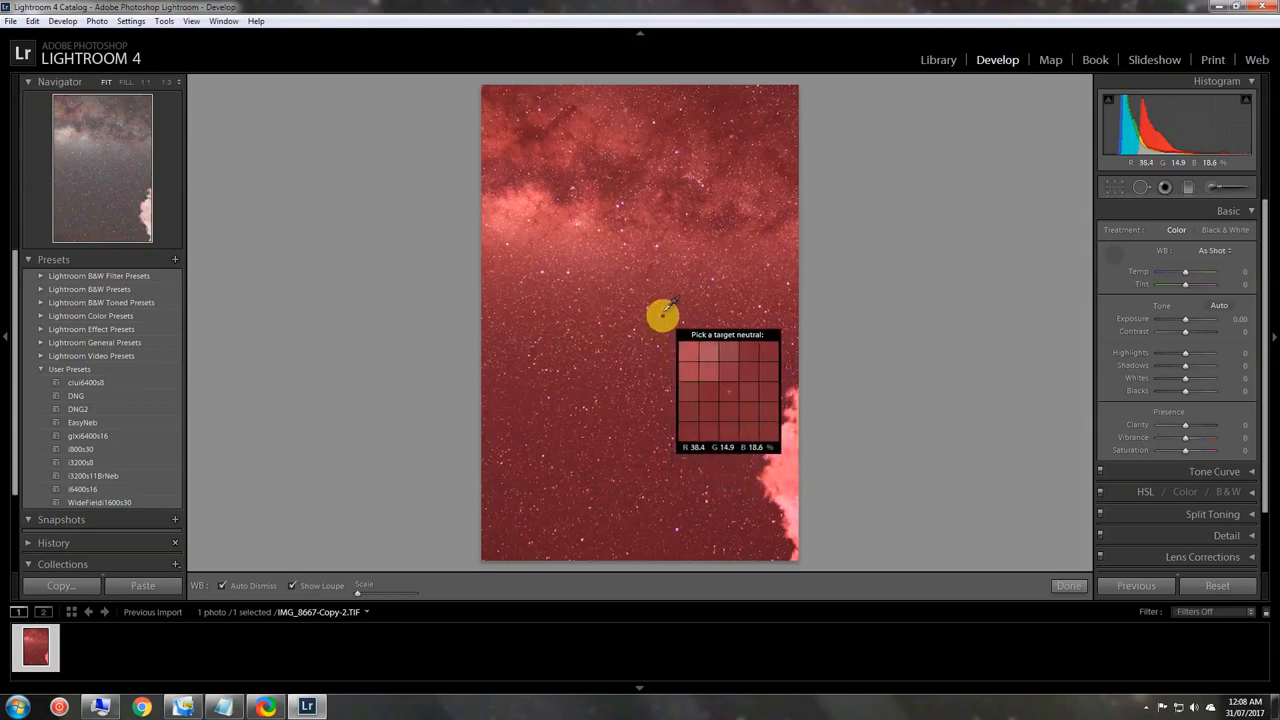
{"action": "mouse_move", "coordinate": [684, 296]}
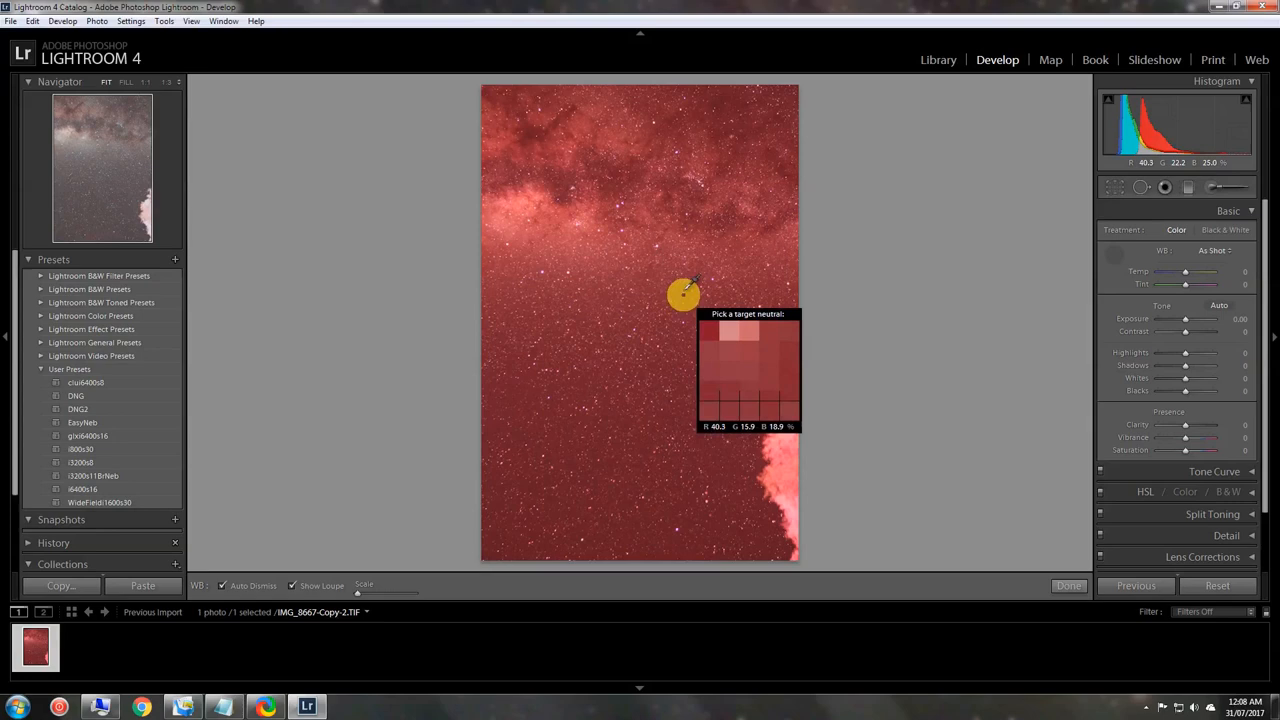
{"action": "mouse_move", "coordinate": [688, 240]}
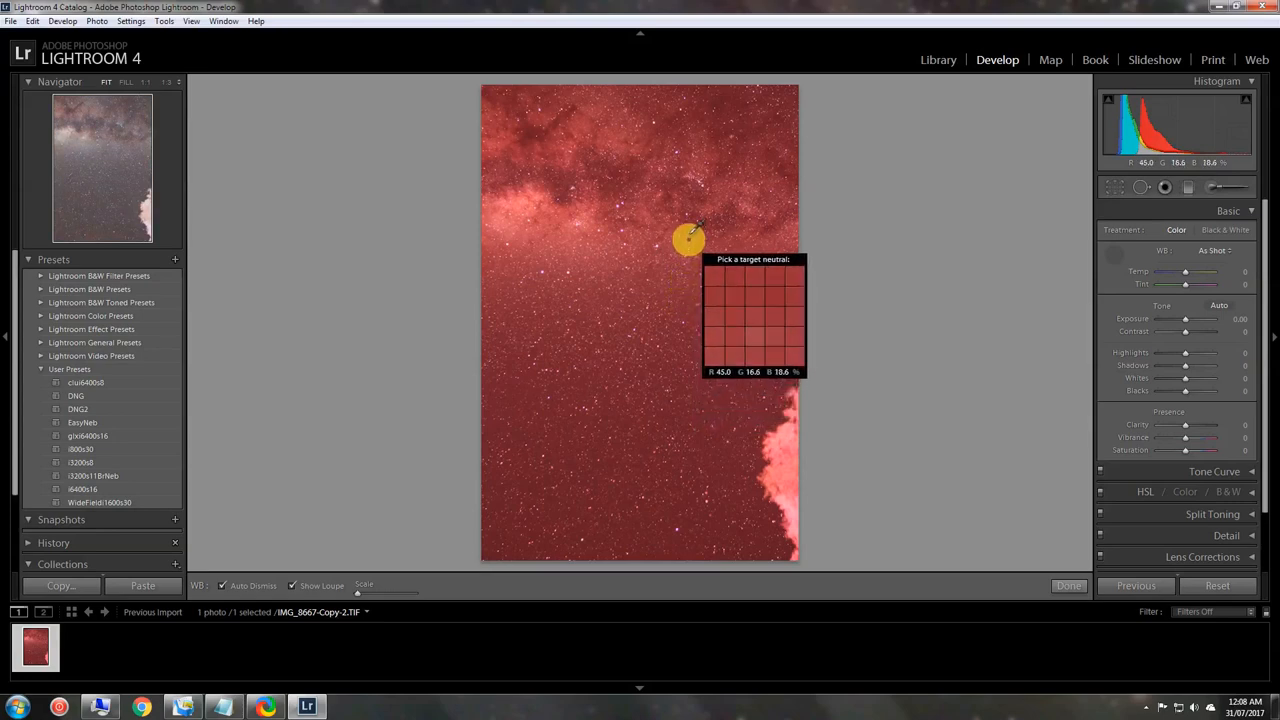
{"action": "mouse_move", "coordinate": [688, 210]}
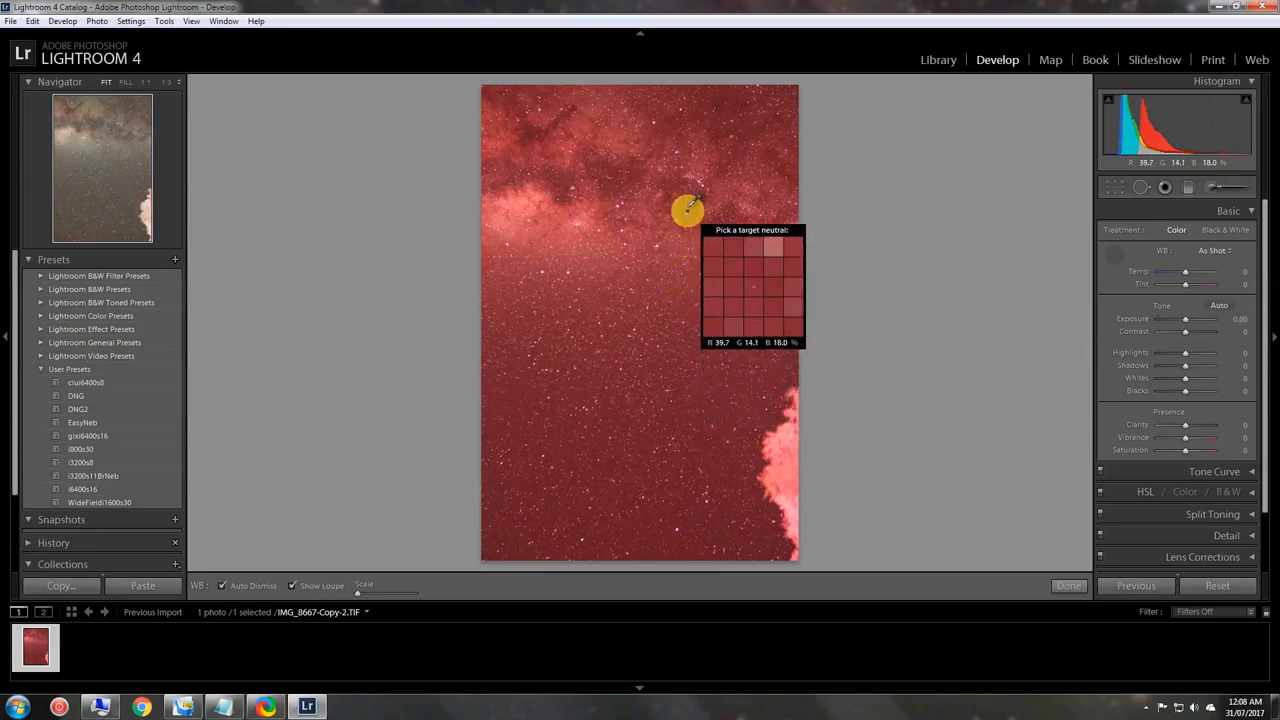
{"action": "mouse_move", "coordinate": [780, 450]}
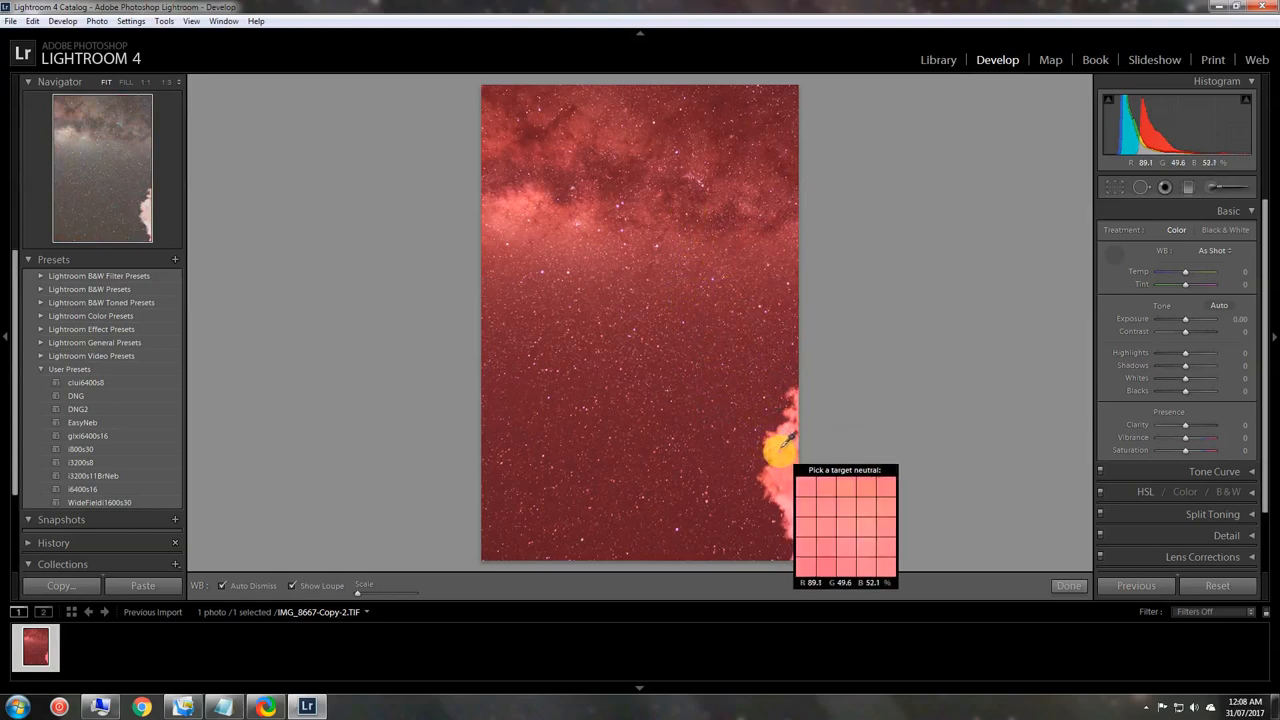
{"action": "mouse_move", "coordinate": [784, 470]}
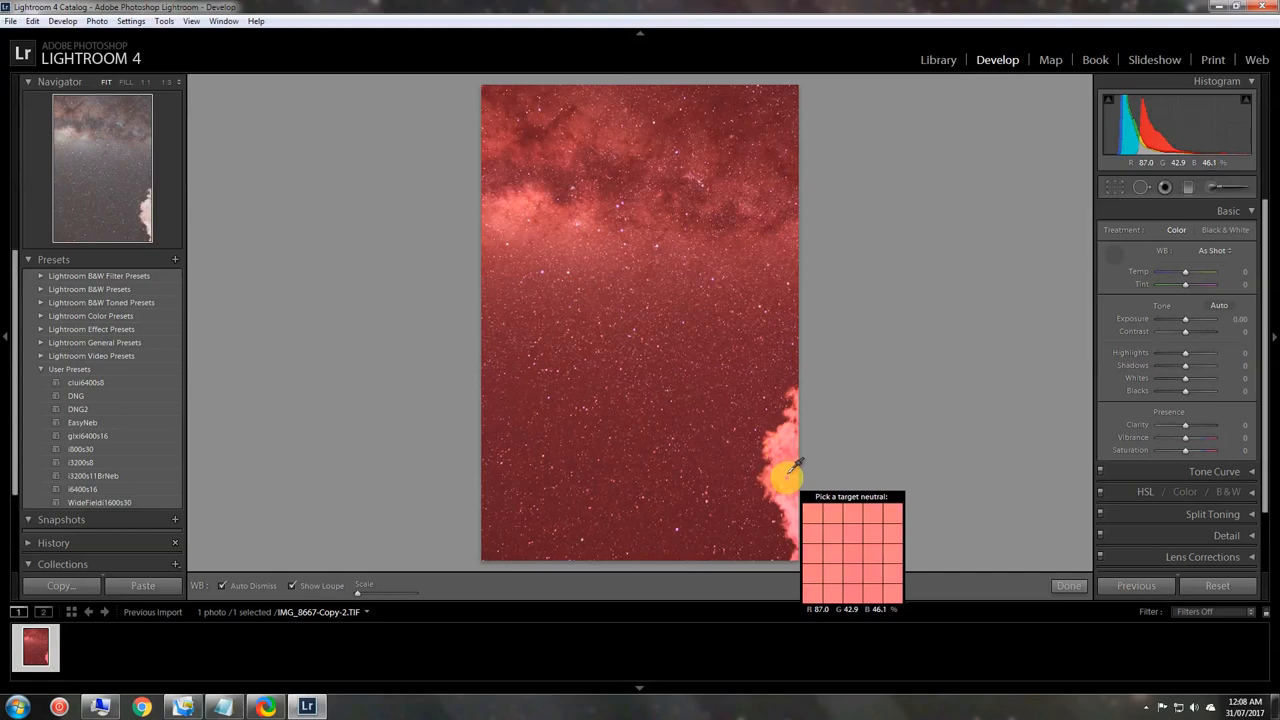
{"action": "mouse_move", "coordinate": [788, 478]}
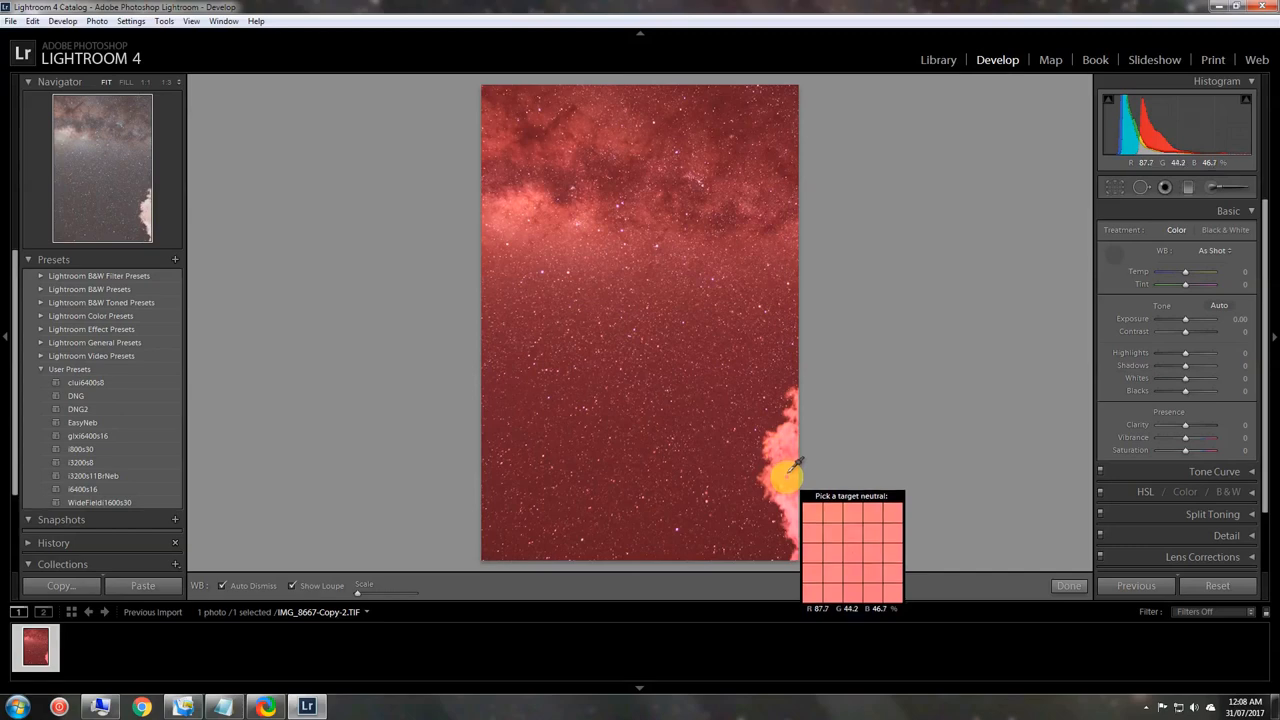
{"action": "mouse_move", "coordinate": [790, 444]}
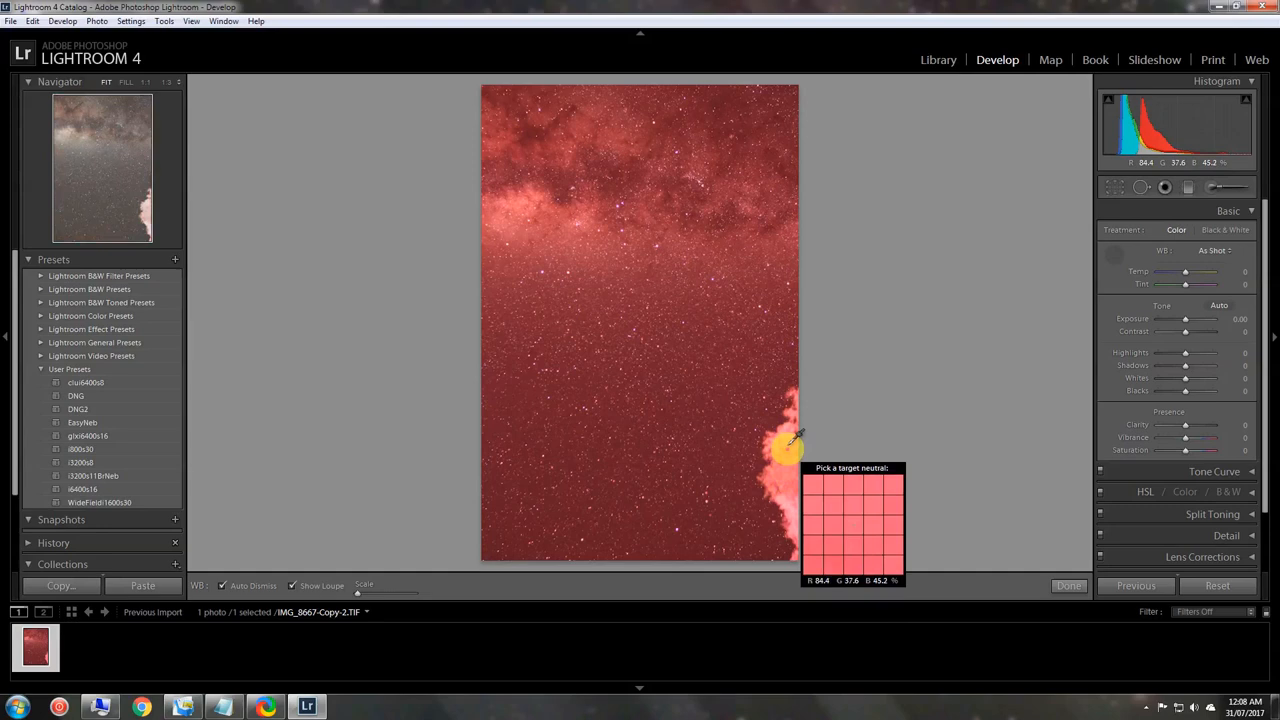
{"action": "mouse_move", "coordinate": [784, 464]}
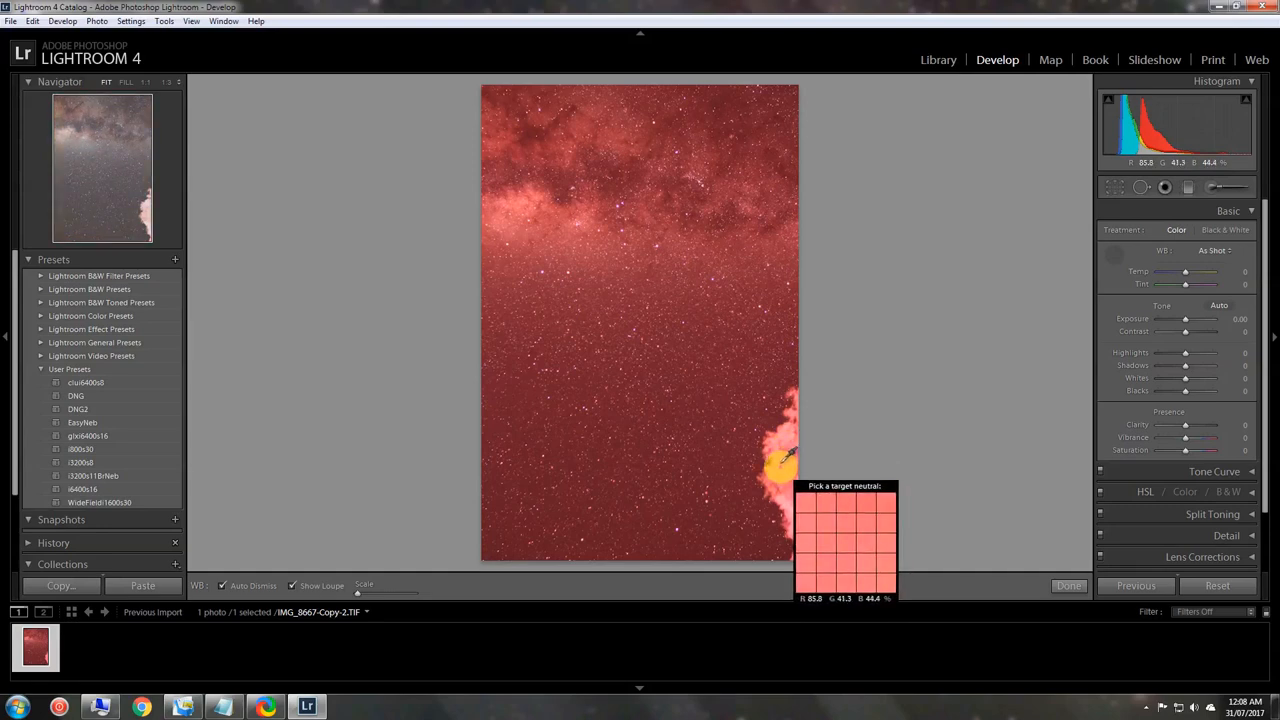
{"action": "mouse_move", "coordinate": [784, 458]}
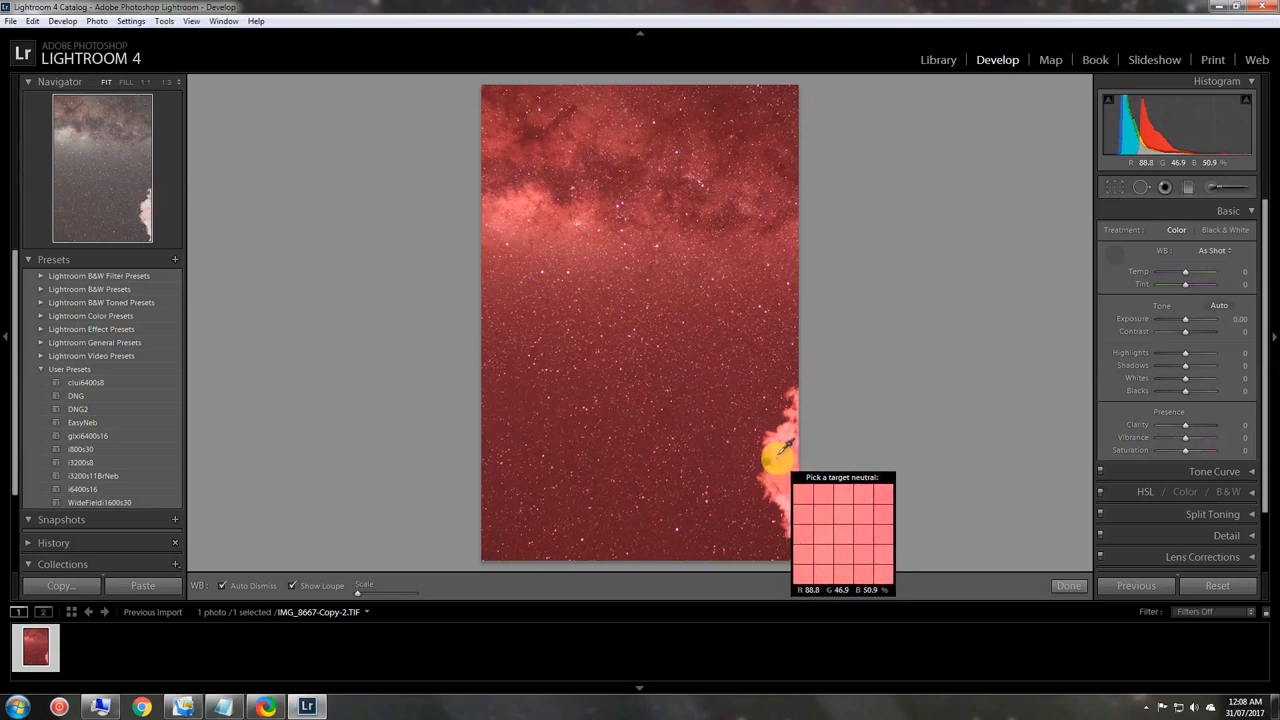
{"action": "mouse_move", "coordinate": [748, 448]}
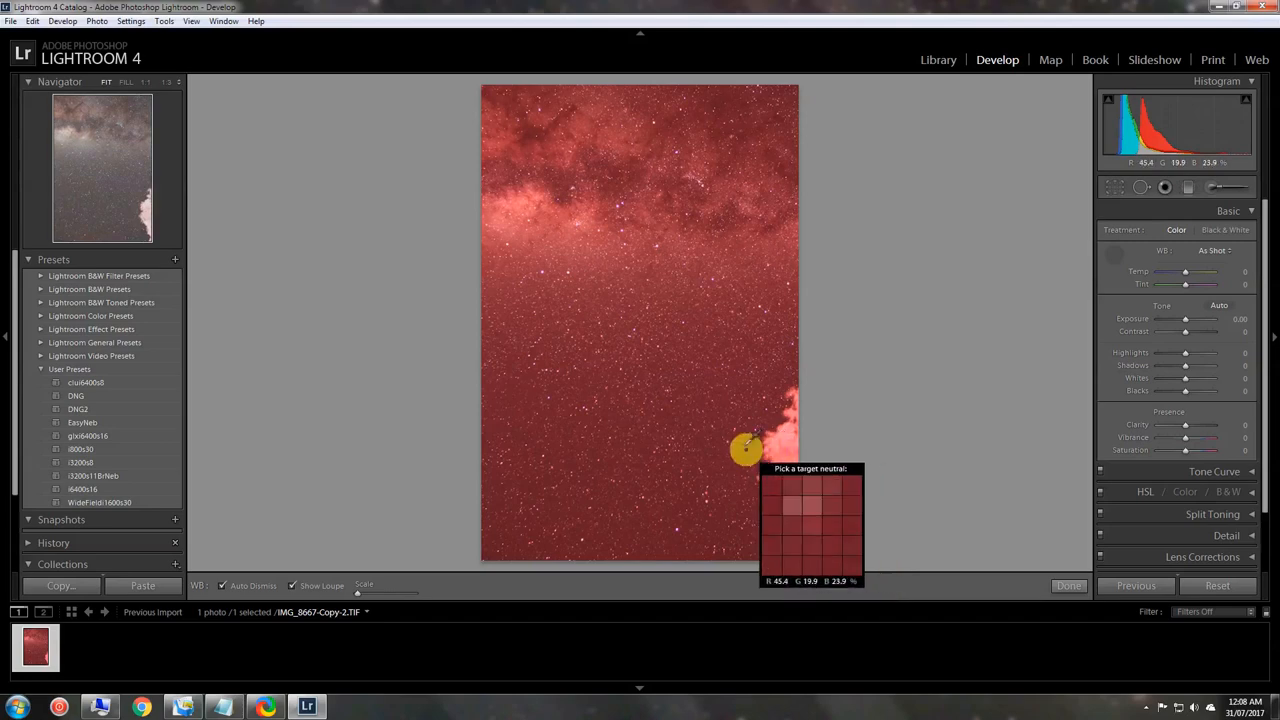
{"action": "mouse_move", "coordinate": [704, 458]}
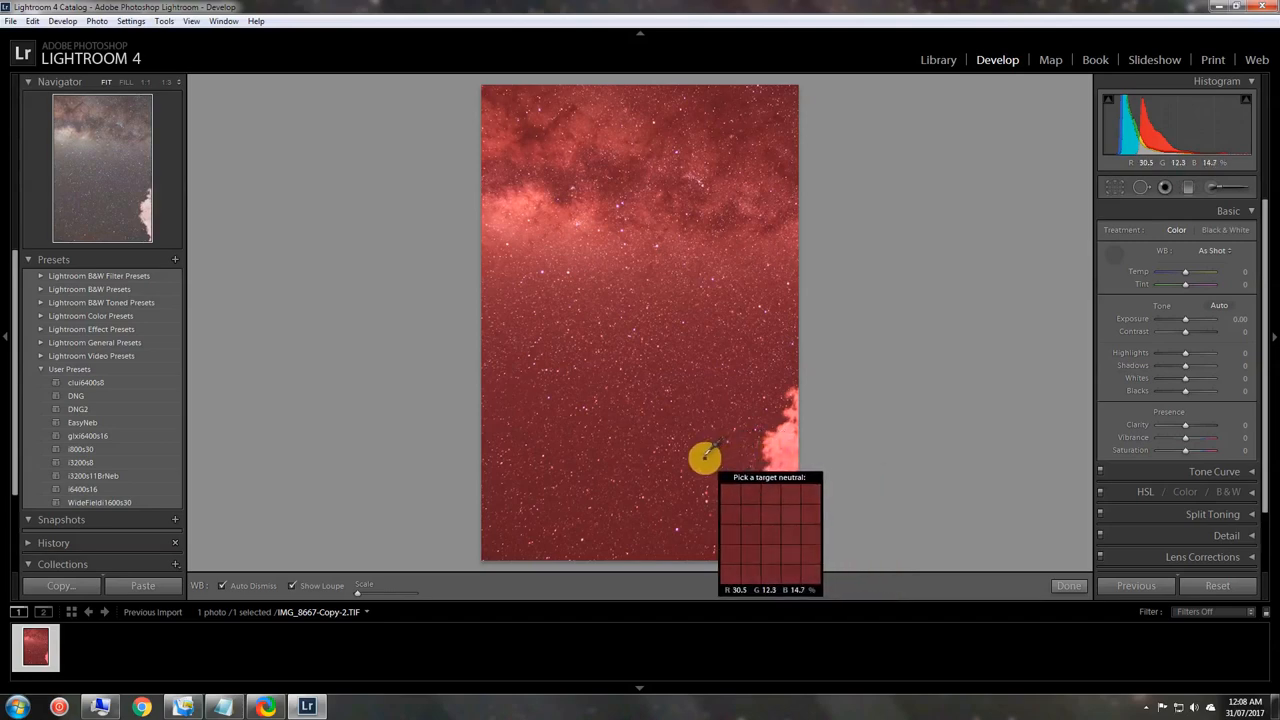
{"action": "mouse_move", "coordinate": [678, 472]}
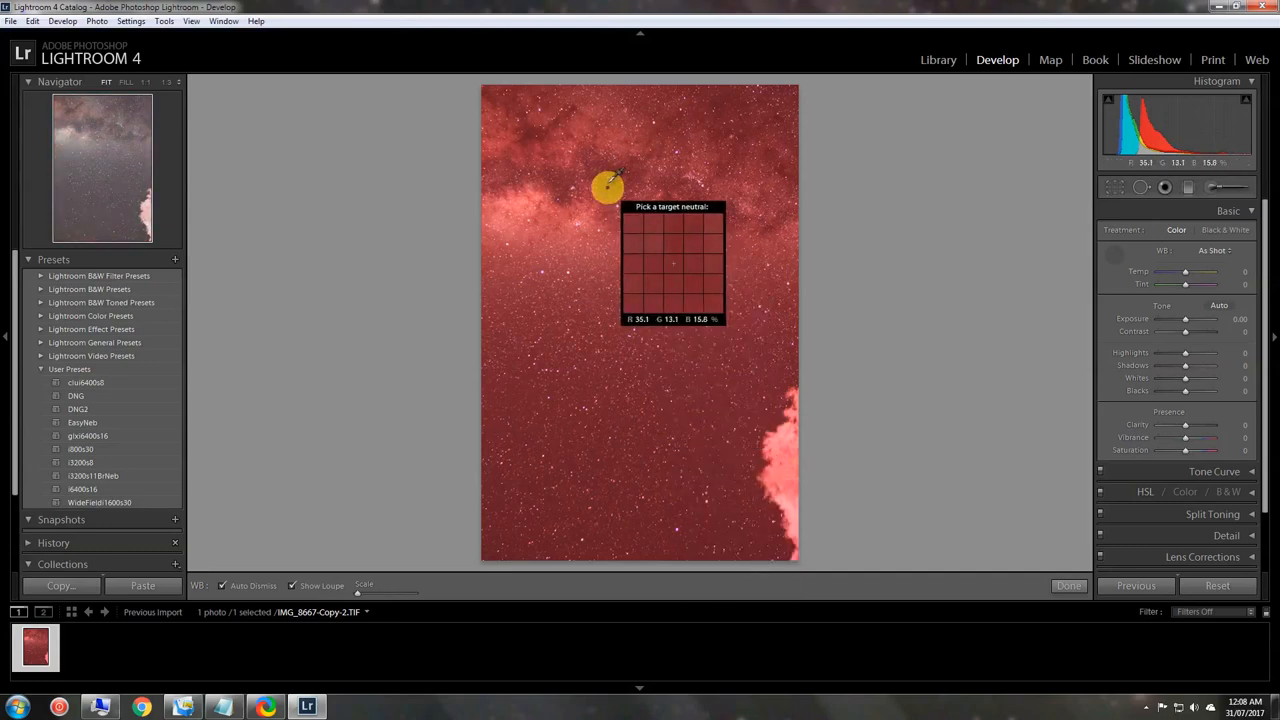
{"action": "mouse_move", "coordinate": [592, 184]}
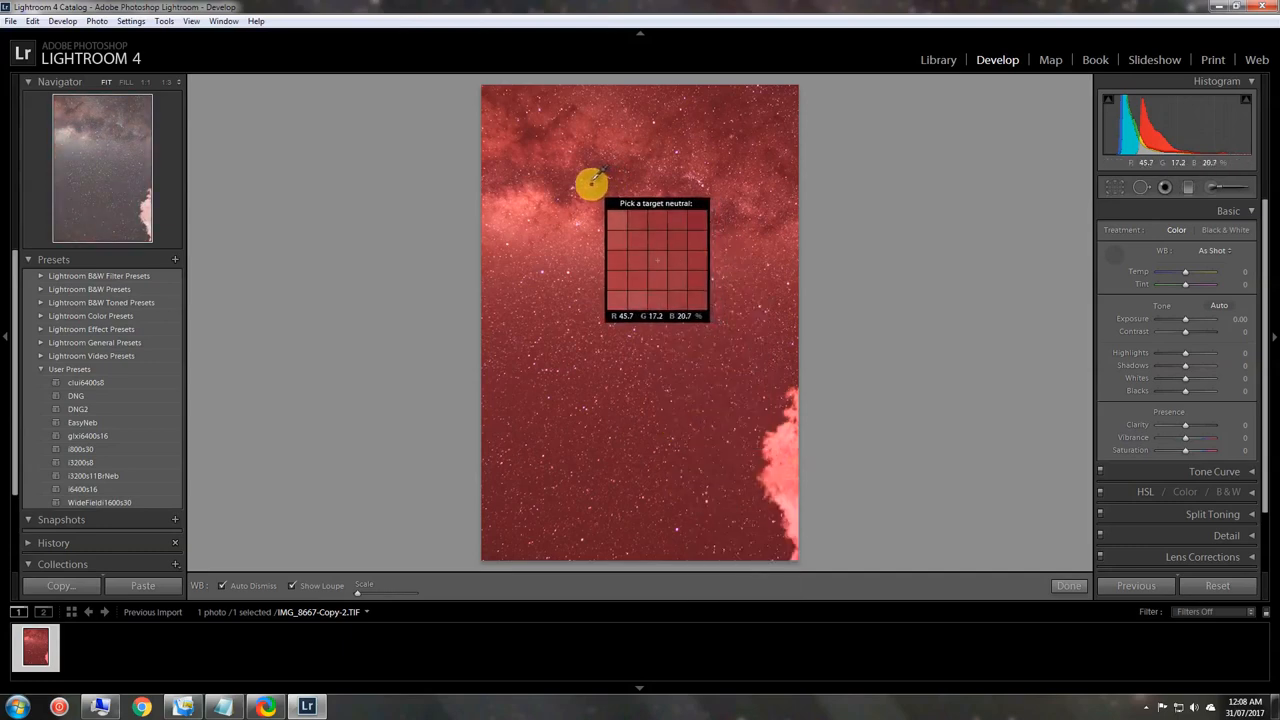
{"action": "mouse_move", "coordinate": [592, 172]}
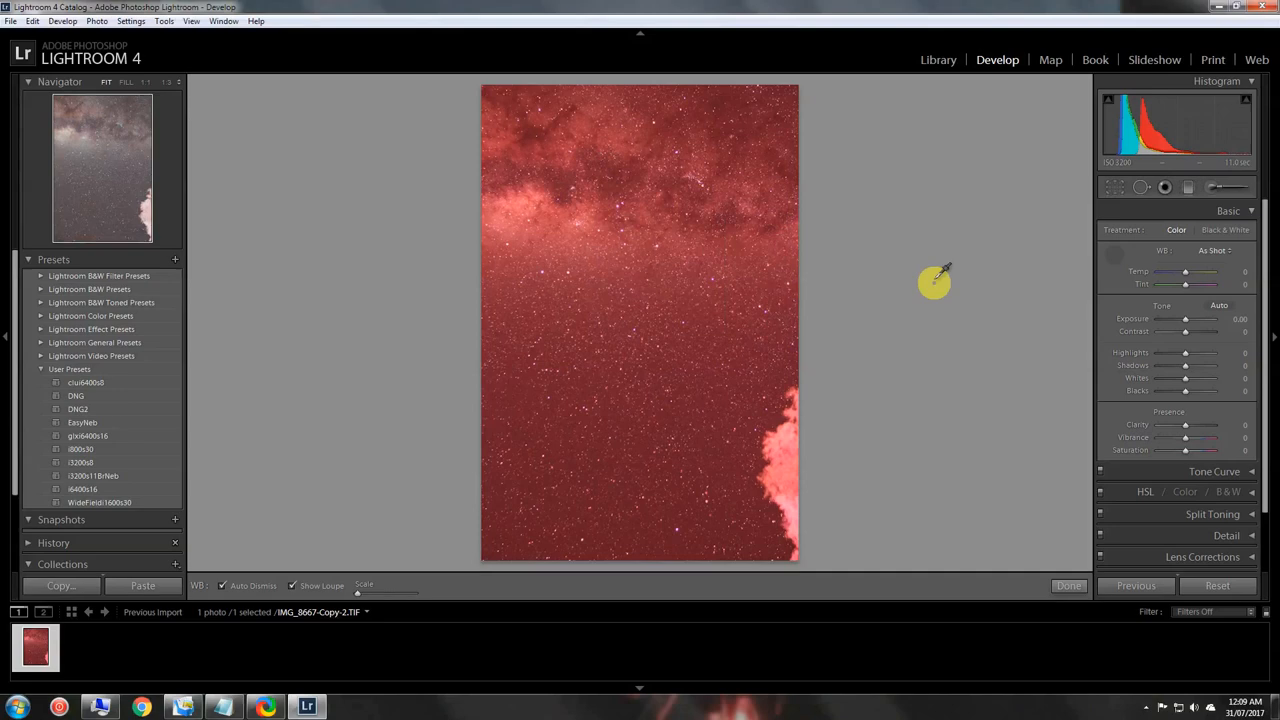
{"action": "mouse_move", "coordinate": [950, 278]}
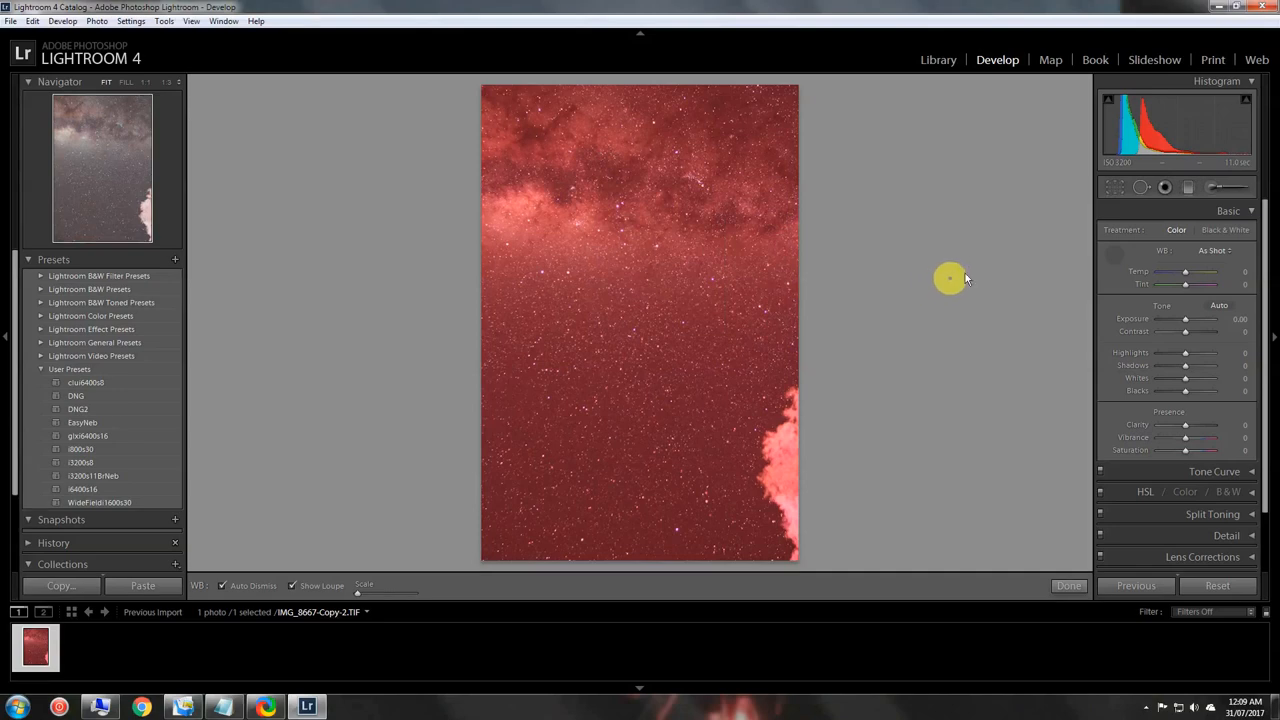
{"action": "mouse_move", "coordinate": [1108, 254]}
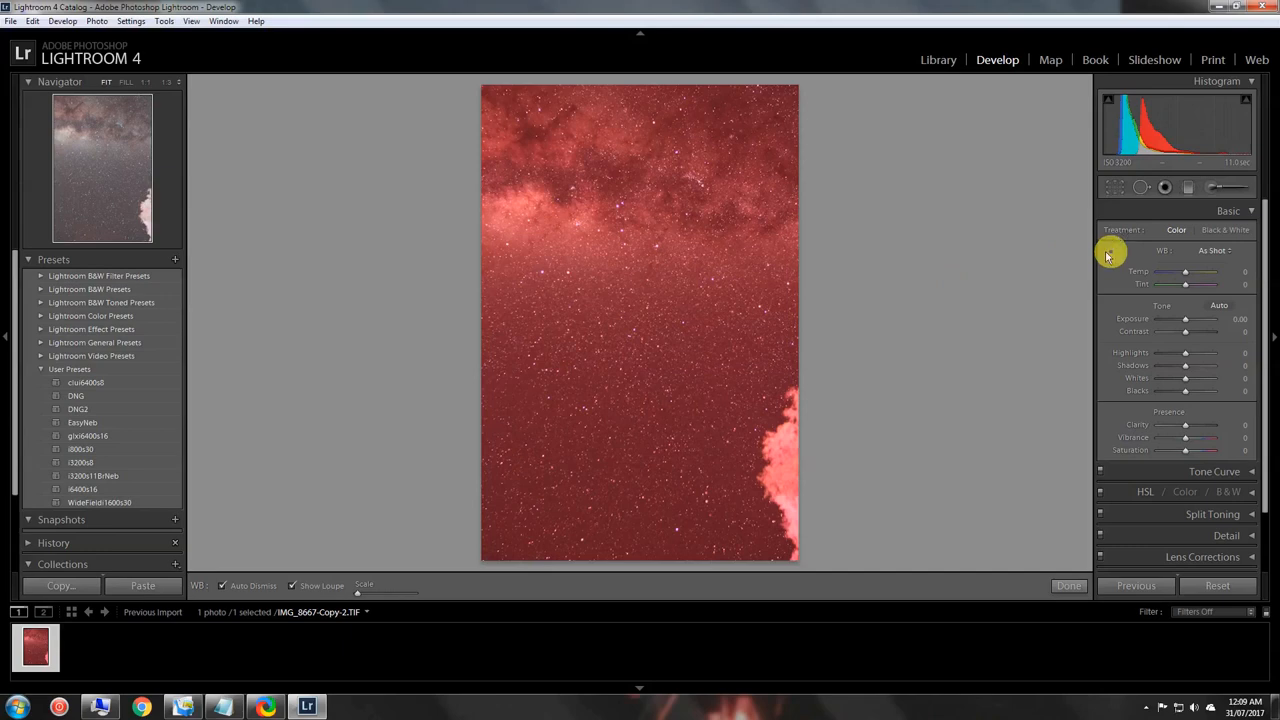
{"action": "mouse_move", "coordinate": [864, 264]}
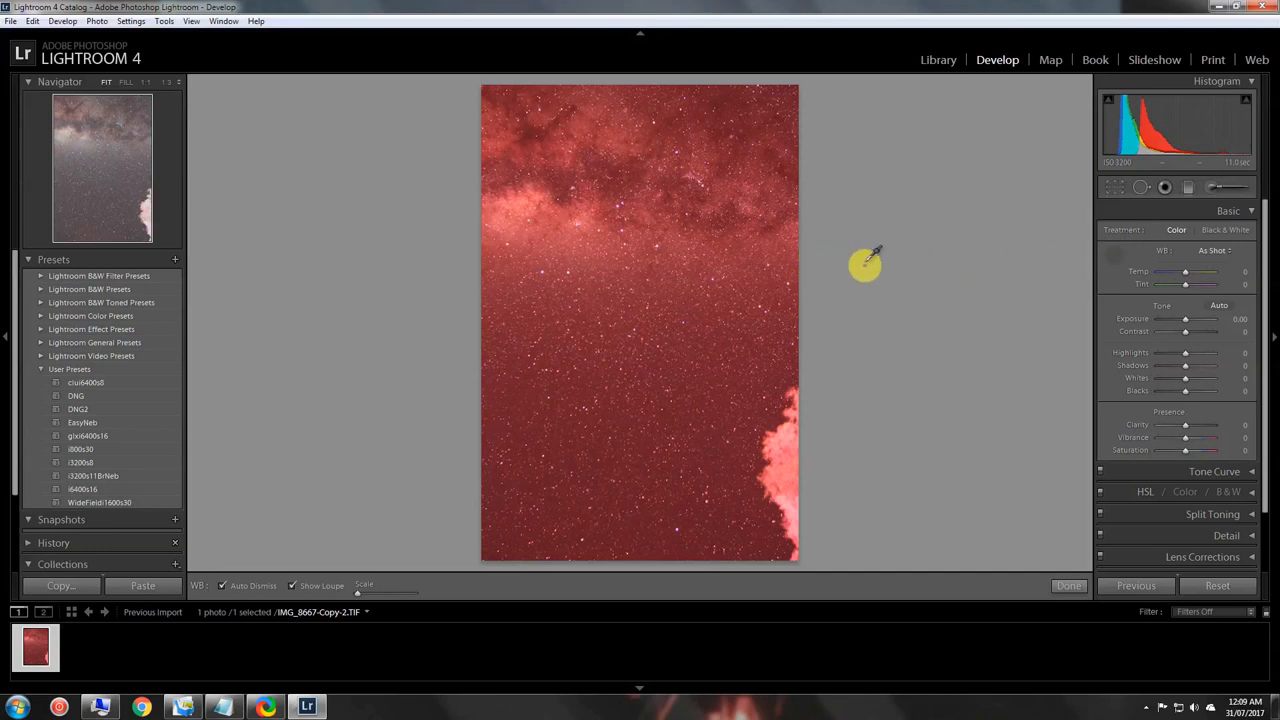
{"action": "mouse_move", "coordinate": [840, 316]}
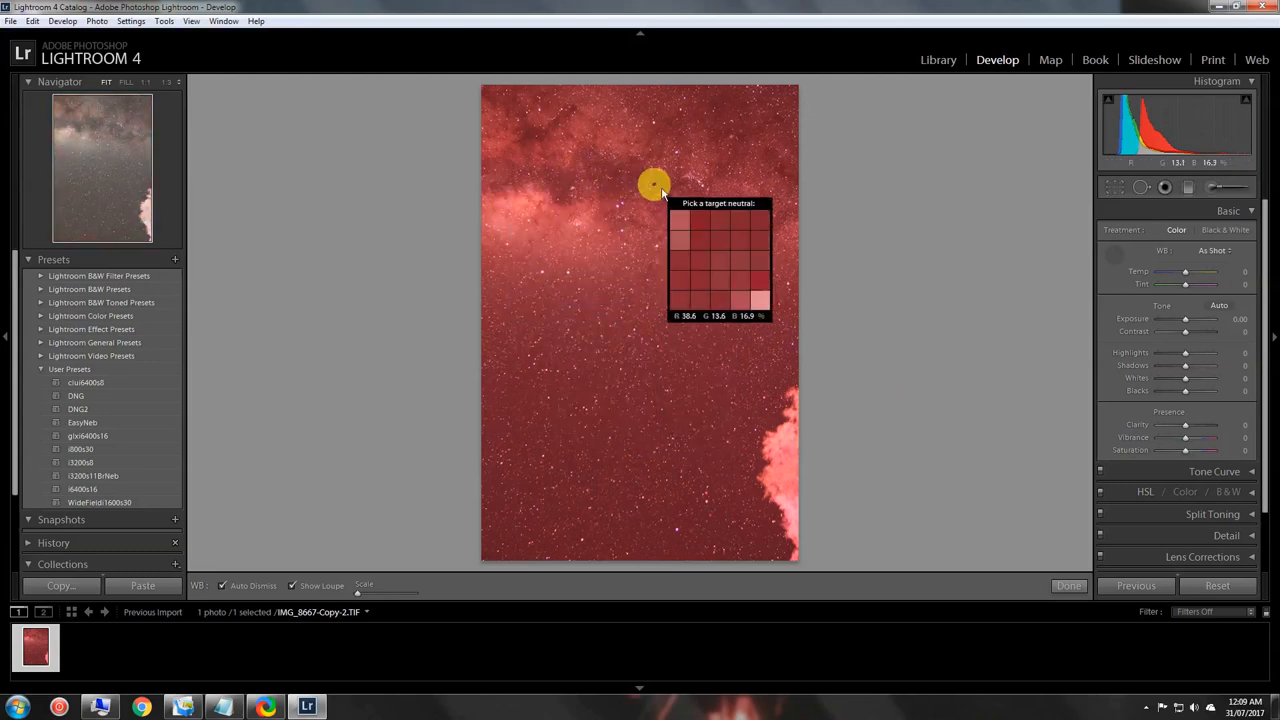
{"action": "mouse_move", "coordinate": [648, 228]}
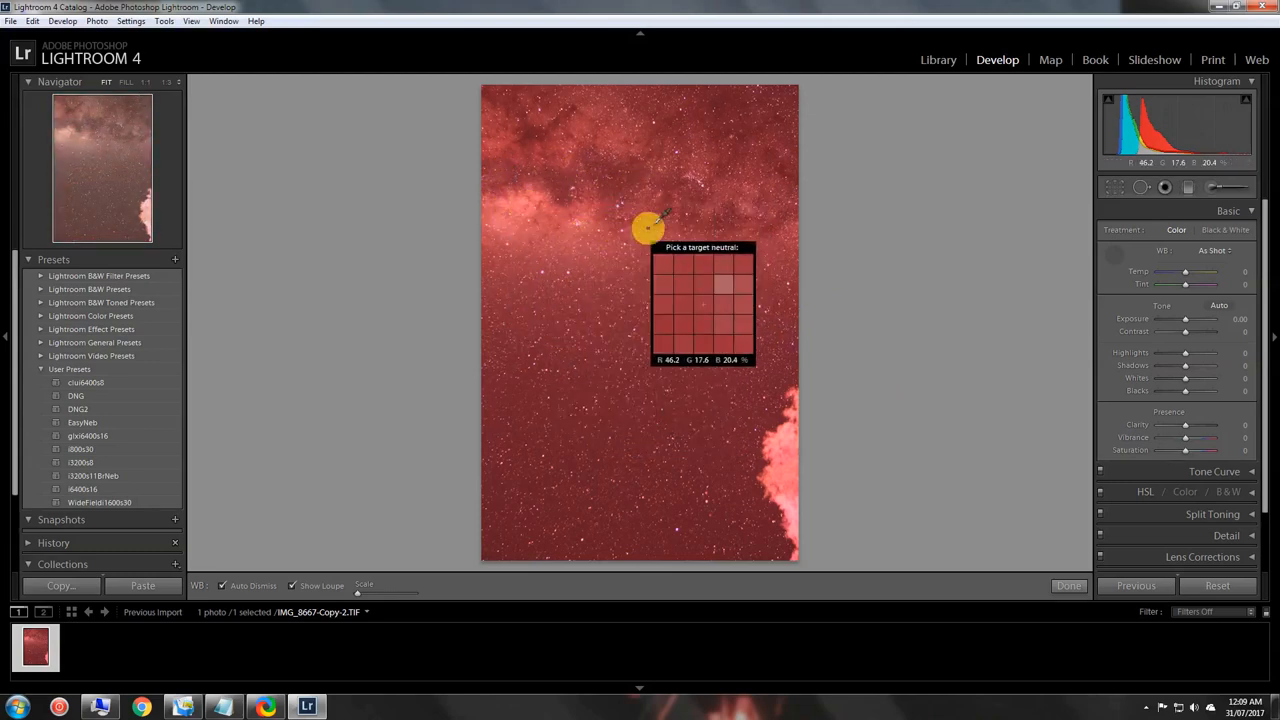
{"action": "mouse_move", "coordinate": [516, 228]}
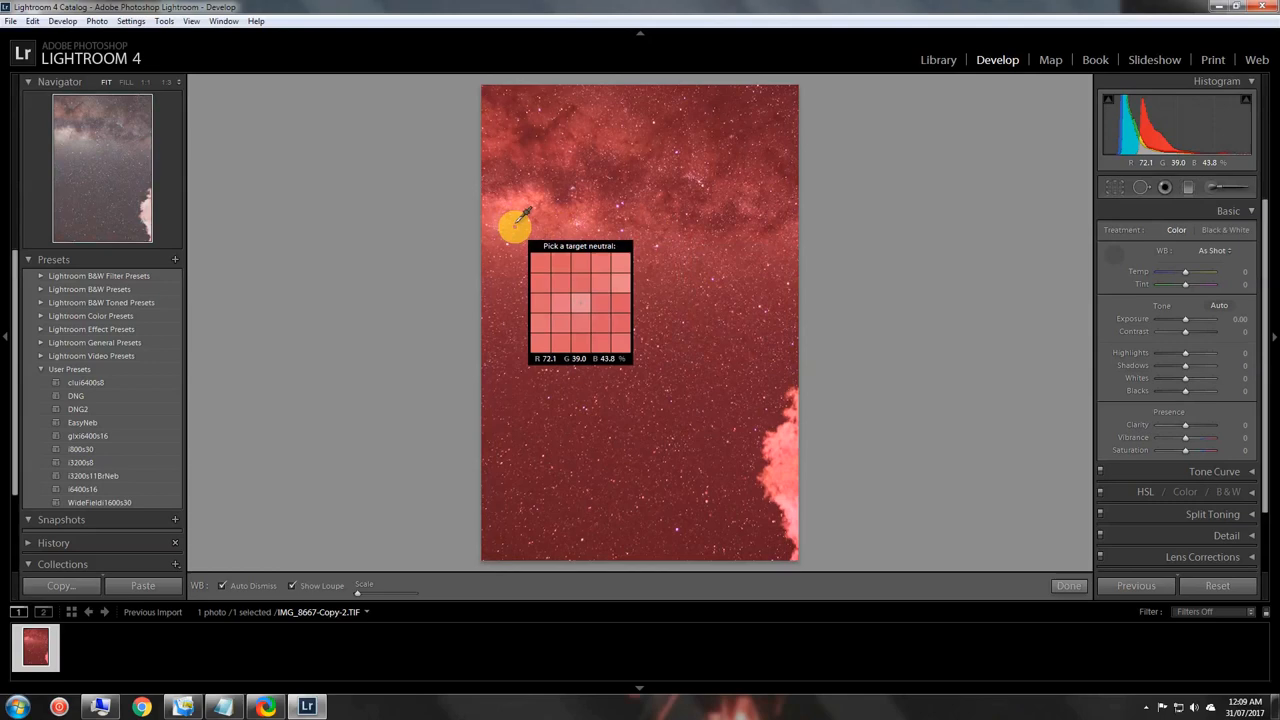
{"action": "mouse_move", "coordinate": [584, 284]}
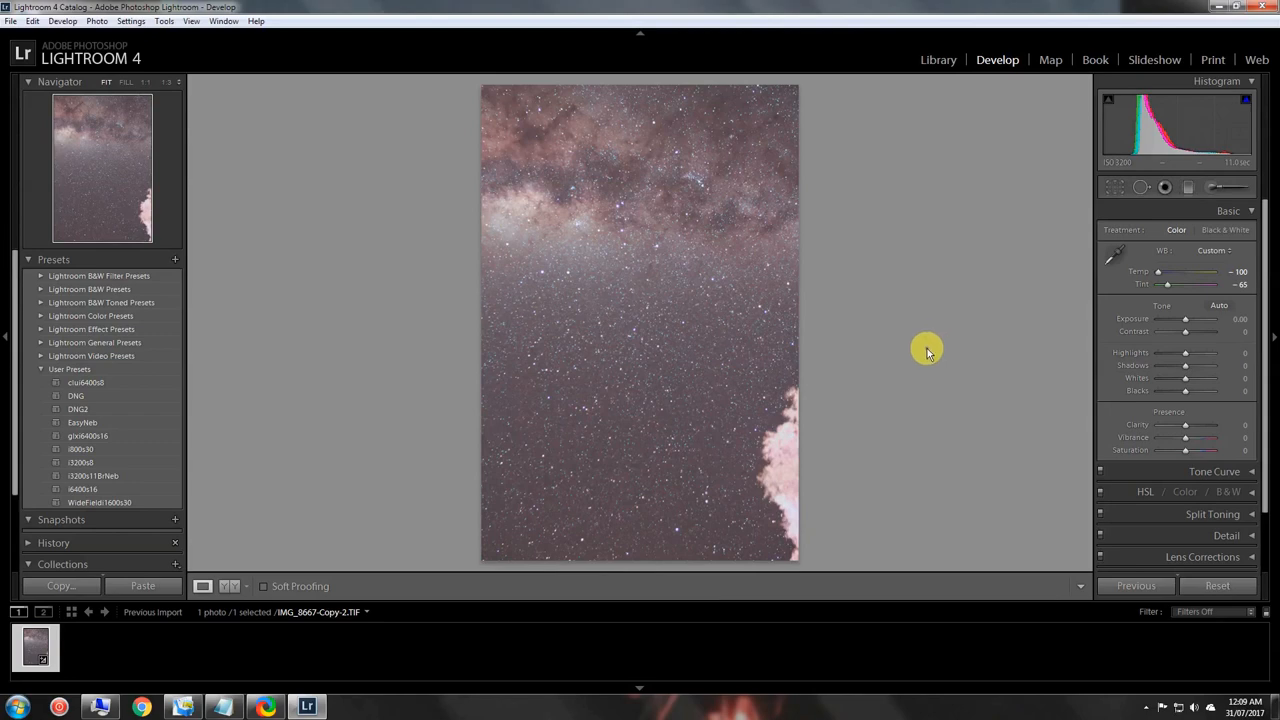
{"action": "mouse_move", "coordinate": [962, 312]}
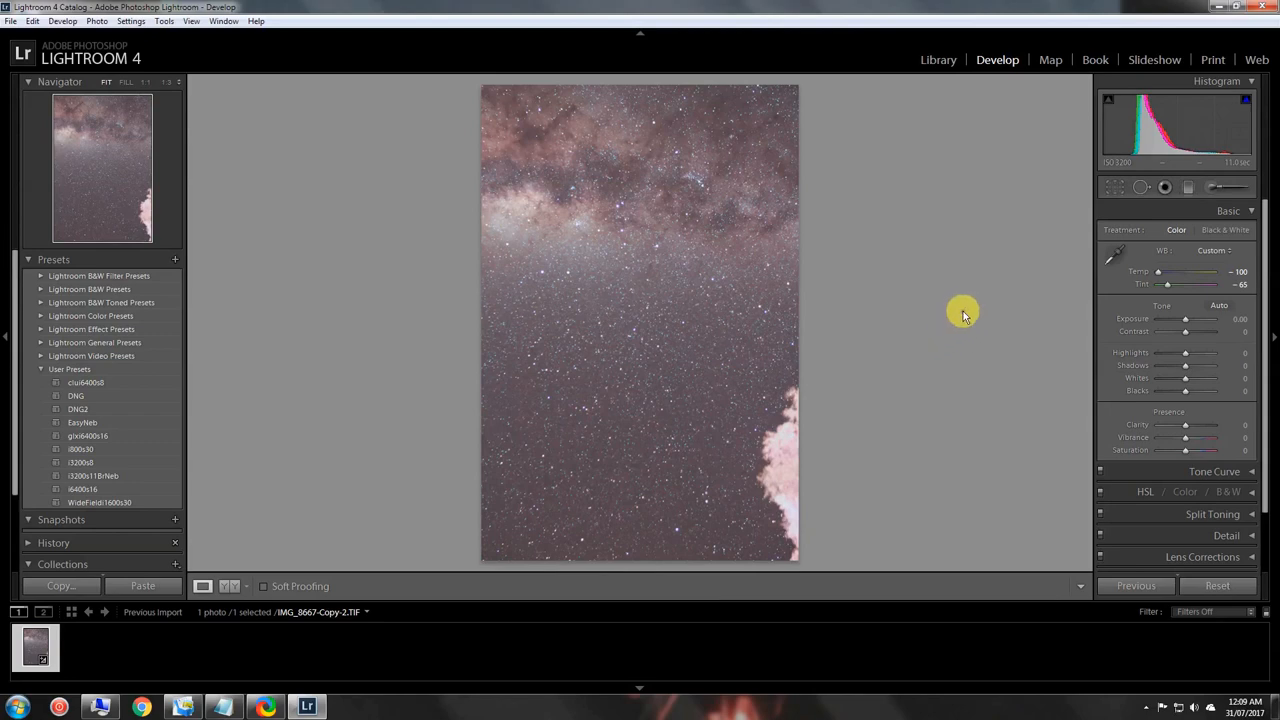
{"action": "mouse_move", "coordinate": [836, 288]}
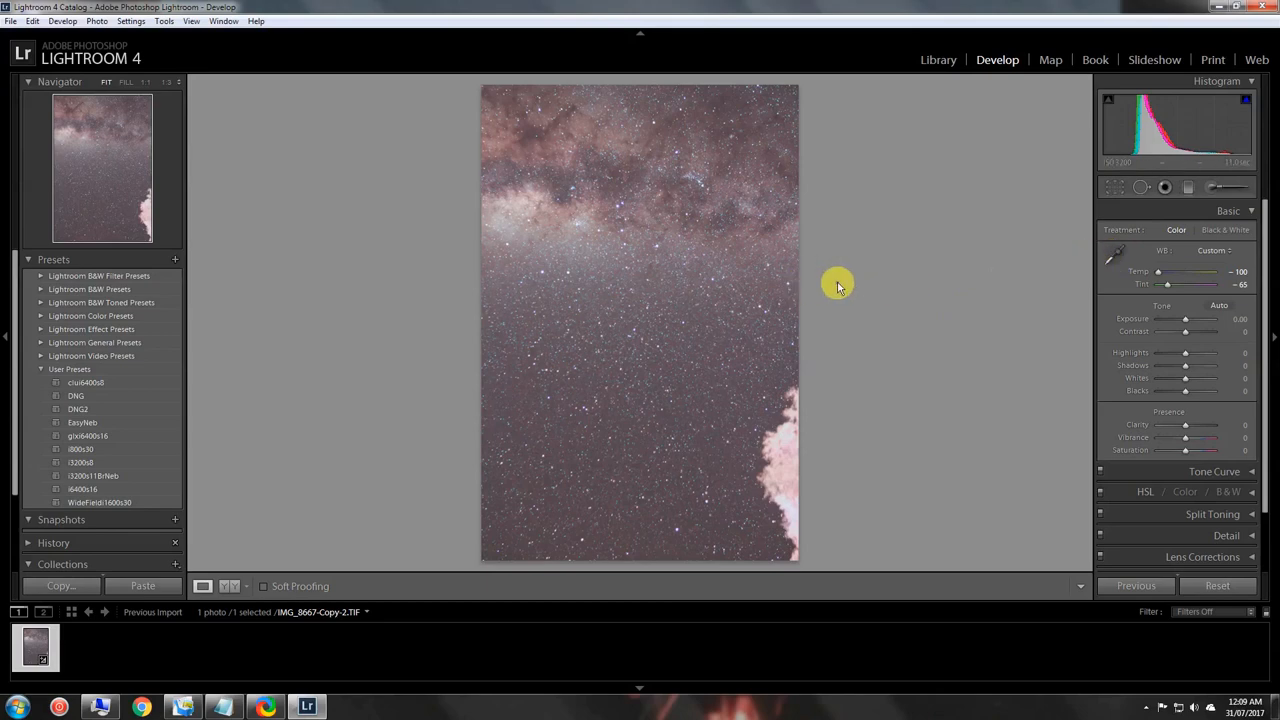
{"action": "mouse_move", "coordinate": [1048, 272]}
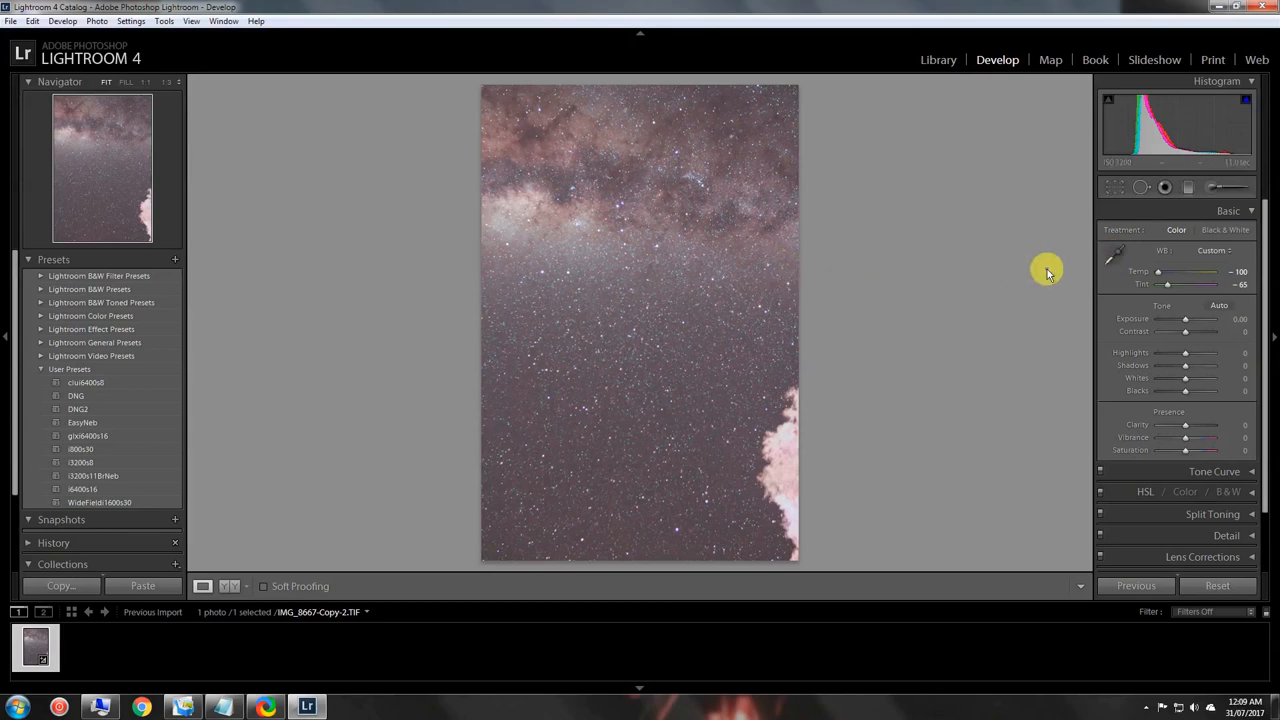
Step: Re-activate the White Balance Selector eyedropper from the Basic panel
{"action": "left_click", "coordinate": [1116, 252]}
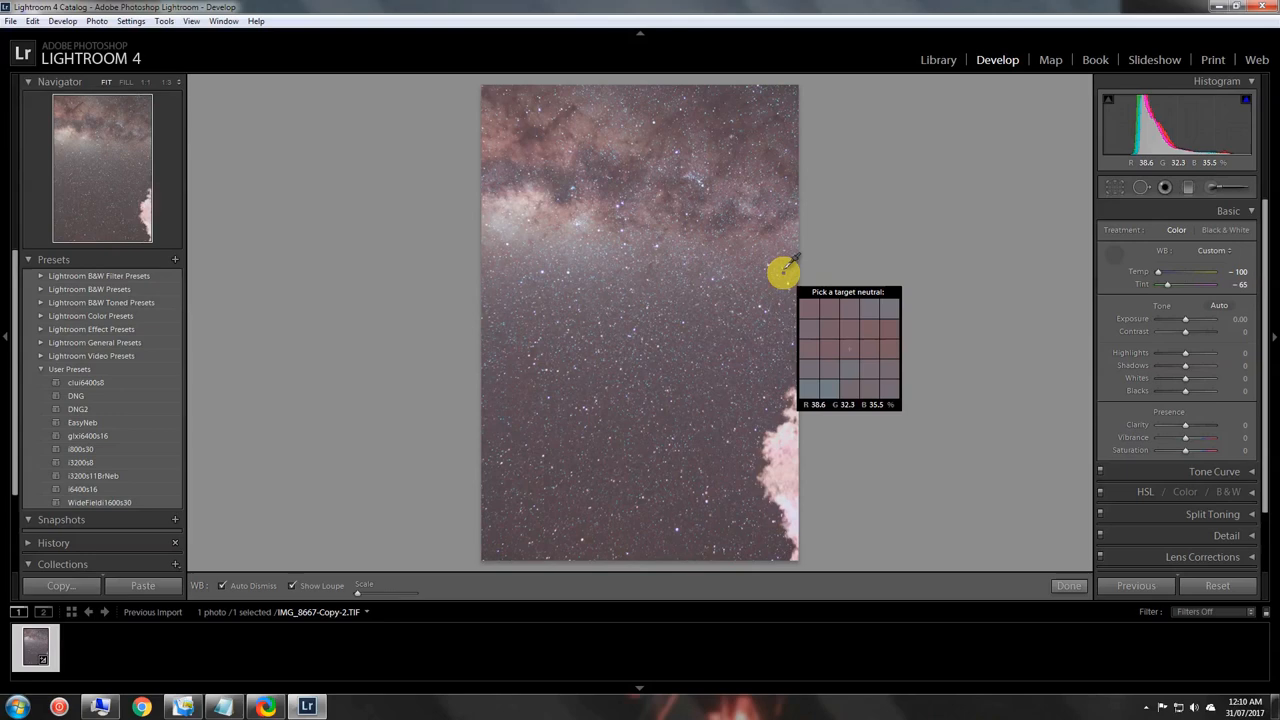
{"action": "mouse_move", "coordinate": [780, 276]}
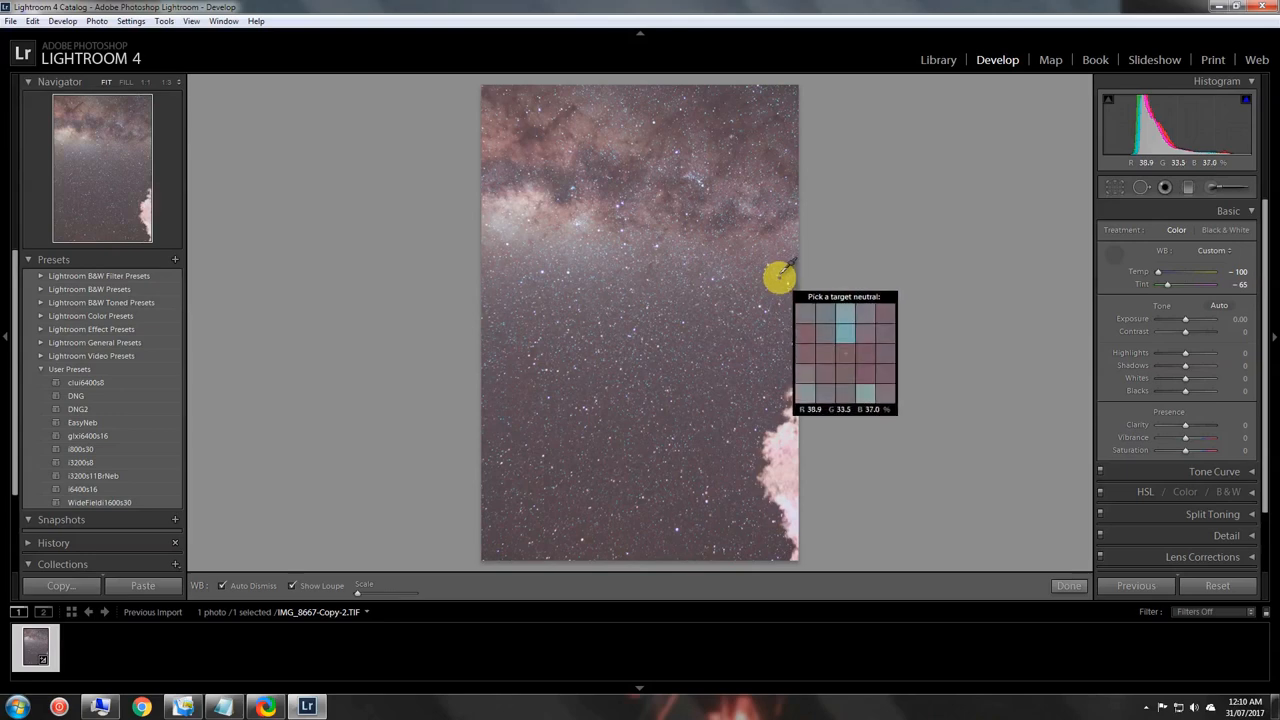
{"action": "mouse_move", "coordinate": [504, 220]}
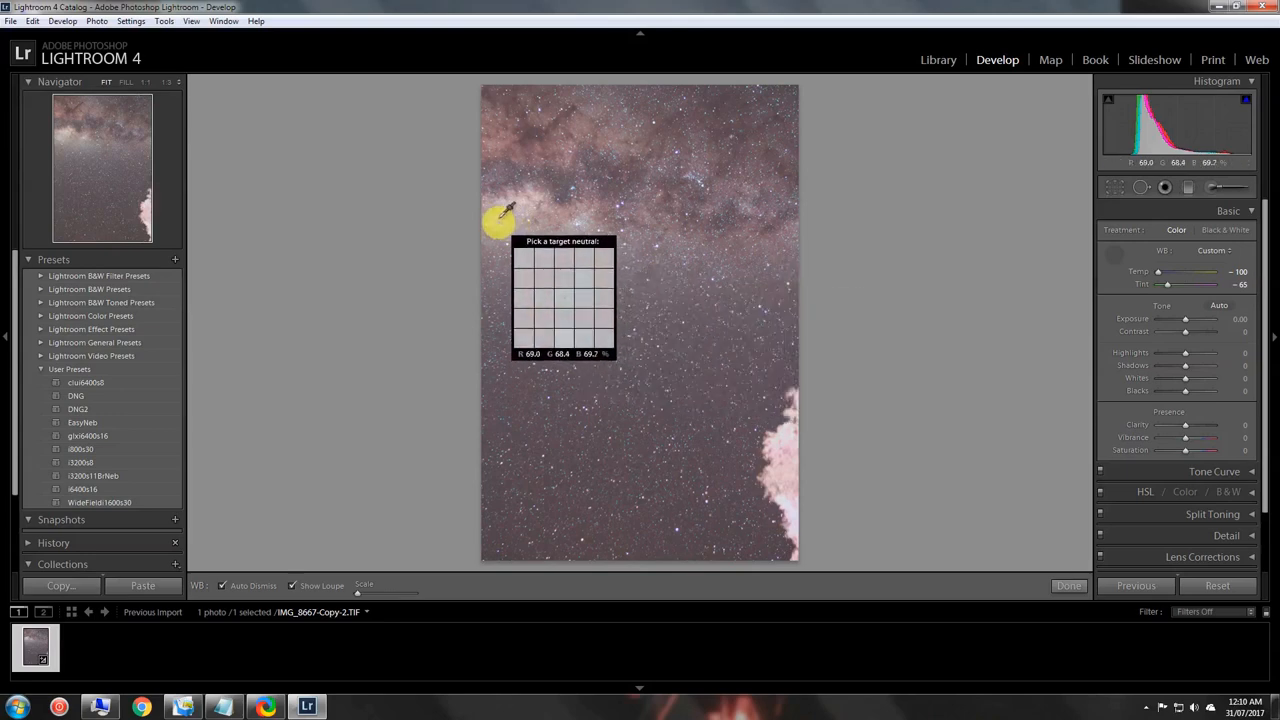
{"action": "mouse_move", "coordinate": [570, 224]}
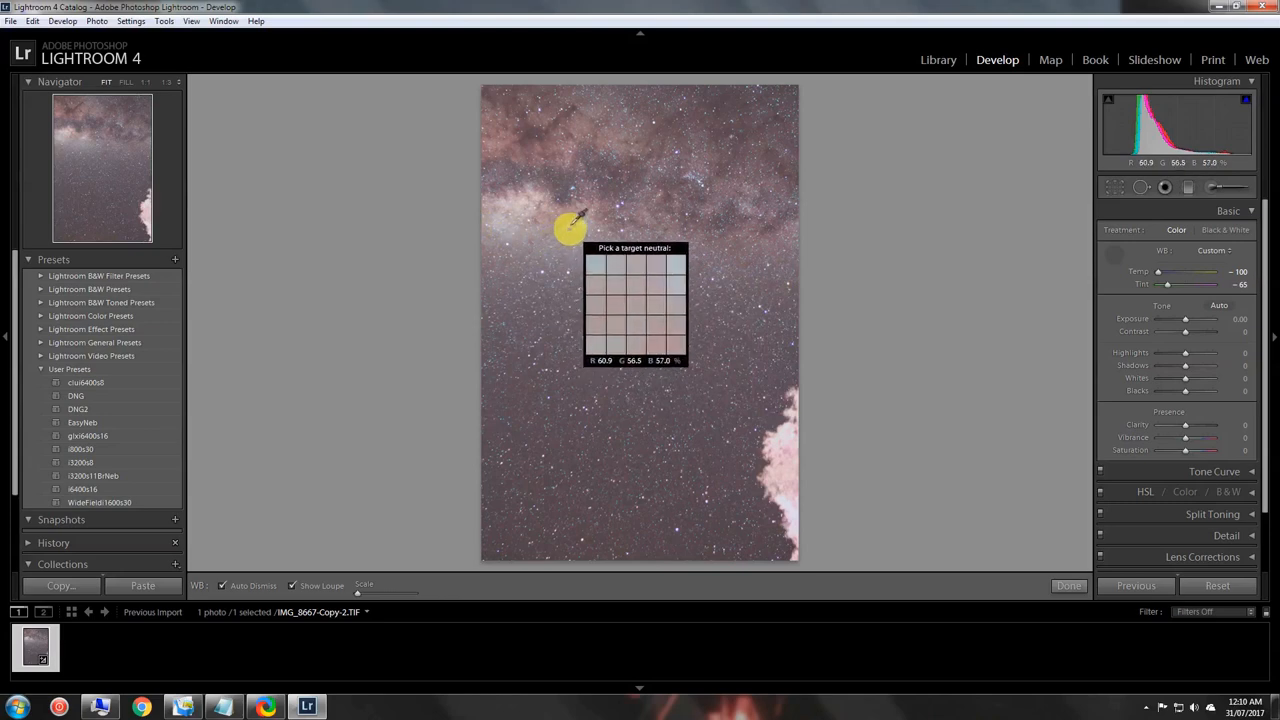
Step: Sample a neutral patch of sky with the eyedropper, slightly shifting the Tint
{"action": "left_click", "coordinate": [572, 228]}
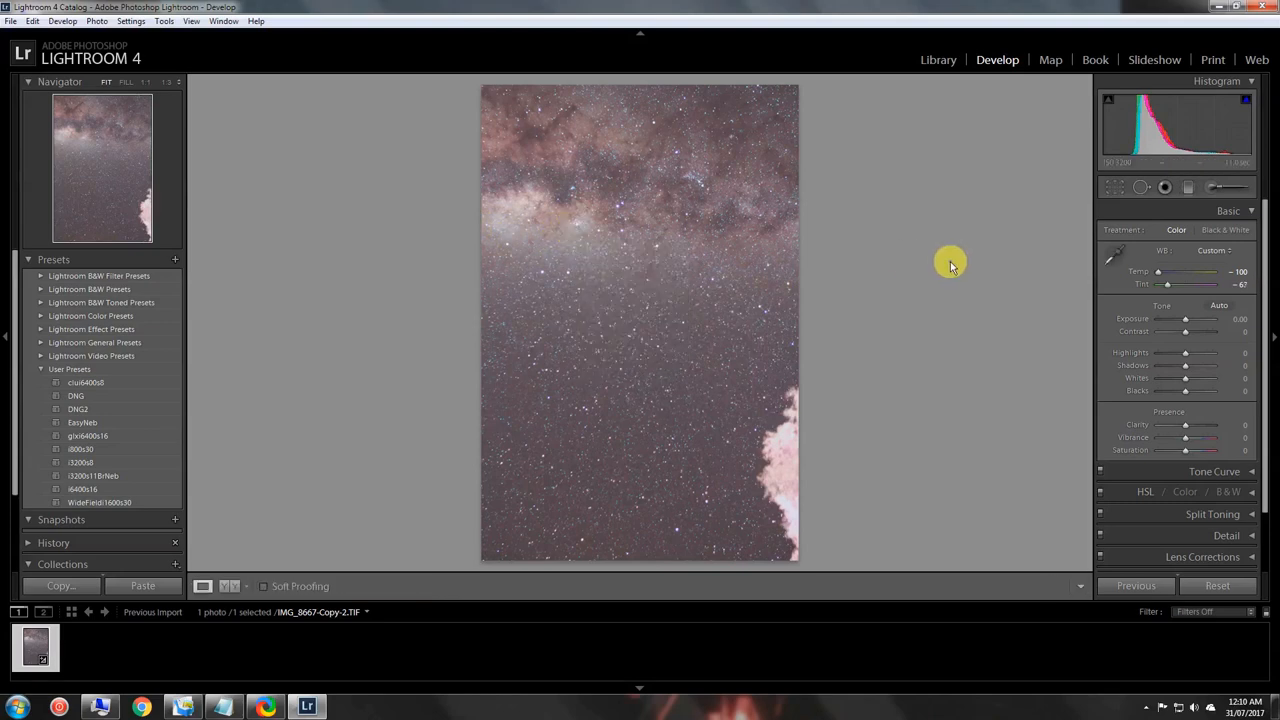
{"action": "mouse_move", "coordinate": [1004, 278]}
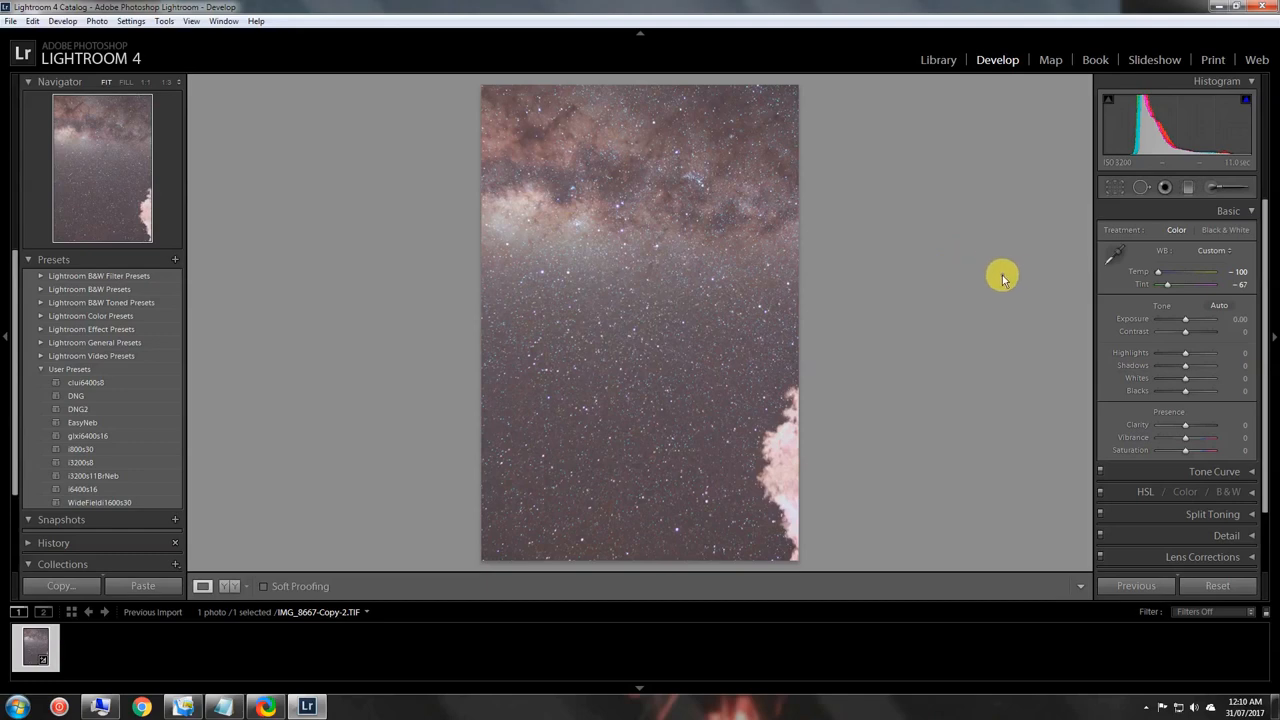
{"action": "mouse_move", "coordinate": [1116, 260]}
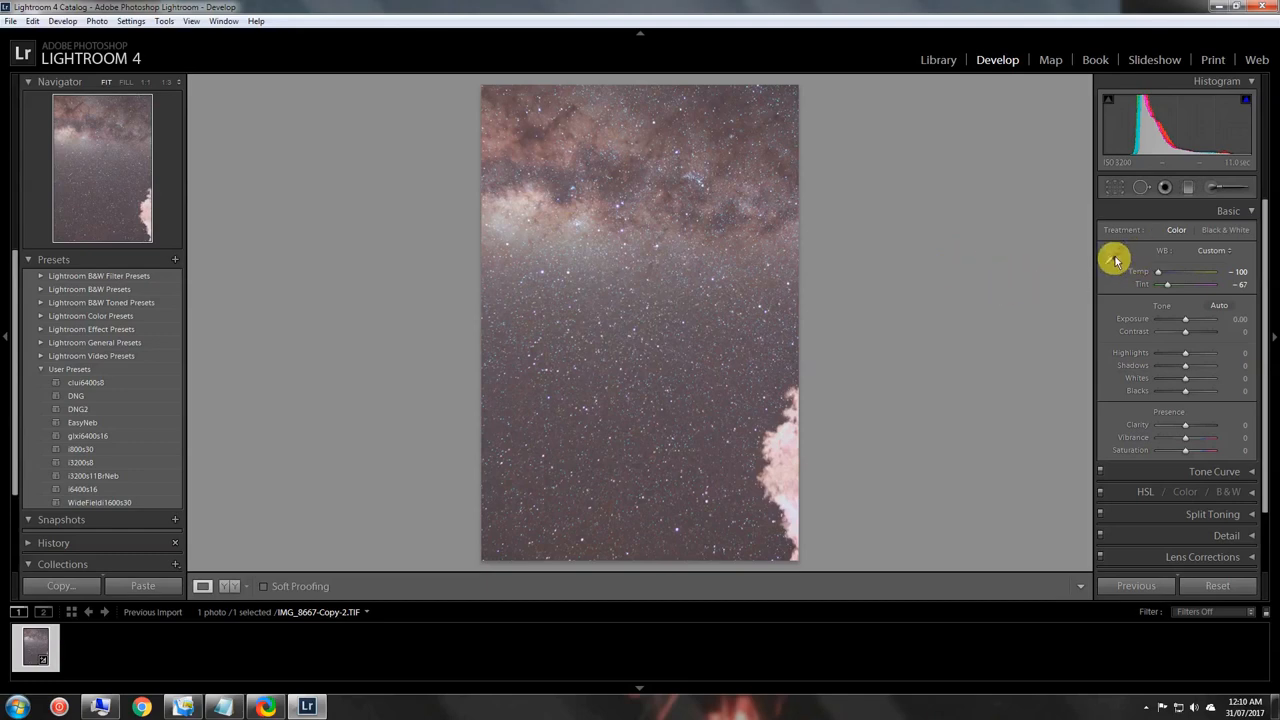
{"action": "mouse_move", "coordinate": [684, 318]}
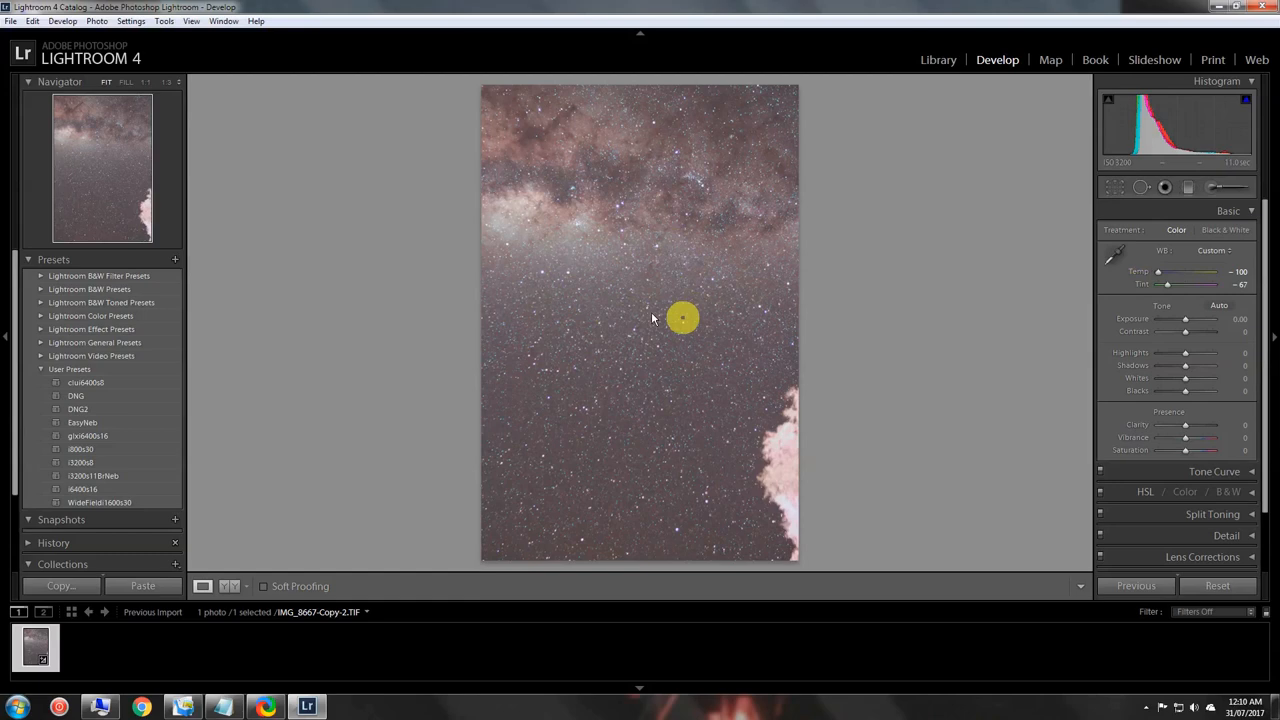
{"action": "mouse_move", "coordinate": [680, 290]}
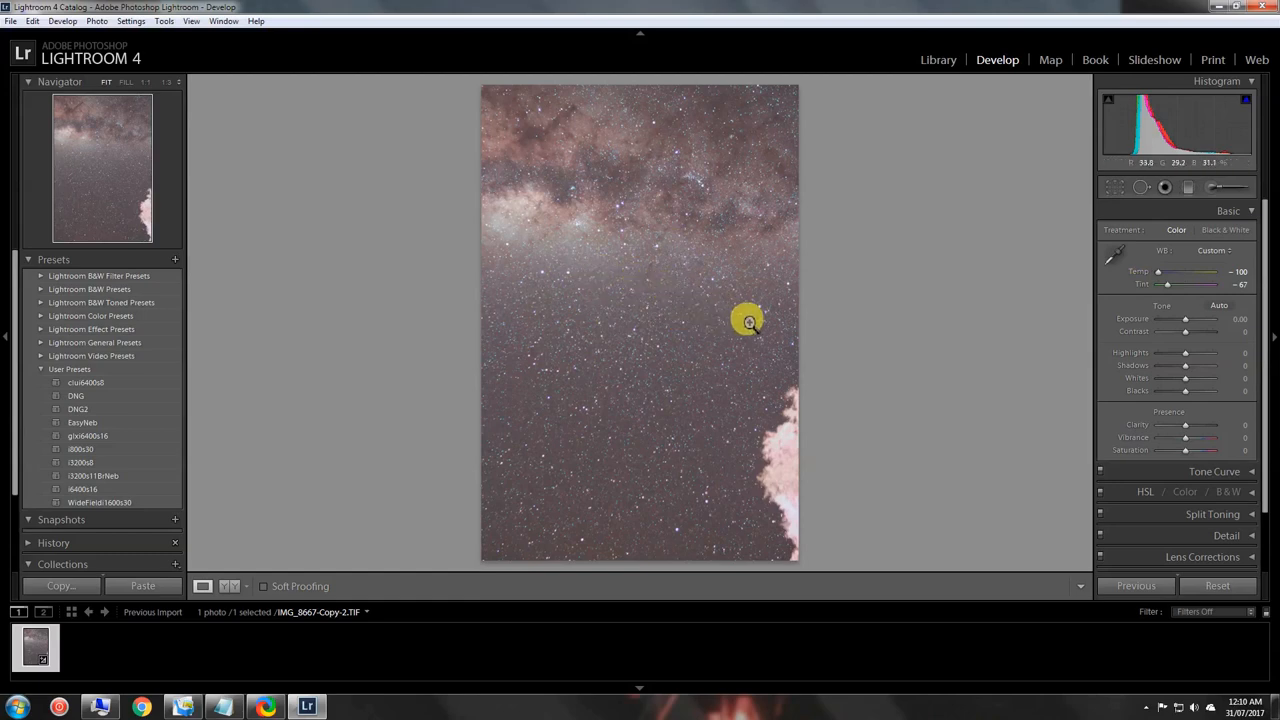
{"action": "mouse_move", "coordinate": [998, 376]}
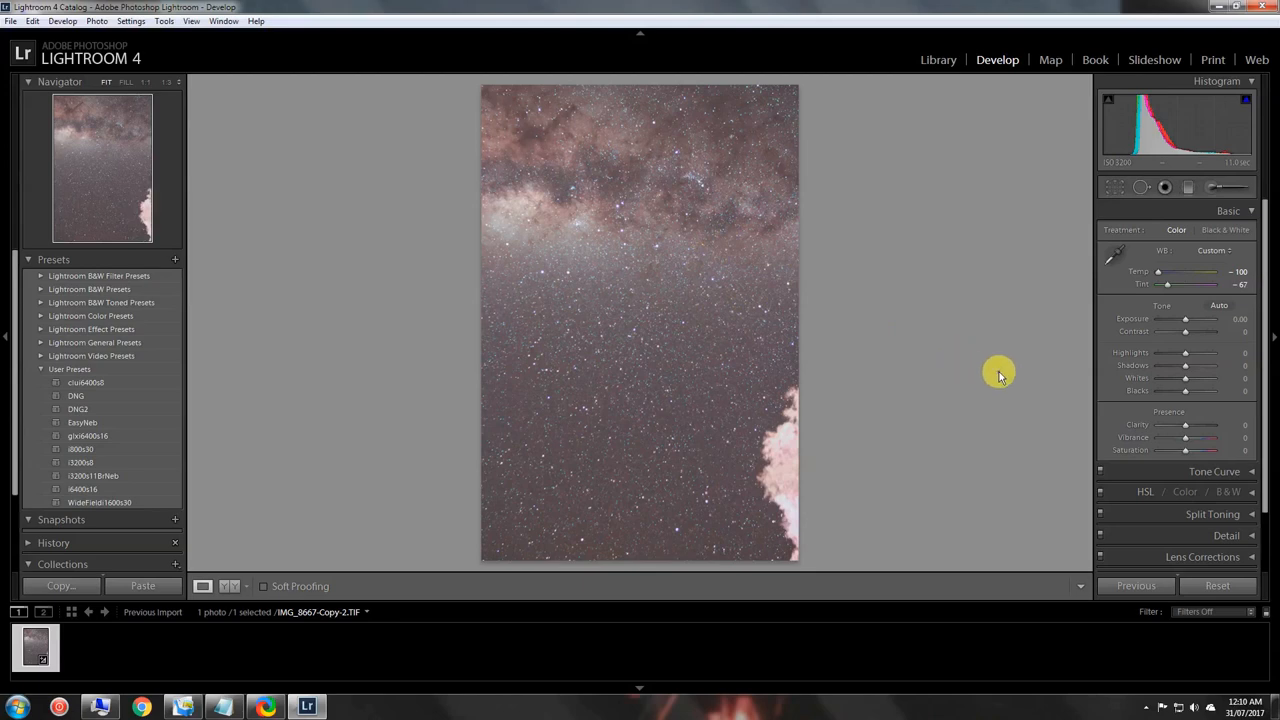
{"action": "mouse_move", "coordinate": [1188, 452]}
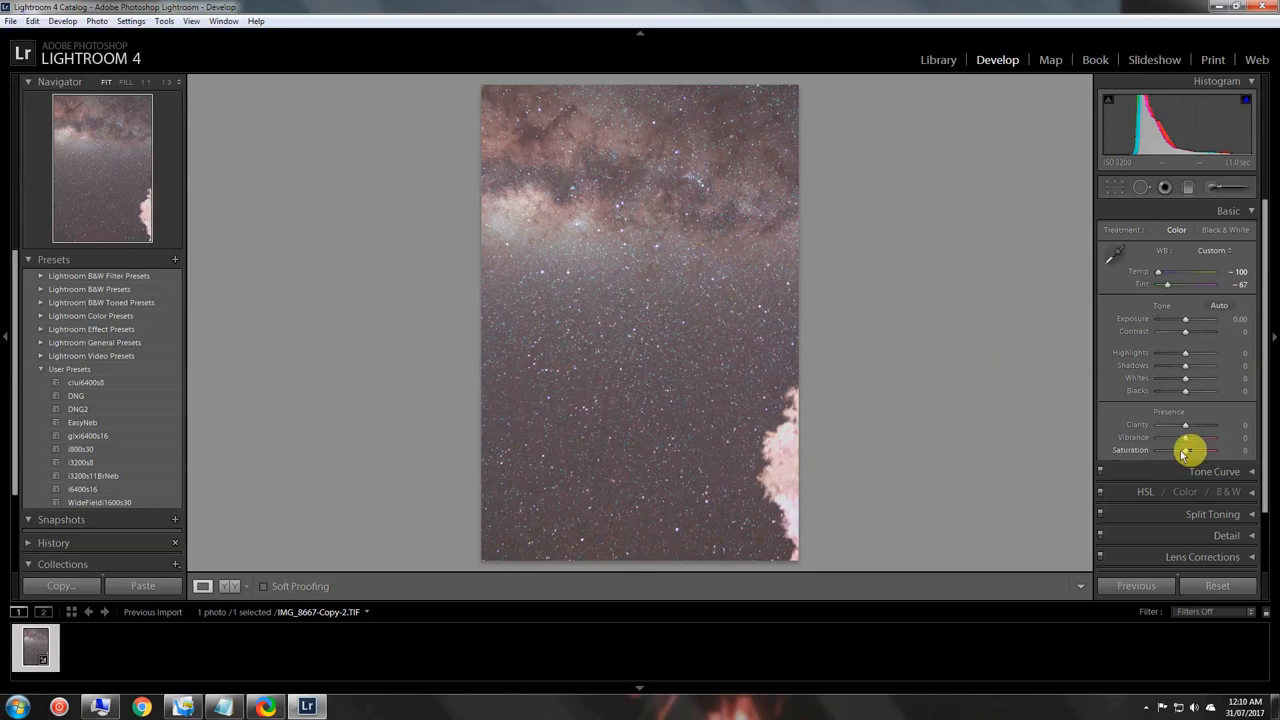
{"action": "mouse_move", "coordinate": [1040, 446]}
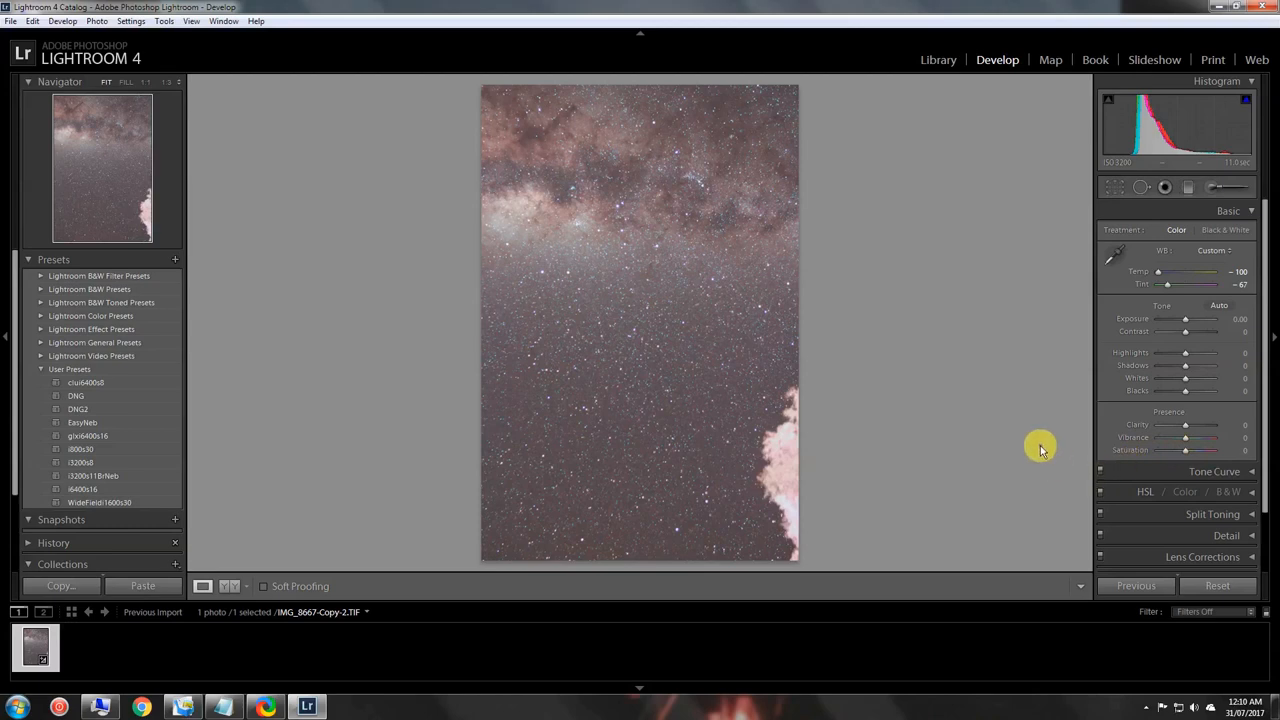
{"action": "mouse_move", "coordinate": [1036, 446]}
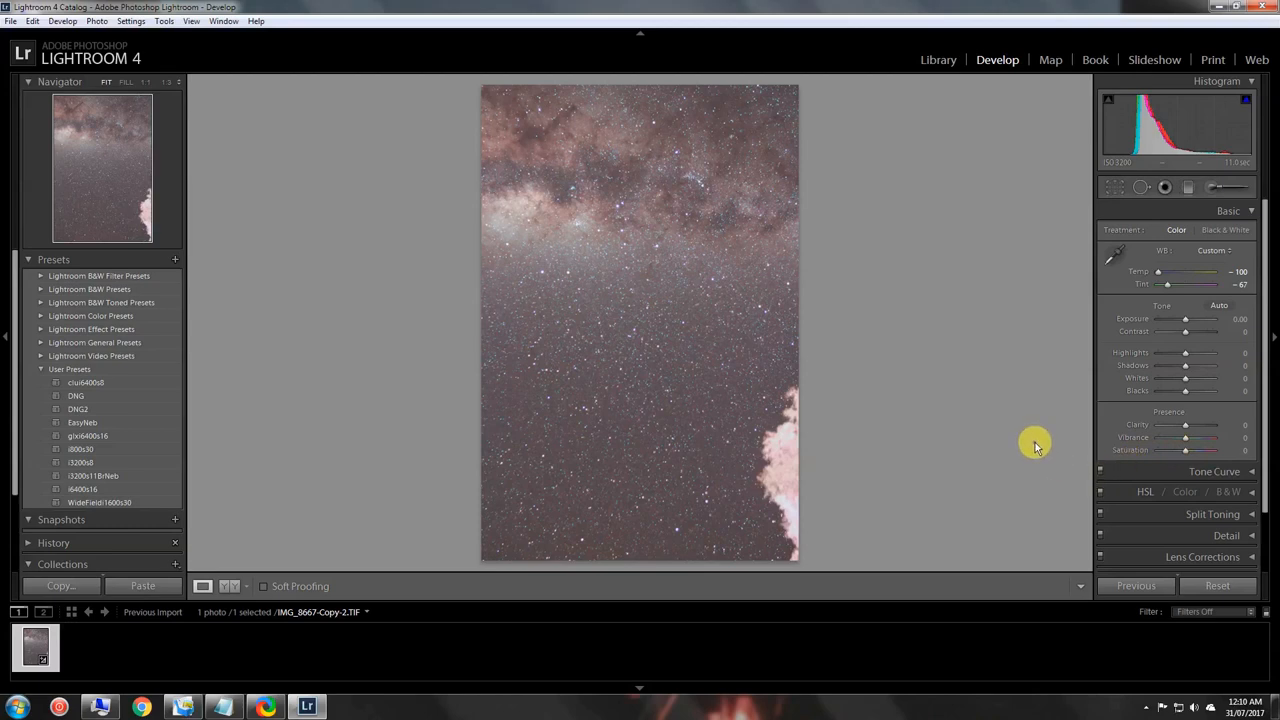
{"action": "mouse_move", "coordinate": [1140, 396]}
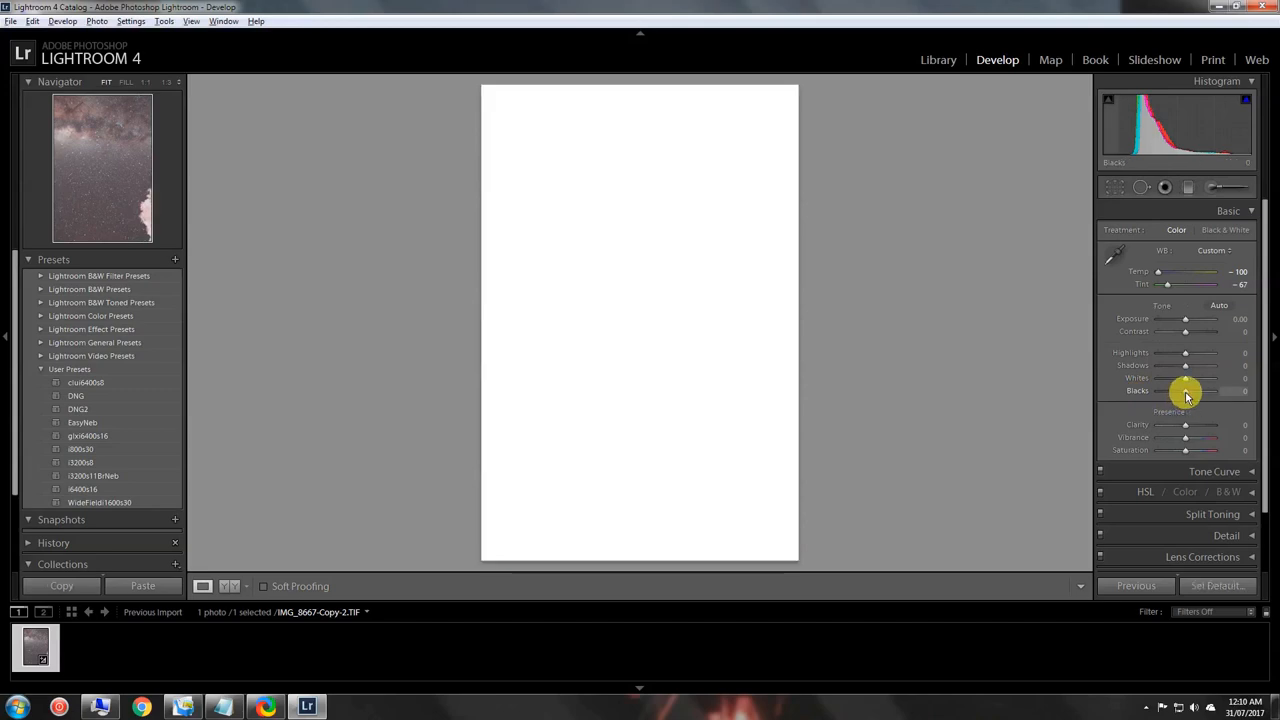
Step: Lower Blacks to about -66 while Alt-previewing which shadows clip to pure black
{"action": "left_click_drag", "start_coordinate": [1204, 390], "coordinate": [1178, 390]}
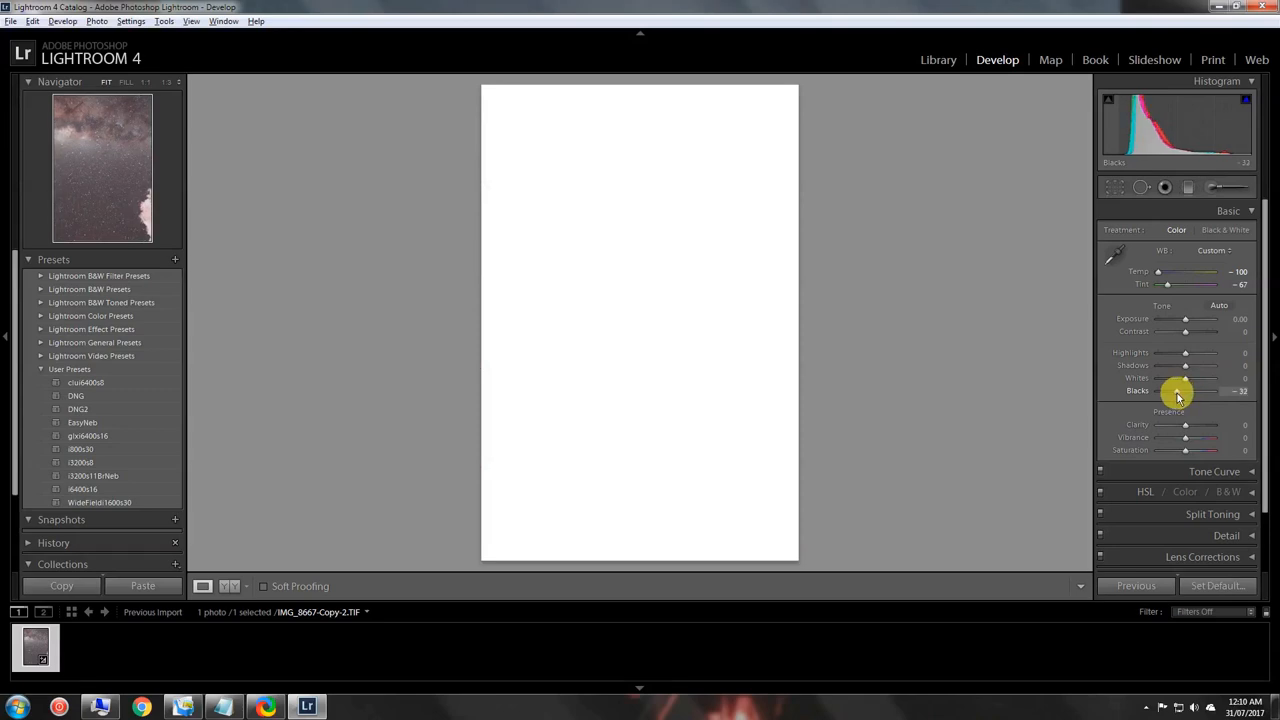
{"action": "left_click_drag", "start_coordinate": [1184, 390], "coordinate": [1170, 390]}
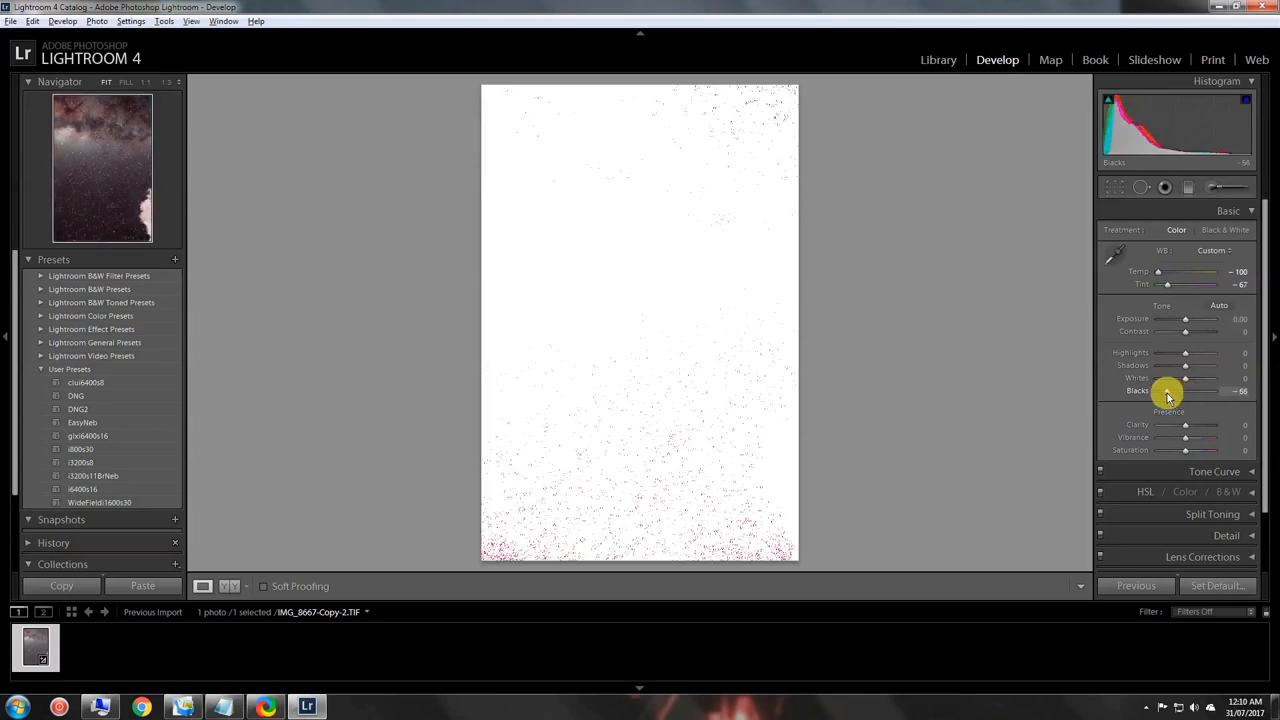
{"action": "left_click_drag", "start_coordinate": [1184, 390], "coordinate": [1162, 390]}
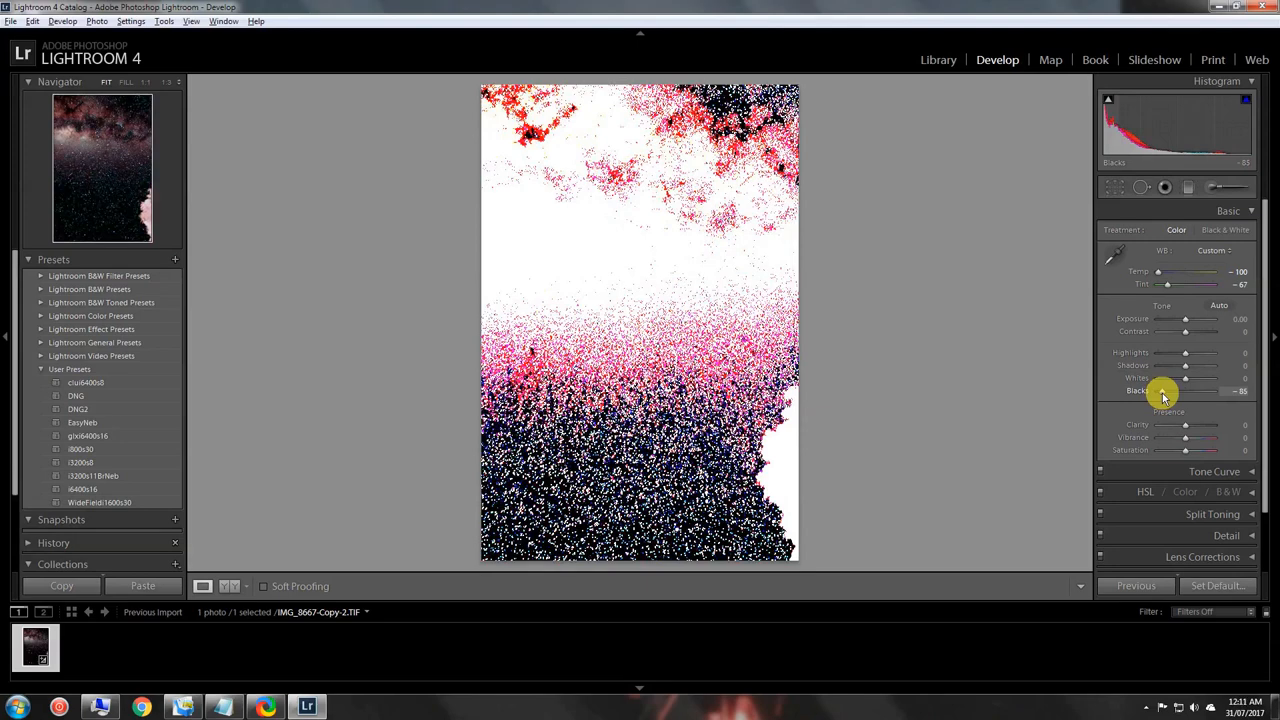
{"action": "left_click_drag", "start_coordinate": [1186, 390], "coordinate": [1196, 390]}
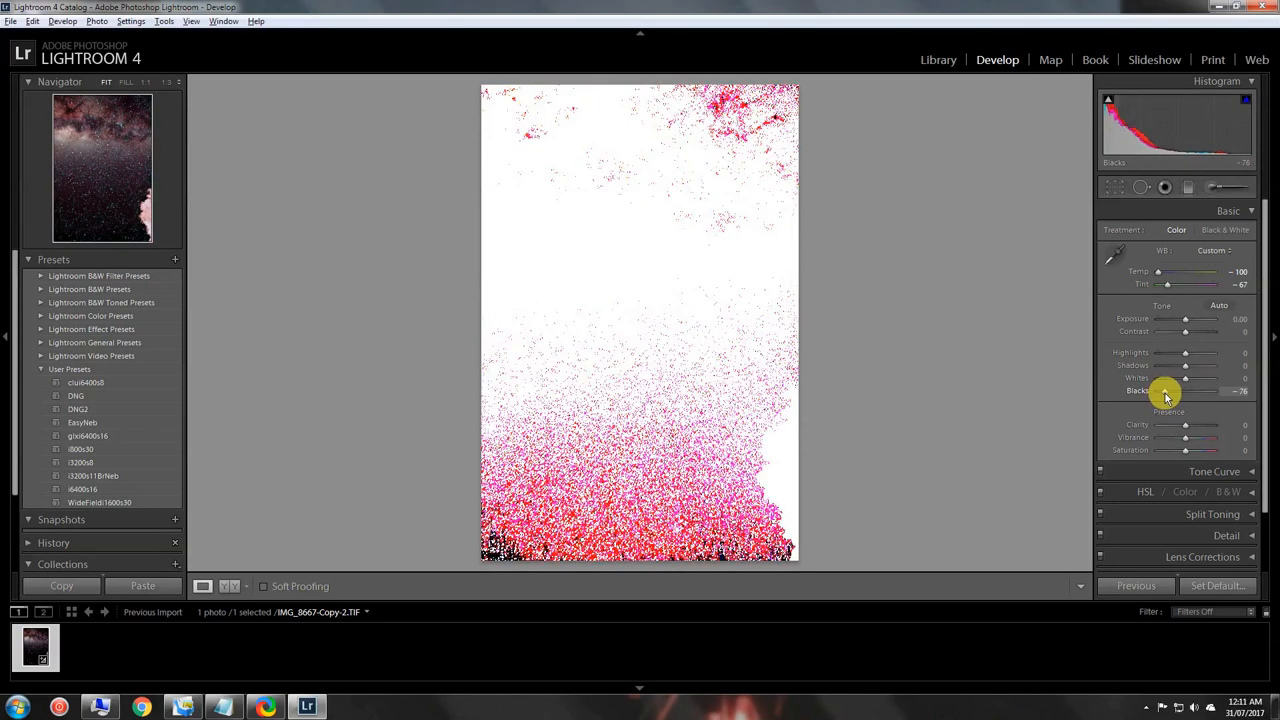
{"action": "left_click_drag", "start_coordinate": [1164, 392], "coordinate": [1176, 392]}
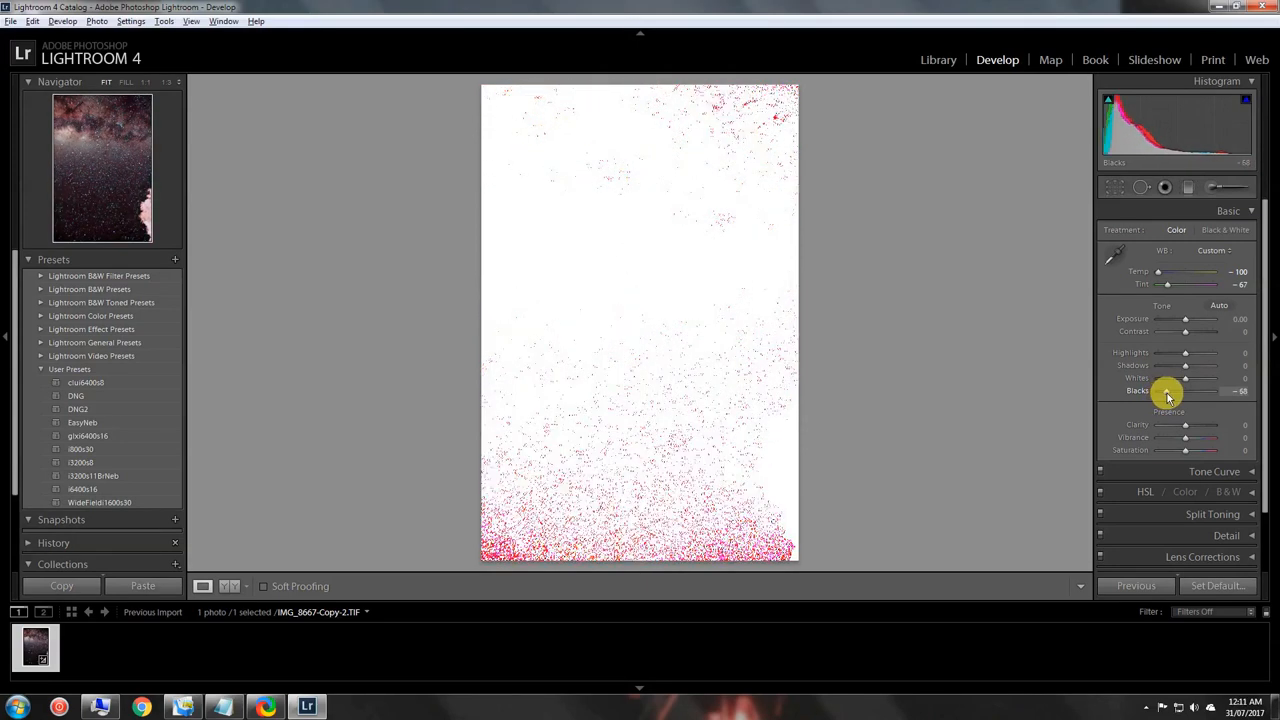
{"action": "left_click_drag", "start_coordinate": [1184, 390], "coordinate": [1170, 390]}
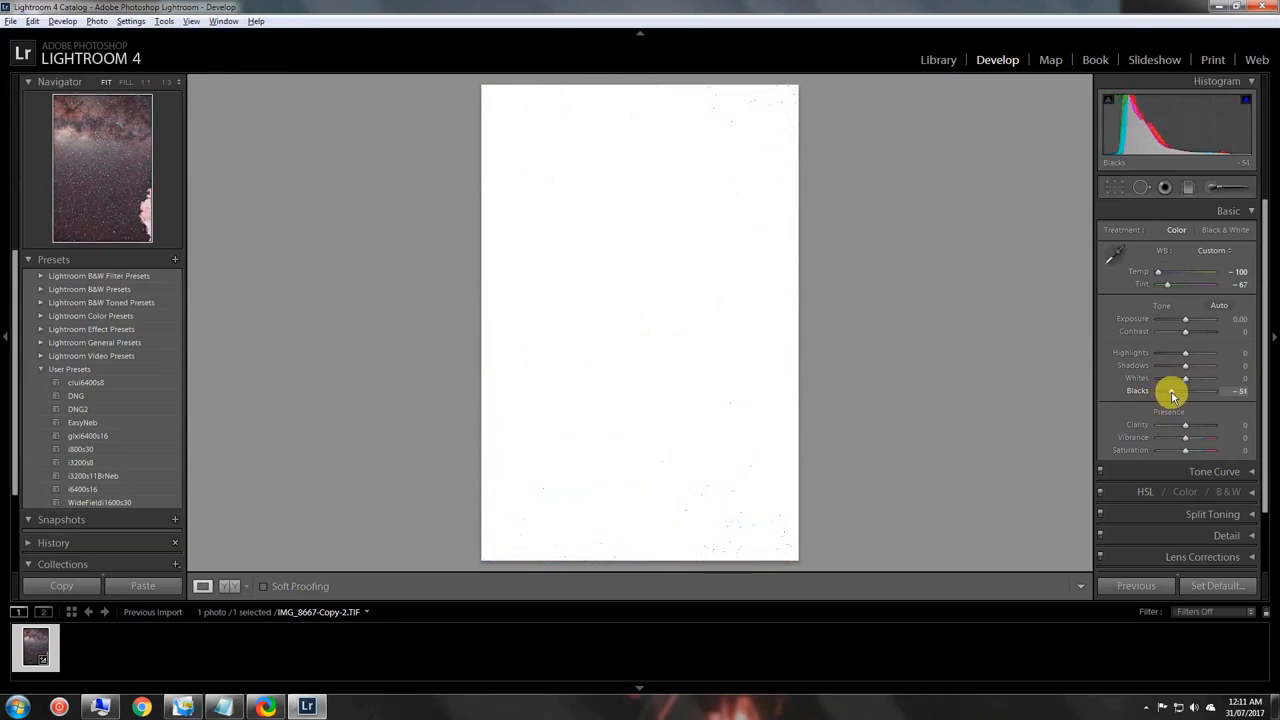
{"action": "left_click_drag", "start_coordinate": [1172, 392], "coordinate": [1178, 392]}
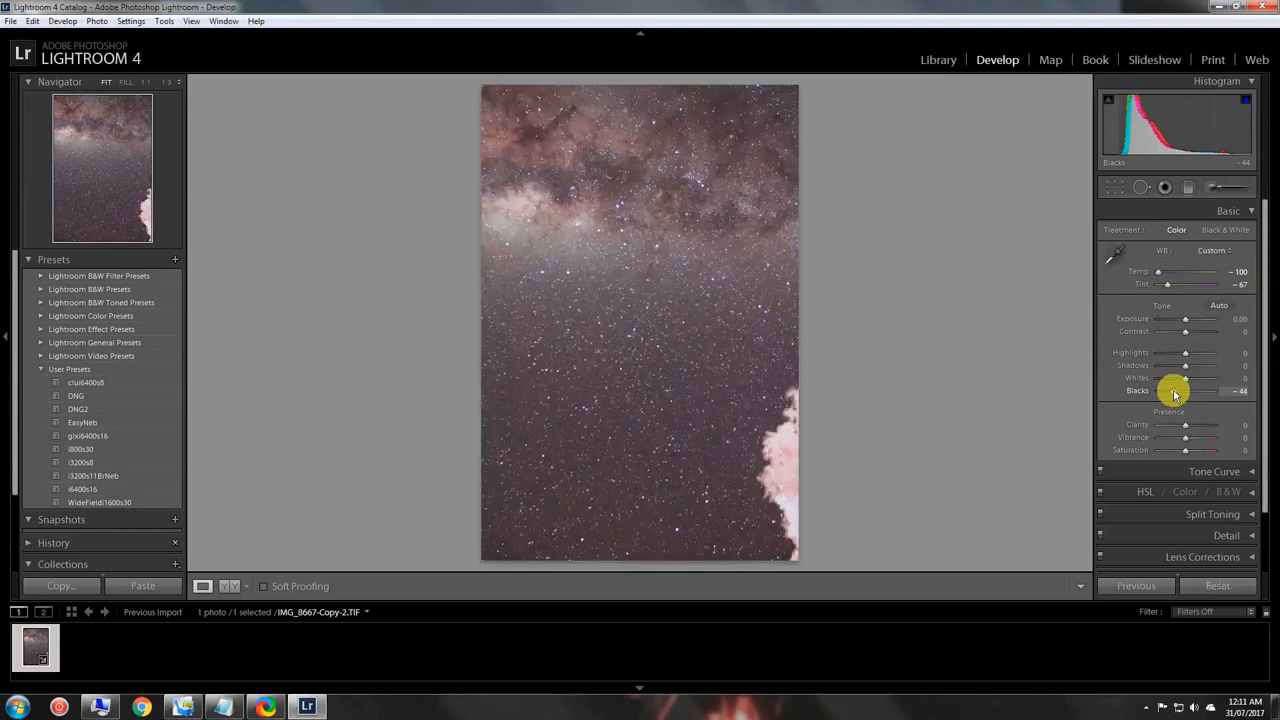
{"action": "mouse_move", "coordinate": [1188, 380]}
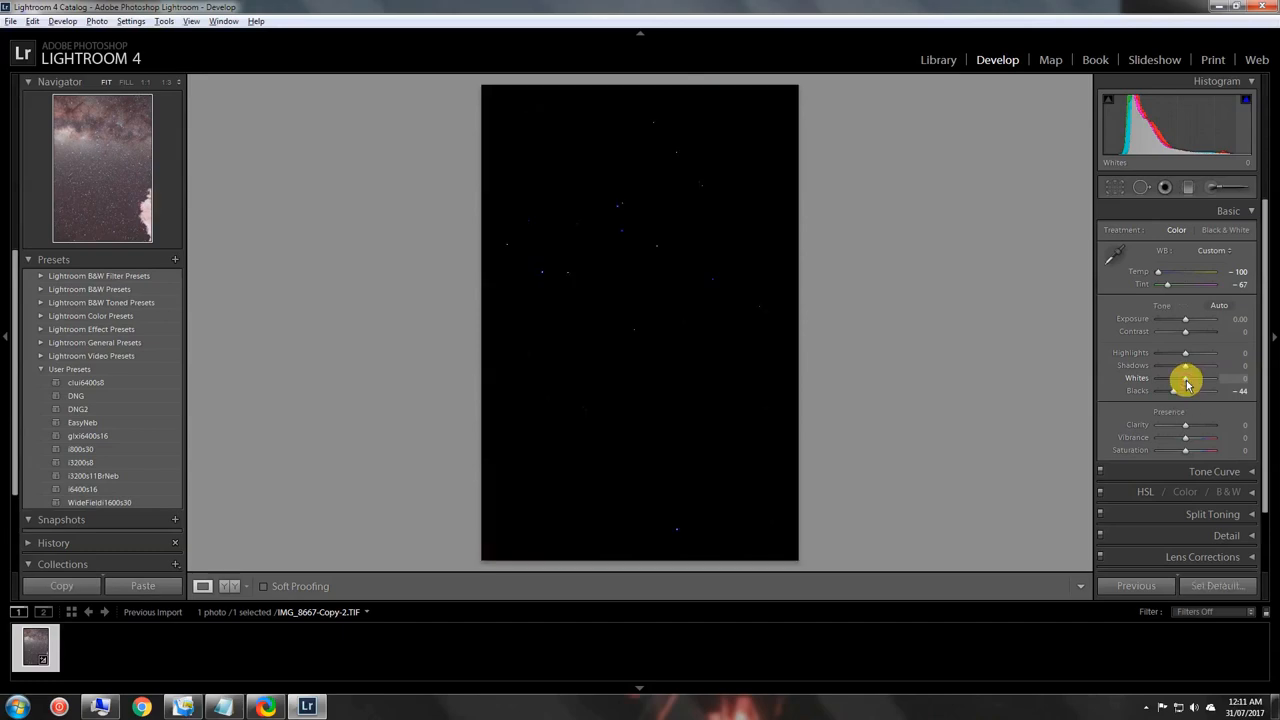
Step: Raise Whites to +100 while Alt-previewing highlight clipping on the stars
{"action": "left_click_drag", "start_coordinate": [1184, 378], "coordinate": [1180, 378]}
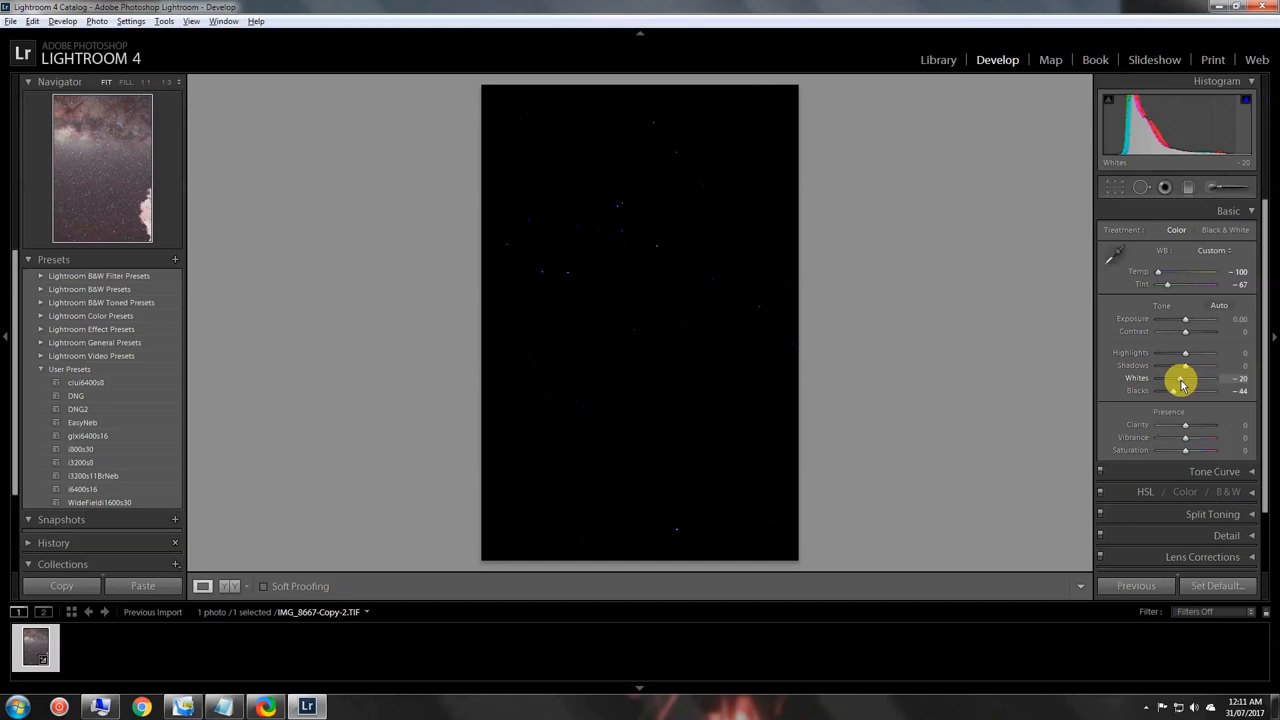
{"action": "left_click_drag", "start_coordinate": [1184, 378], "coordinate": [1178, 378]}
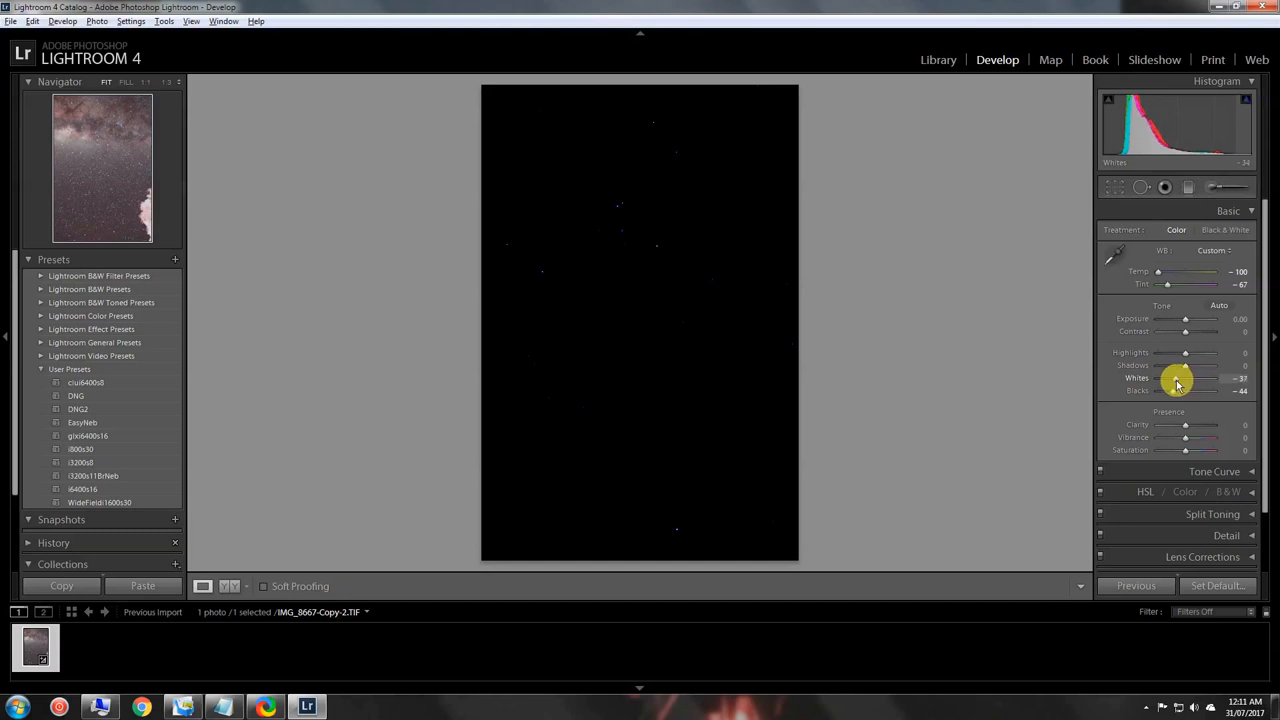
{"action": "left_click_drag", "start_coordinate": [1184, 378], "coordinate": [1172, 378]}
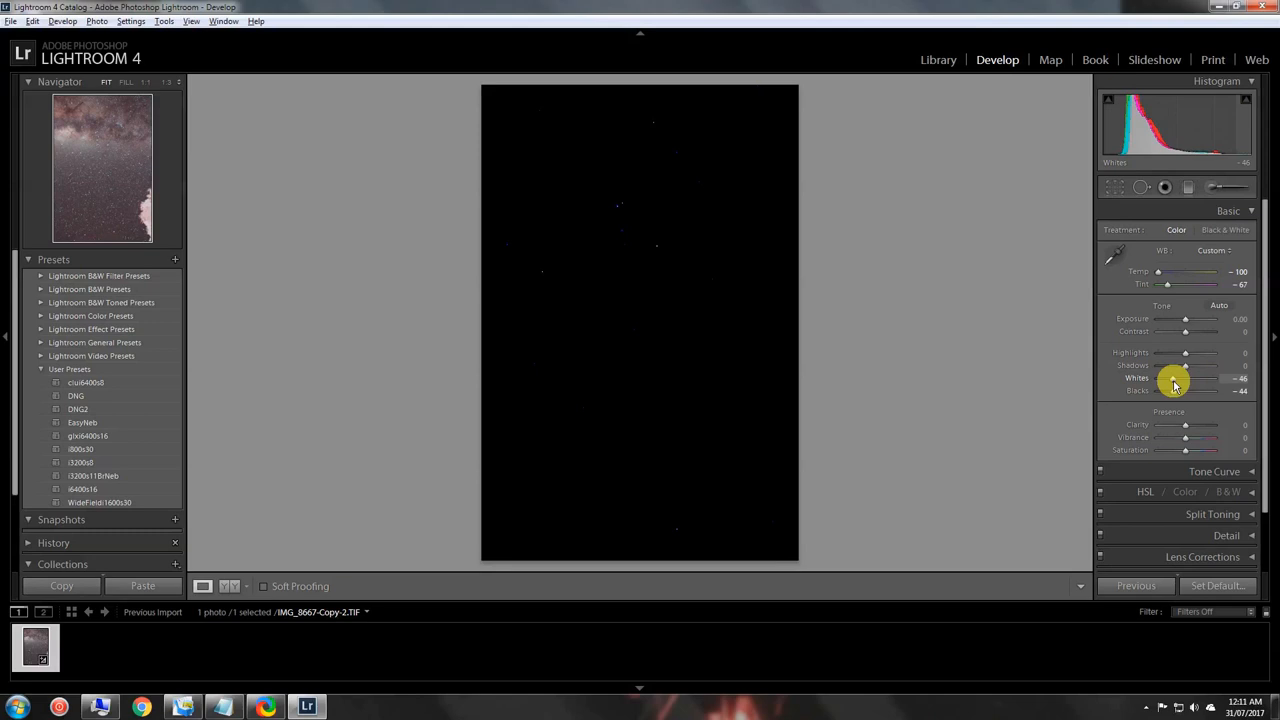
{"action": "left_click_drag", "start_coordinate": [1184, 378], "coordinate": [1170, 378]}
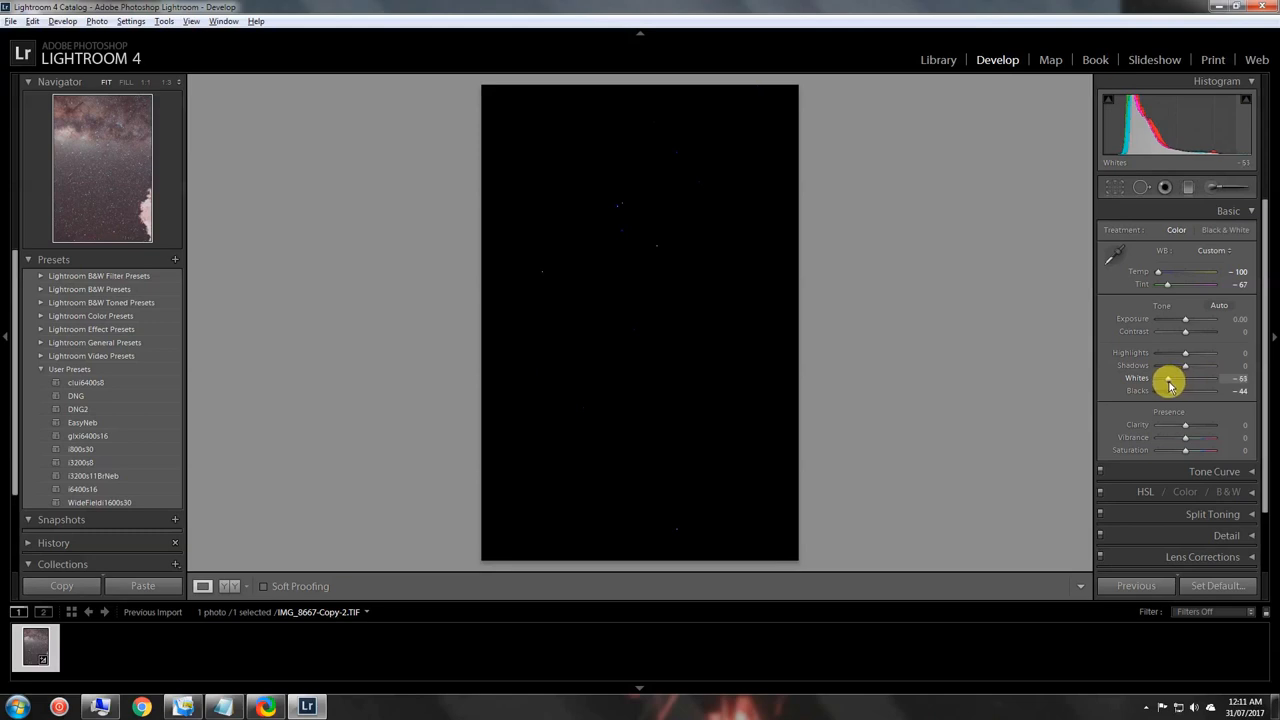
{"action": "left_click_drag", "start_coordinate": [1184, 378], "coordinate": [1168, 378]}
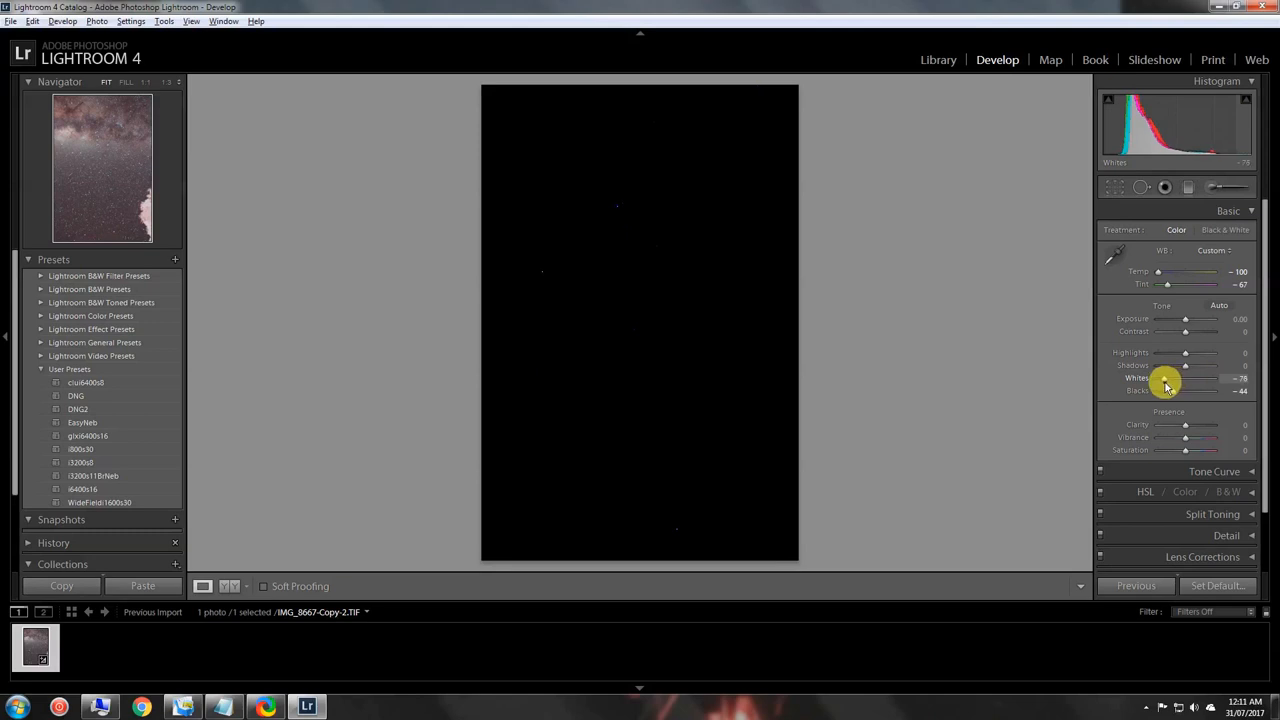
{"action": "left_click_drag", "start_coordinate": [1186, 378], "coordinate": [1170, 378]}
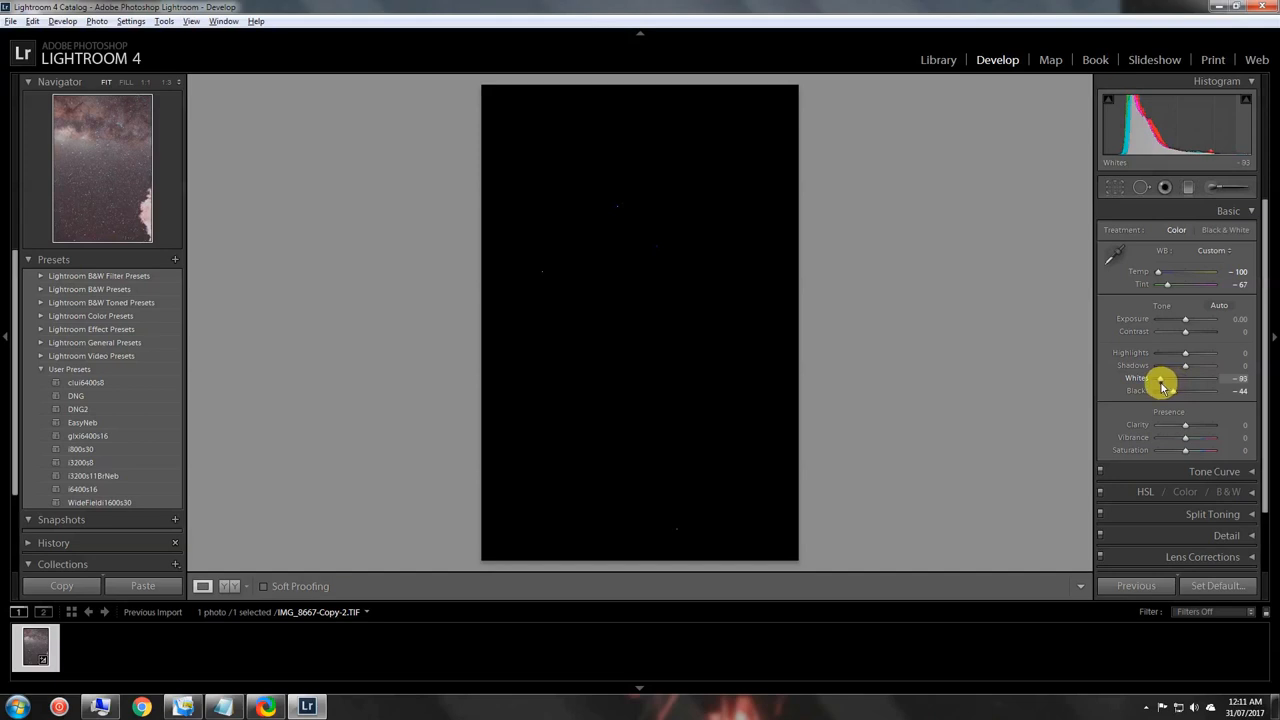
{"action": "left_click_drag", "start_coordinate": [1184, 378], "coordinate": [1160, 378]}
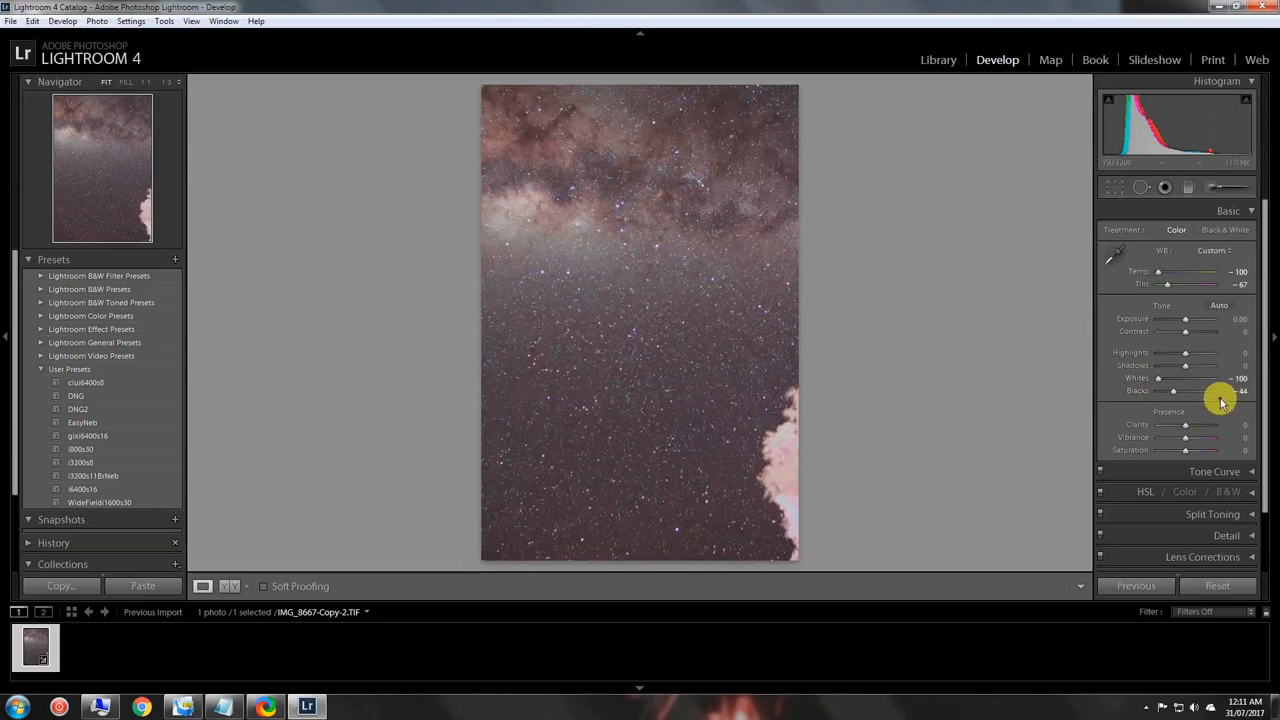
{"action": "mouse_move", "coordinate": [1180, 336]}
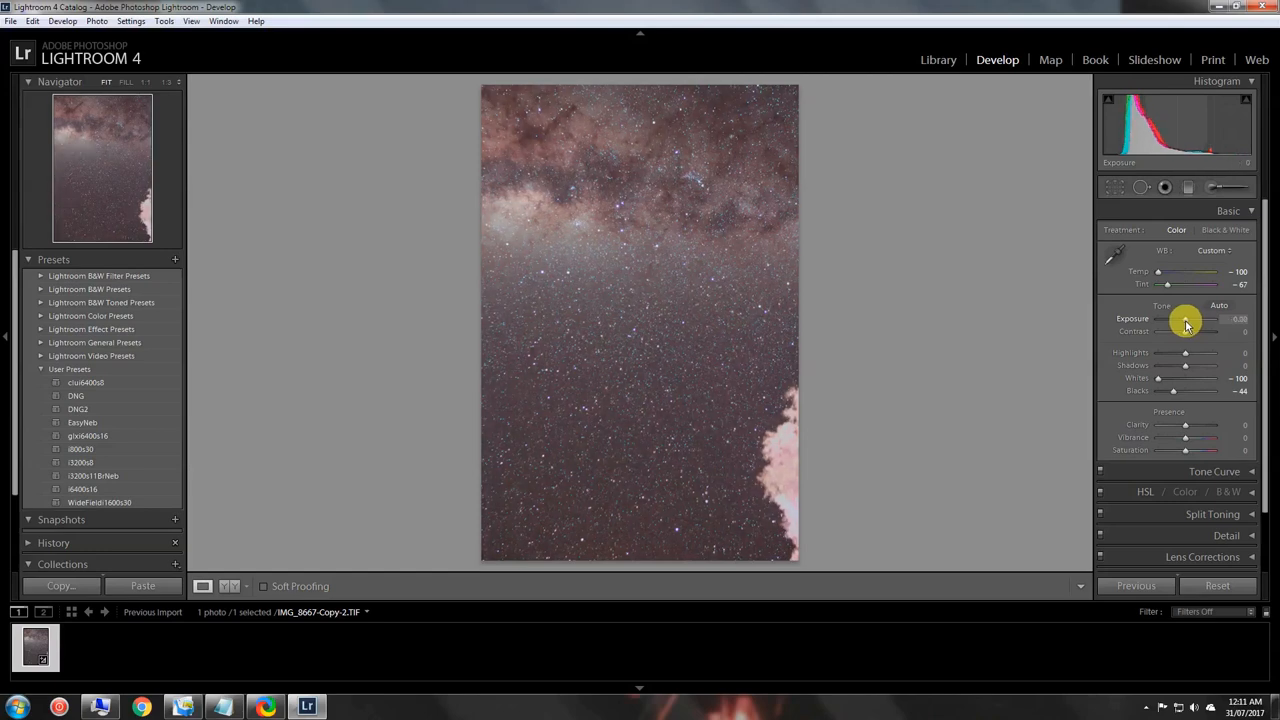
Step: Nudge the Exposure slider a small amount on the Milky Way photo
{"action": "left_click_drag", "start_coordinate": [1196, 318], "coordinate": [1180, 318]}
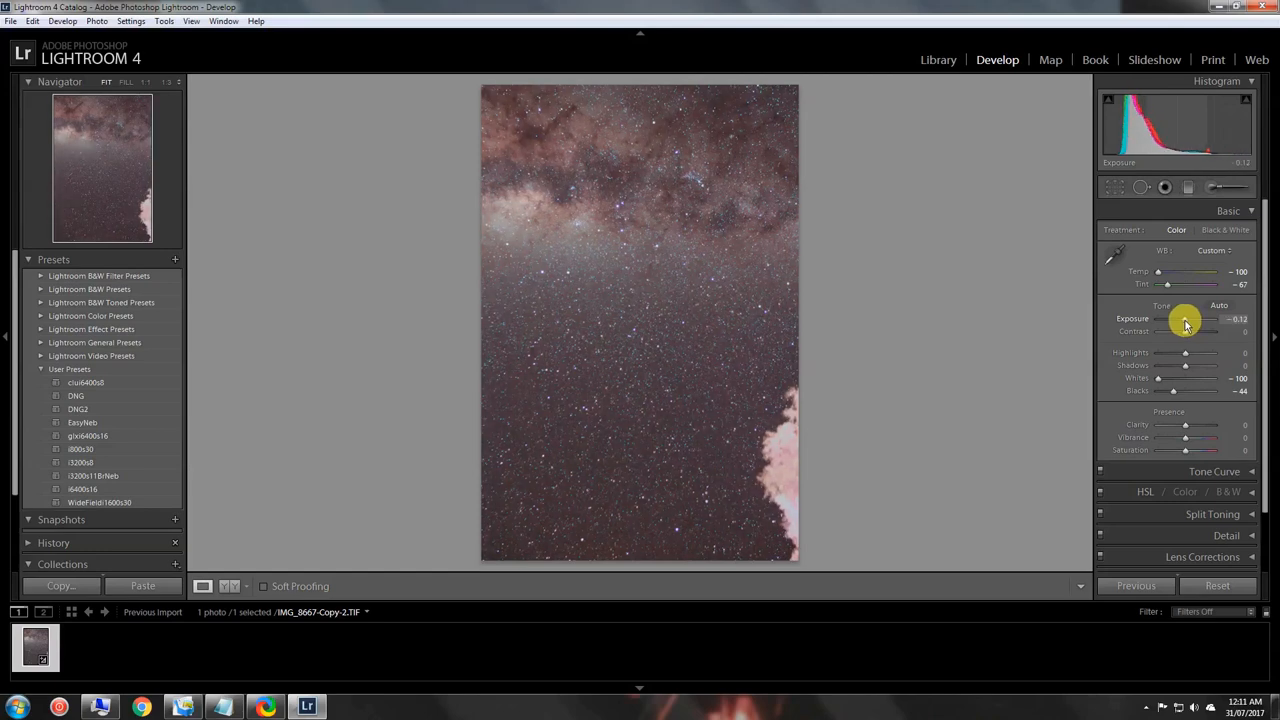
{"action": "mouse_move", "coordinate": [1100, 164]}
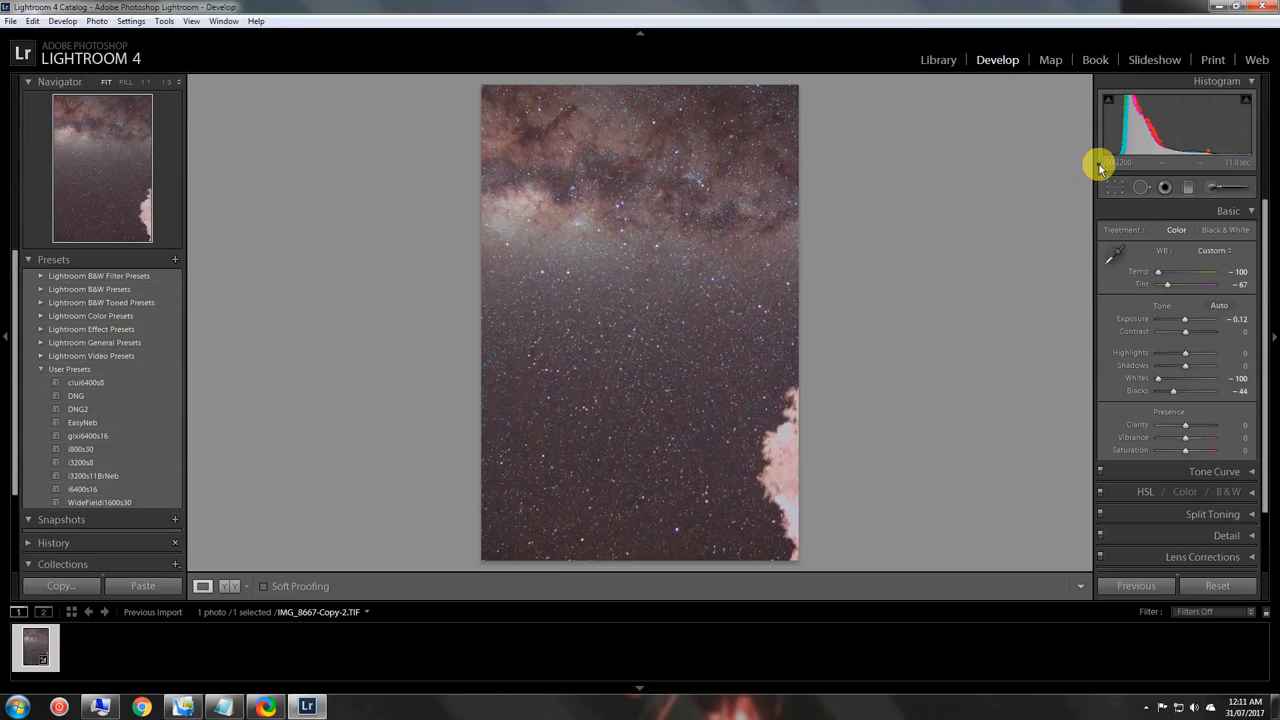
{"action": "mouse_move", "coordinate": [1108, 148]}
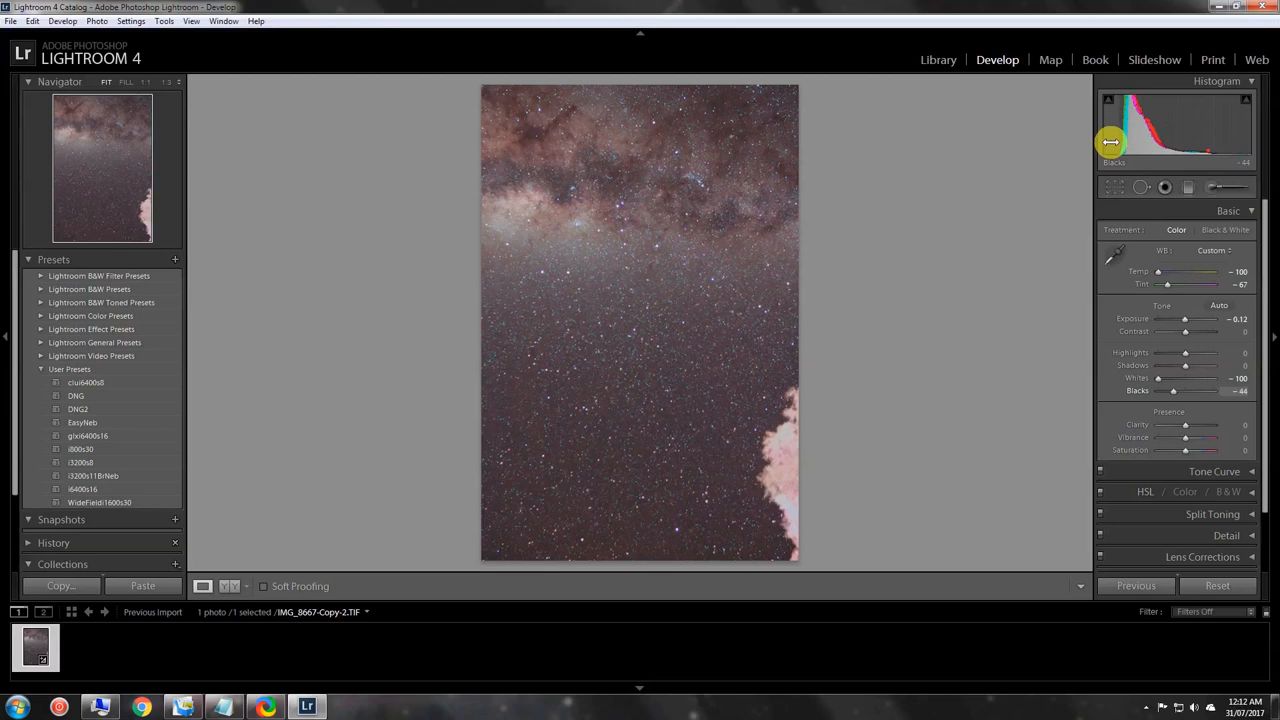
{"action": "mouse_move", "coordinate": [1120, 170]}
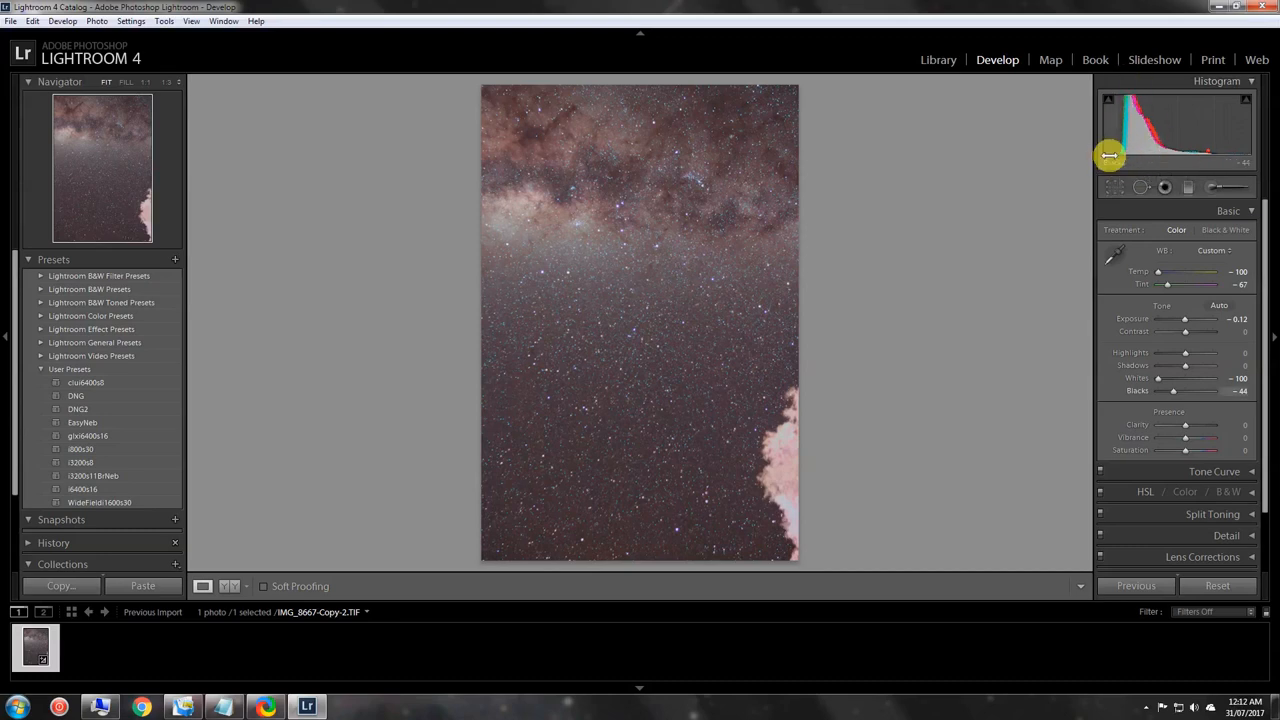
{"action": "mouse_move", "coordinate": [1112, 160]}
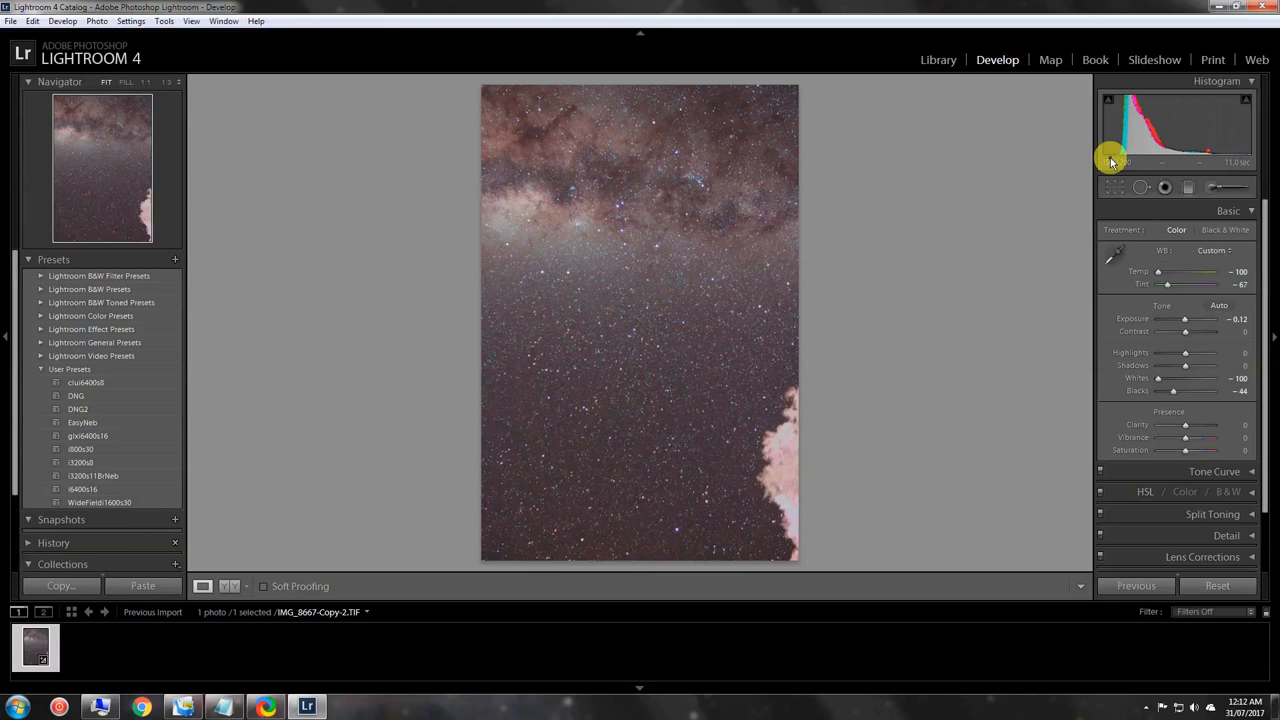
{"action": "mouse_move", "coordinate": [1236, 150]}
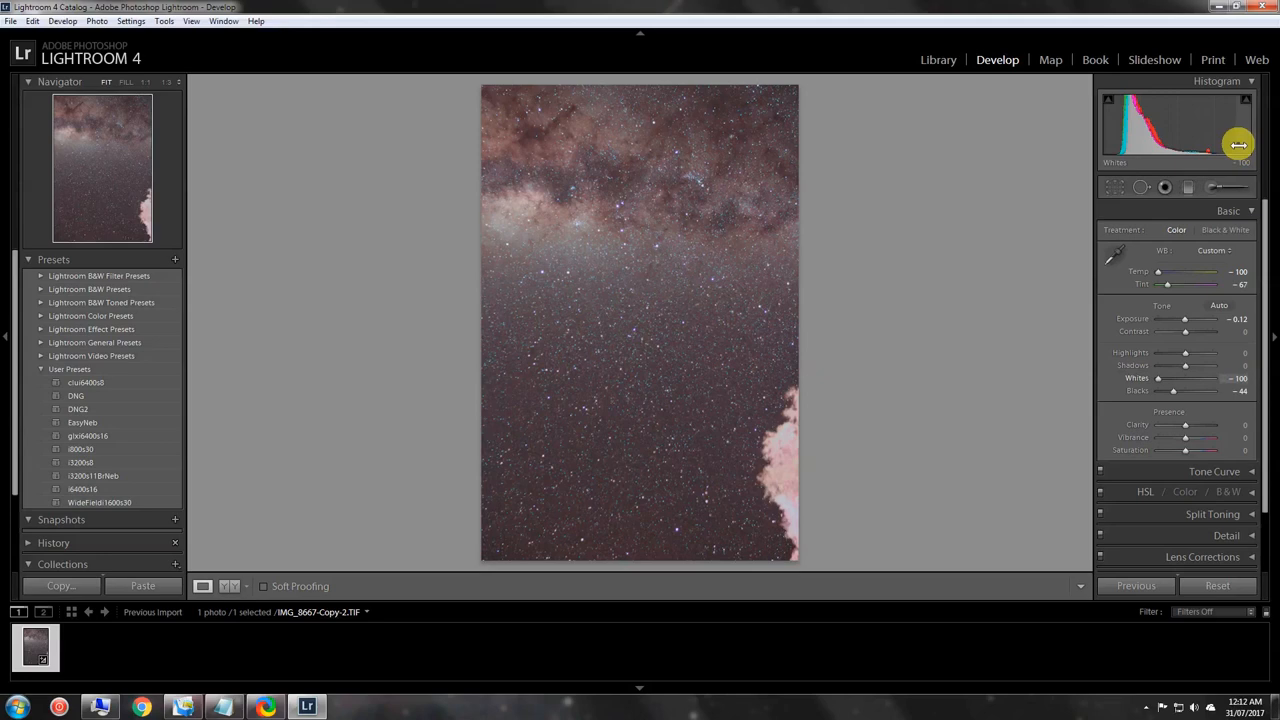
{"action": "mouse_move", "coordinate": [1222, 160]}
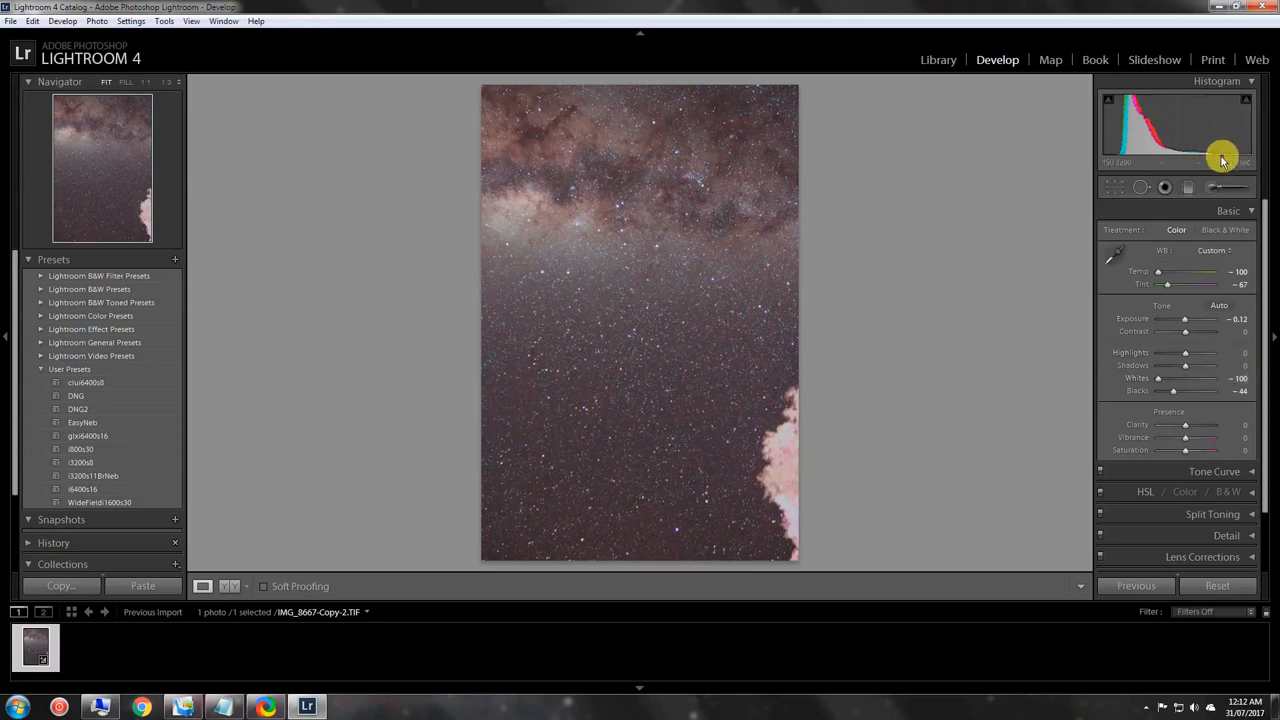
{"action": "mouse_move", "coordinate": [1096, 232]}
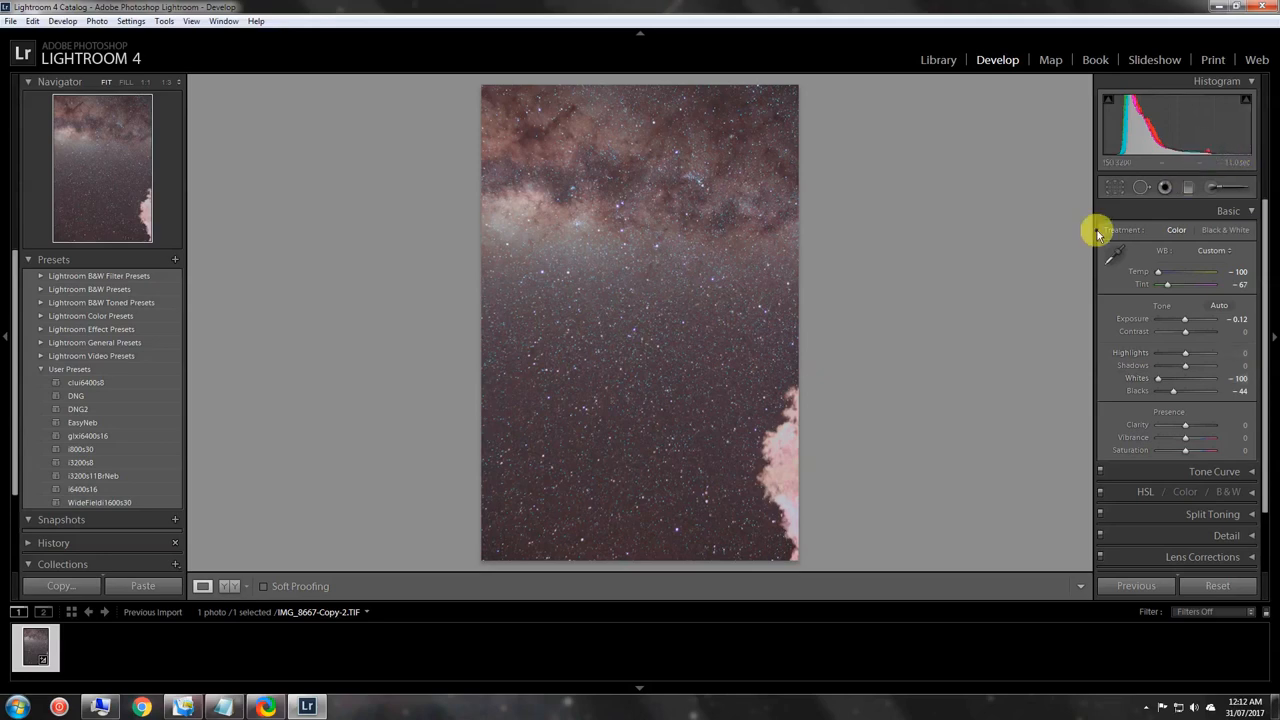
{"action": "mouse_move", "coordinate": [1108, 160]}
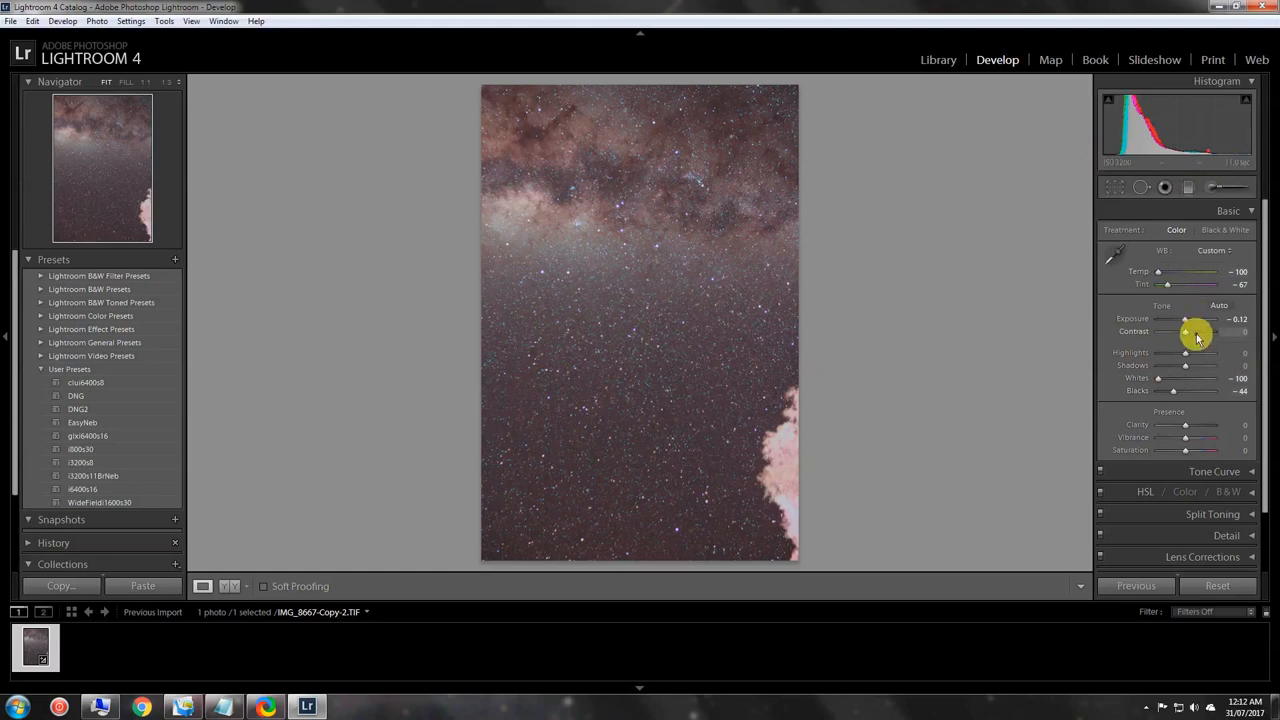
Step: Set Exposure to about 1.18, roughly a one-stop change on the star field
{"action": "left_click_drag", "start_coordinate": [1196, 318], "coordinate": [1182, 318]}
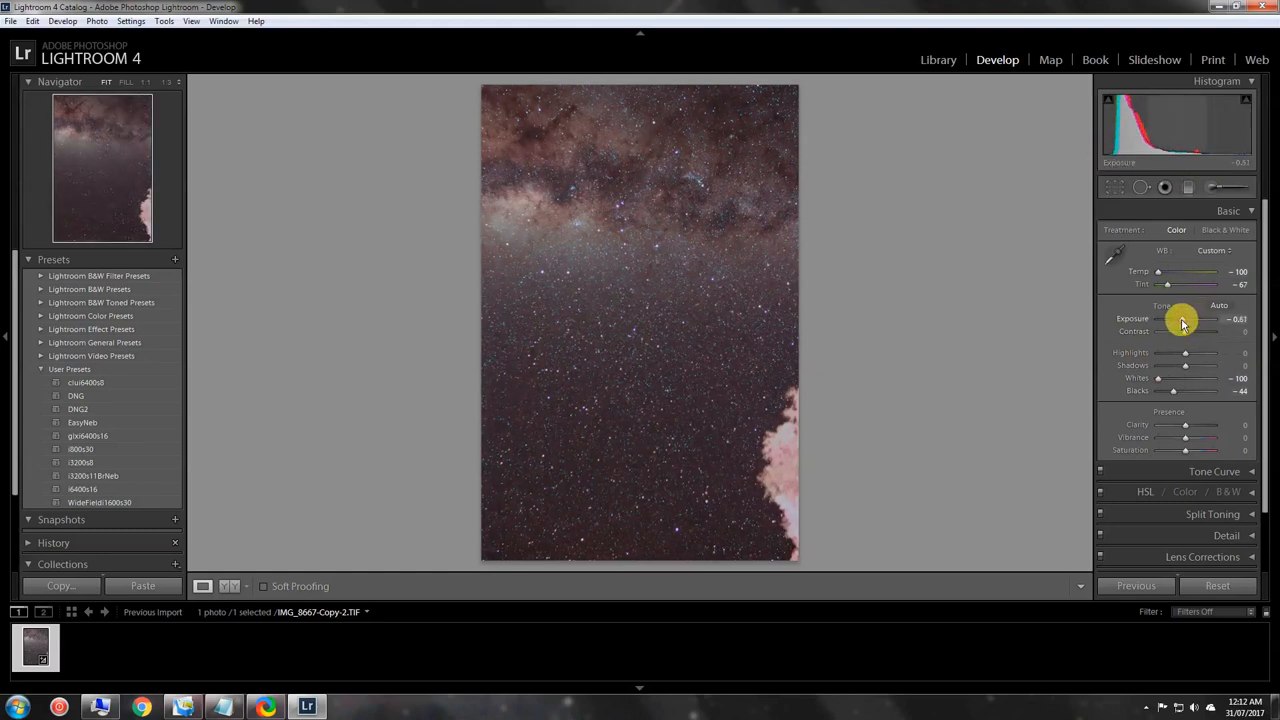
{"action": "left_click_drag", "start_coordinate": [1190, 318], "coordinate": [1180, 318]}
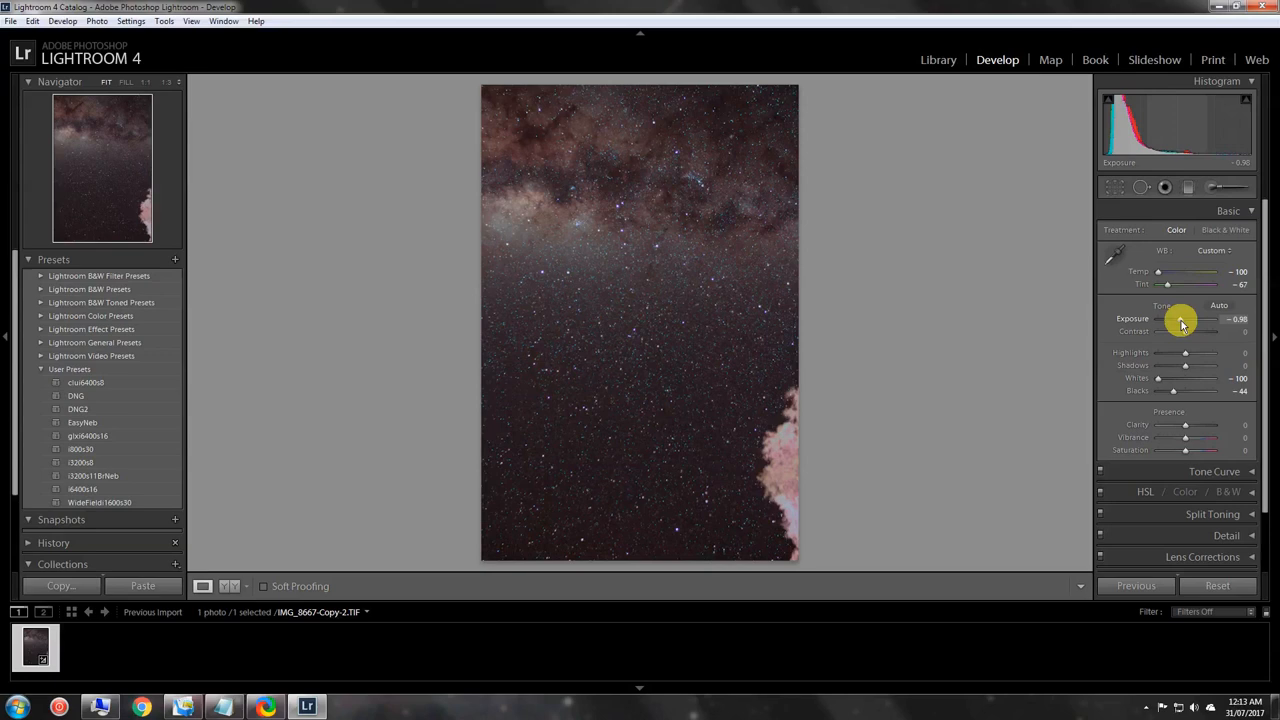
{"action": "left_click_drag", "start_coordinate": [1190, 326], "coordinate": [1184, 326]}
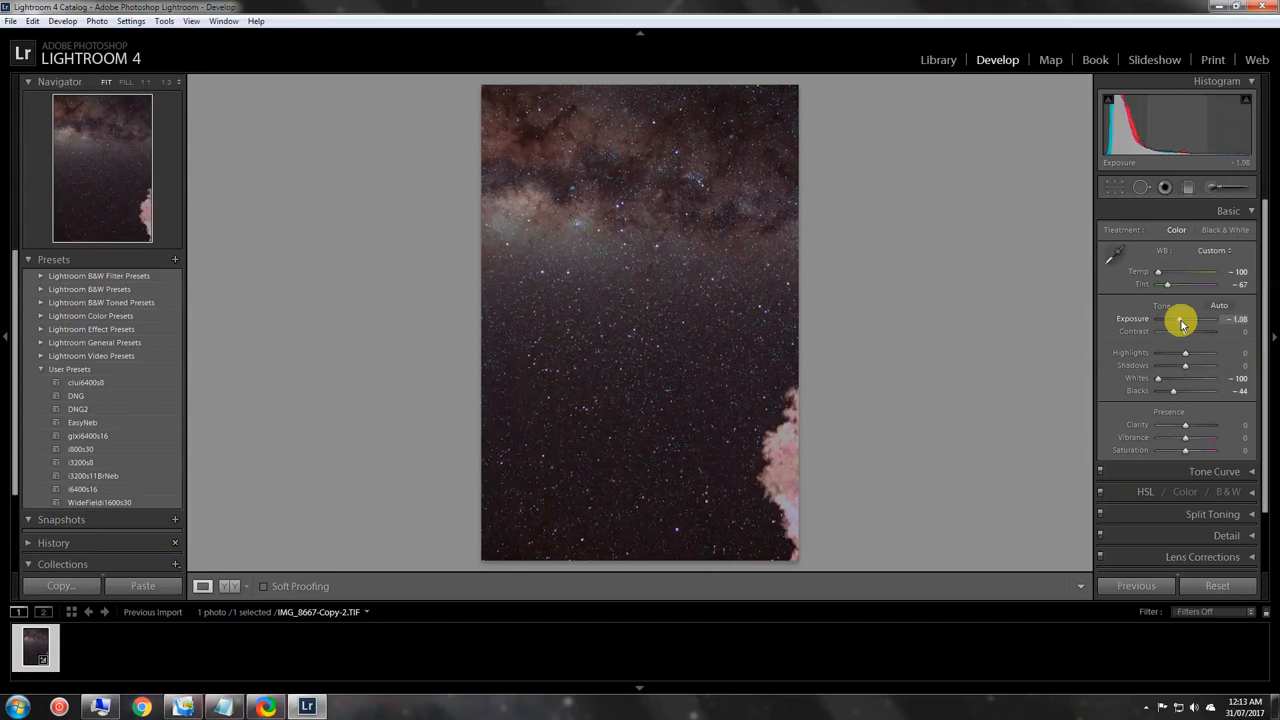
{"action": "left_click_drag", "start_coordinate": [1196, 326], "coordinate": [1184, 326]}
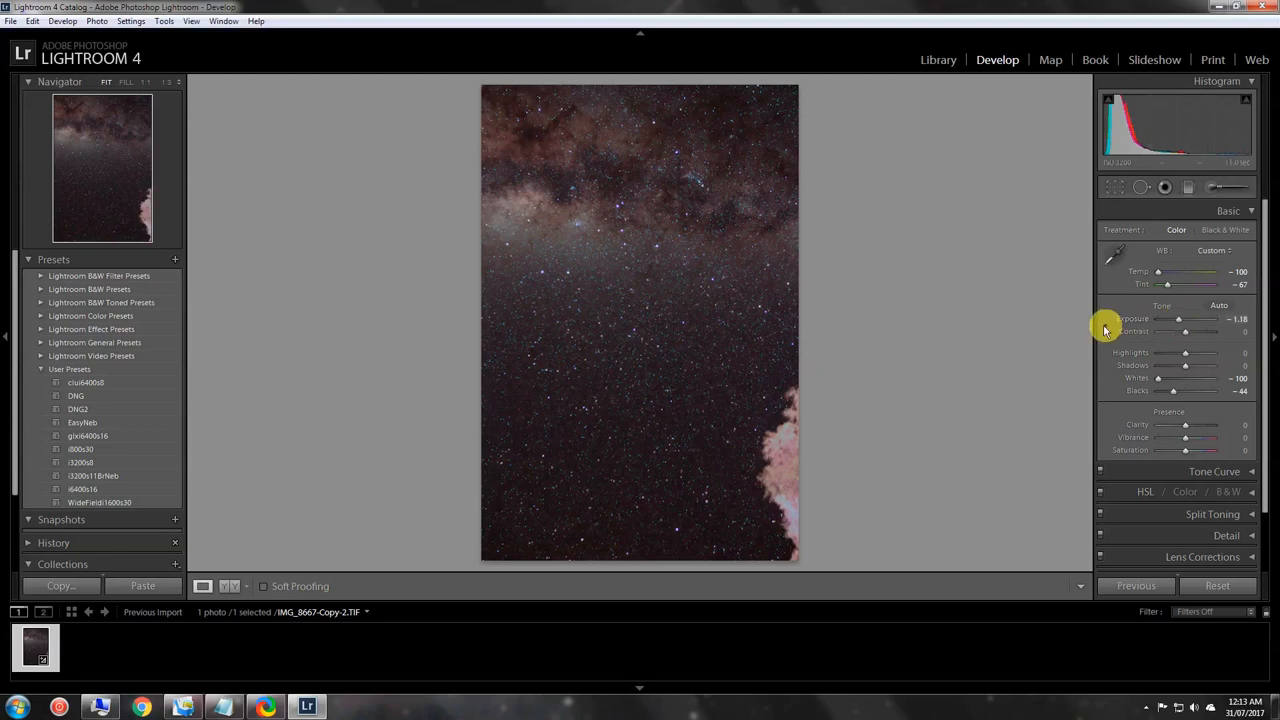
{"action": "mouse_move", "coordinate": [1036, 332]}
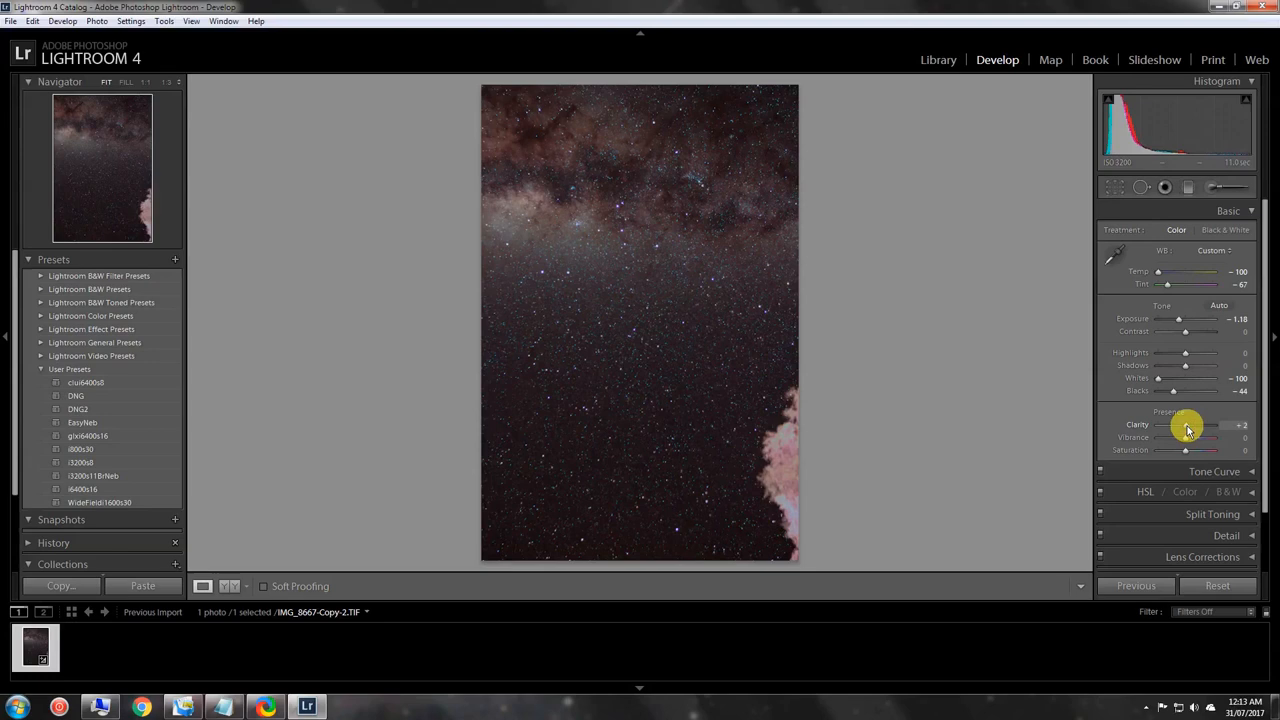
Step: Push Clarity up to around +80 for star detail, then pull it back toward 0
{"action": "left_click_drag", "start_coordinate": [1188, 424], "coordinate": [1210, 424]}
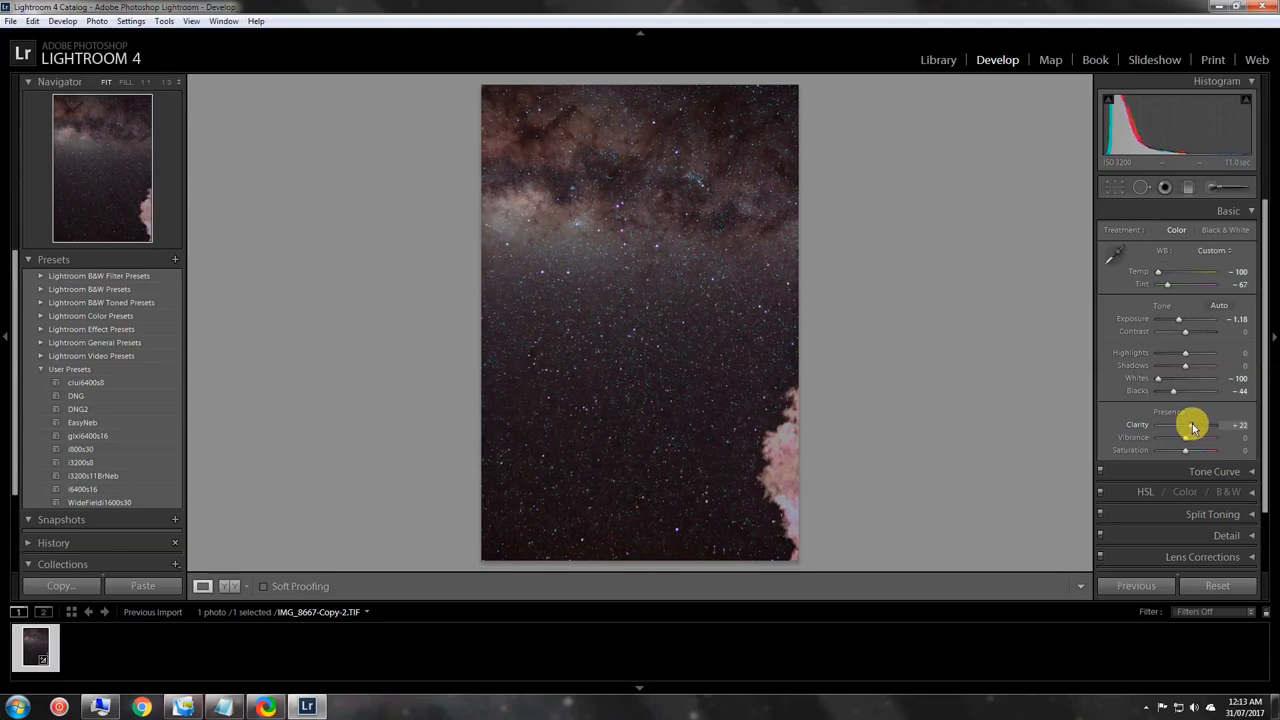
{"action": "left_click_drag", "start_coordinate": [1190, 424], "coordinate": [1210, 424]}
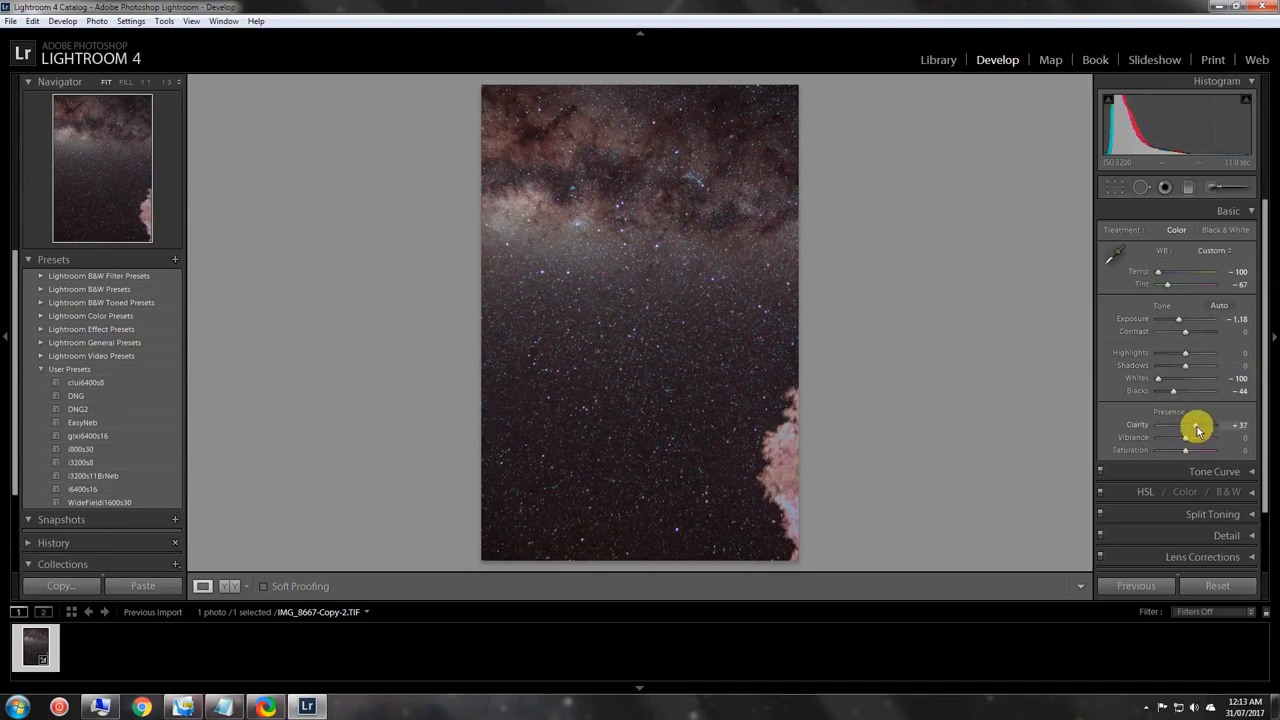
{"action": "left_click_drag", "start_coordinate": [1196, 430], "coordinate": [1210, 430]}
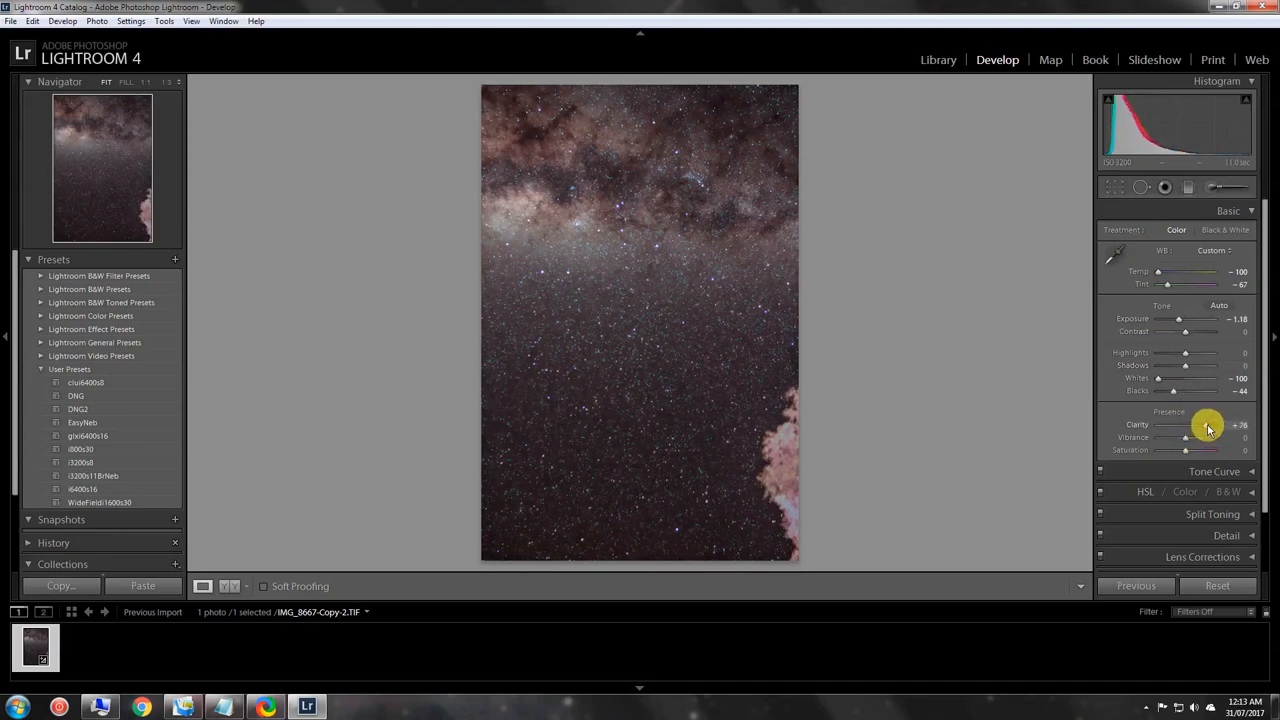
{"action": "left_click_drag", "start_coordinate": [1210, 424], "coordinate": [1204, 424]}
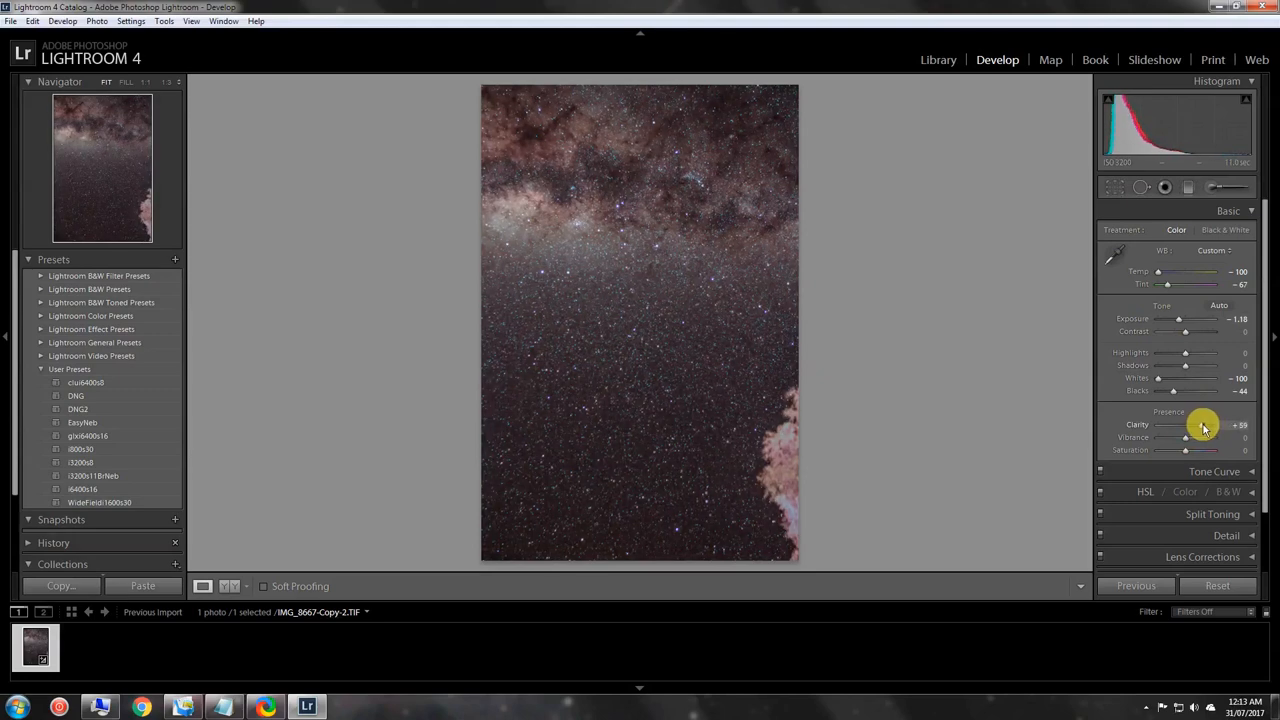
{"action": "left_click_drag", "start_coordinate": [1200, 424], "coordinate": [1184, 424]}
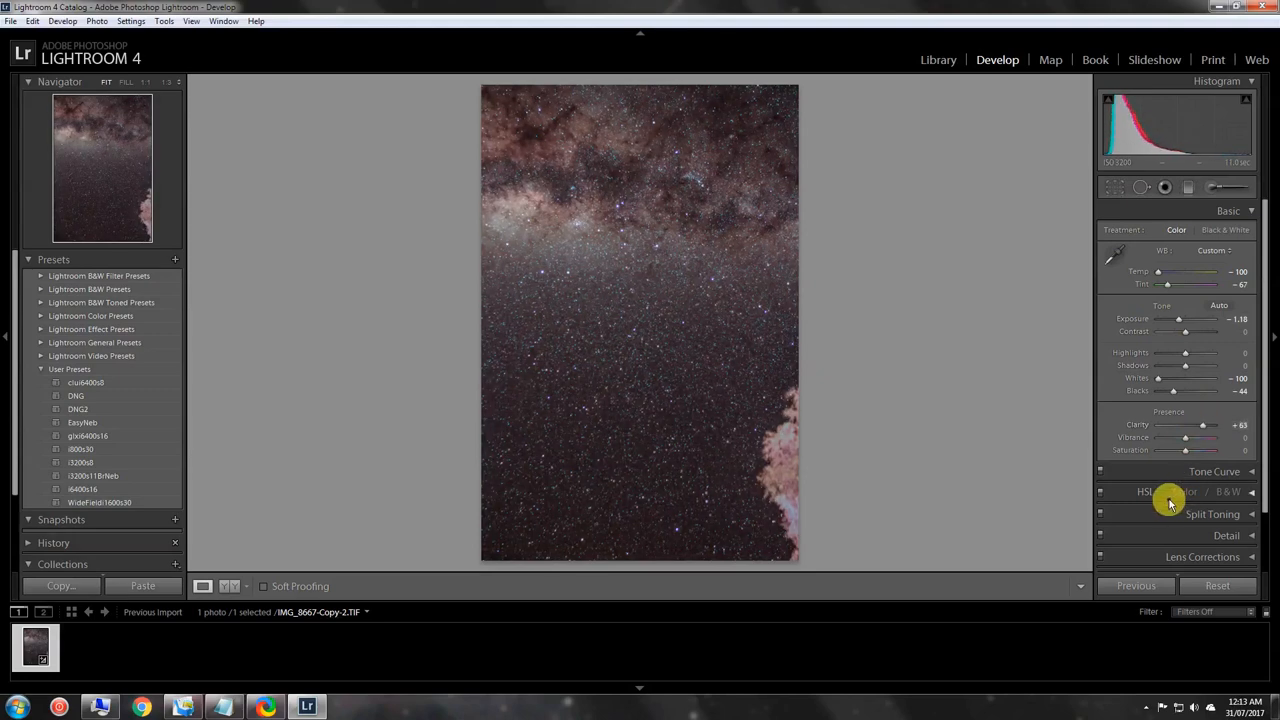
{"action": "mouse_move", "coordinate": [1138, 424]}
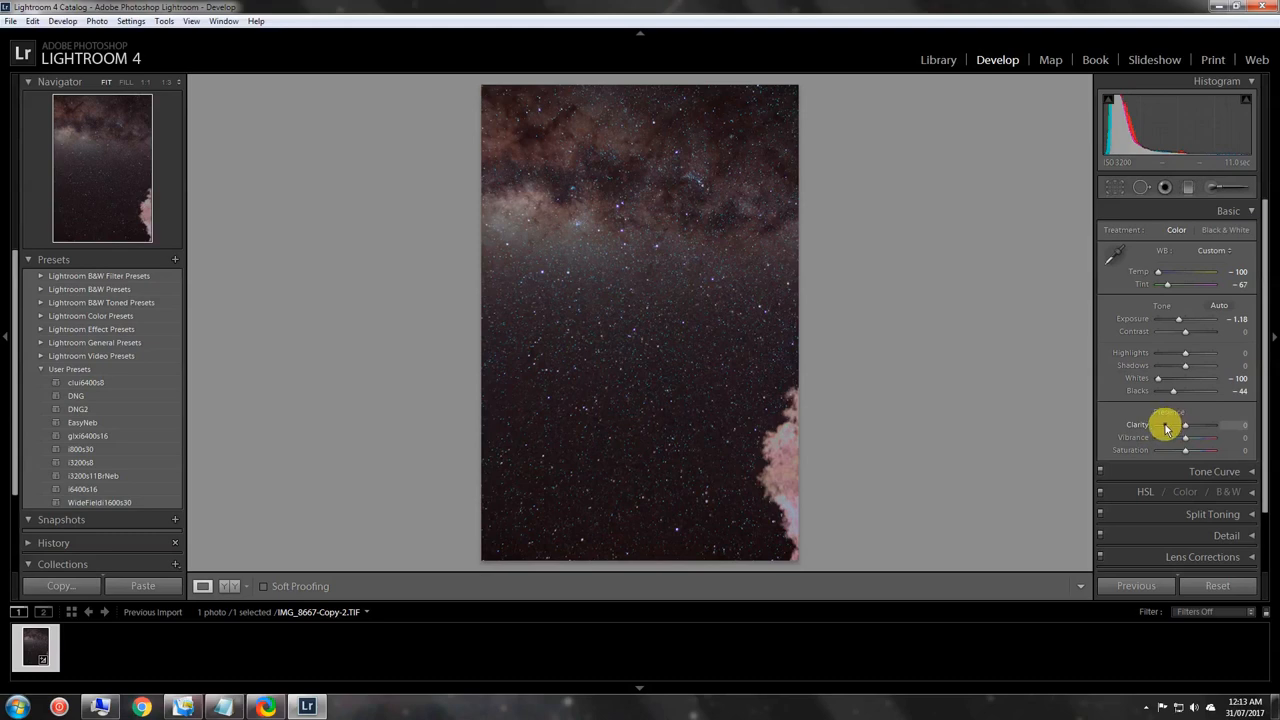
{"action": "mouse_move", "coordinate": [1016, 414]}
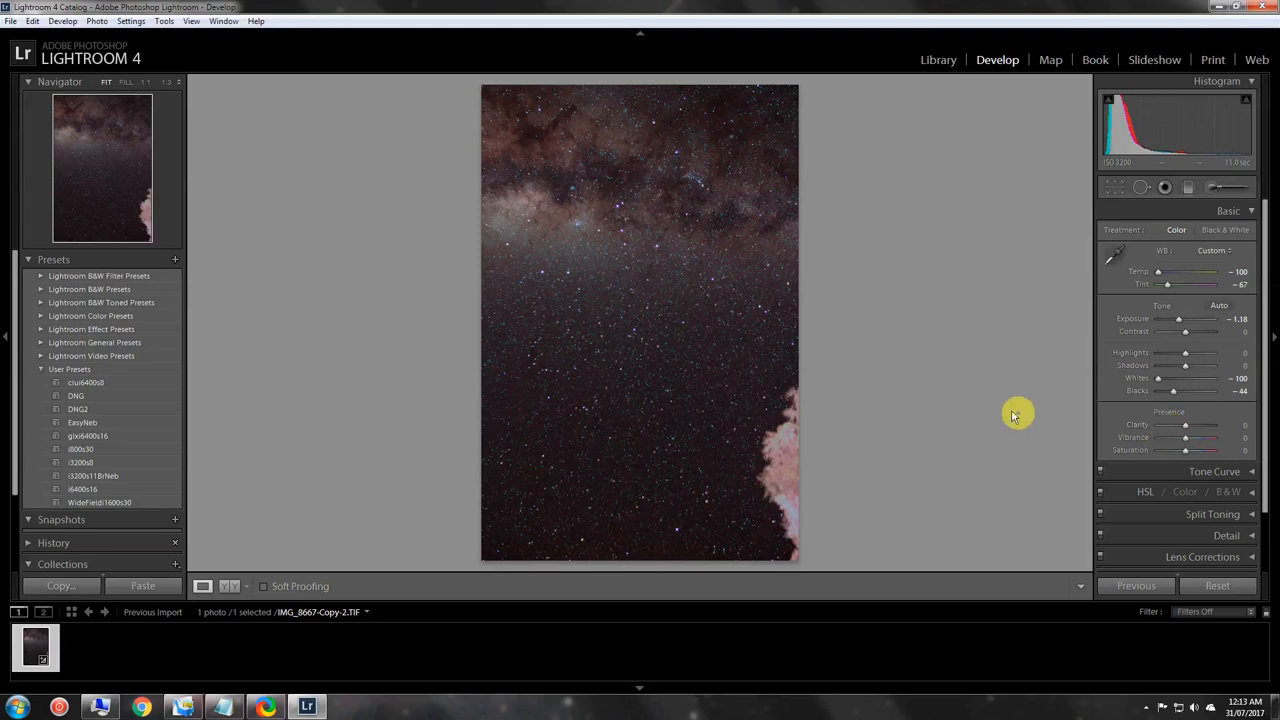
Step: Collapse Presets and Collections and expand History, showing the clarity change on top
{"action": "left_click", "coordinate": [28, 260]}
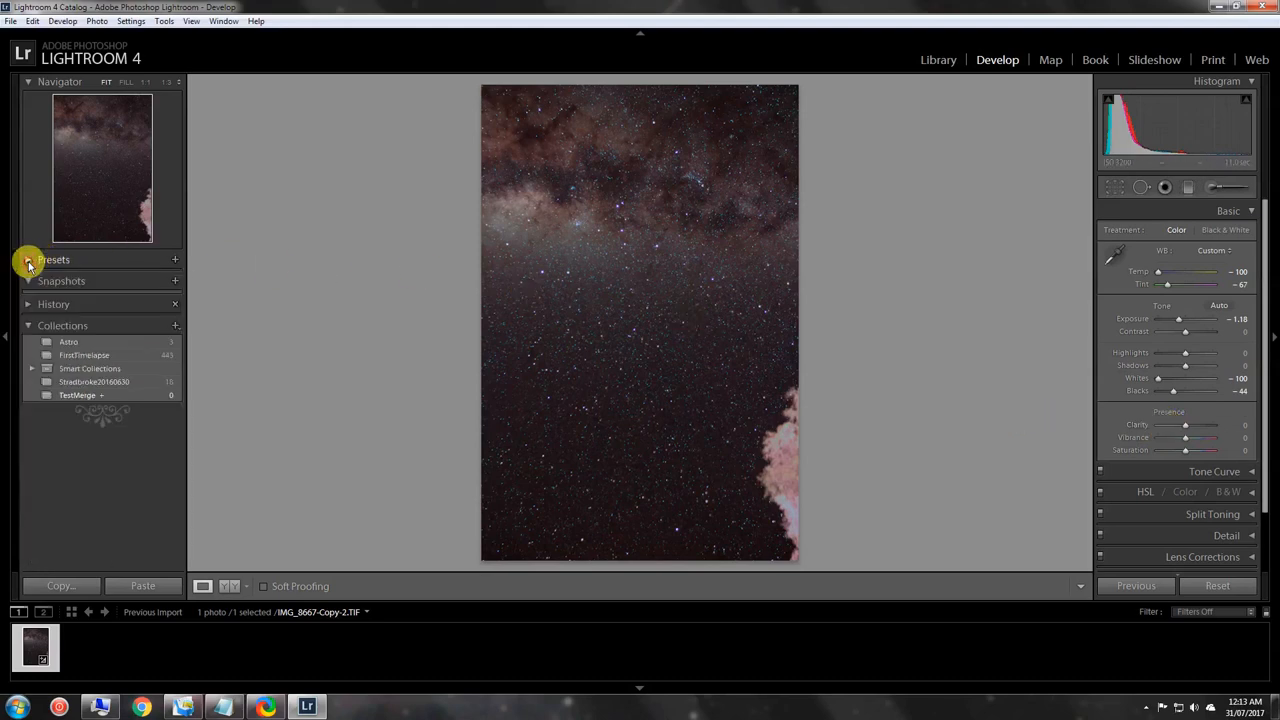
{"action": "left_click", "coordinate": [28, 260]}
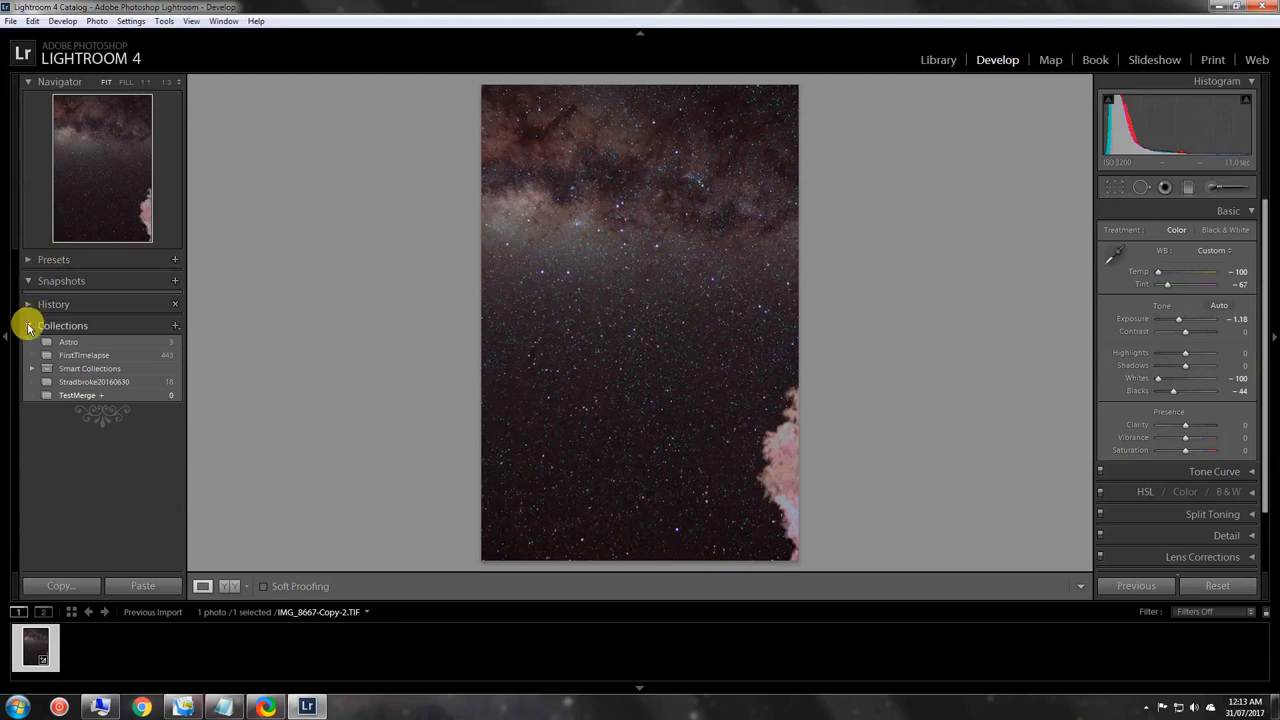
{"action": "left_click", "coordinate": [52, 304]}
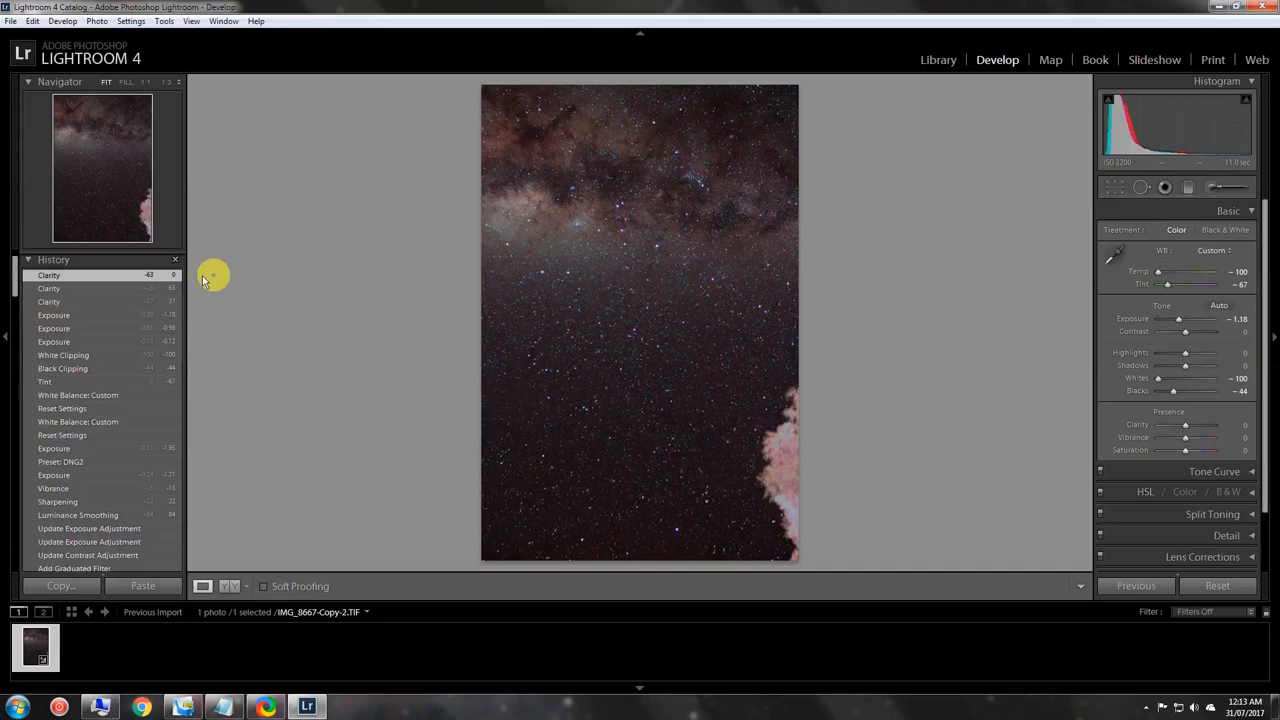
{"action": "mouse_move", "coordinate": [206, 356]}
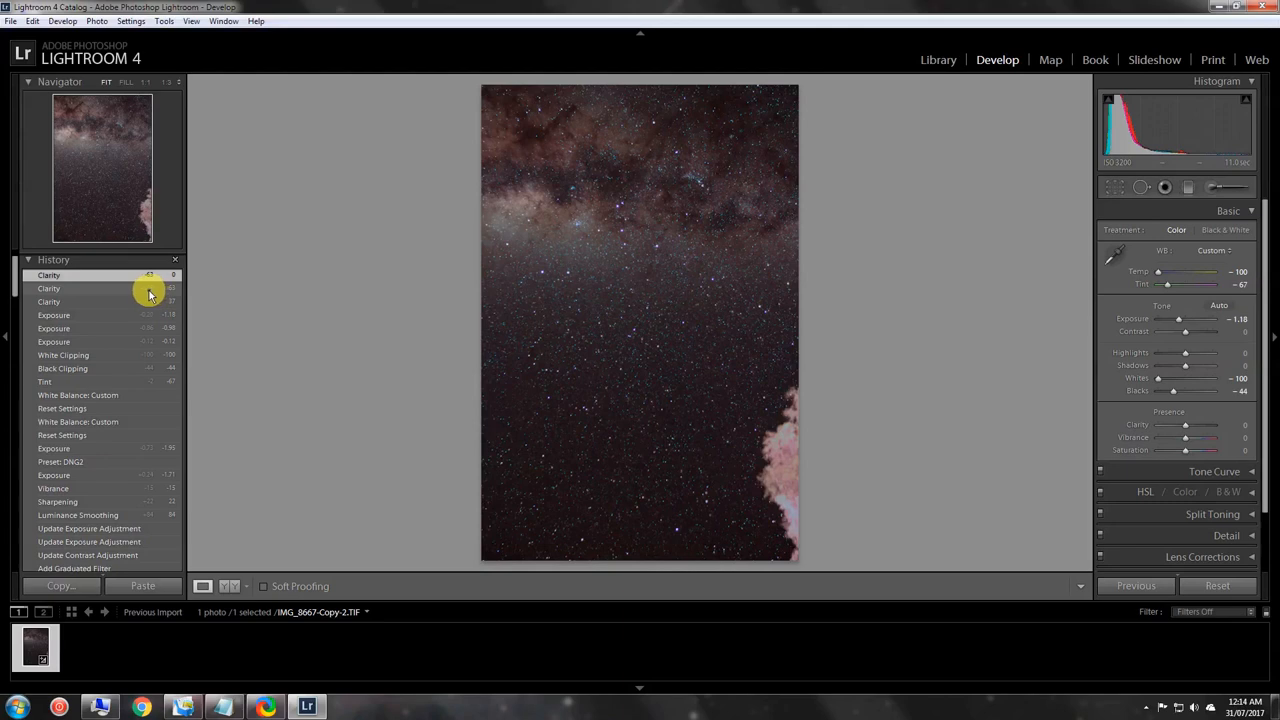
{"action": "mouse_move", "coordinate": [176, 292]}
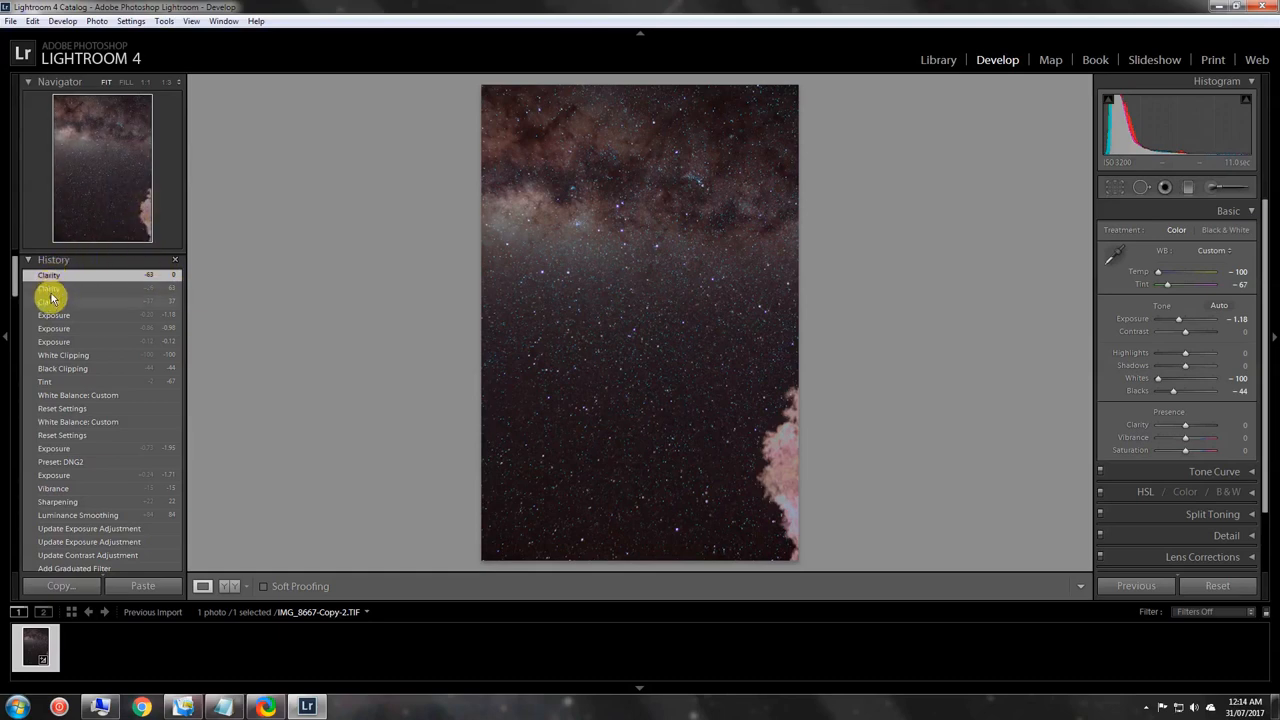
{"action": "left_click", "coordinate": [48, 276]}
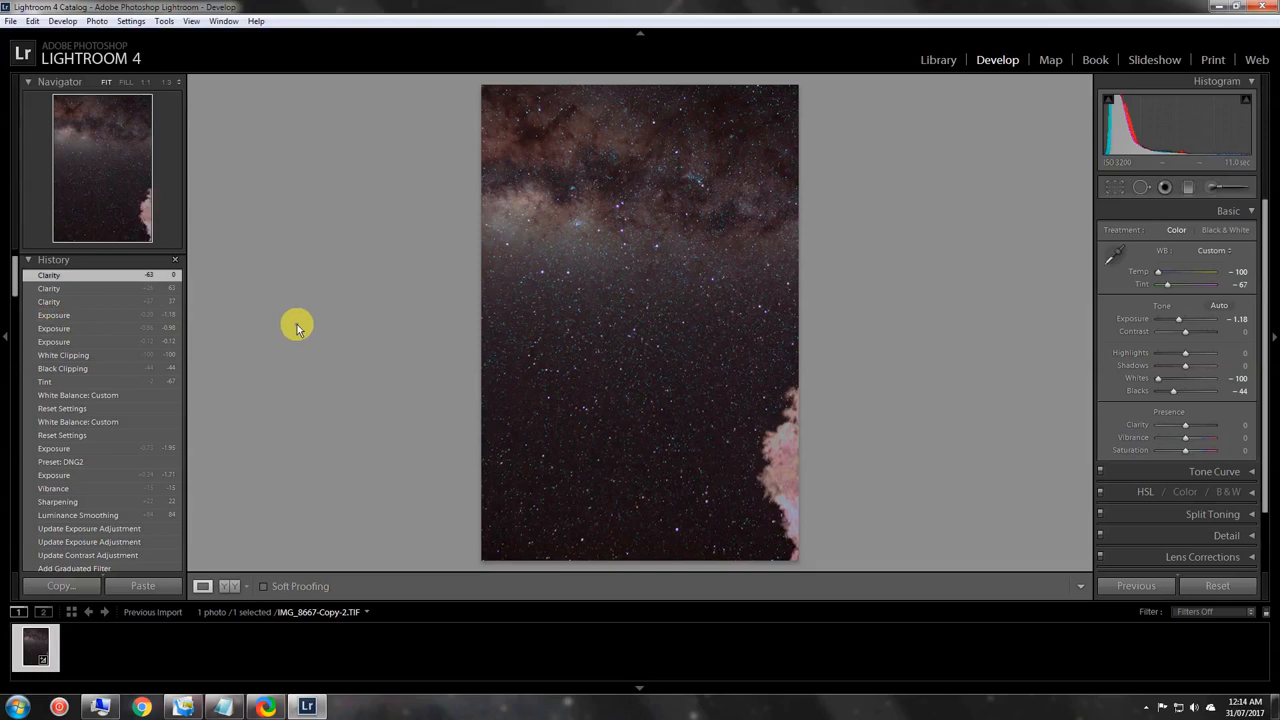
{"action": "mouse_move", "coordinate": [1052, 412]}
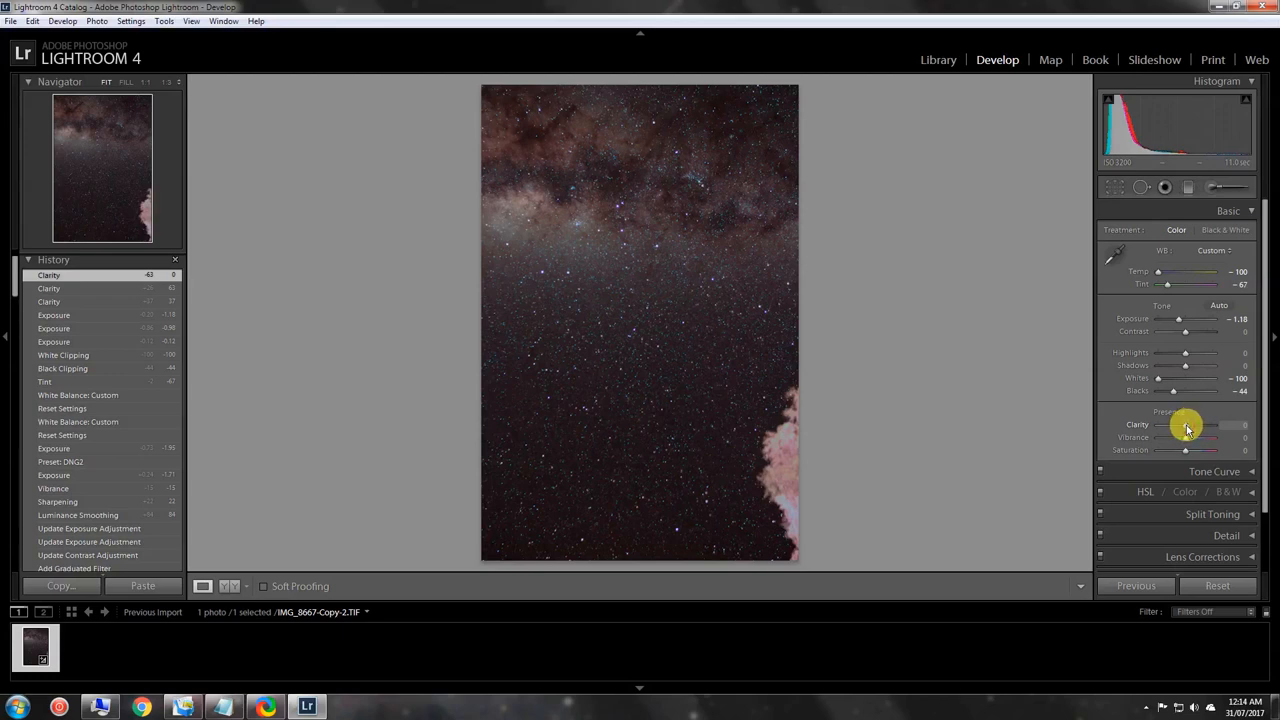
Step: Raise the Milky Way photo's Clarity to +17 in the Presence section
{"action": "left_click_drag", "start_coordinate": [1184, 424], "coordinate": [1196, 424]}
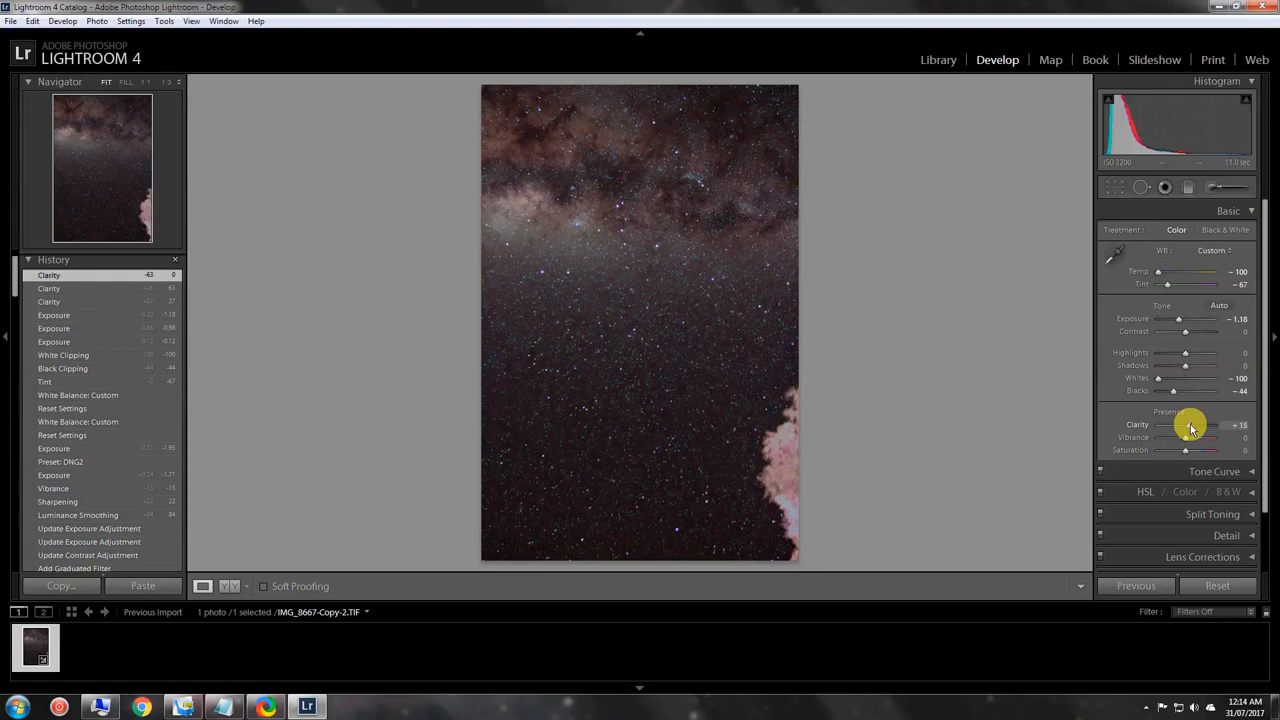
{"action": "left_click_drag", "start_coordinate": [1190, 424], "coordinate": [1184, 424]}
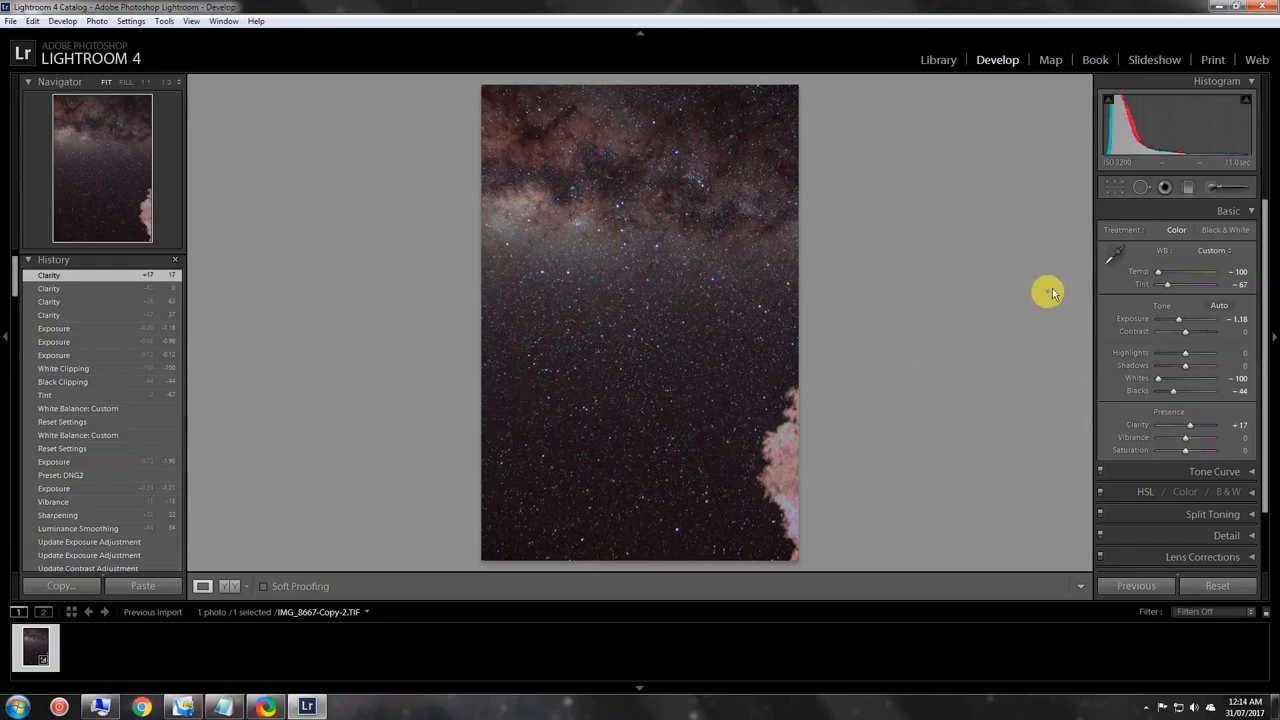
{"action": "mouse_move", "coordinate": [1252, 212]}
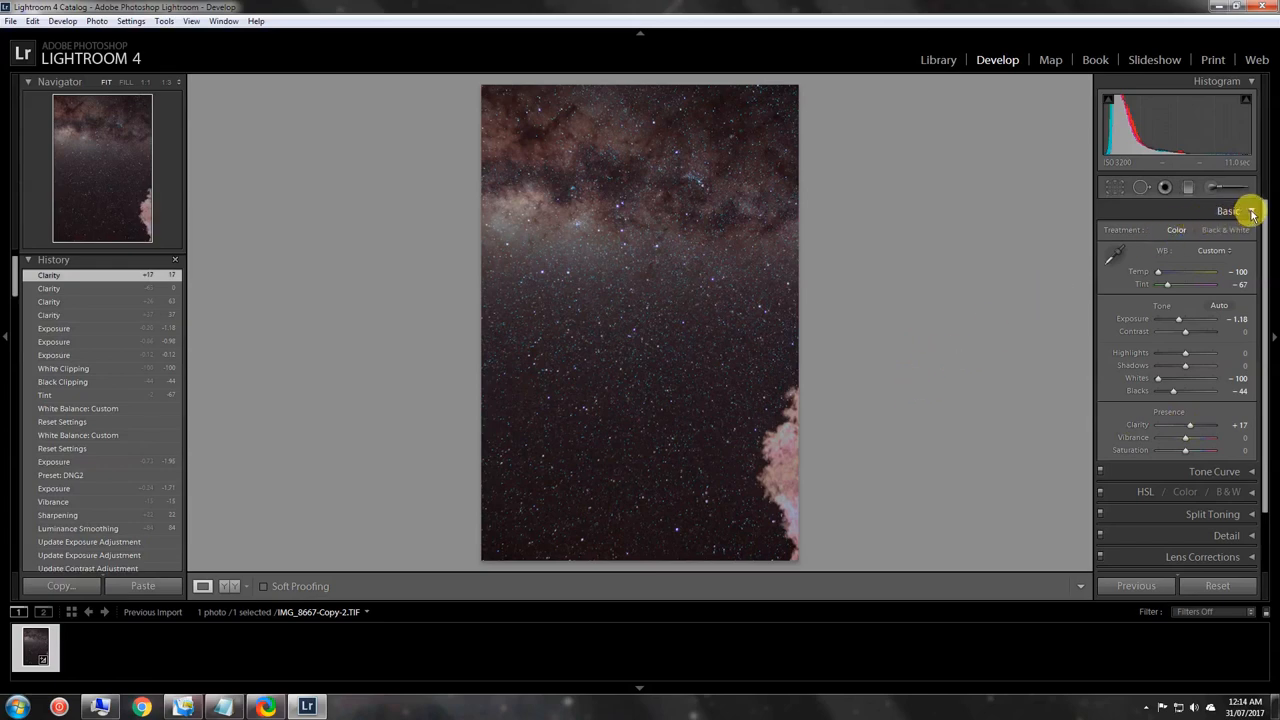
Step: Fold away Basic and bring up the Manual lens corrections for the photo
{"action": "left_click", "coordinate": [1228, 212]}
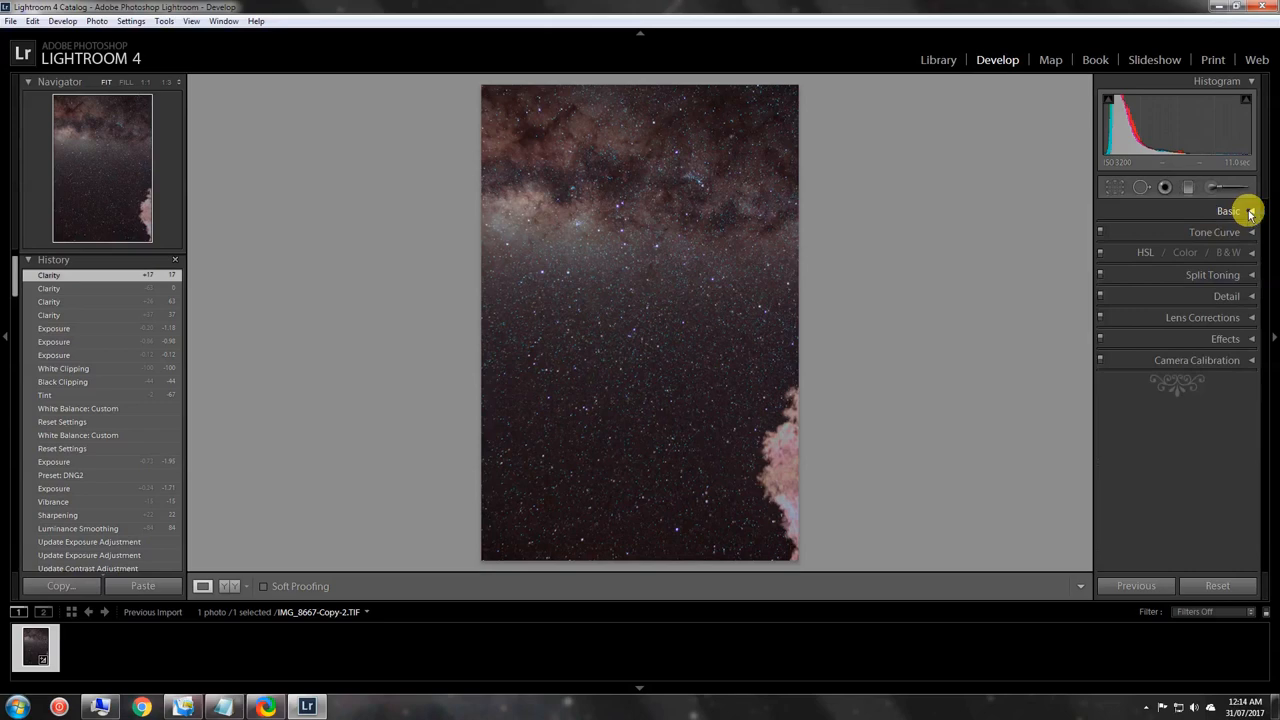
{"action": "left_click", "coordinate": [1228, 210]}
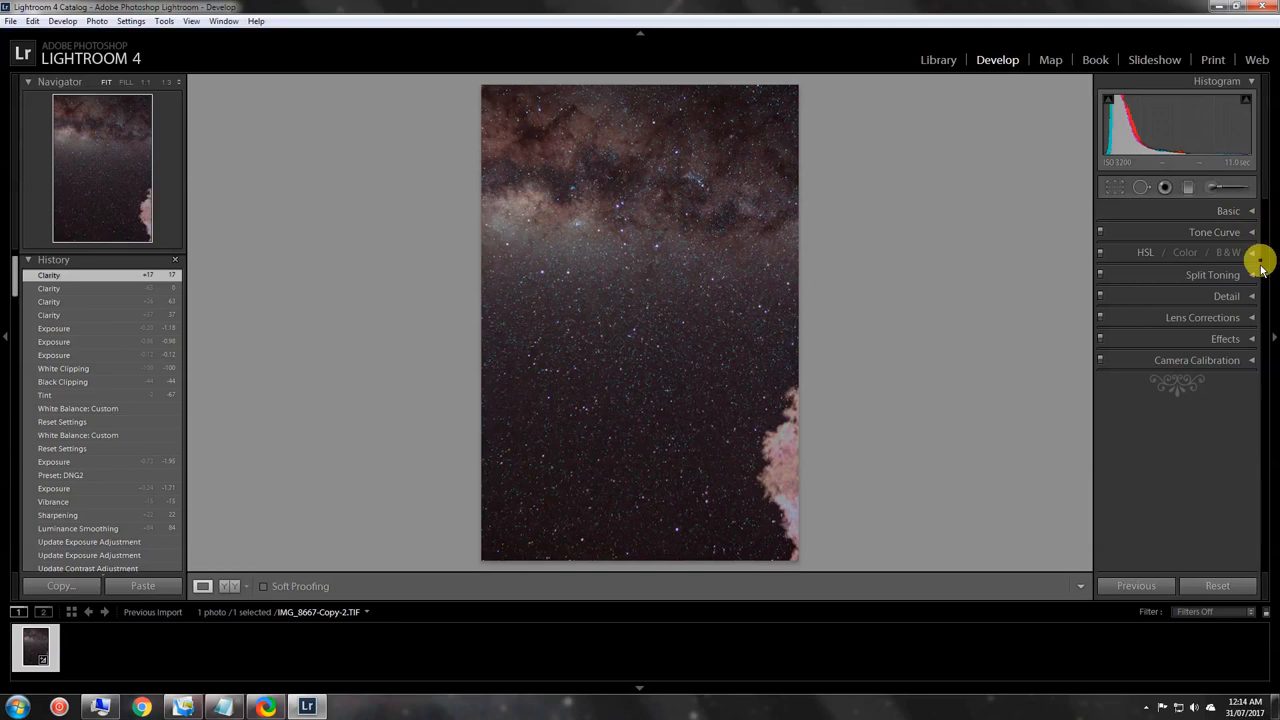
{"action": "mouse_move", "coordinate": [1256, 320]}
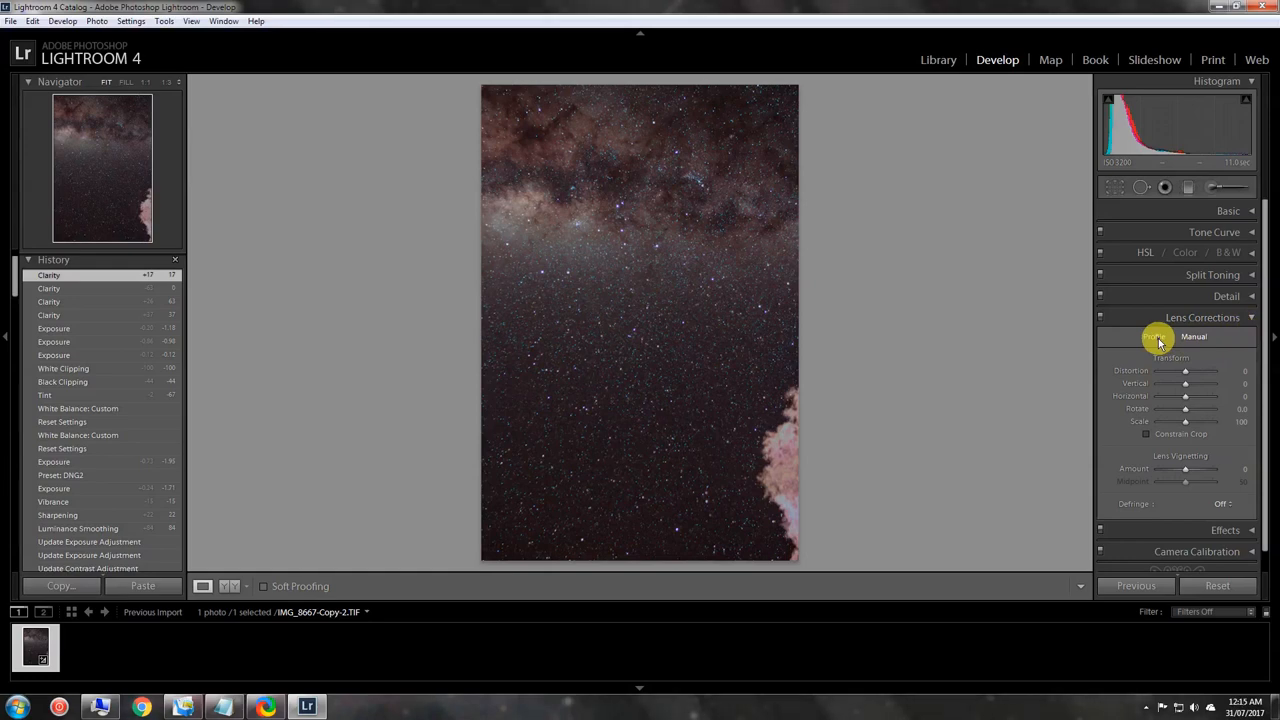
{"action": "left_click", "coordinate": [1154, 336]}
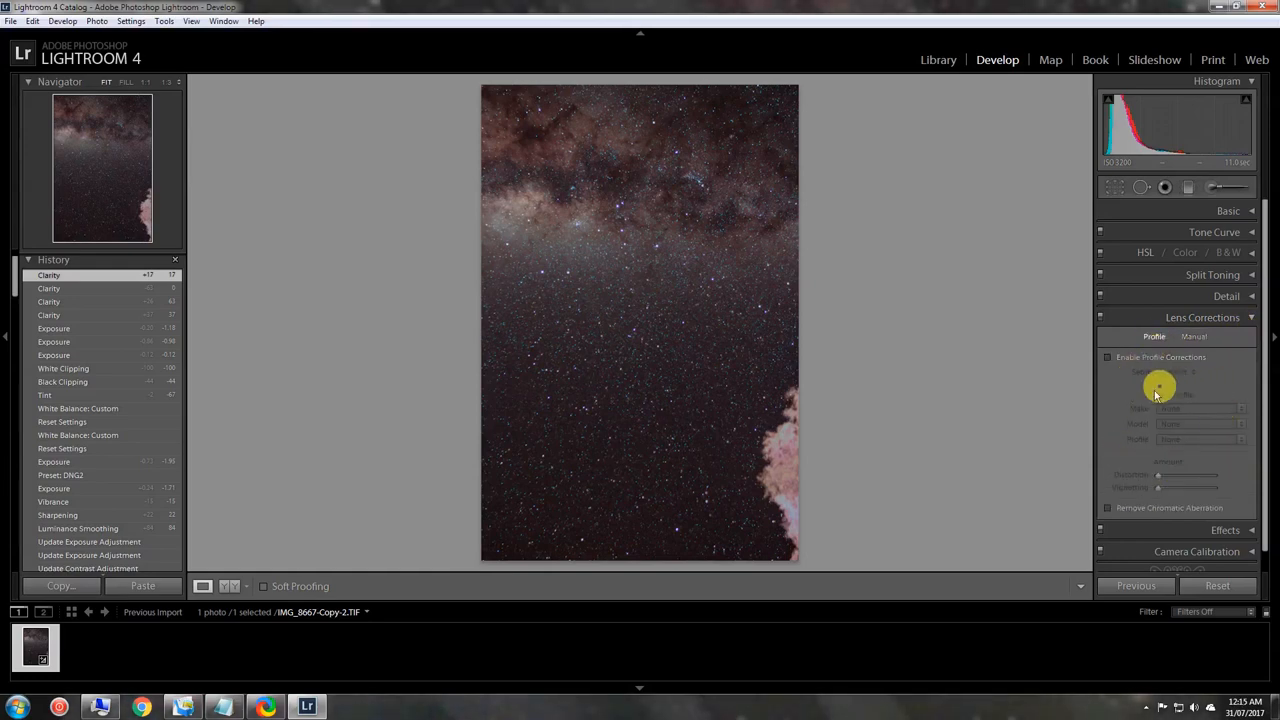
{"action": "mouse_move", "coordinate": [1180, 468]}
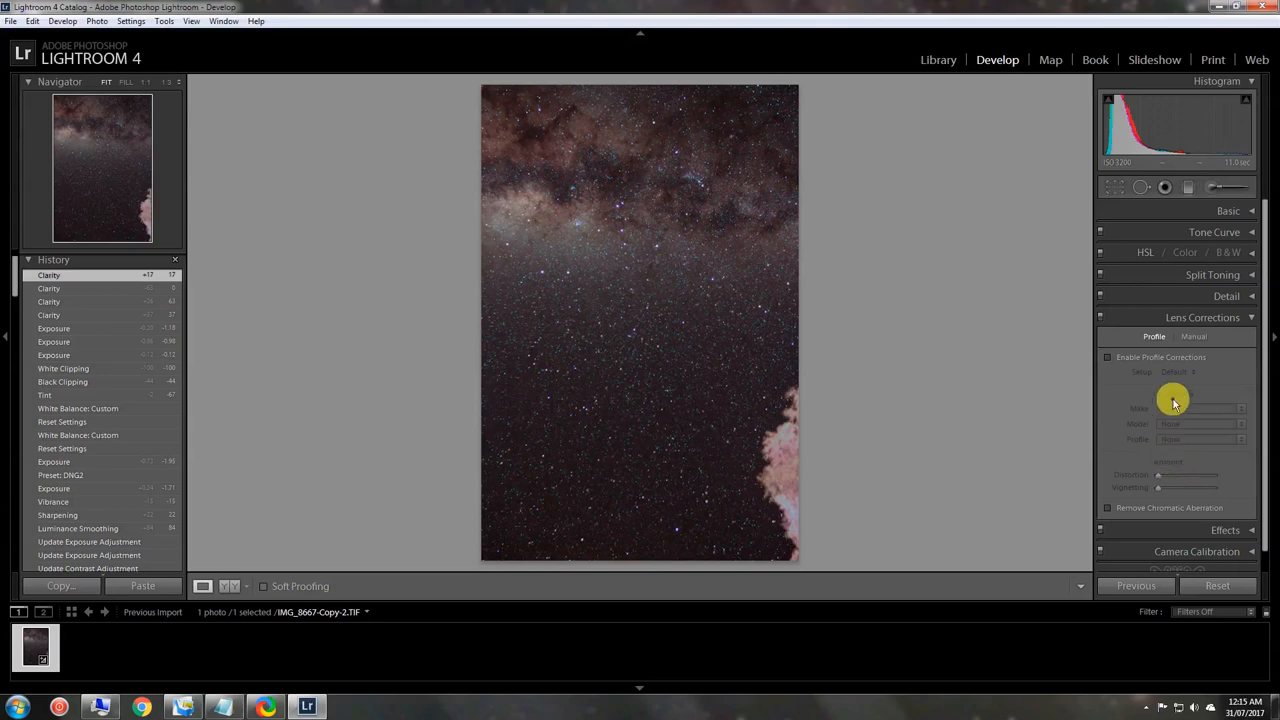
{"action": "mouse_move", "coordinate": [1196, 338]}
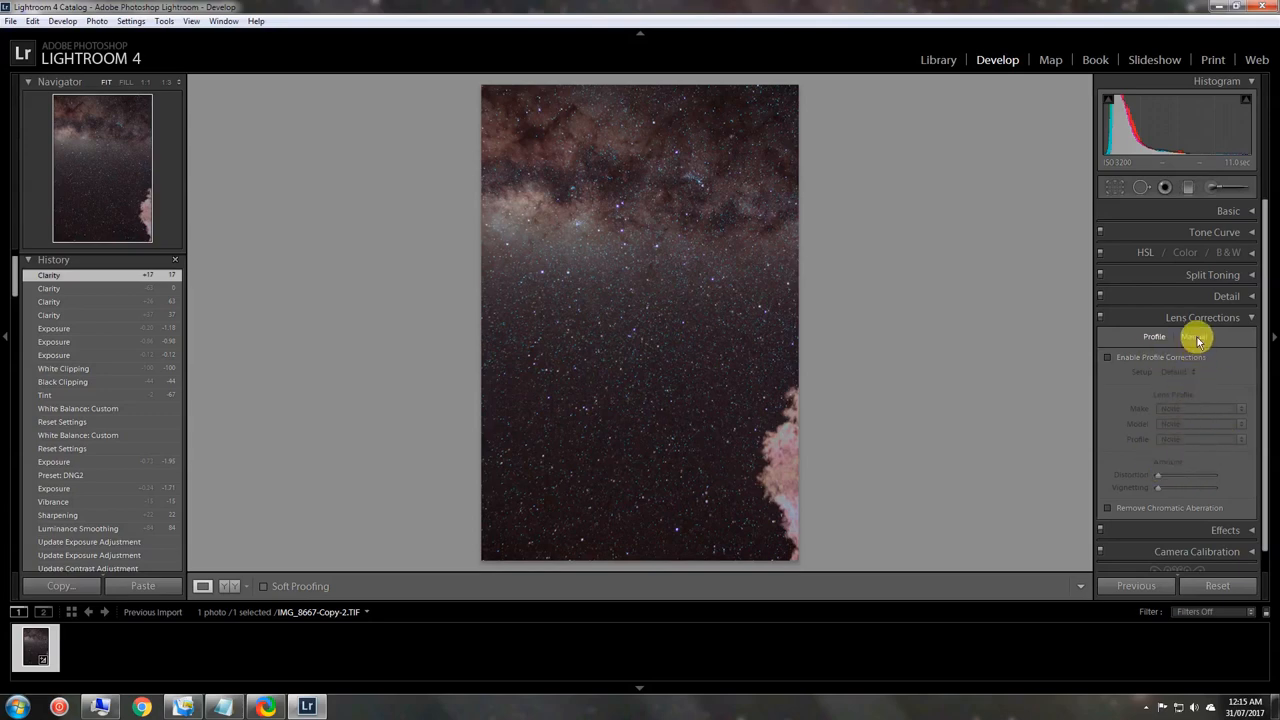
{"action": "left_click", "coordinate": [1192, 336]}
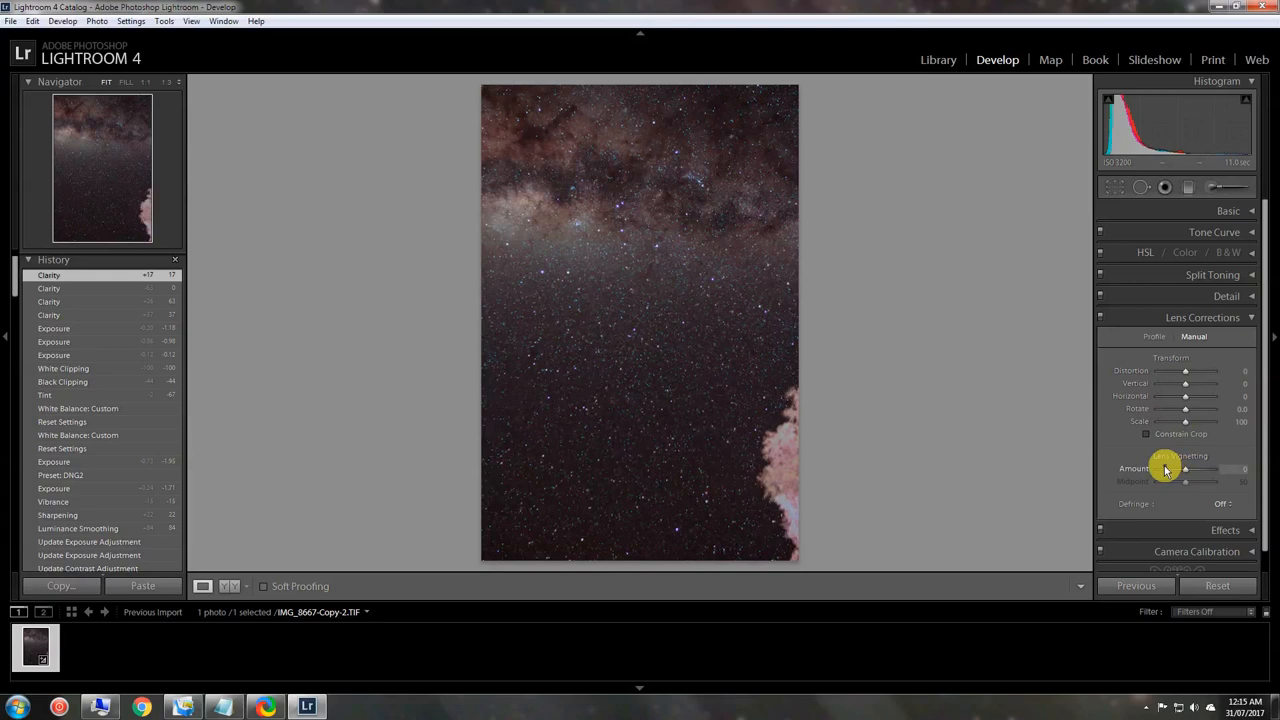
{"action": "mouse_move", "coordinate": [1188, 472]}
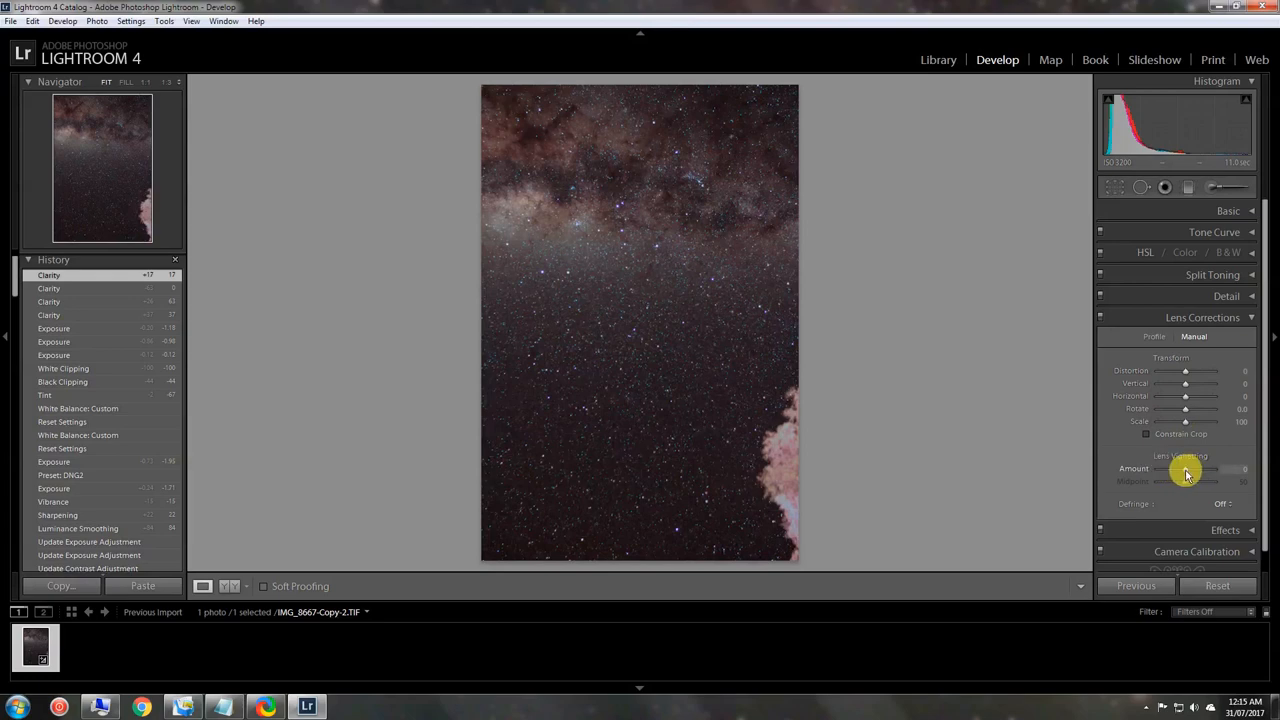
Step: Test Lens Vignetting Amount at +100 and -100, then settle it back near 0
{"action": "left_click_drag", "start_coordinate": [1184, 468], "coordinate": [1204, 468]}
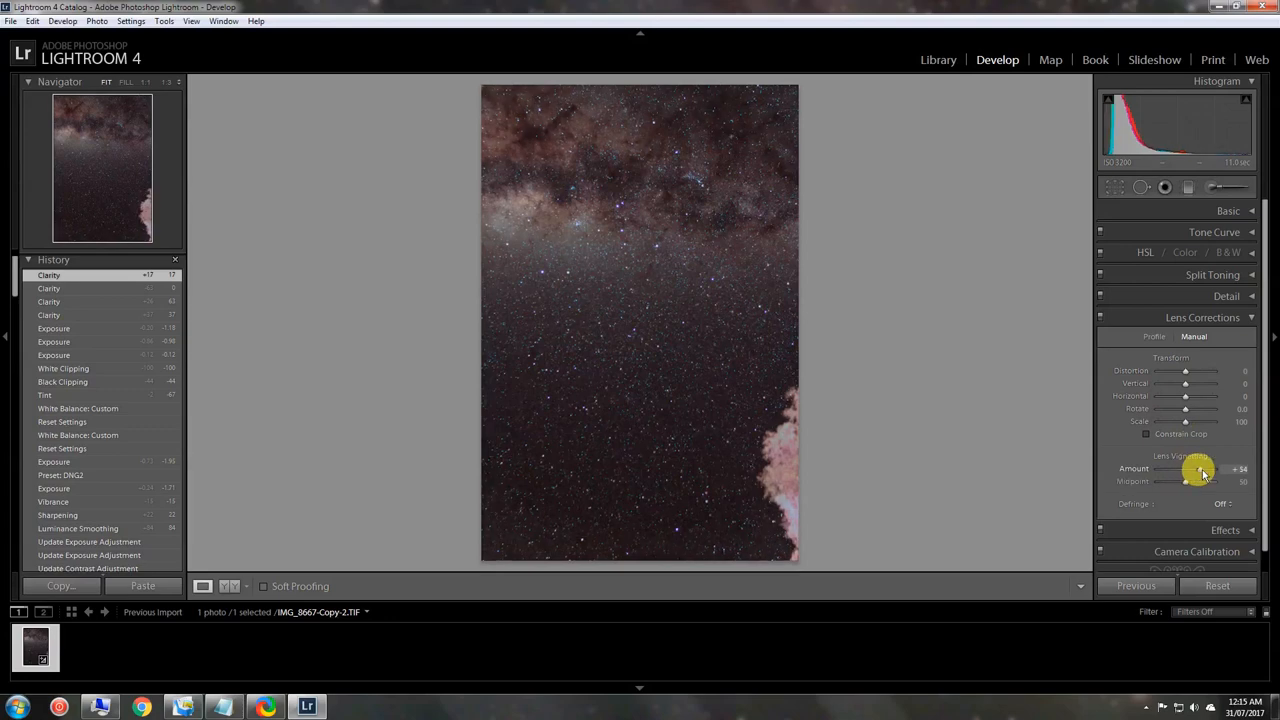
{"action": "left_click_drag", "start_coordinate": [1200, 468], "coordinate": [1240, 468]}
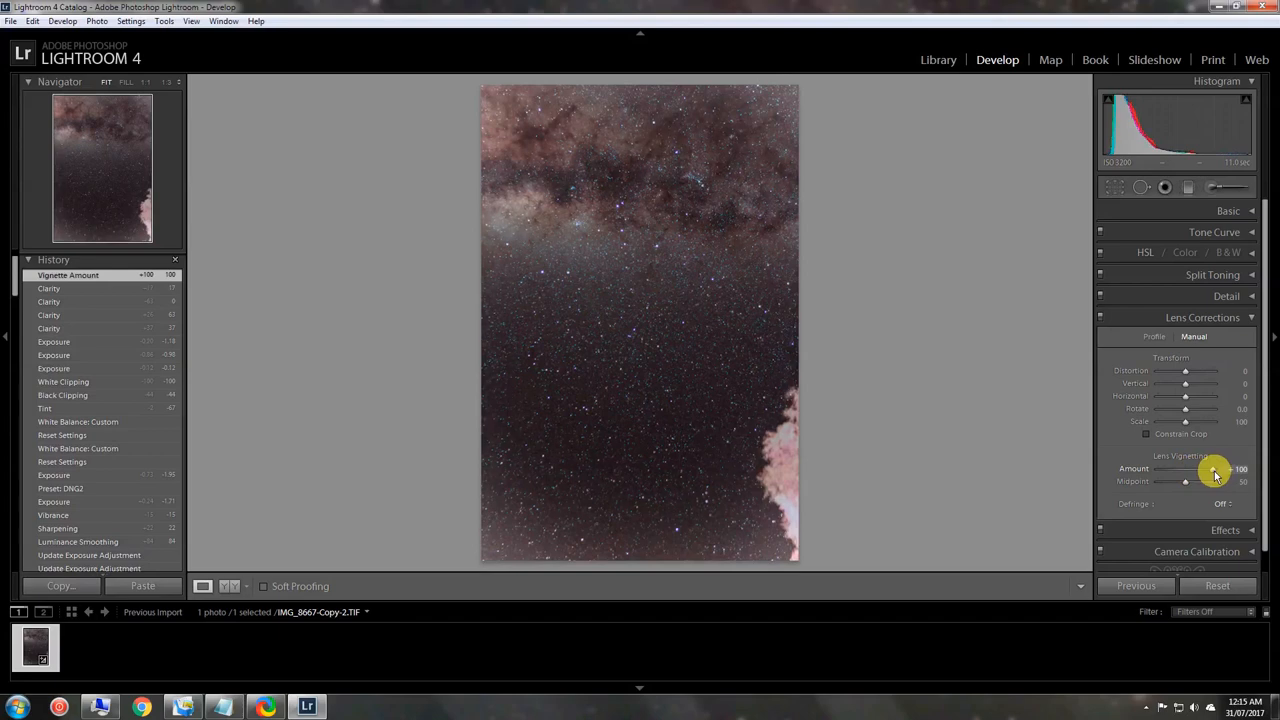
{"action": "left_click_drag", "start_coordinate": [1230, 468], "coordinate": [1210, 468]}
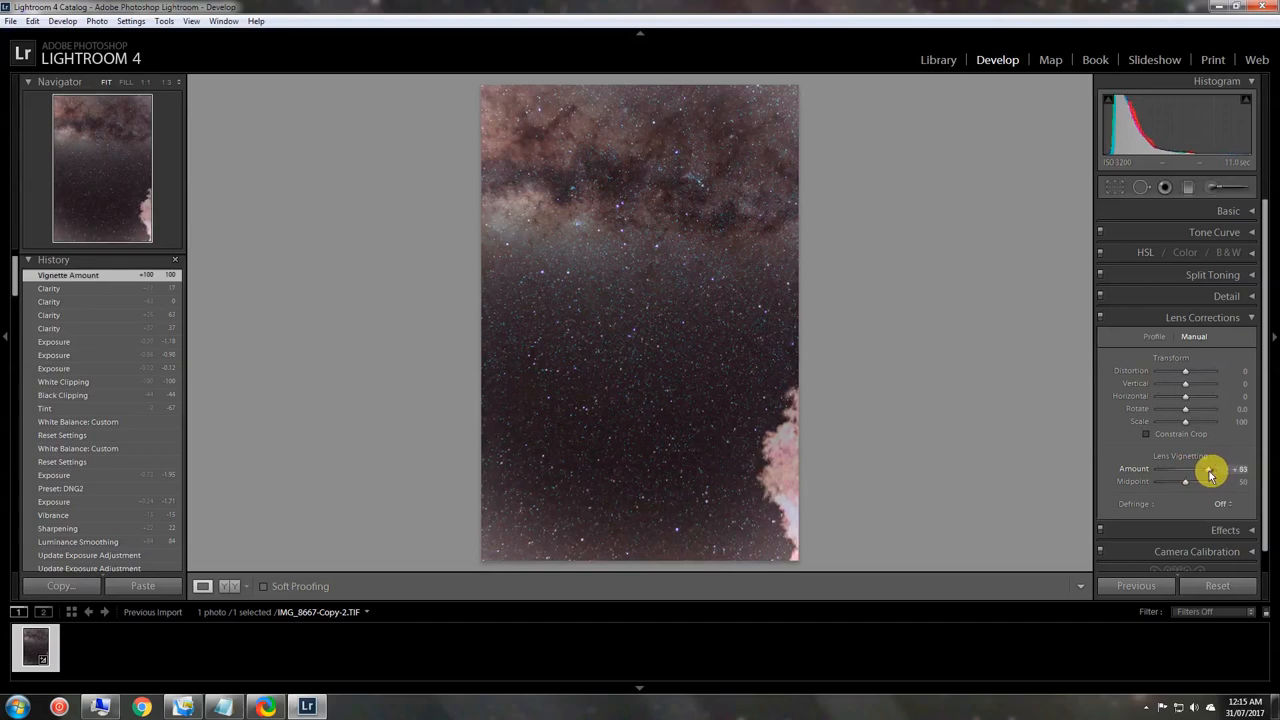
{"action": "left_click_drag", "start_coordinate": [1210, 468], "coordinate": [1184, 468]}
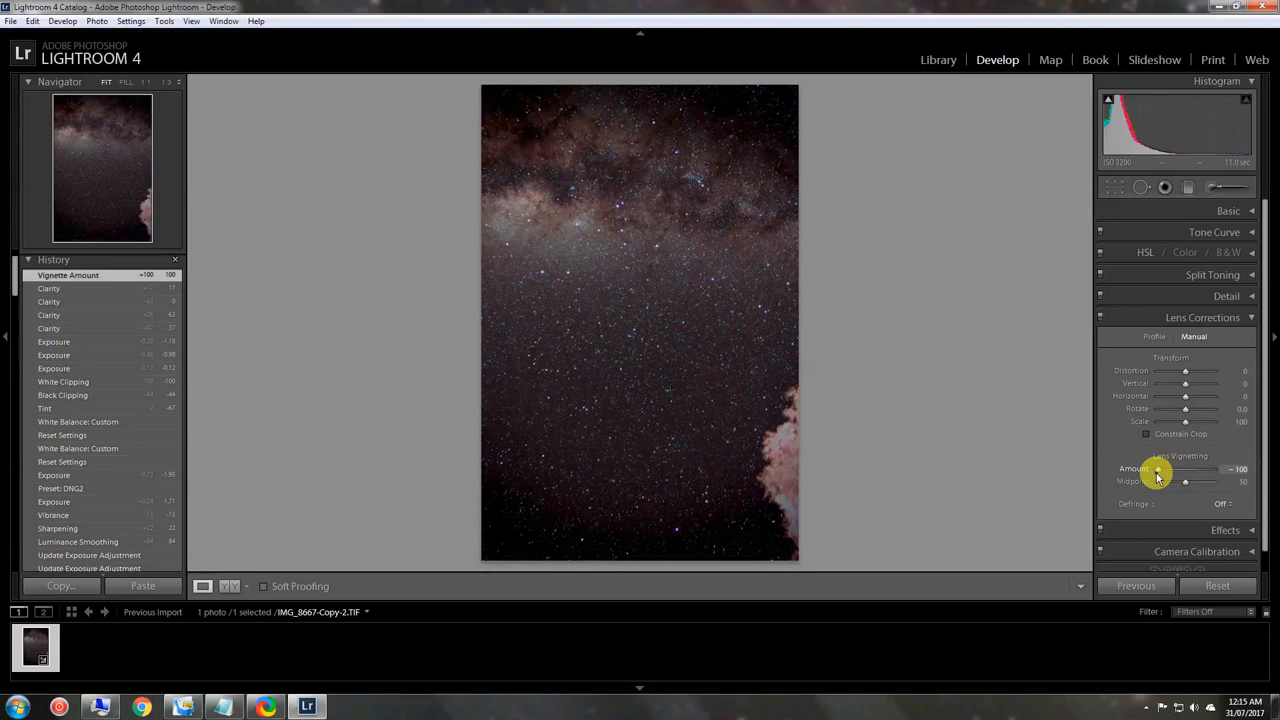
{"action": "left_click", "coordinate": [1184, 468]}
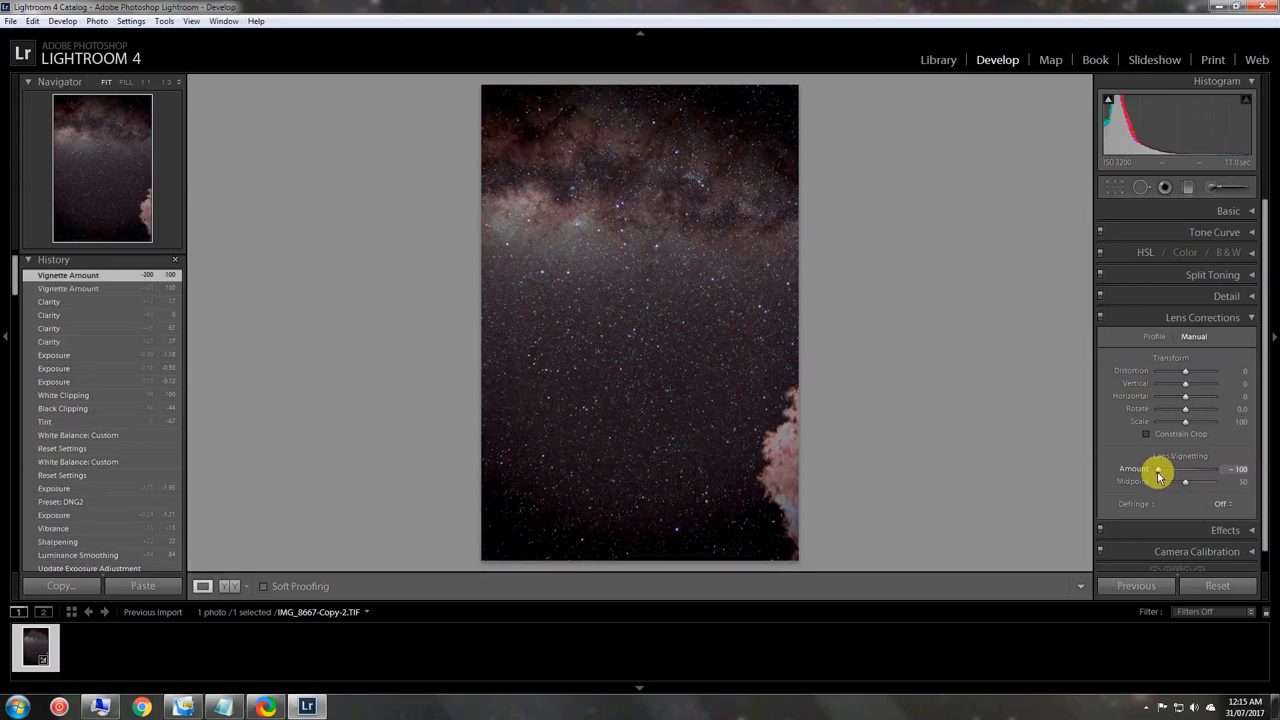
{"action": "left_click_drag", "start_coordinate": [1176, 468], "coordinate": [1204, 468]}
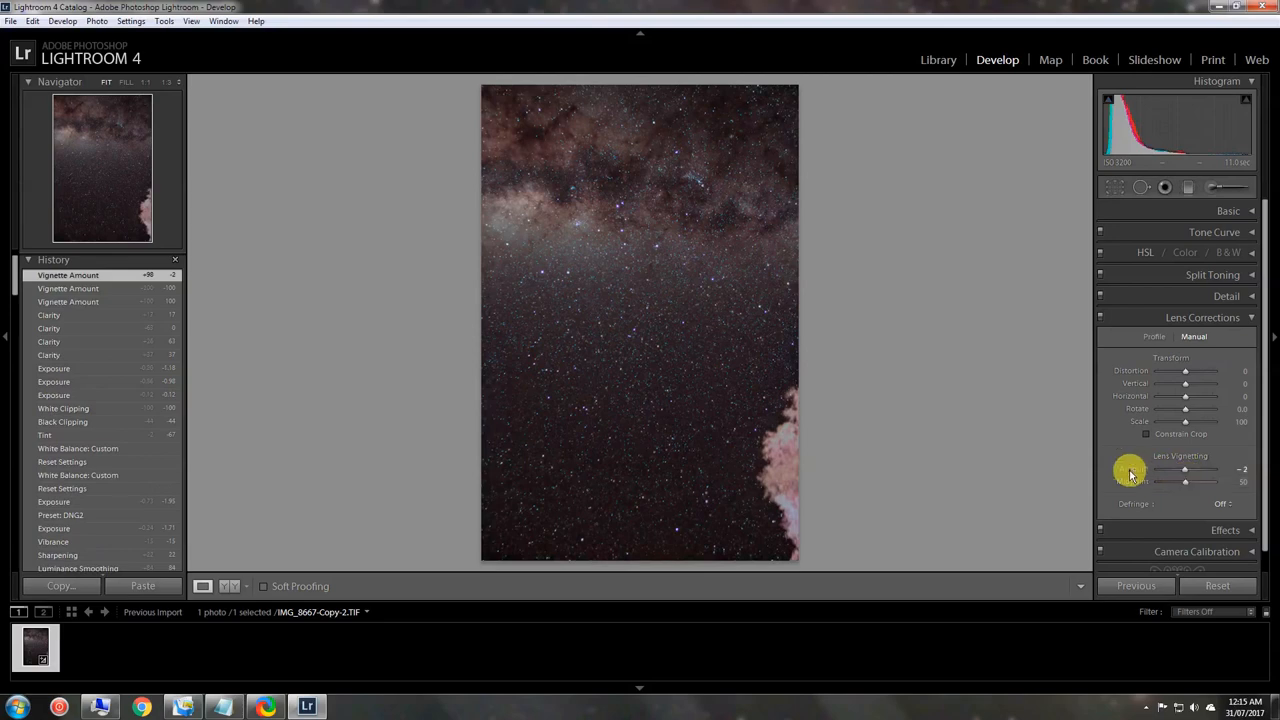
{"action": "mouse_move", "coordinate": [1160, 480]}
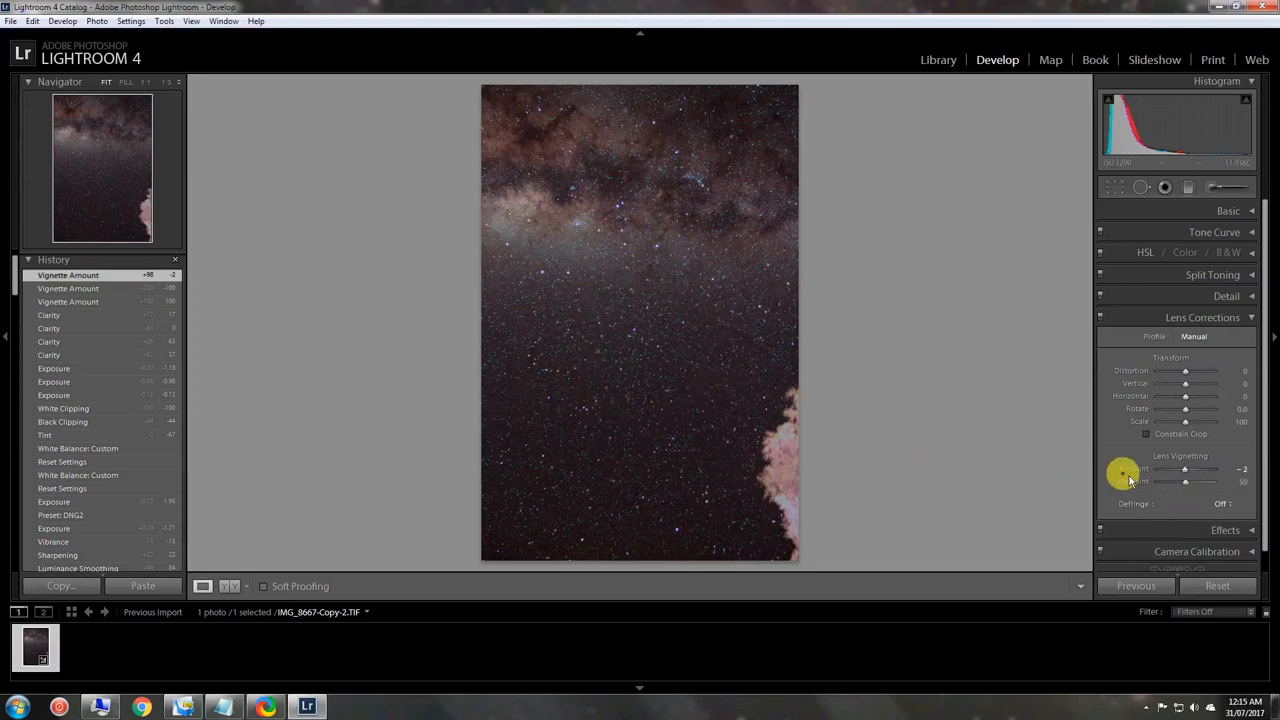
{"action": "mouse_move", "coordinate": [1190, 482]}
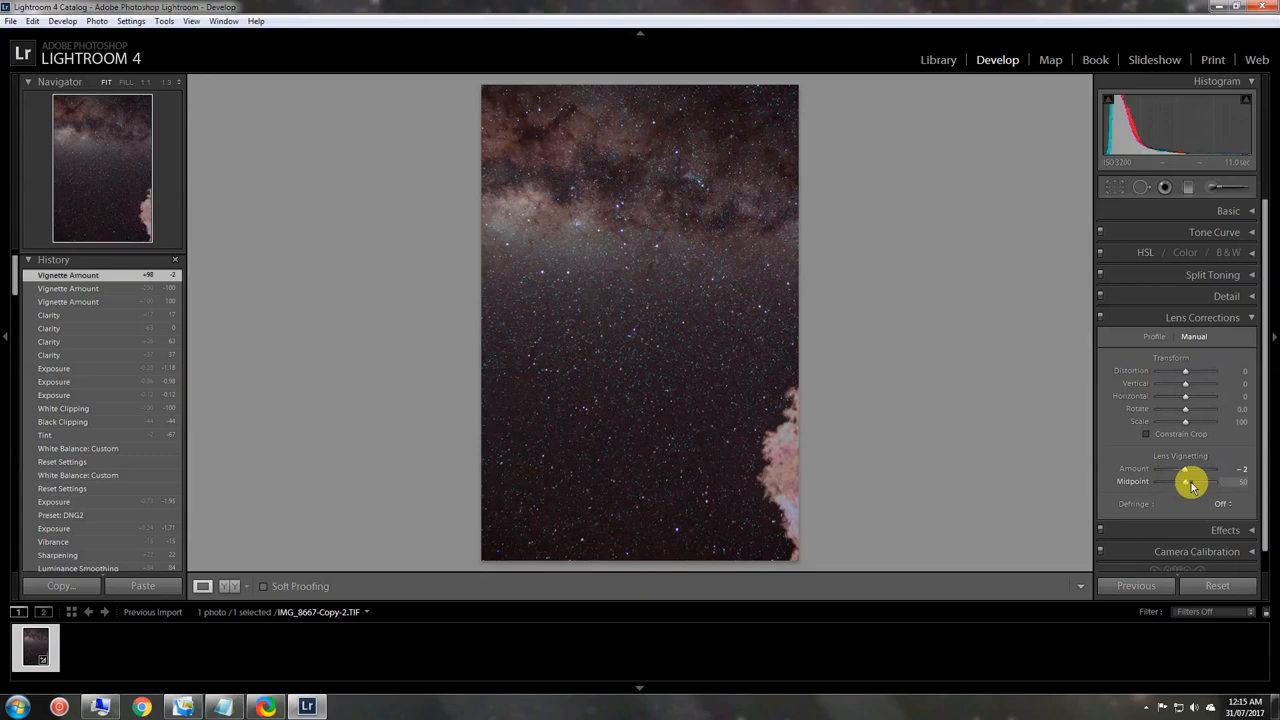
{"action": "mouse_move", "coordinate": [1136, 472]}
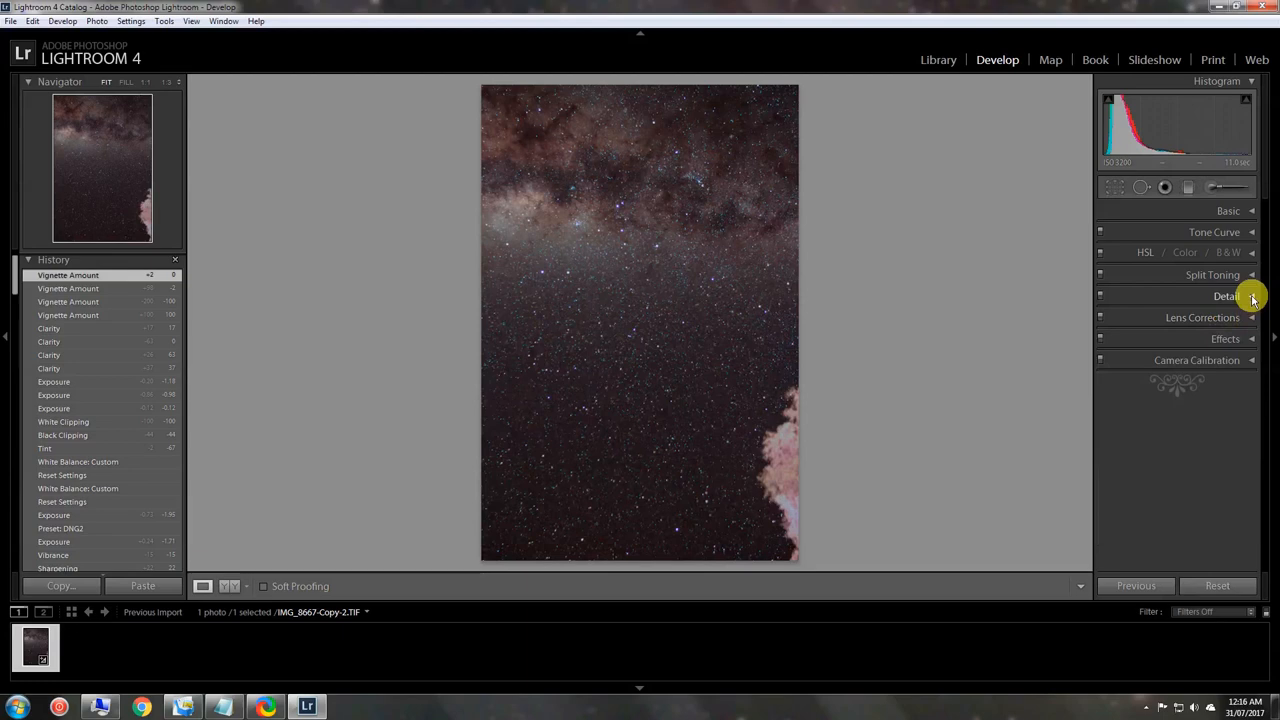
Step: In the Detail panel, raise Noise Reduction Luminance to smooth the sky's grain
{"action": "left_click", "coordinate": [1228, 296]}
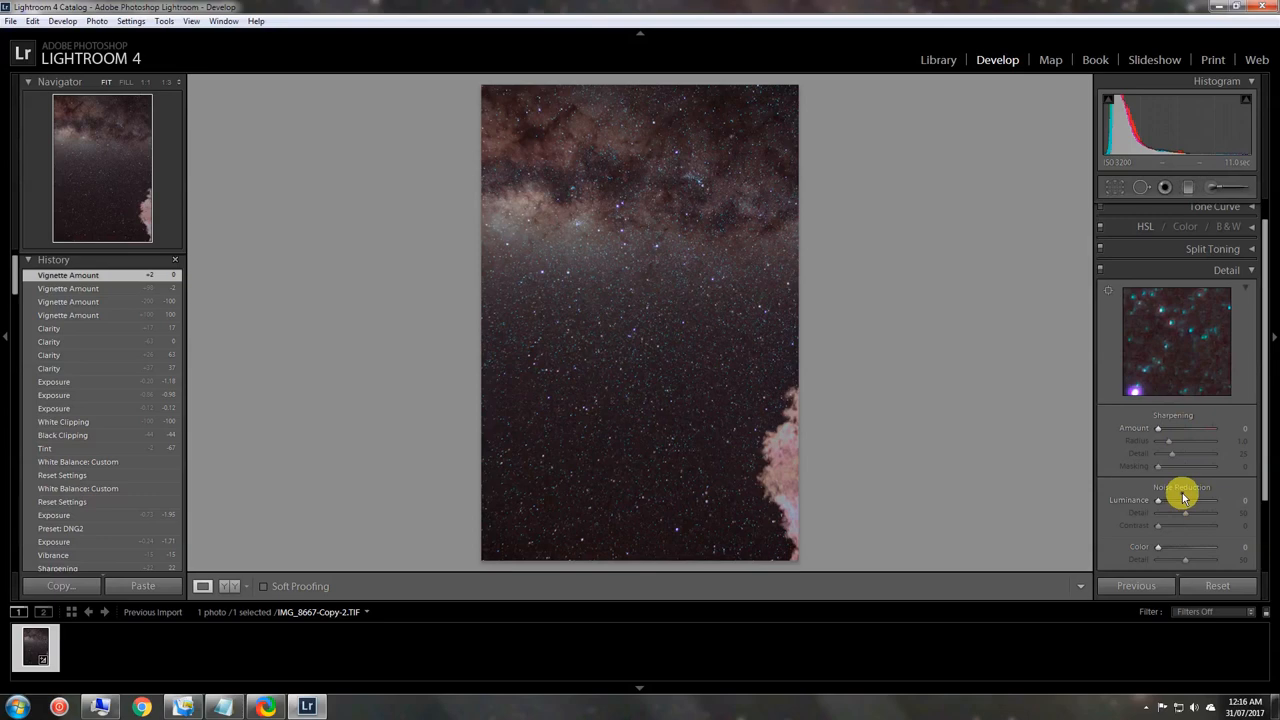
{"action": "mouse_move", "coordinate": [1186, 348]}
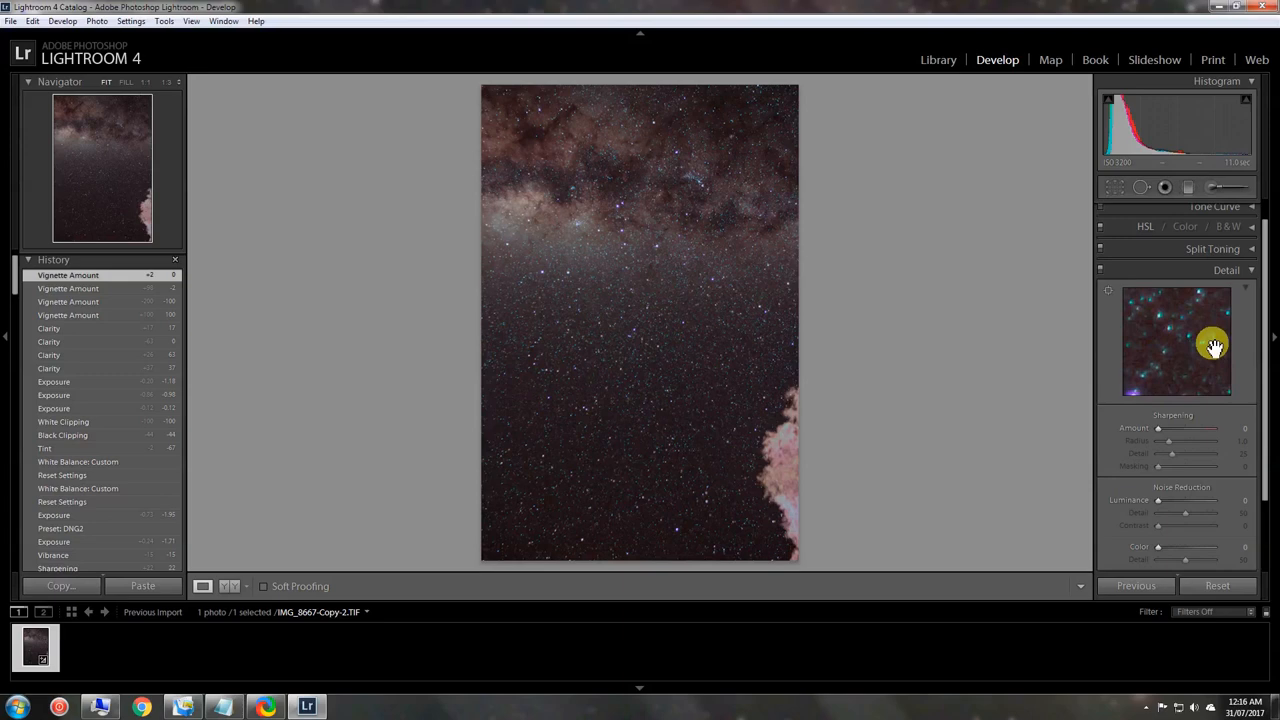
{"action": "mouse_move", "coordinate": [1200, 336]}
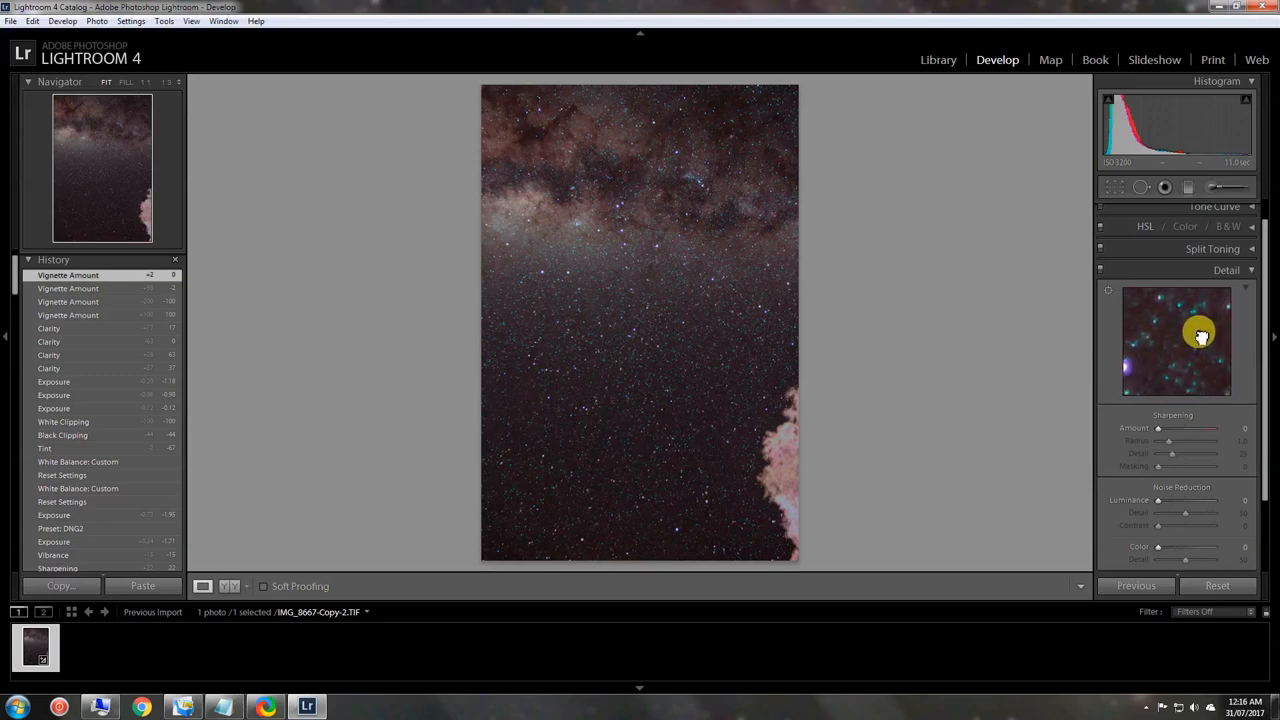
{"action": "mouse_move", "coordinate": [1184, 340]}
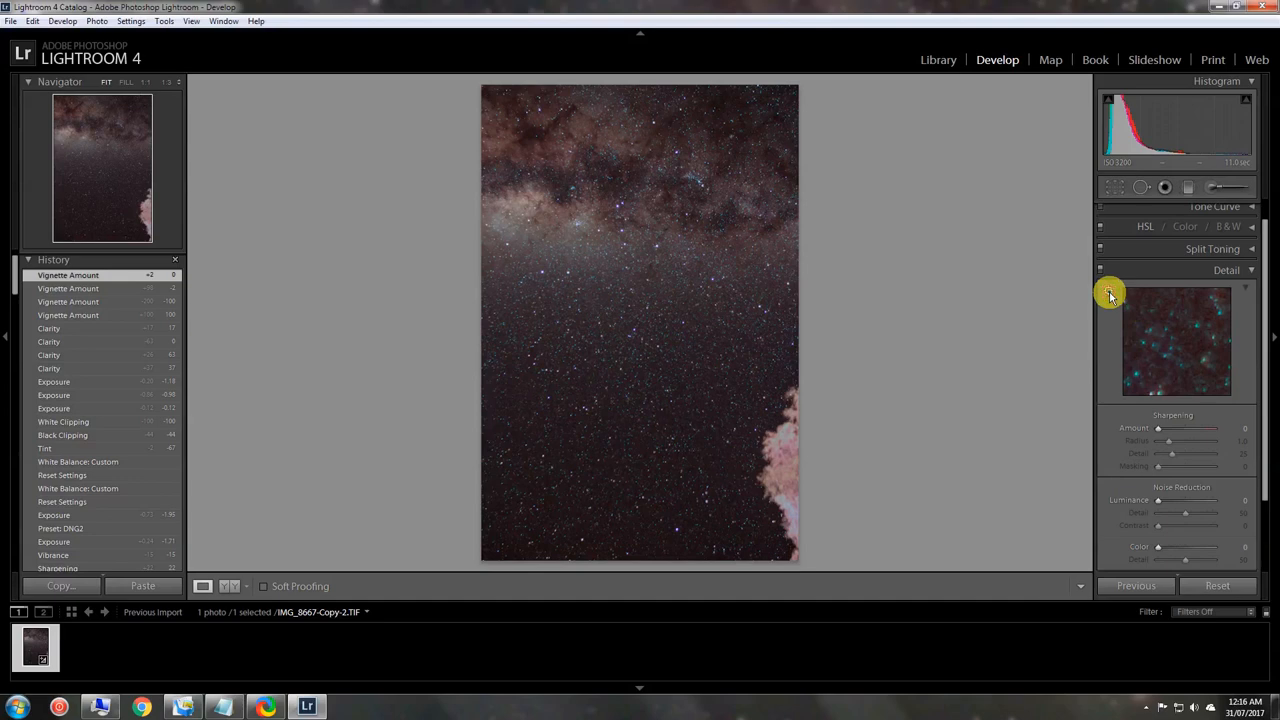
{"action": "mouse_move", "coordinate": [648, 346]}
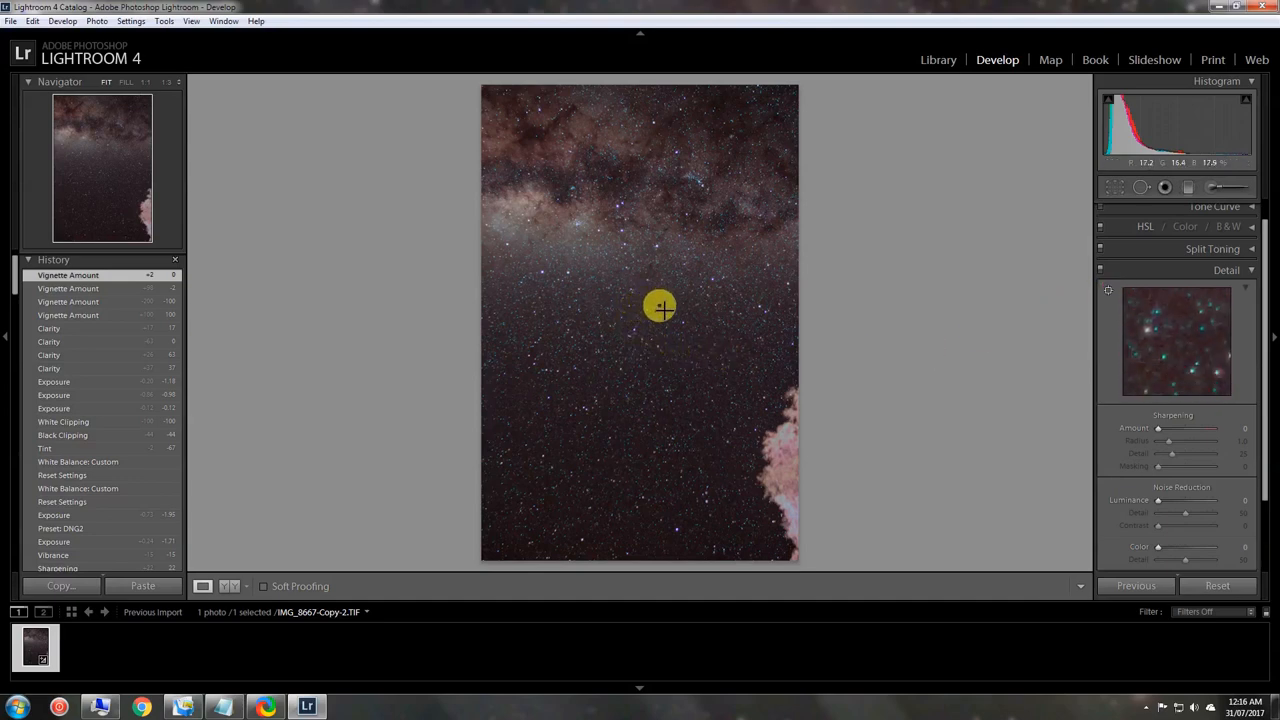
{"action": "mouse_move", "coordinate": [588, 248]}
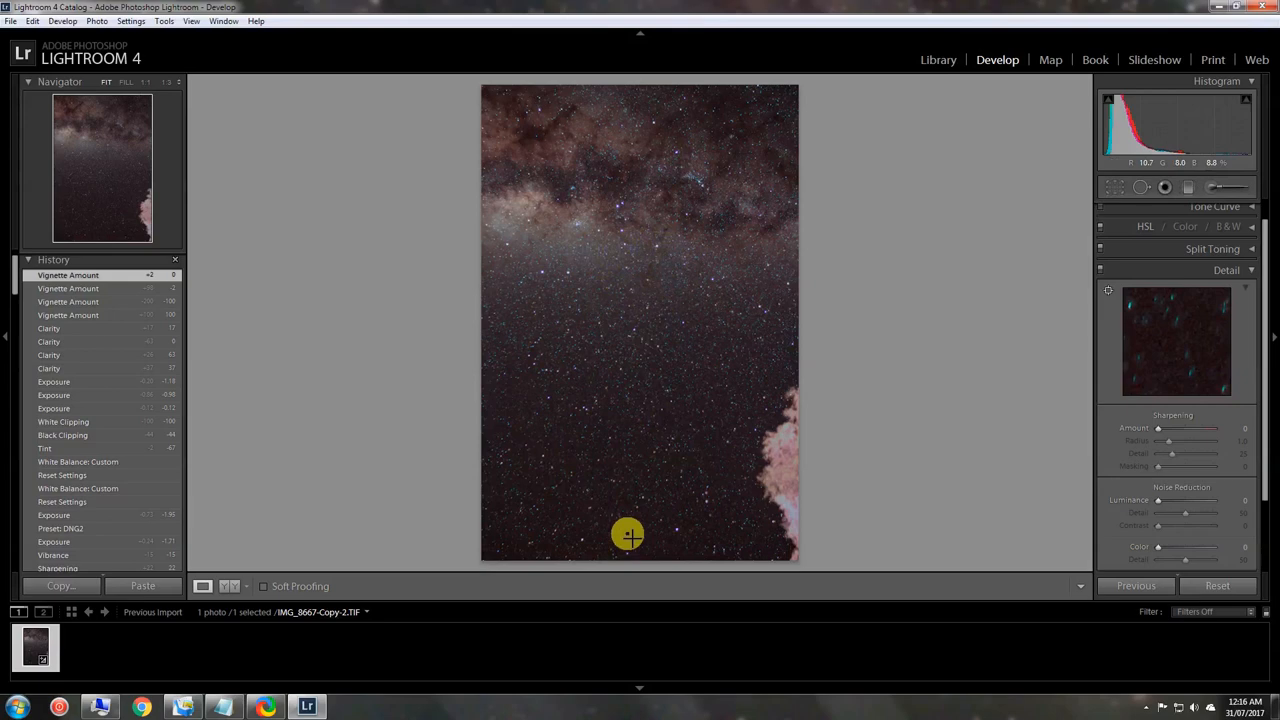
{"action": "mouse_move", "coordinate": [600, 480]}
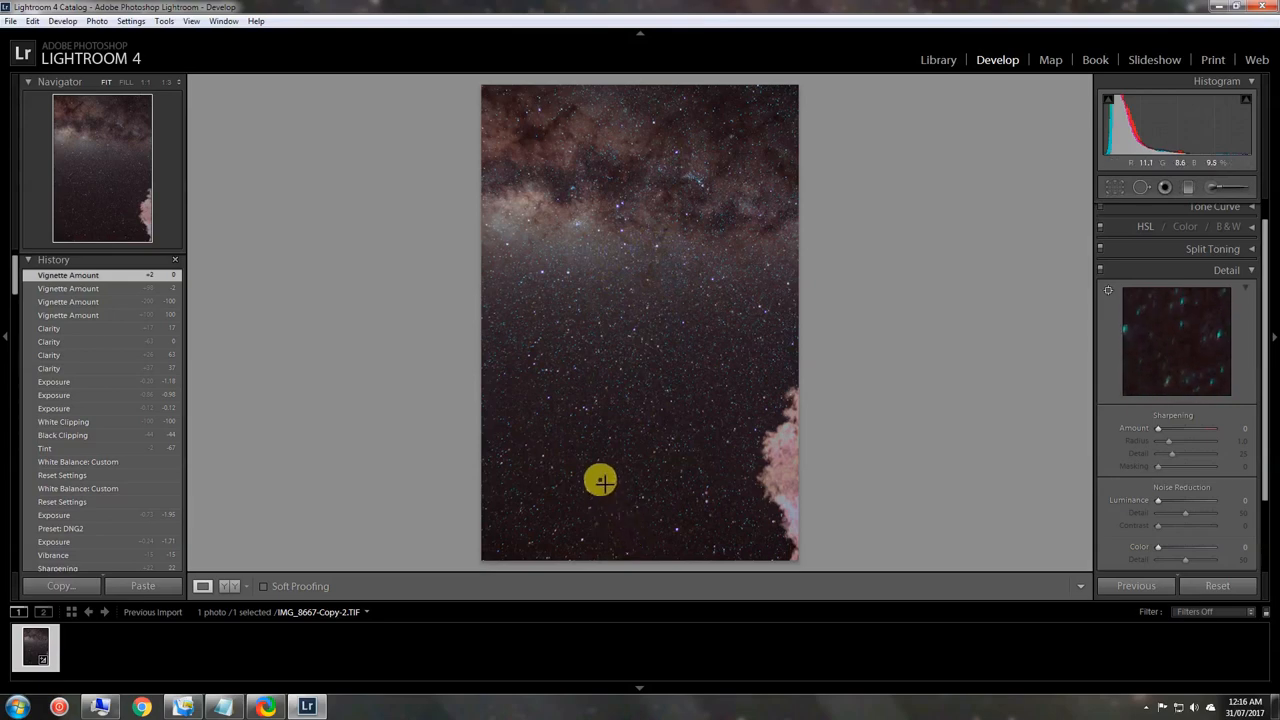
{"action": "mouse_move", "coordinate": [596, 316]}
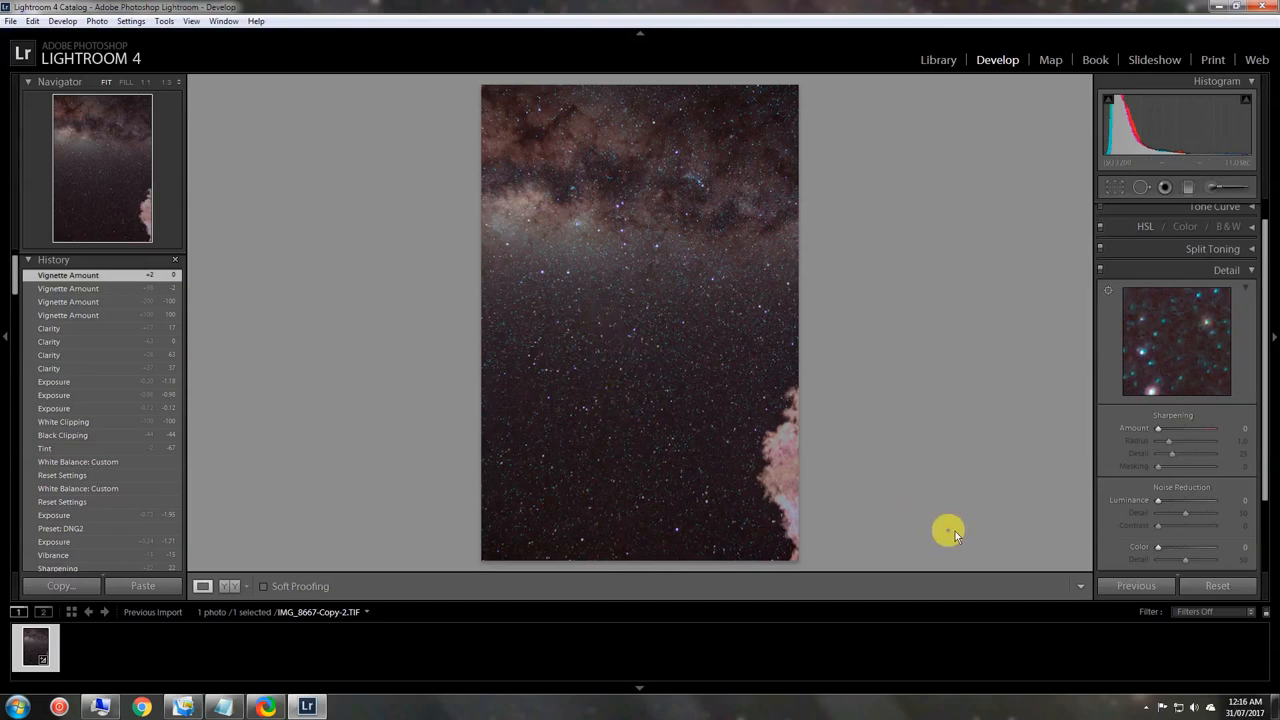
{"action": "mouse_move", "coordinate": [1168, 504]}
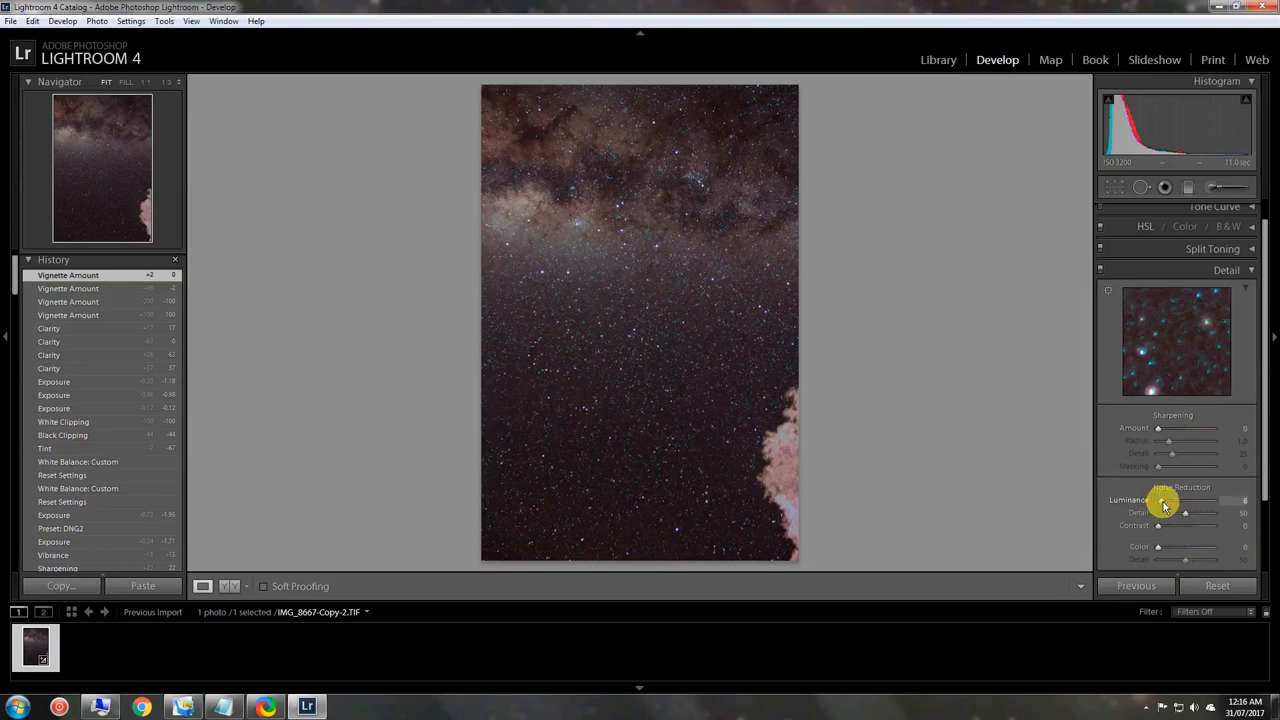
{"action": "left_click_drag", "start_coordinate": [1160, 500], "coordinate": [1184, 500]}
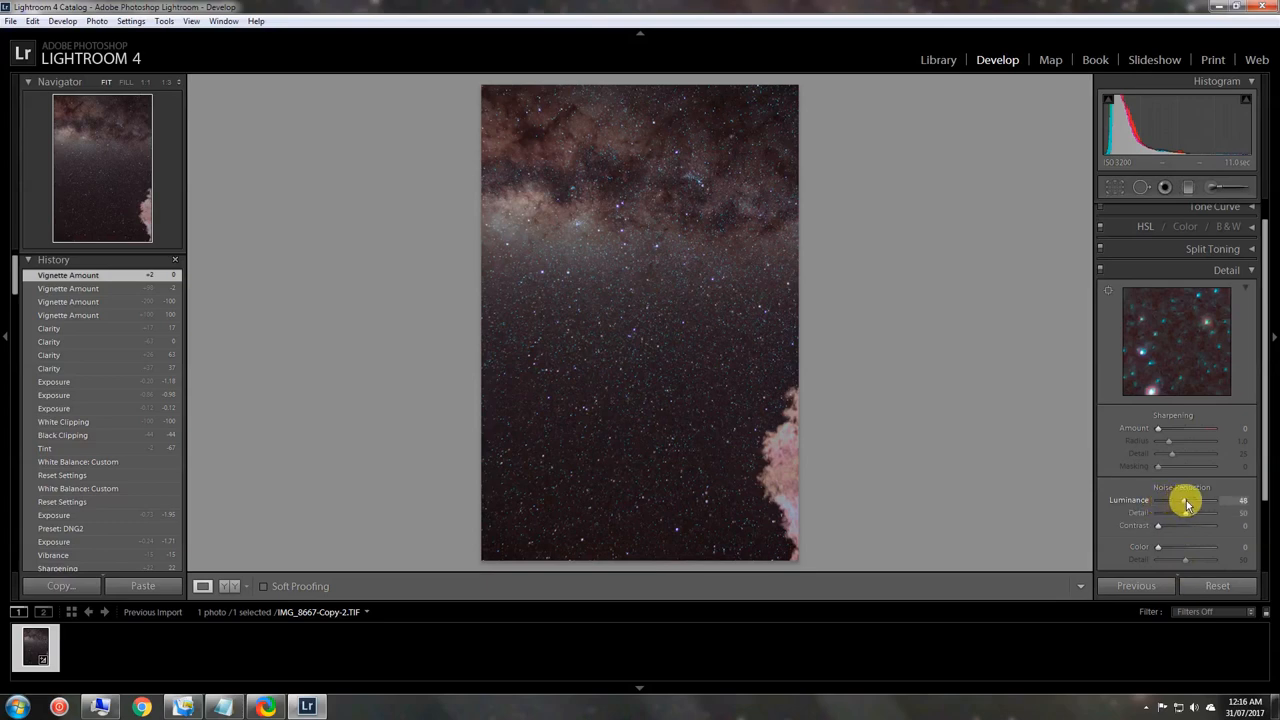
{"action": "left_click_drag", "start_coordinate": [1184, 500], "coordinate": [1204, 500]}
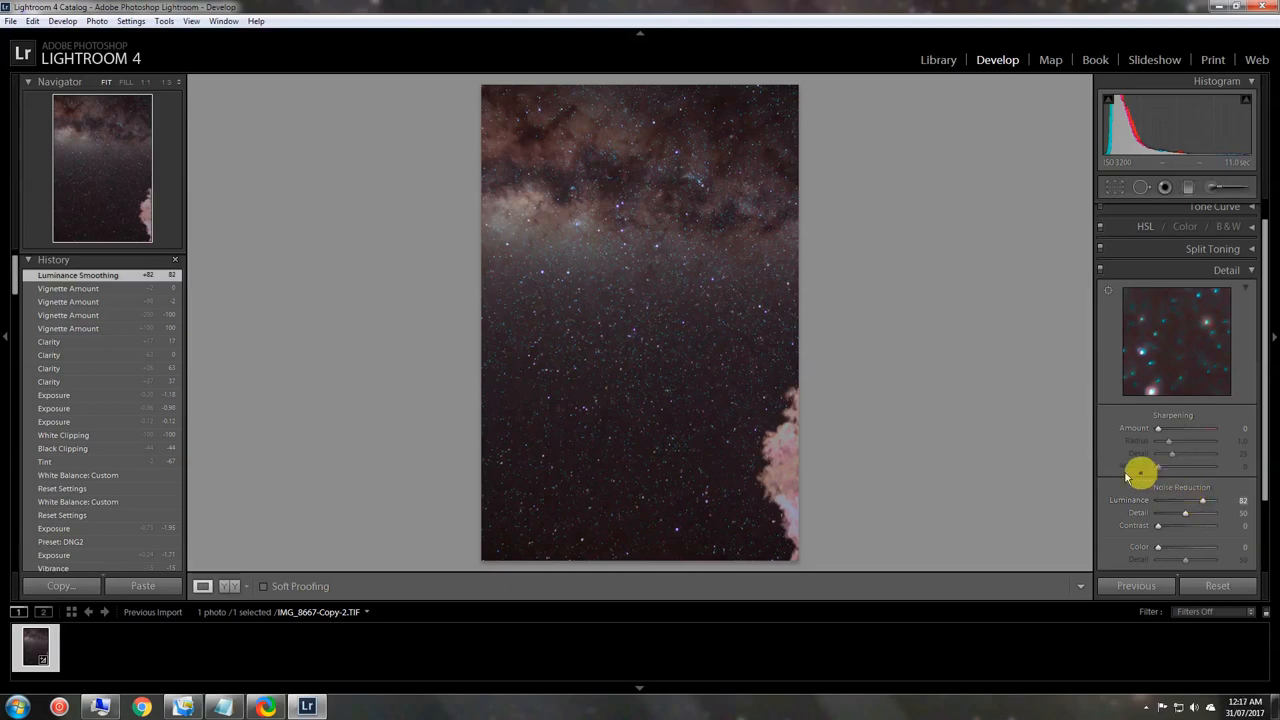
{"action": "mouse_move", "coordinate": [1132, 322]}
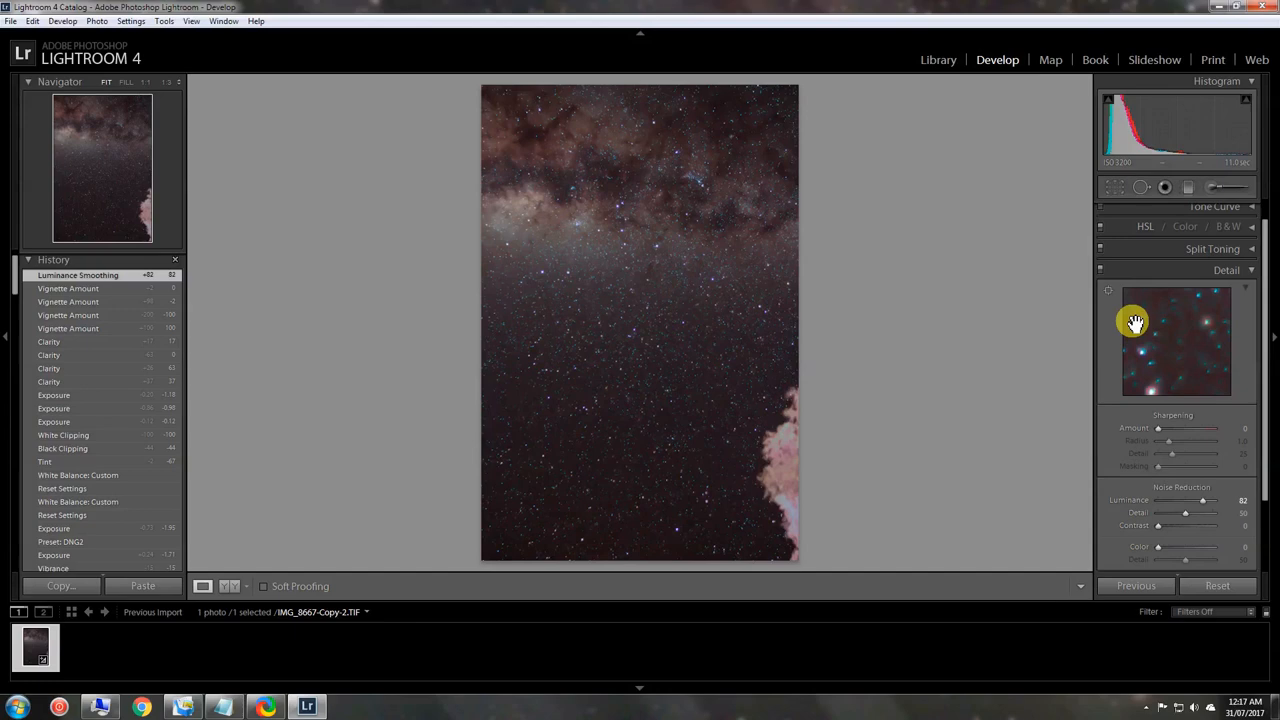
{"action": "mouse_move", "coordinate": [1108, 482]}
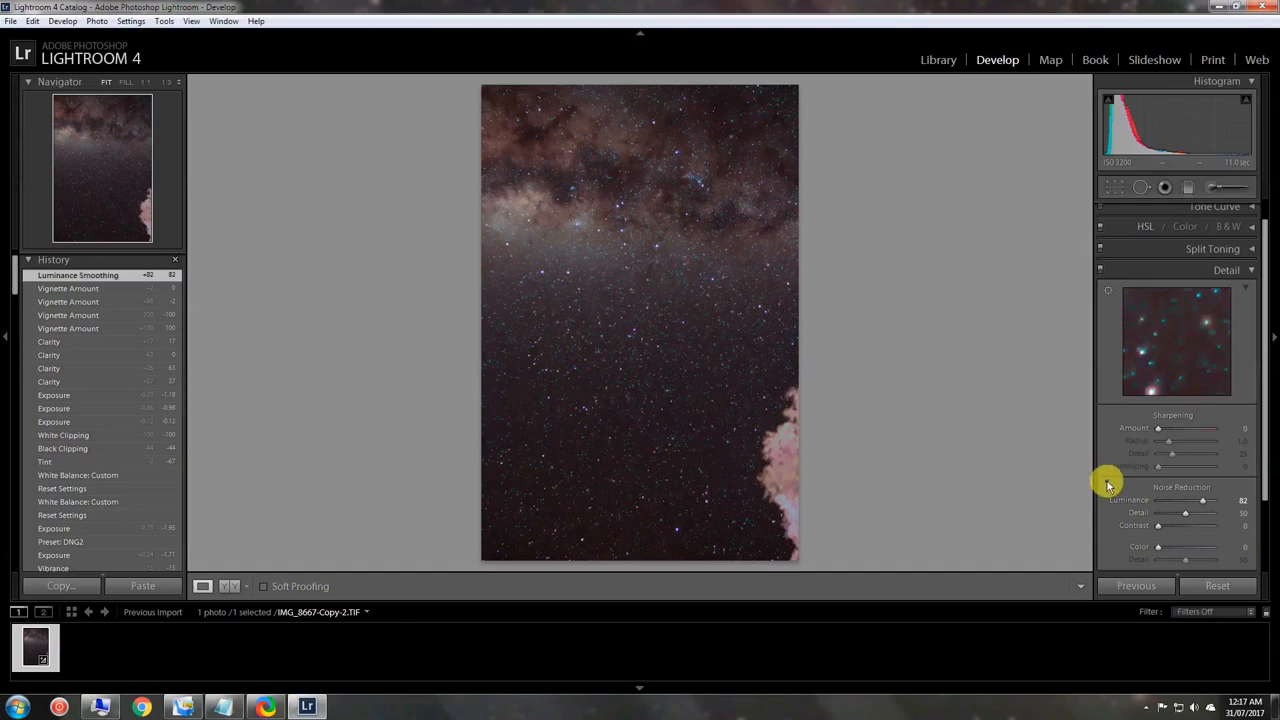
{"action": "mouse_move", "coordinate": [992, 488]}
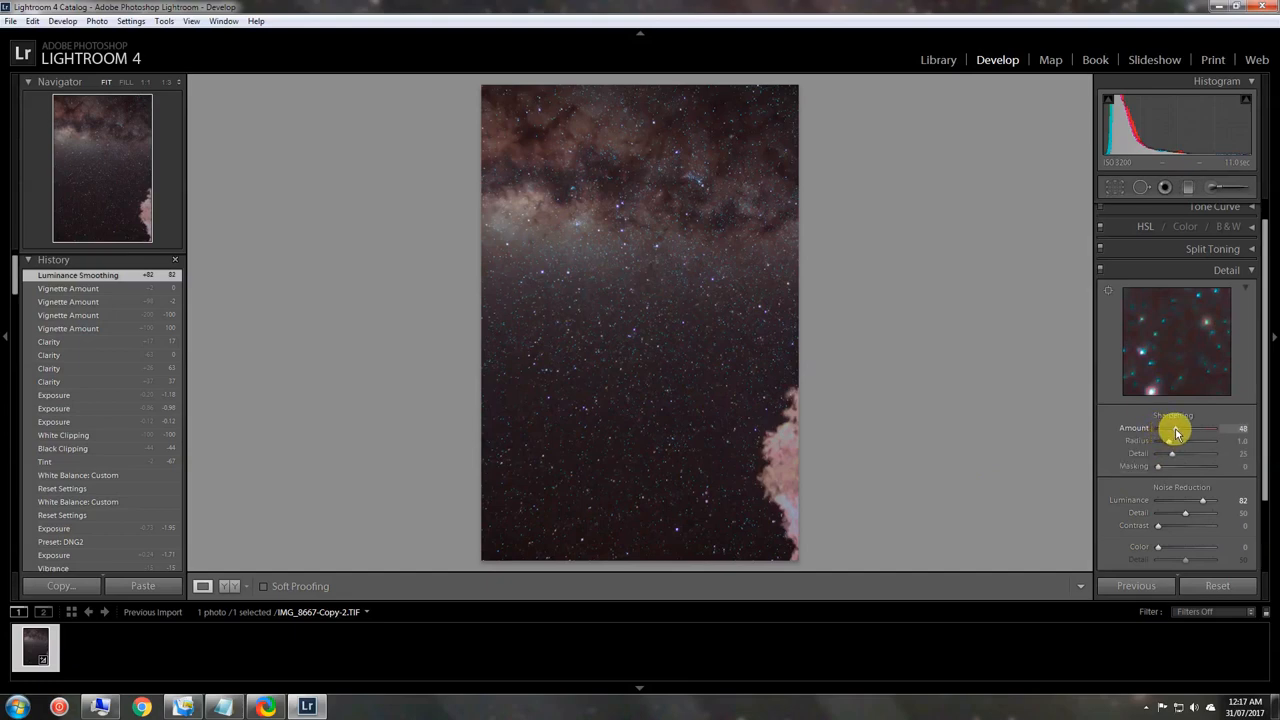
Step: Raise the Sharpening Amount in the Detail panel and settle on its strength
{"action": "left_click_drag", "start_coordinate": [1180, 428], "coordinate": [1200, 428]}
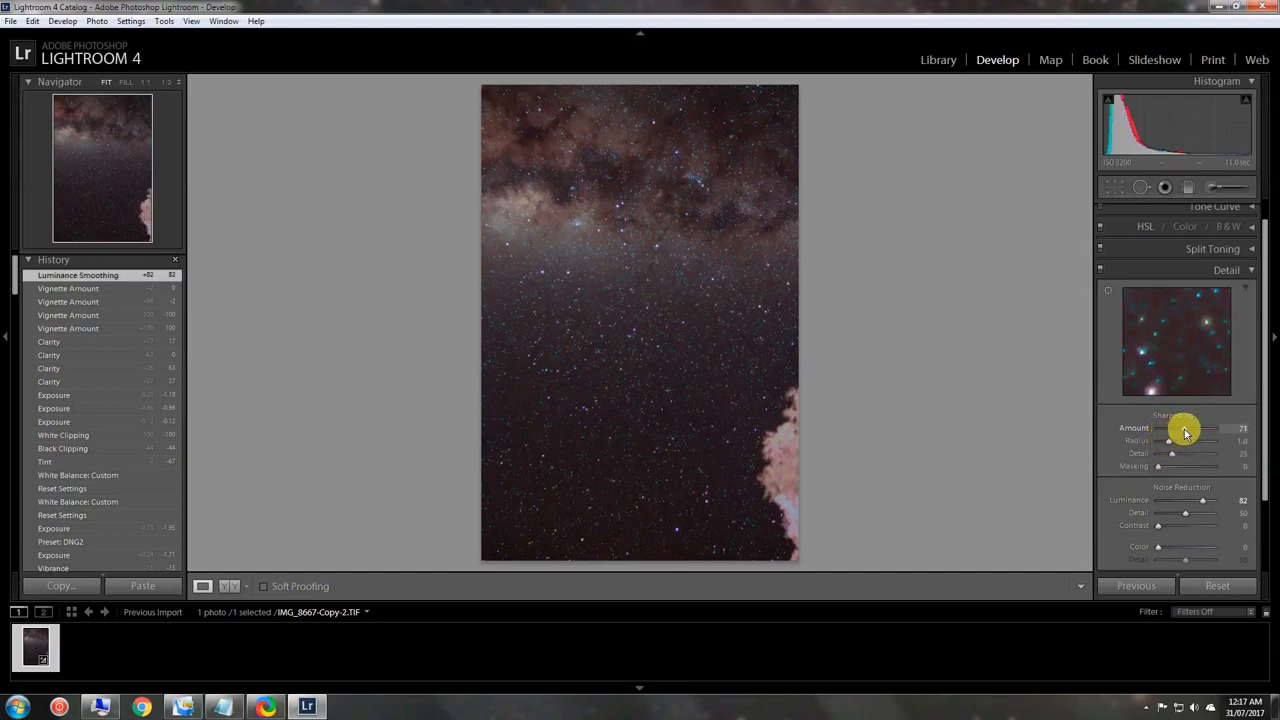
{"action": "left_click_drag", "start_coordinate": [1200, 428], "coordinate": [1176, 428]}
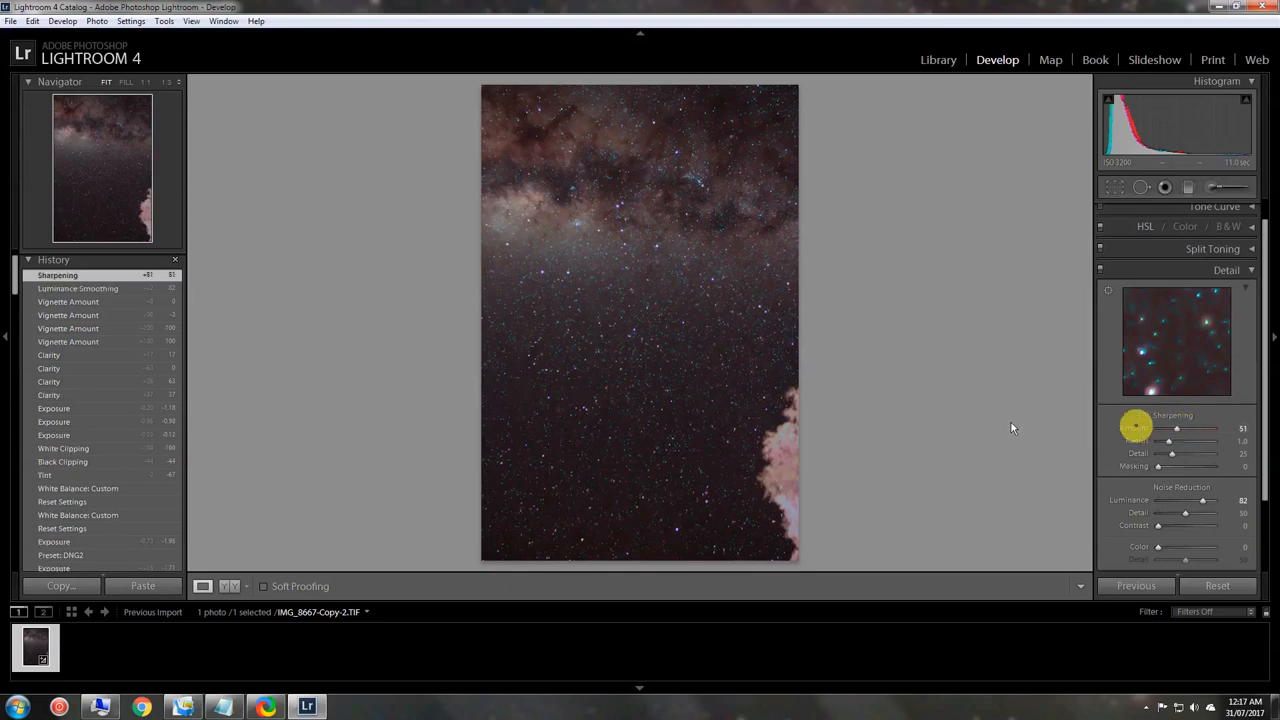
{"action": "mouse_move", "coordinate": [1184, 348]}
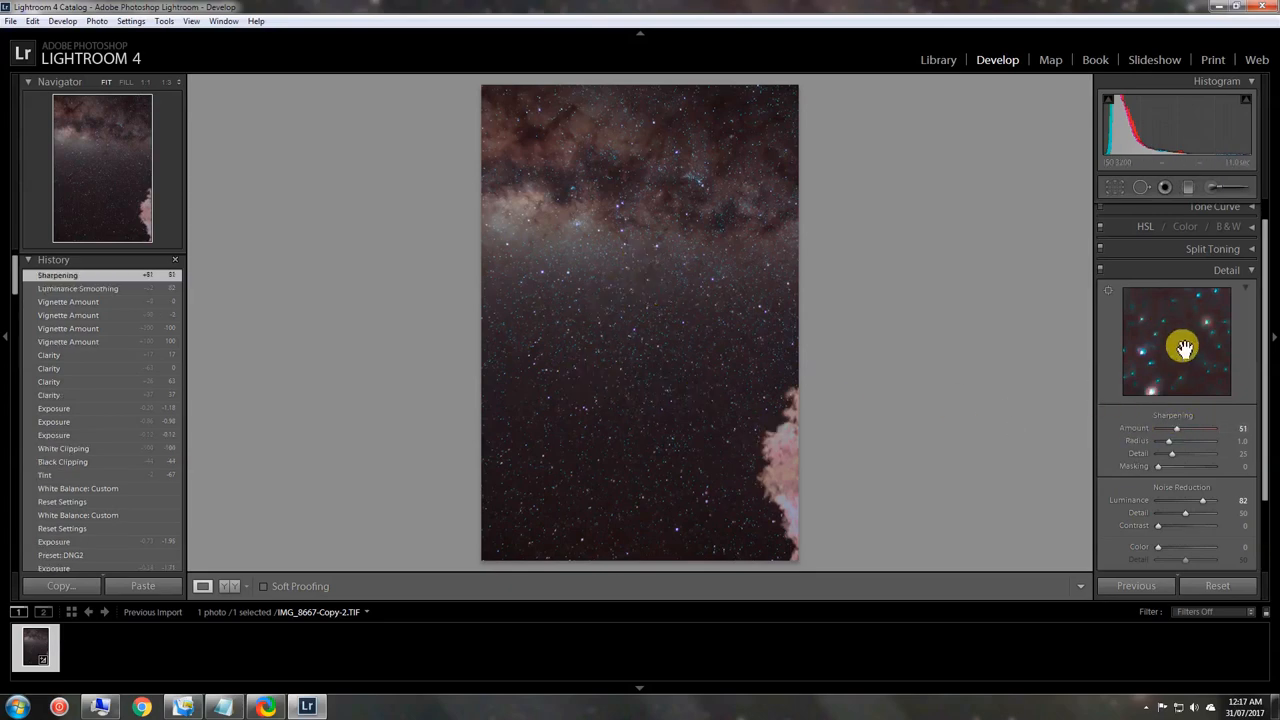
{"action": "mouse_move", "coordinate": [650, 356]}
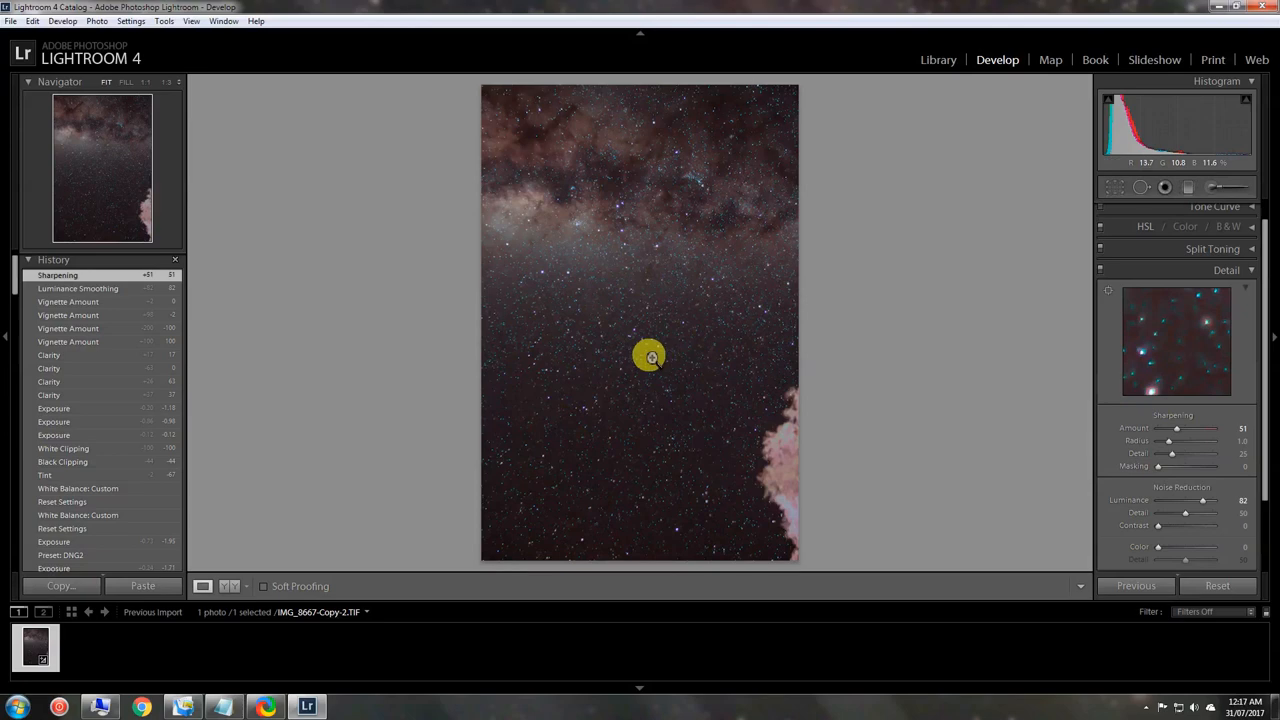
{"action": "mouse_move", "coordinate": [1204, 298]}
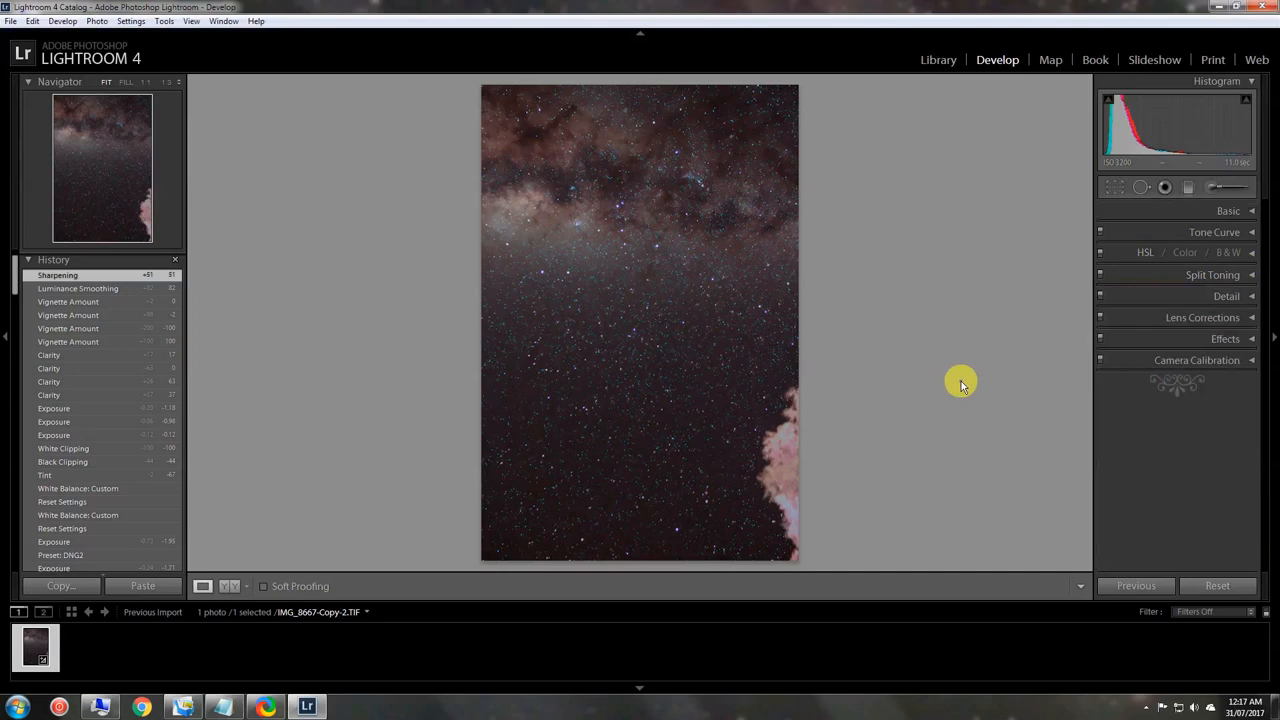
{"action": "mouse_move", "coordinate": [956, 378]}
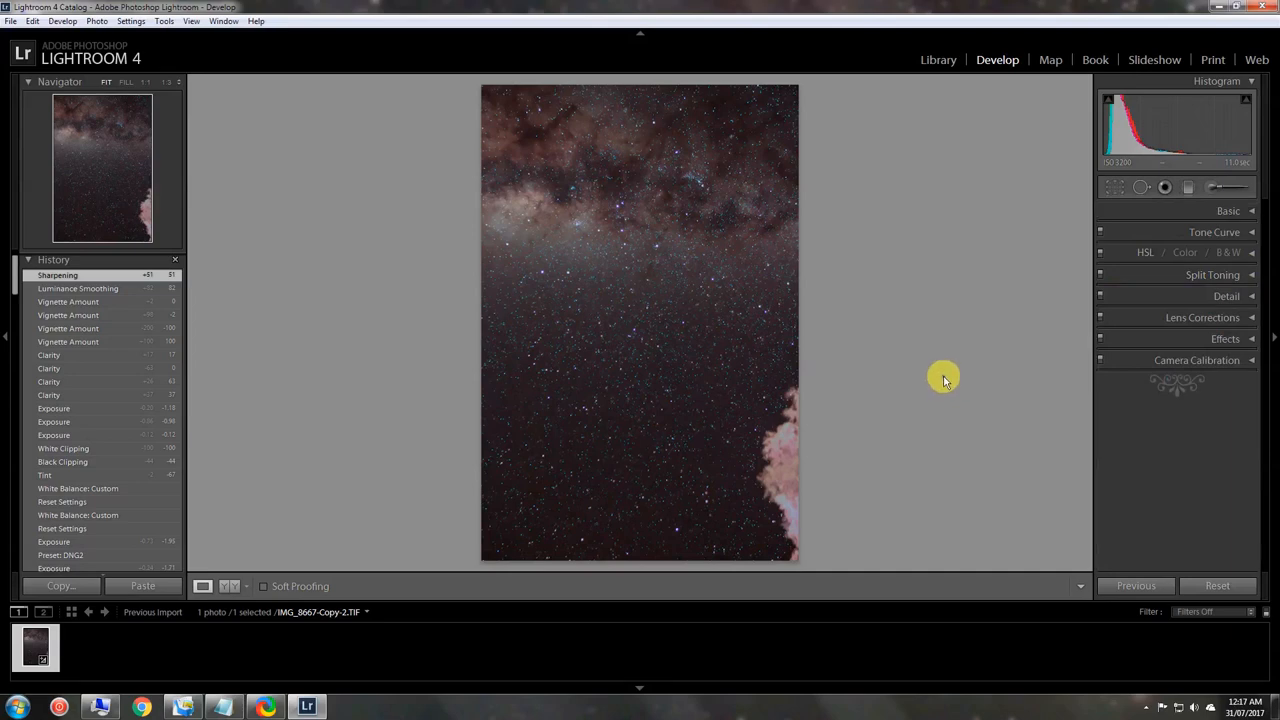
{"action": "mouse_move", "coordinate": [1036, 408]}
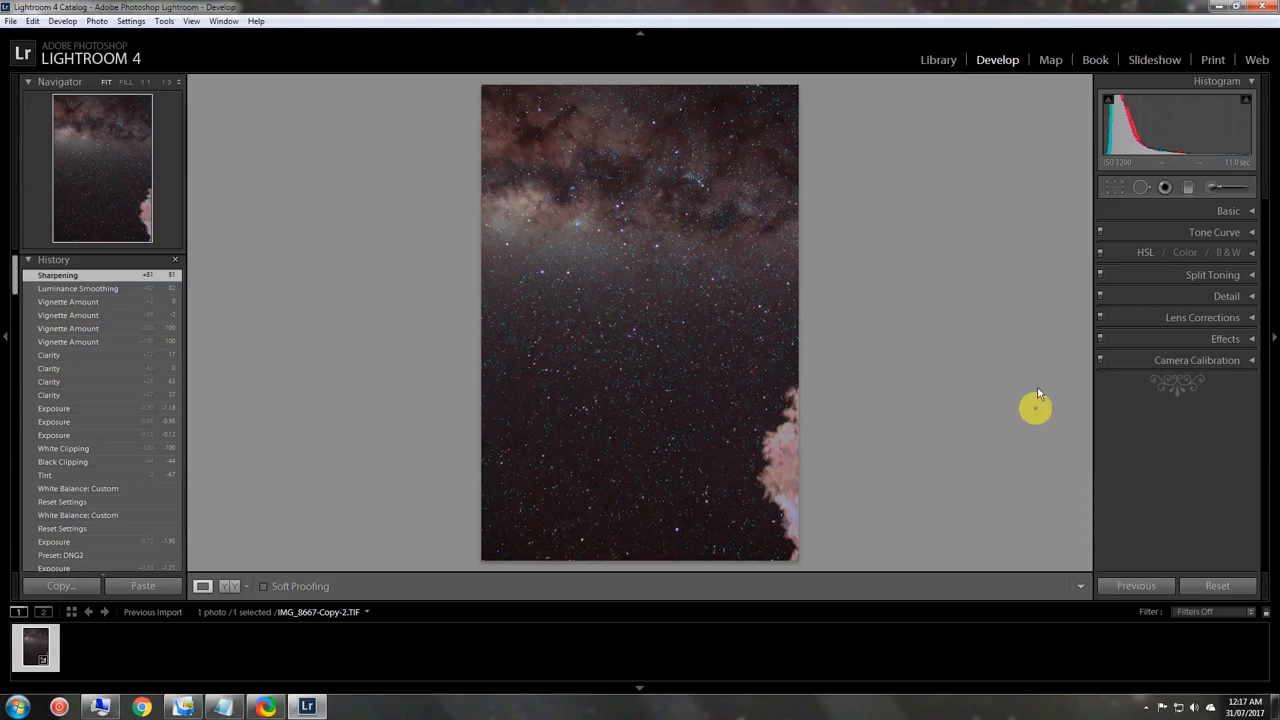
{"action": "mouse_move", "coordinate": [1020, 392]}
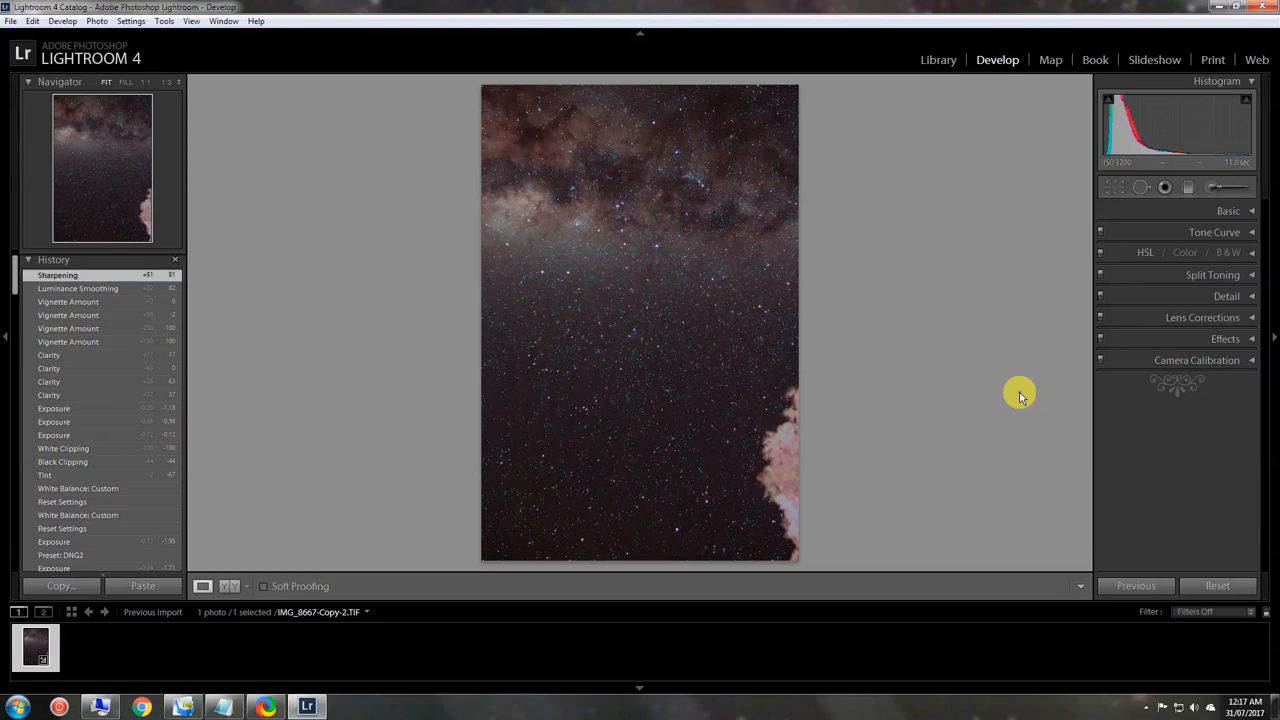
{"action": "mouse_move", "coordinate": [1002, 376]}
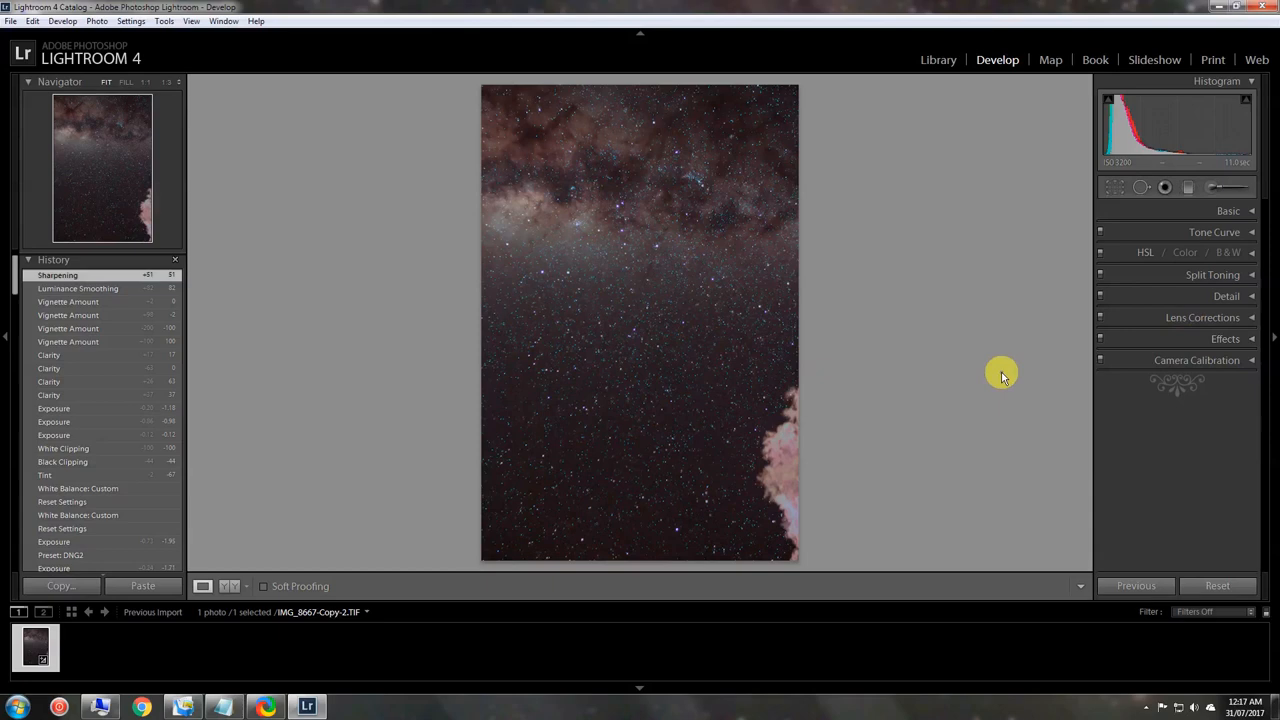
{"action": "mouse_move", "coordinate": [980, 384]}
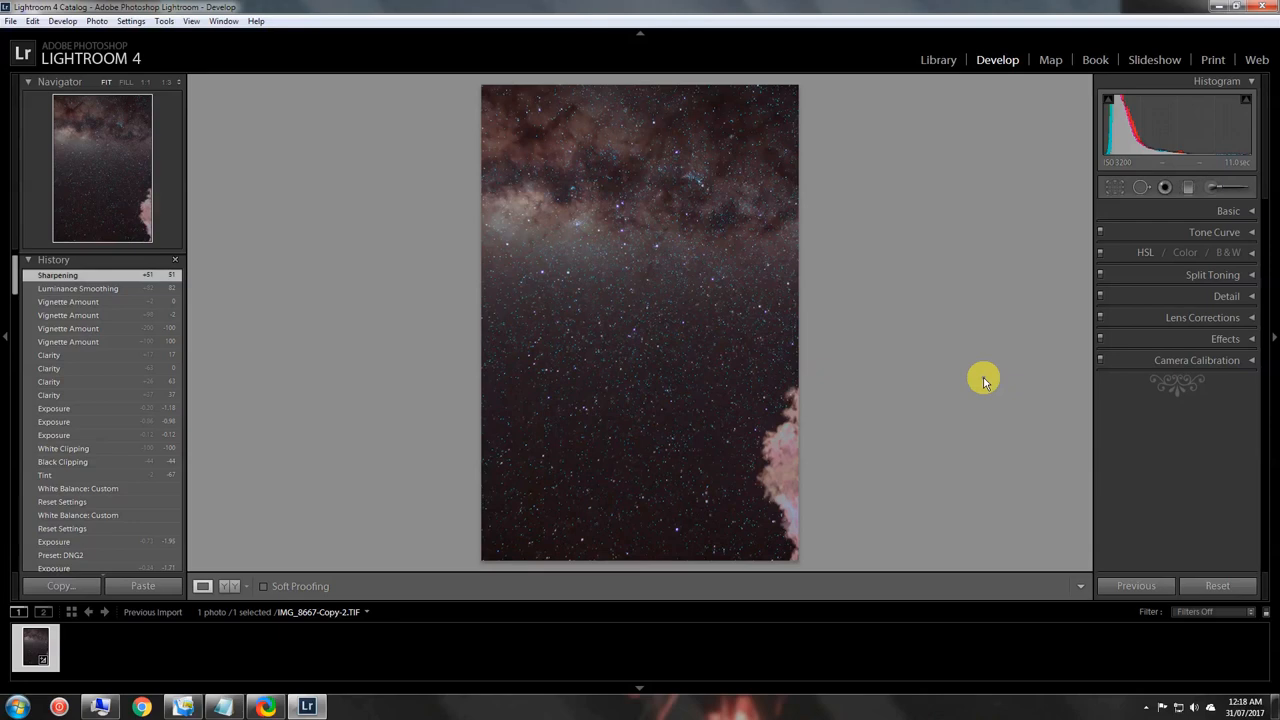
{"action": "mouse_move", "coordinate": [1016, 370]}
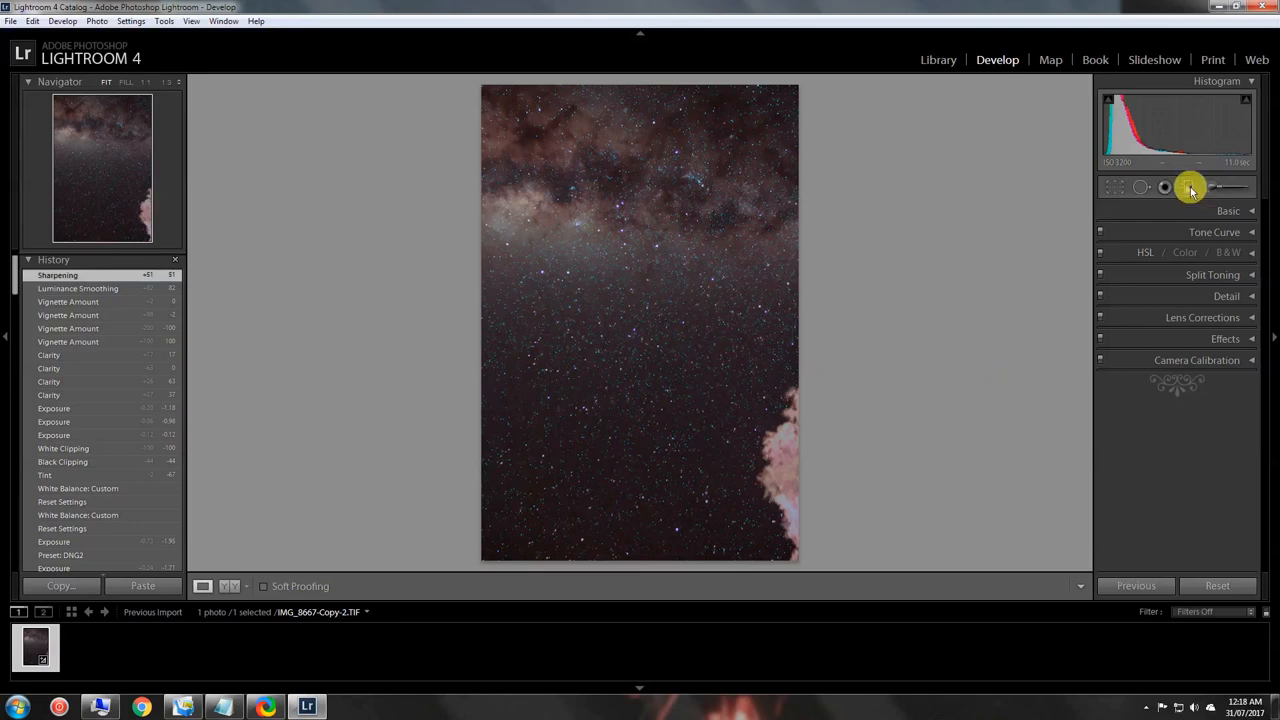
{"action": "left_click", "coordinate": [1164, 188]}
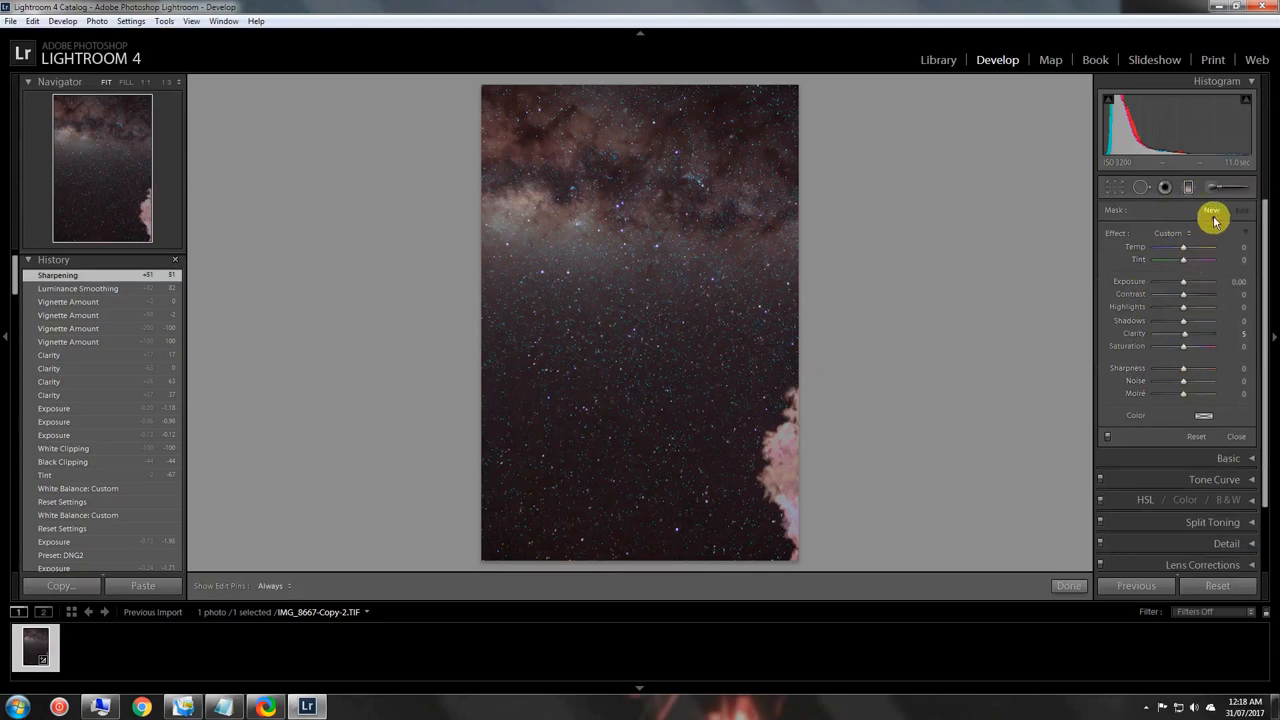
{"action": "mouse_move", "coordinate": [1190, 380]}
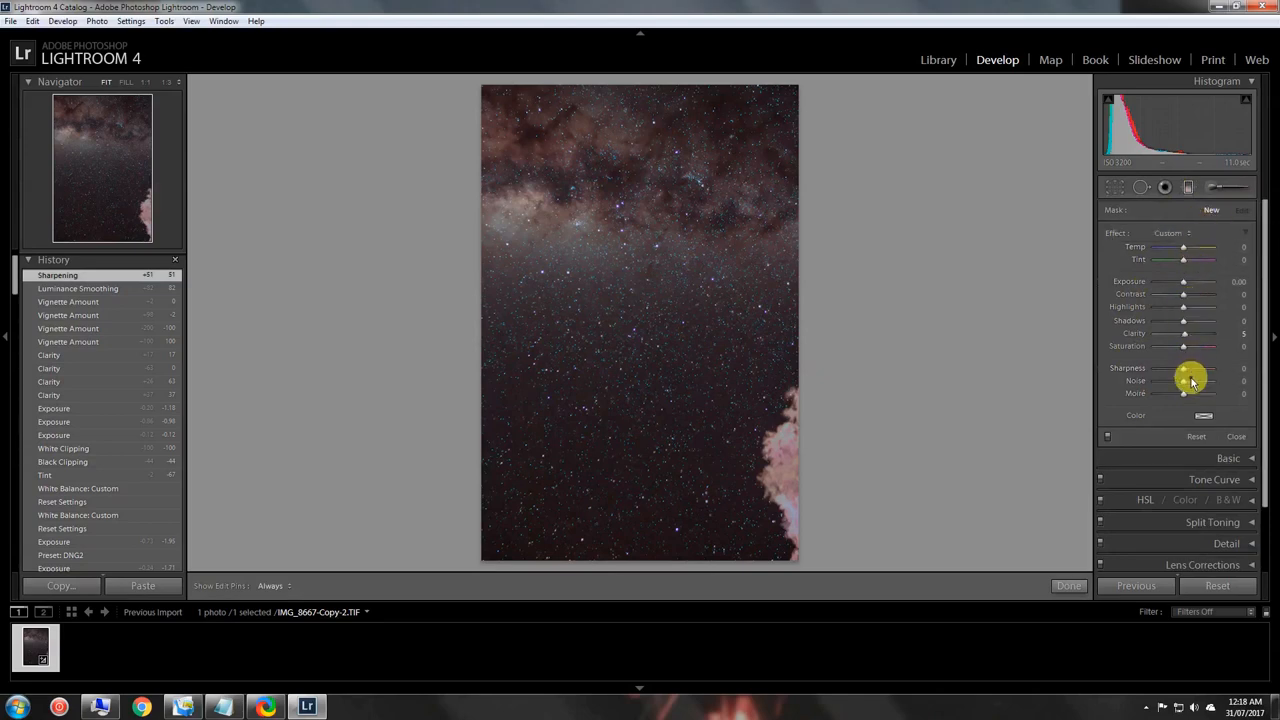
{"action": "mouse_move", "coordinate": [950, 312]}
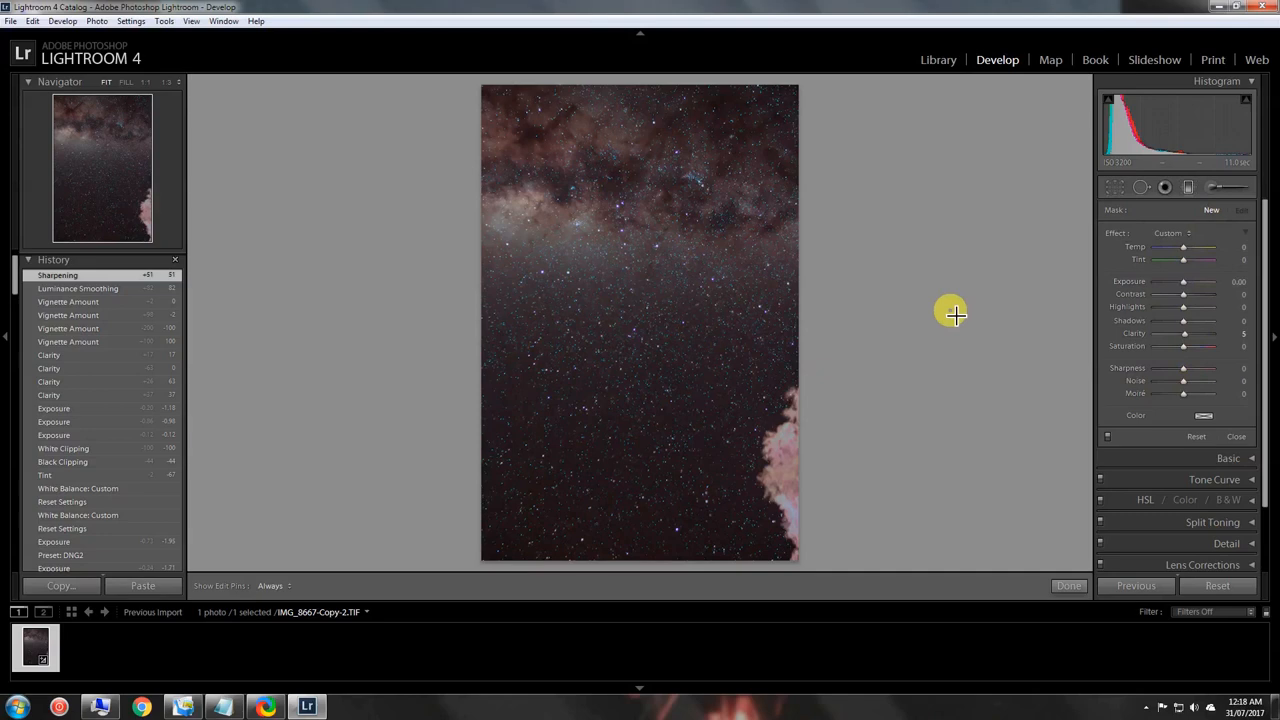
{"action": "mouse_move", "coordinate": [936, 316]}
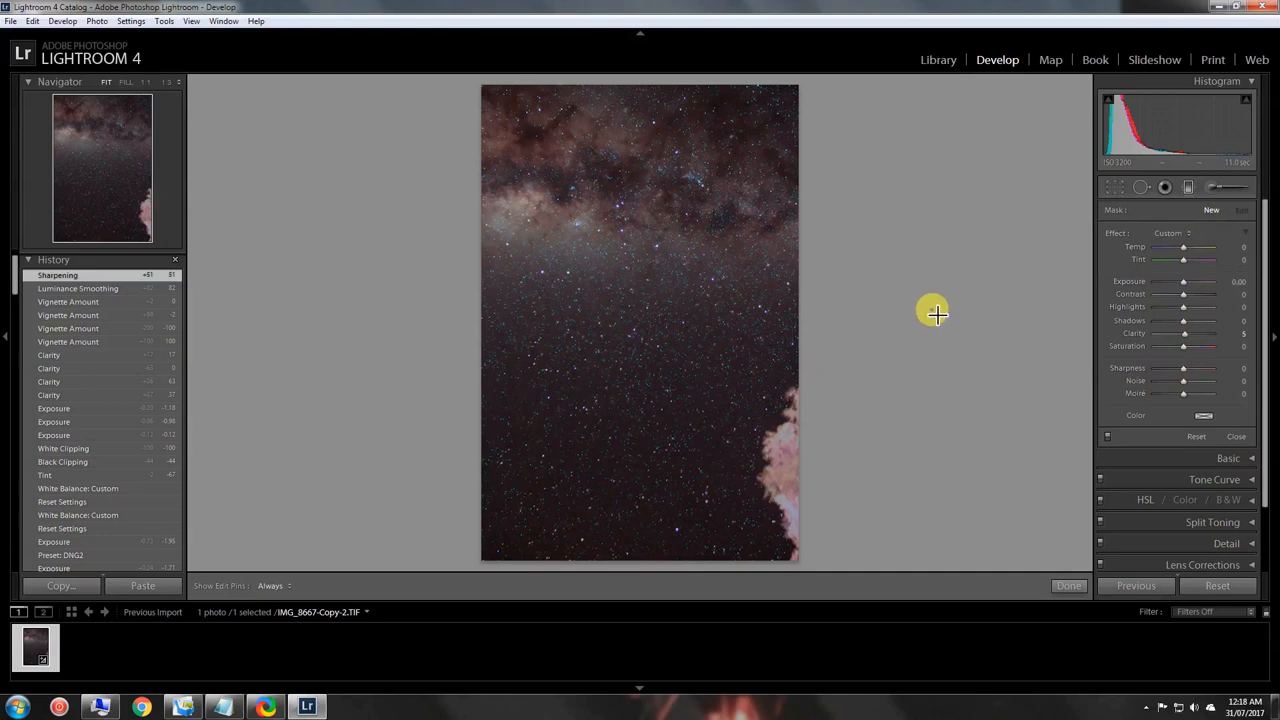
{"action": "mouse_move", "coordinate": [748, 528]}
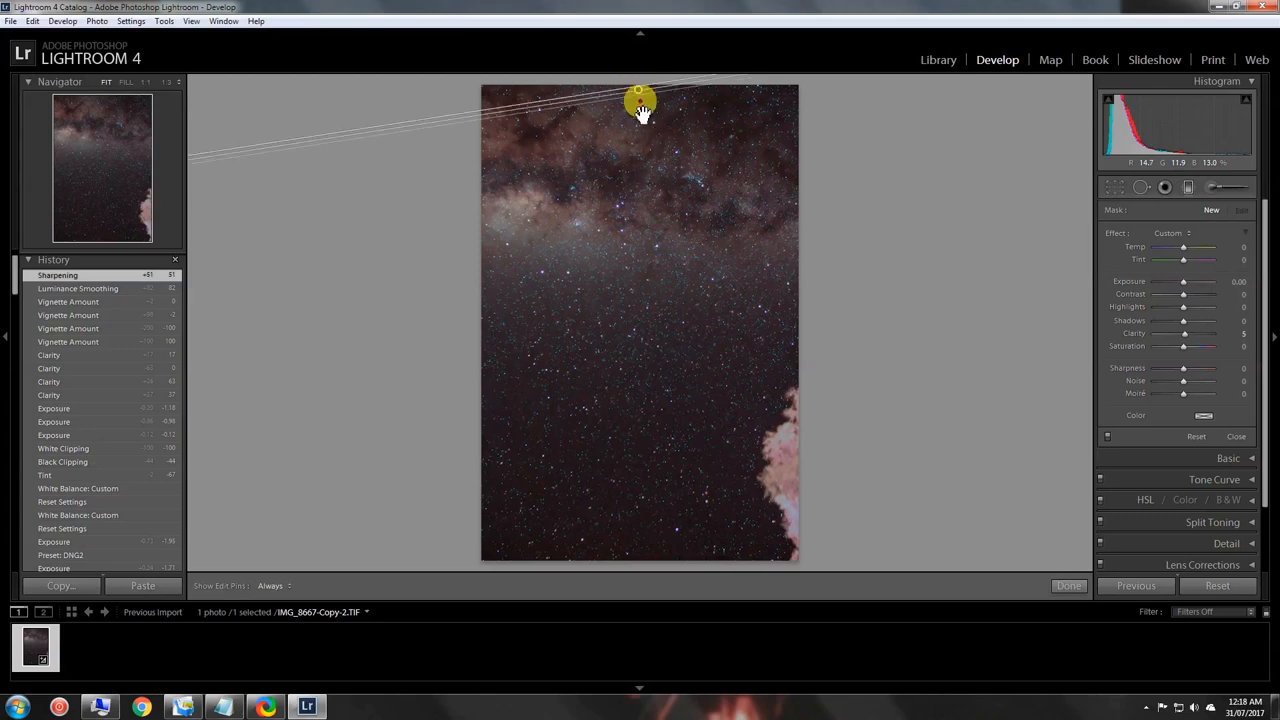
{"action": "left_click_drag", "start_coordinate": [640, 100], "coordinate": [644, 436]}
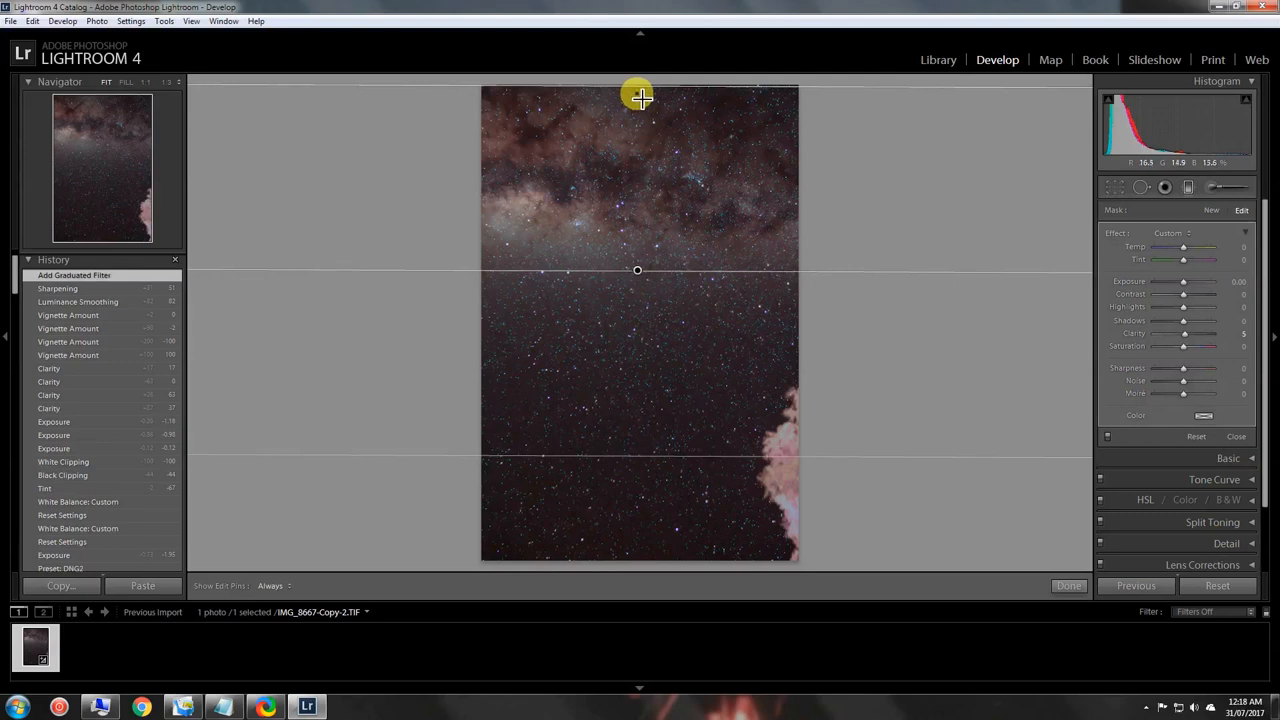
{"action": "mouse_move", "coordinate": [644, 220]}
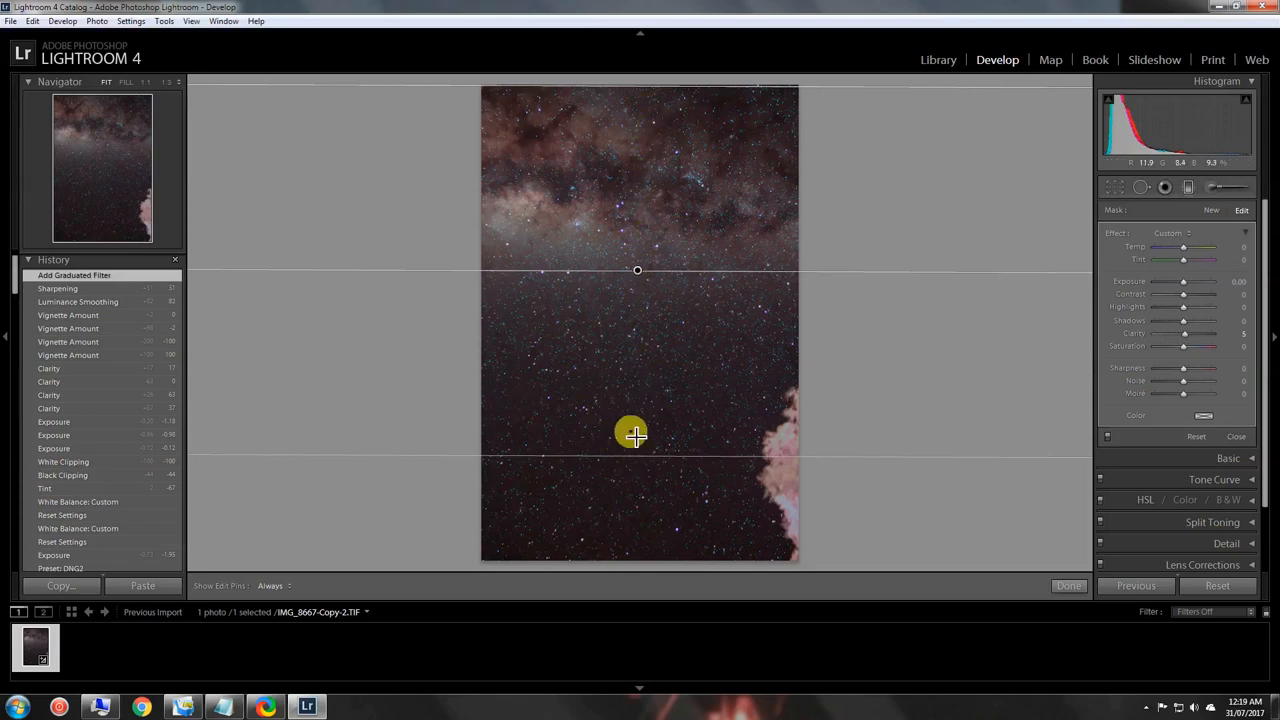
{"action": "mouse_move", "coordinate": [1188, 284]}
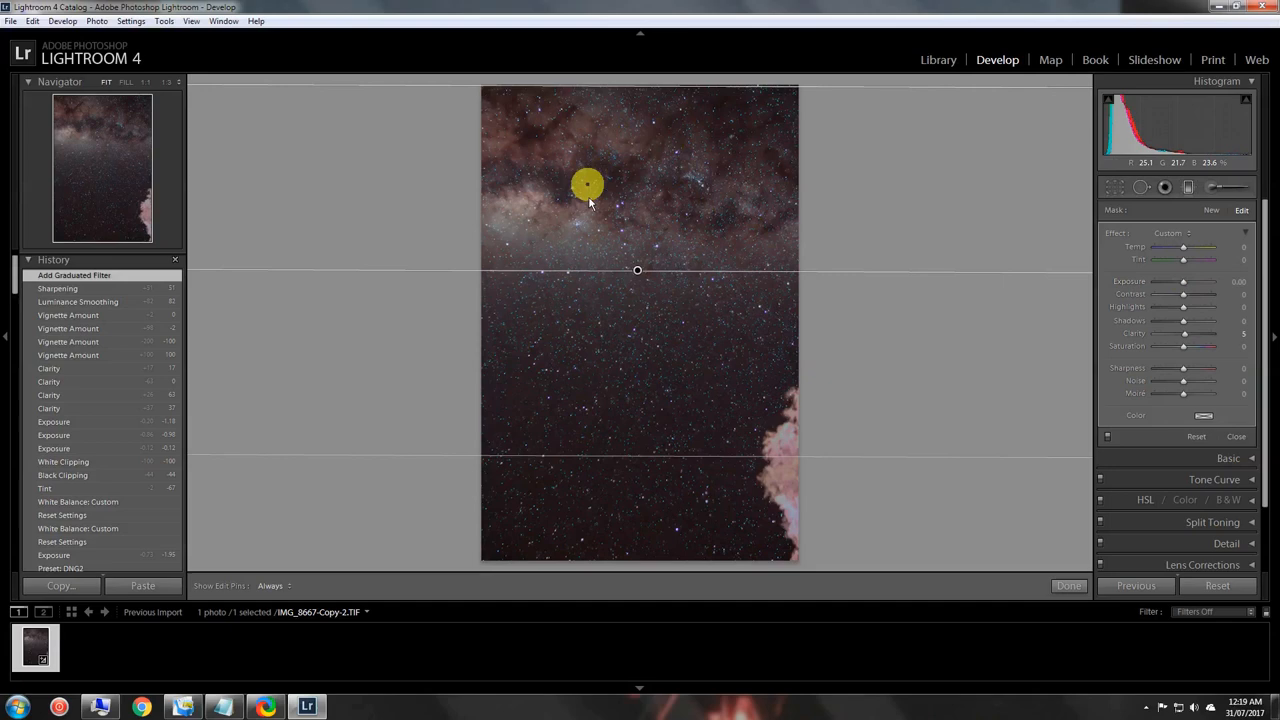
Step: Raise the graduated filter's Exposure and Contrast for the sky
{"action": "left_click_drag", "start_coordinate": [588, 184], "coordinate": [612, 404]}
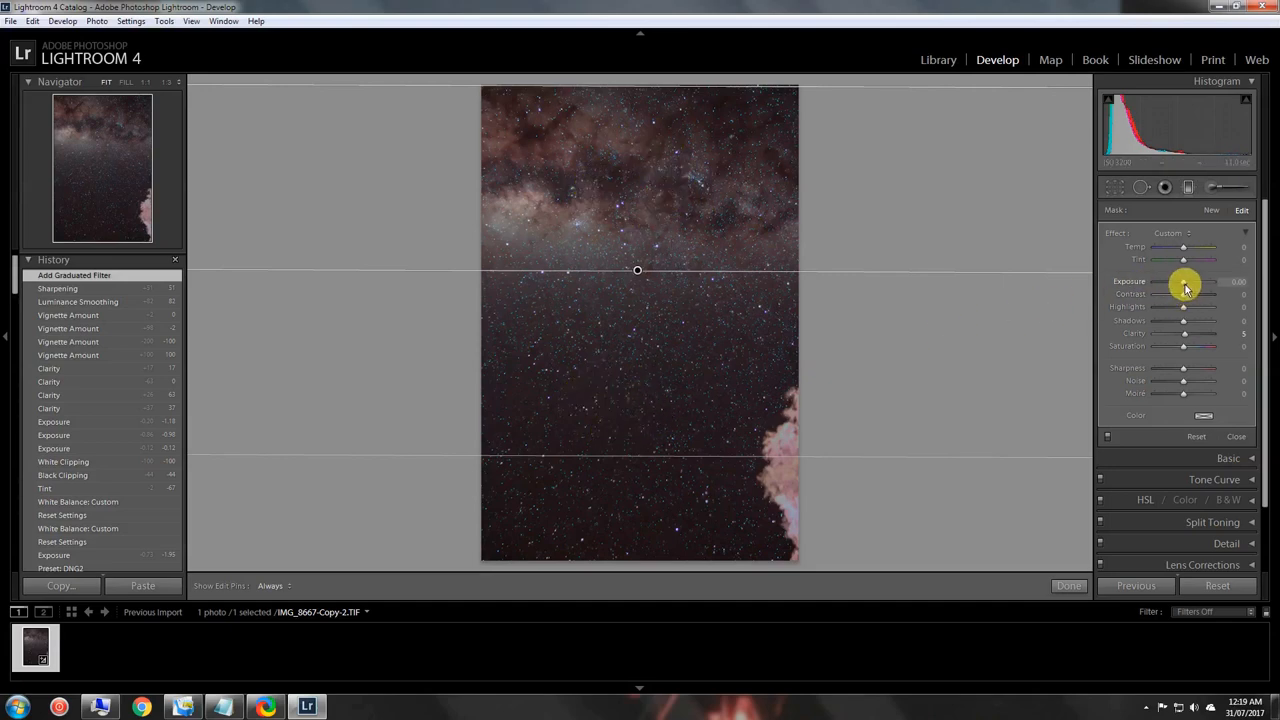
{"action": "left_click_drag", "start_coordinate": [1184, 280], "coordinate": [1196, 280]}
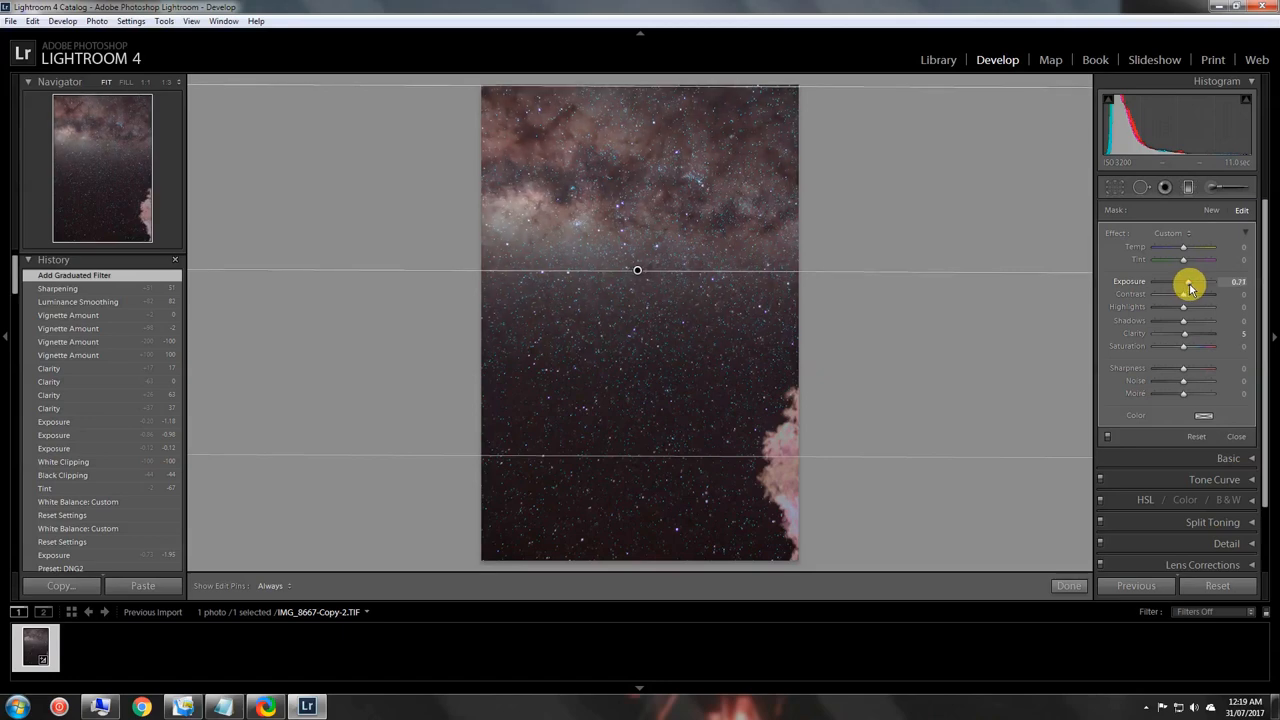
{"action": "left_click_drag", "start_coordinate": [1184, 280], "coordinate": [1190, 280]}
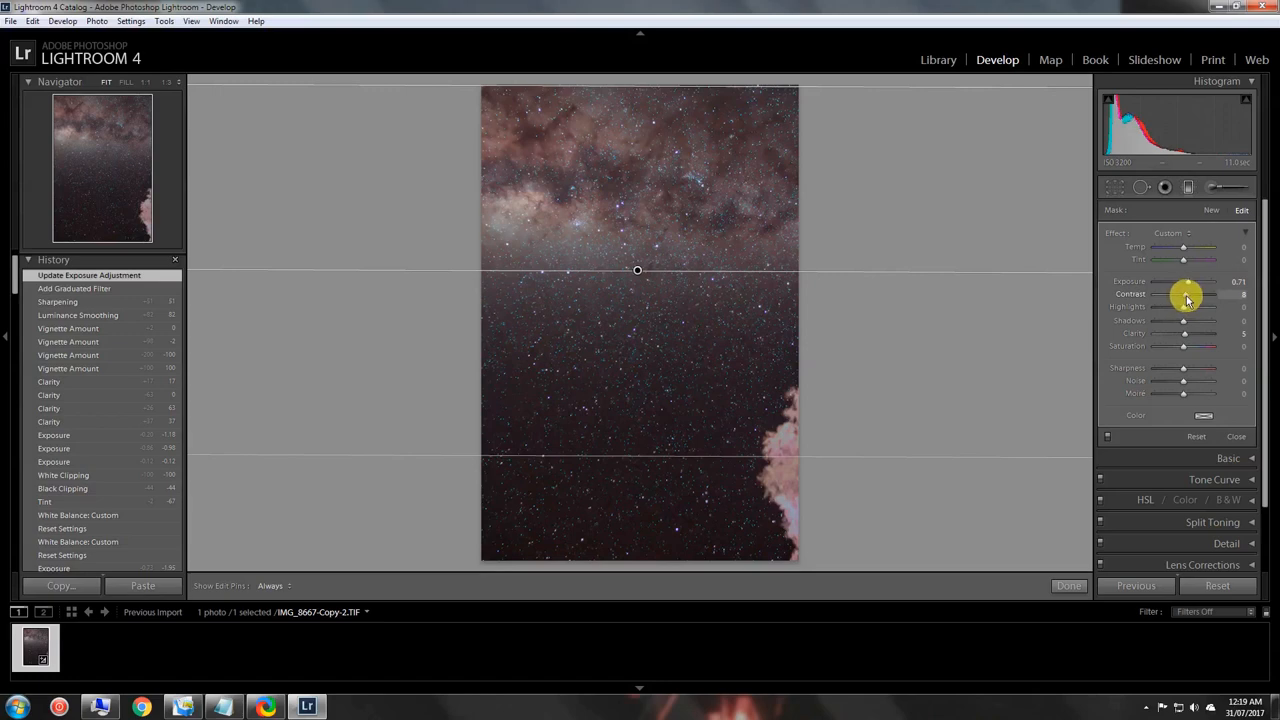
{"action": "left_click_drag", "start_coordinate": [1184, 294], "coordinate": [1192, 294]}
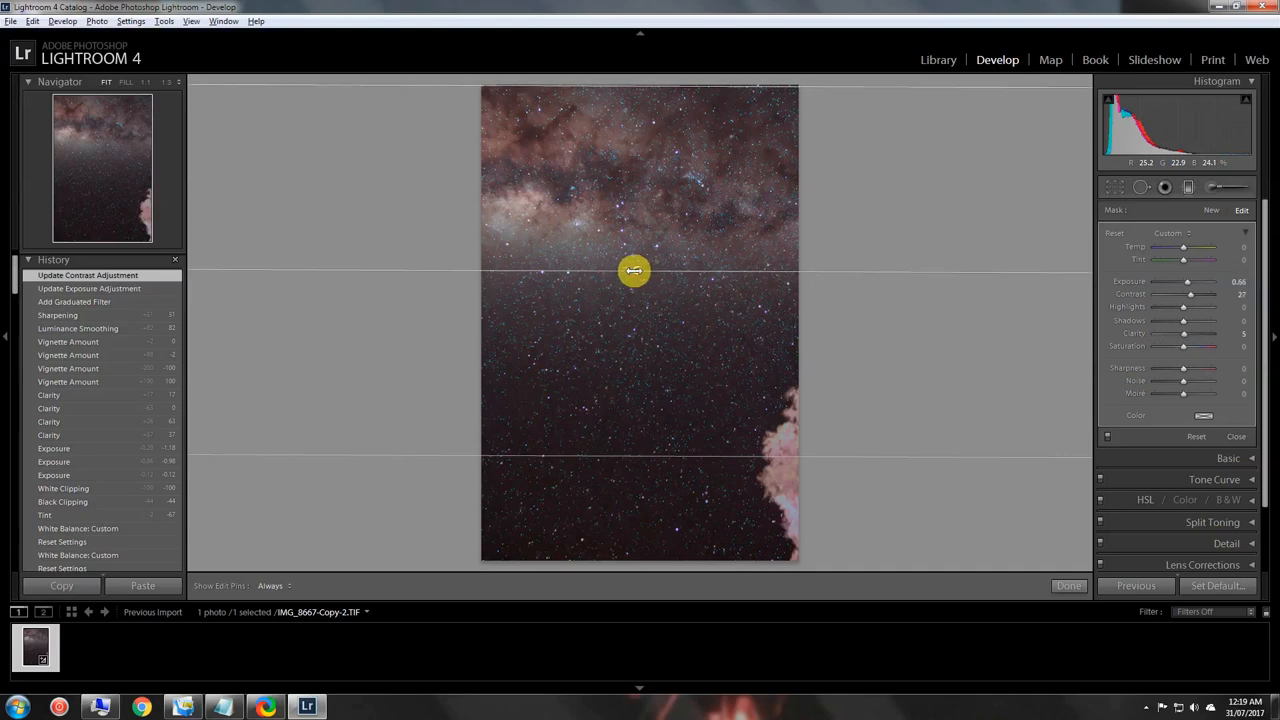
Step: Drag the filter pin sideways to fine-tune the gradient's overall strength
{"action": "left_click_drag", "start_coordinate": [636, 270], "coordinate": [608, 272]}
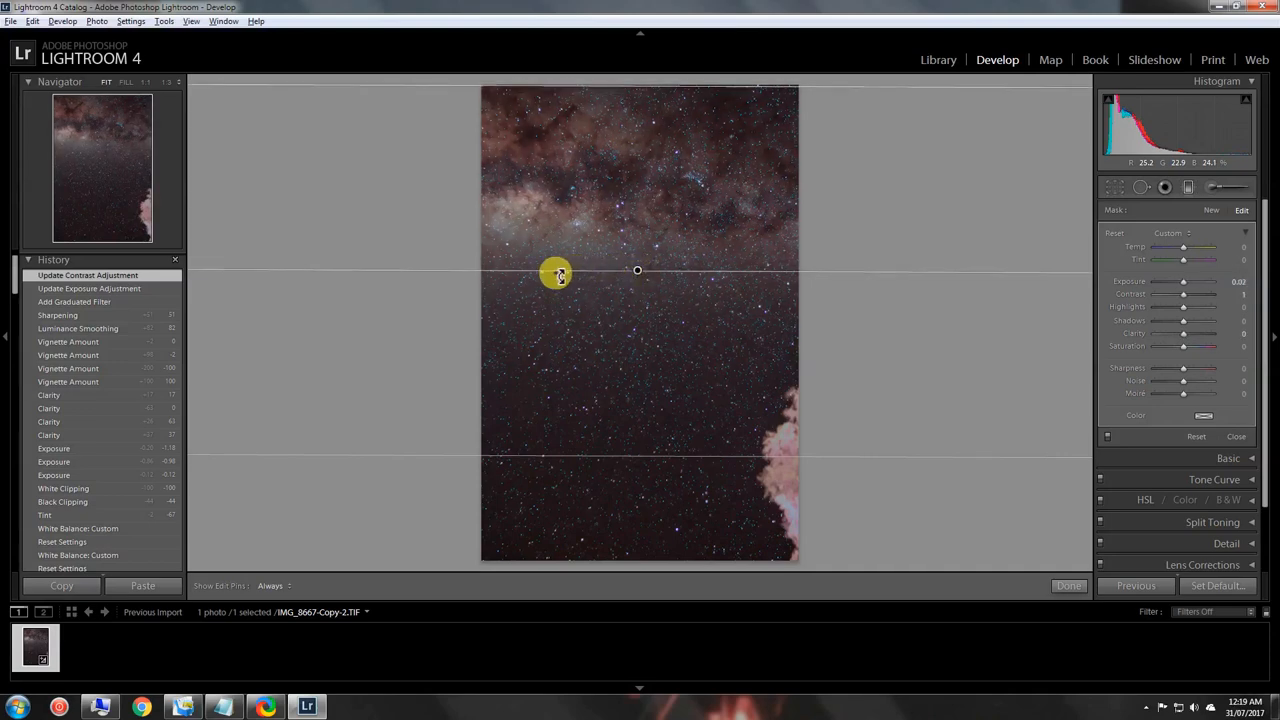
{"action": "left_click_drag", "start_coordinate": [556, 272], "coordinate": [650, 272]}
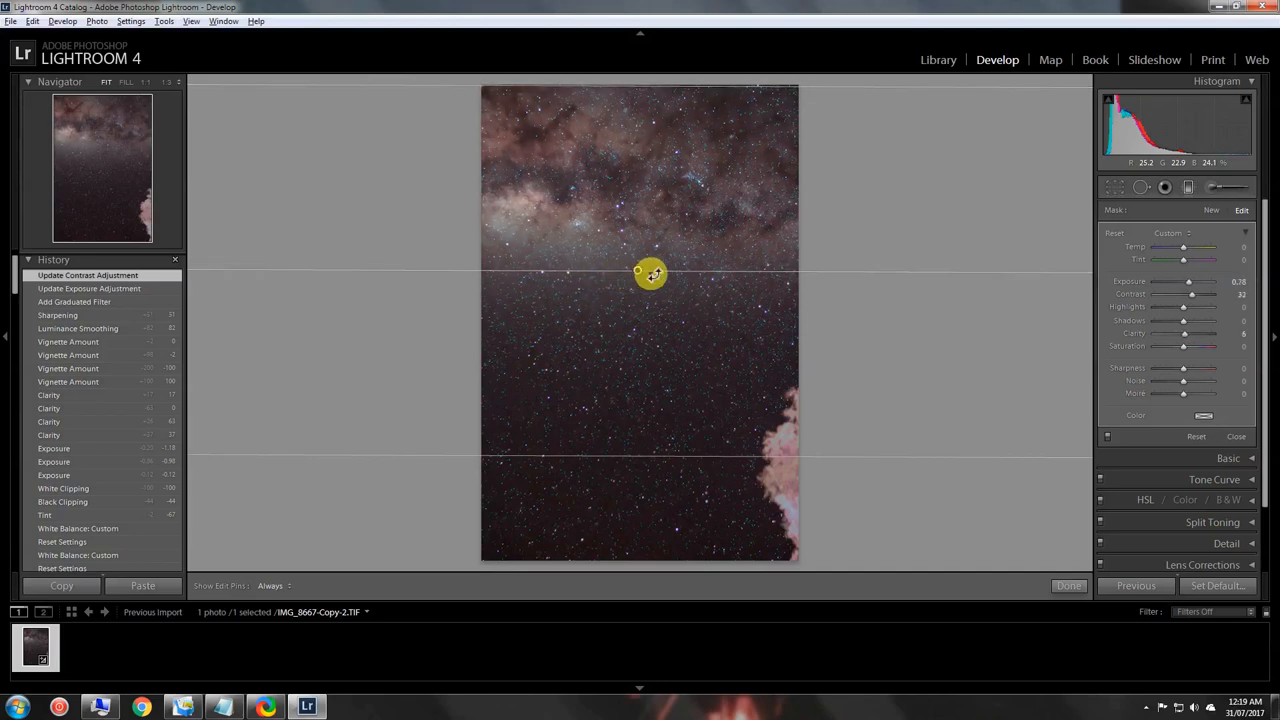
{"action": "left_click_drag", "start_coordinate": [636, 272], "coordinate": [716, 274]}
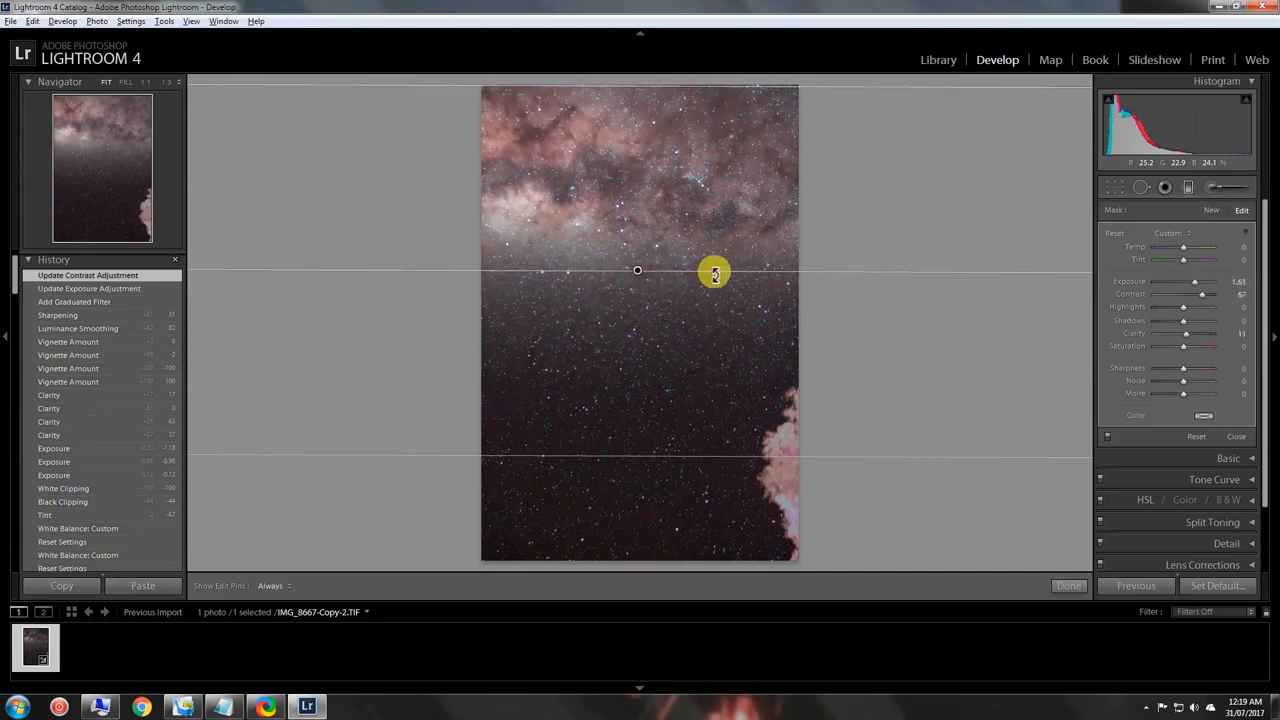
{"action": "left_click_drag", "start_coordinate": [716, 272], "coordinate": [638, 272]}
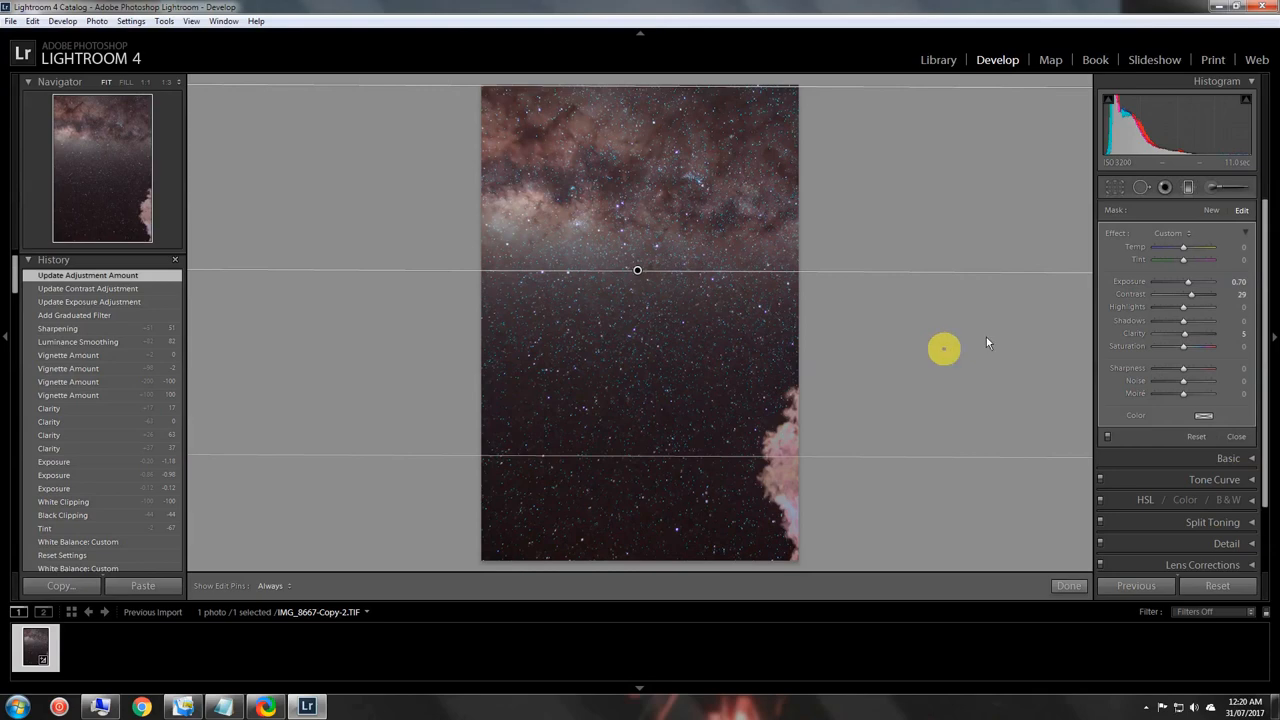
{"action": "mouse_move", "coordinate": [1224, 368]}
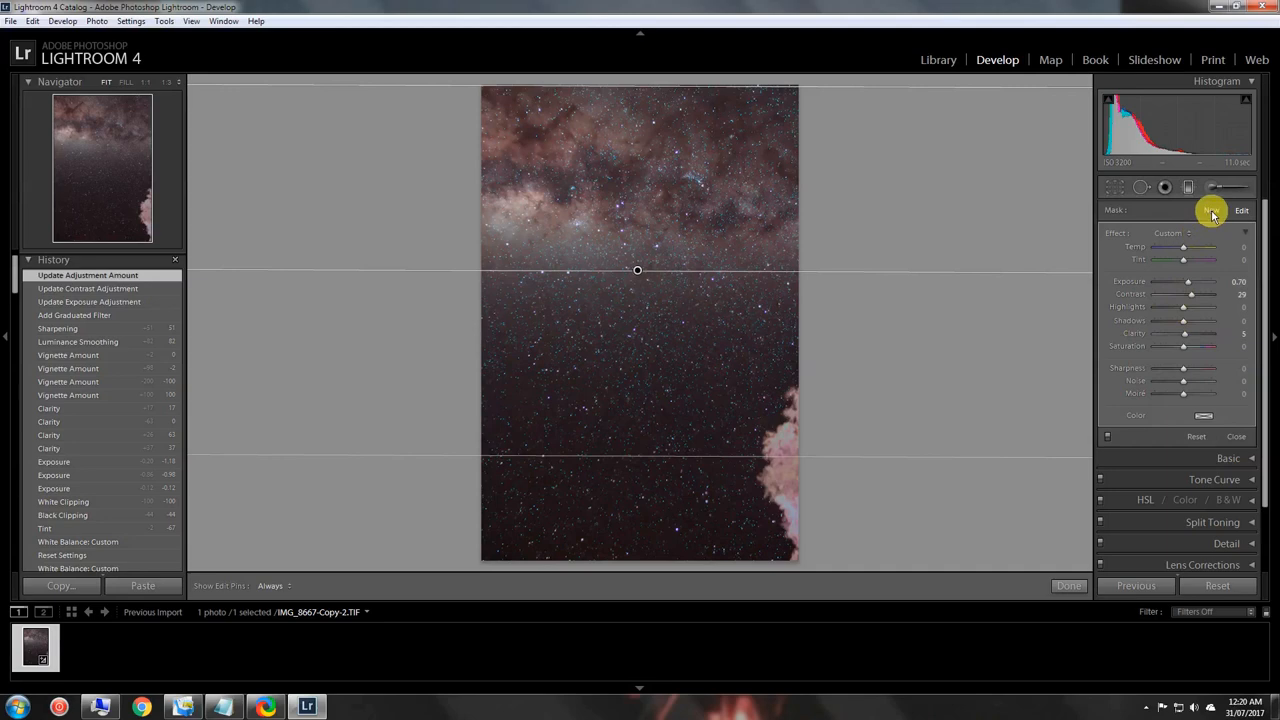
Step: Draw a second gradient from the lower right, rotated and levelled across the sky's middle
{"action": "left_click", "coordinate": [1212, 210]}
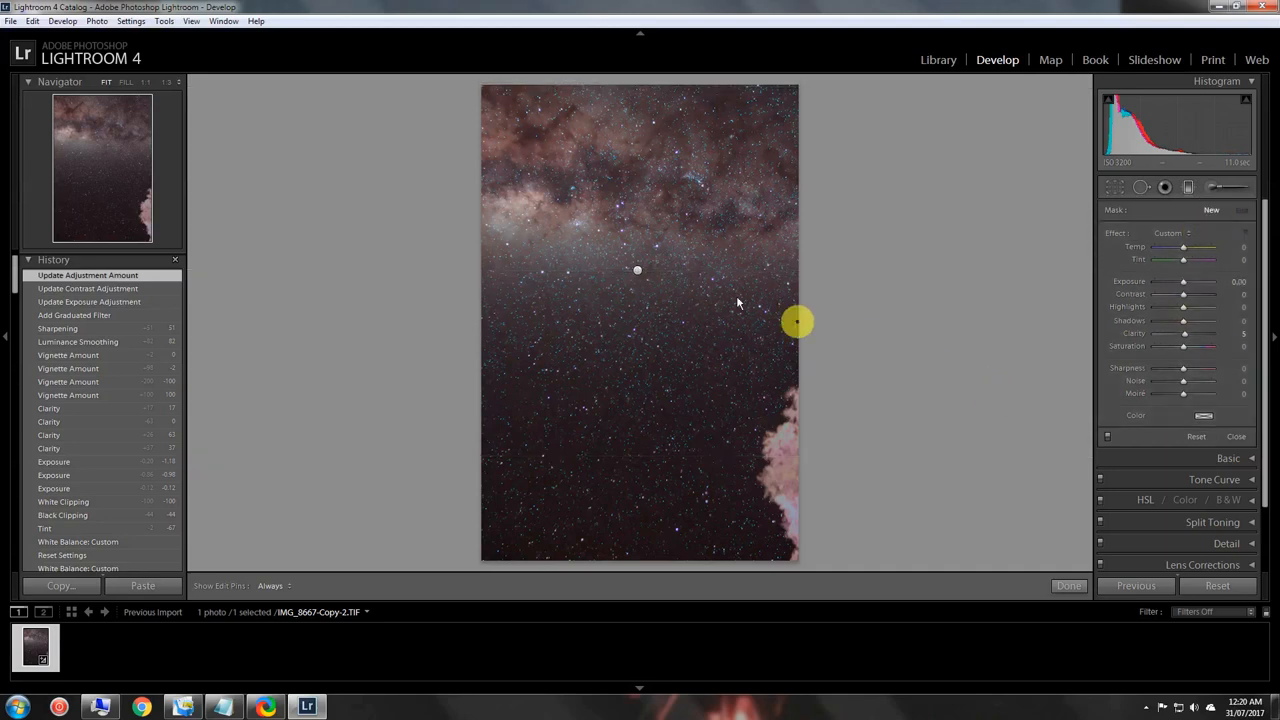
{"action": "mouse_move", "coordinate": [1008, 304]}
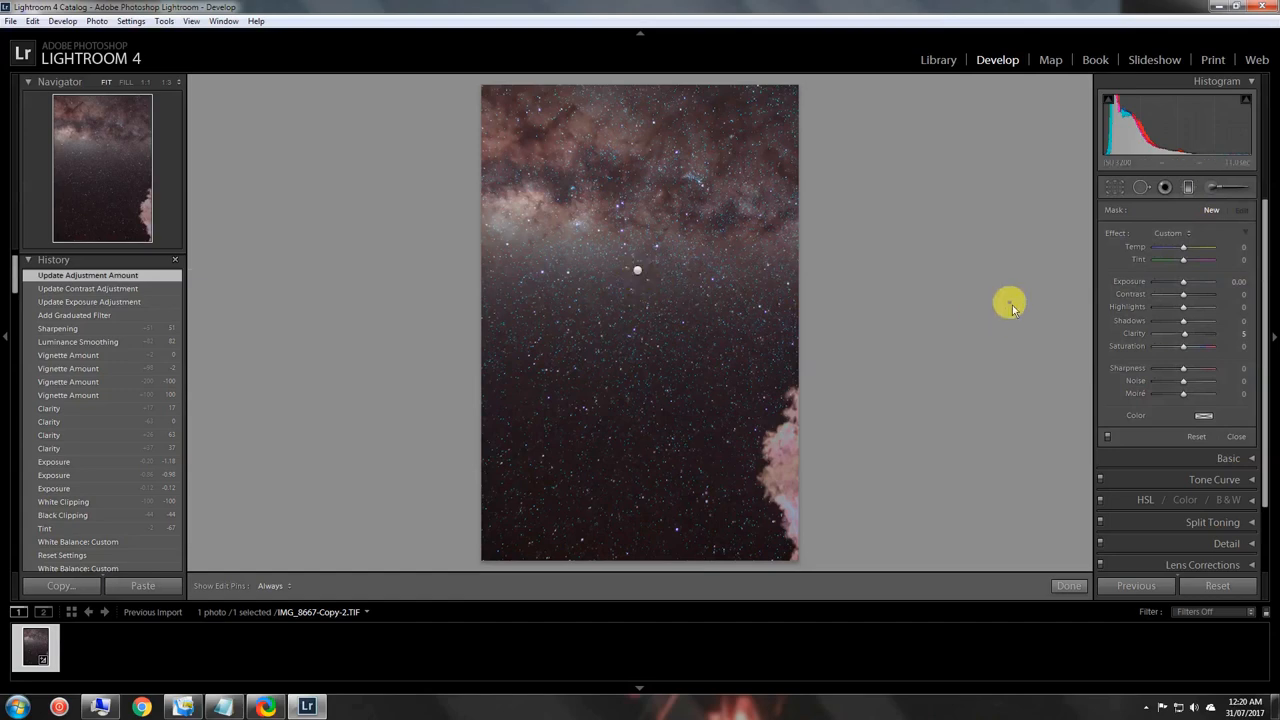
{"action": "mouse_move", "coordinate": [1016, 310]}
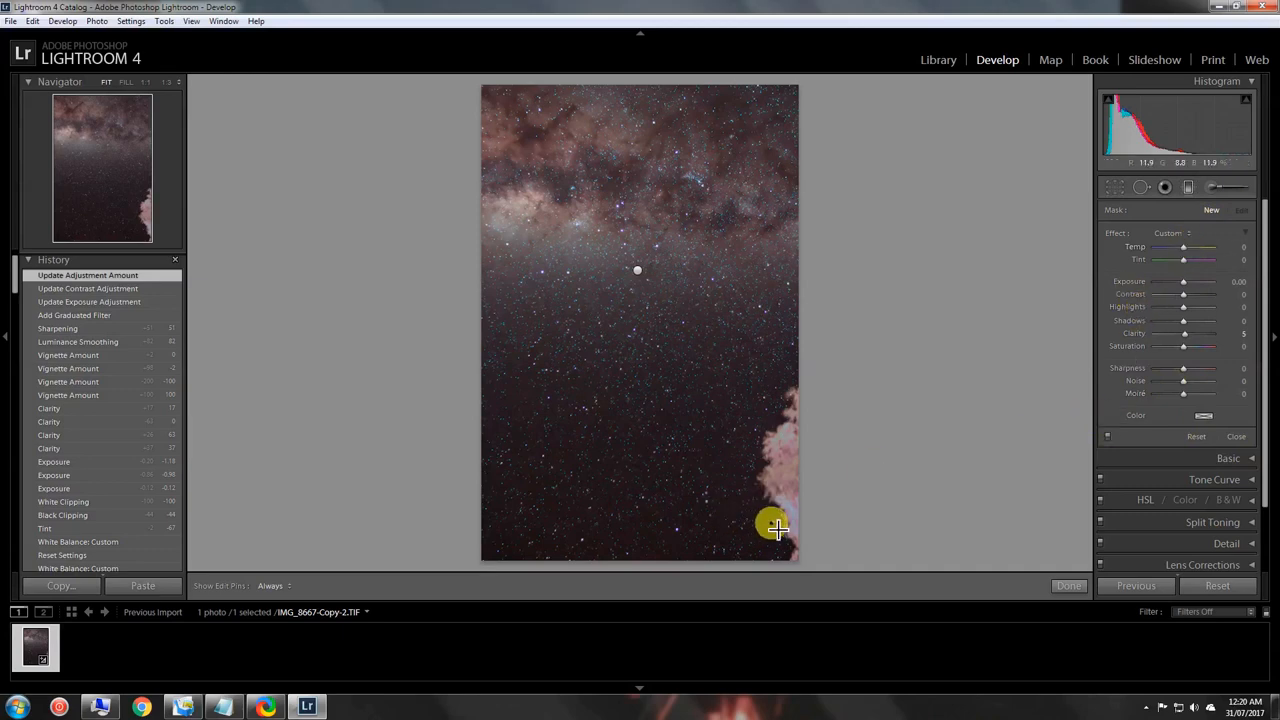
{"action": "mouse_move", "coordinate": [790, 556]}
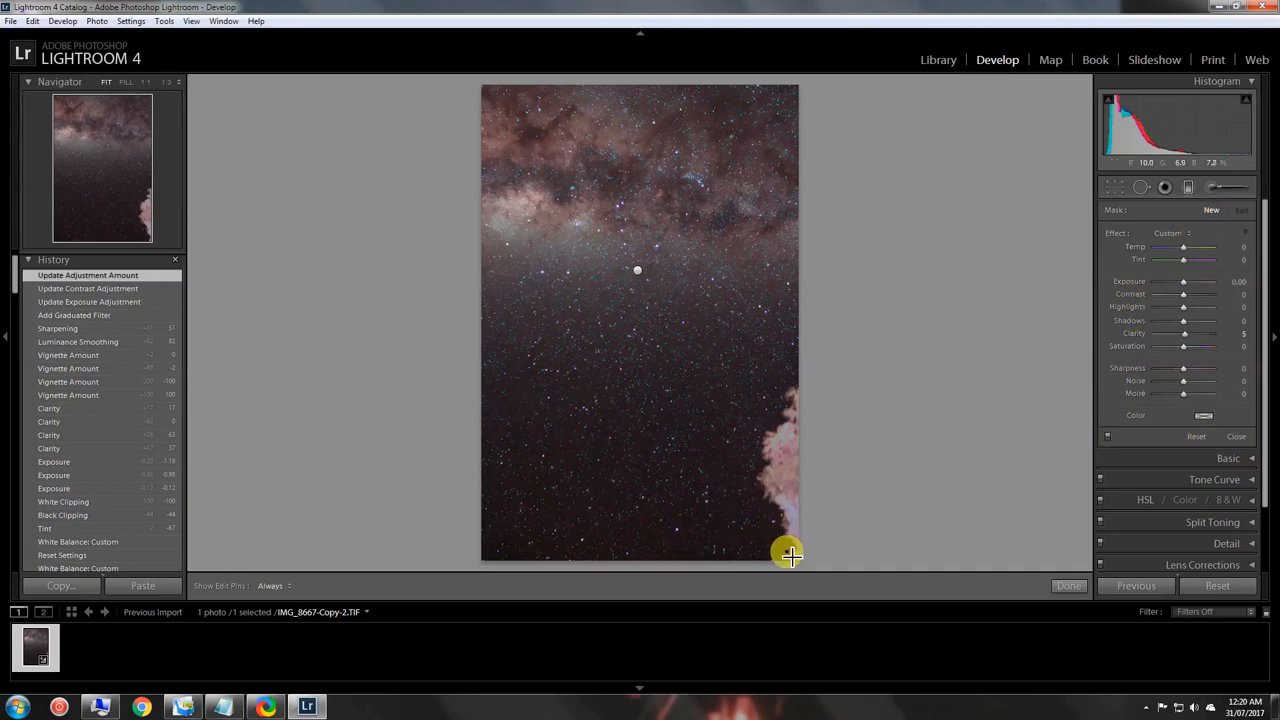
{"action": "left_click_drag", "start_coordinate": [790, 556], "coordinate": [592, 252]}
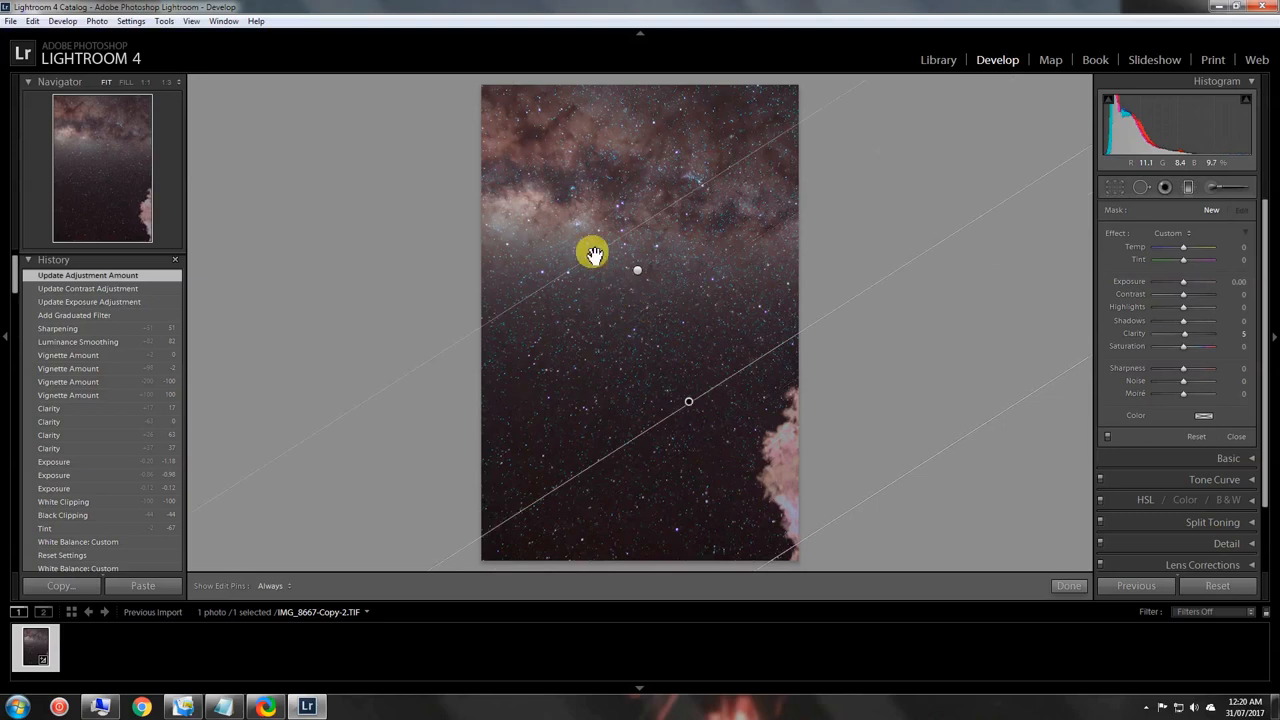
{"action": "left_click_drag", "start_coordinate": [592, 252], "coordinate": [808, 216]}
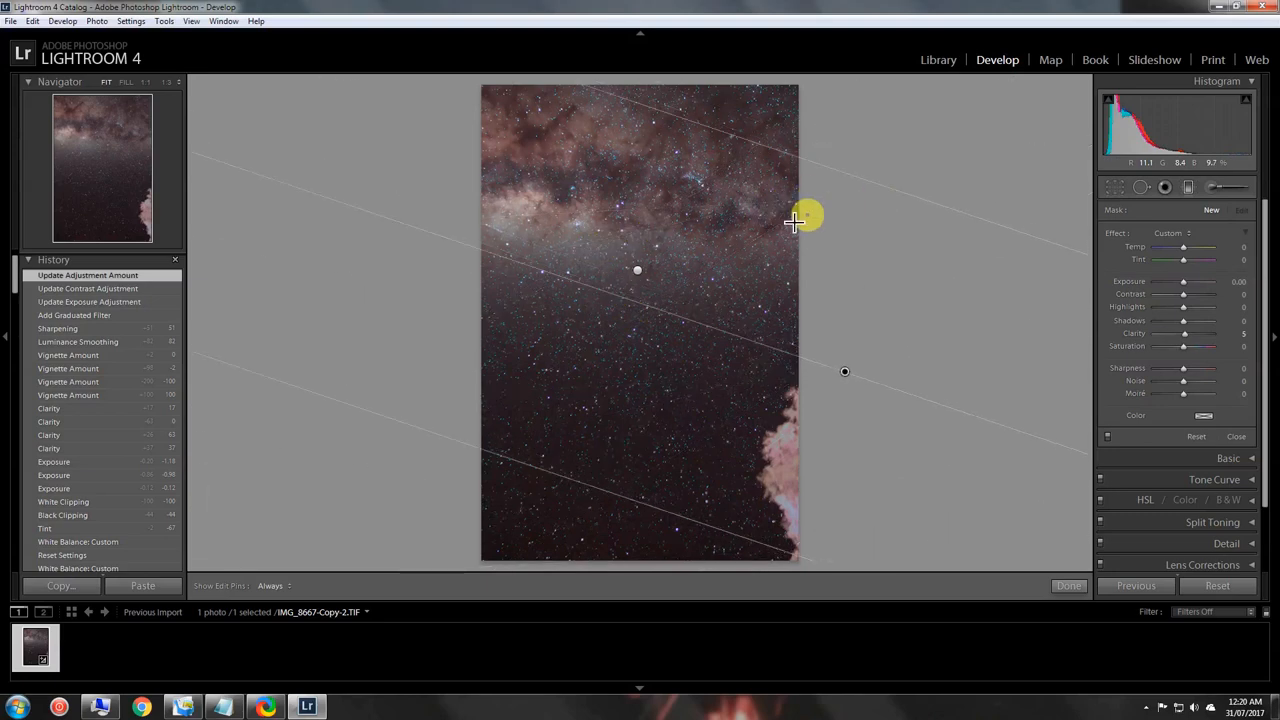
{"action": "left_click_drag", "start_coordinate": [808, 218], "coordinate": [804, 224]}
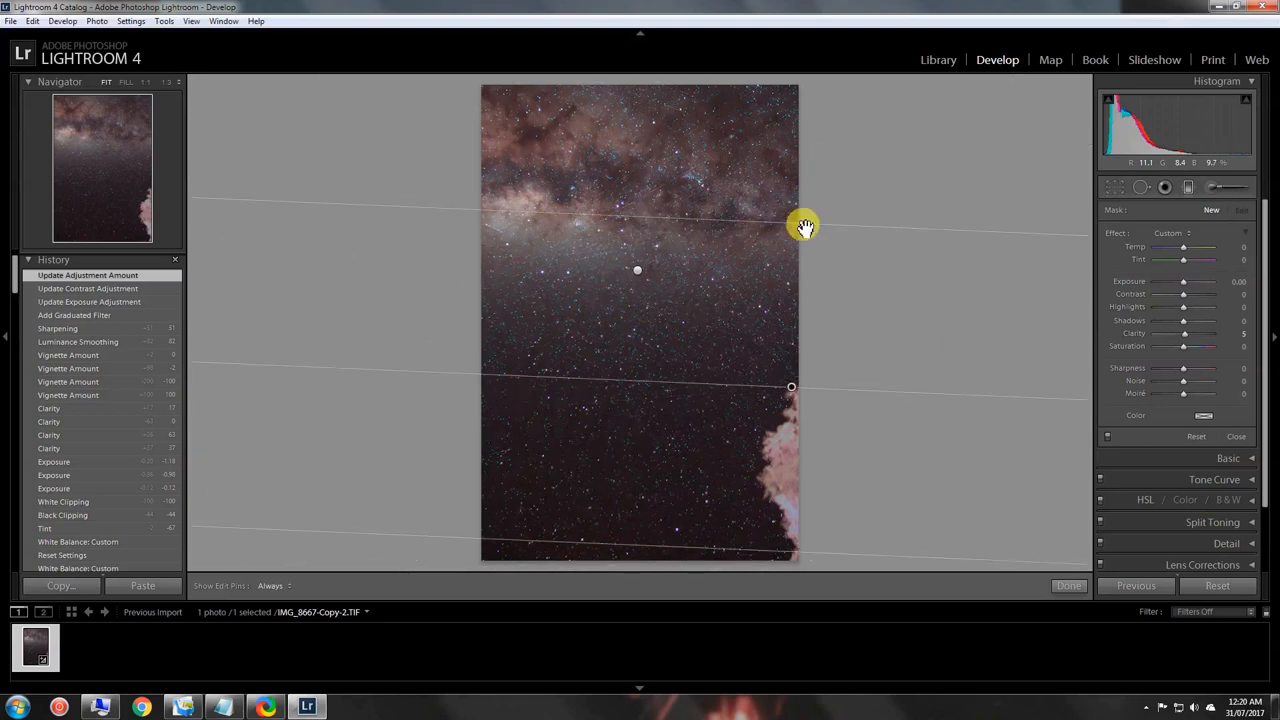
{"action": "left_click_drag", "start_coordinate": [804, 224], "coordinate": [528, 210]}
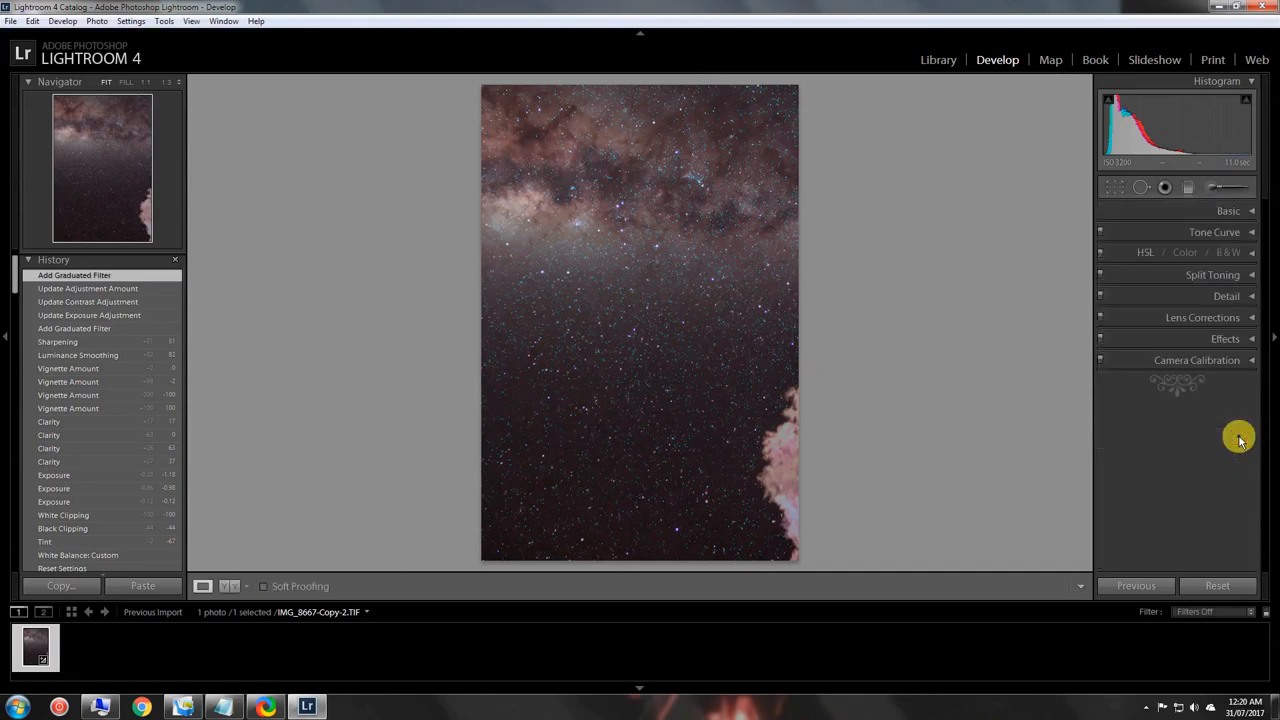
{"action": "mouse_move", "coordinate": [1016, 412]}
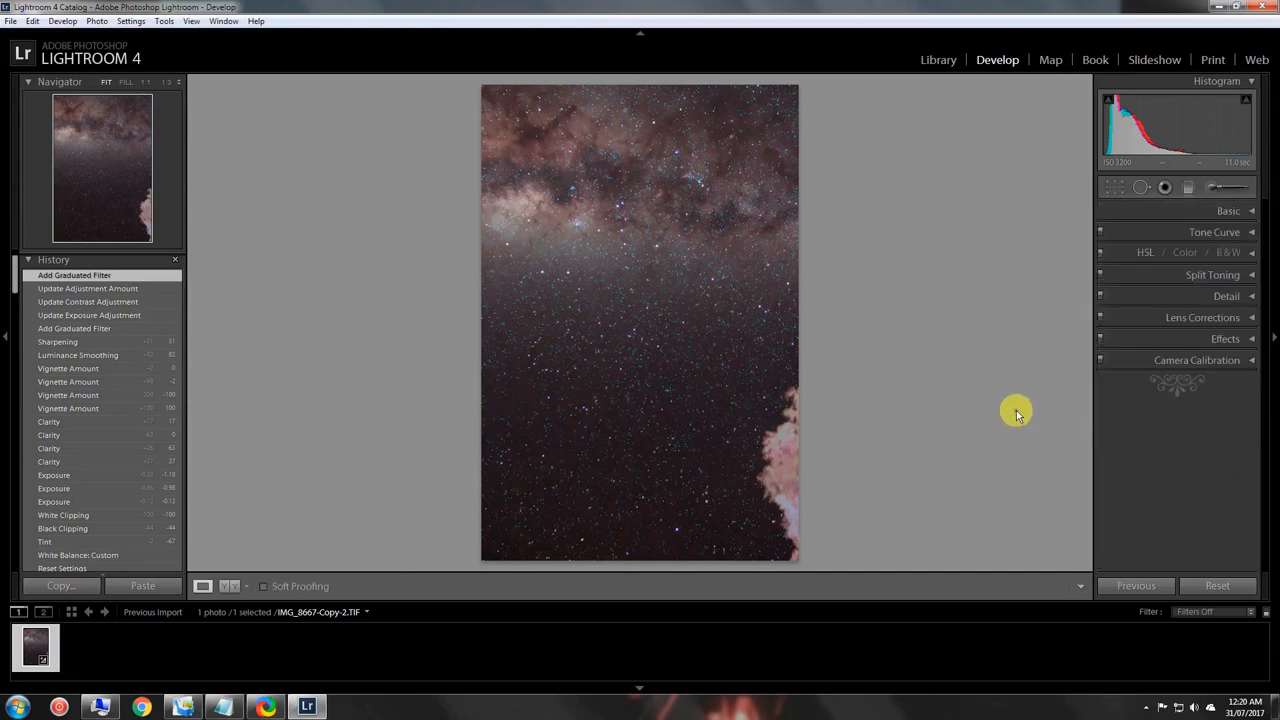
{"action": "mouse_move", "coordinate": [1028, 388]}
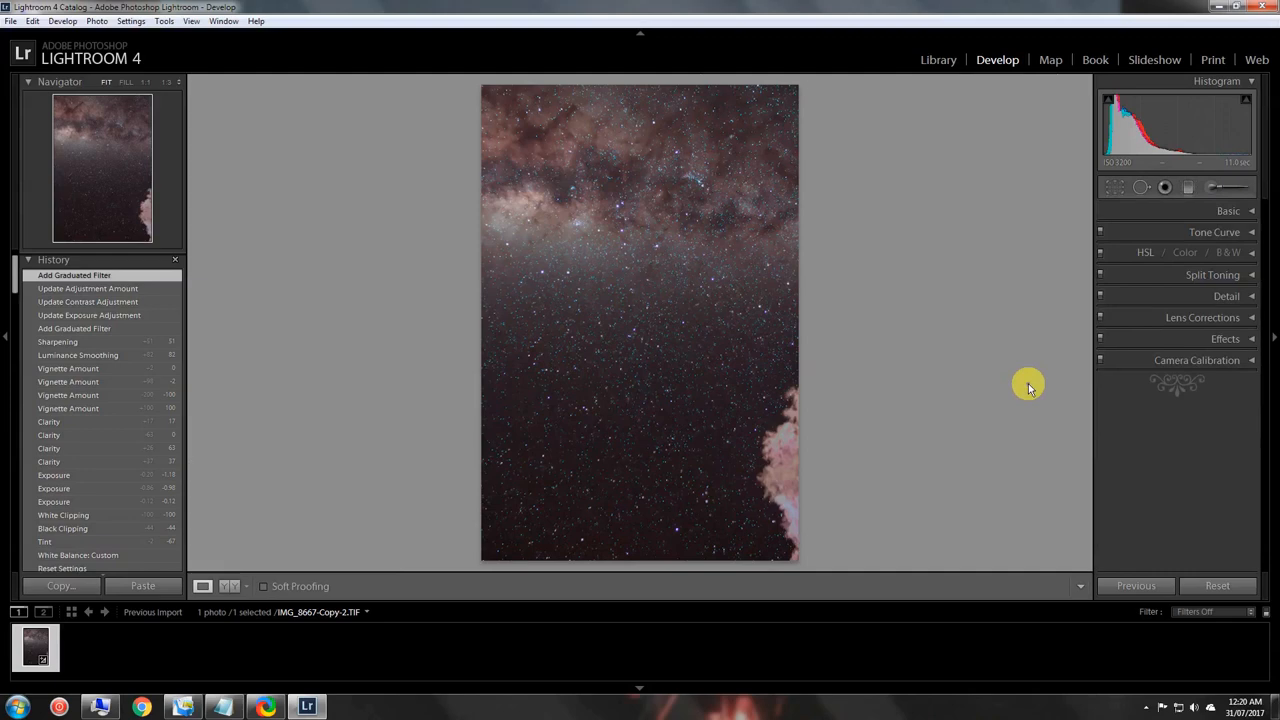
{"action": "mouse_move", "coordinate": [1012, 352]}
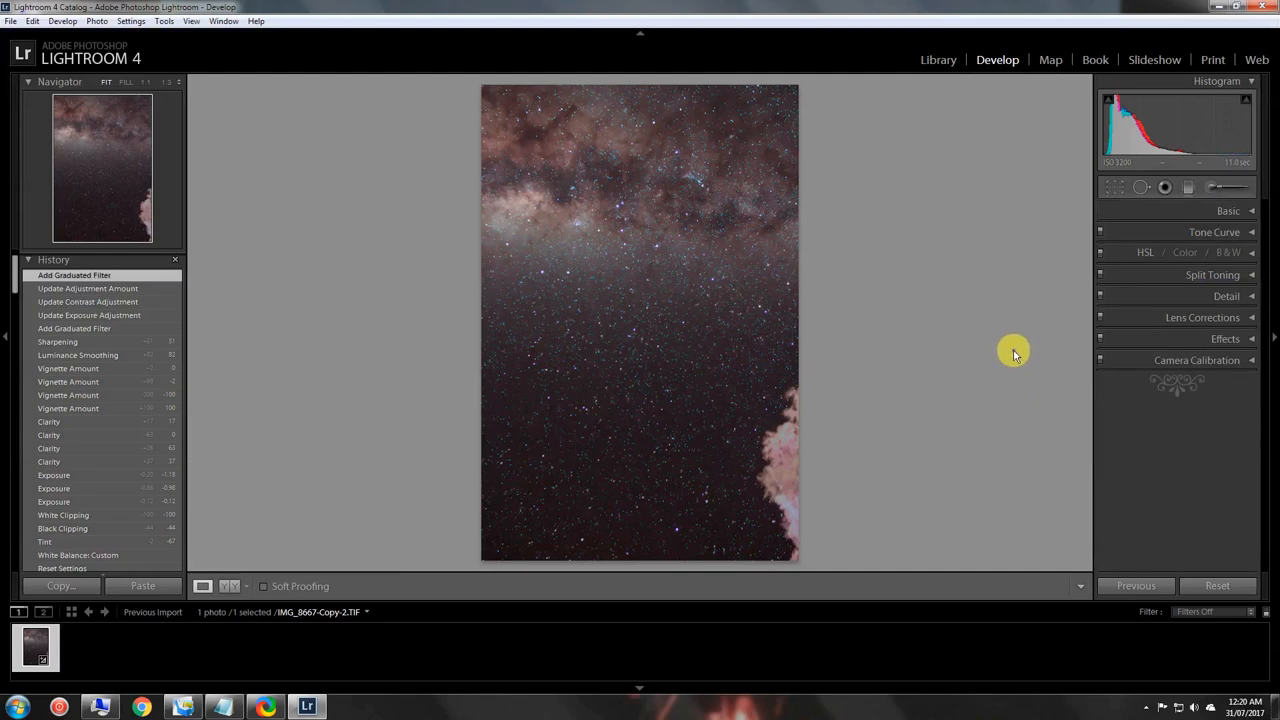
{"action": "mouse_move", "coordinate": [1060, 320]}
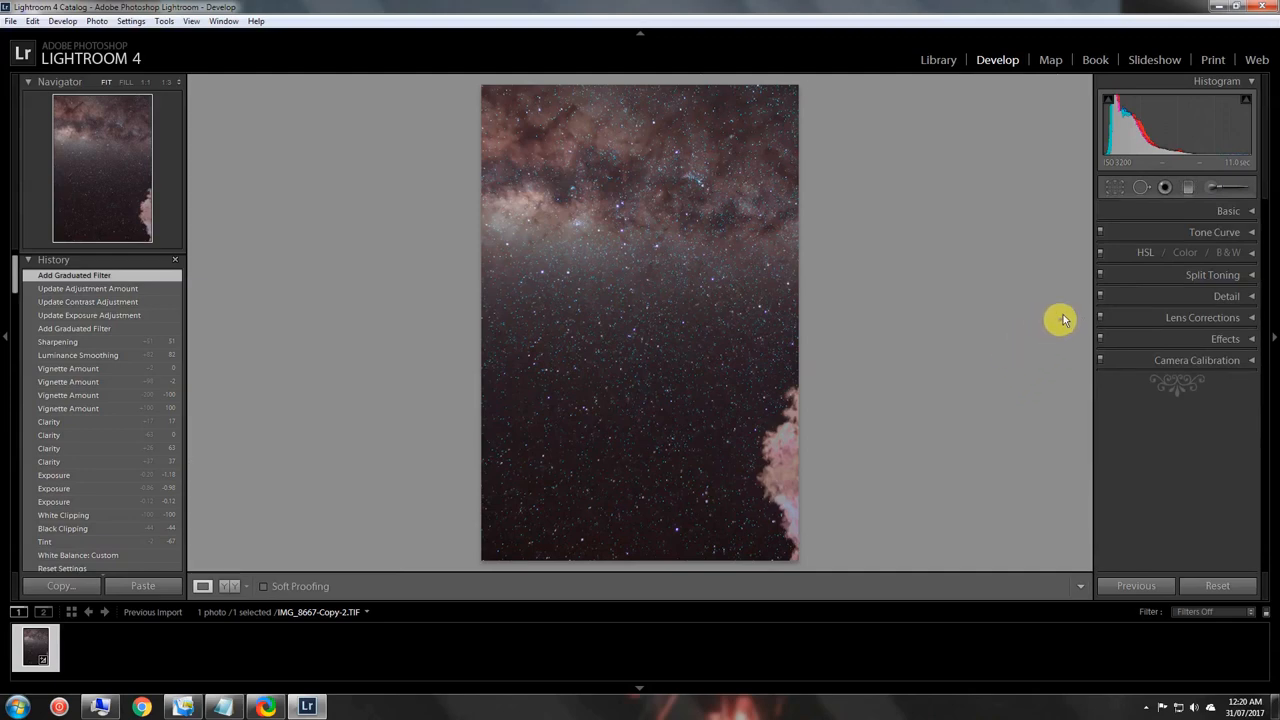
{"action": "mouse_move", "coordinate": [1032, 328]}
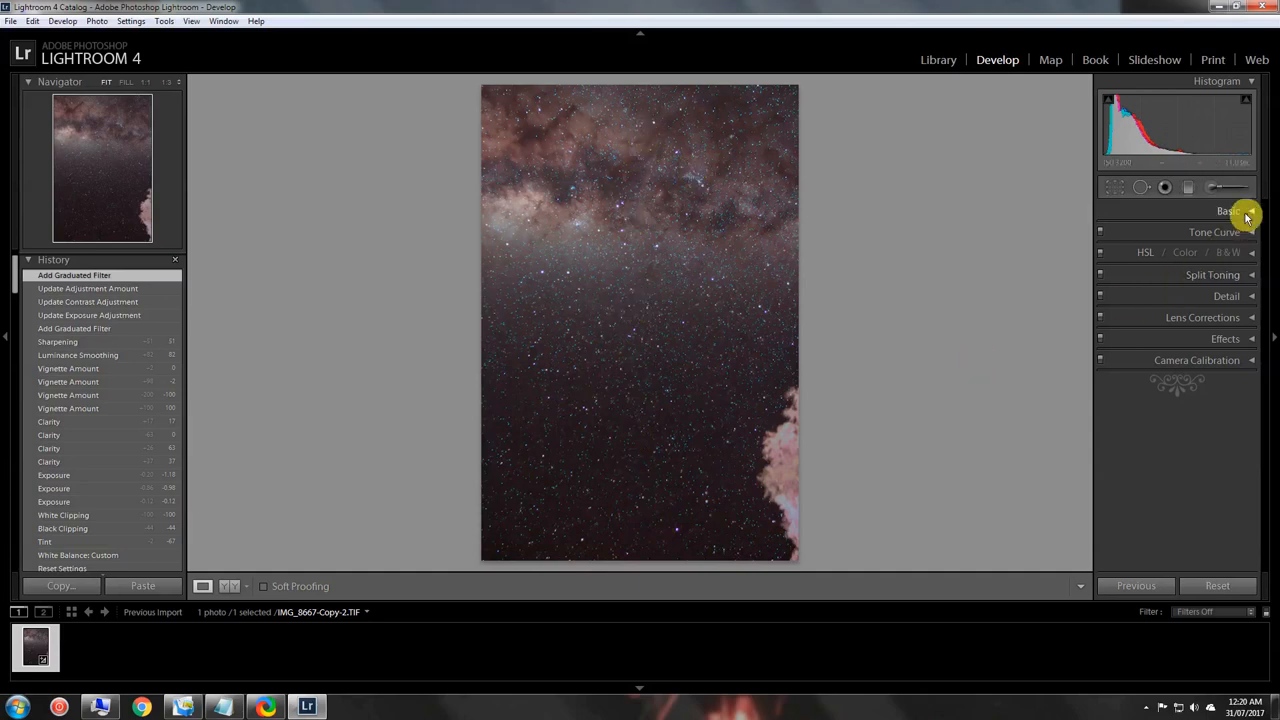
Step: Reopen the Graduated Filter tool and draw a third gradient over the lower sky
{"action": "left_click", "coordinate": [1188, 188]}
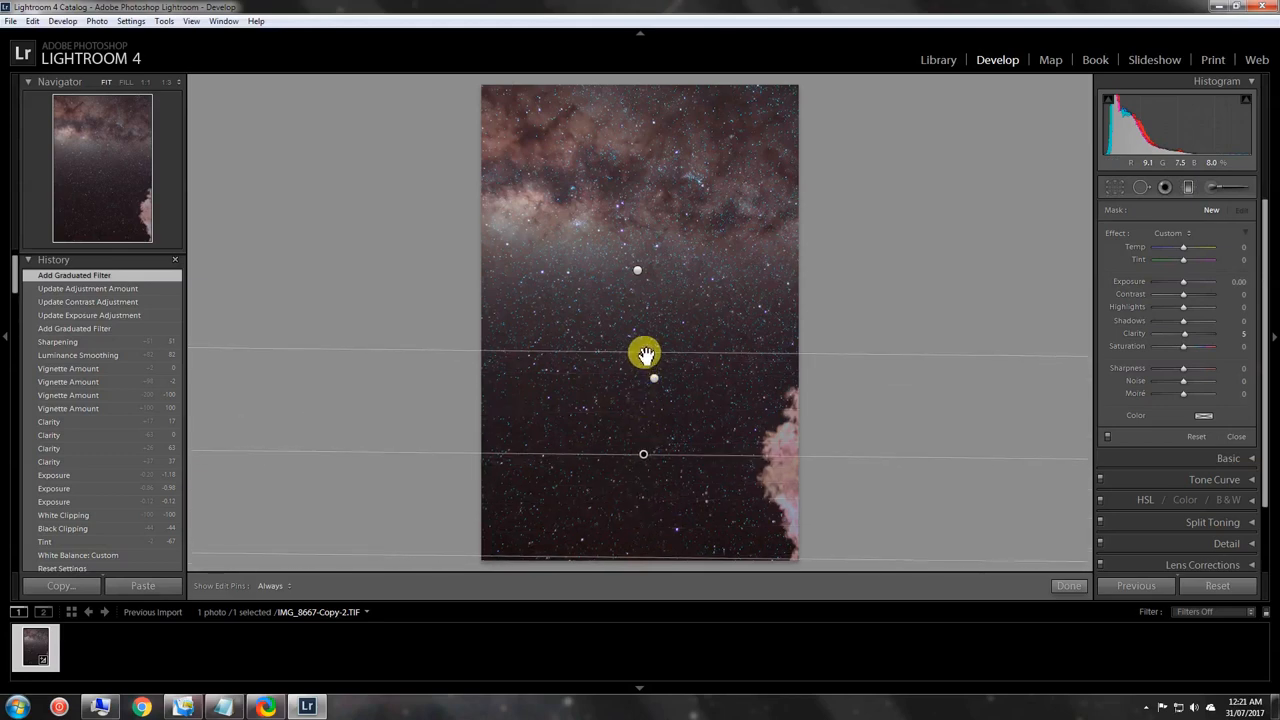
{"action": "left_click_drag", "start_coordinate": [648, 352], "coordinate": [638, 488]}
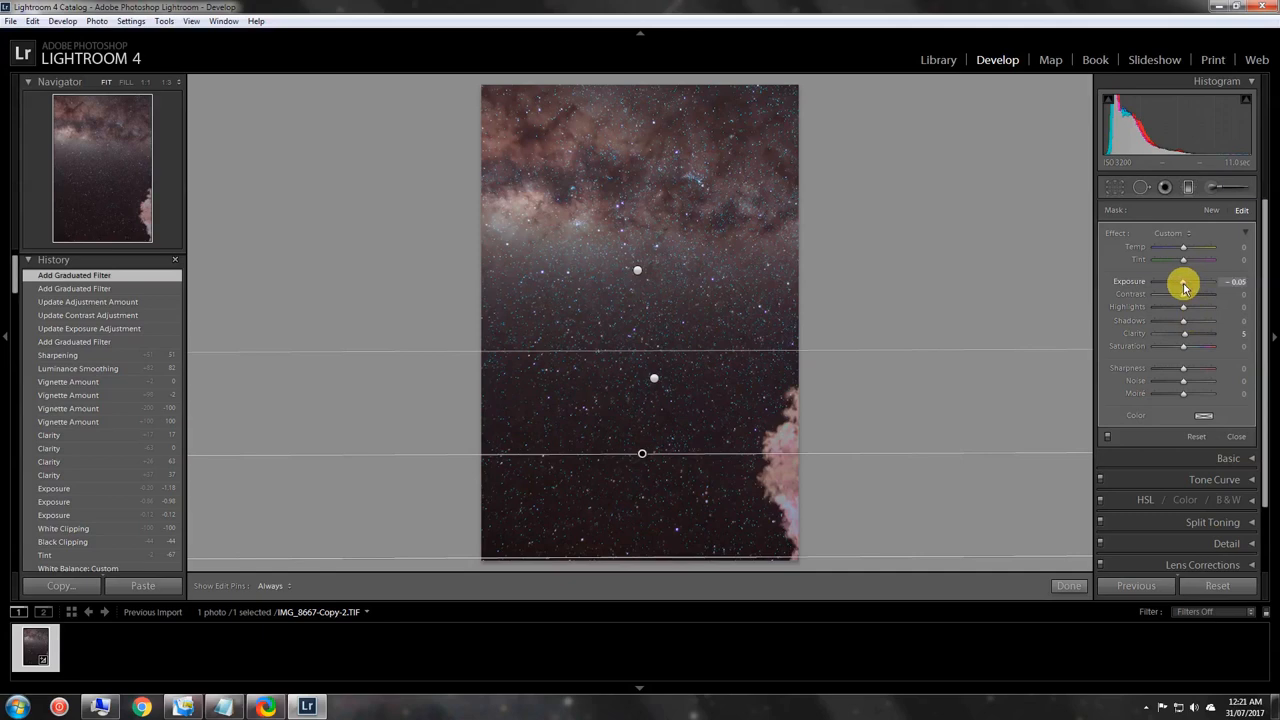
Step: Lower and settle the third filter's Exposure
{"action": "left_click_drag", "start_coordinate": [1184, 280], "coordinate": [1170, 280]}
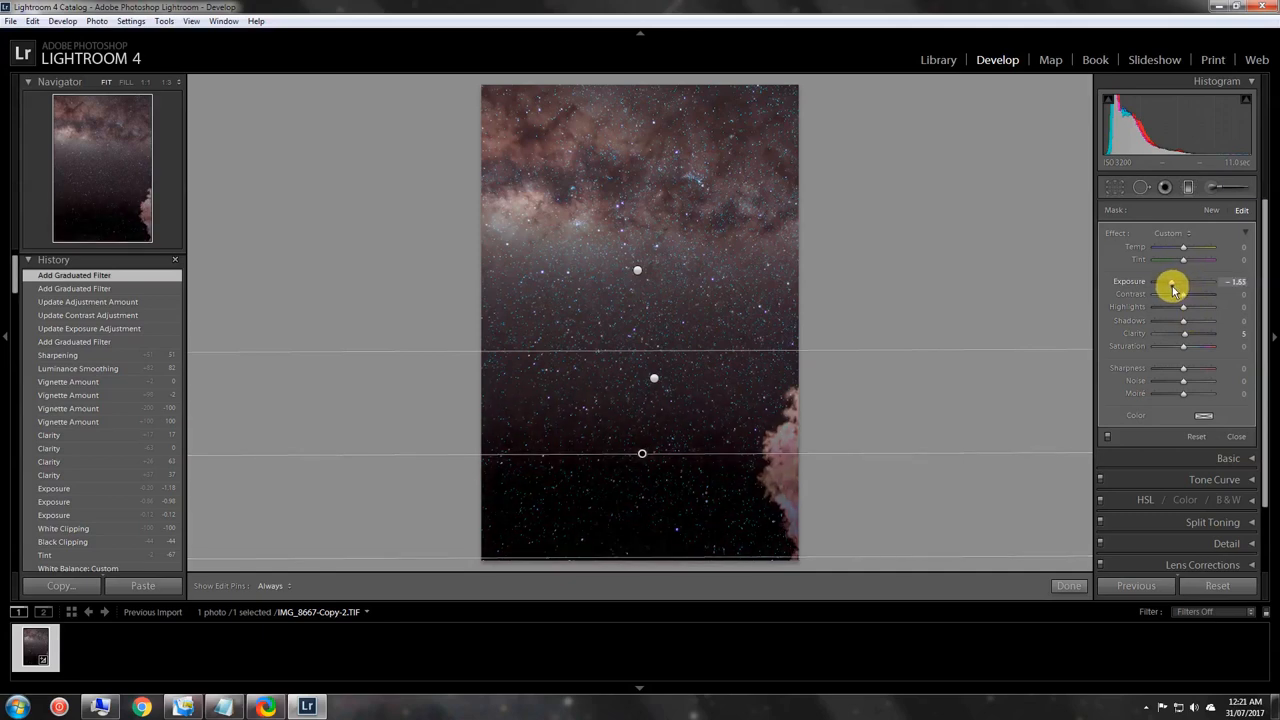
{"action": "left_click_drag", "start_coordinate": [1184, 280], "coordinate": [1178, 280]}
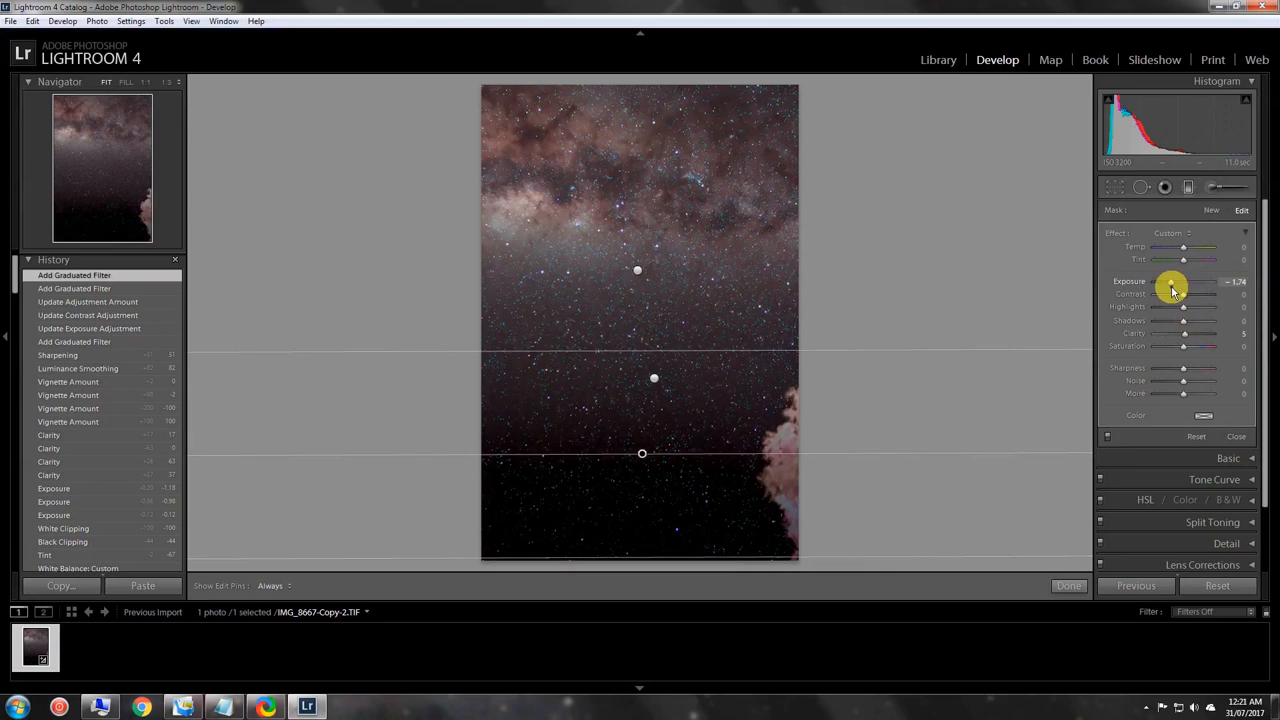
{"action": "left_click_drag", "start_coordinate": [1184, 280], "coordinate": [1160, 280]}
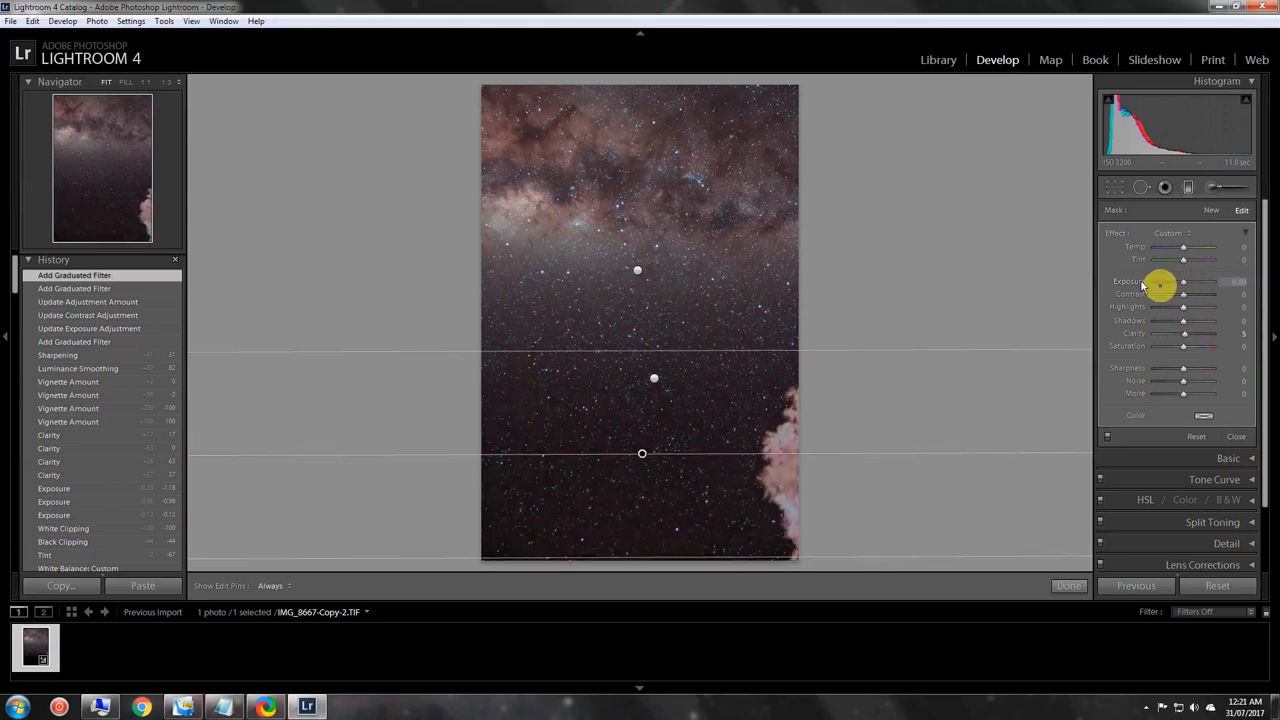
{"action": "left_click_drag", "start_coordinate": [1160, 280], "coordinate": [1184, 280]}
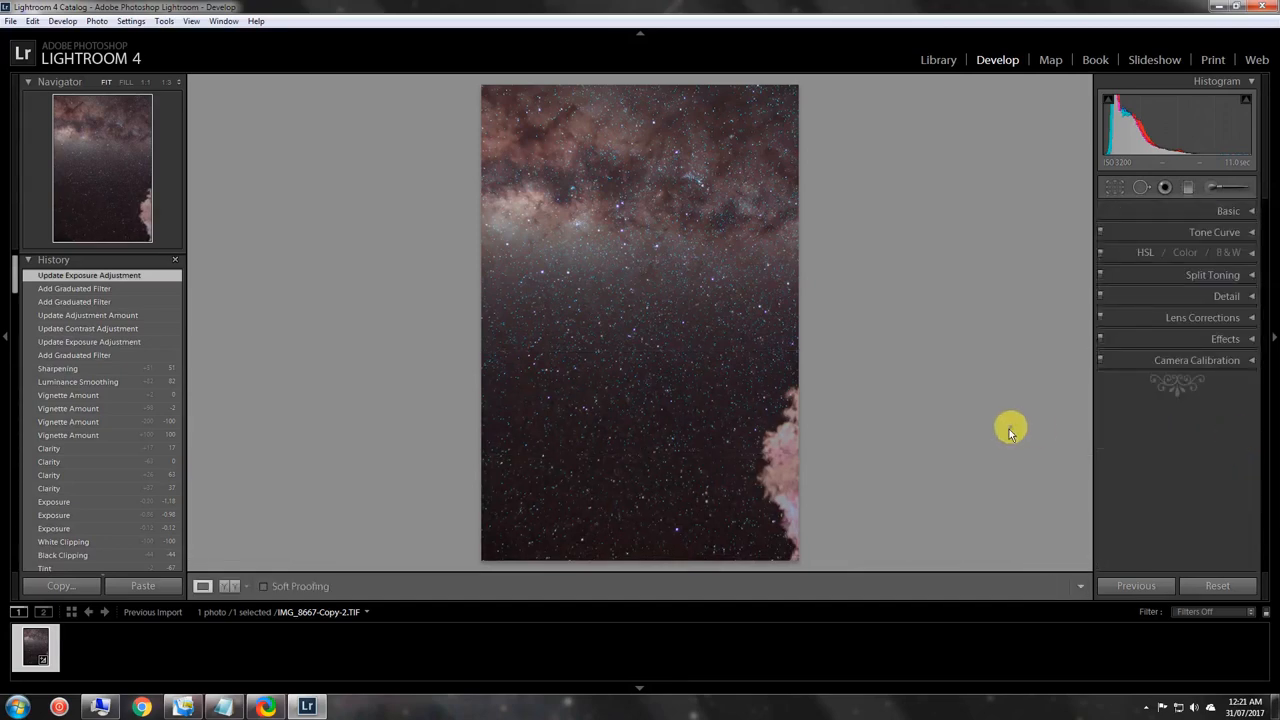
{"action": "mouse_move", "coordinate": [1000, 424]}
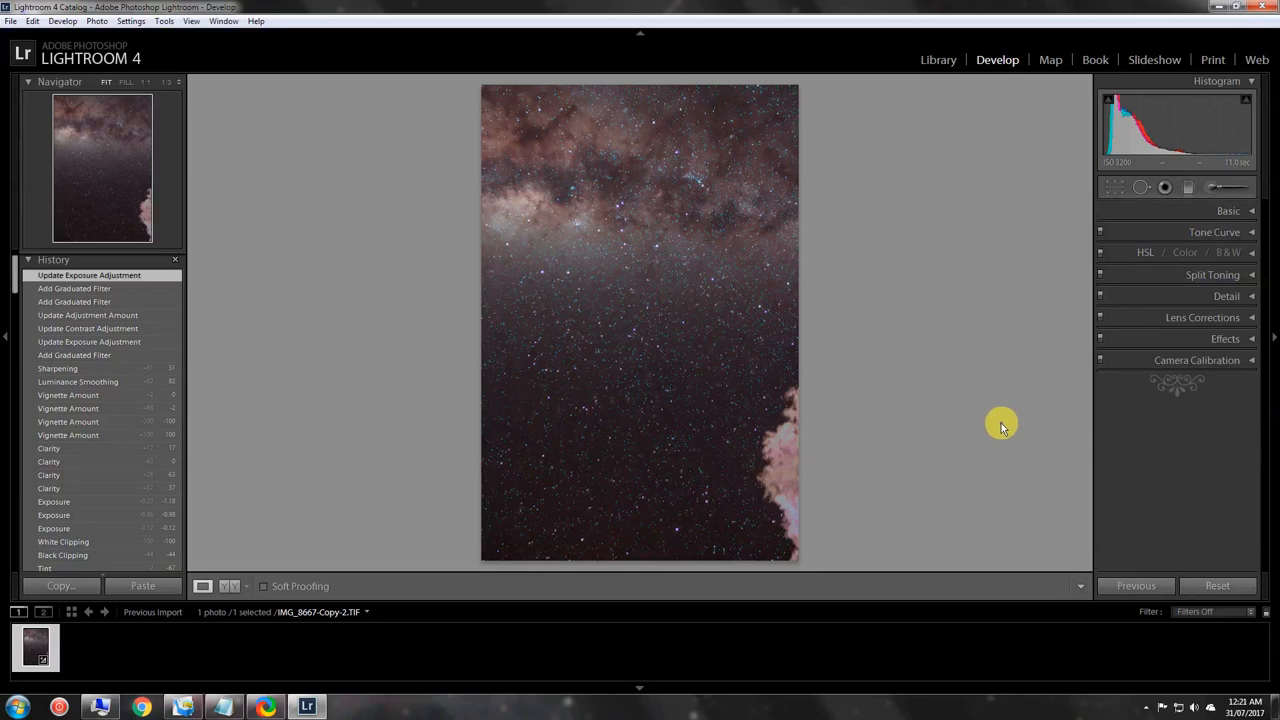
{"action": "mouse_move", "coordinate": [1004, 418]}
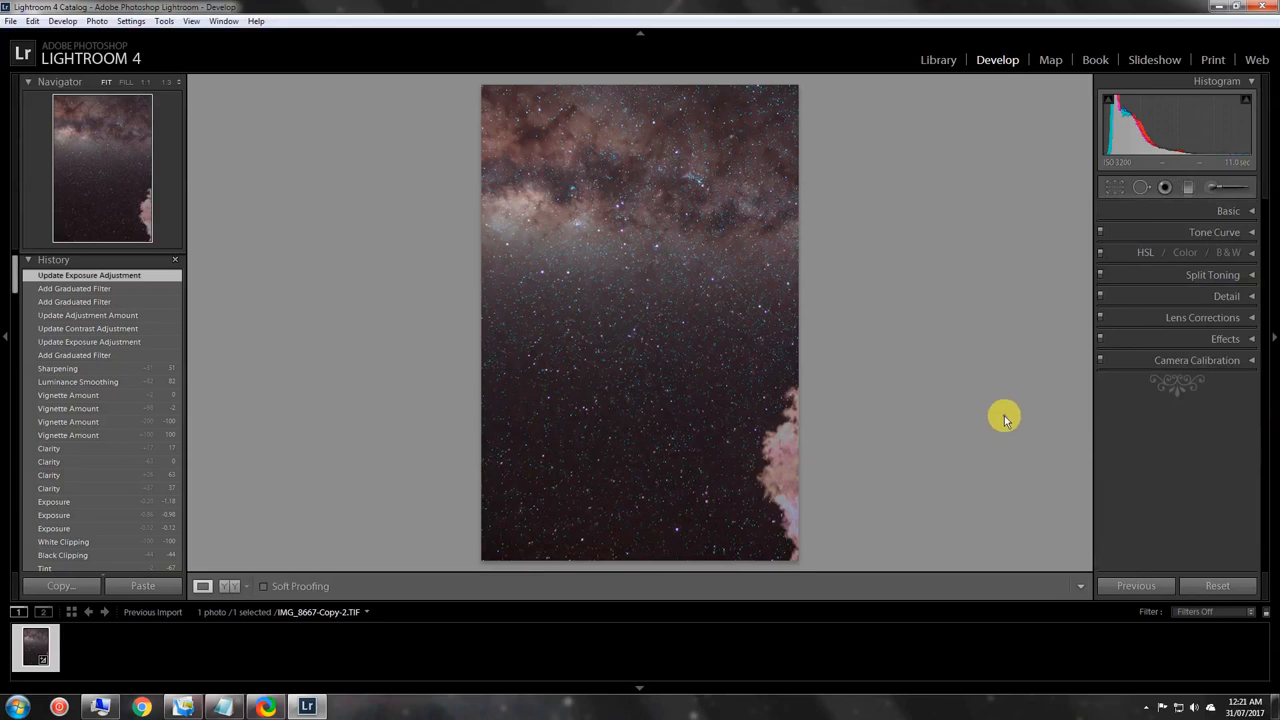
{"action": "mouse_move", "coordinate": [1000, 418]}
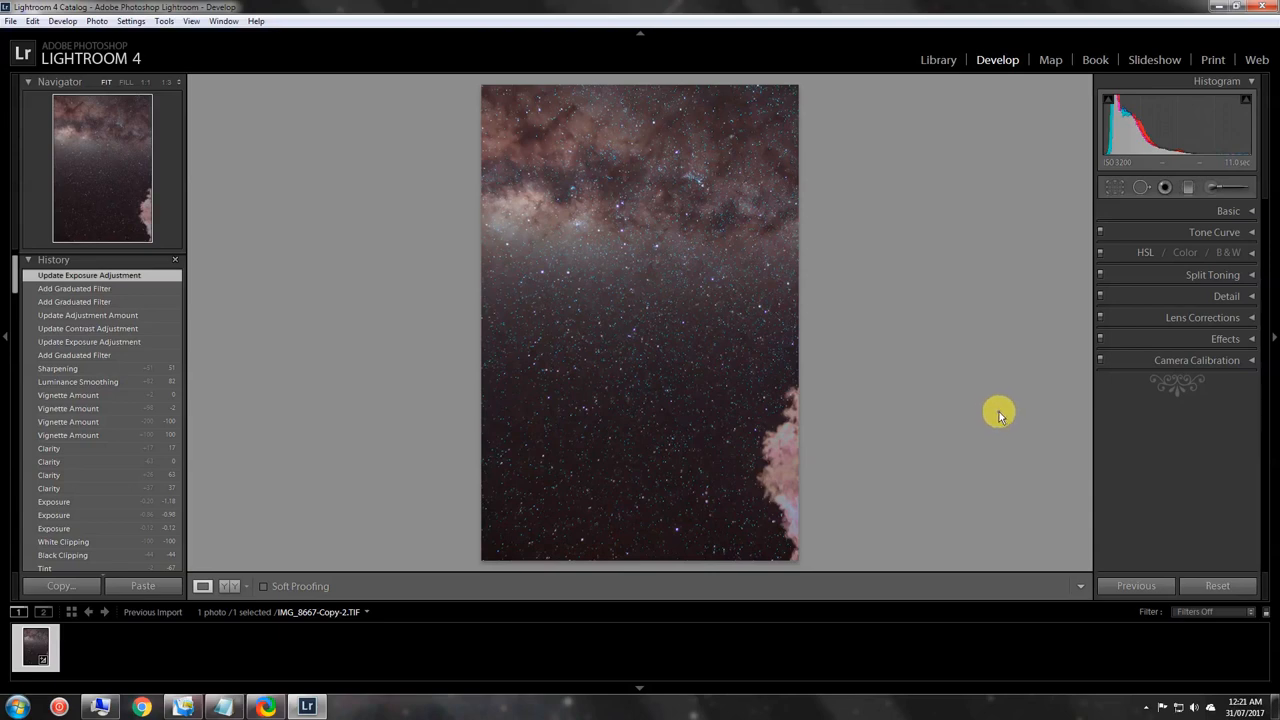
{"action": "mouse_move", "coordinate": [1064, 284]}
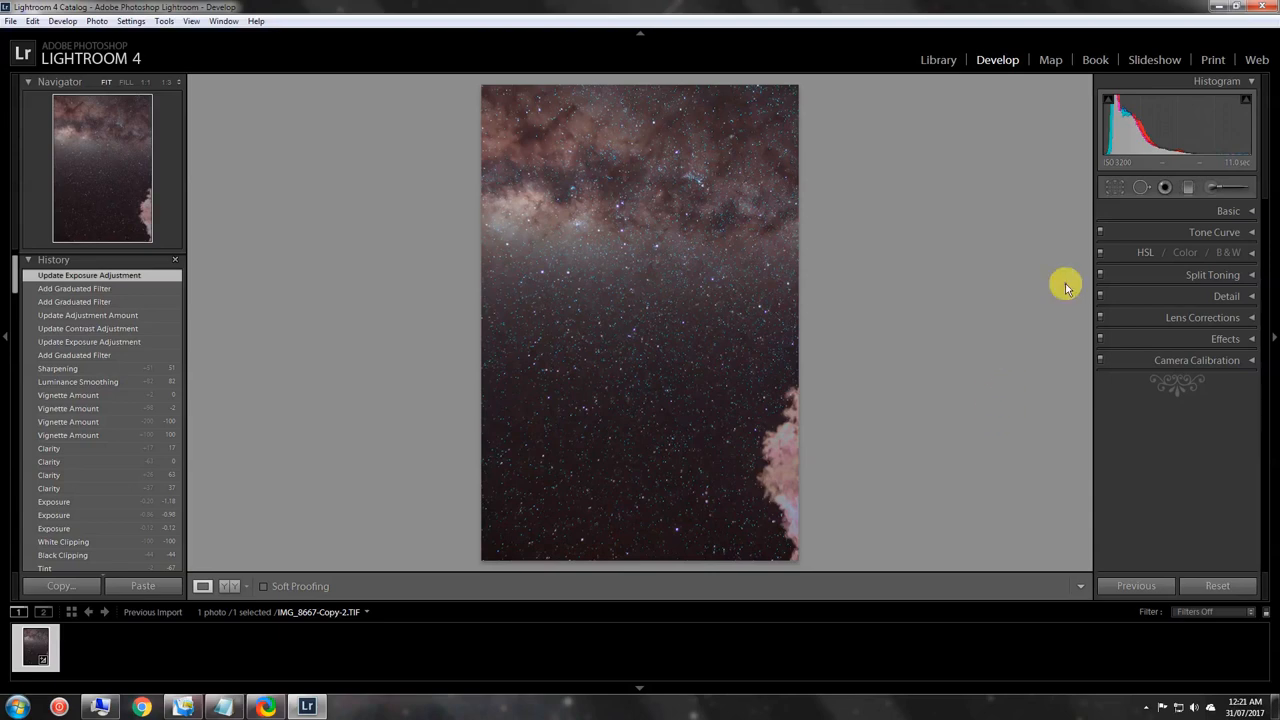
{"action": "mouse_move", "coordinate": [818, 324]}
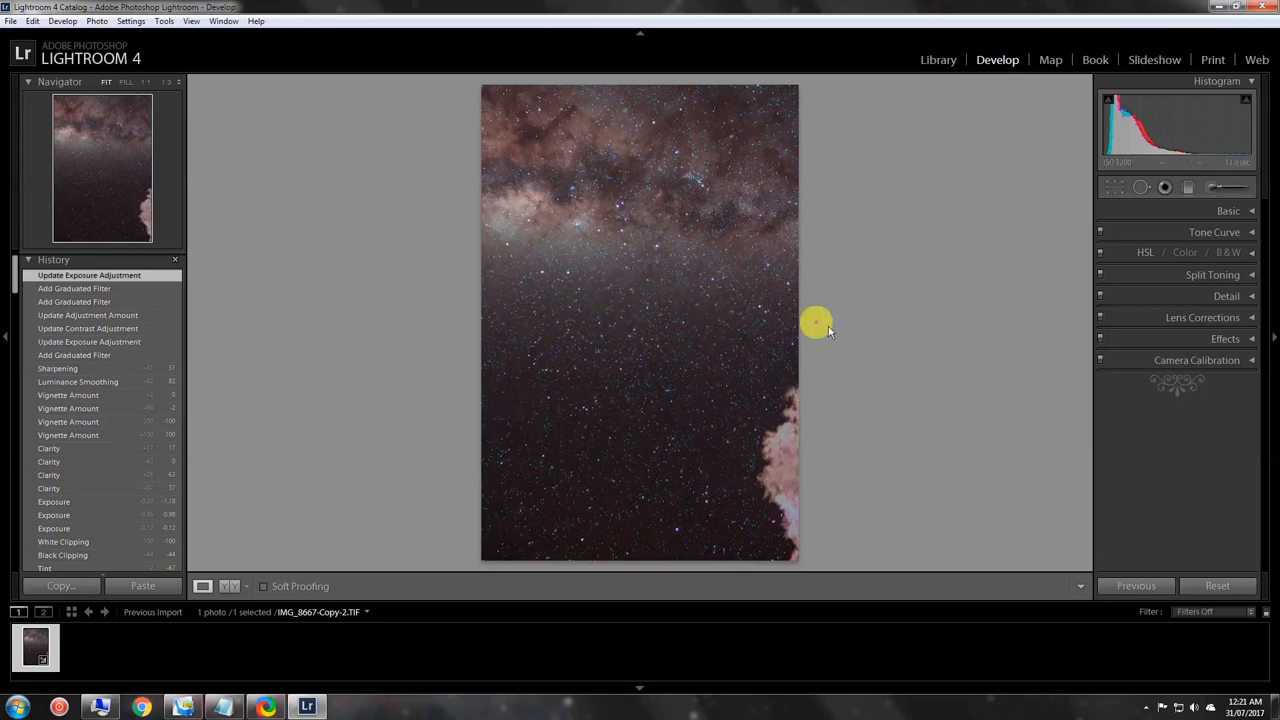
{"action": "mouse_move", "coordinate": [904, 332]}
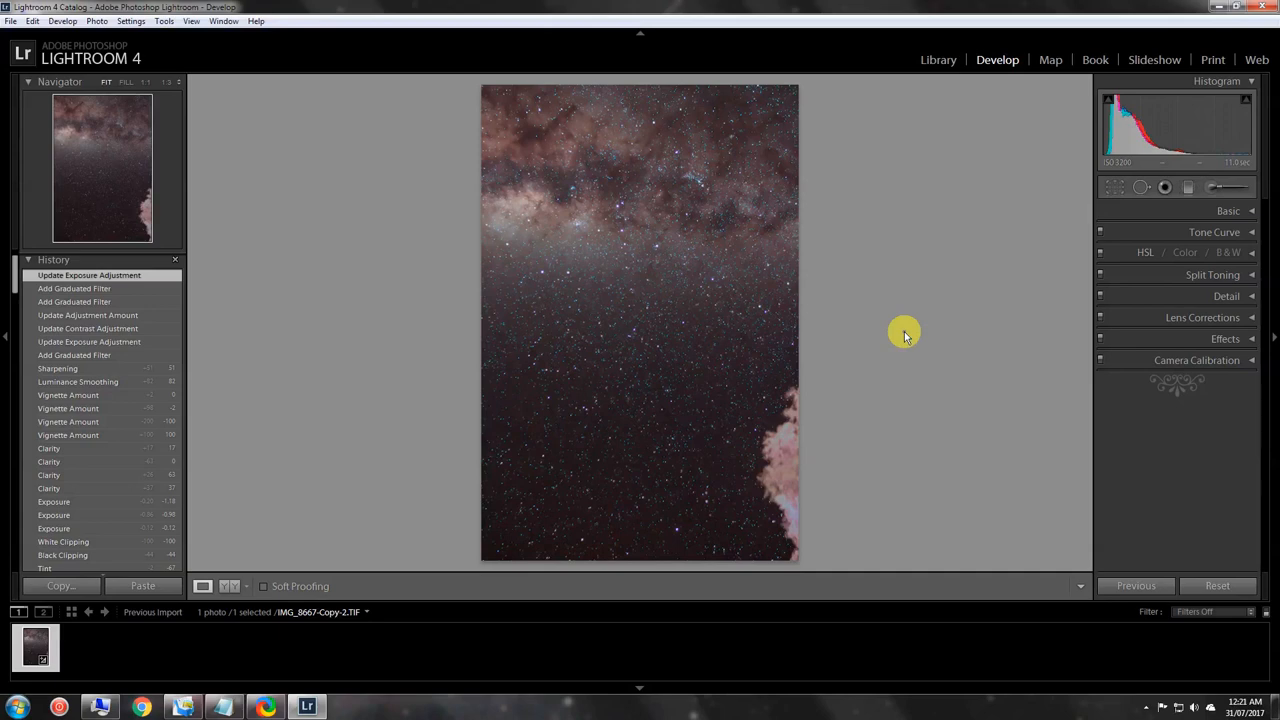
{"action": "mouse_move", "coordinate": [1262, 216]}
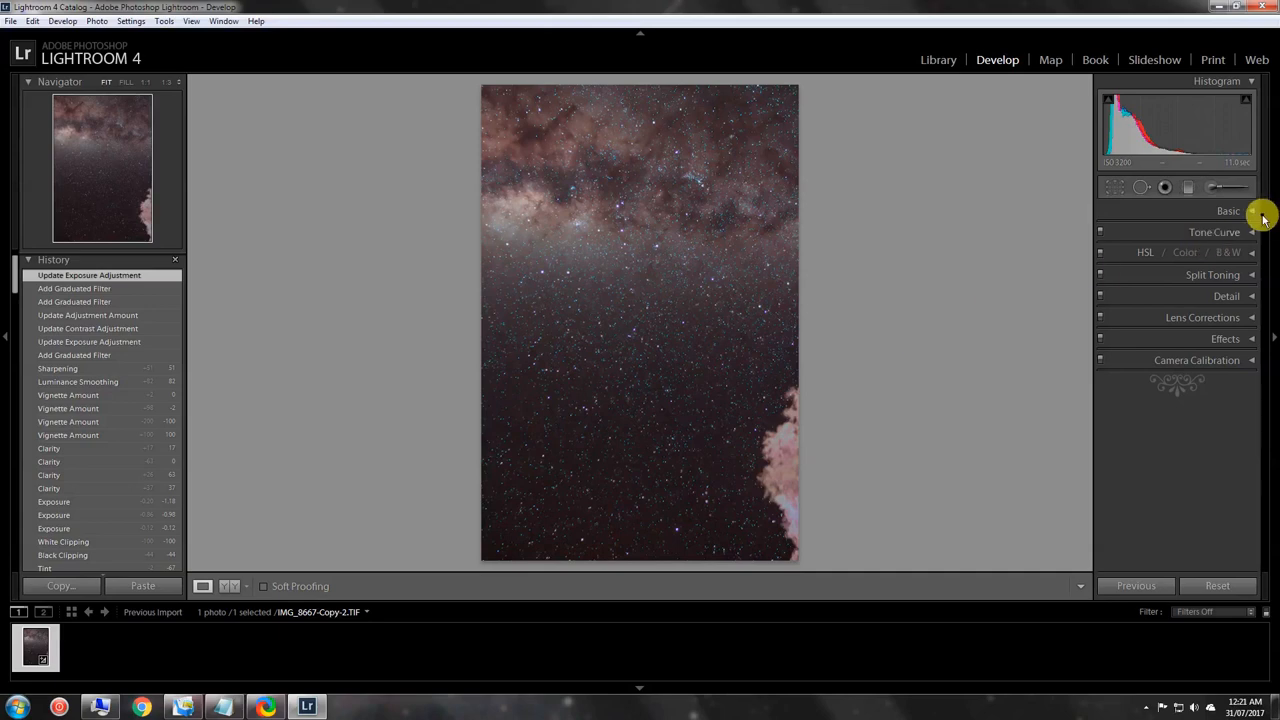
{"action": "left_click", "coordinate": [1228, 212]}
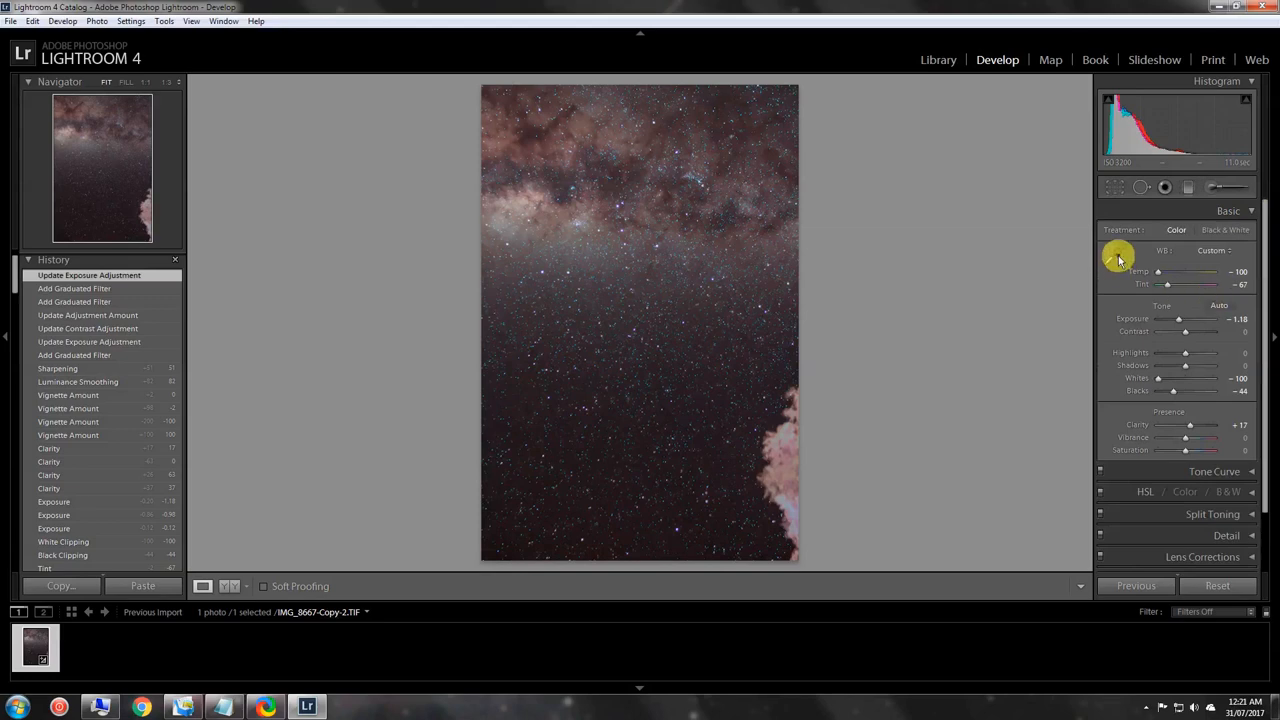
{"action": "mouse_move", "coordinate": [1172, 408]}
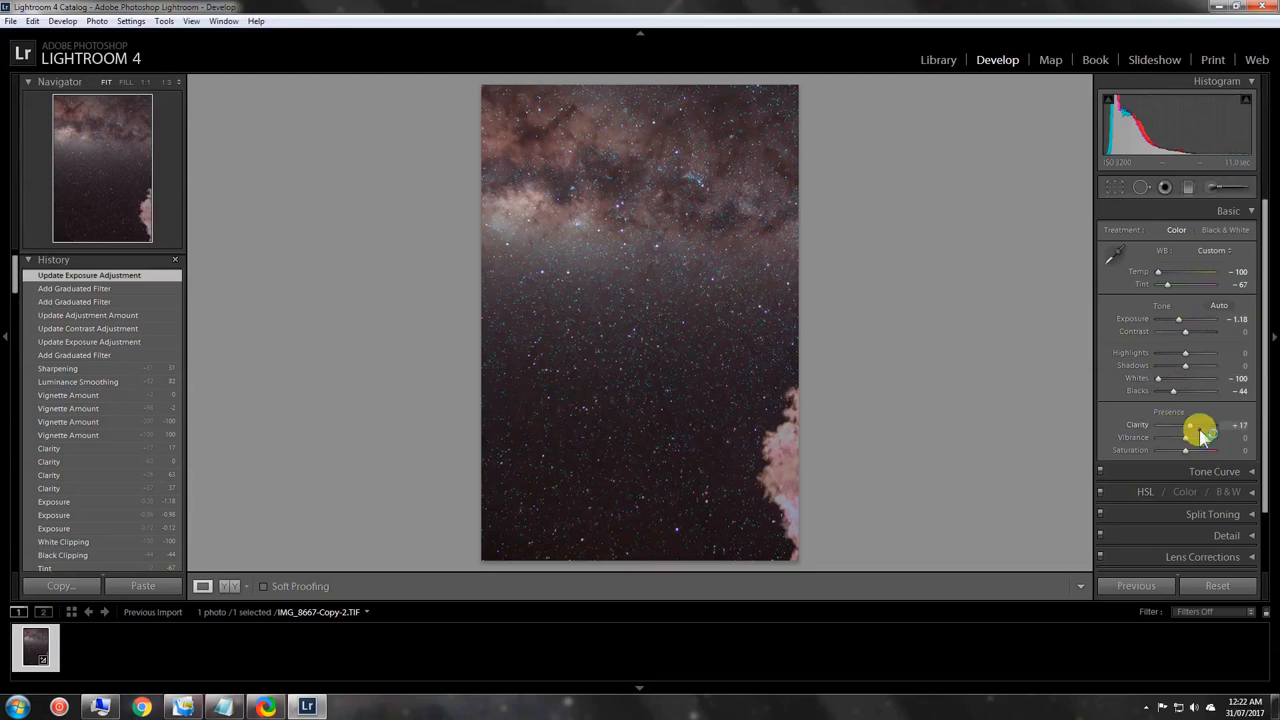
{"action": "mouse_move", "coordinate": [1120, 144]}
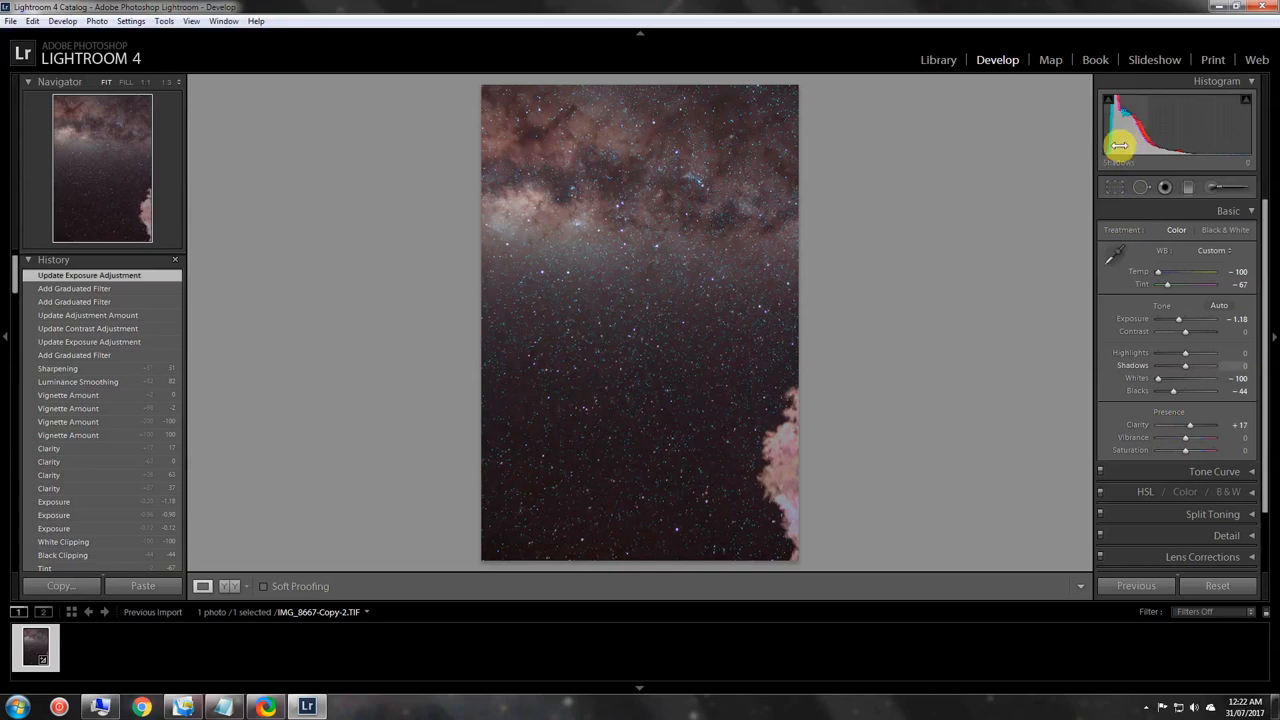
{"action": "mouse_move", "coordinate": [1196, 148]}
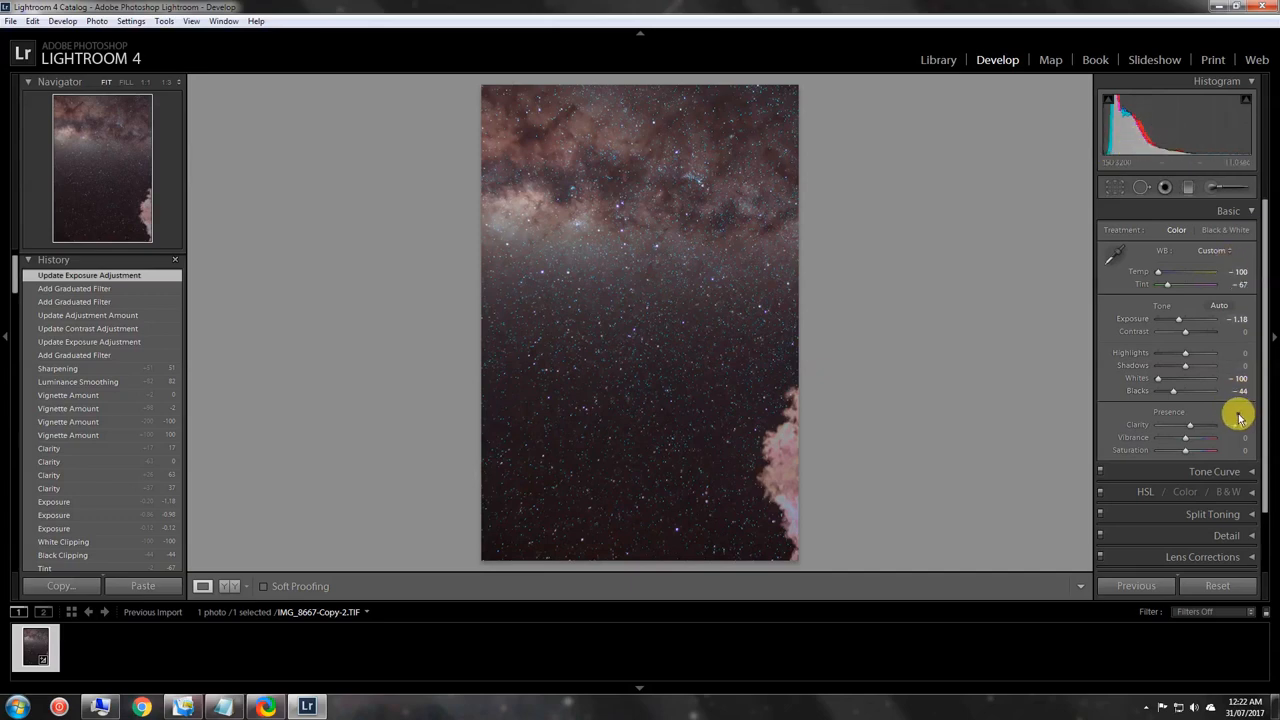
{"action": "left_click_drag", "start_coordinate": [1184, 424], "coordinate": [1200, 424]}
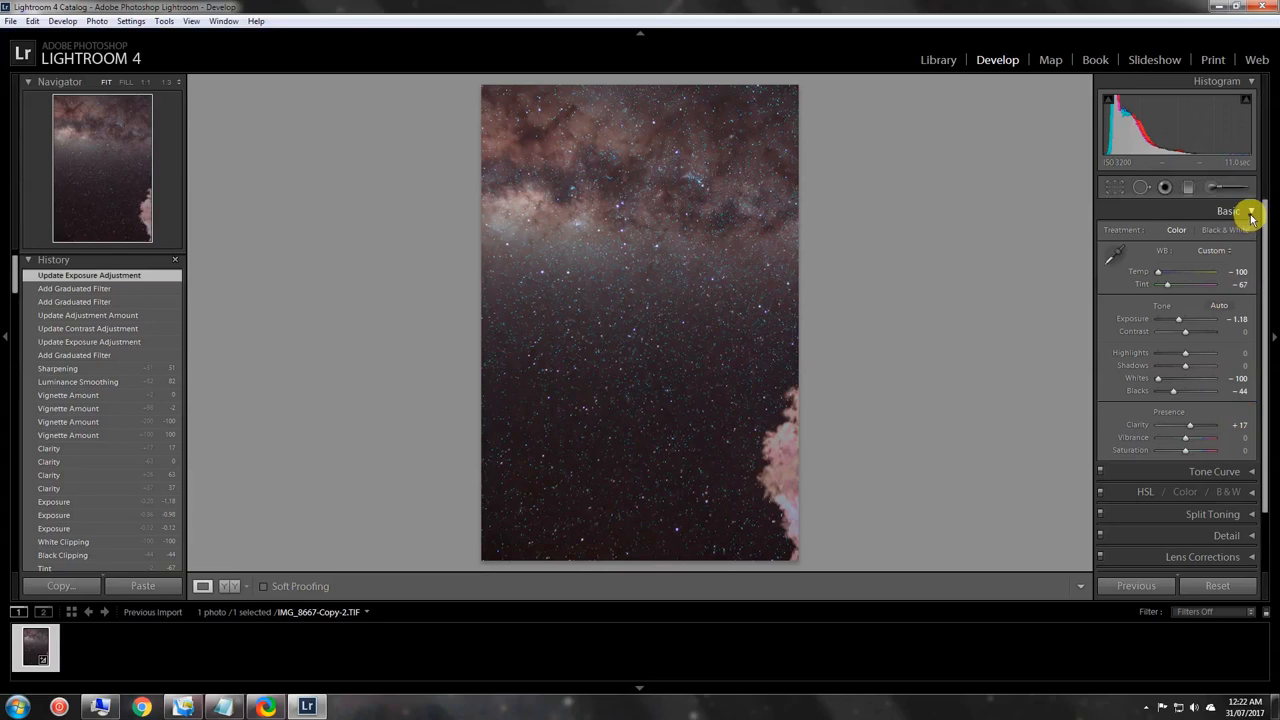
{"action": "left_click", "coordinate": [1228, 212]}
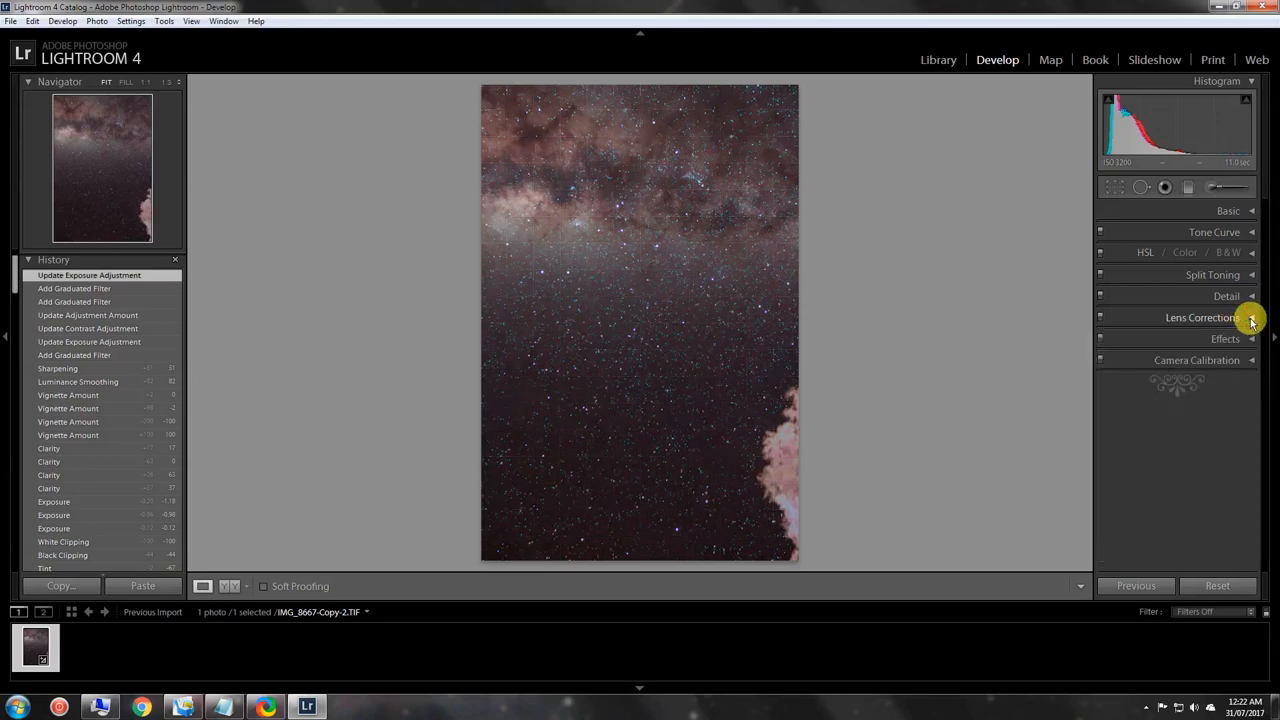
{"action": "mouse_move", "coordinate": [1252, 296]}
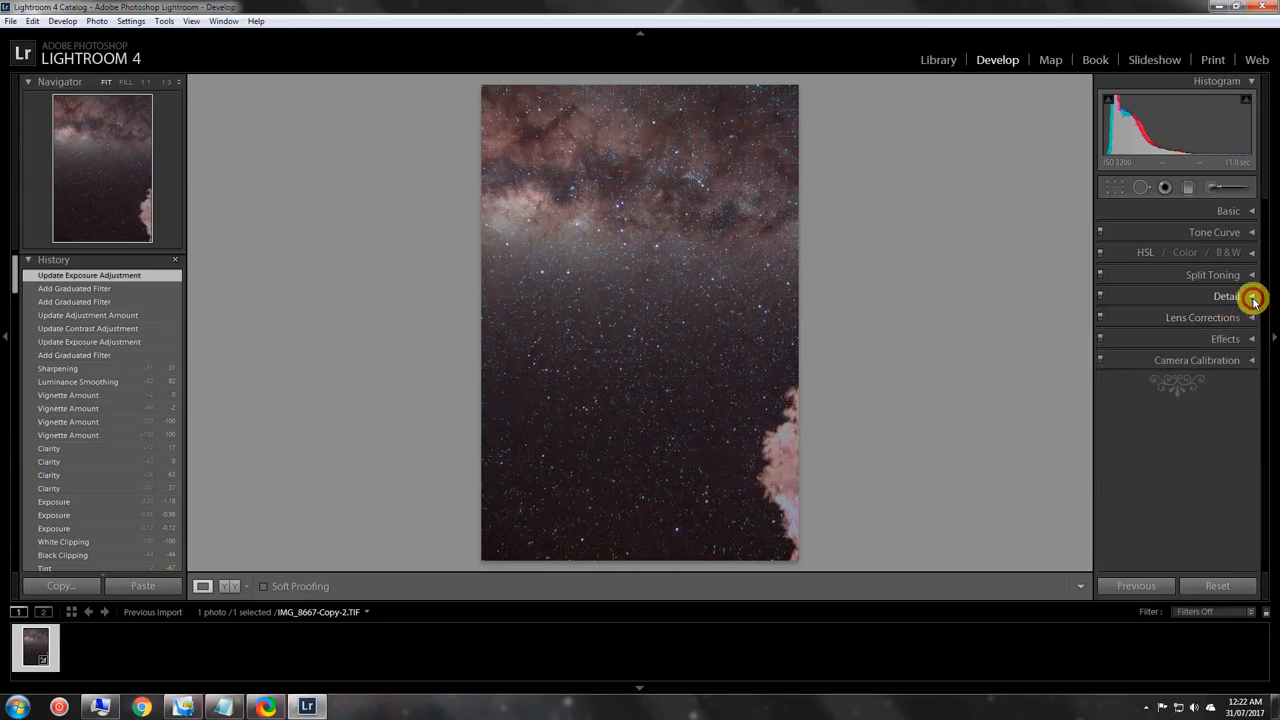
{"action": "left_click", "coordinate": [1228, 296]}
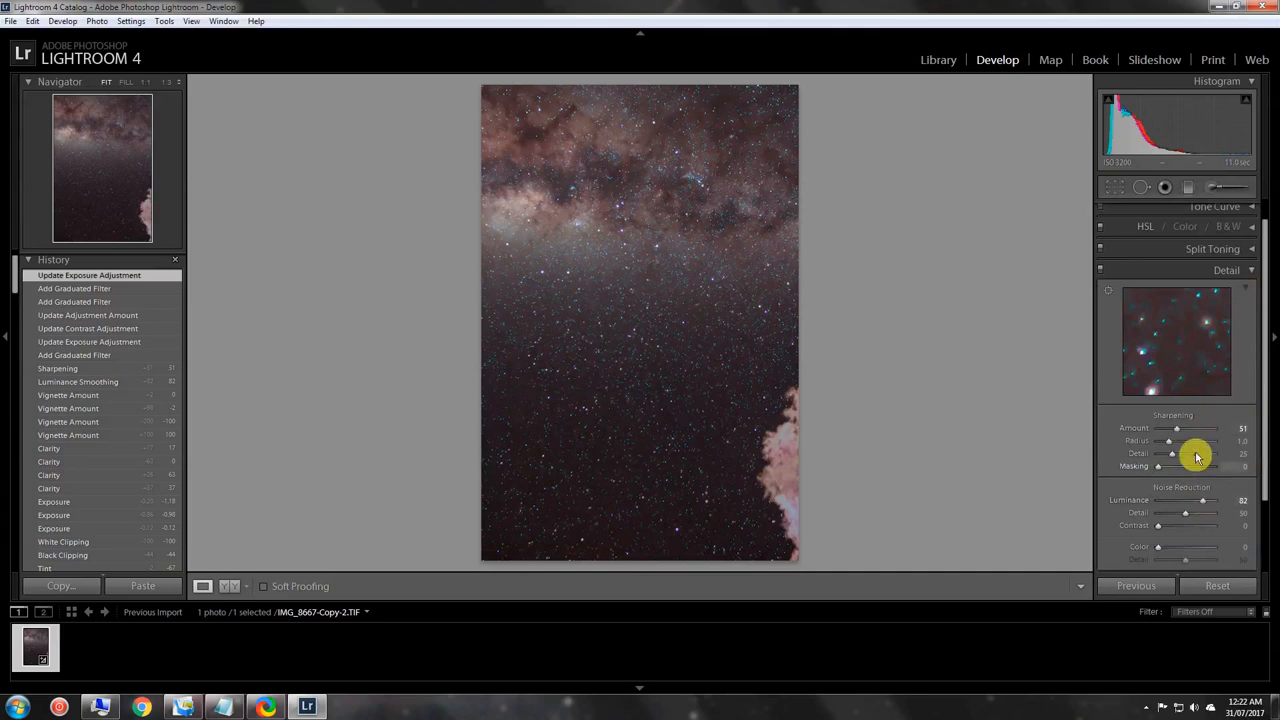
{"action": "mouse_move", "coordinate": [1158, 448]}
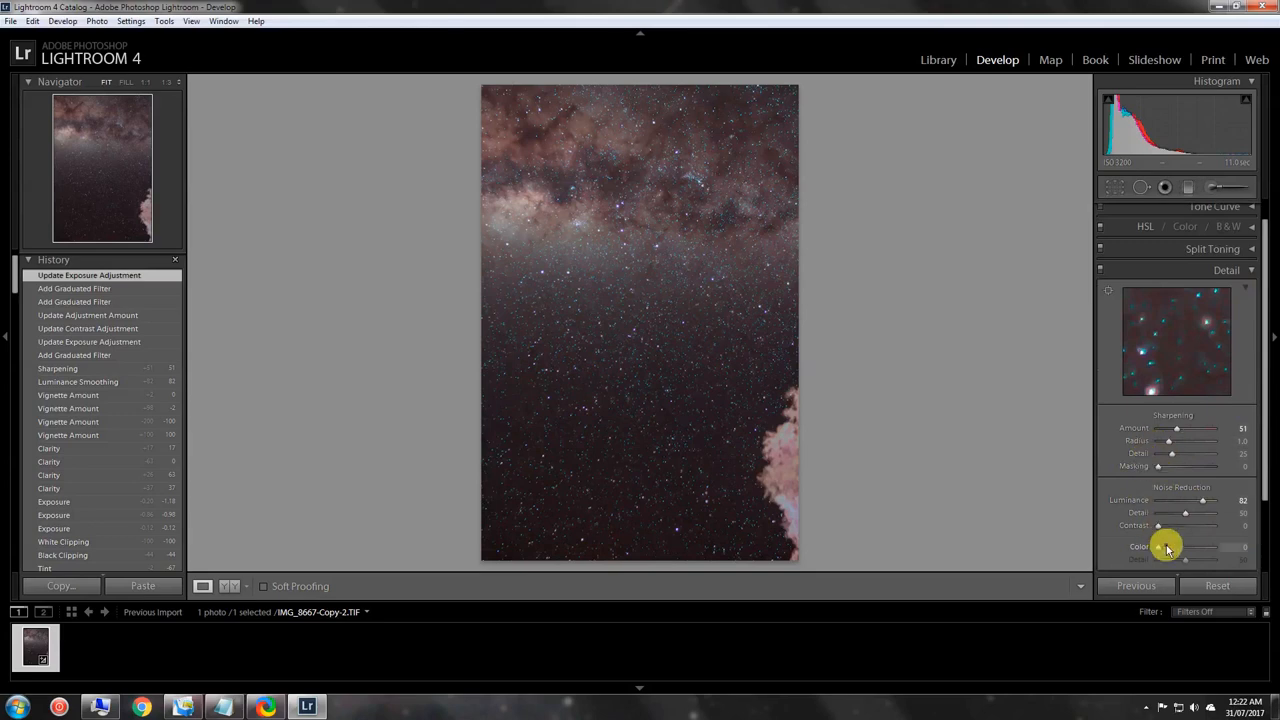
{"action": "mouse_move", "coordinate": [1186, 492]}
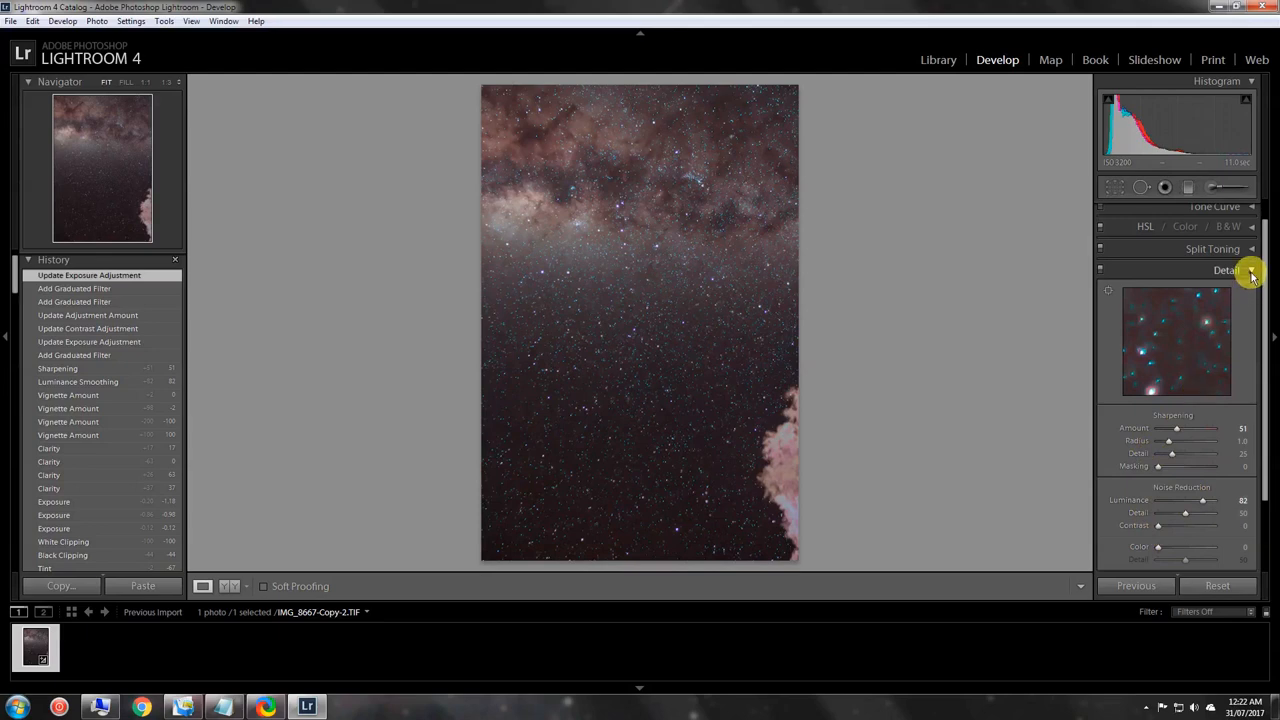
{"action": "left_click", "coordinate": [1228, 270]}
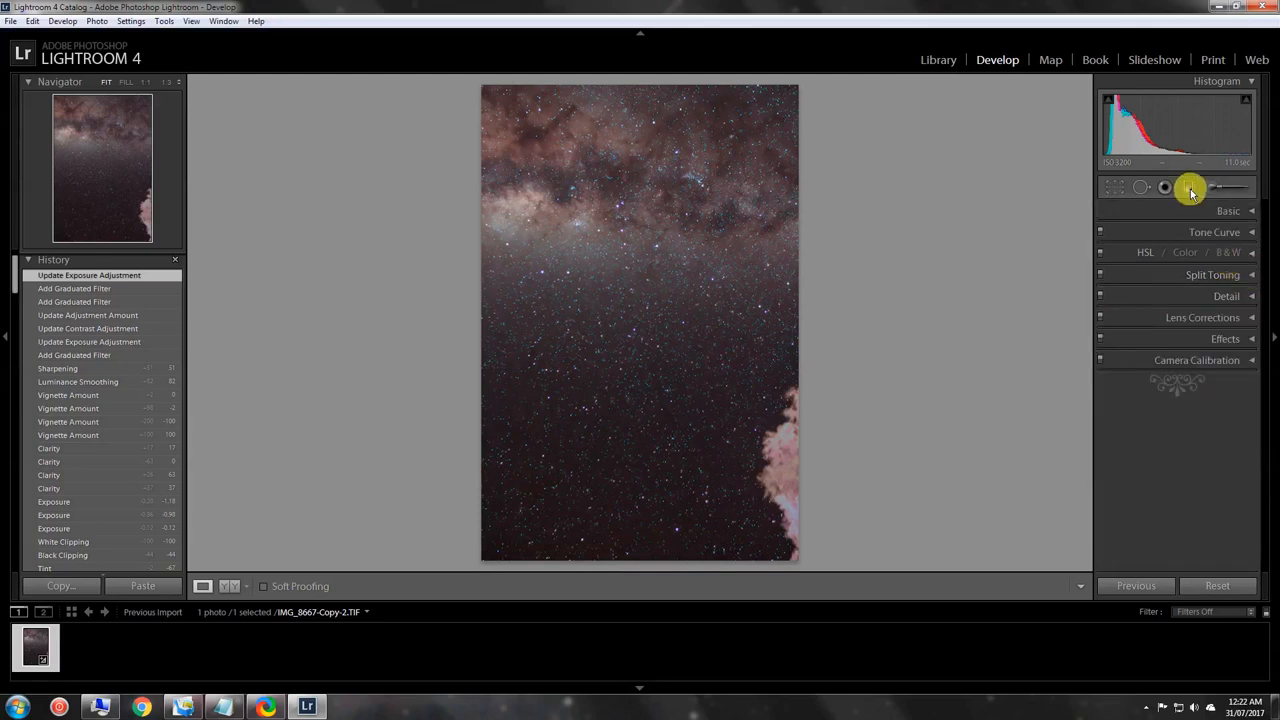
{"action": "mouse_move", "coordinate": [1192, 188]}
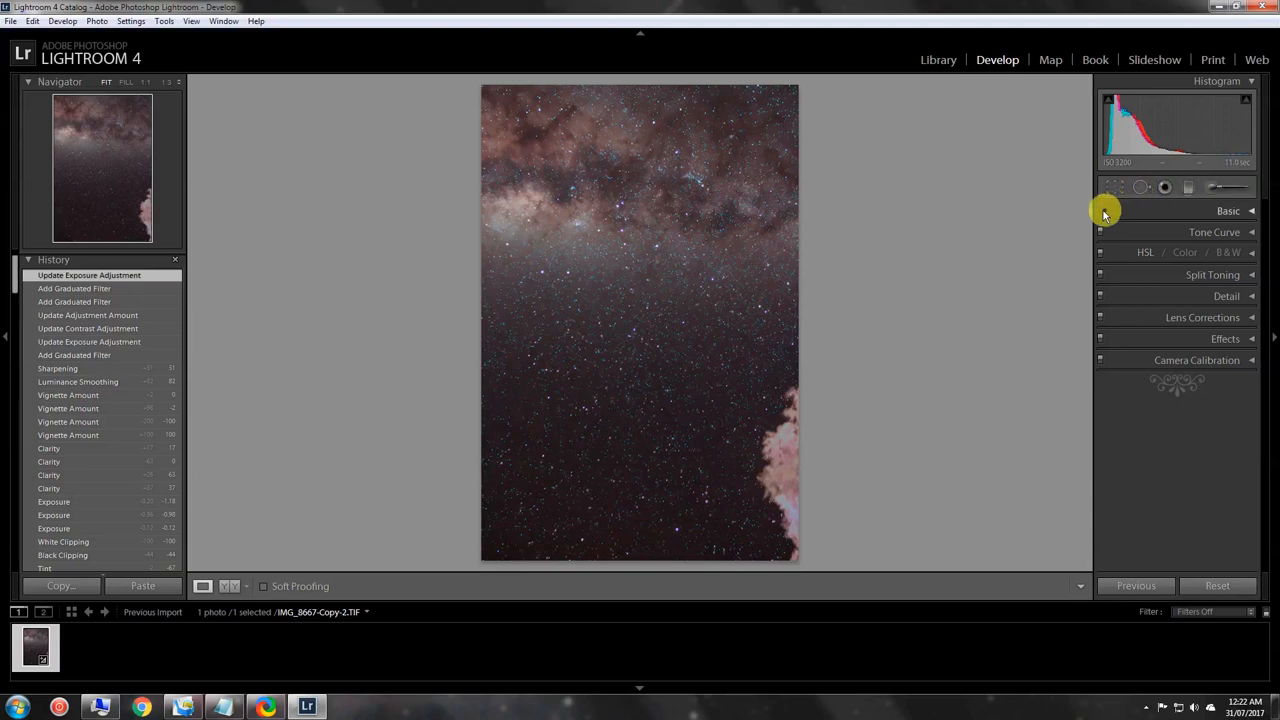
{"action": "mouse_move", "coordinate": [1008, 268]}
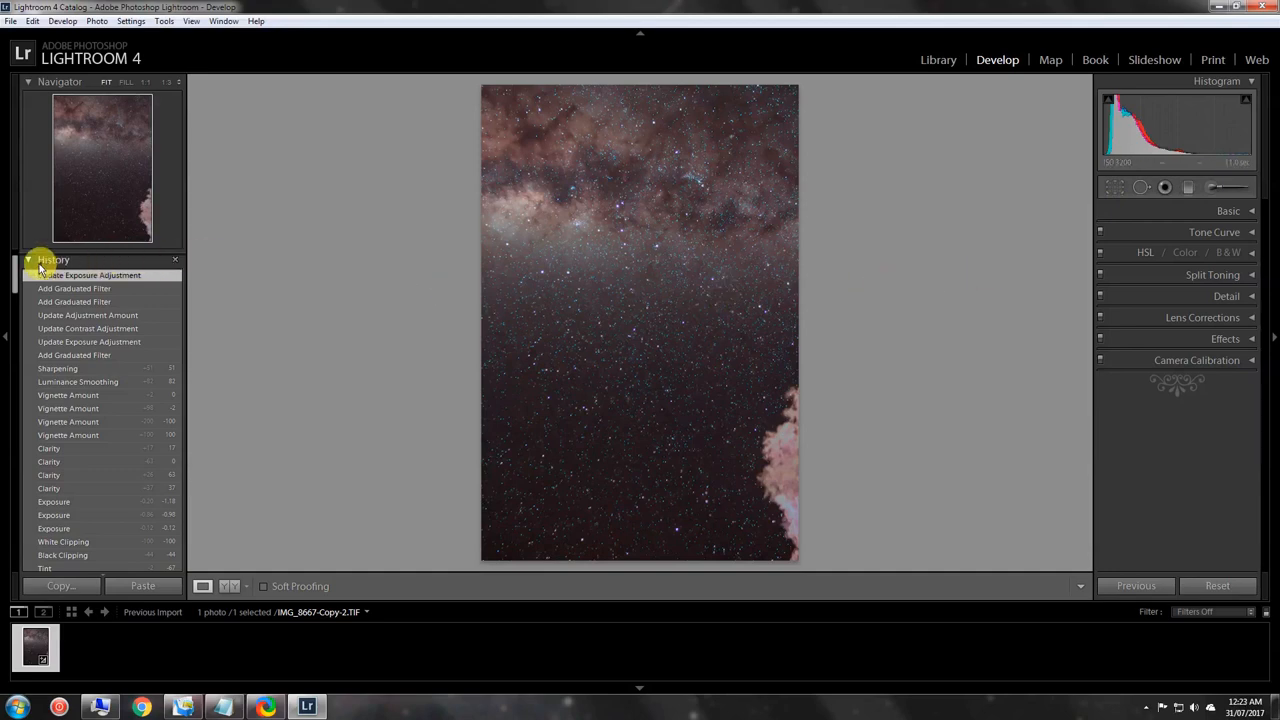
{"action": "left_click", "coordinate": [52, 260]}
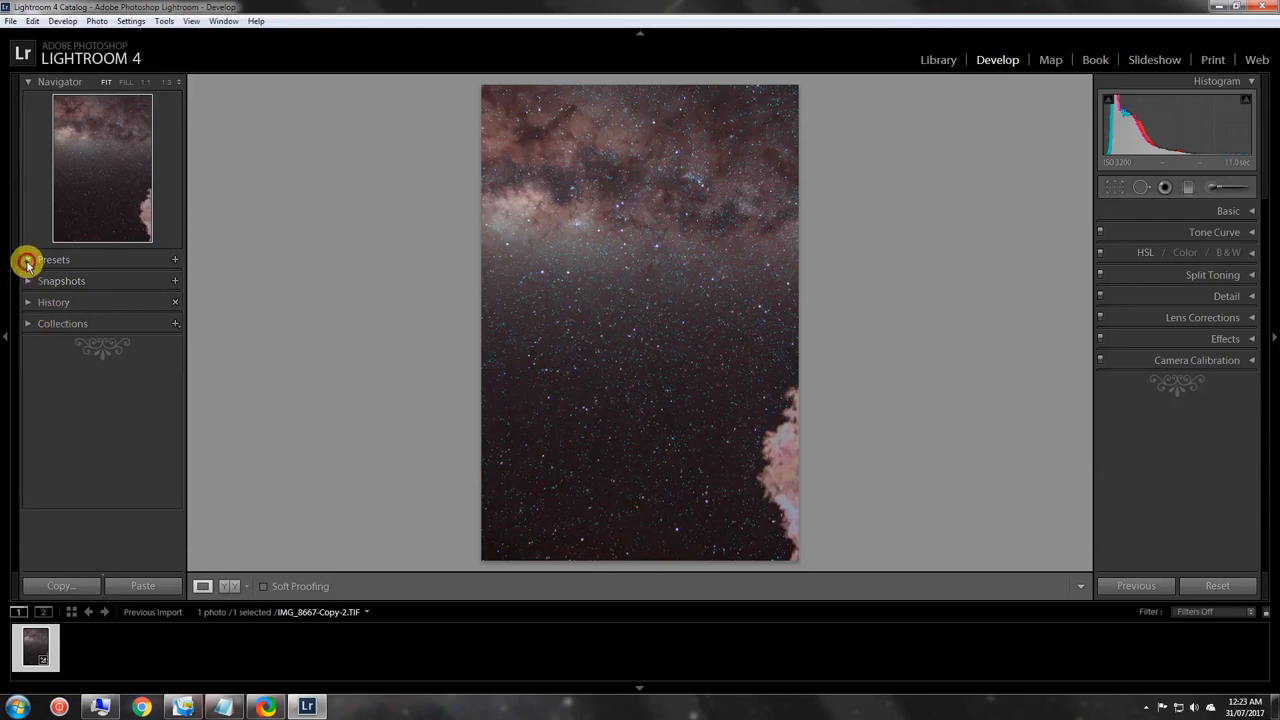
{"action": "left_click", "coordinate": [28, 260]}
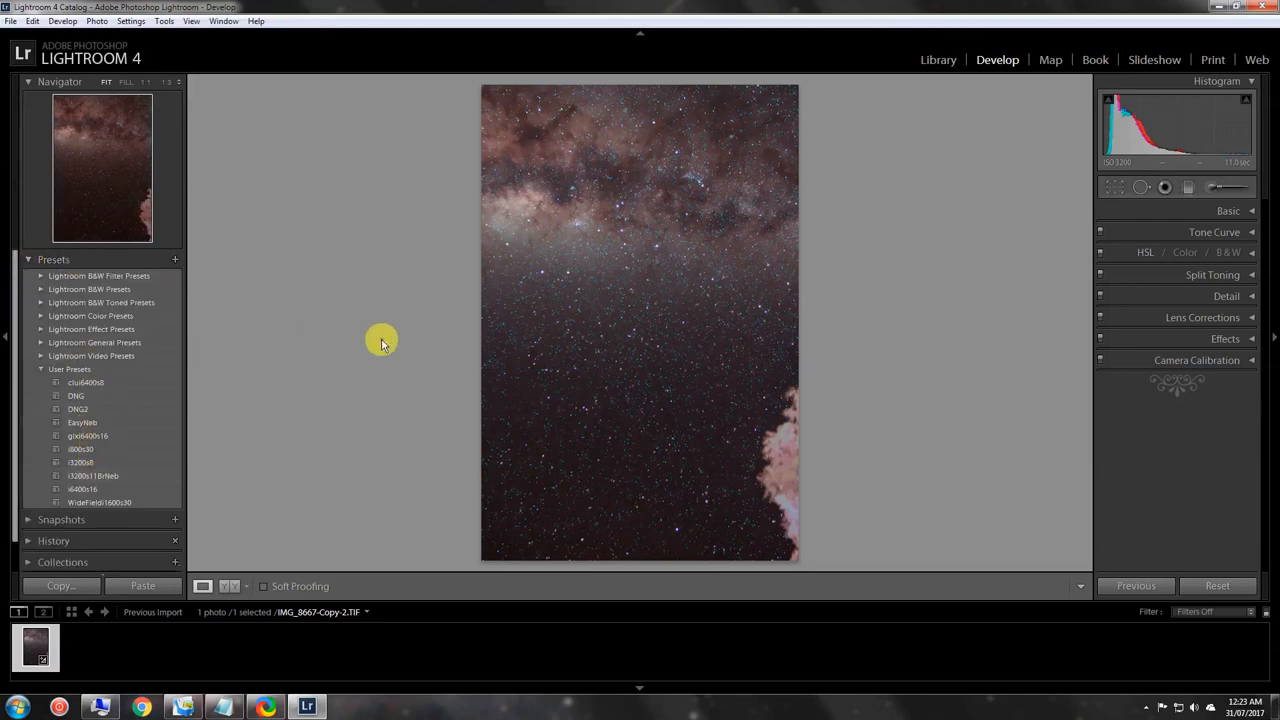
{"action": "mouse_move", "coordinate": [312, 372]}
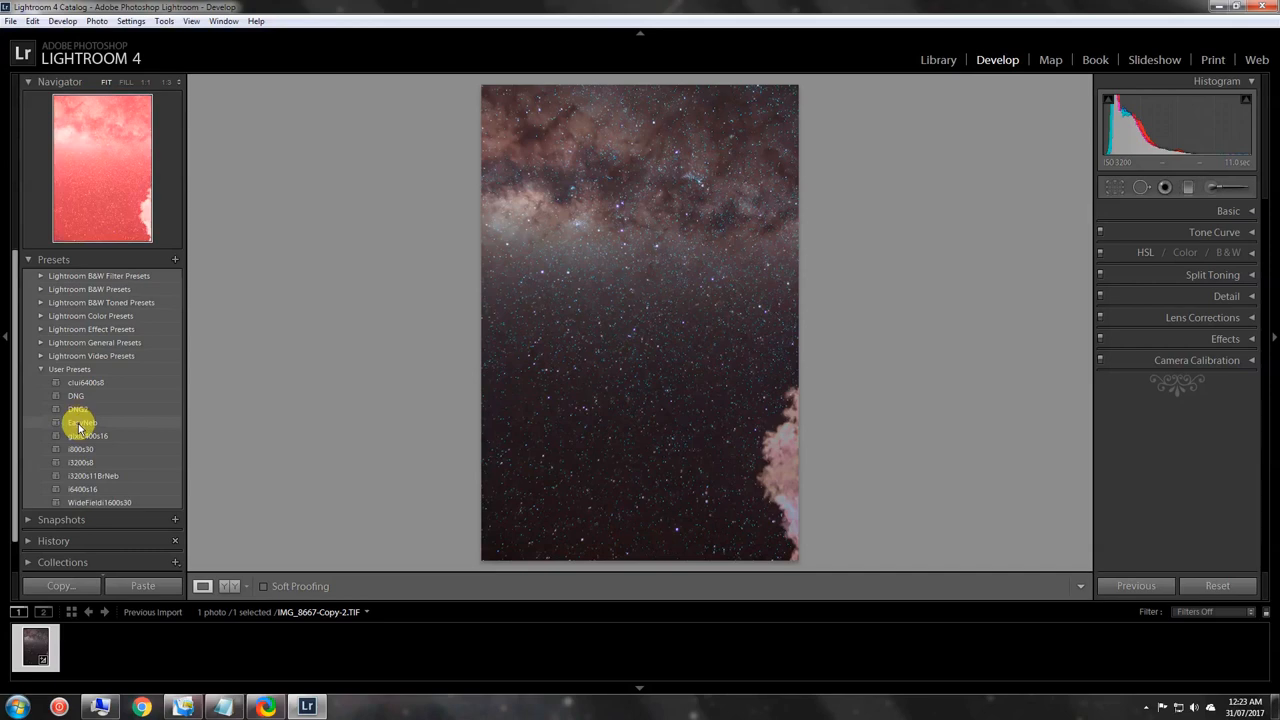
{"action": "mouse_move", "coordinate": [80, 436]}
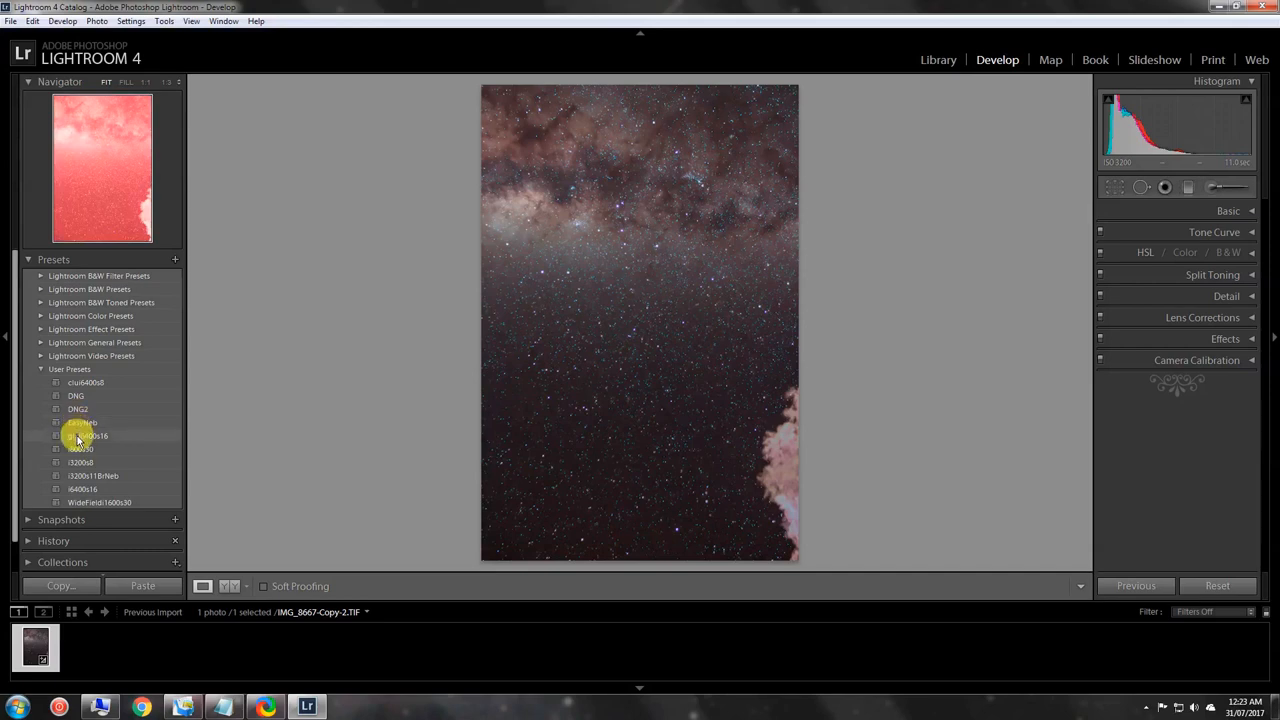
{"action": "mouse_move", "coordinate": [80, 440]}
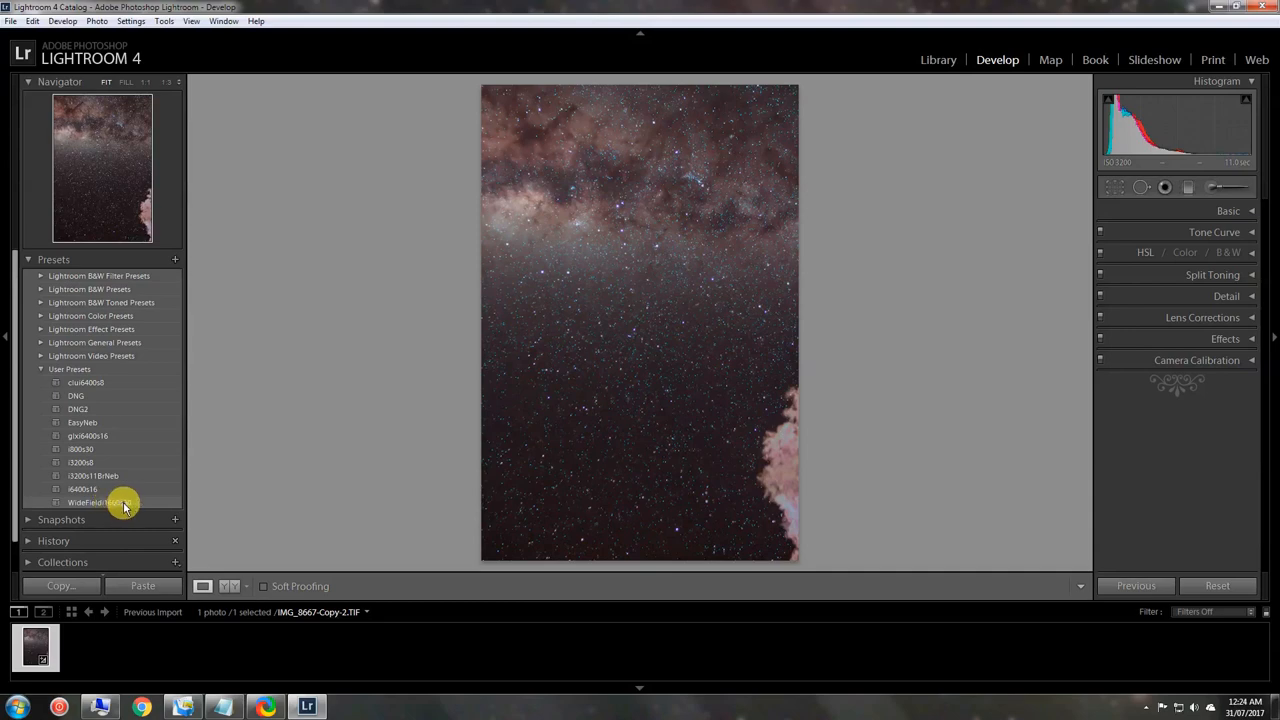
{"action": "mouse_move", "coordinate": [1112, 188]}
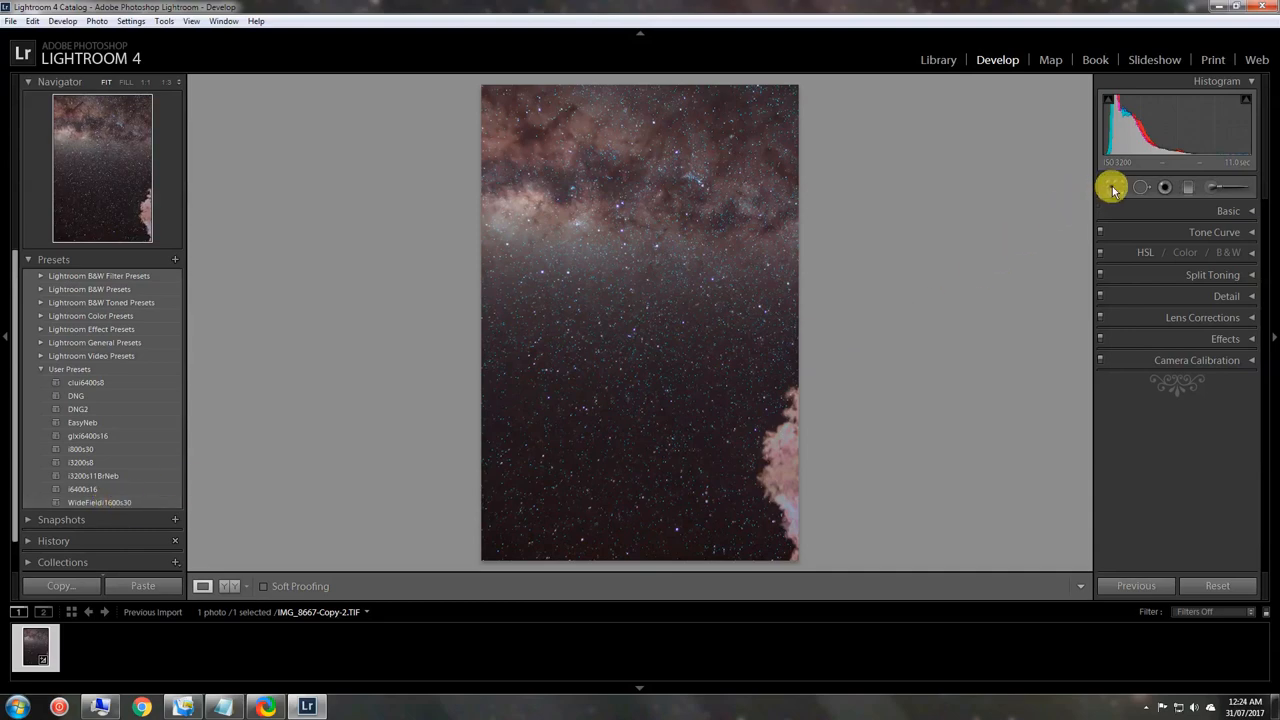
{"action": "mouse_move", "coordinate": [1116, 188]}
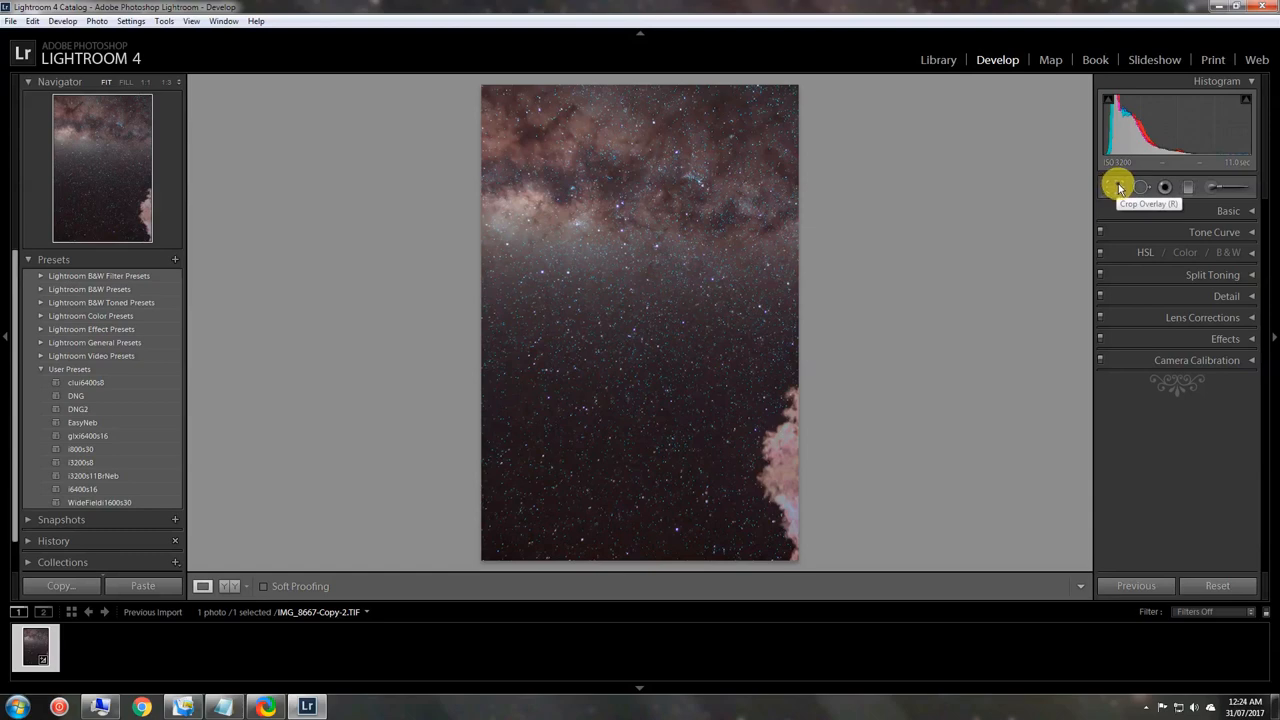
{"action": "mouse_move", "coordinate": [1232, 186]}
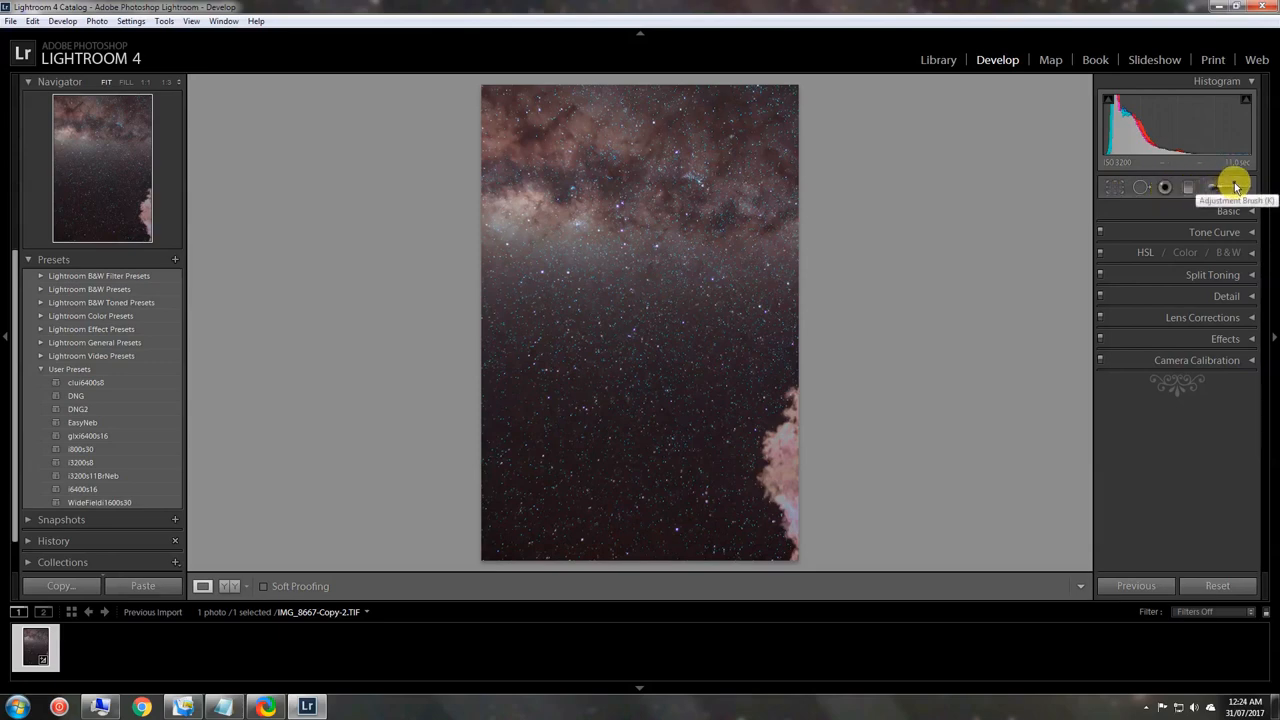
{"action": "mouse_move", "coordinate": [1078, 240]}
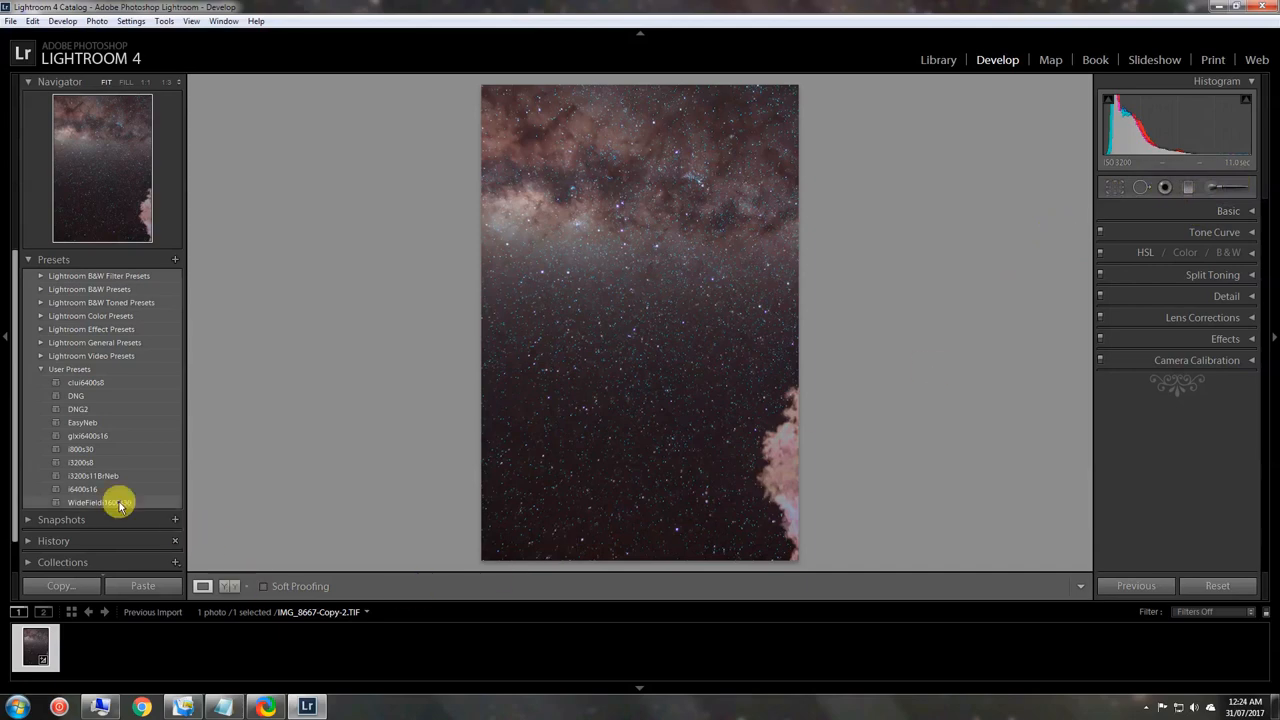
{"action": "mouse_move", "coordinate": [324, 504]}
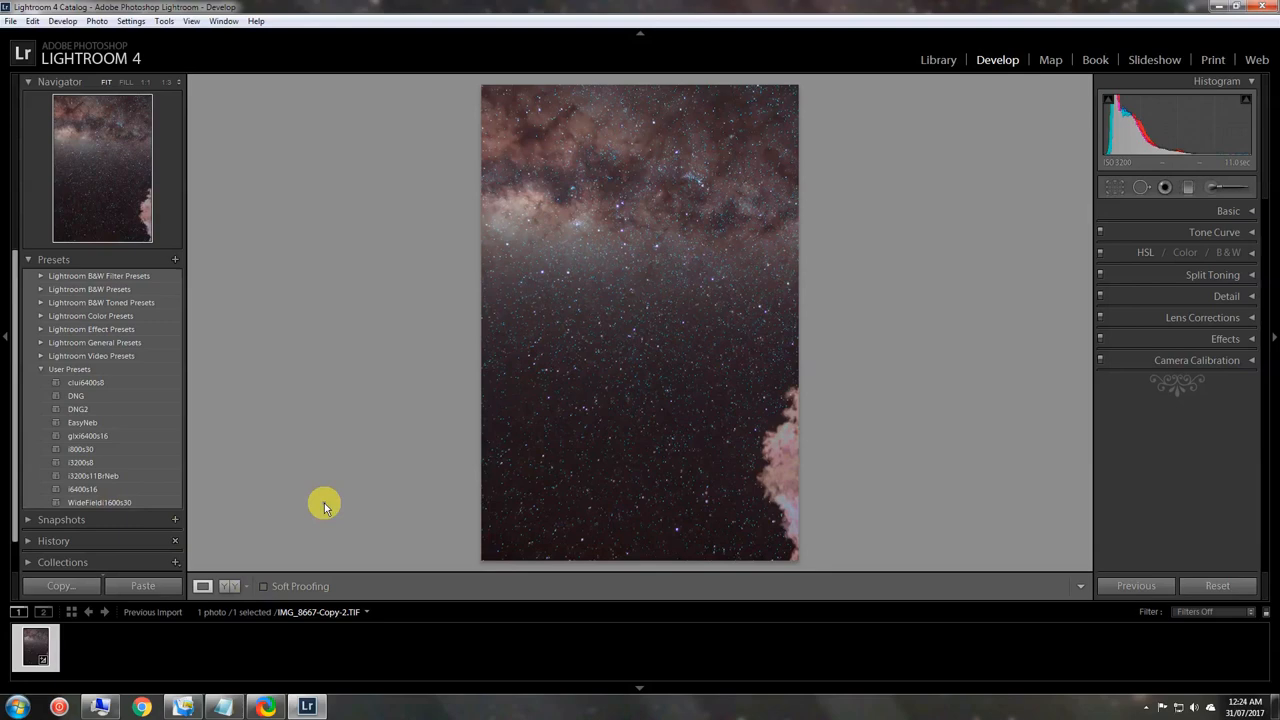
{"action": "mouse_move", "coordinate": [322, 470]}
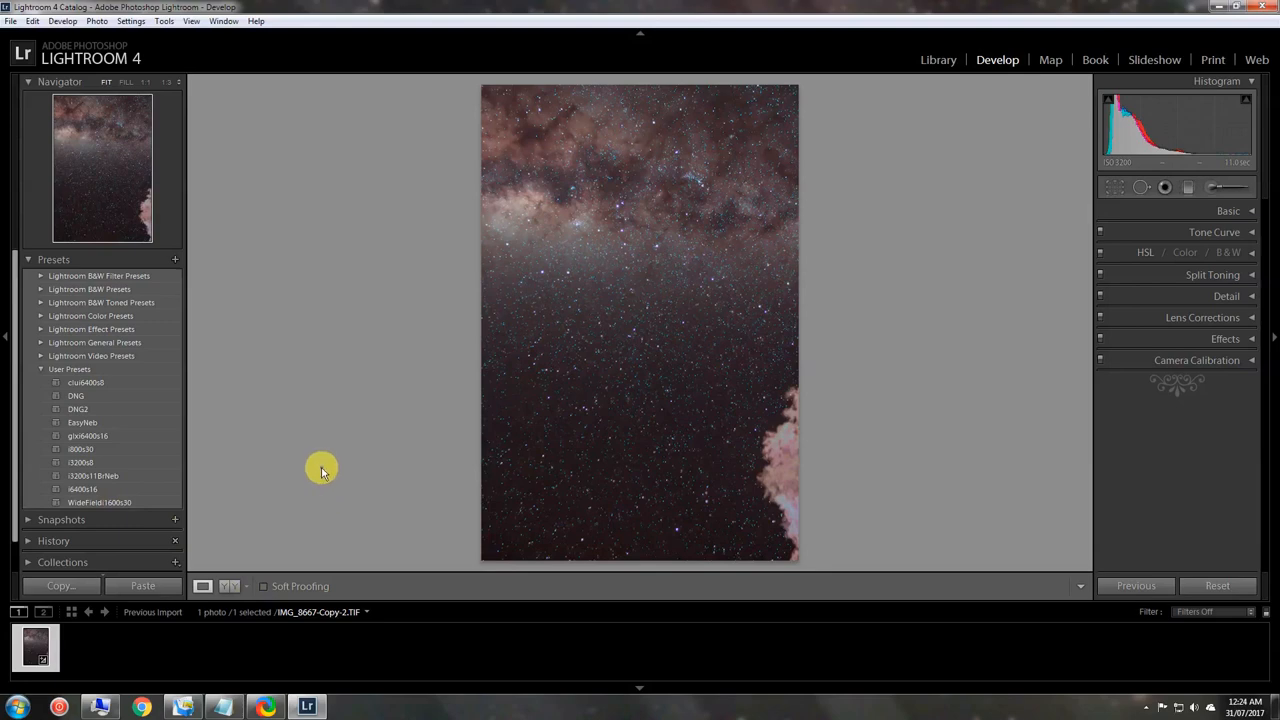
{"action": "mouse_move", "coordinate": [332, 468]}
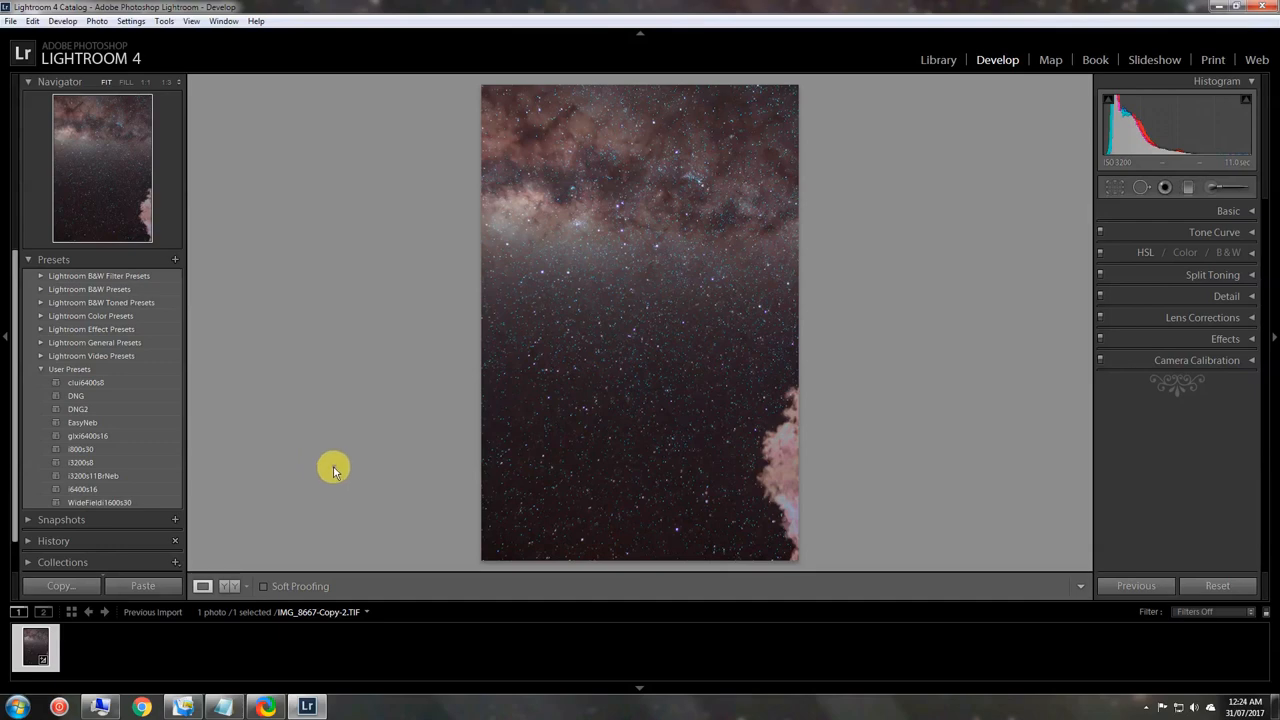
{"action": "mouse_move", "coordinate": [950, 452]}
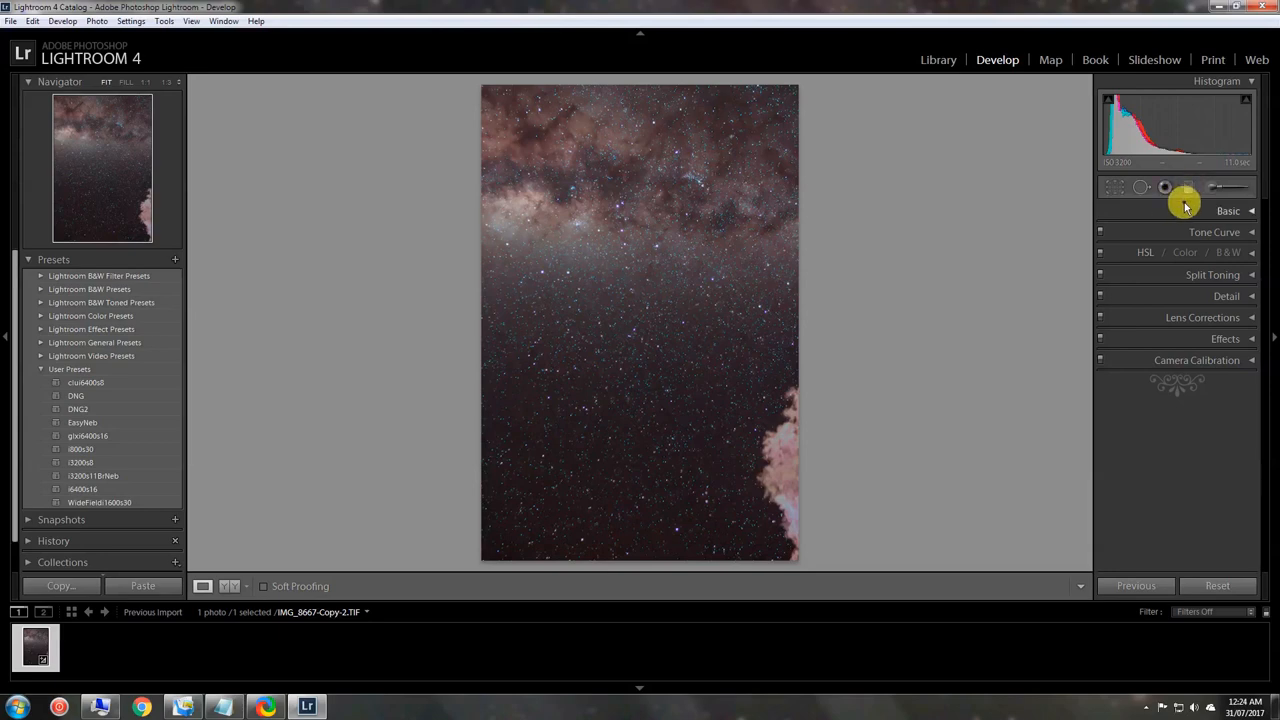
{"action": "mouse_move", "coordinate": [660, 356]}
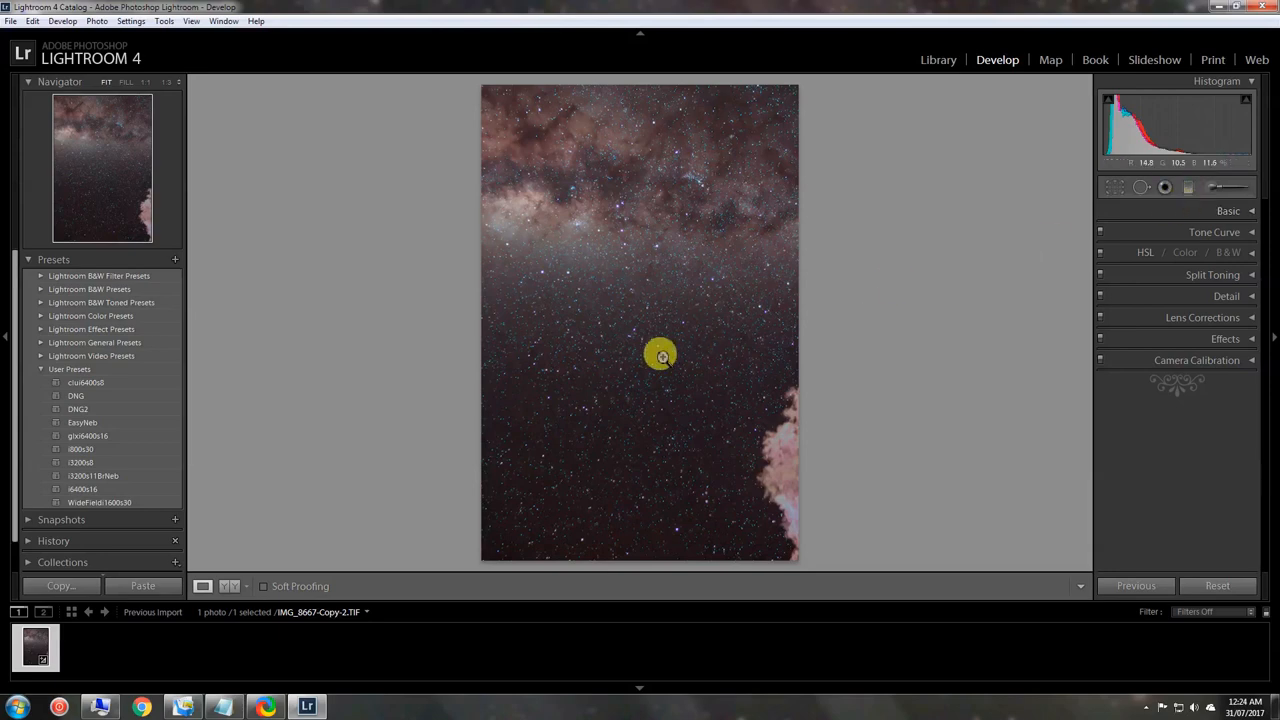
{"action": "mouse_move", "coordinate": [888, 312]}
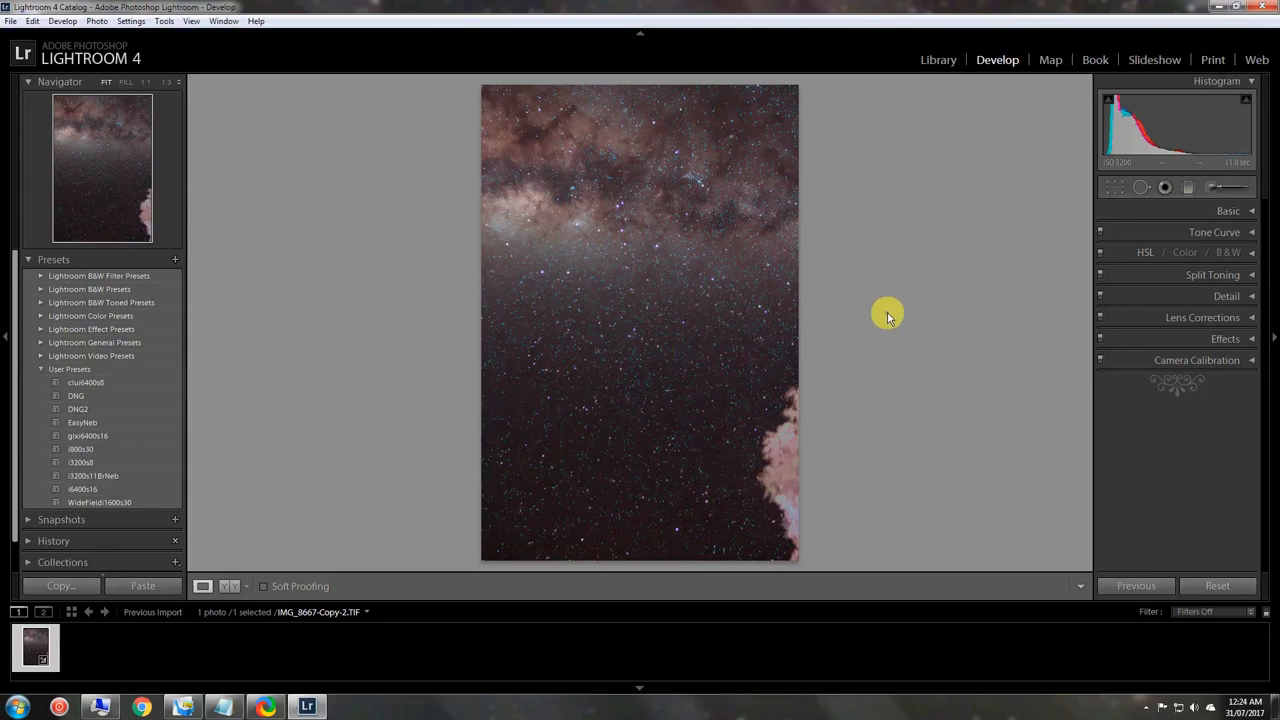
{"action": "mouse_move", "coordinate": [900, 312]}
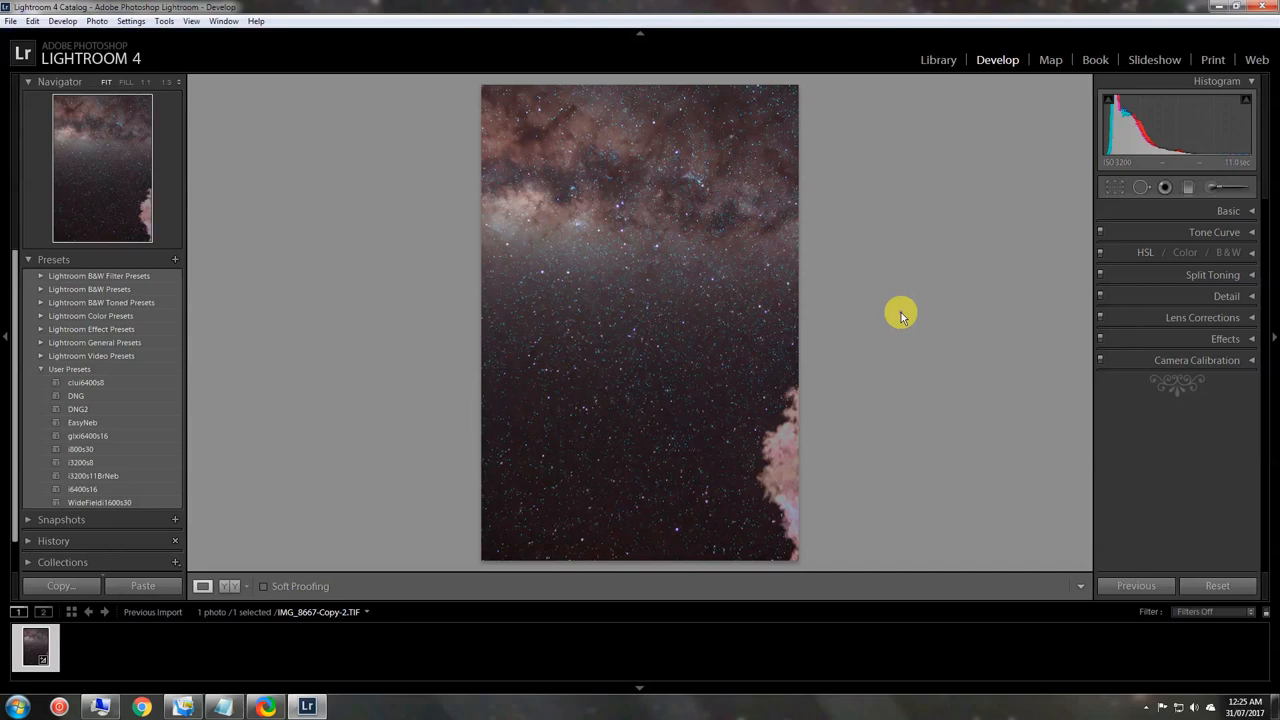
{"action": "mouse_move", "coordinate": [908, 312]}
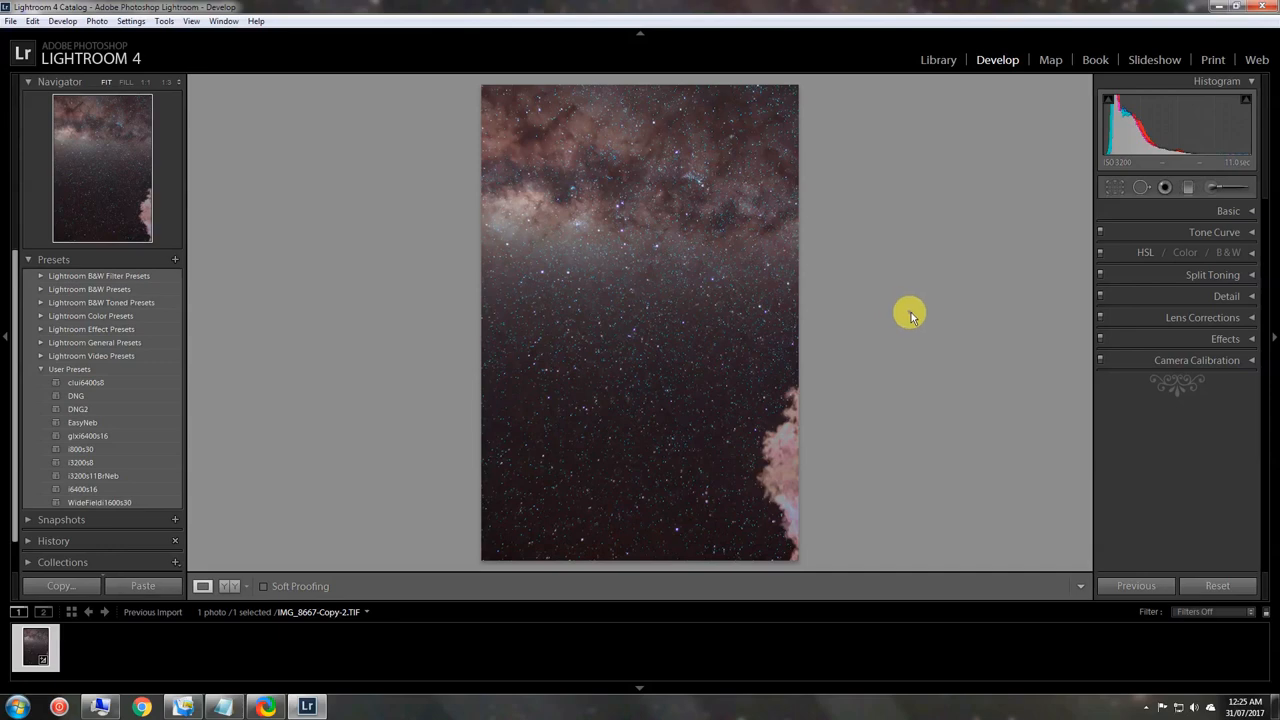
{"action": "mouse_move", "coordinate": [912, 340]}
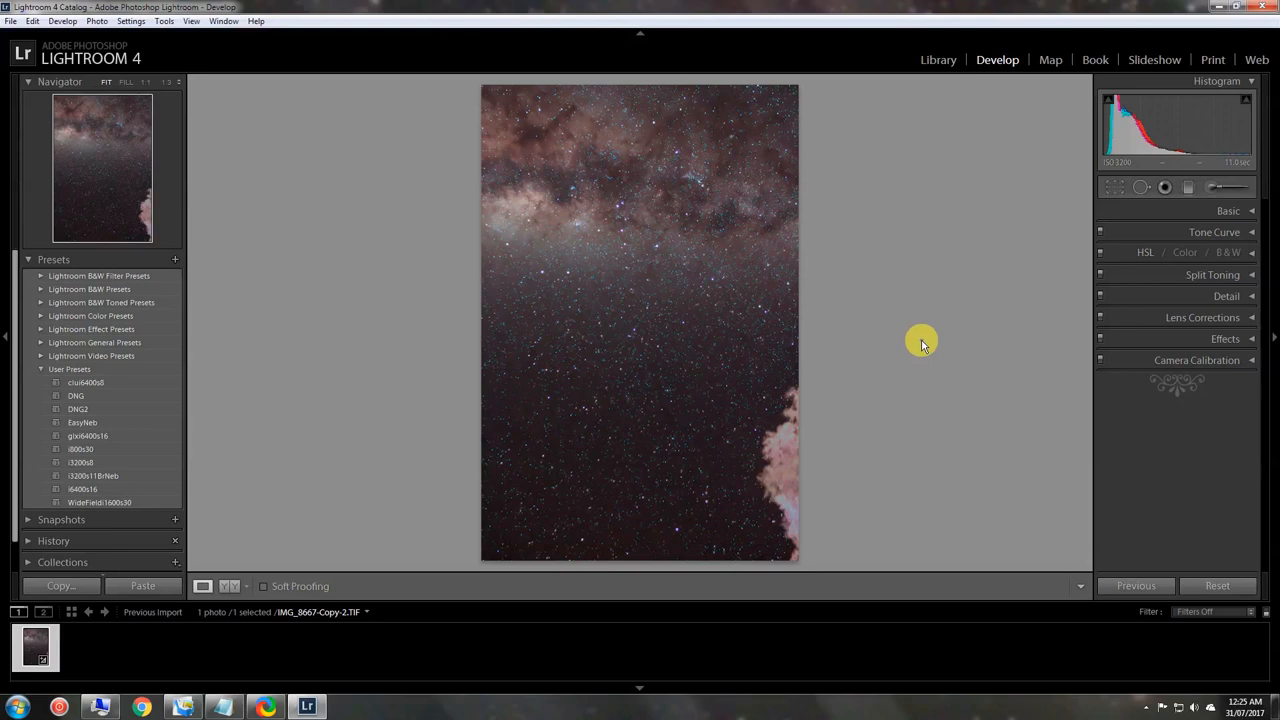
{"action": "mouse_move", "coordinate": [940, 352]}
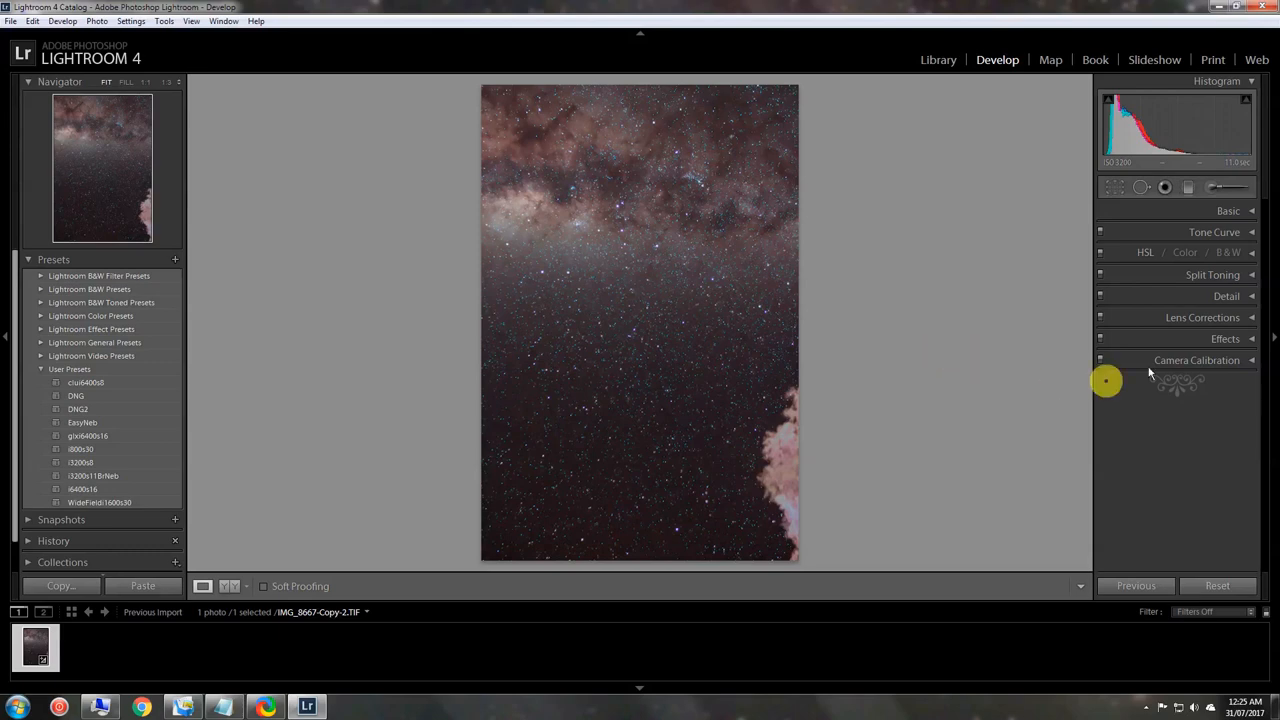
Step: Expand Basic and nudge the photo's Exposure slightly lower
{"action": "left_click", "coordinate": [1228, 210]}
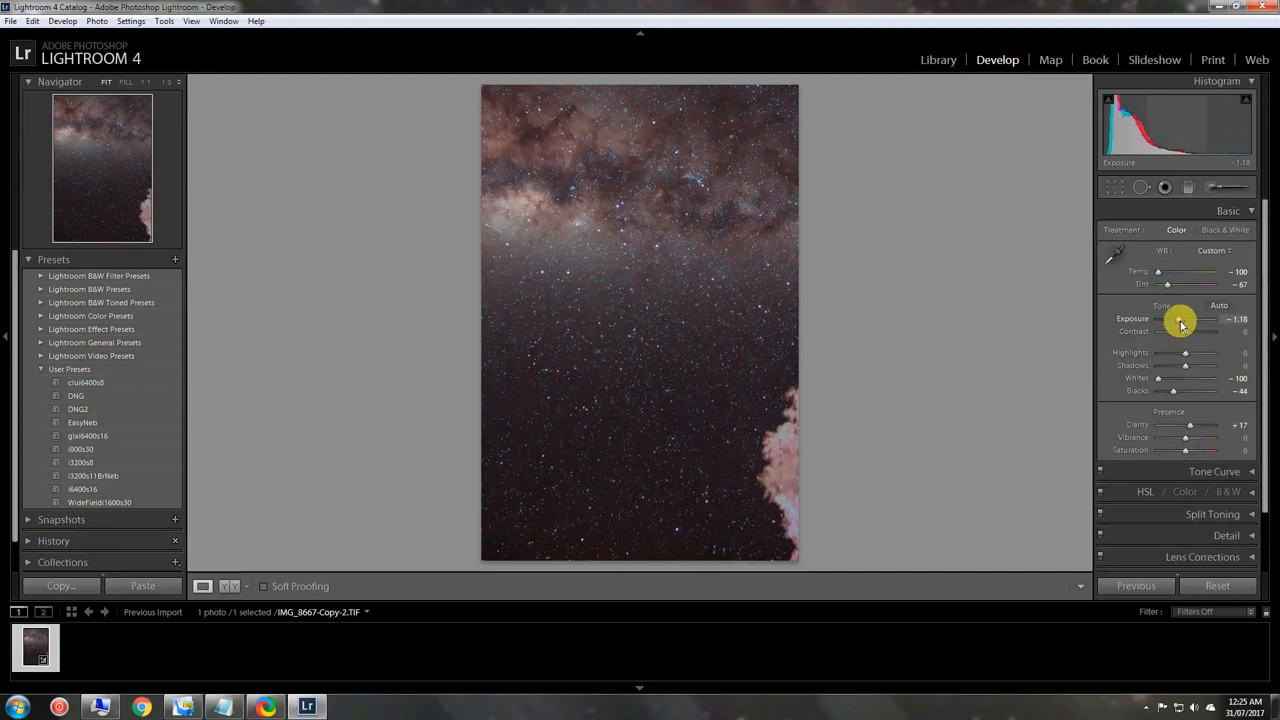
{"action": "left_click_drag", "start_coordinate": [1200, 318], "coordinate": [1184, 318]}
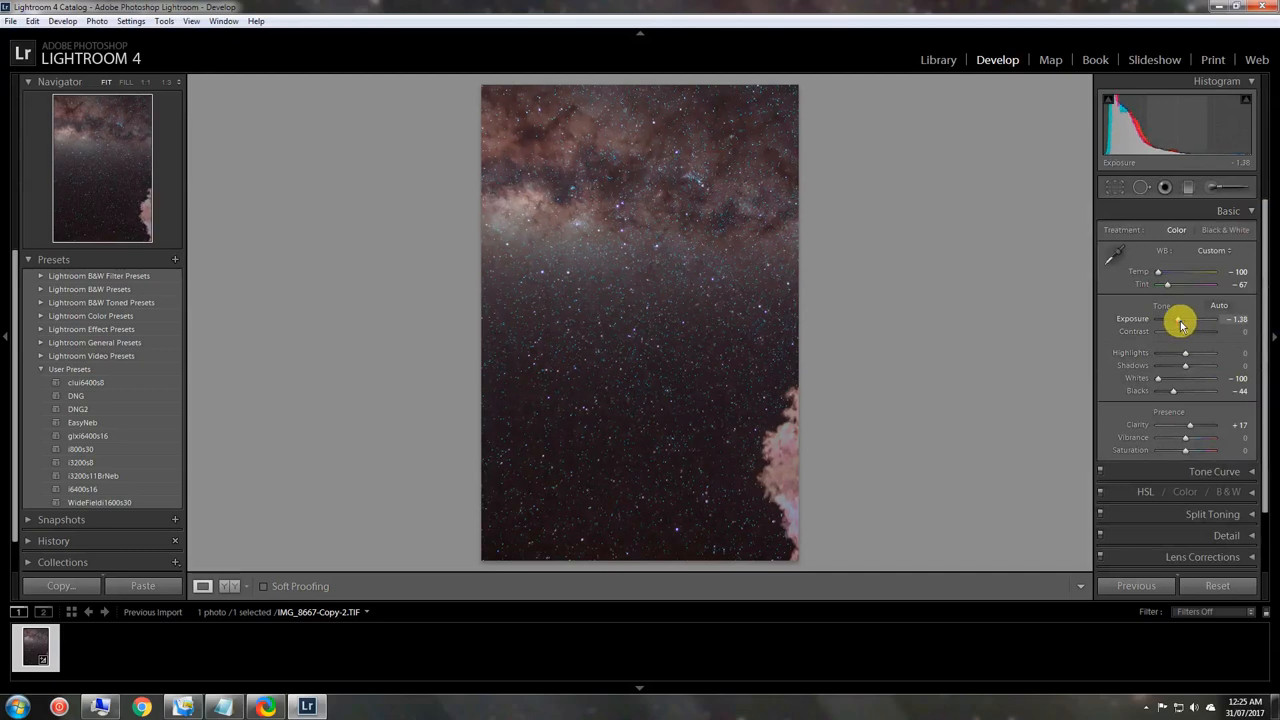
{"action": "left_click_drag", "start_coordinate": [1184, 324], "coordinate": [1180, 324]}
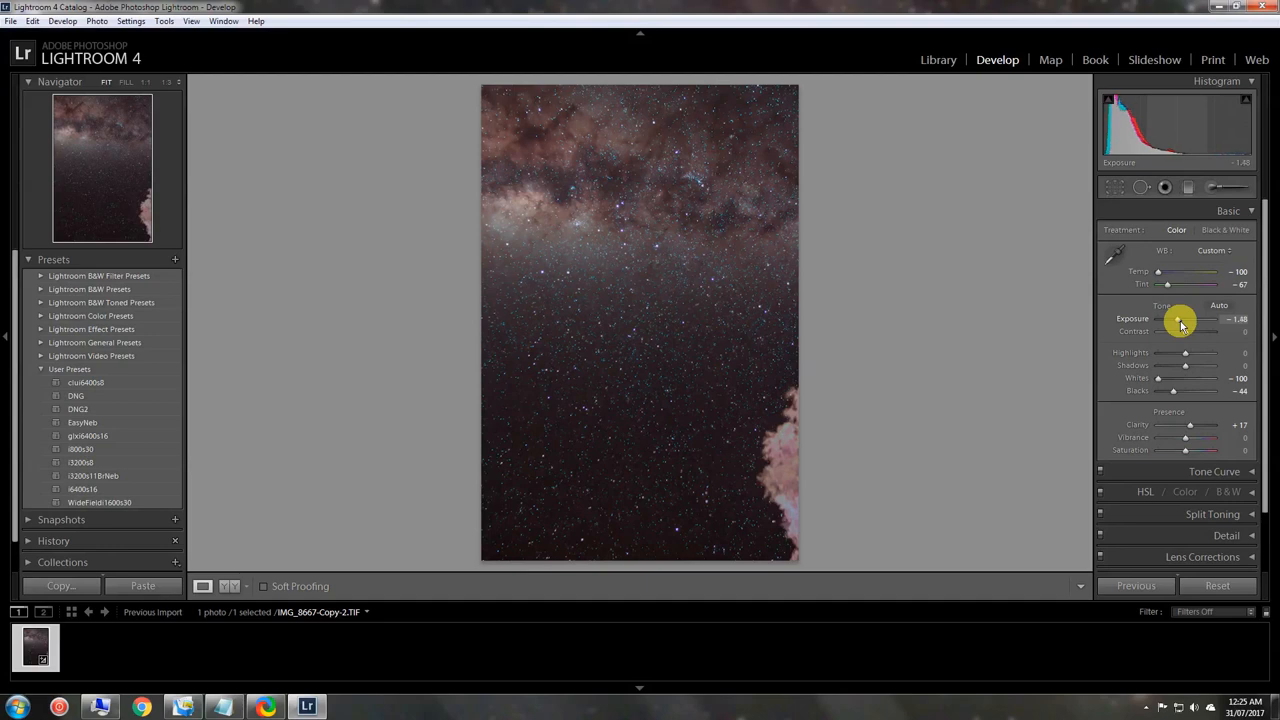
{"action": "mouse_move", "coordinate": [976, 316]}
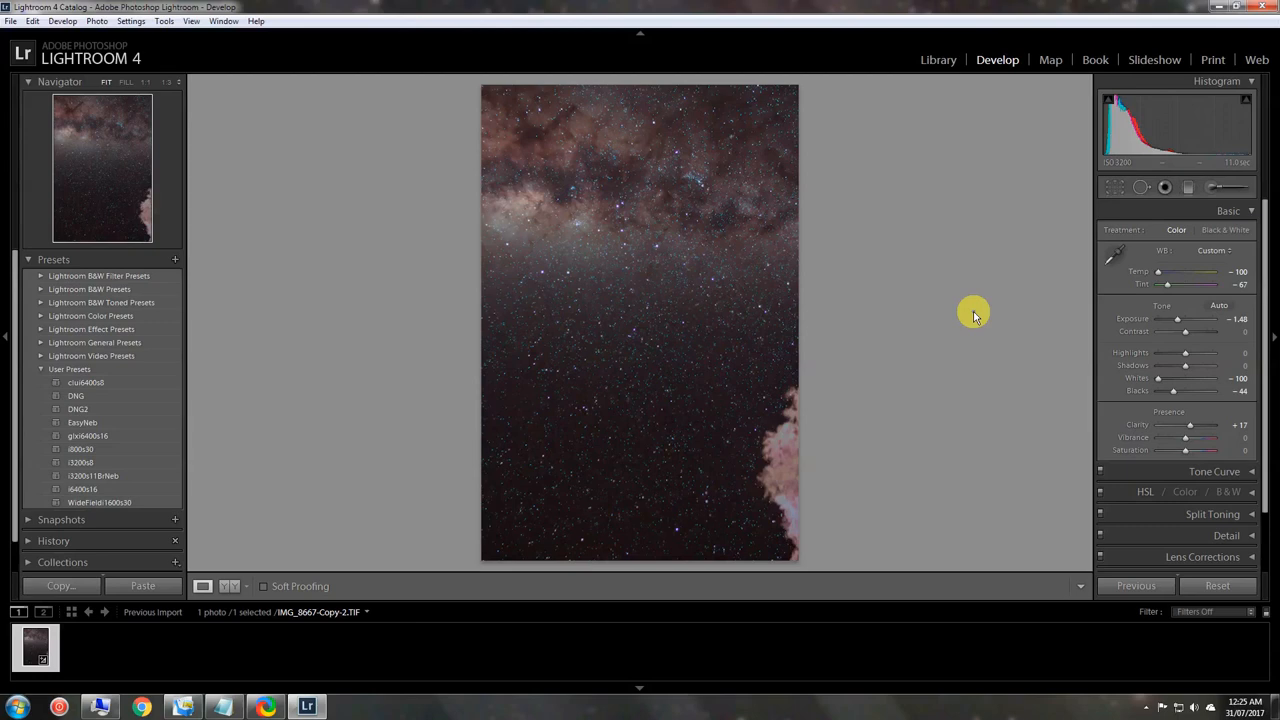
{"action": "mouse_move", "coordinate": [964, 348]}
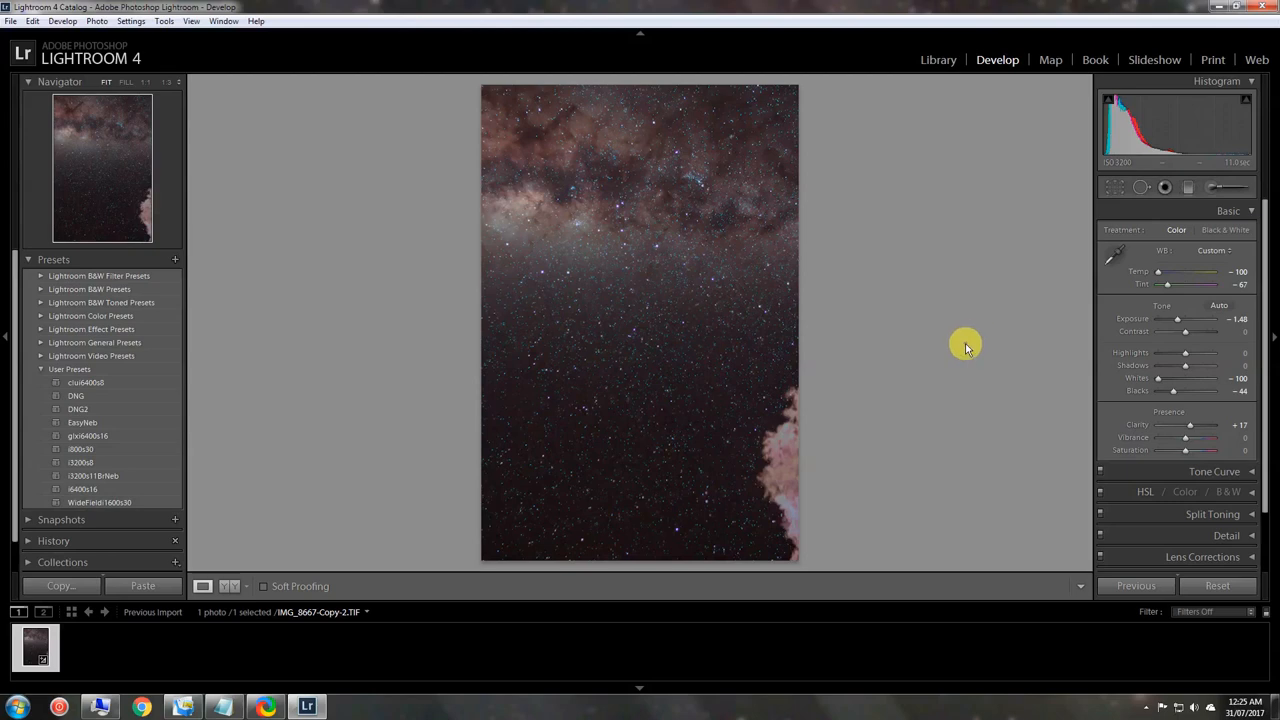
{"action": "mouse_move", "coordinate": [960, 348]}
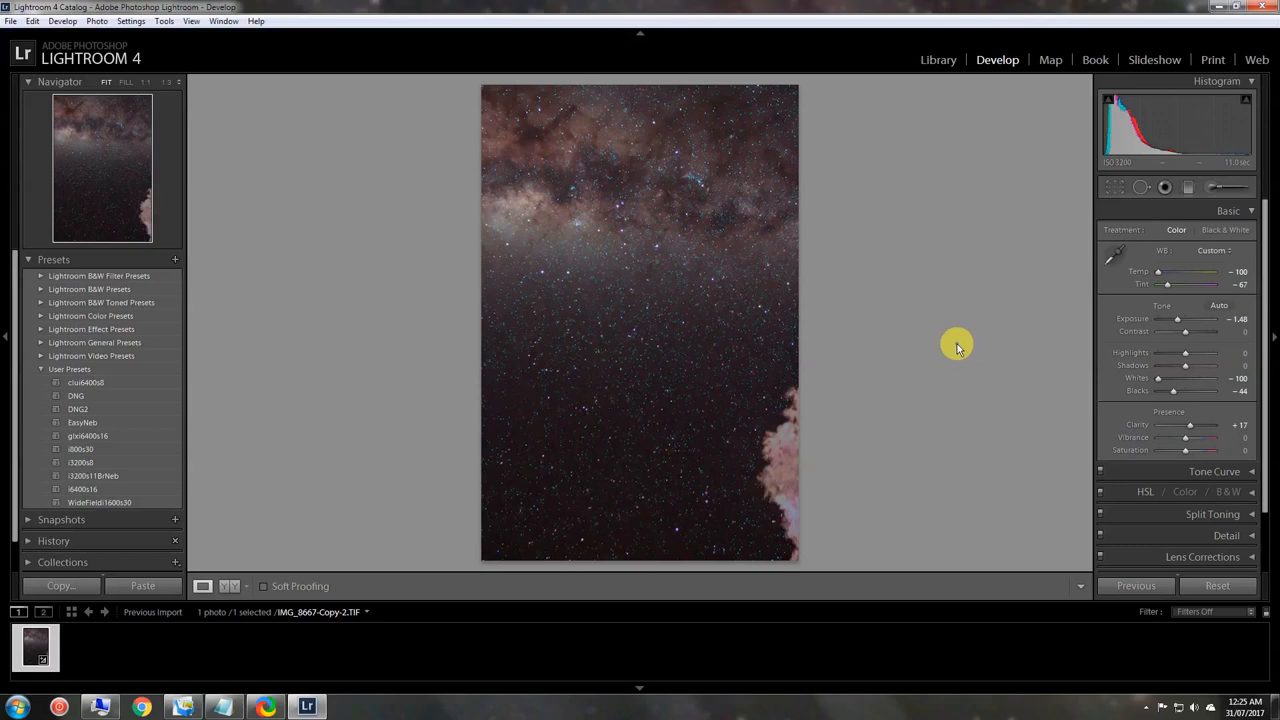
{"action": "mouse_move", "coordinate": [950, 348]}
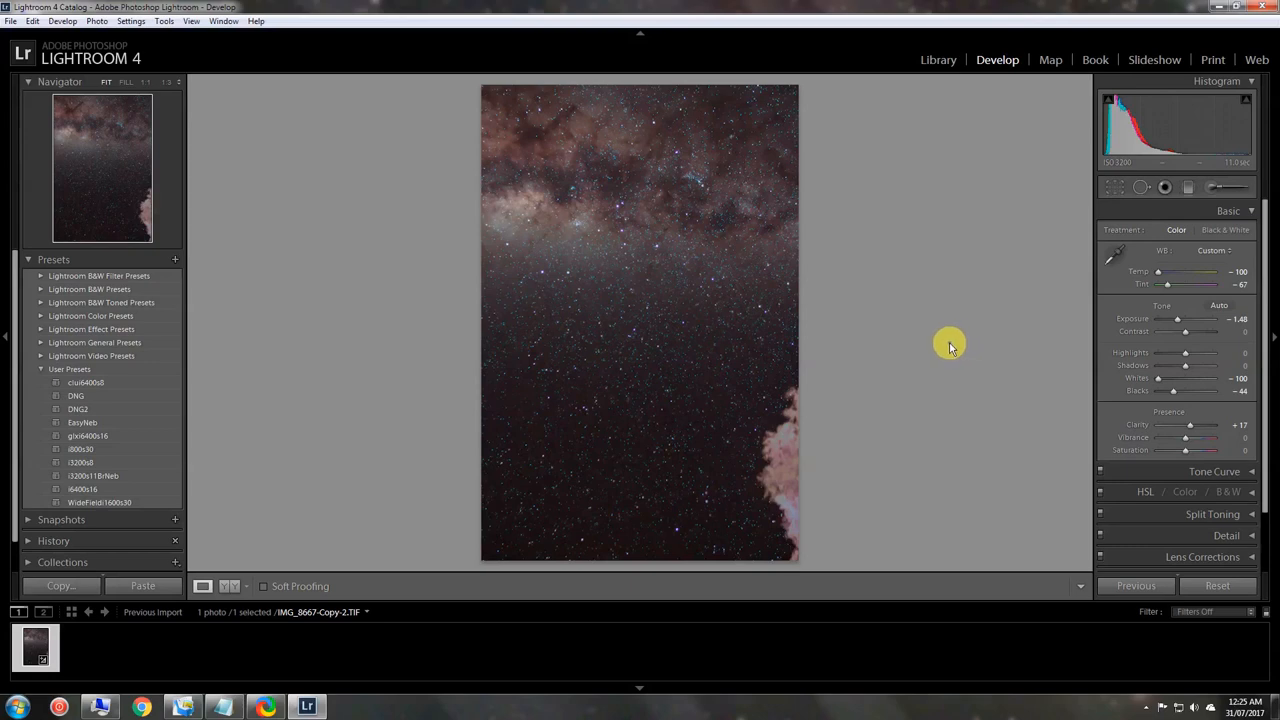
{"action": "mouse_move", "coordinate": [952, 324]}
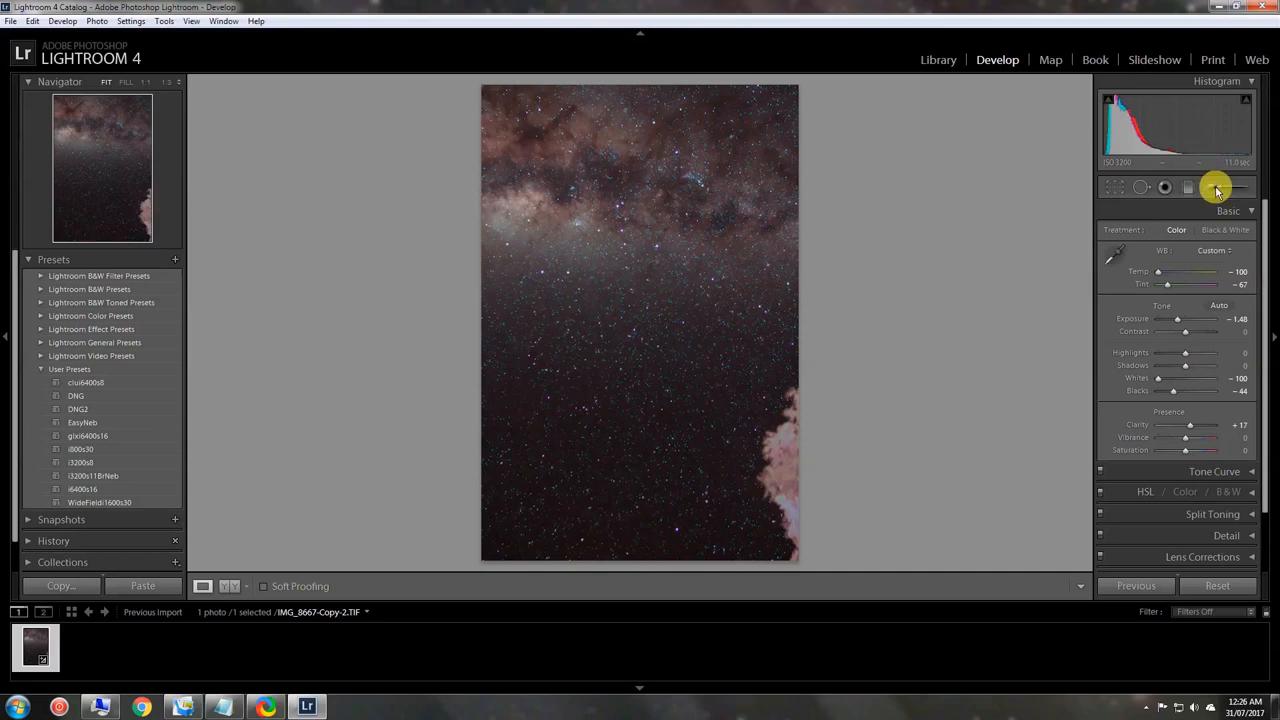
Step: Activate the Adjustment Brush with its local effect settings ready
{"action": "left_click", "coordinate": [1216, 188]}
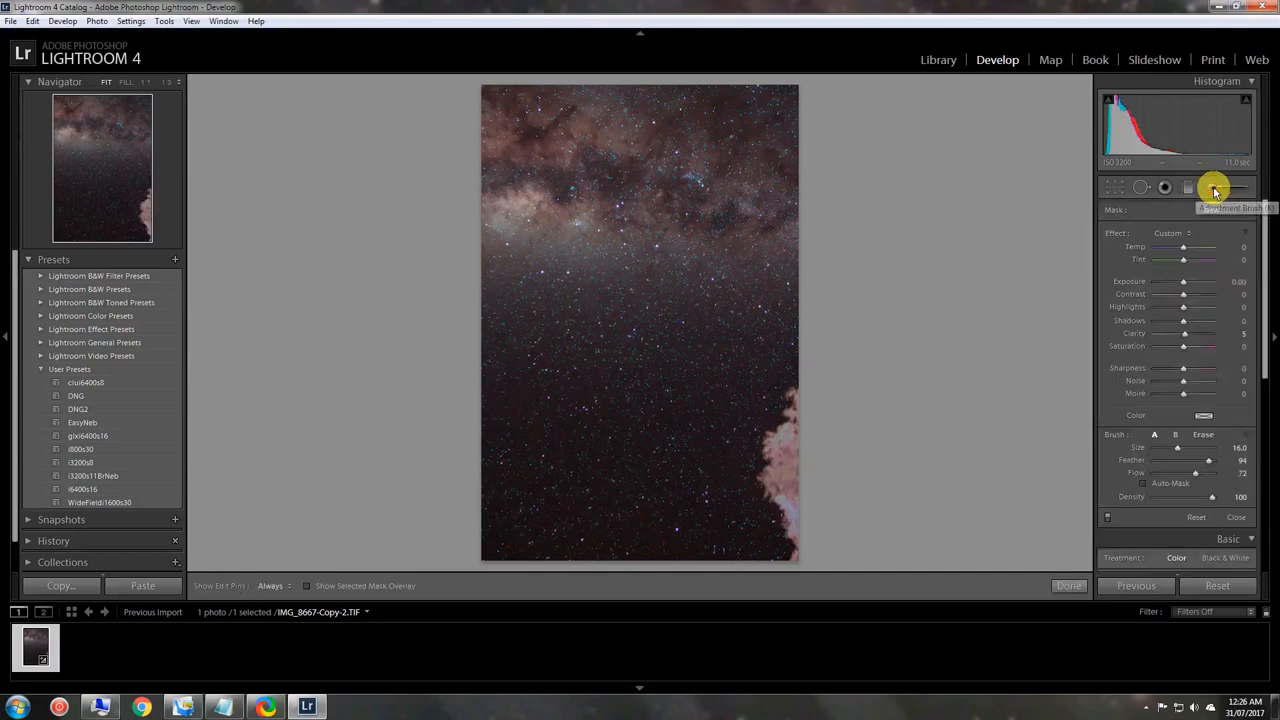
{"action": "left_click", "coordinate": [1212, 188]}
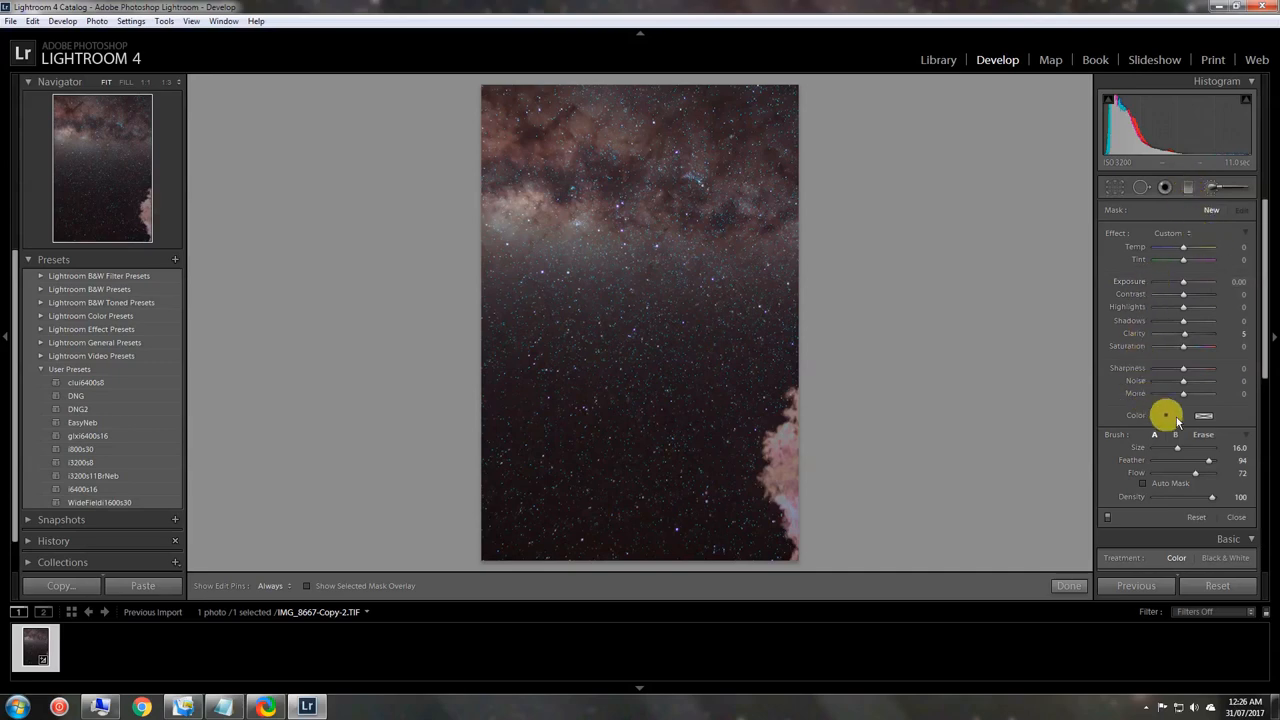
{"action": "mouse_move", "coordinate": [1168, 384]}
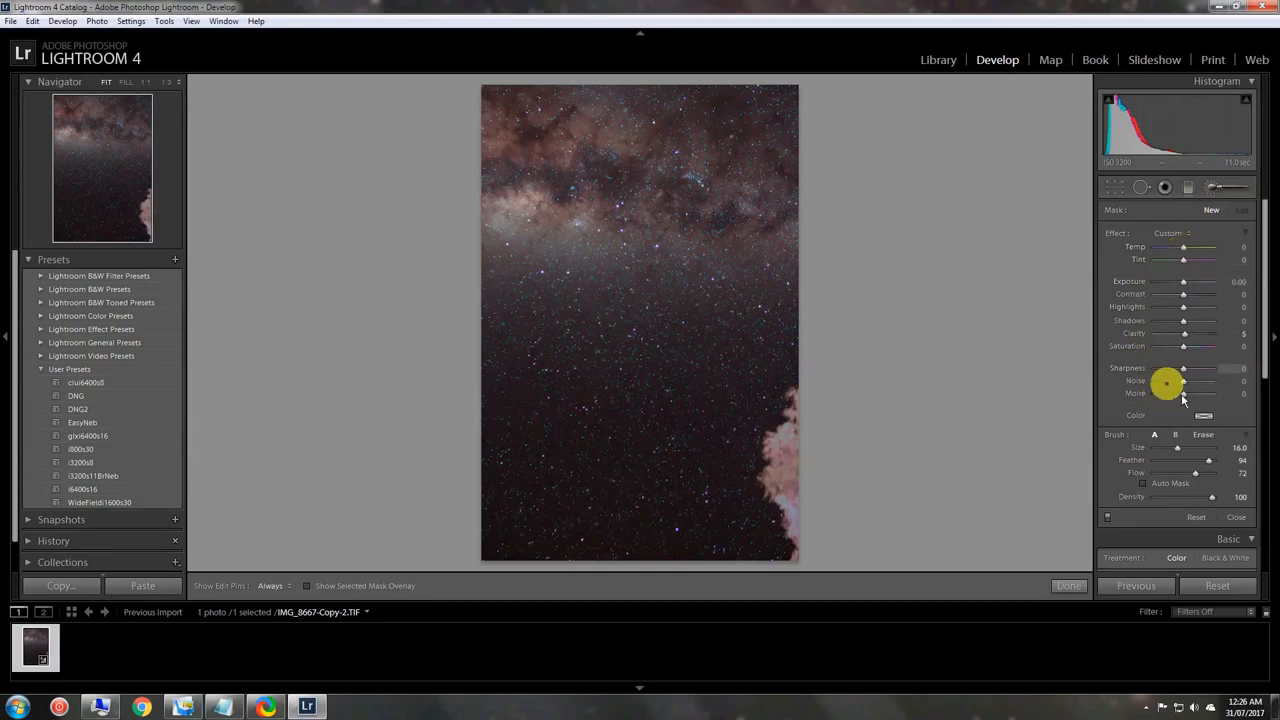
{"action": "mouse_move", "coordinate": [1144, 372]}
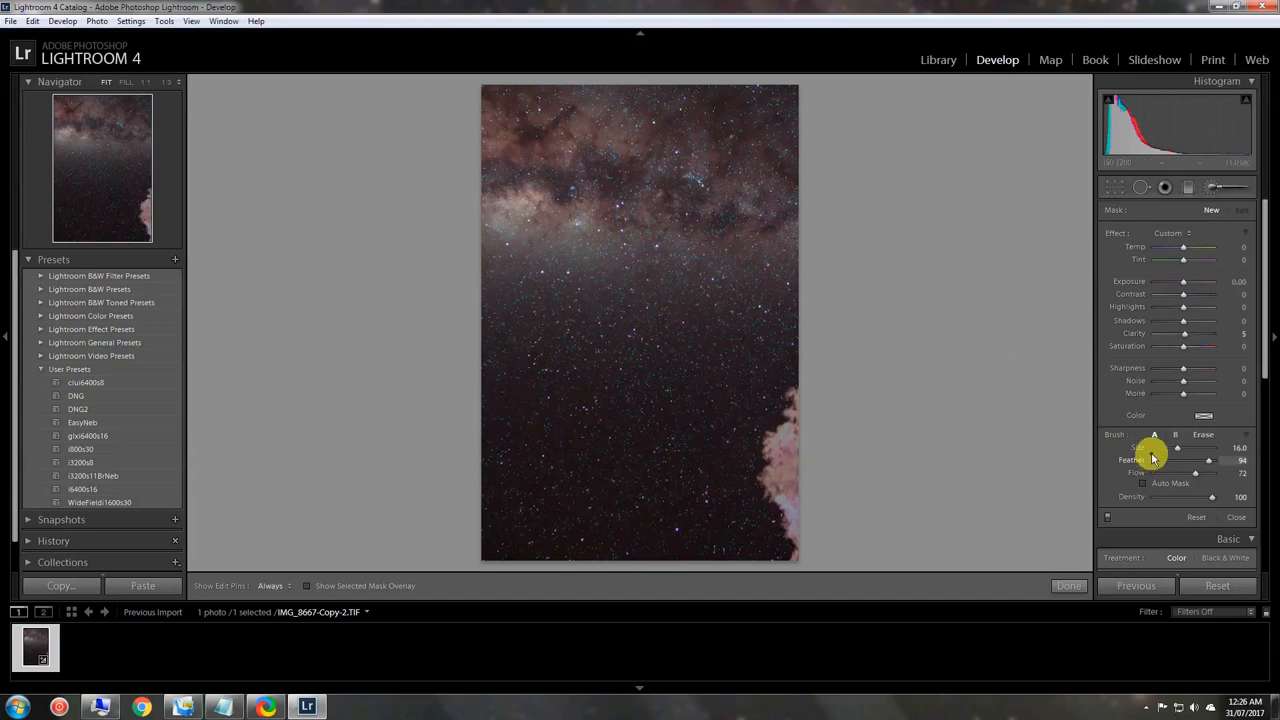
{"action": "mouse_move", "coordinate": [1148, 474]}
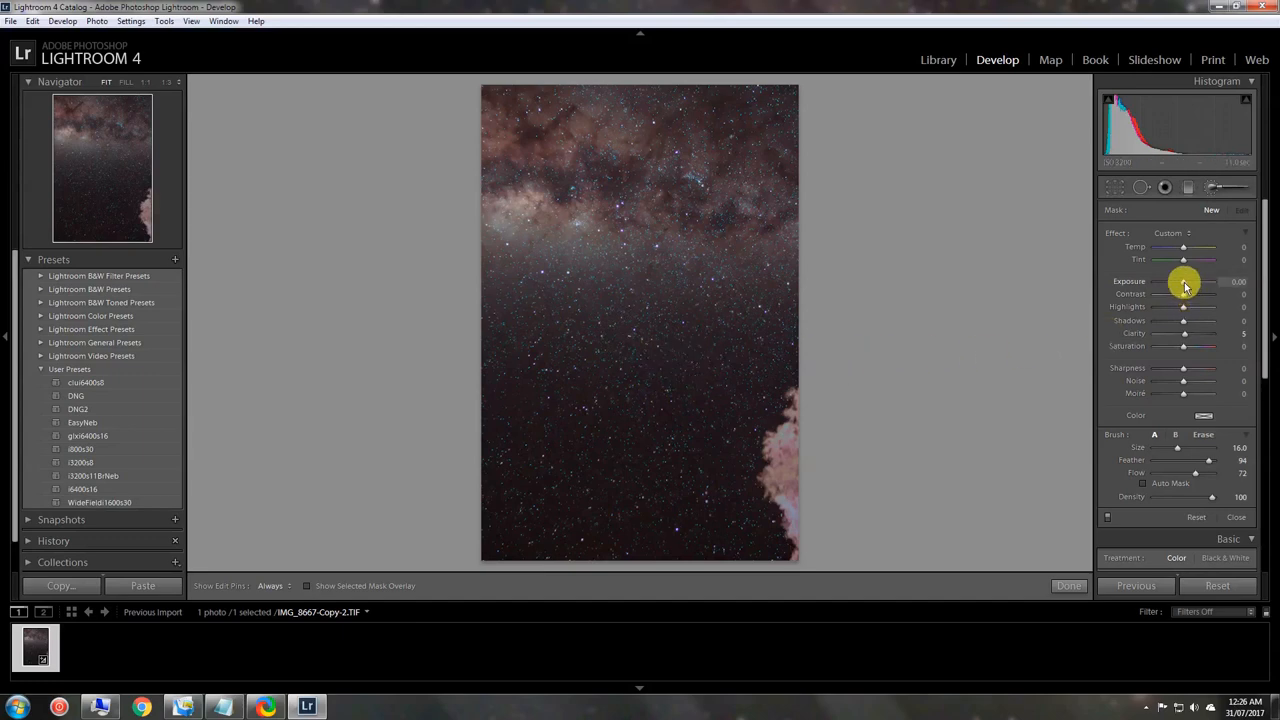
{"action": "left_click_drag", "start_coordinate": [1184, 280], "coordinate": [1198, 280]}
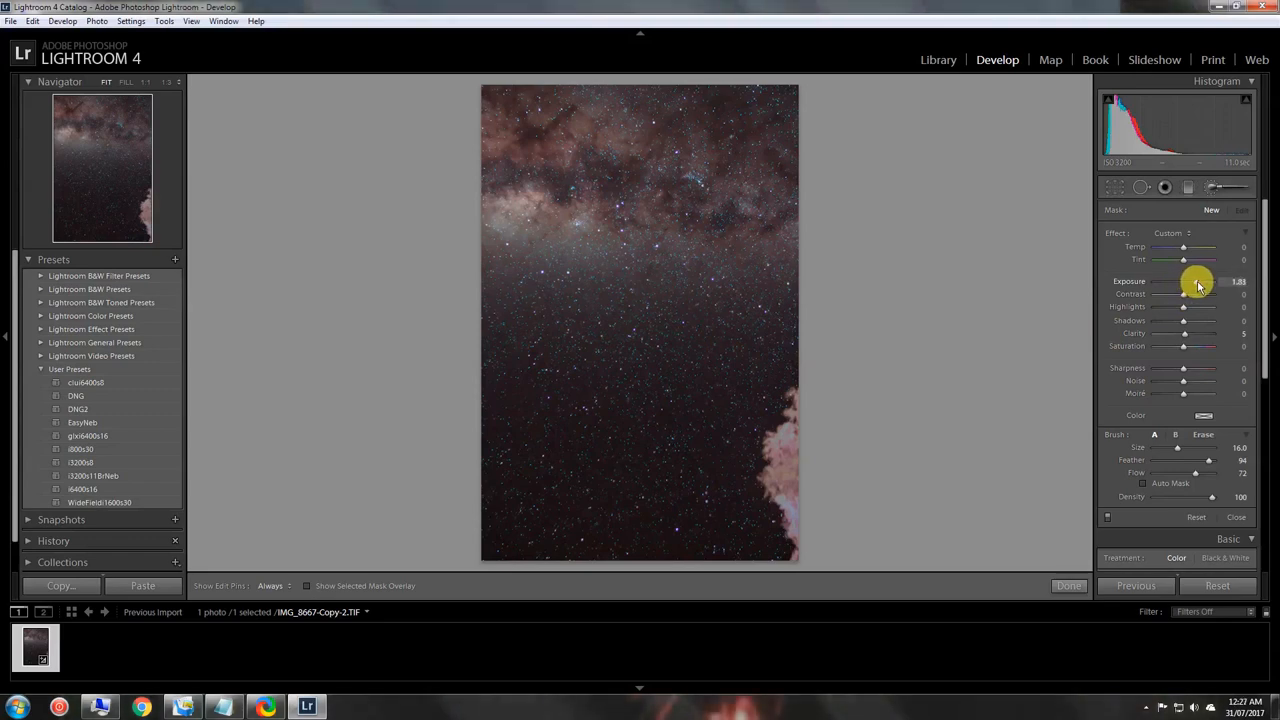
{"action": "left_click_drag", "start_coordinate": [1184, 280], "coordinate": [1200, 280]}
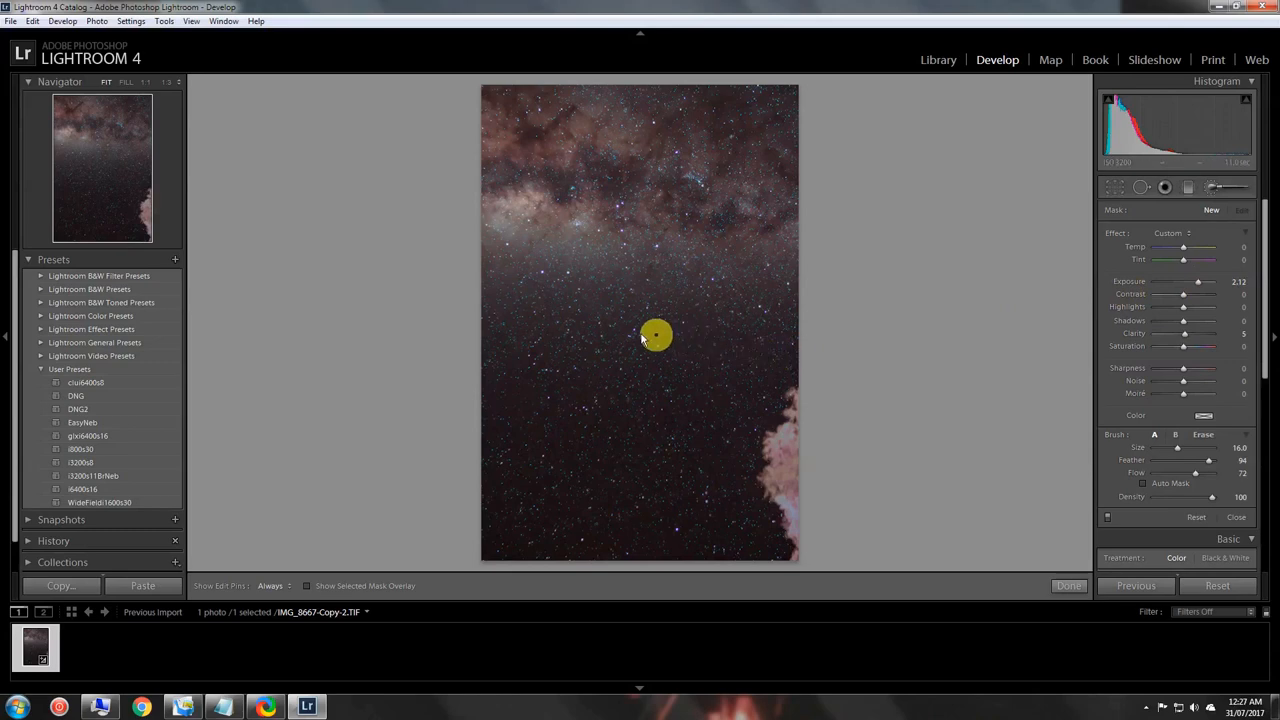
{"action": "mouse_move", "coordinate": [620, 344]}
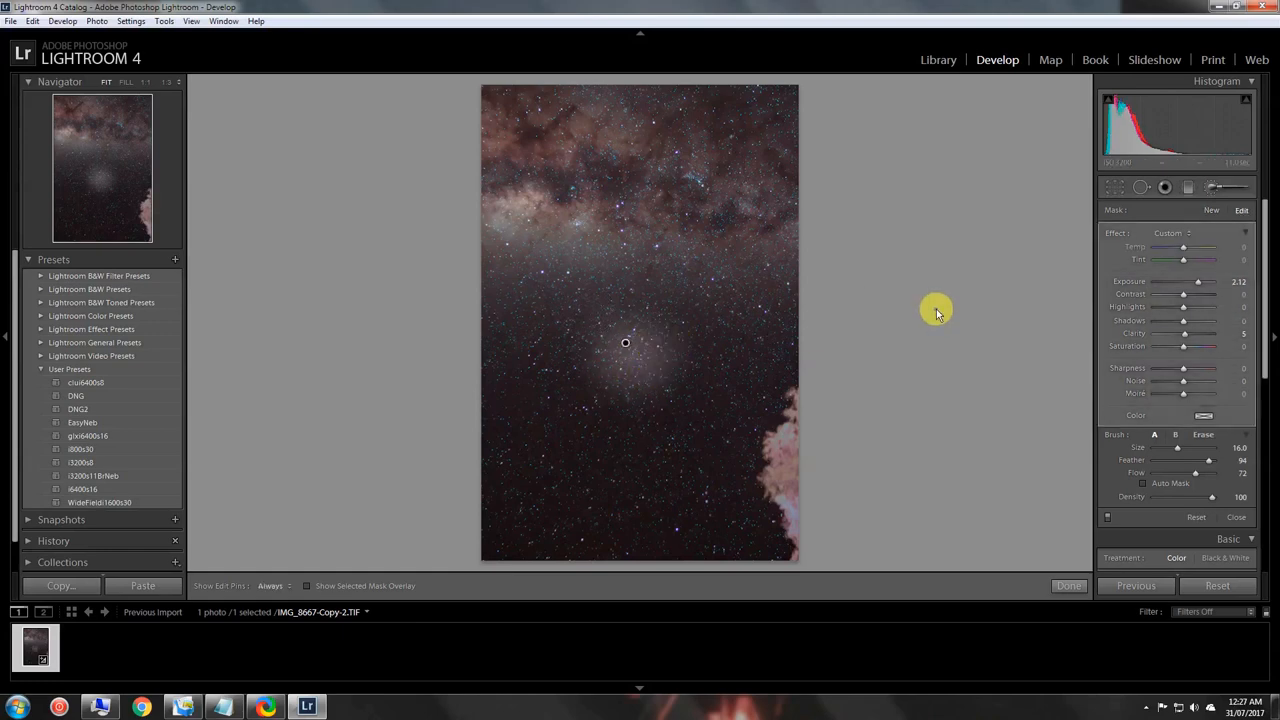
{"action": "mouse_move", "coordinate": [940, 322]}
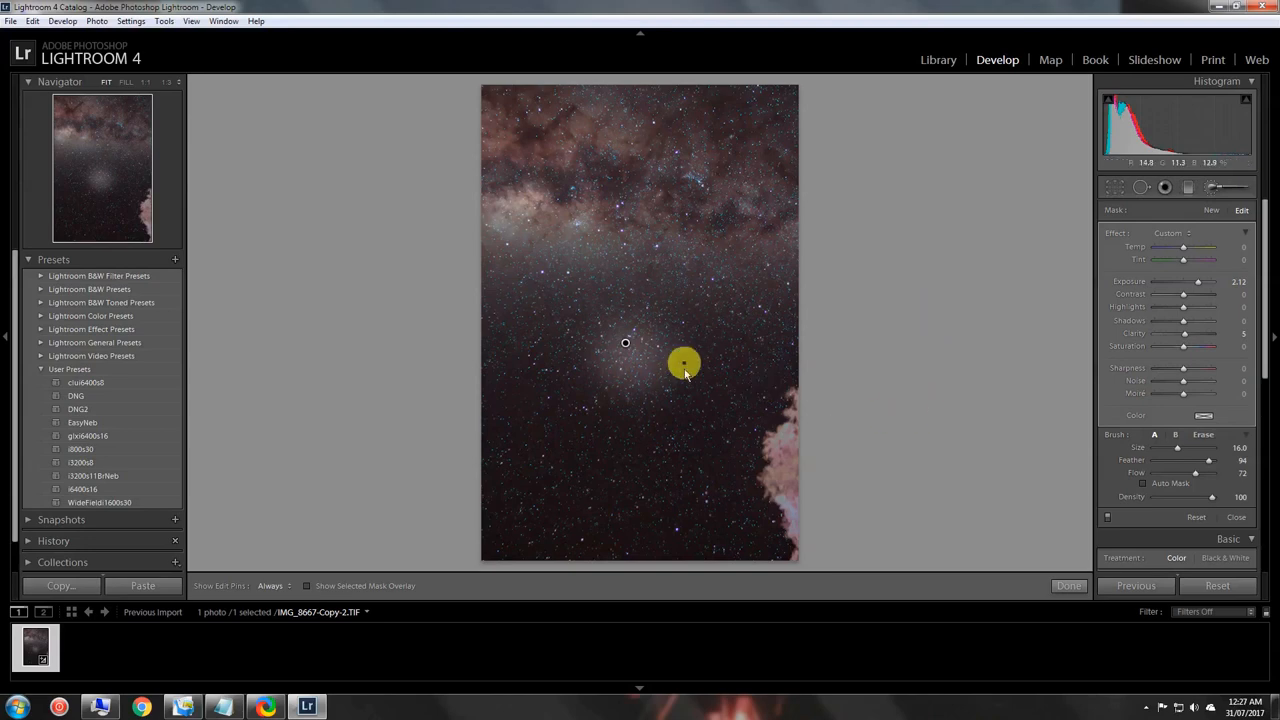
{"action": "mouse_move", "coordinate": [992, 388]}
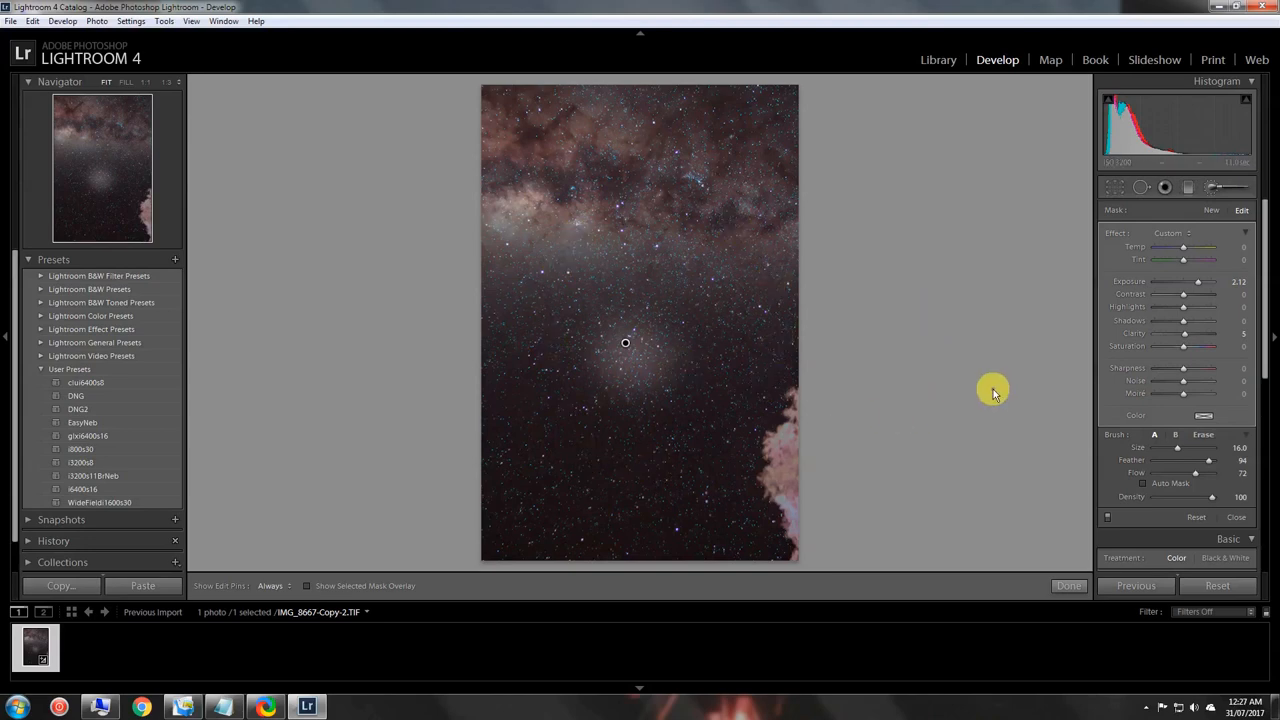
{"action": "mouse_move", "coordinate": [616, 340]}
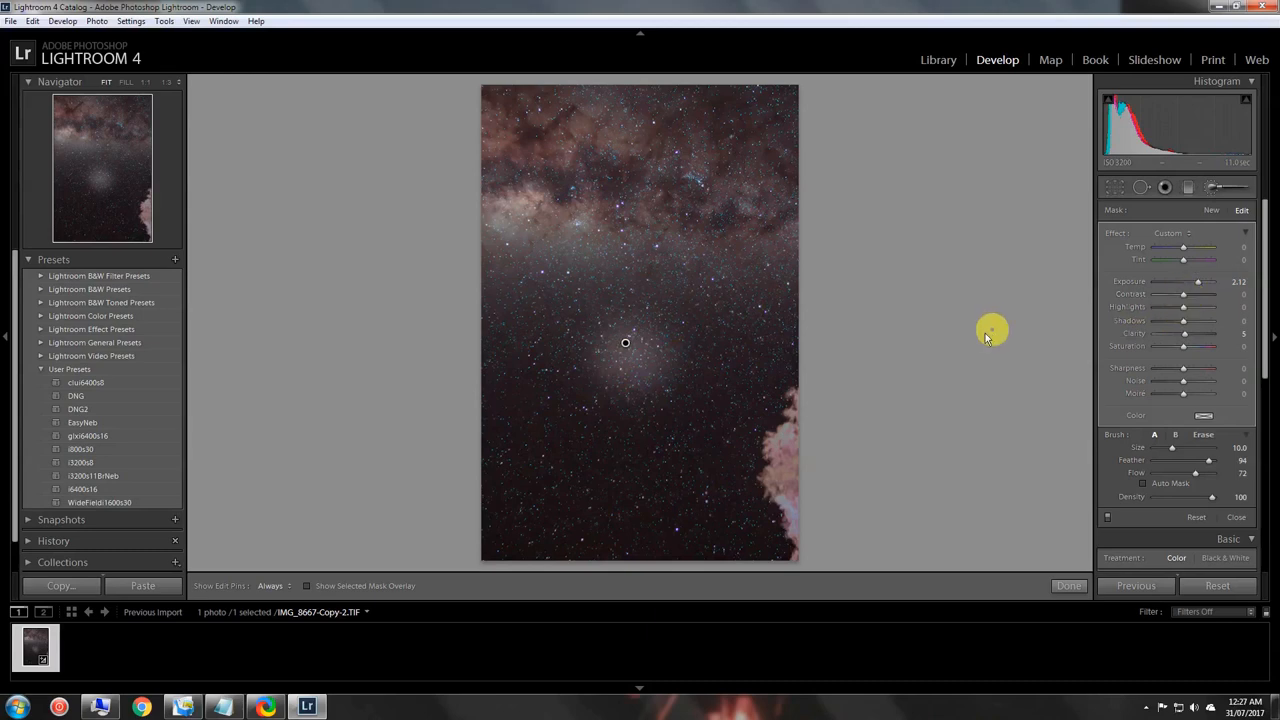
{"action": "mouse_move", "coordinate": [890, 356]}
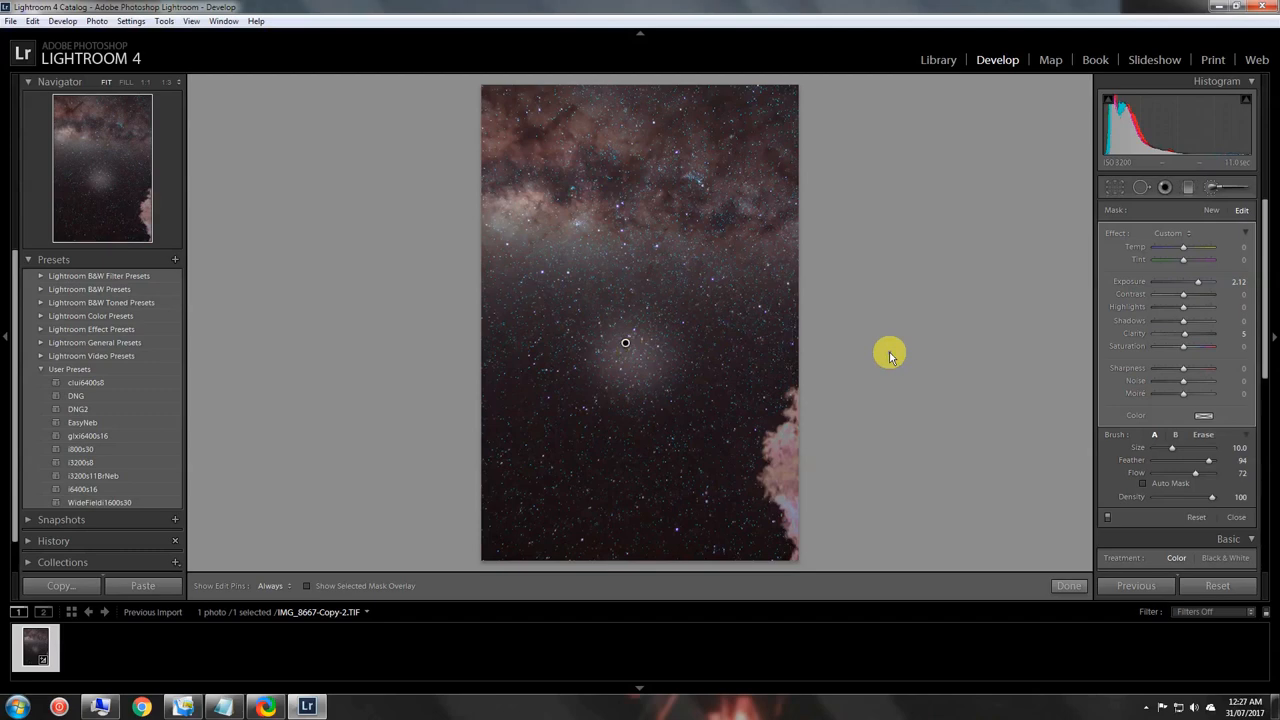
{"action": "mouse_move", "coordinate": [912, 356]}
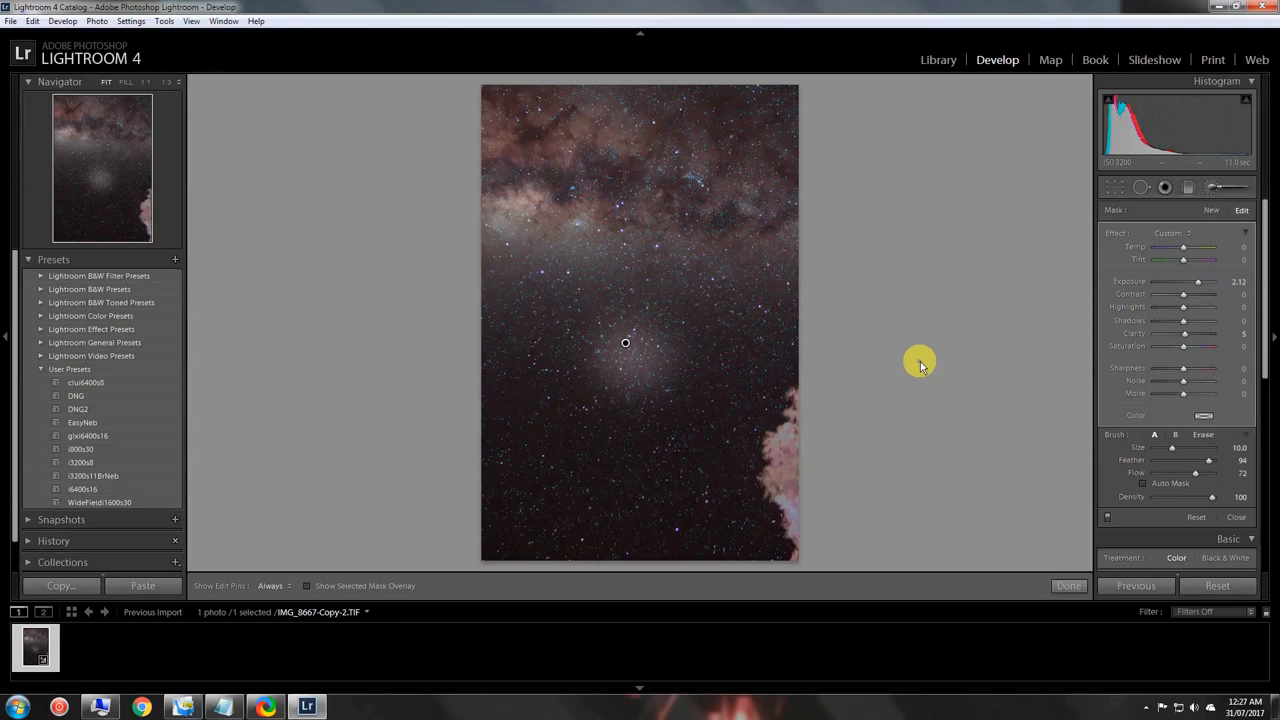
{"action": "mouse_move", "coordinate": [940, 376]}
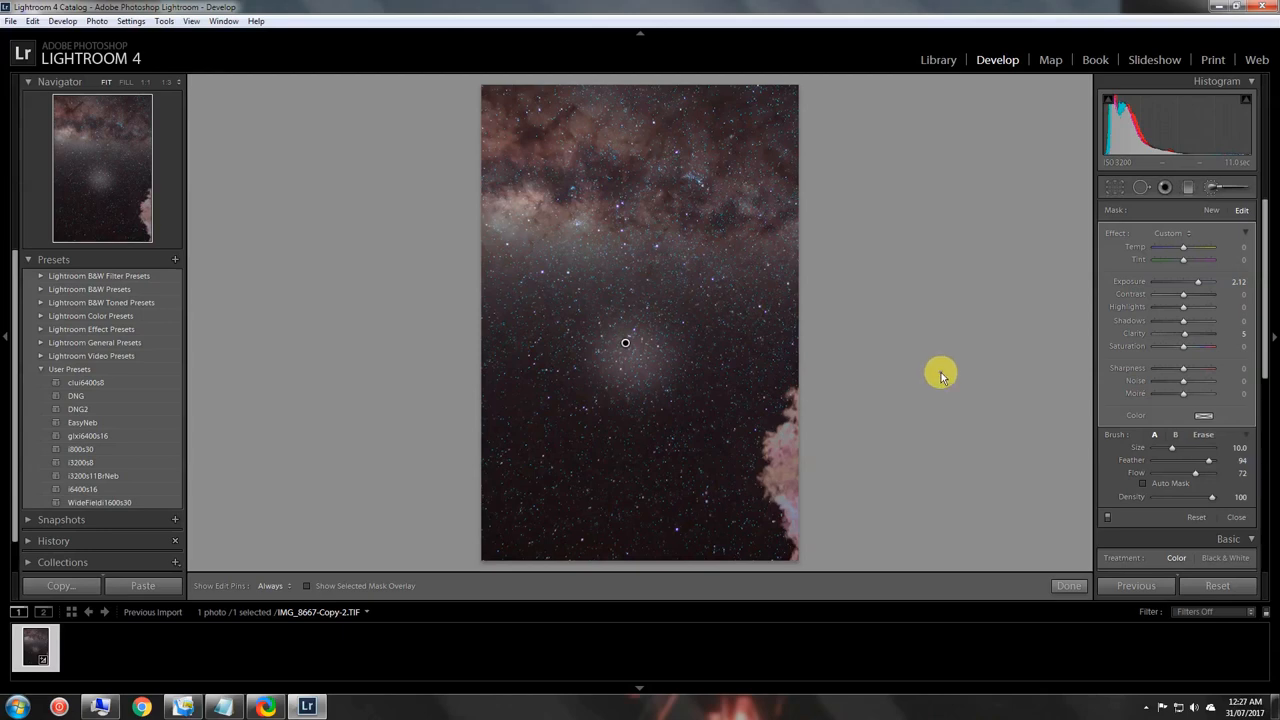
{"action": "mouse_move", "coordinate": [924, 408]}
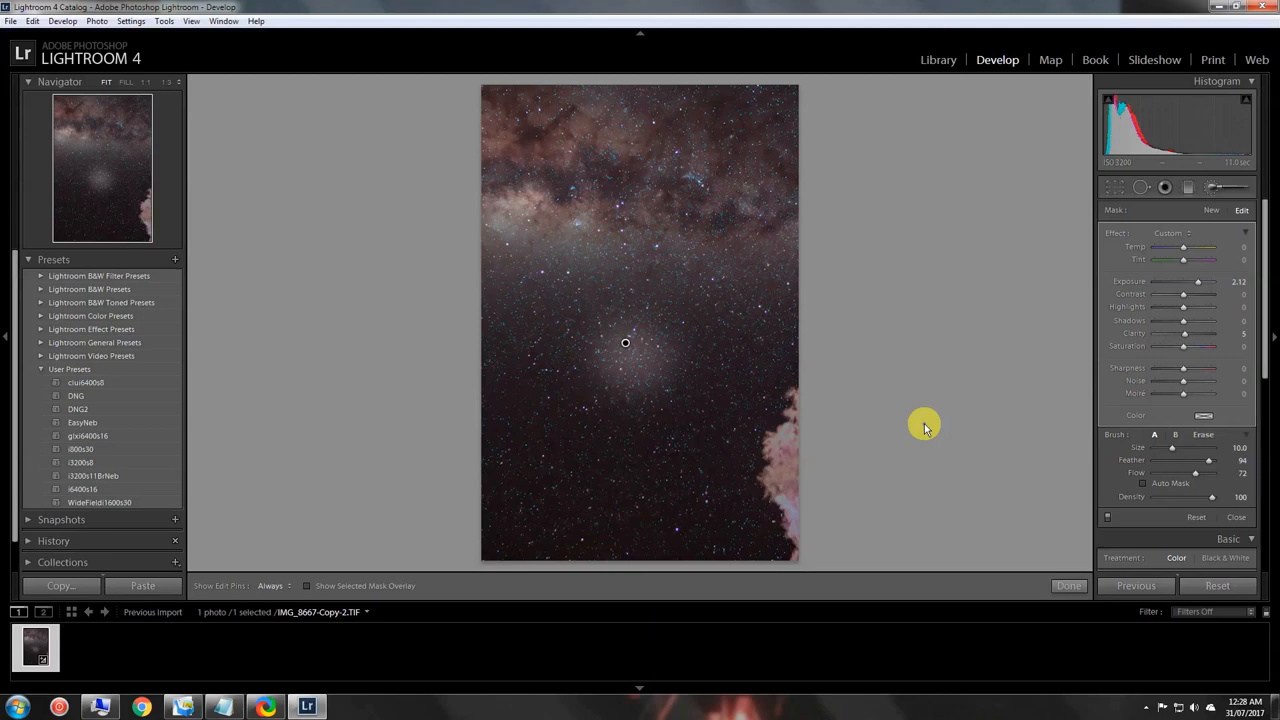
{"action": "mouse_move", "coordinate": [940, 408]}
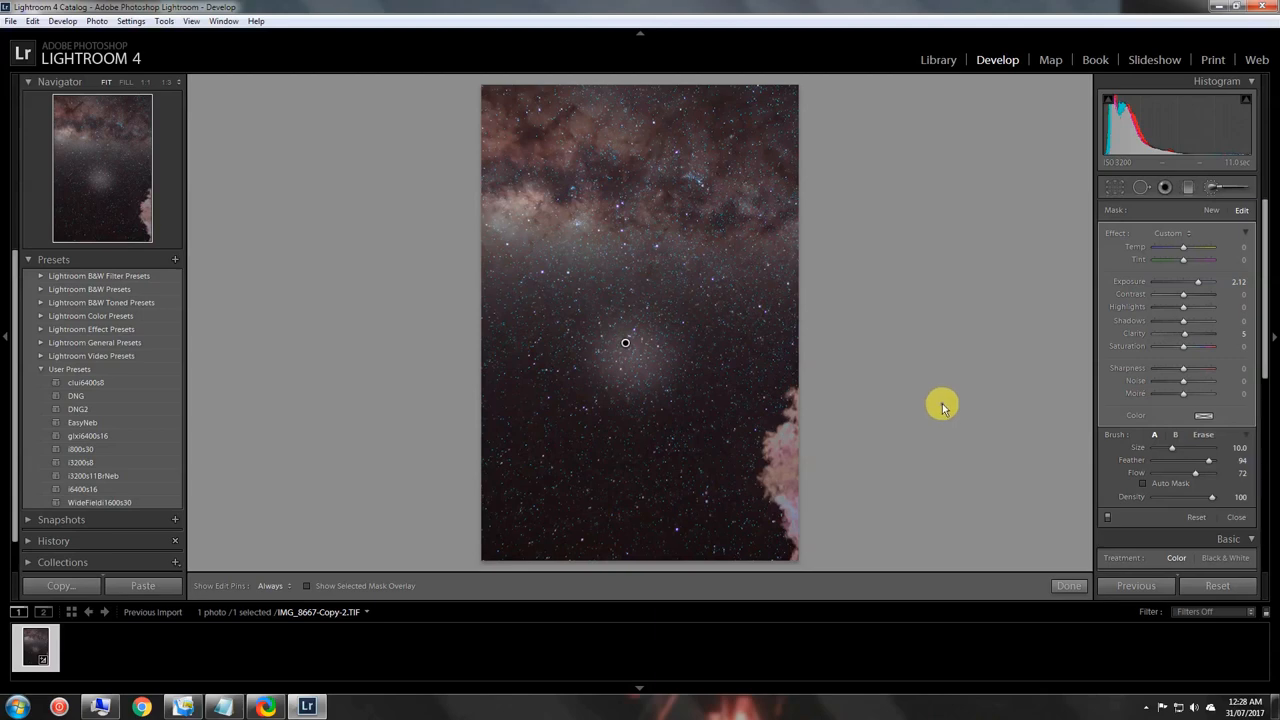
{"action": "mouse_move", "coordinate": [928, 384]}
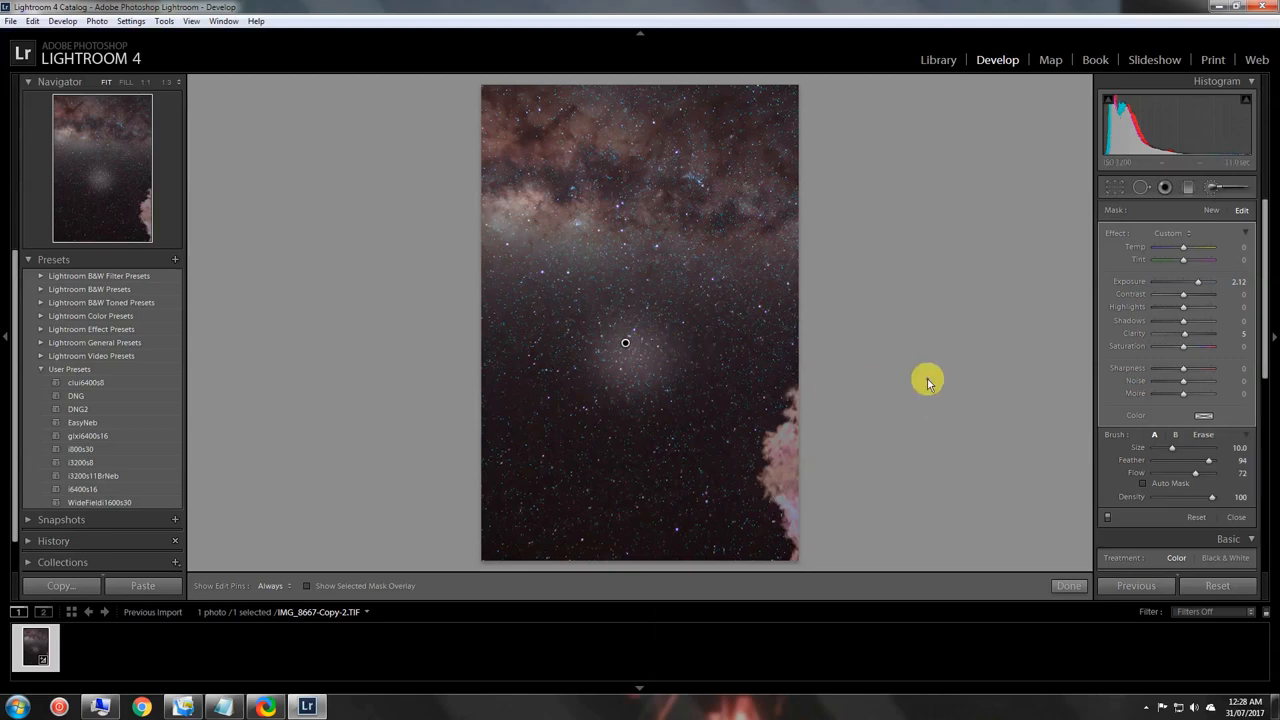
Step: Clear the brushed bright patch from the photo's centre, readying a new stroke
{"action": "left_click", "coordinate": [1212, 210]}
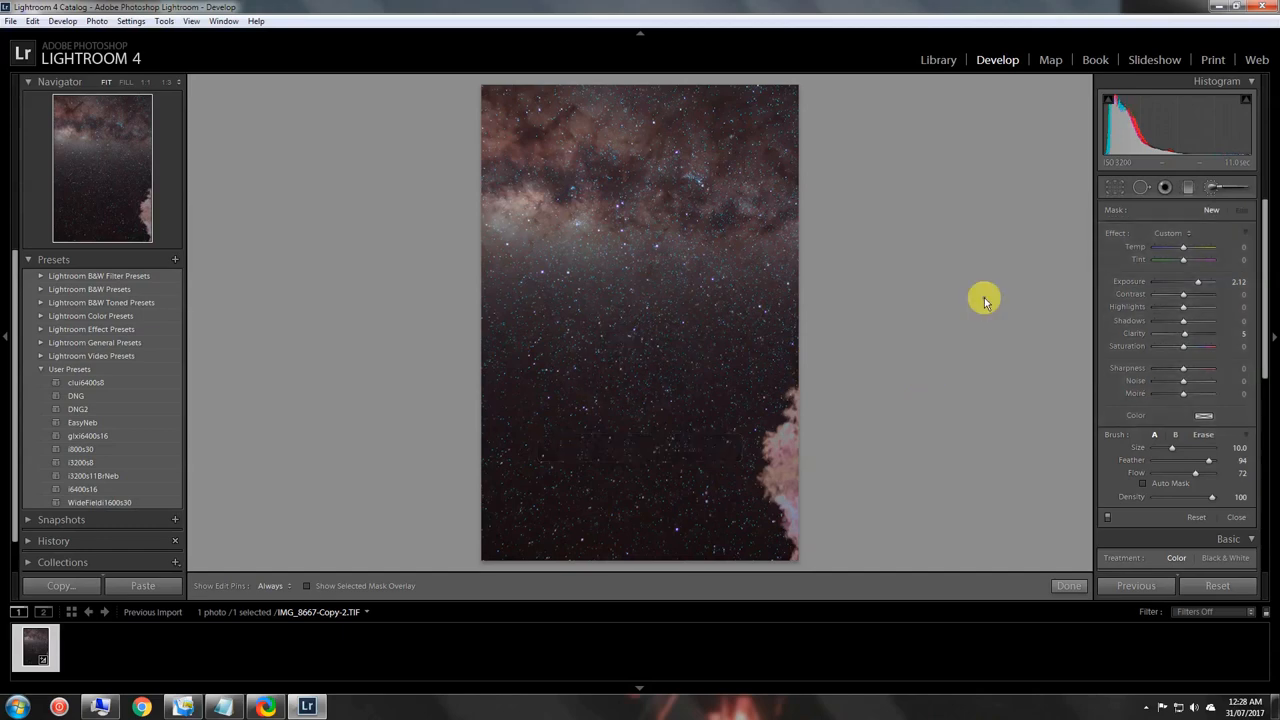
{"action": "mouse_move", "coordinate": [1058, 278]}
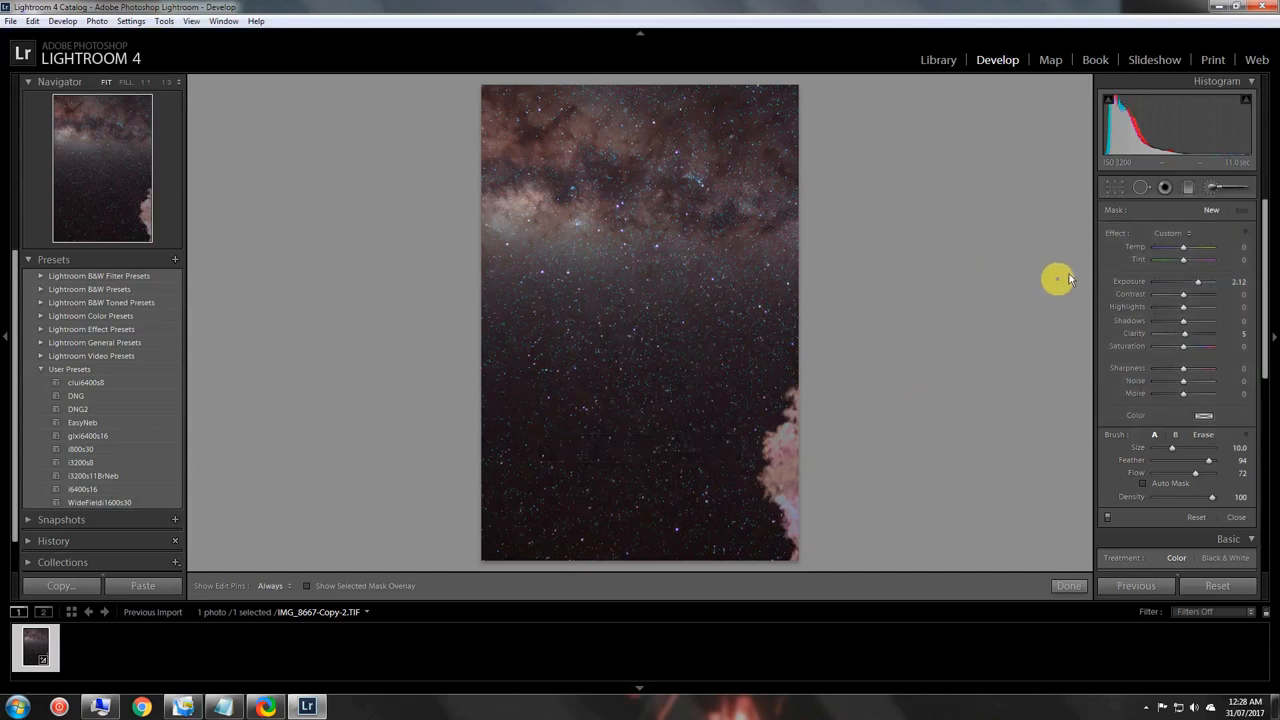
{"action": "mouse_move", "coordinate": [1002, 256]}
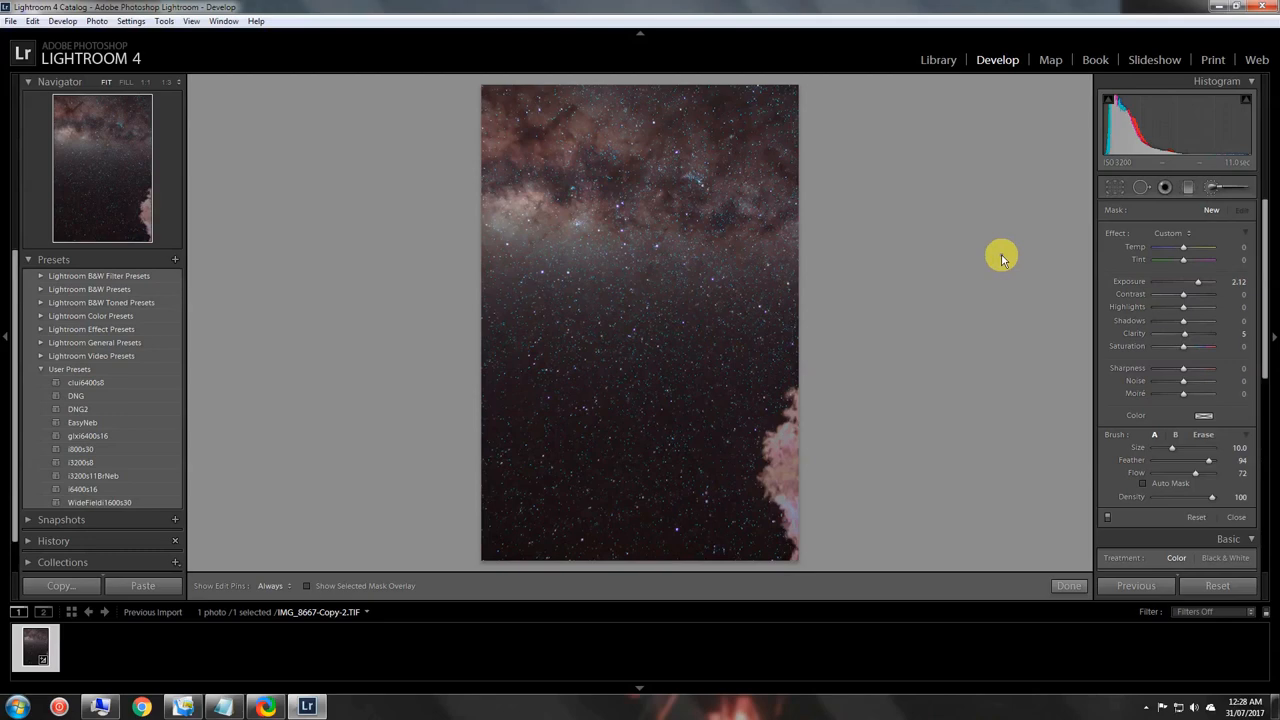
{"action": "mouse_move", "coordinate": [958, 238]}
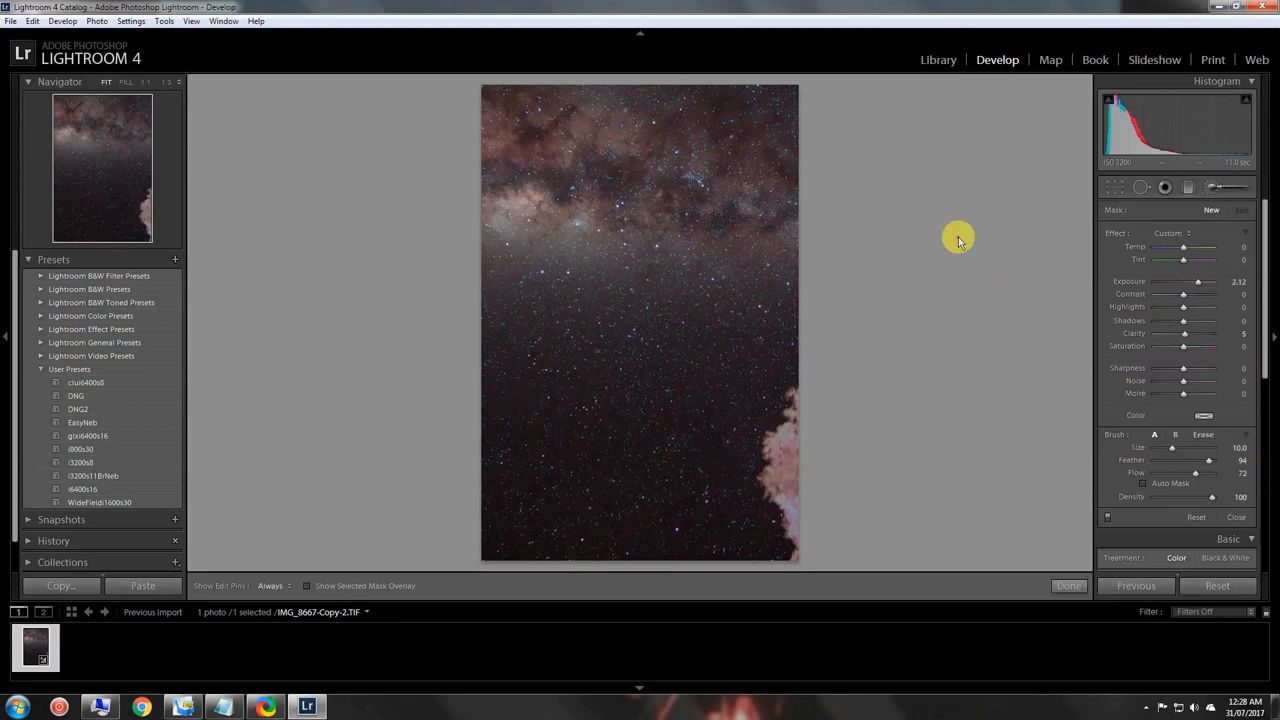
{"action": "mouse_move", "coordinate": [936, 246]}
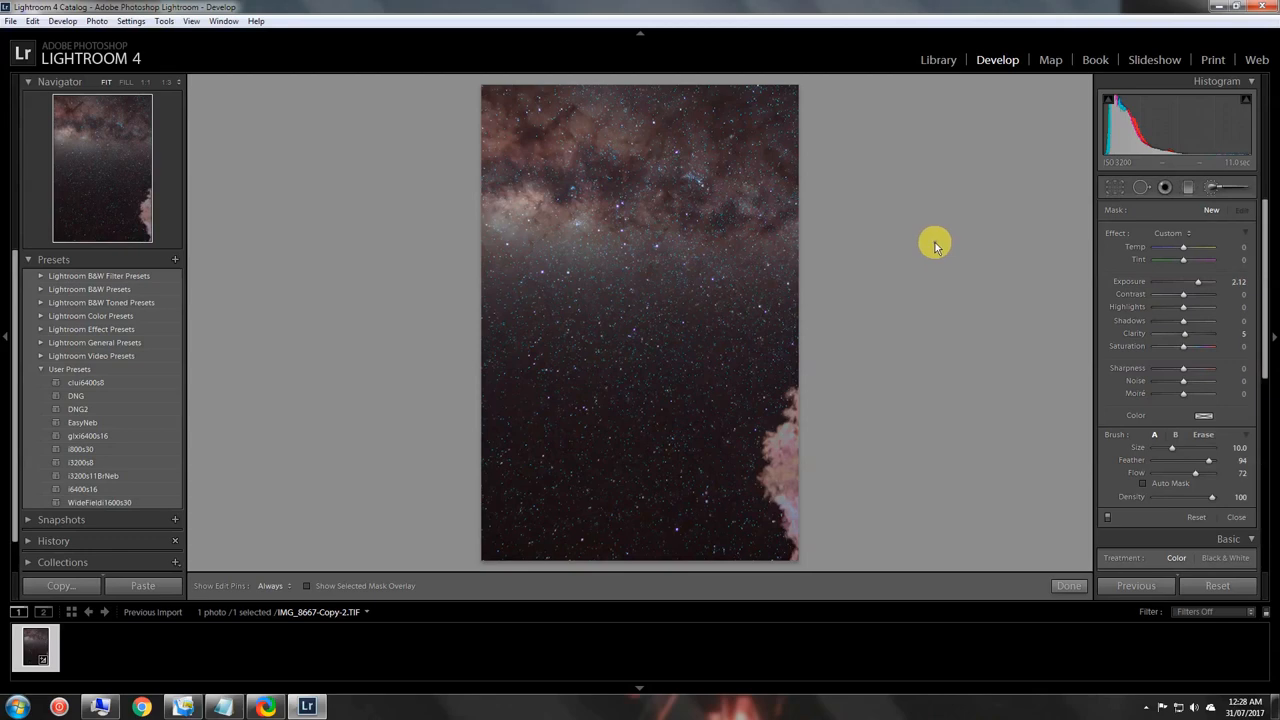
{"action": "mouse_move", "coordinate": [950, 256]}
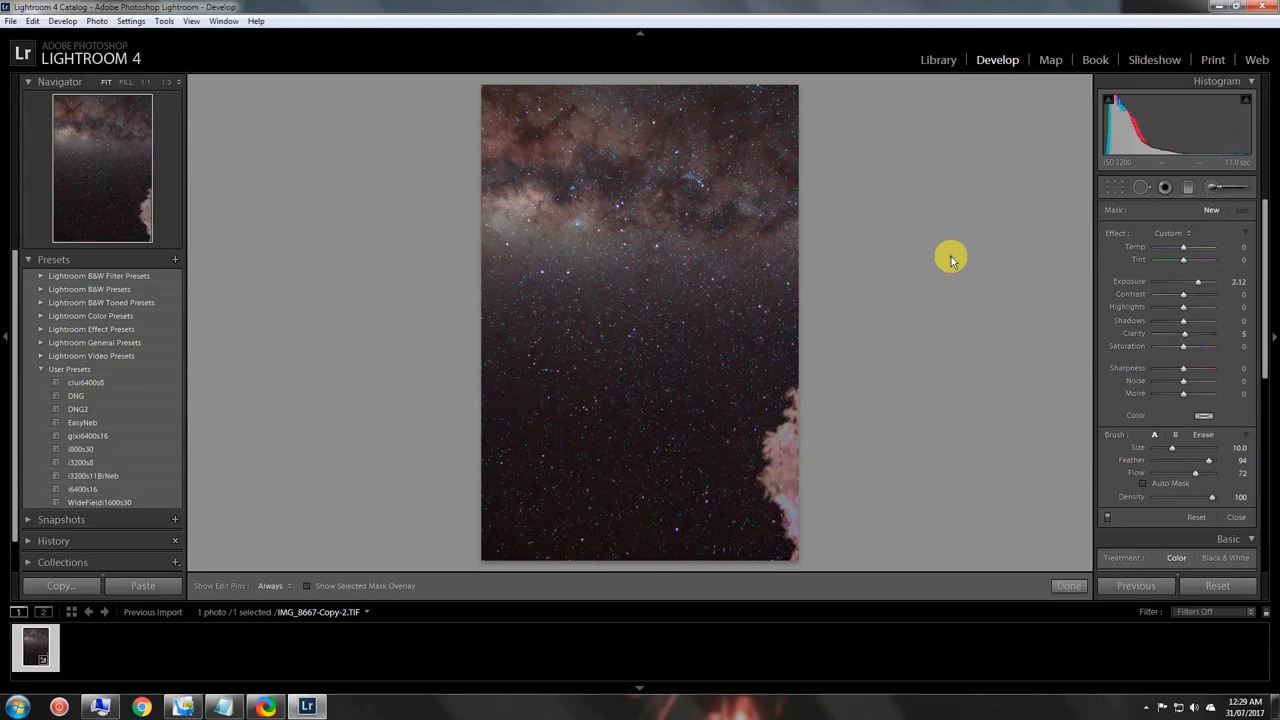
{"action": "mouse_move", "coordinate": [1050, 376]}
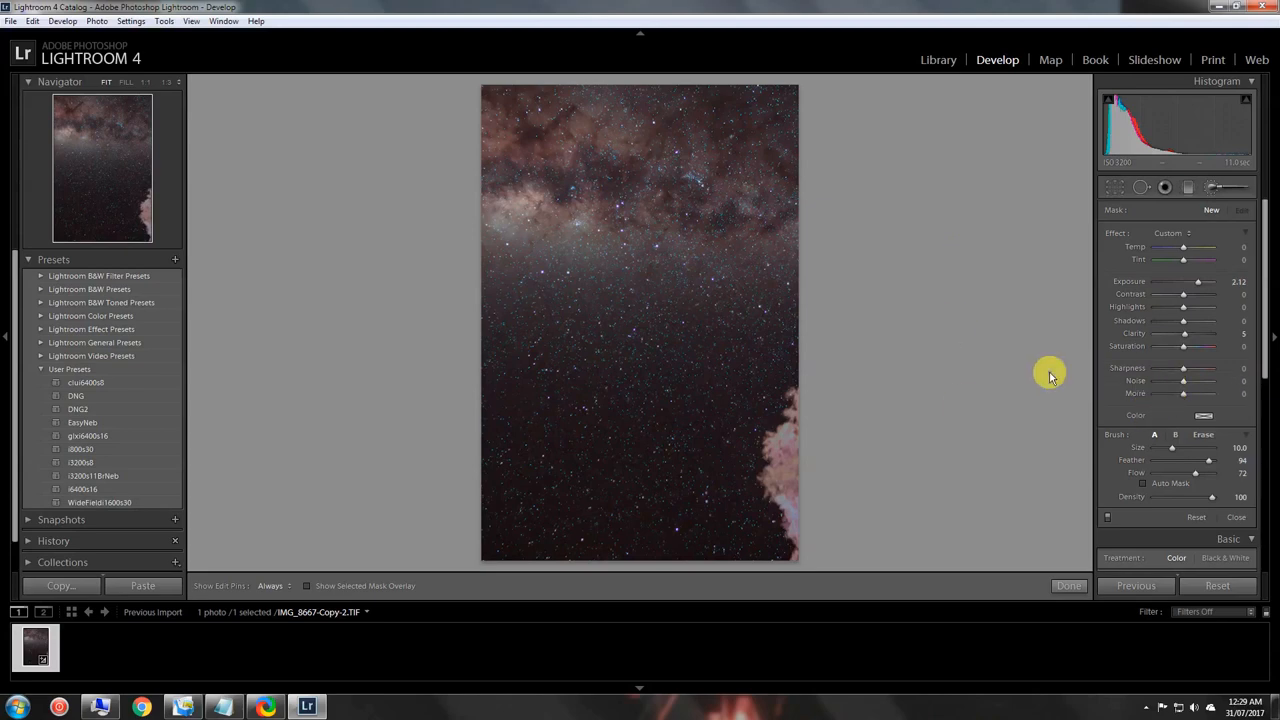
{"action": "mouse_move", "coordinate": [952, 356]}
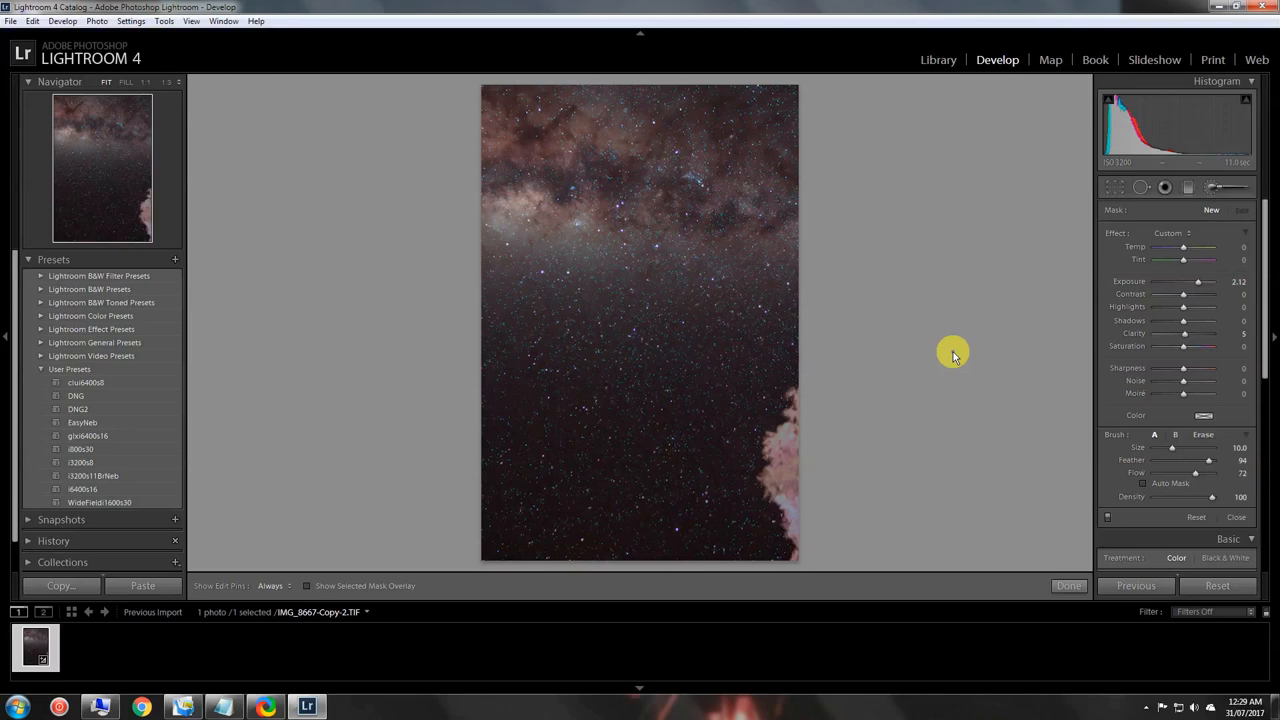
{"action": "mouse_move", "coordinate": [1156, 416]}
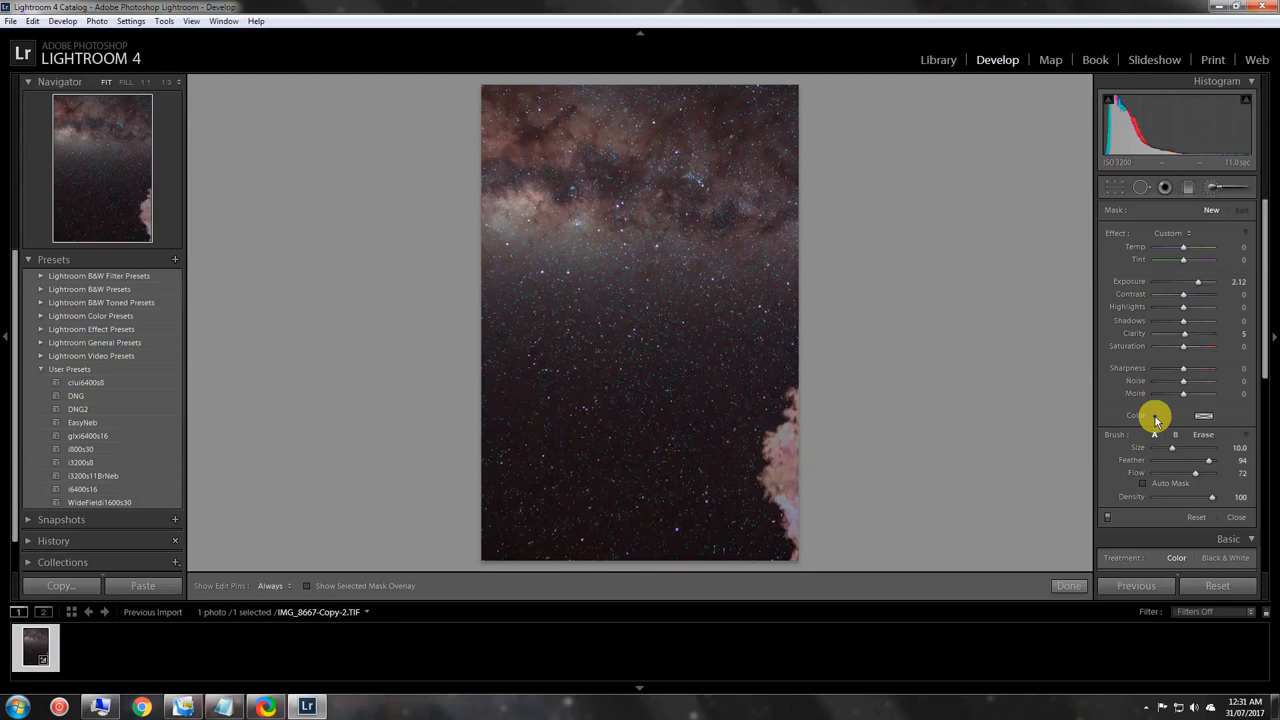
{"action": "mouse_move", "coordinate": [964, 412]}
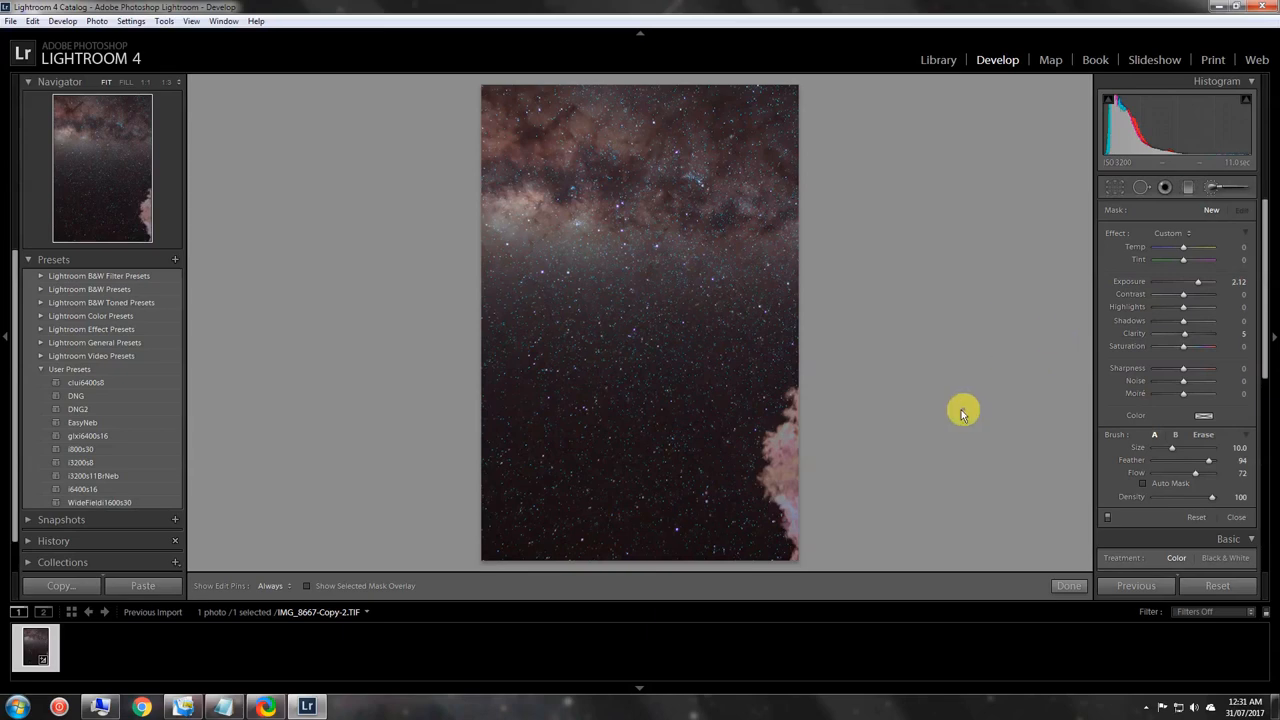
{"action": "mouse_move", "coordinate": [832, 316]}
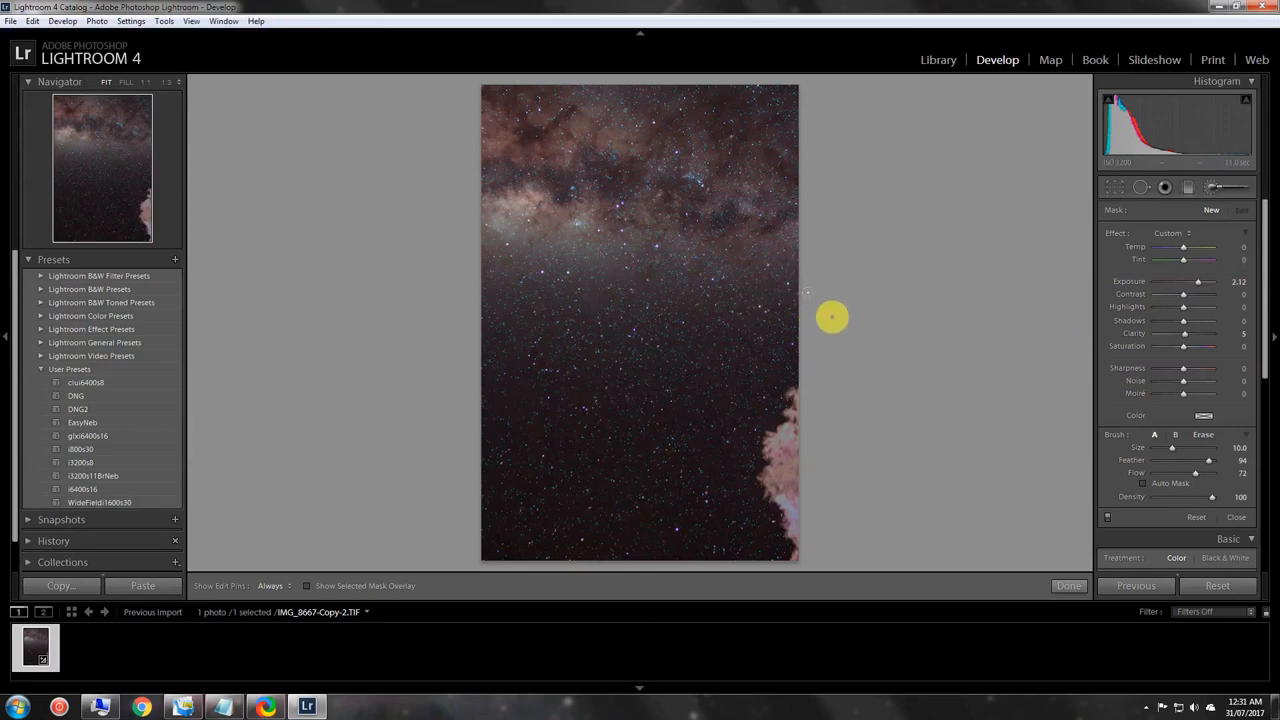
{"action": "mouse_move", "coordinate": [844, 330]}
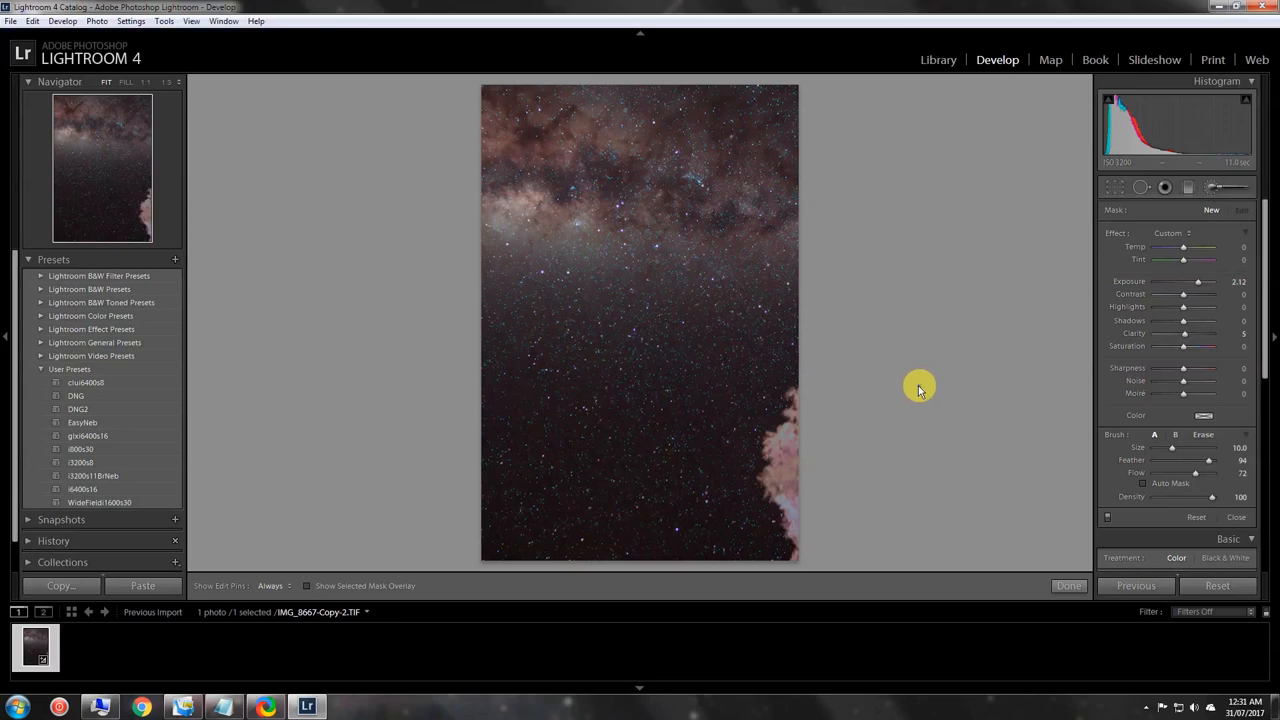
{"action": "mouse_move", "coordinate": [892, 374]}
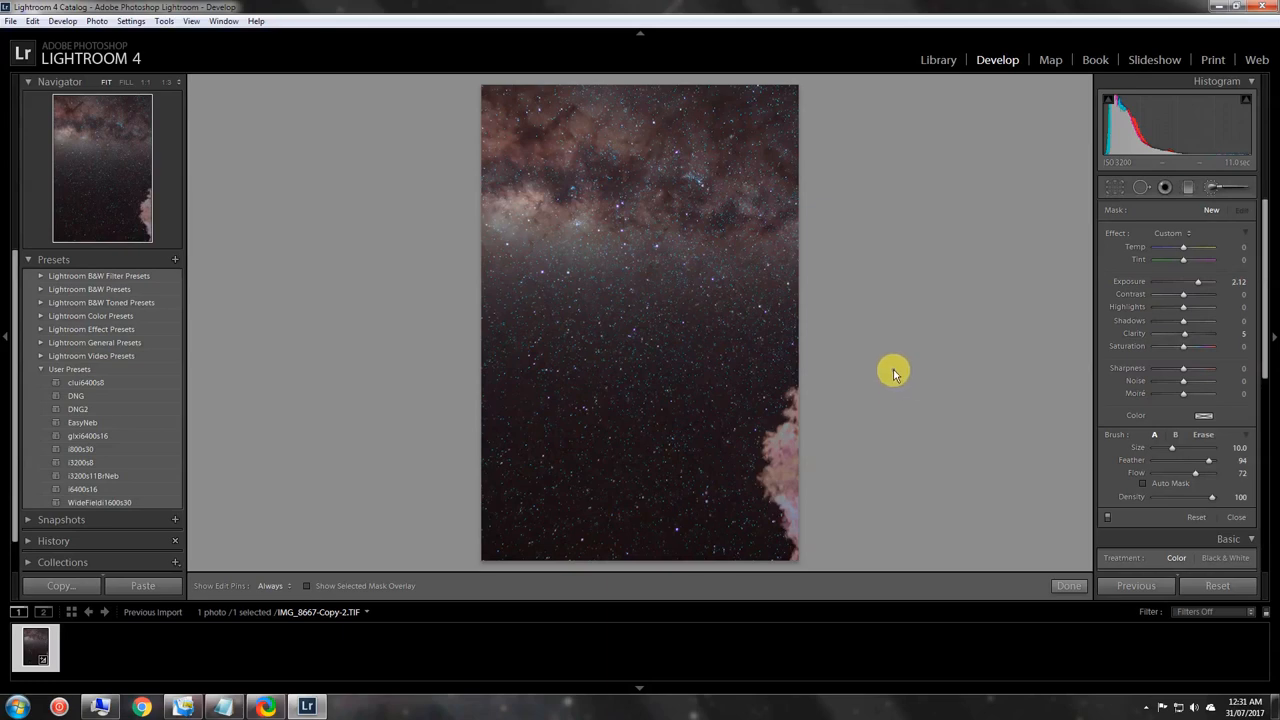
{"action": "mouse_move", "coordinate": [856, 340]}
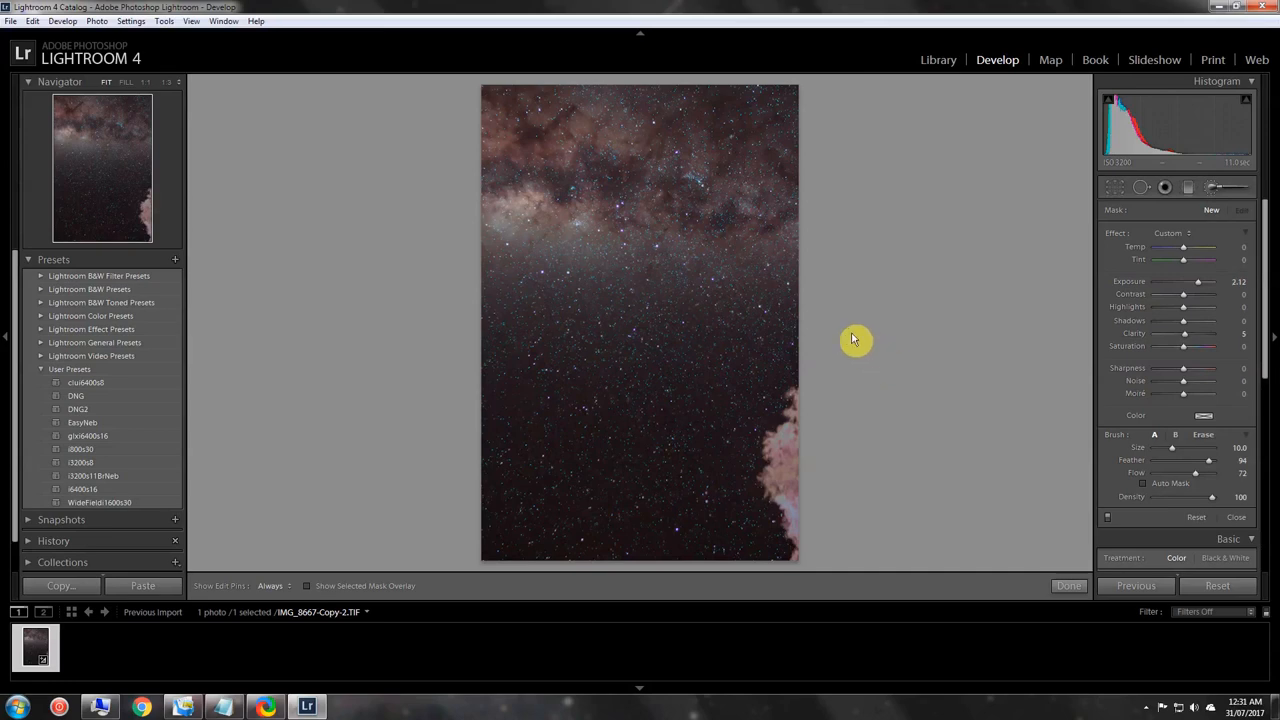
{"action": "mouse_move", "coordinate": [648, 48]}
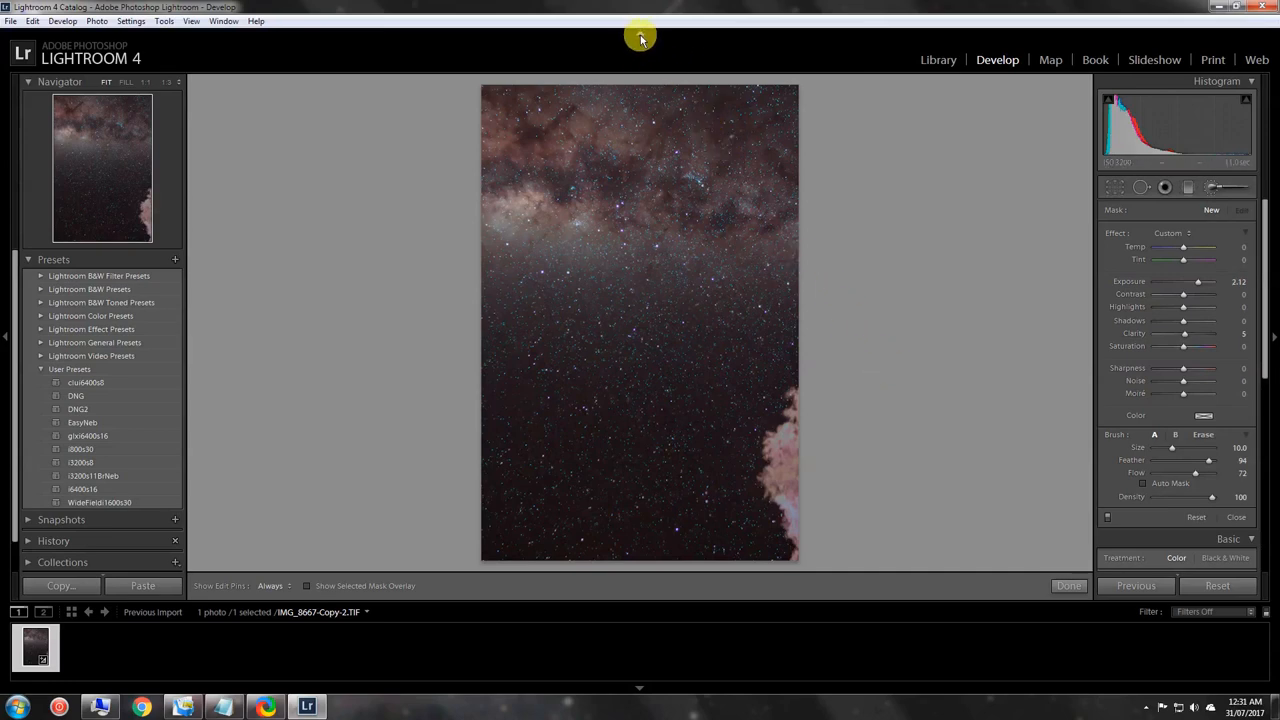
{"action": "mouse_move", "coordinate": [780, 56]}
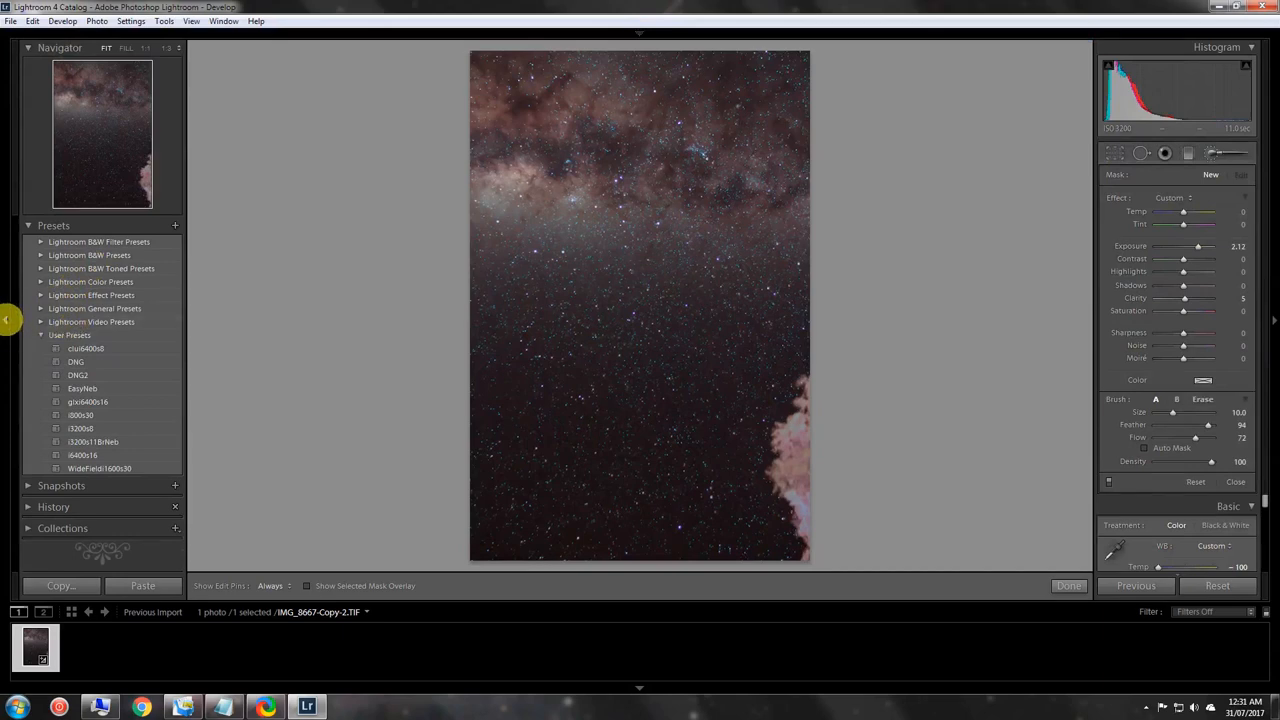
{"action": "left_click", "coordinate": [8, 318]}
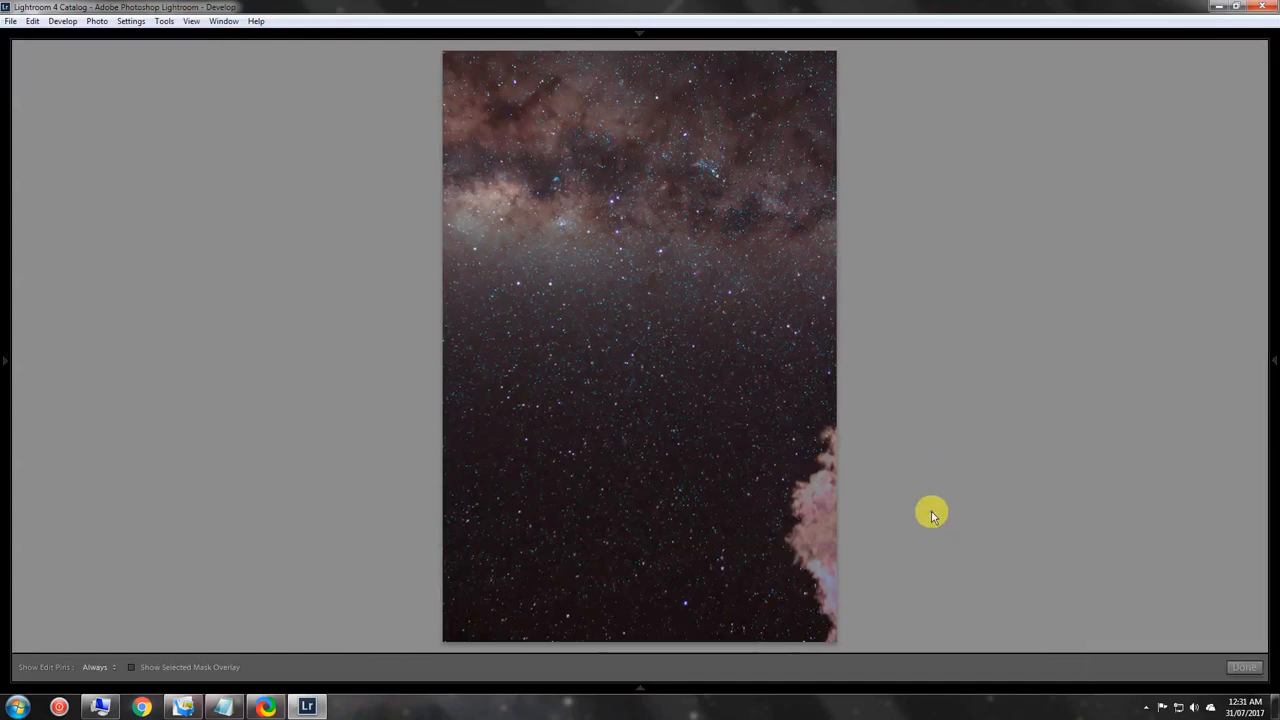
{"action": "mouse_move", "coordinate": [944, 496]}
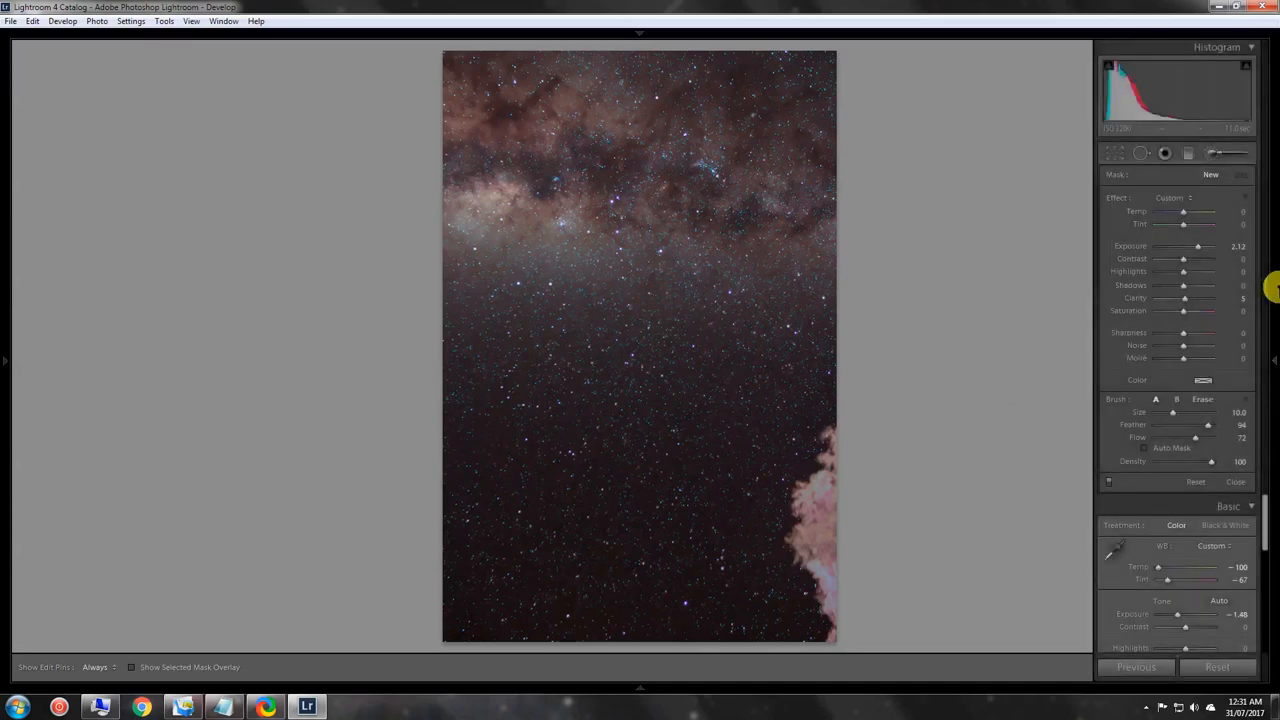
{"action": "mouse_move", "coordinate": [1172, 324]}
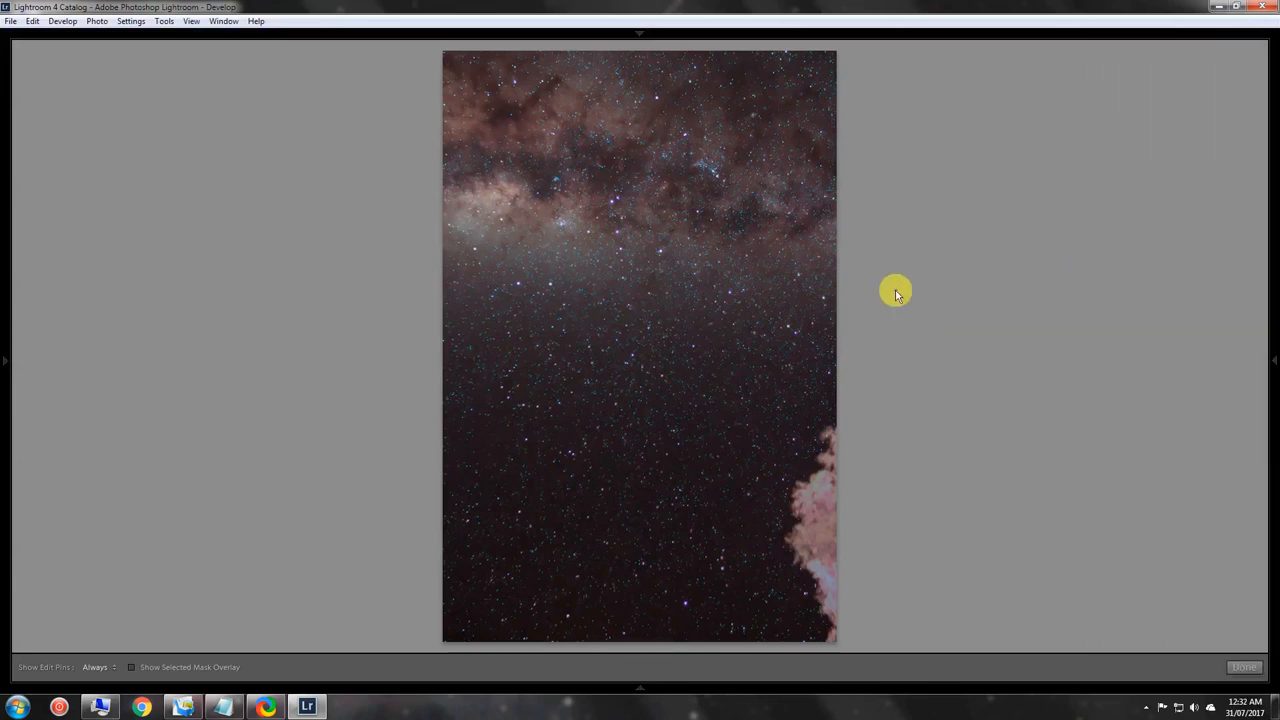
{"action": "left_click", "coordinate": [4, 360]}
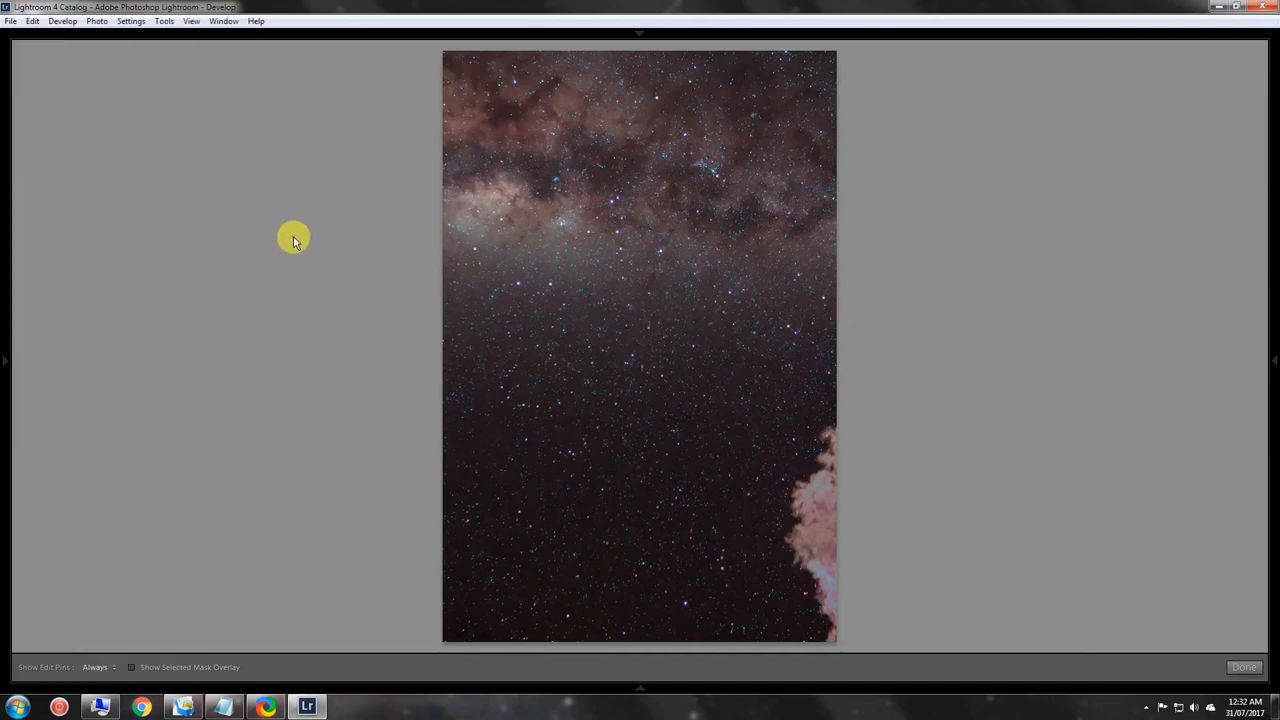
{"action": "mouse_move", "coordinate": [8, 188]}
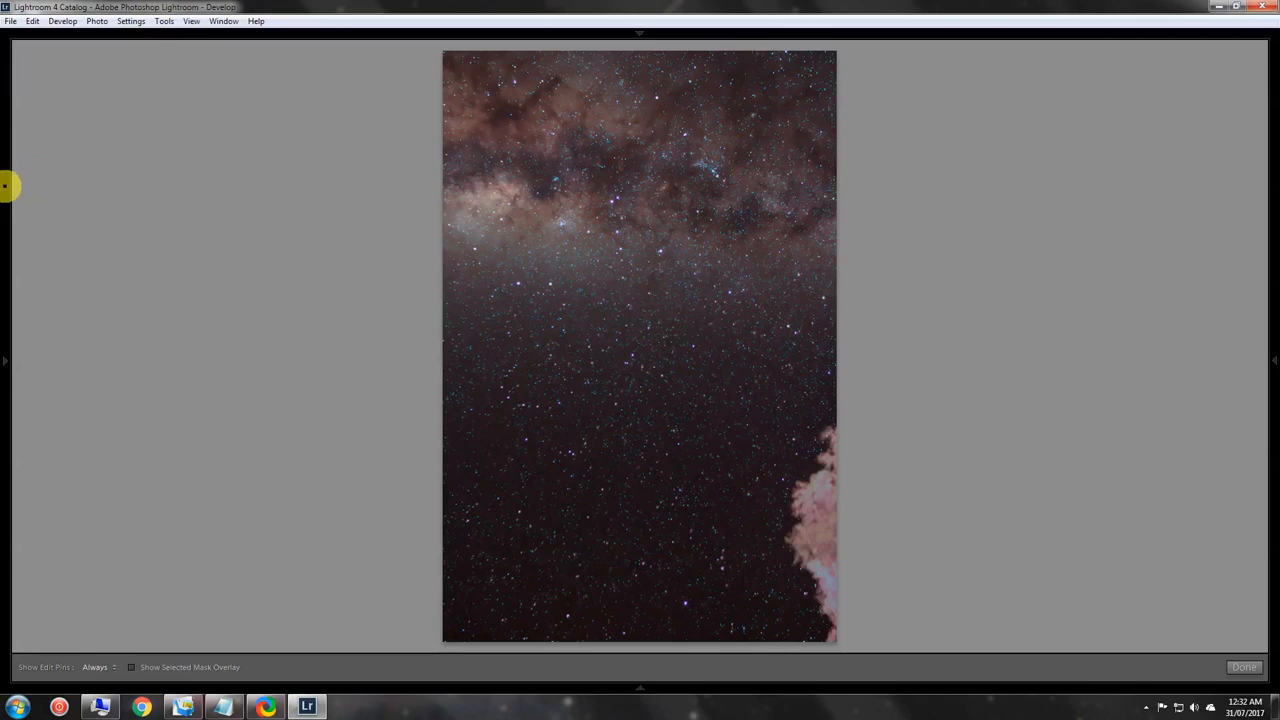
{"action": "mouse_move", "coordinate": [238, 312]}
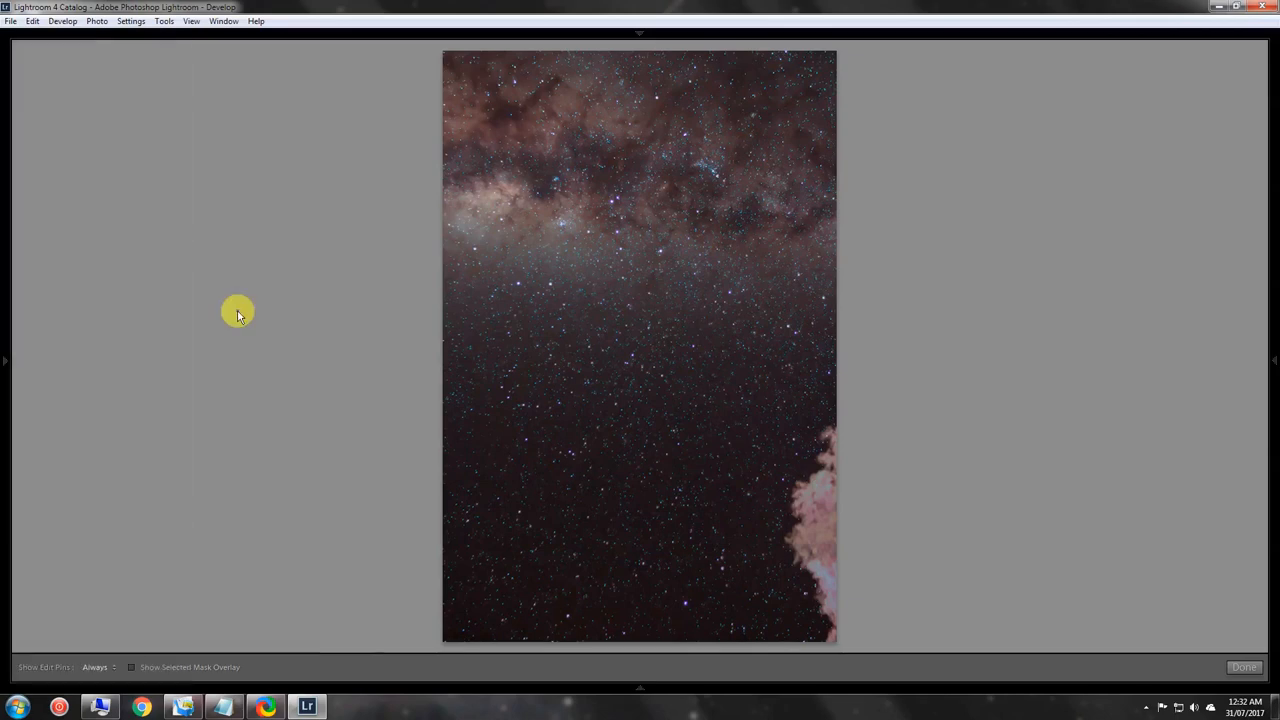
{"action": "mouse_move", "coordinate": [296, 340]}
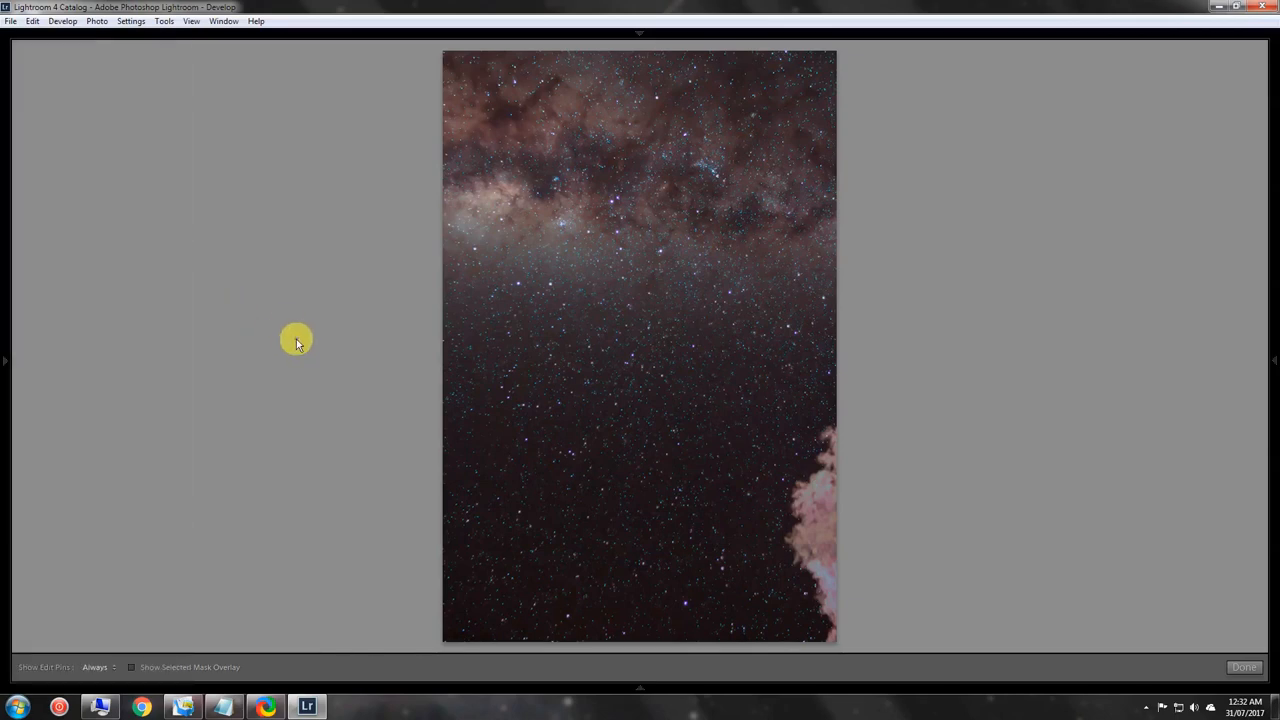
{"action": "left_click", "coordinate": [6, 360]}
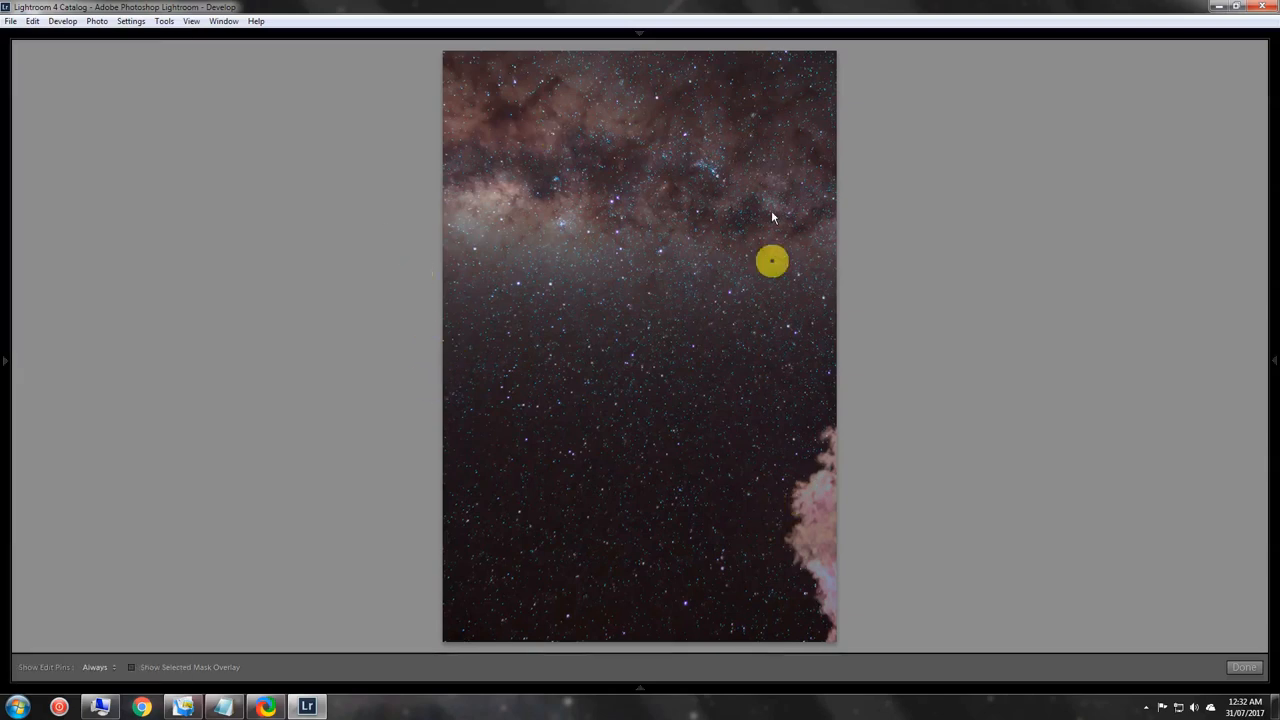
{"action": "left_click_drag", "start_coordinate": [772, 260], "coordinate": [786, 408]}
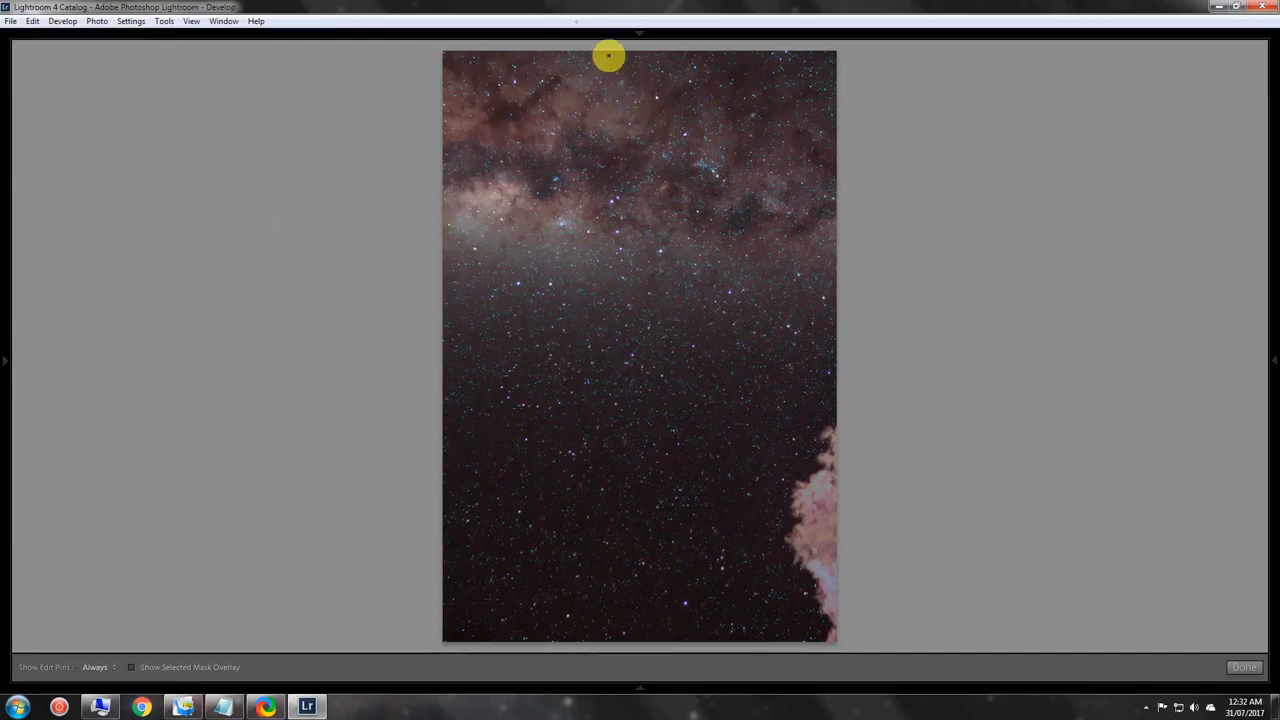
{"action": "mouse_move", "coordinate": [284, 56]}
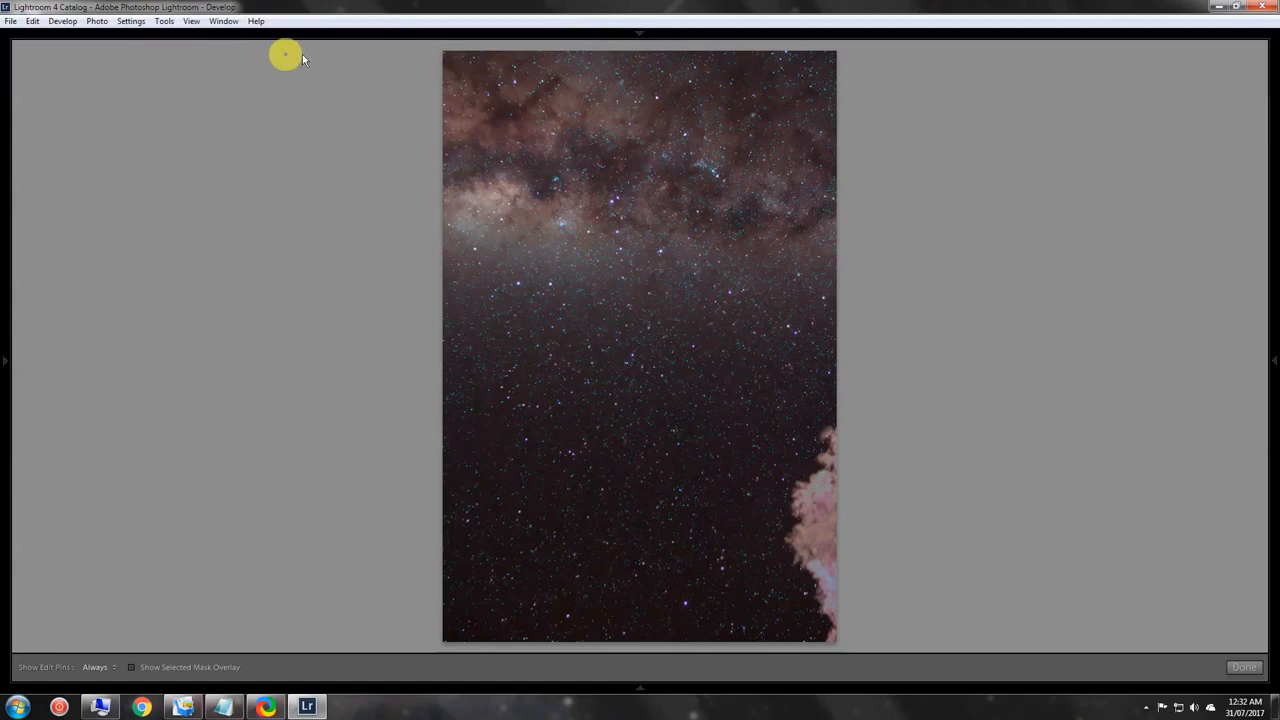
{"action": "mouse_move", "coordinate": [1026, 68]}
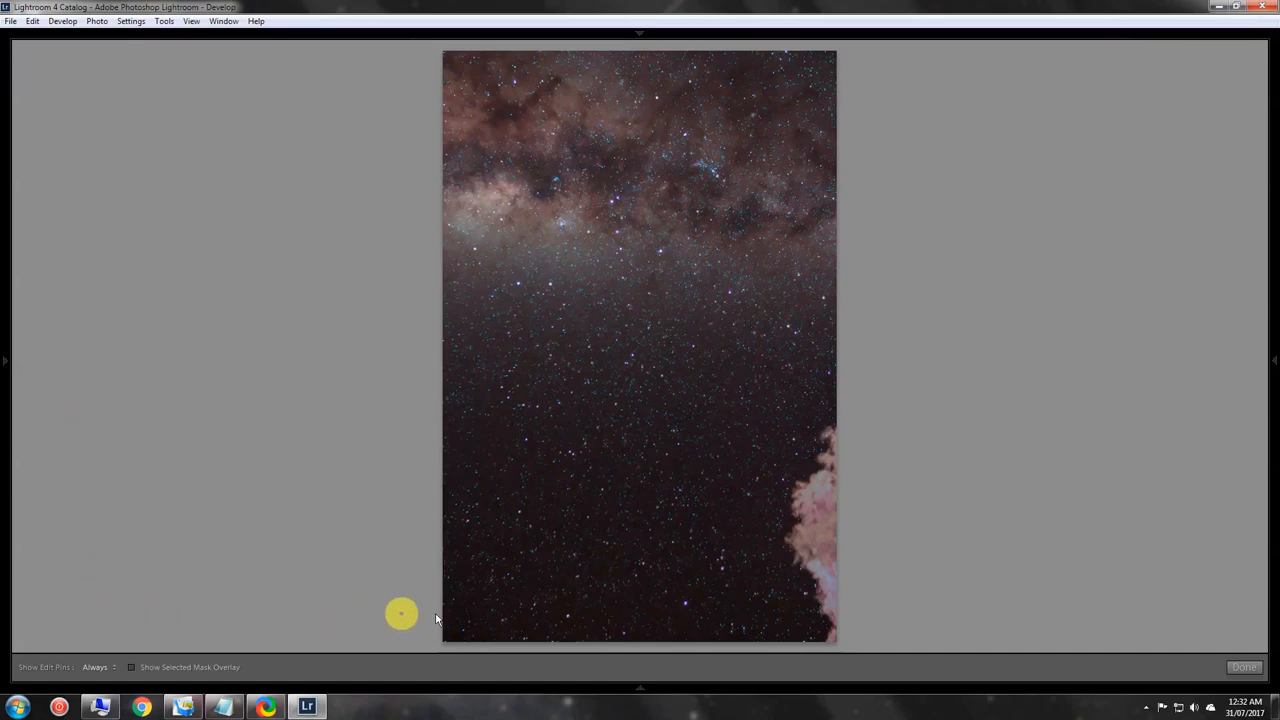
{"action": "mouse_move", "coordinate": [1136, 52]}
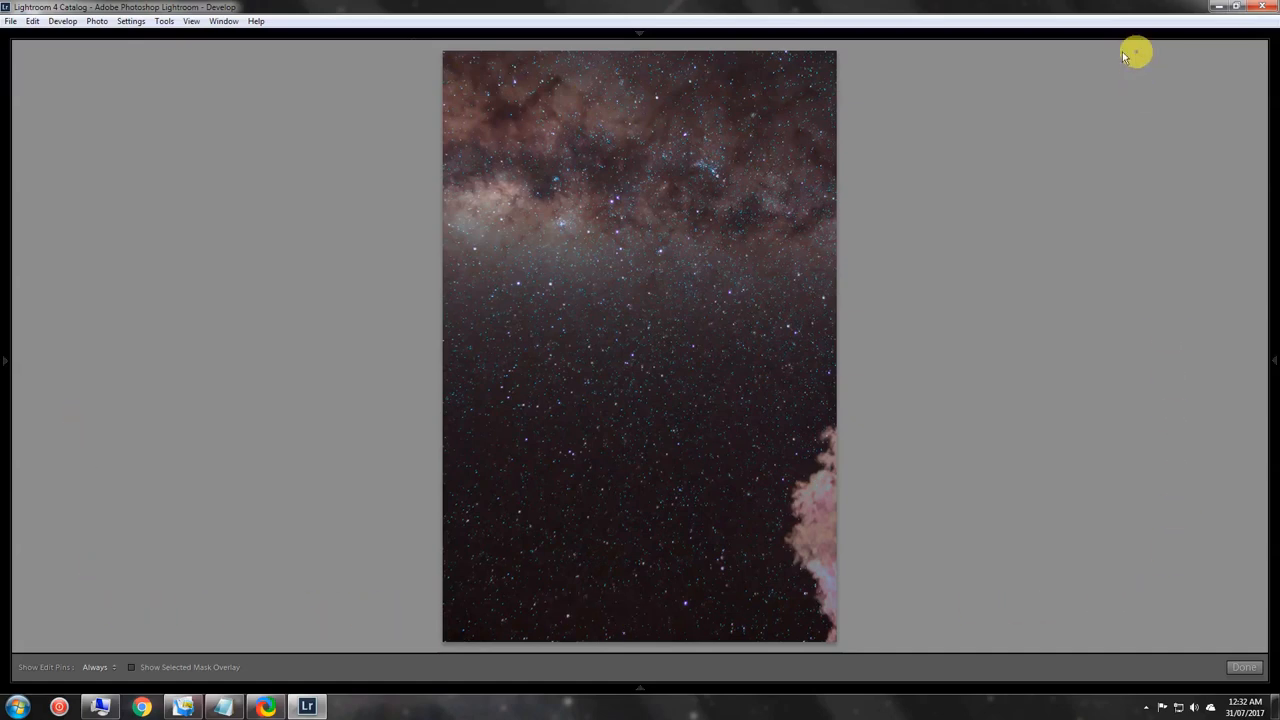
{"action": "mouse_move", "coordinate": [12, 56]}
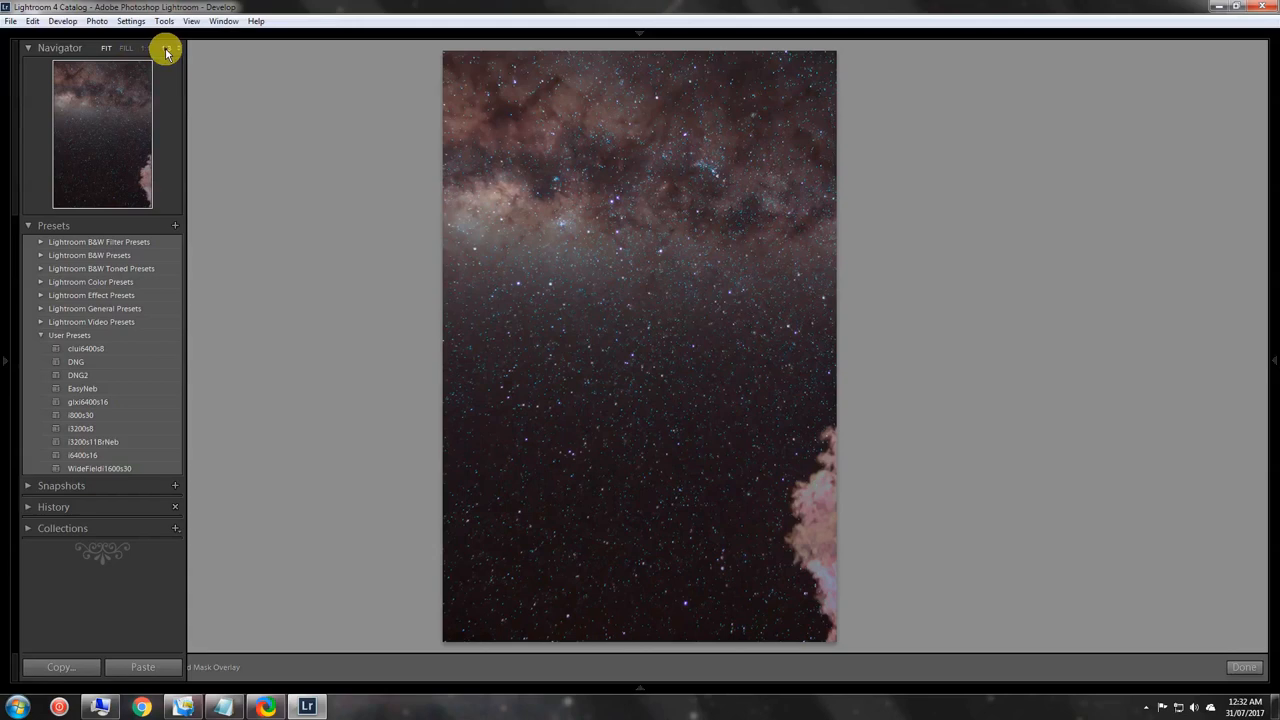
Step: Zoom into the star field and pan up to the Milky Way band and back down
{"action": "left_click", "coordinate": [166, 52]}
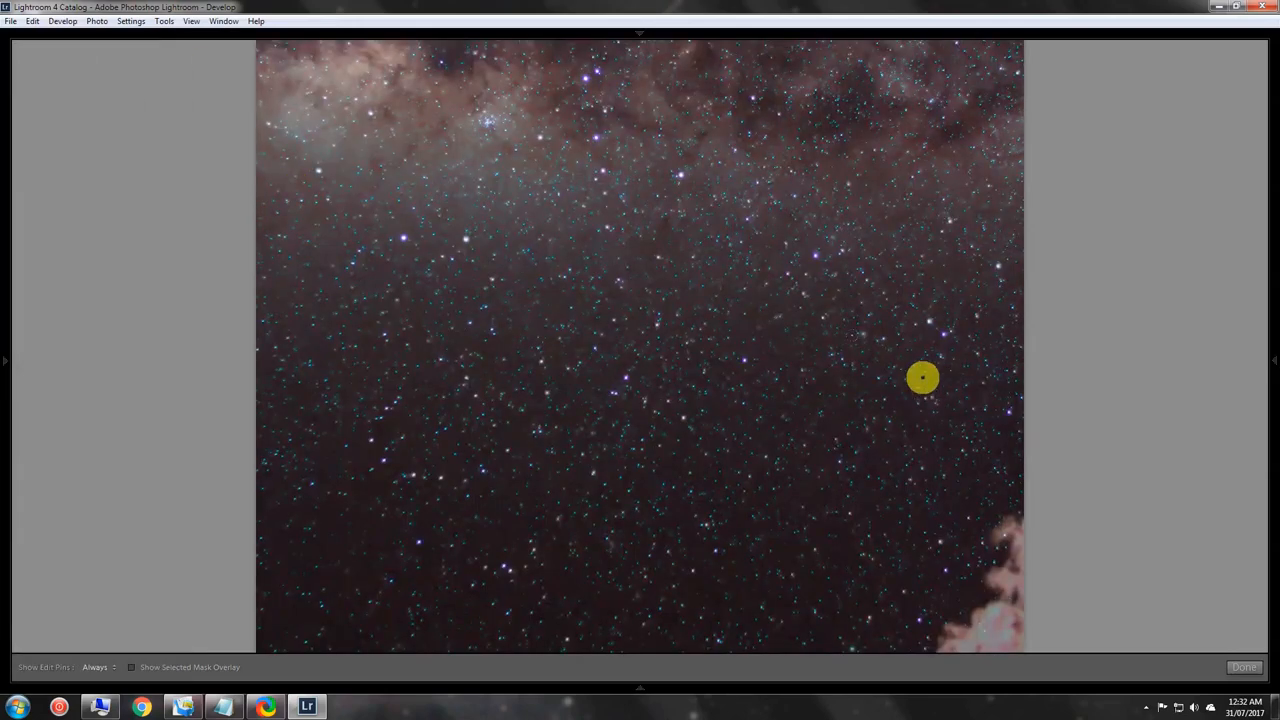
{"action": "left_click_drag", "start_coordinate": [922, 378], "coordinate": [544, 322]}
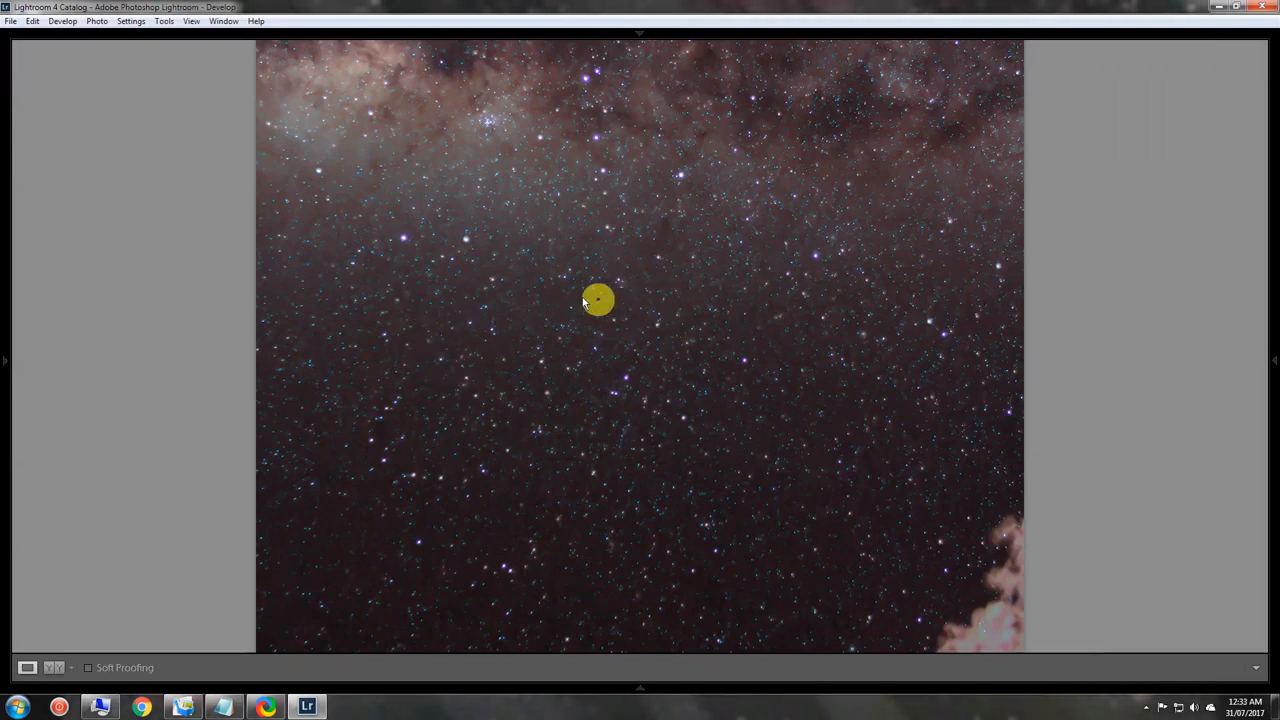
{"action": "left_click_drag", "start_coordinate": [598, 300], "coordinate": [498, 236]}
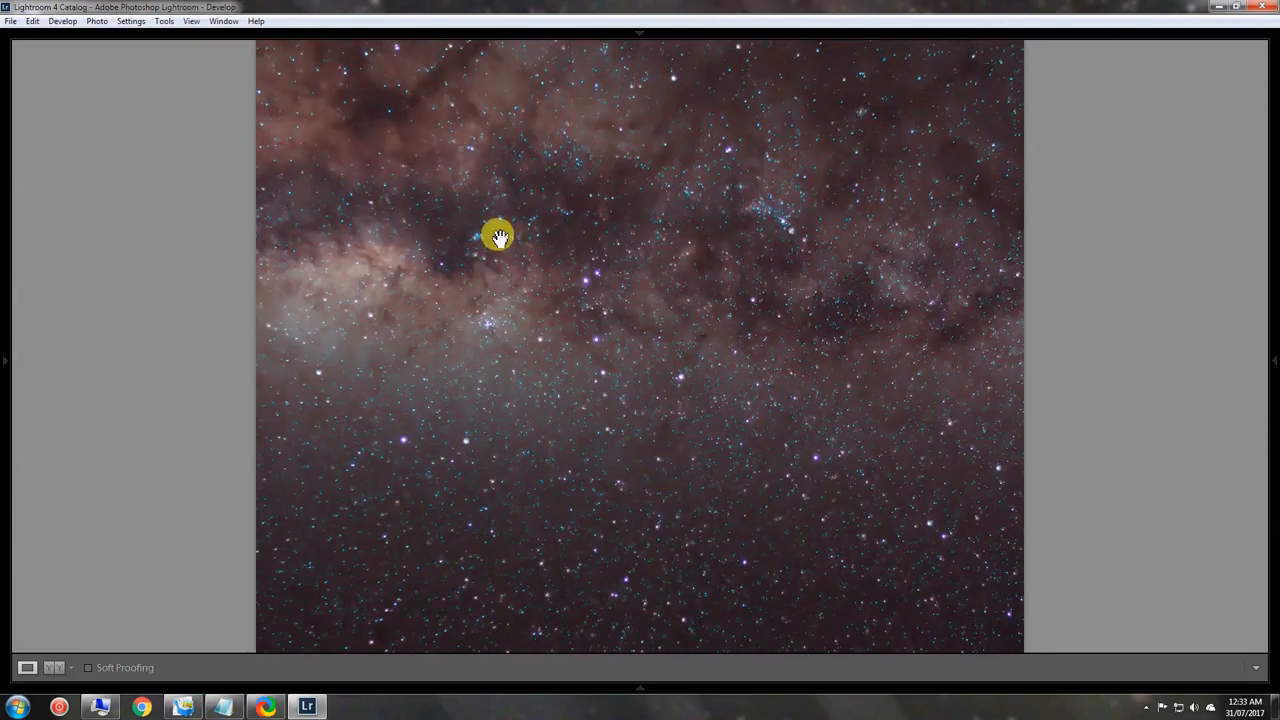
{"action": "left_click_drag", "start_coordinate": [500, 236], "coordinate": [762, 482]}
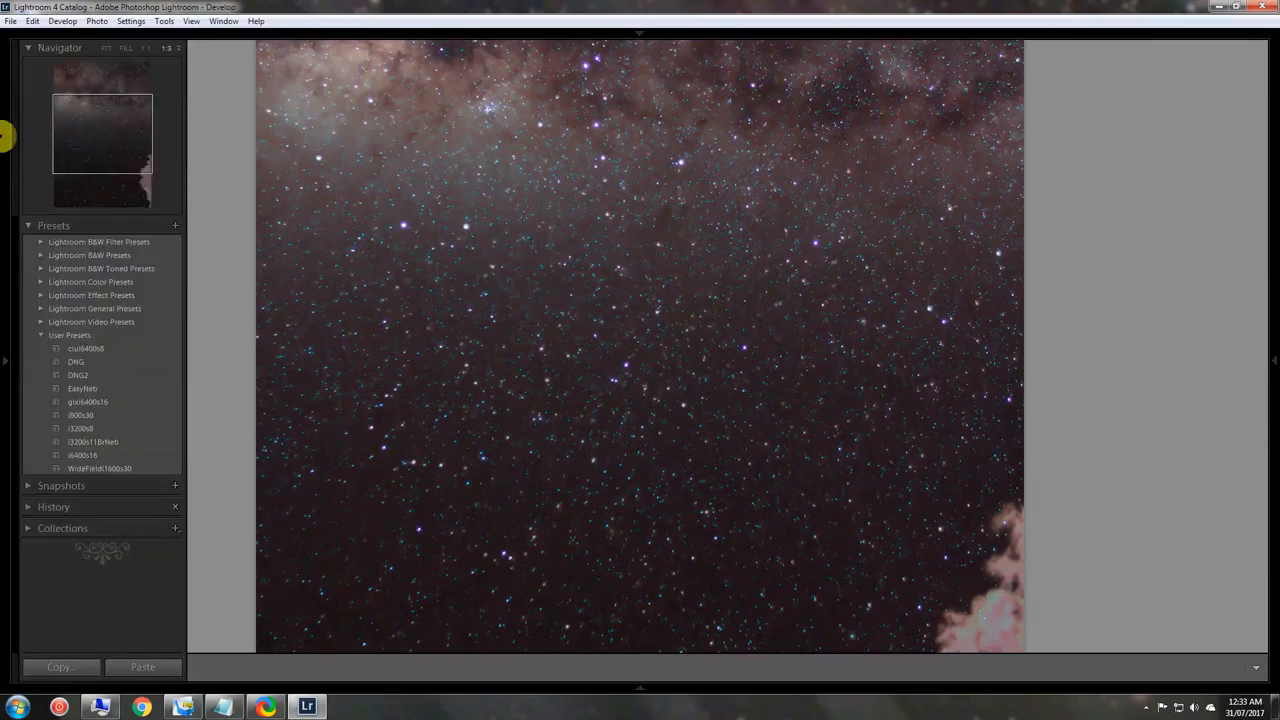
Step: Fit the whole photo, then choose a higher magnification from the Navigator zoom ratios
{"action": "left_click", "coordinate": [106, 48]}
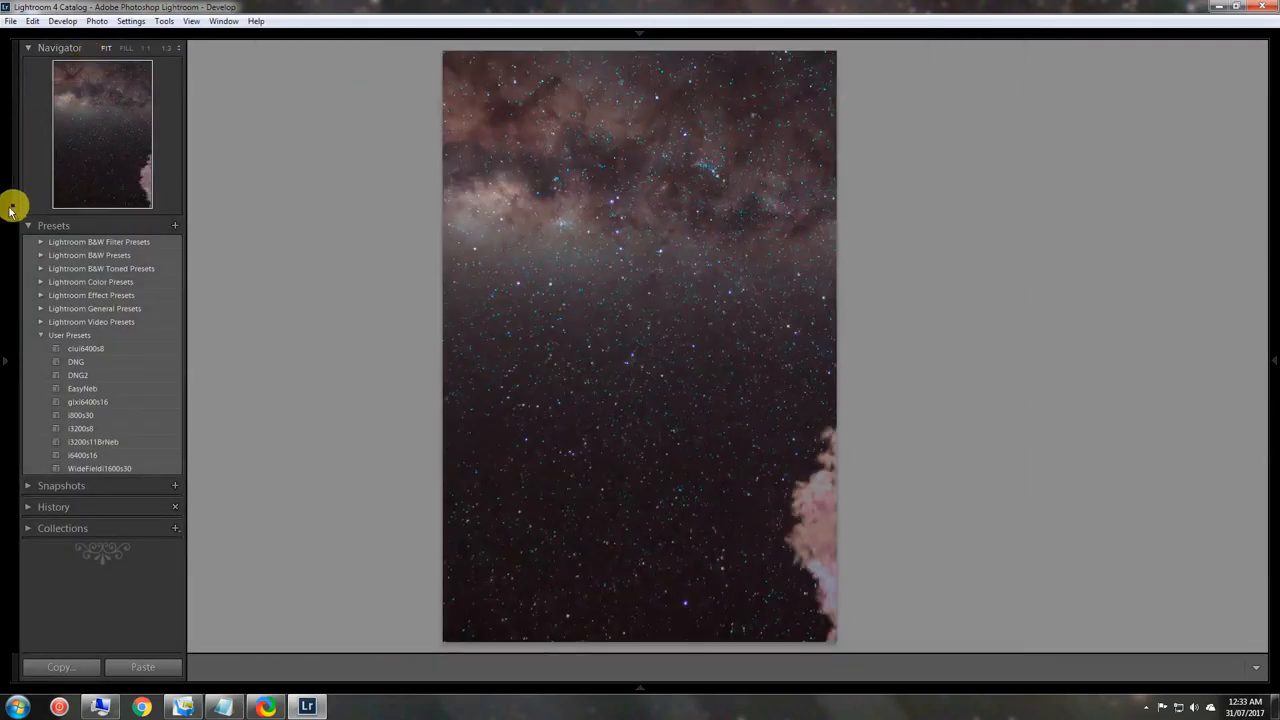
{"action": "left_click", "coordinate": [178, 48]}
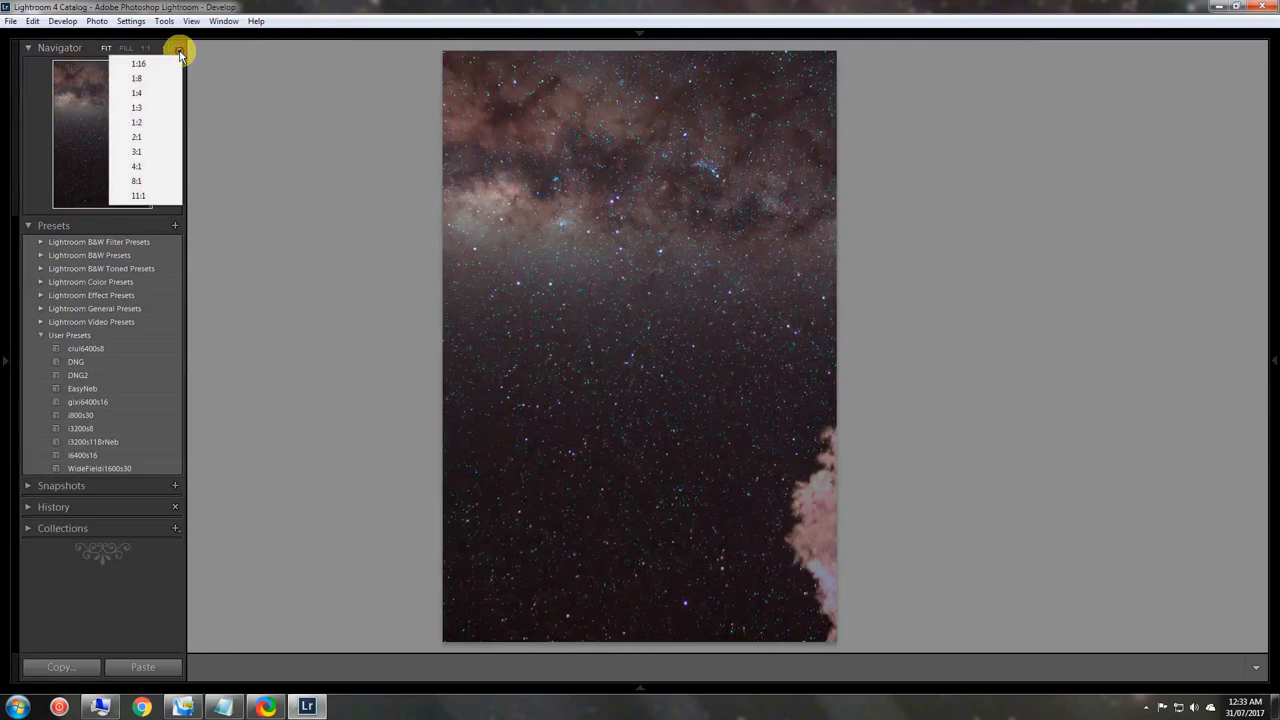
{"action": "mouse_move", "coordinate": [136, 94]}
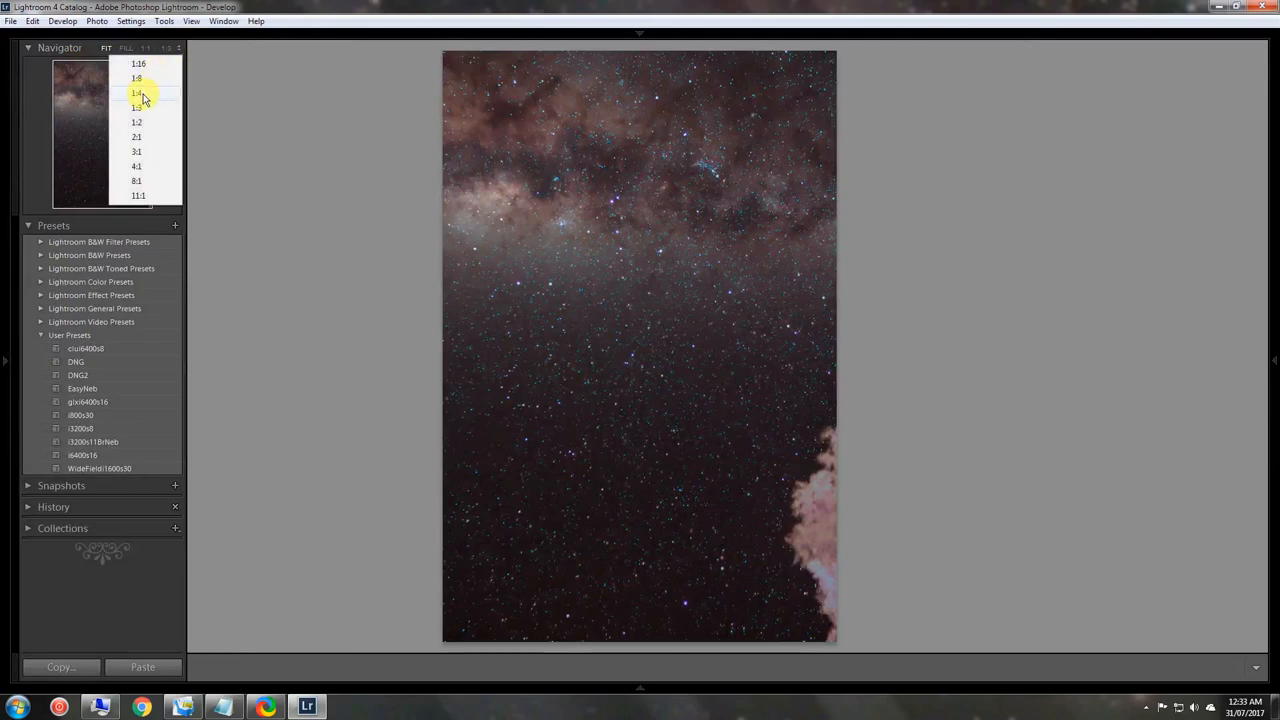
{"action": "left_click", "coordinate": [136, 108]}
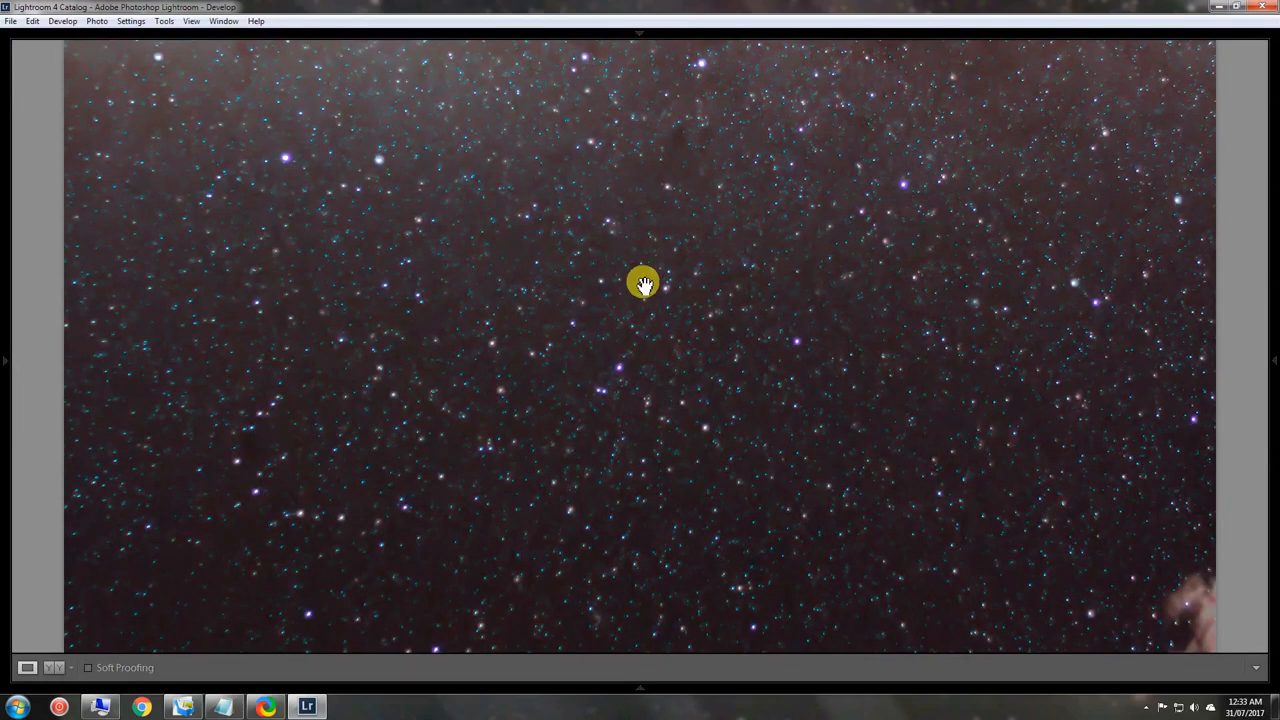
{"action": "mouse_move", "coordinate": [922, 536]}
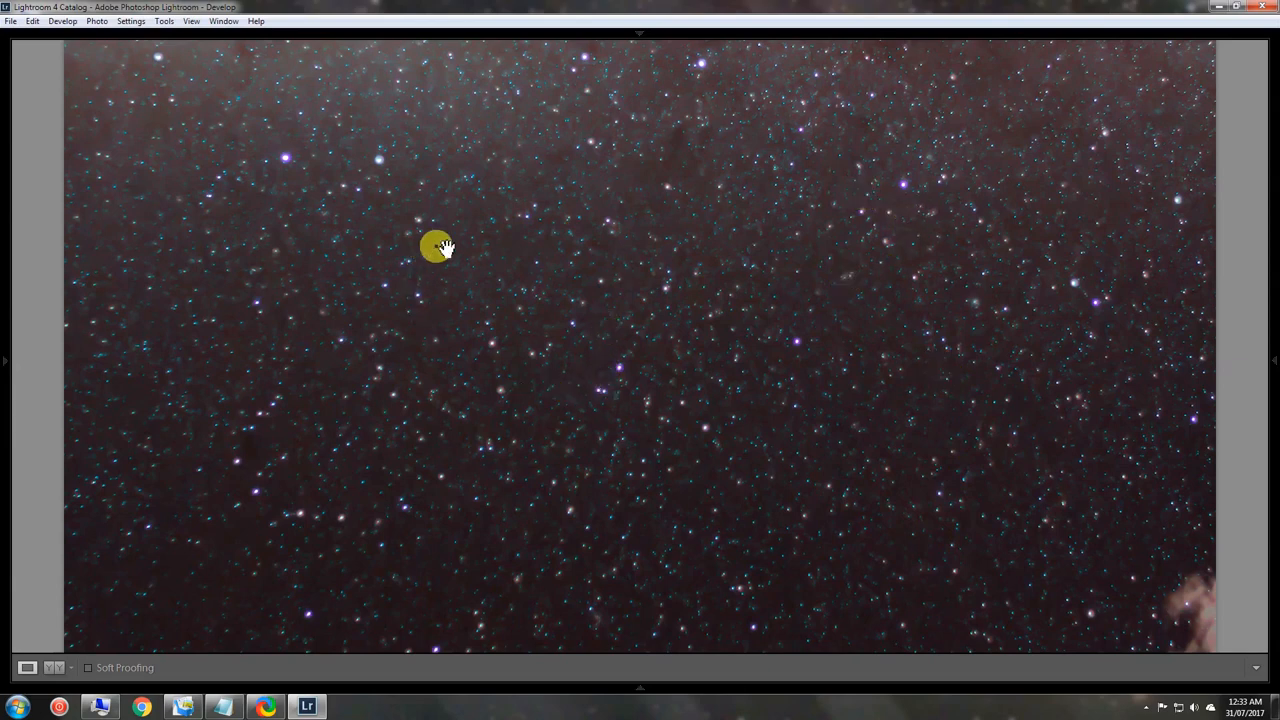
Step: Pan the magnified view across the Milky Way band and its dark dust lanes
{"action": "left_click_drag", "start_coordinate": [436, 248], "coordinate": [680, 510]}
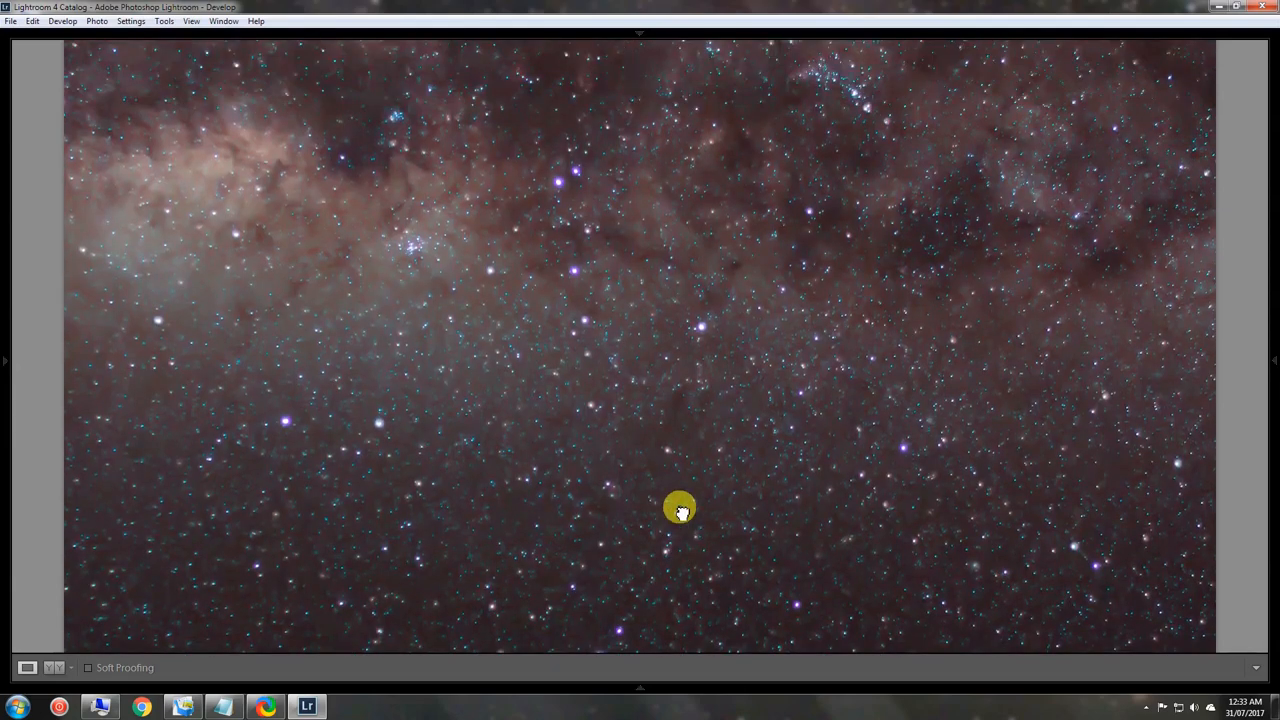
{"action": "left_click_drag", "start_coordinate": [680, 510], "coordinate": [616, 296]}
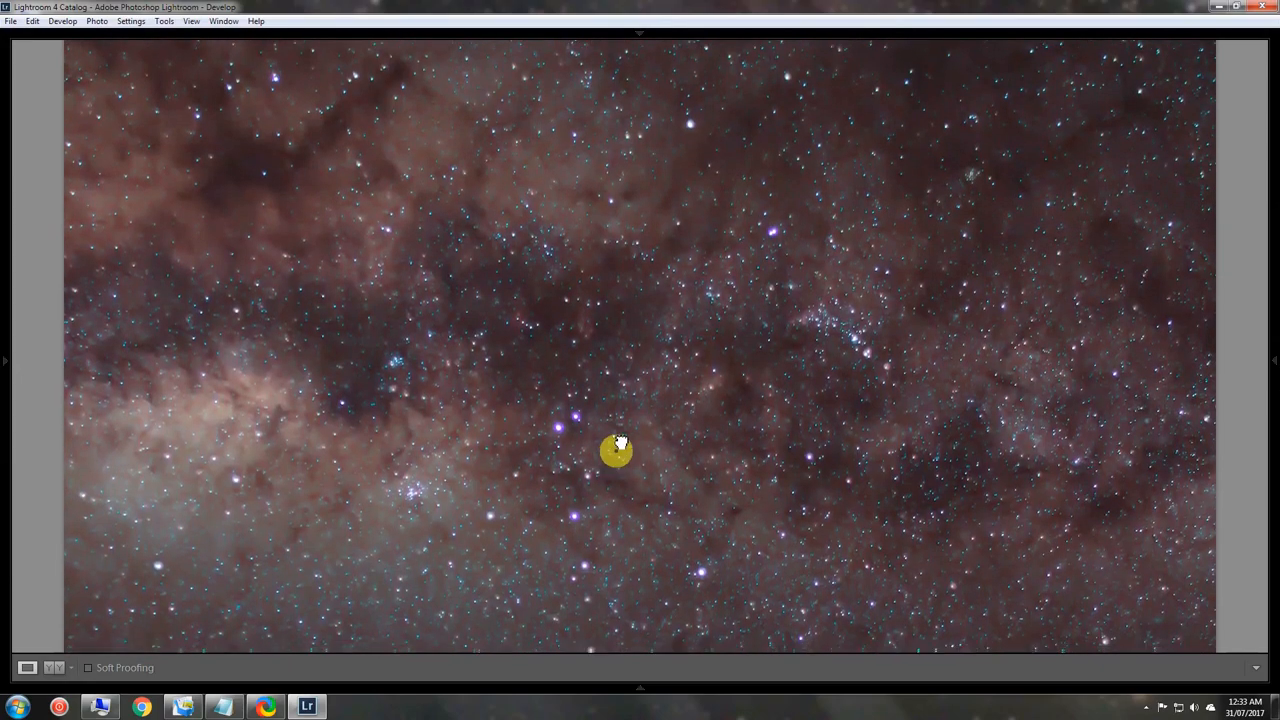
{"action": "left_click_drag", "start_coordinate": [616, 450], "coordinate": [324, 196]}
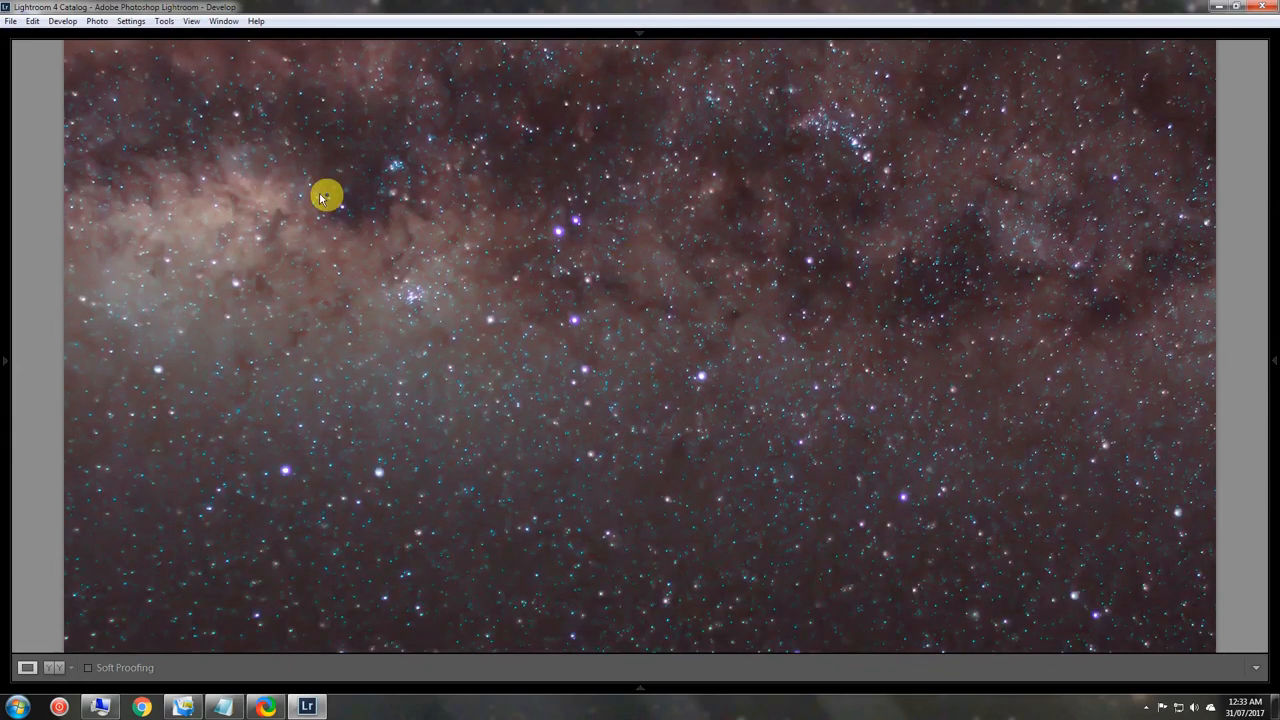
{"action": "mouse_move", "coordinate": [398, 198]}
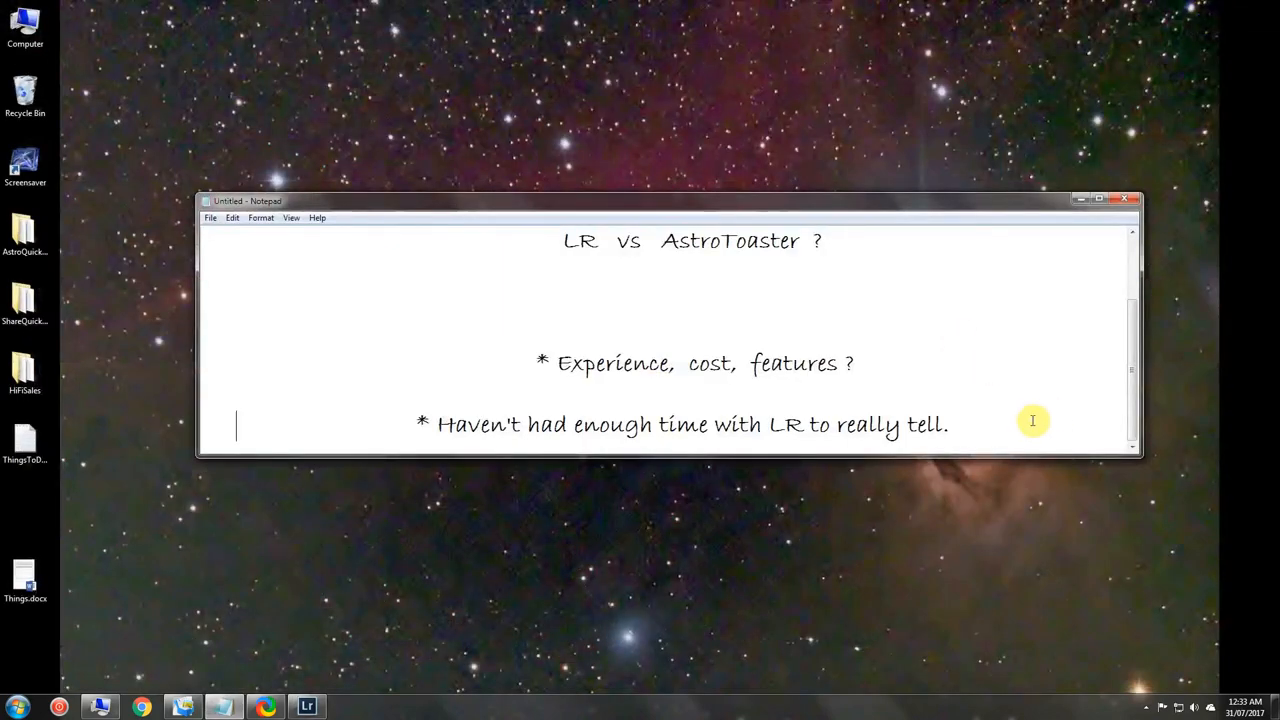
{"action": "mouse_move", "coordinate": [584, 424]}
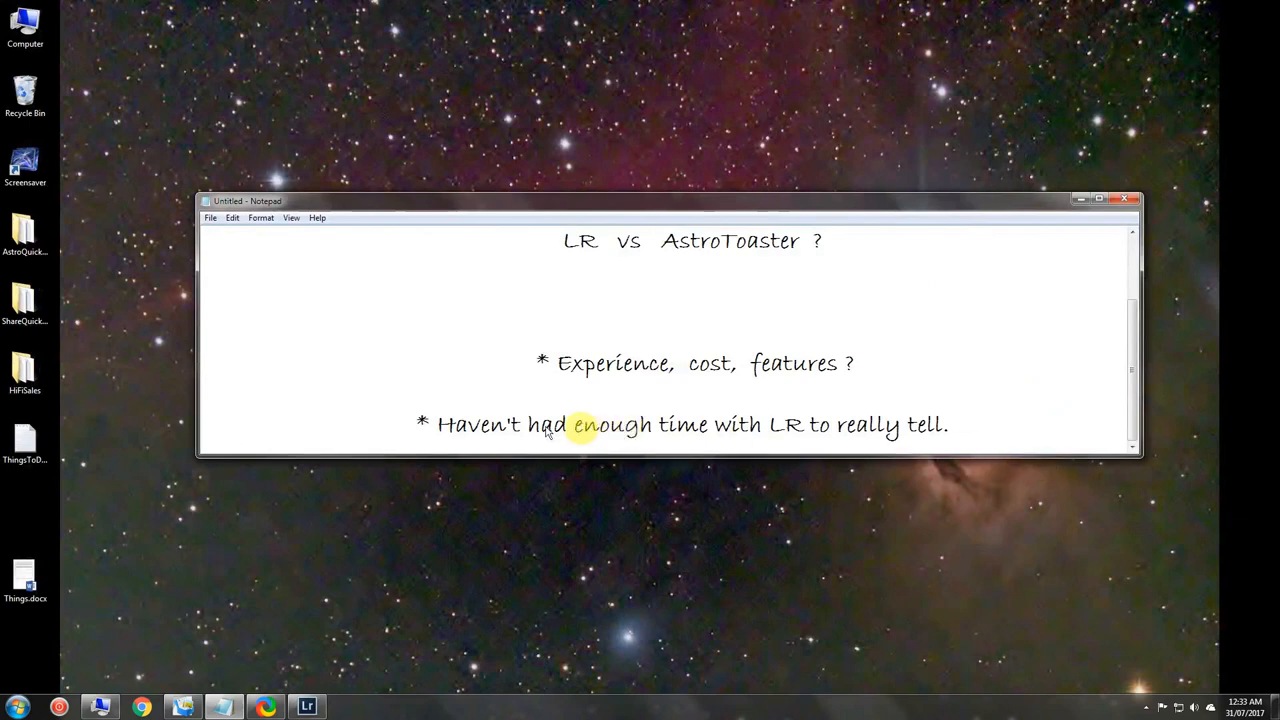
Step: Select the note line "Haven't had enough time with LR to really tell."
{"action": "left_click_drag", "start_coordinate": [438, 424], "coordinate": [830, 424]}
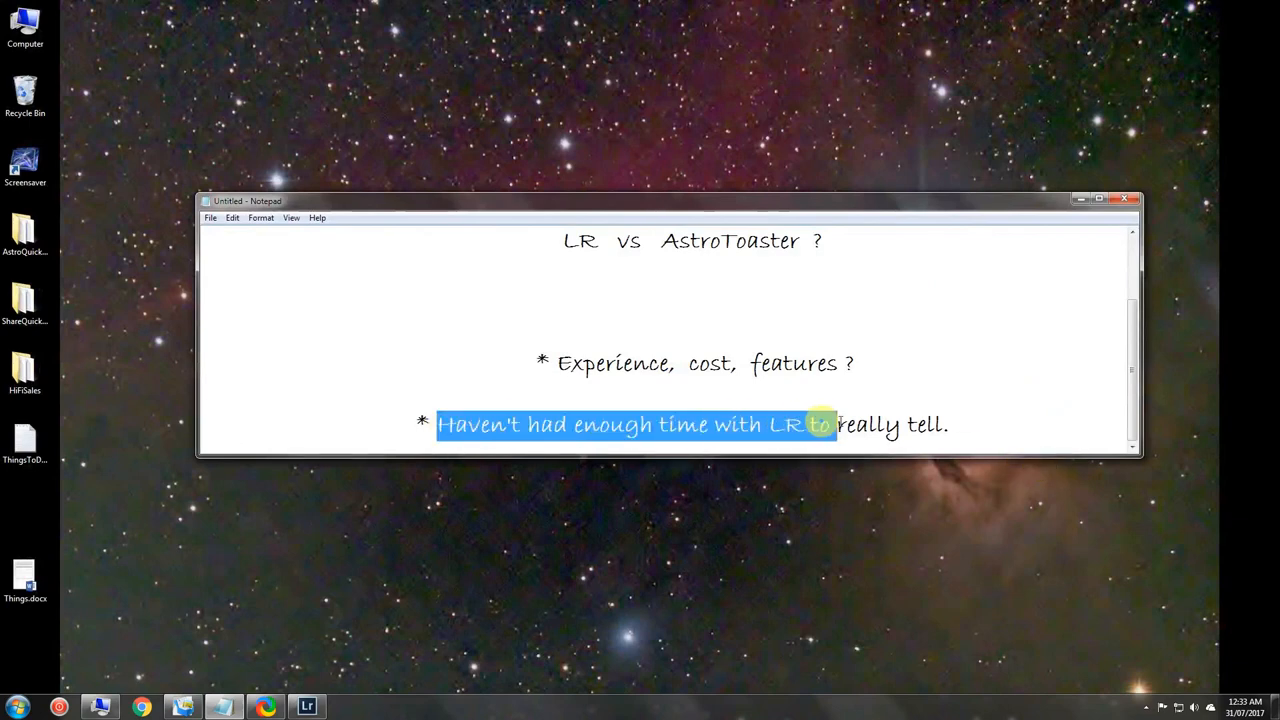
{"action": "left_click_drag", "start_coordinate": [816, 424], "coordinate": [944, 424]}
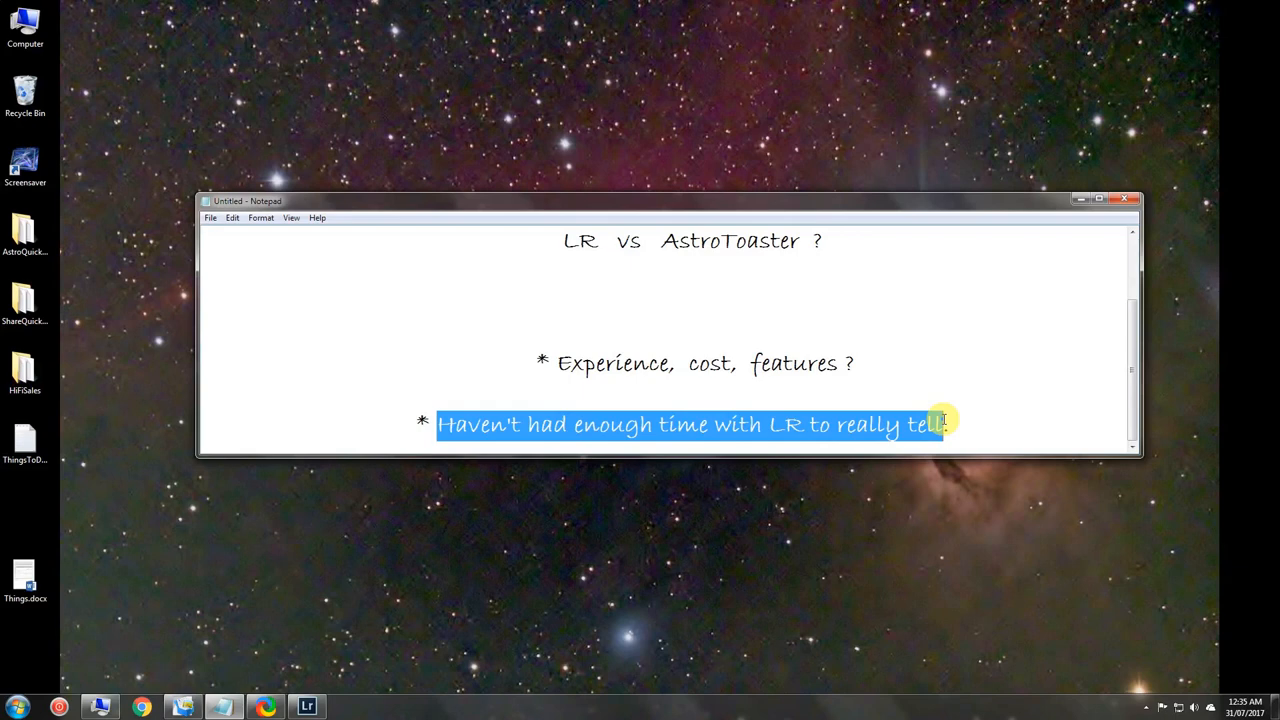
{"action": "mouse_move", "coordinate": [942, 418]}
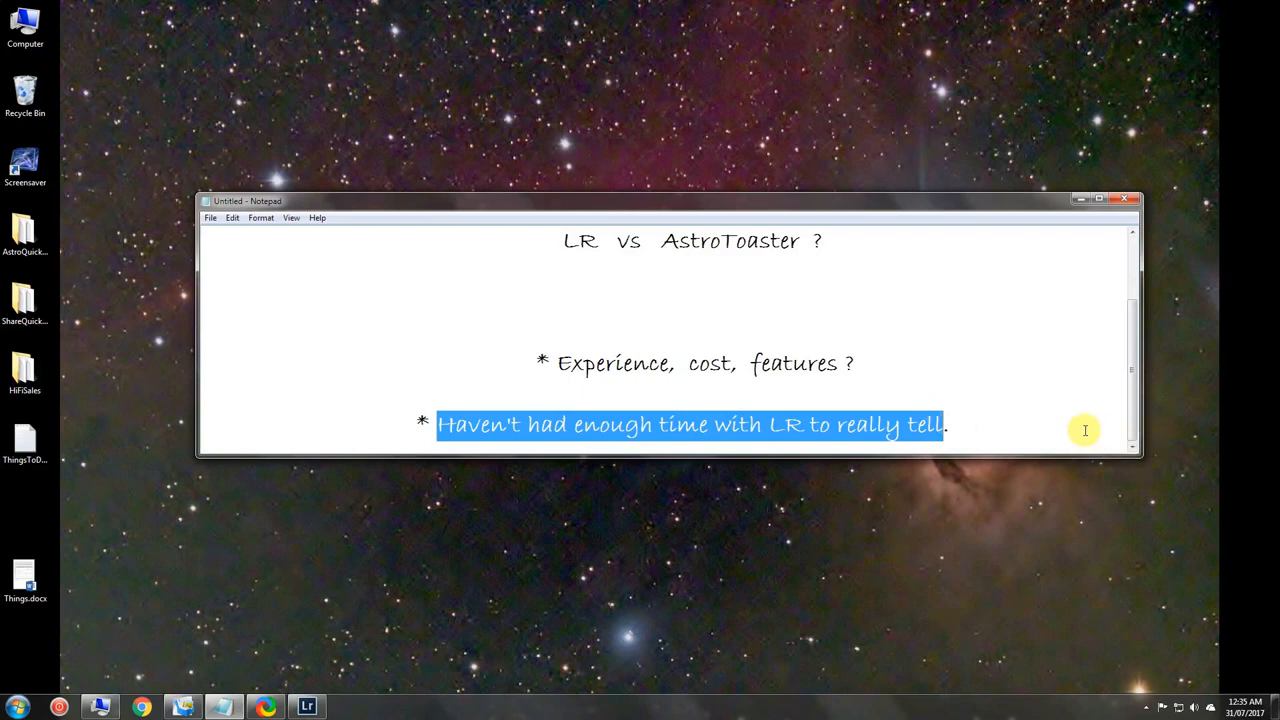
{"action": "mouse_move", "coordinate": [644, 428]}
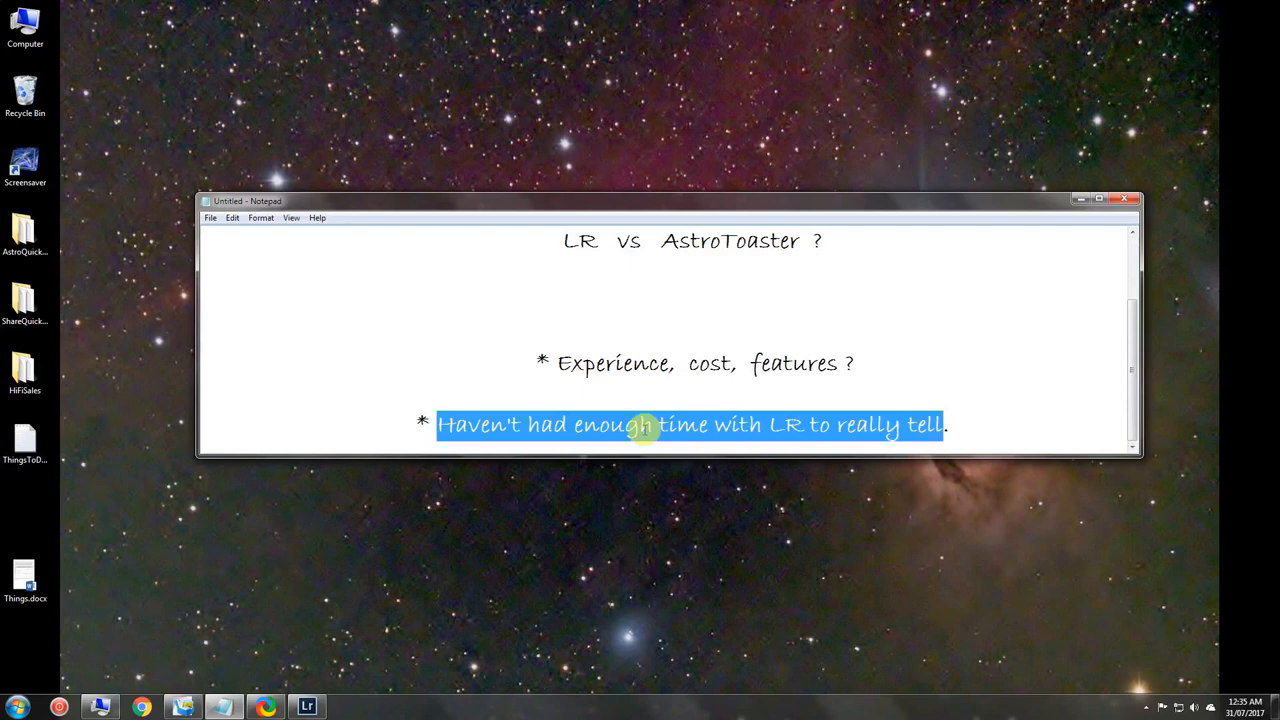
{"action": "mouse_move", "coordinate": [776, 428]}
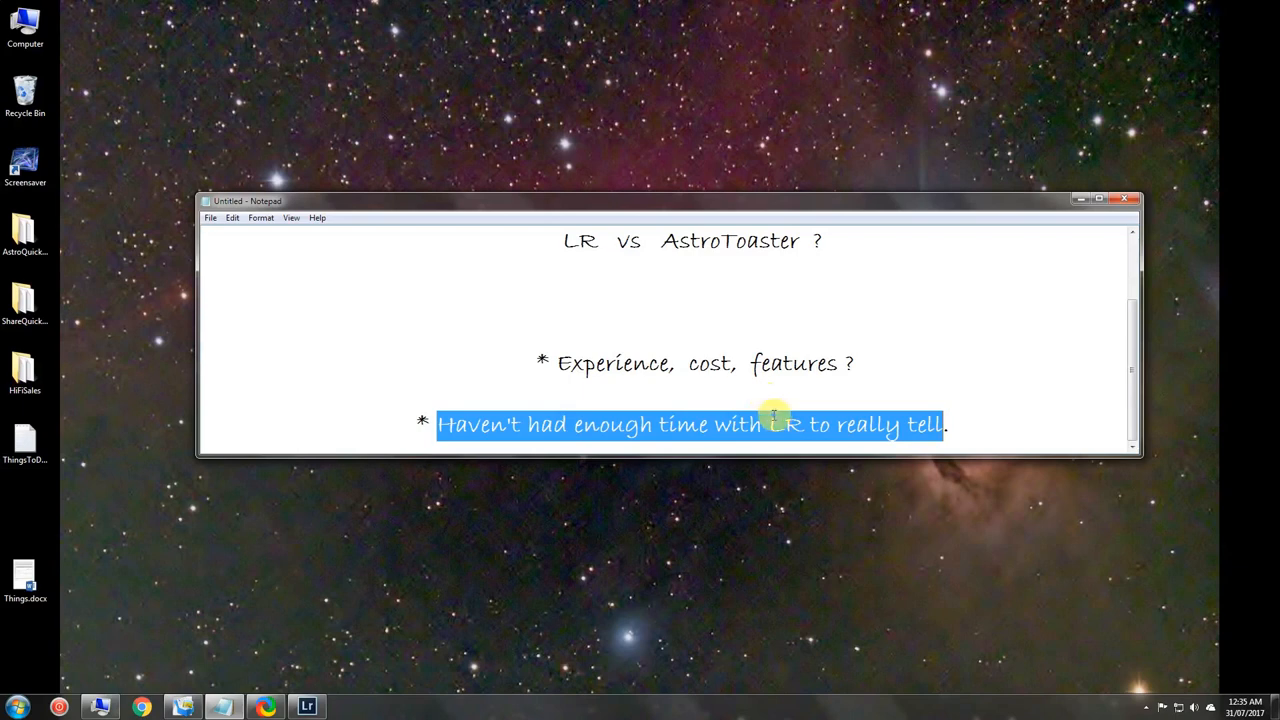
{"action": "mouse_move", "coordinate": [756, 388]}
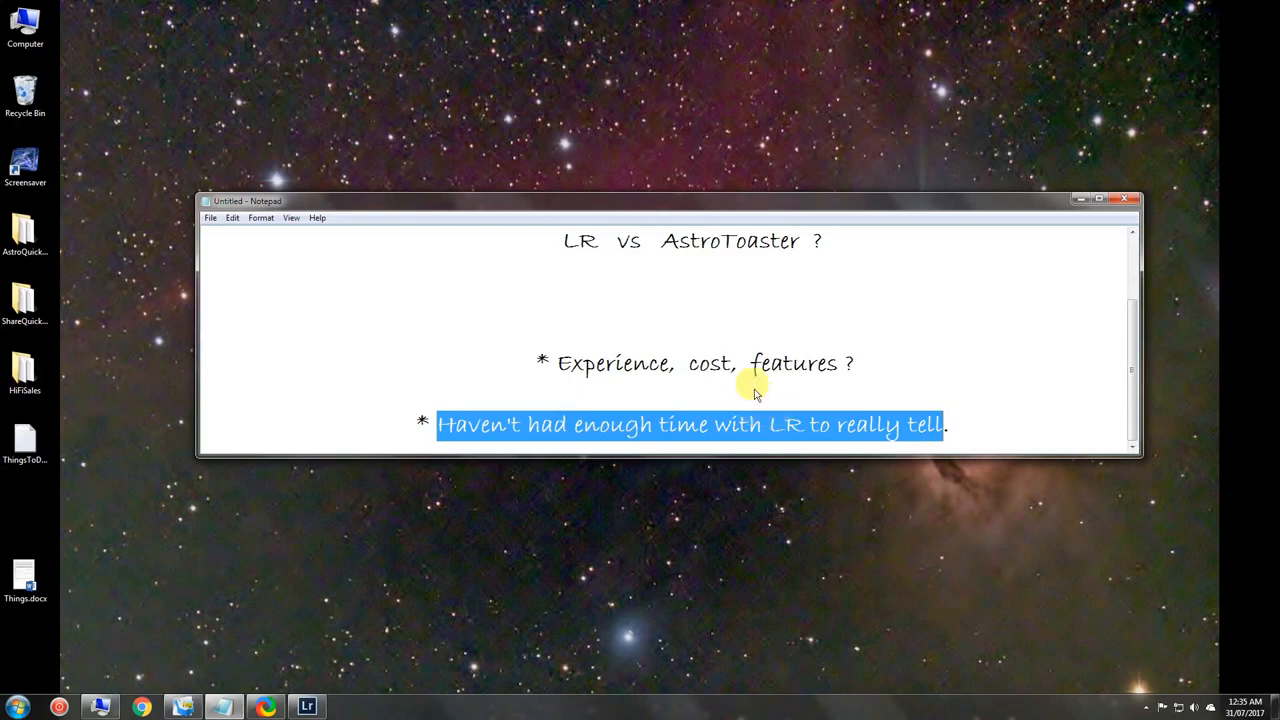
{"action": "mouse_move", "coordinate": [722, 326]}
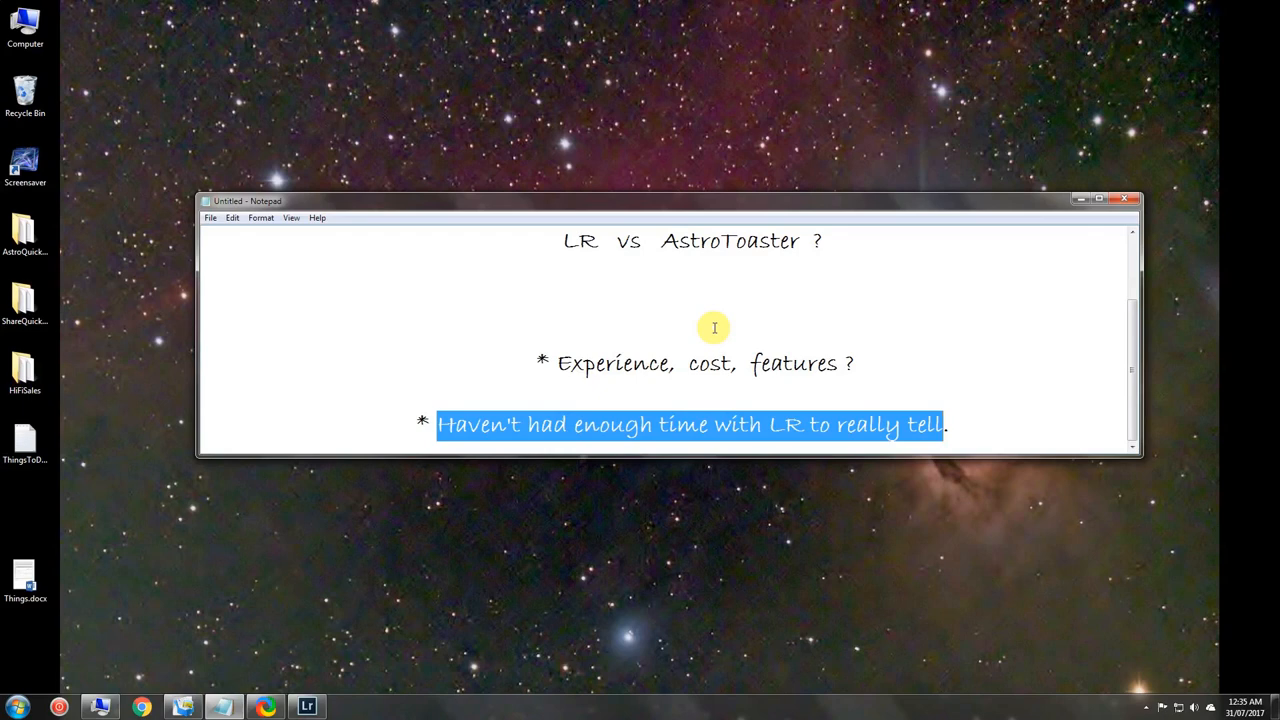
{"action": "mouse_move", "coordinate": [776, 314]}
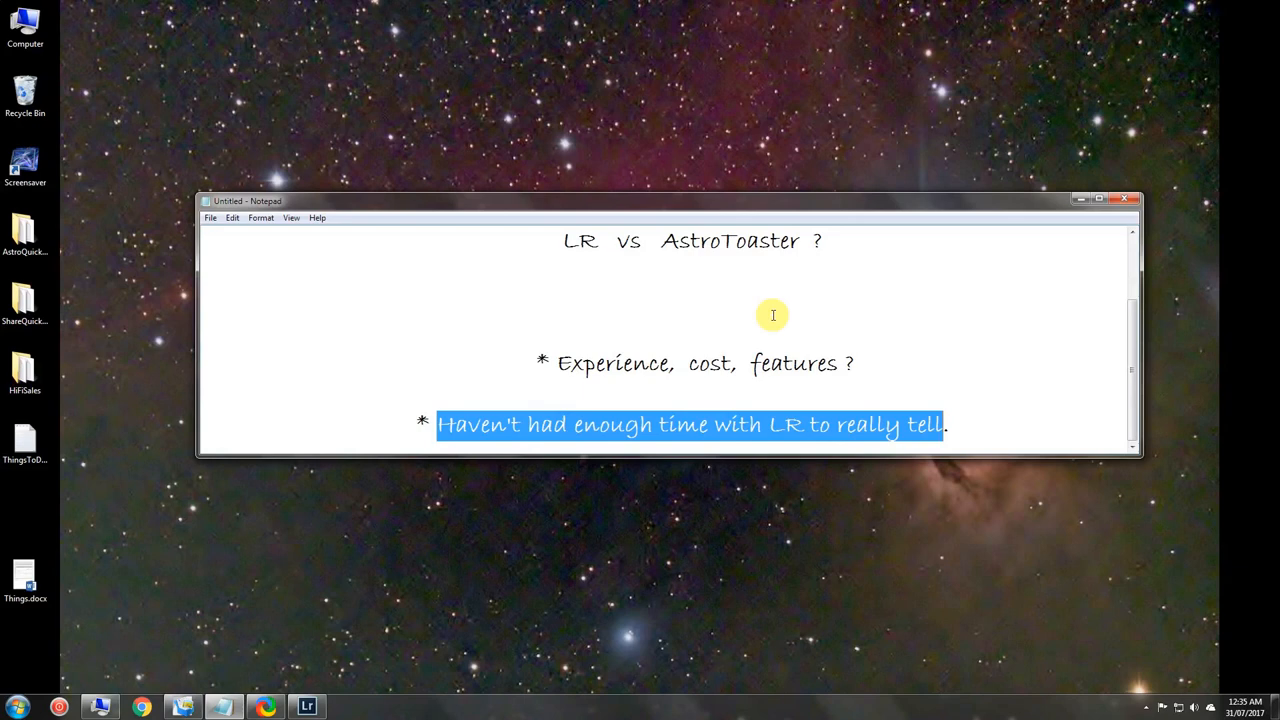
{"action": "mouse_move", "coordinate": [760, 320]}
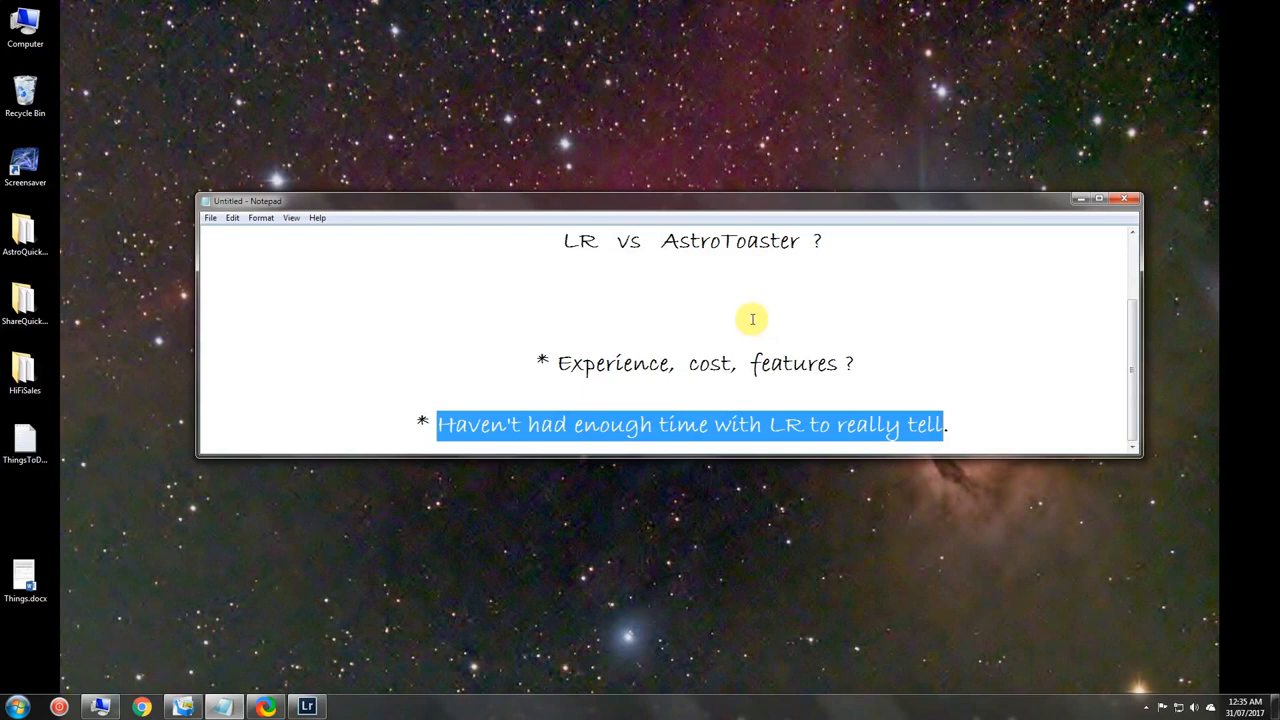
{"action": "mouse_move", "coordinate": [696, 312]}
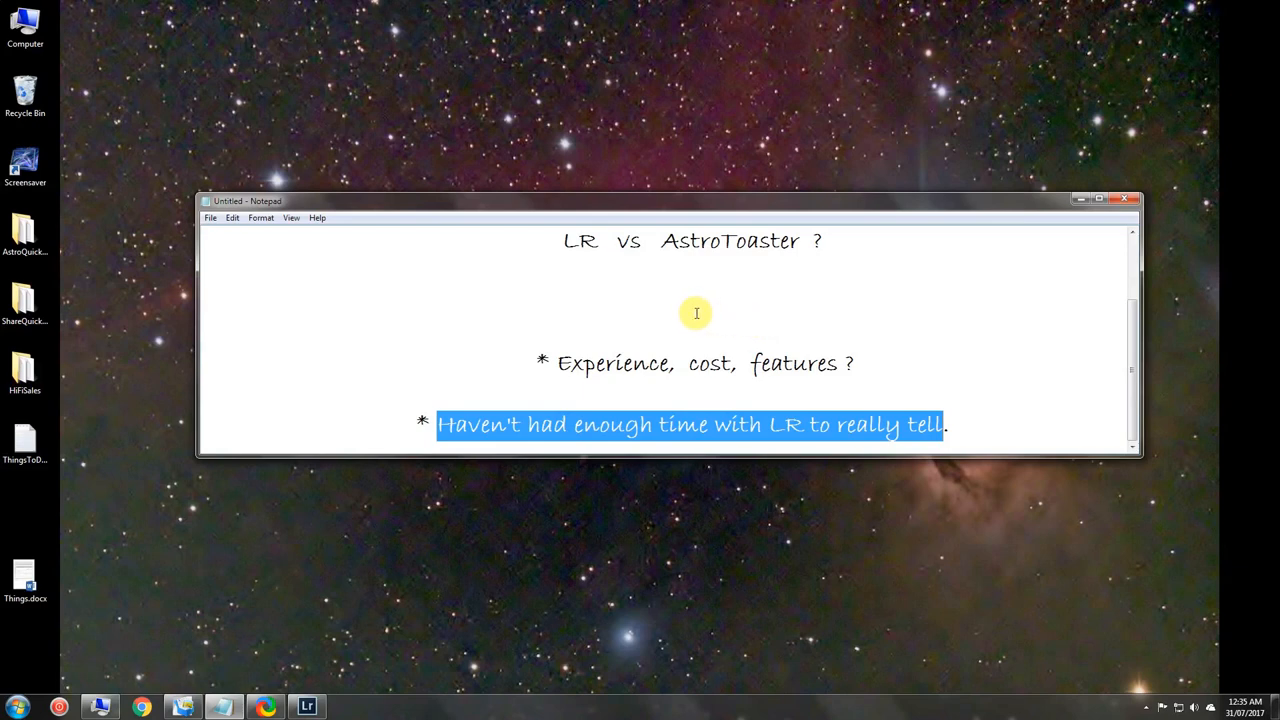